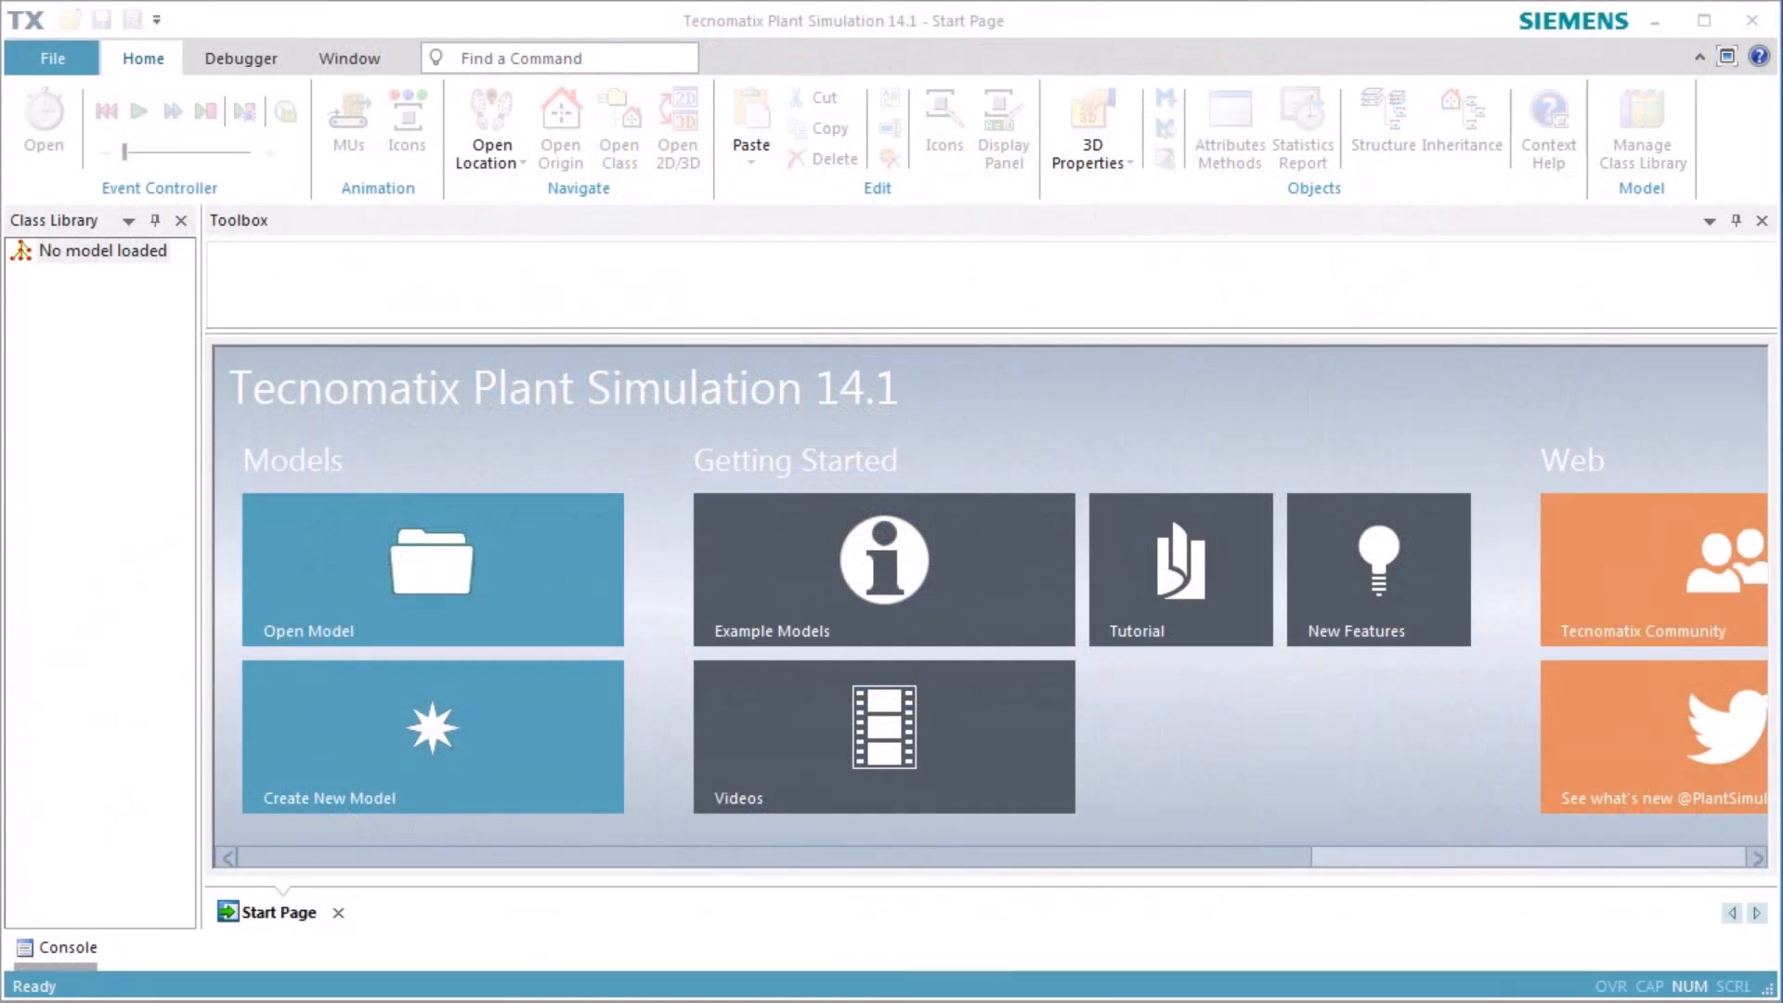
{"action": "mouse_move", "coordinate": [585, 719]}
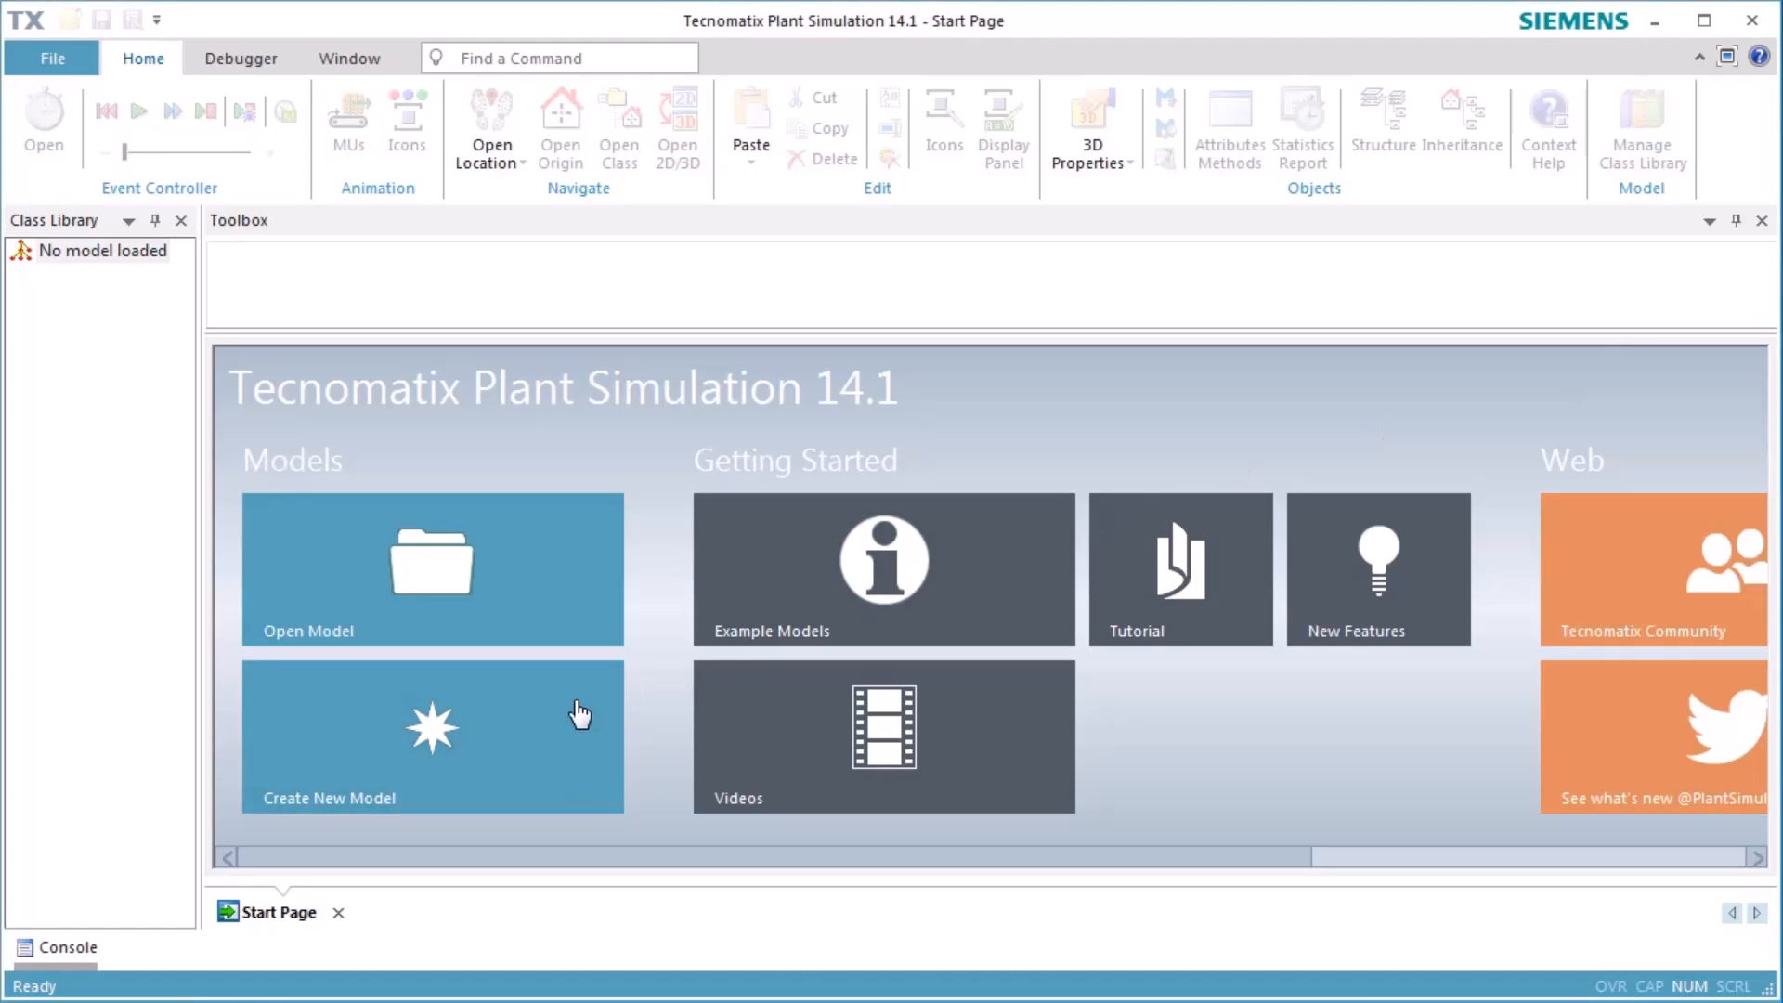
Step: Create a new empty model from the Start Page
{"action": "left_click", "coordinate": [431, 735]}
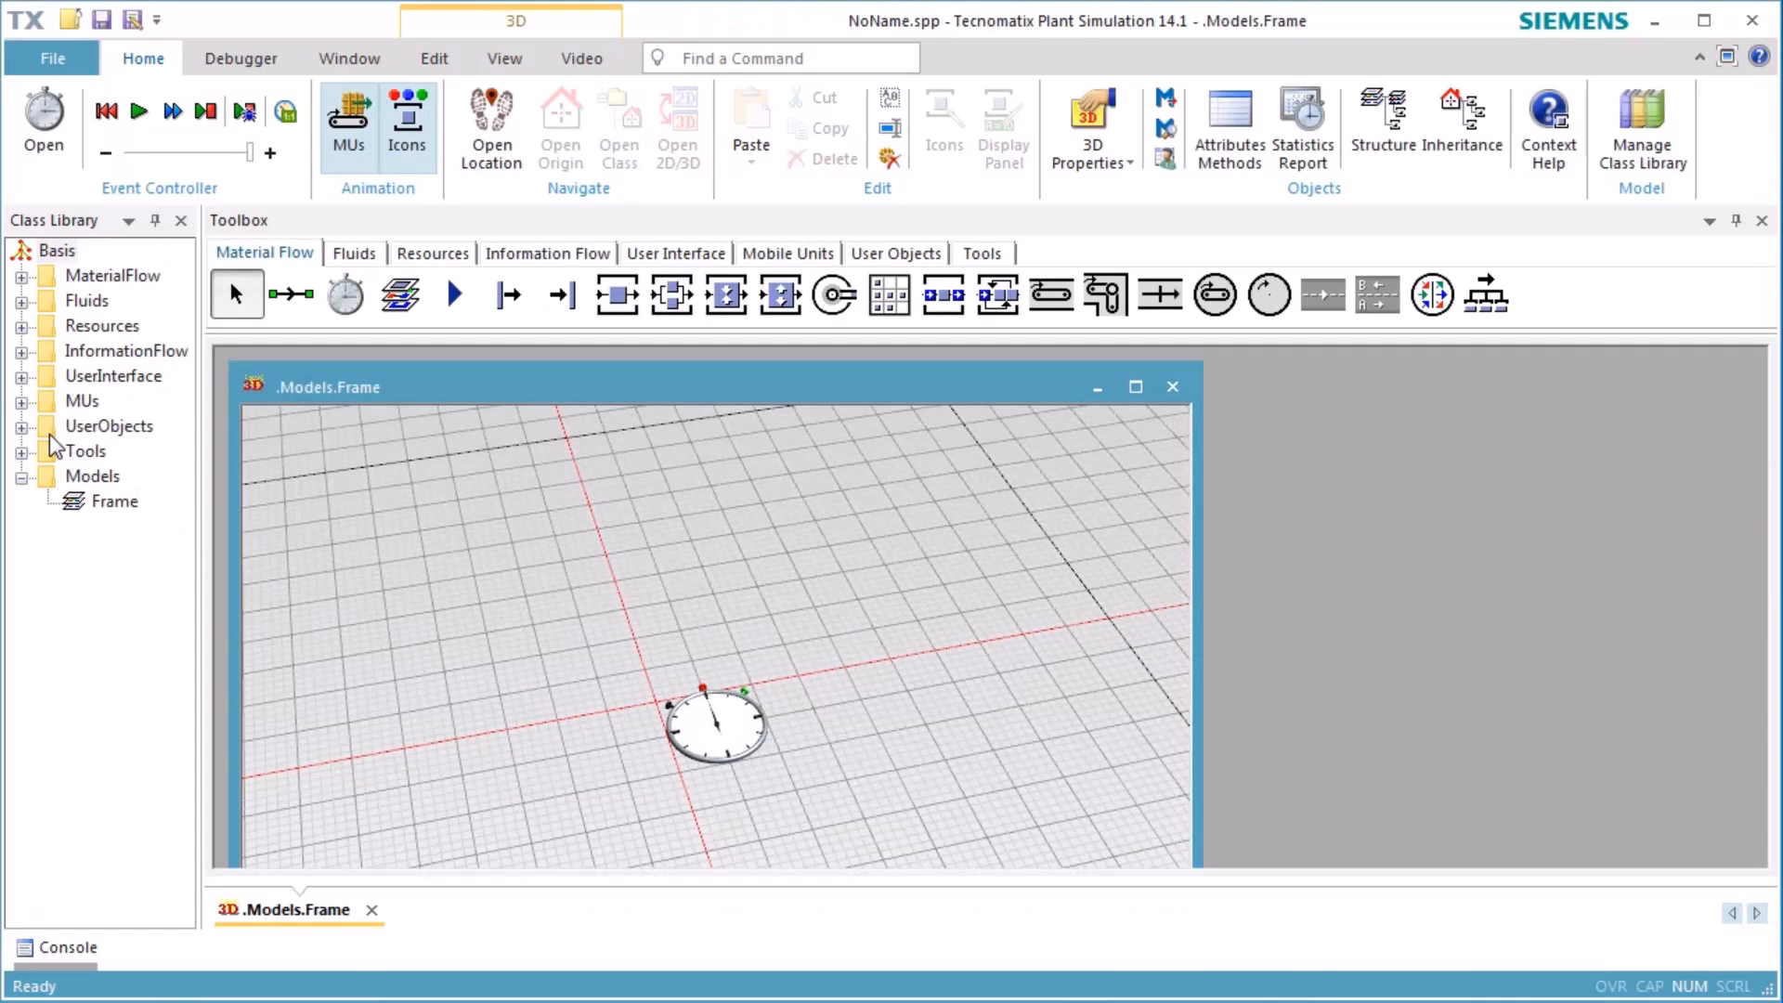
Step: Open the UserObjects Frame class in a maximized 3D window
{"action": "left_click", "coordinate": [20, 425]}
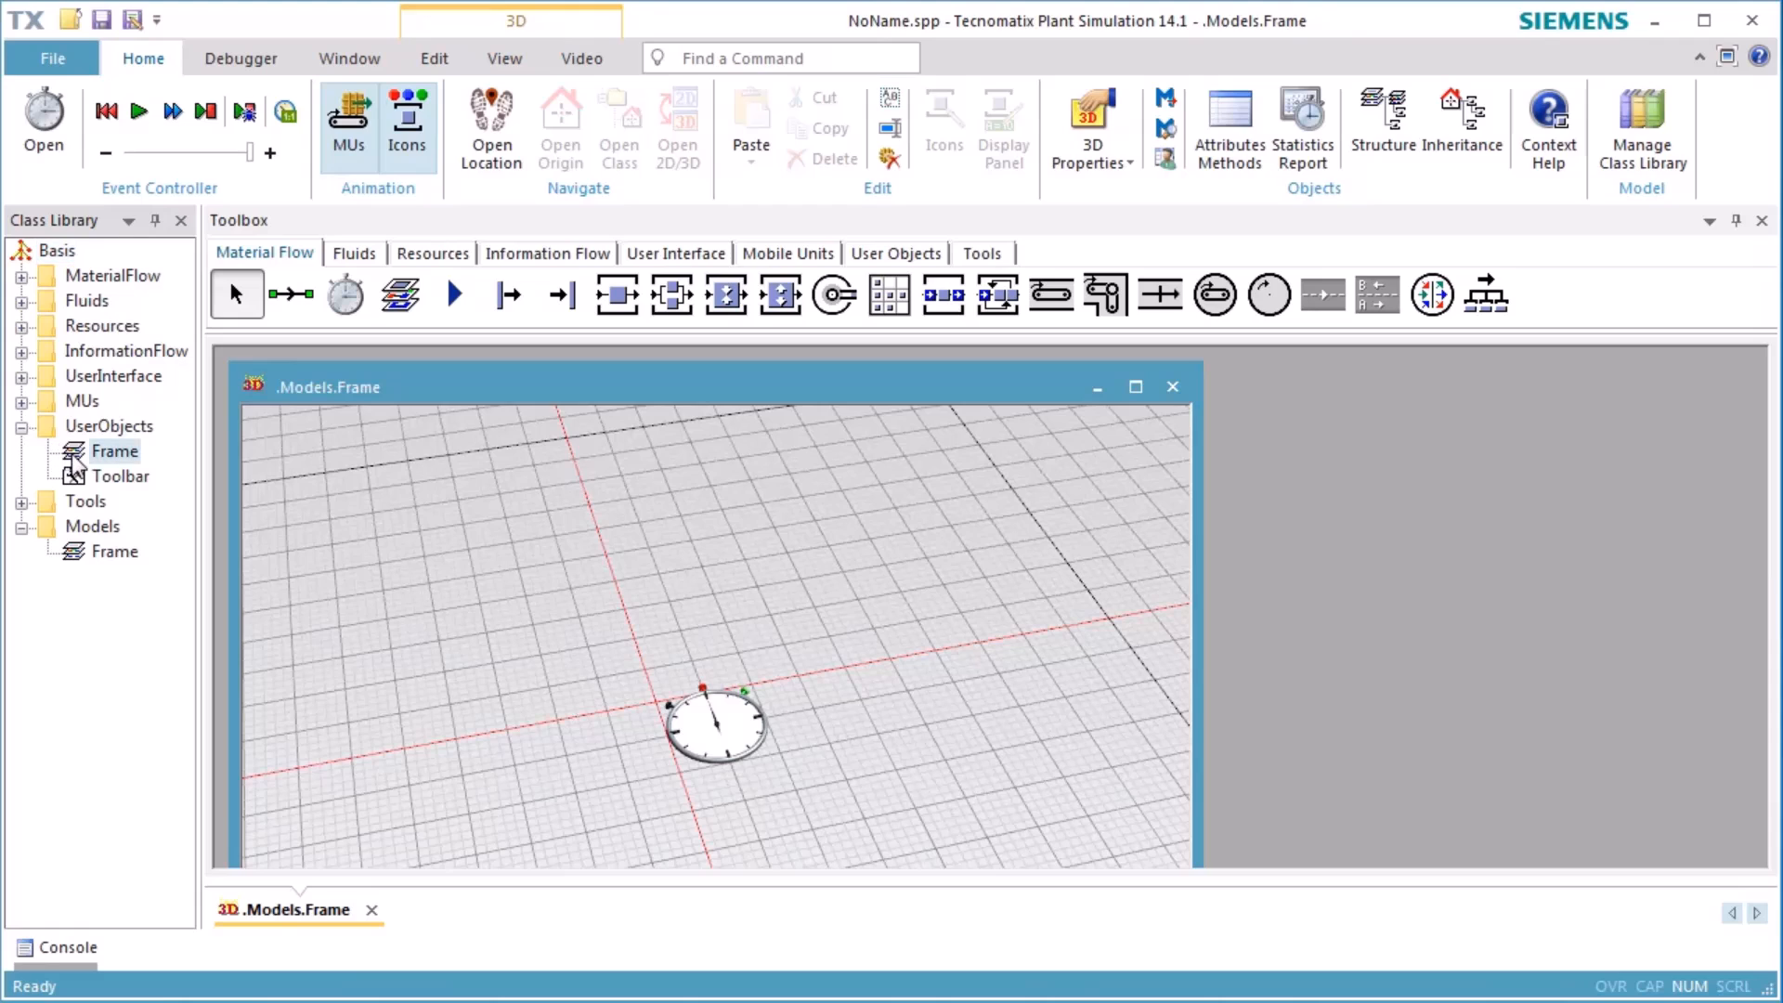
{"action": "double_click", "coordinate": [113, 450]}
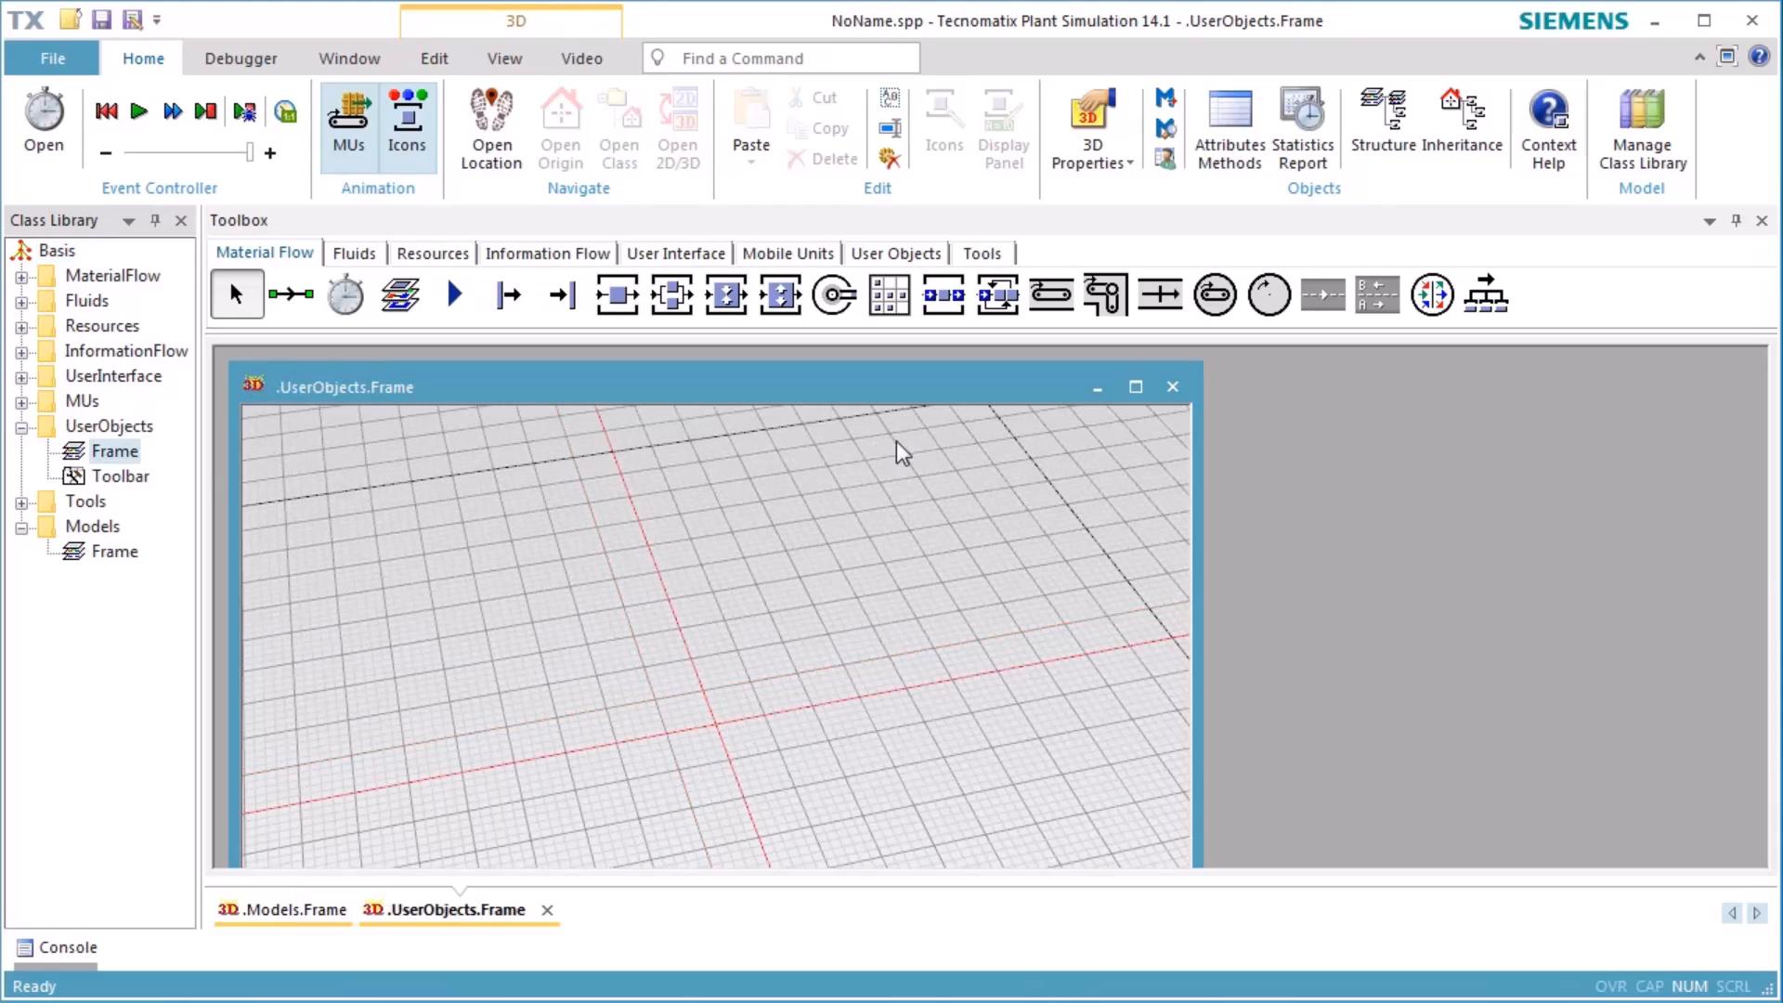
{"action": "mouse_move", "coordinate": [1142, 401]}
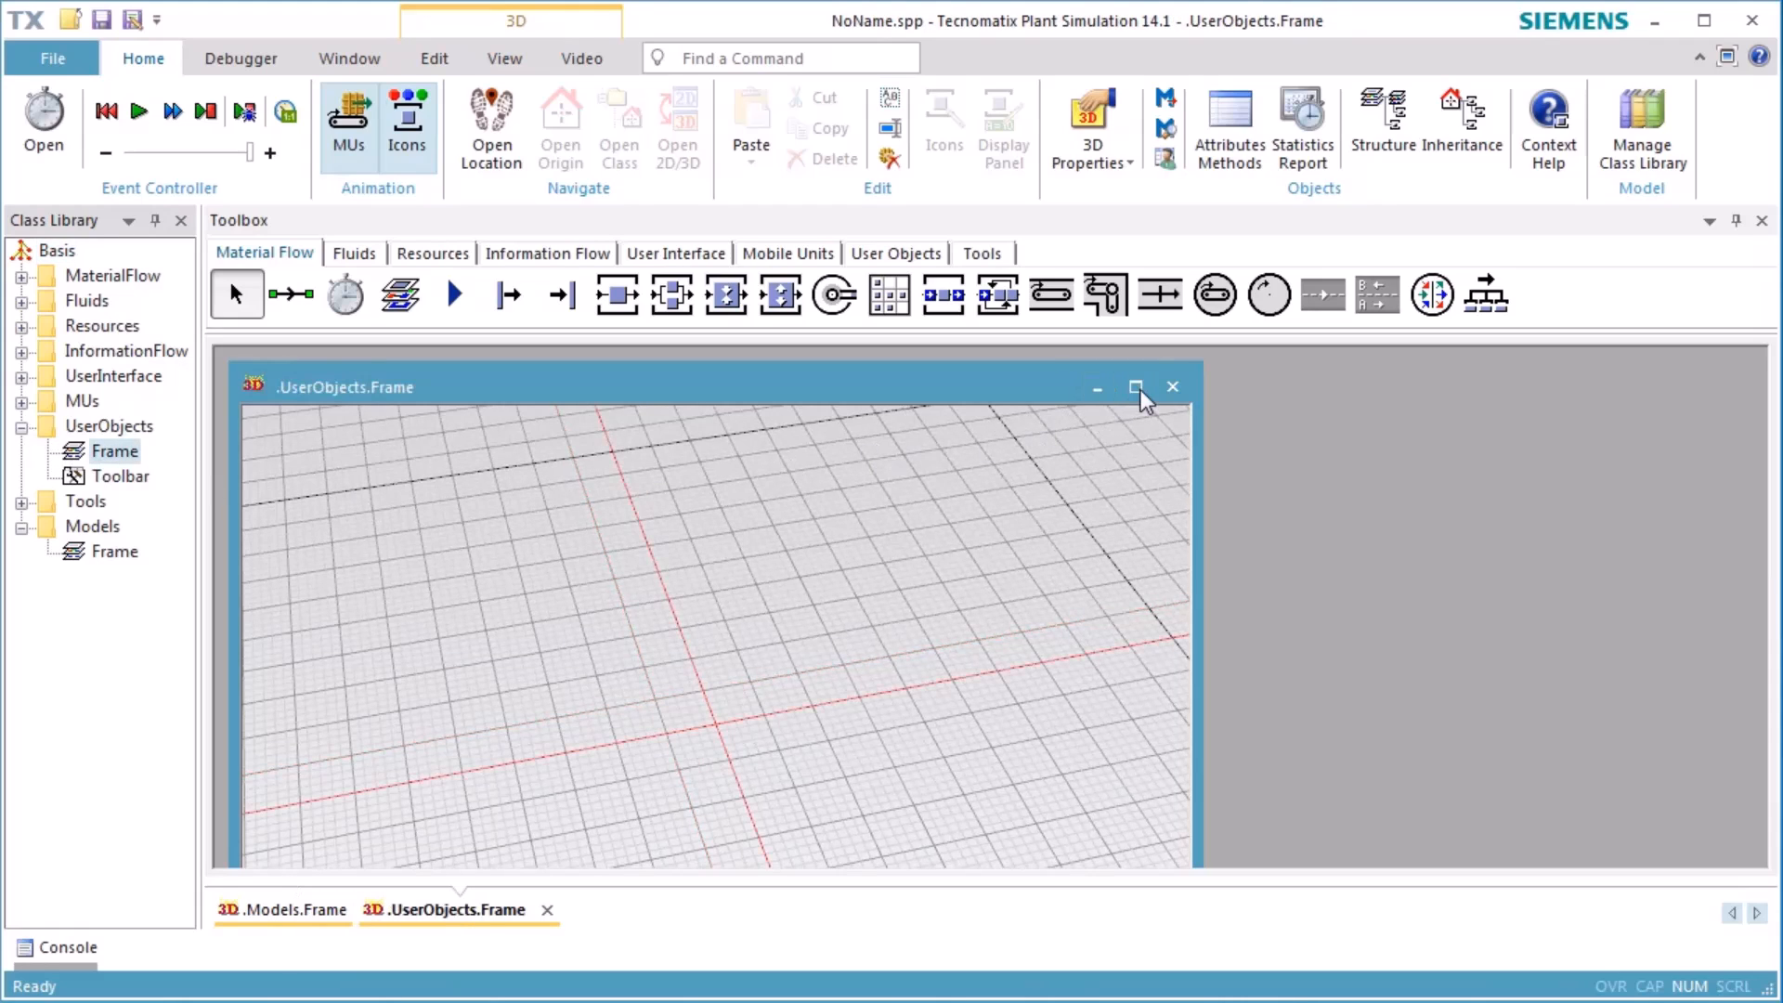
{"action": "left_click", "coordinate": [1135, 386]}
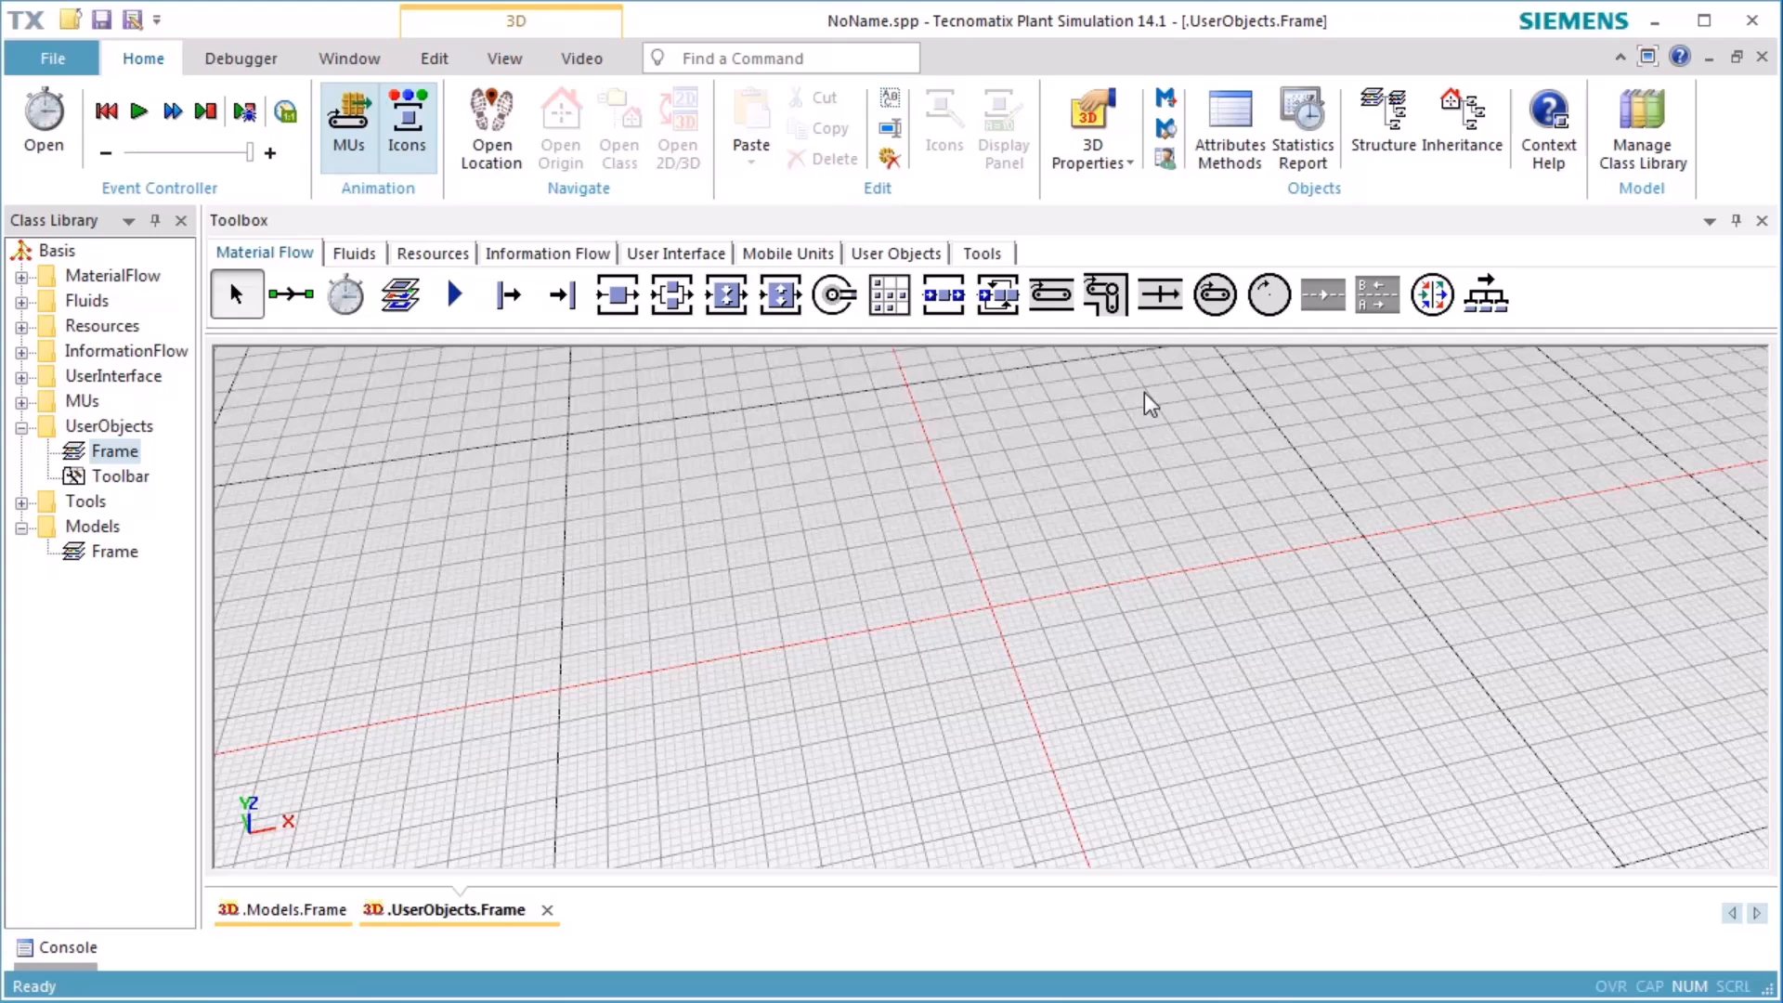
{"action": "mouse_move", "coordinate": [1144, 403]}
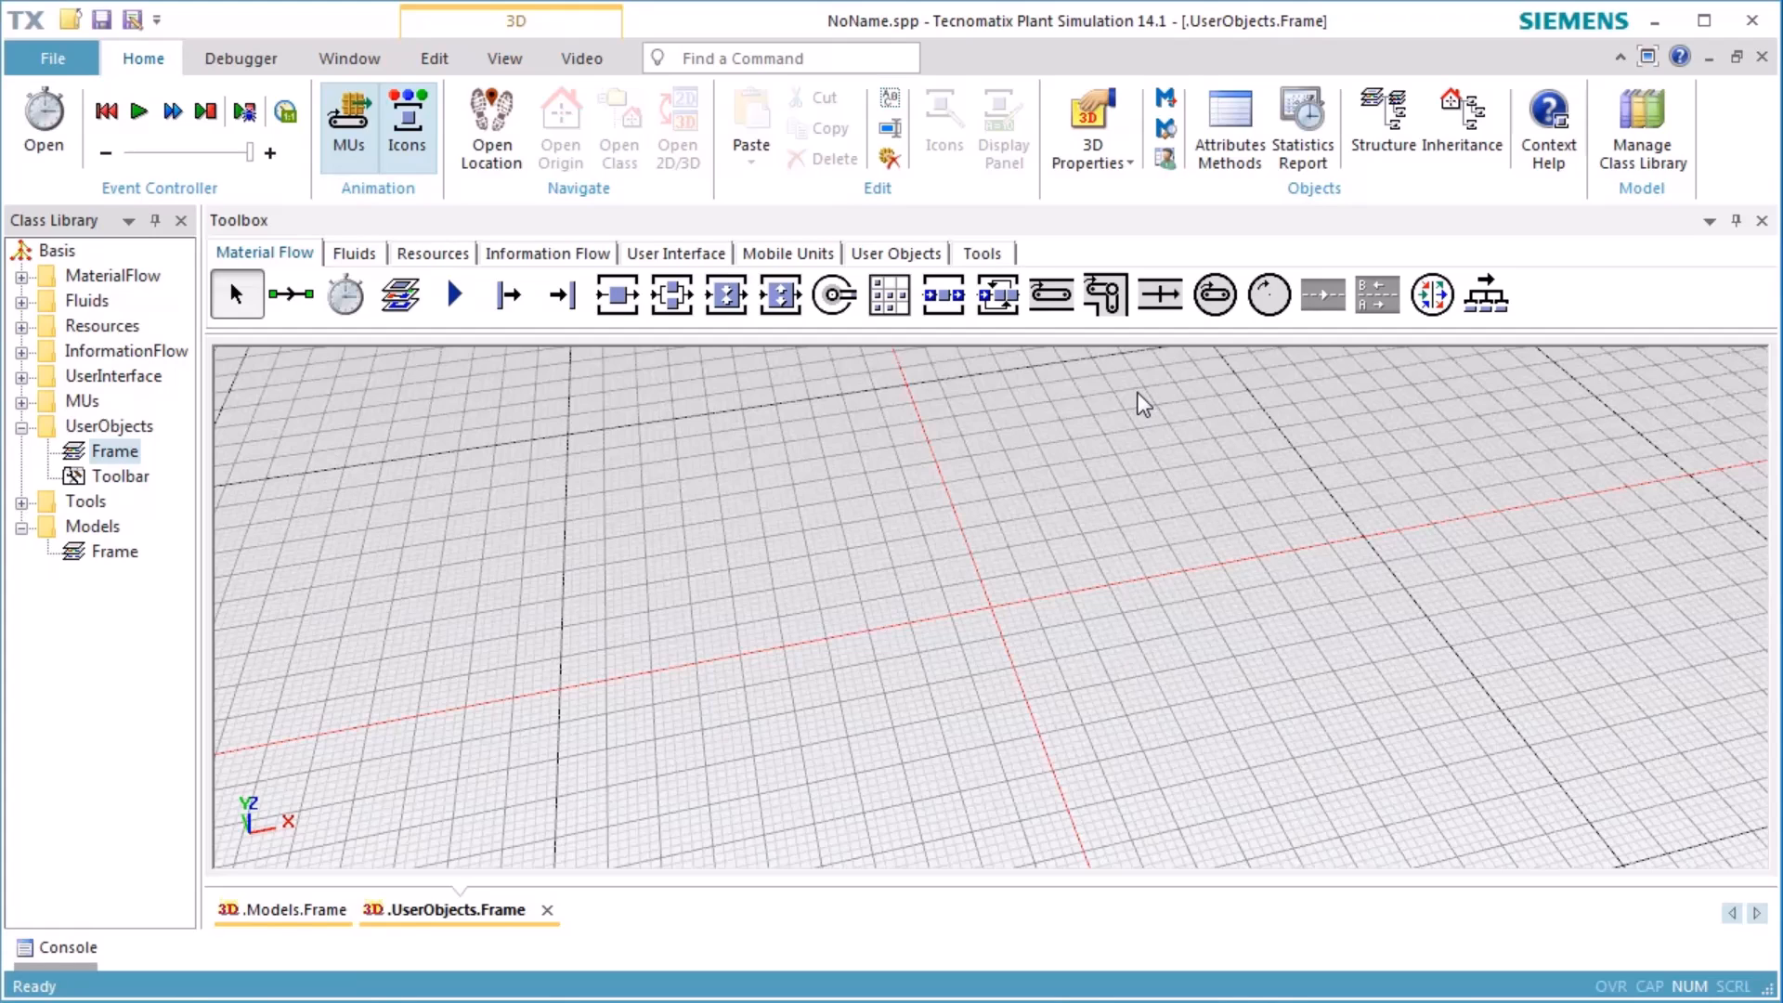
Step: Paste a Frame copy into UserObjects, rename it MyStation and open it
{"action": "left_click", "coordinate": [282, 910]}
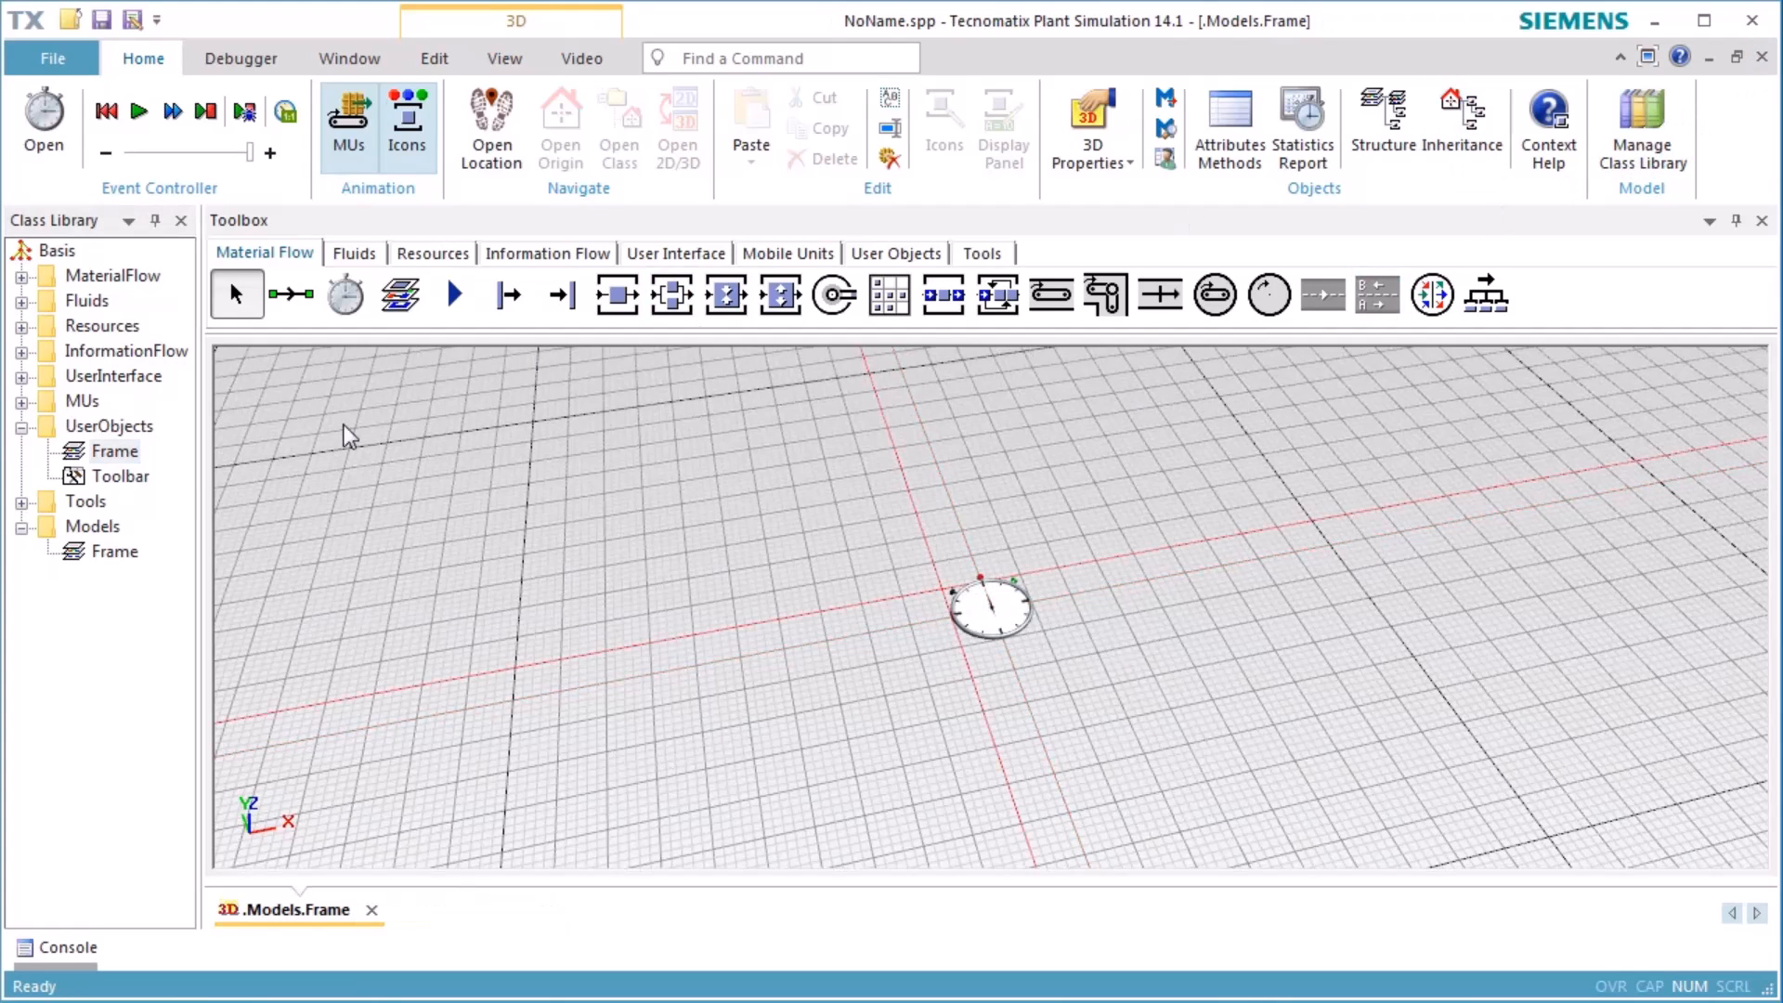
{"action": "right_click", "coordinate": [108, 426]}
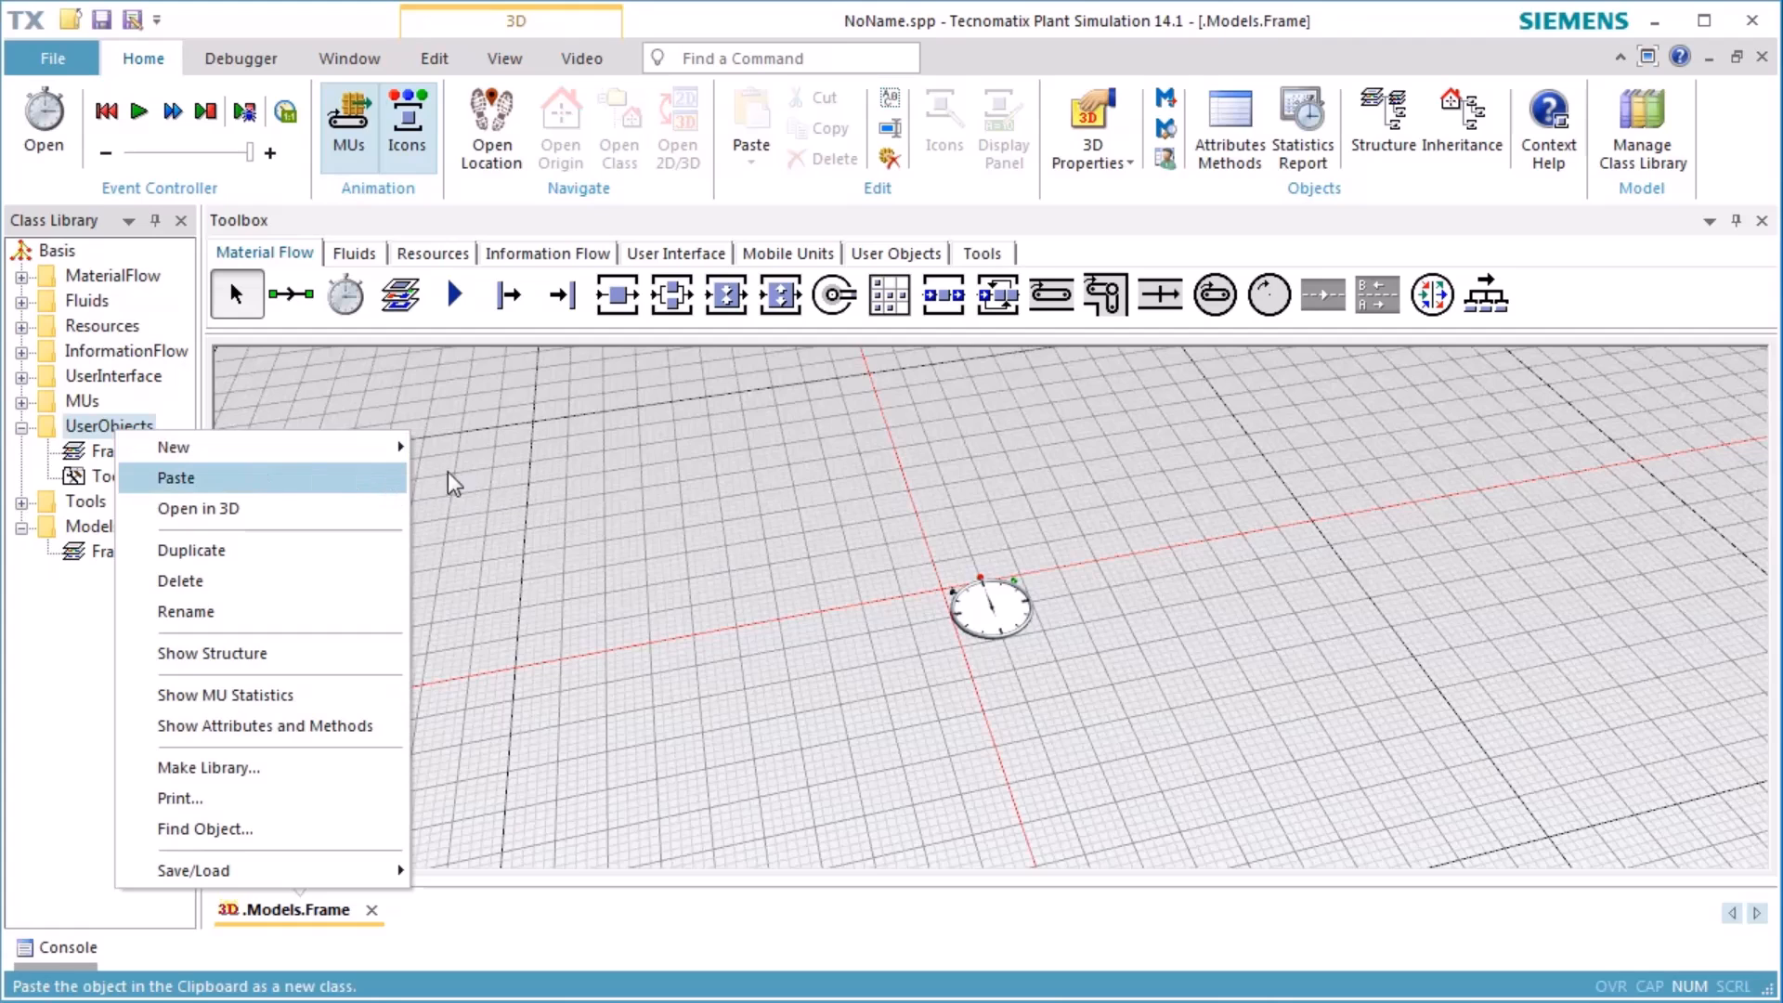
{"action": "left_click", "coordinate": [176, 477]}
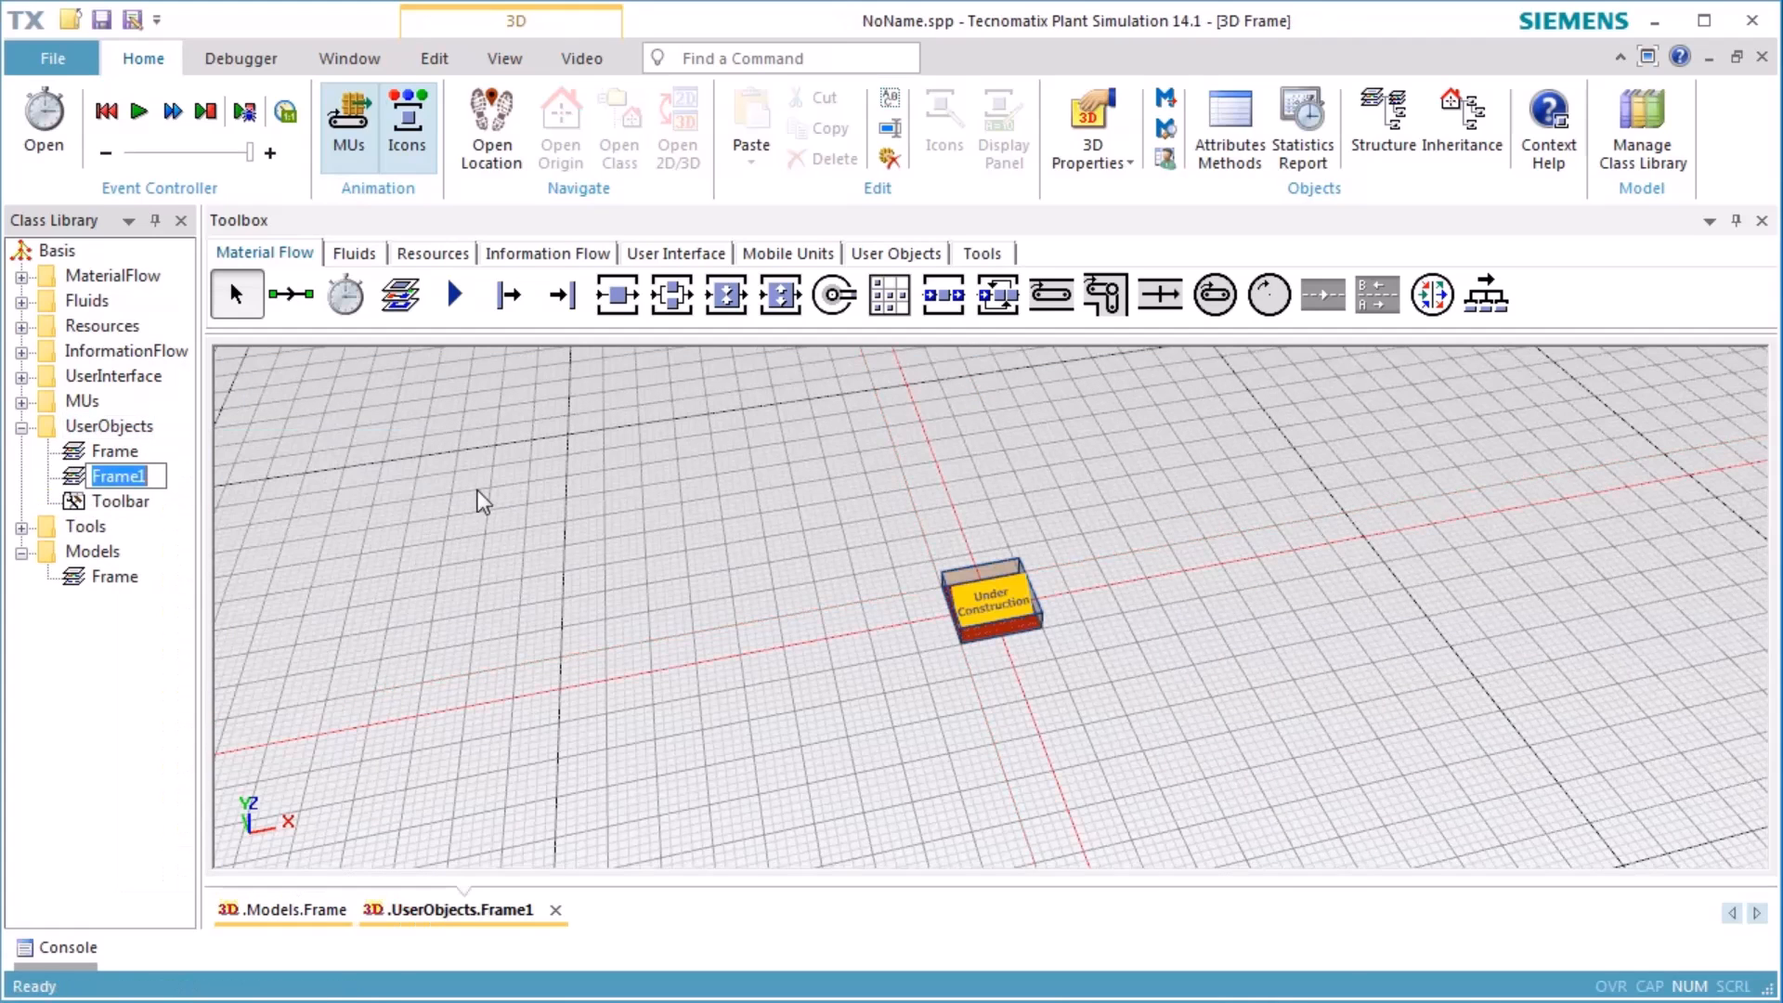
{"action": "mouse_move", "coordinate": [194, 483]}
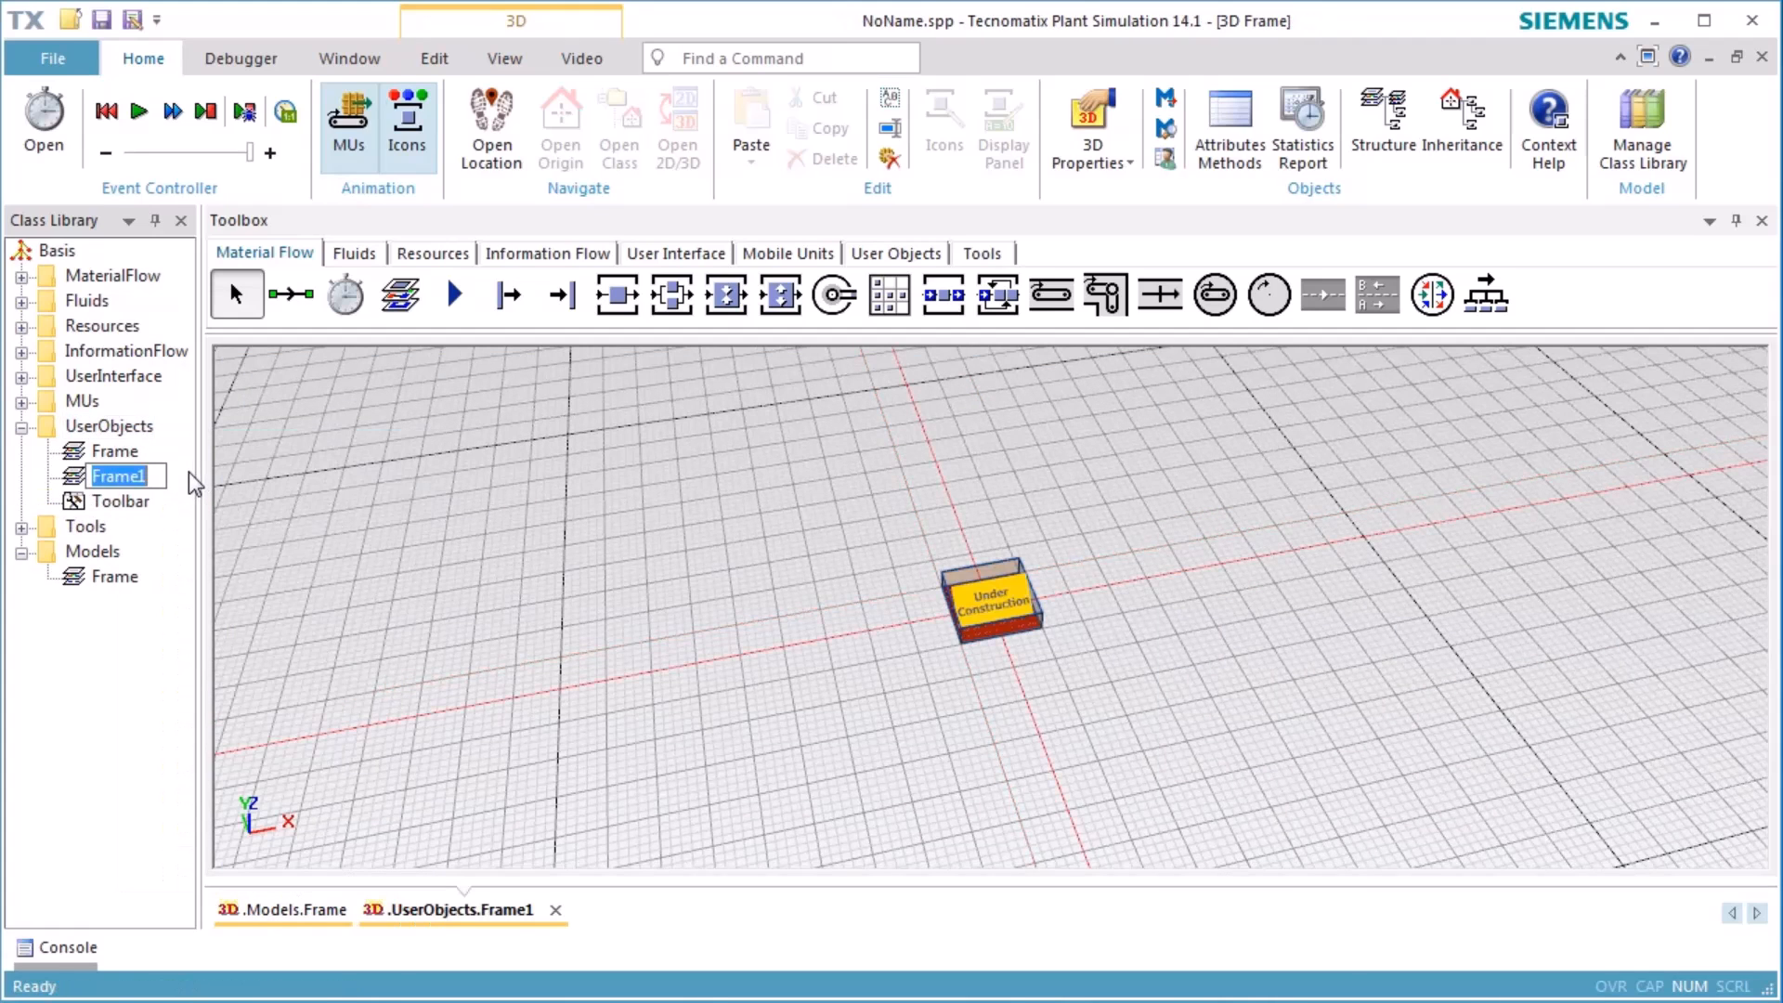
{"action": "type", "text": "My"}
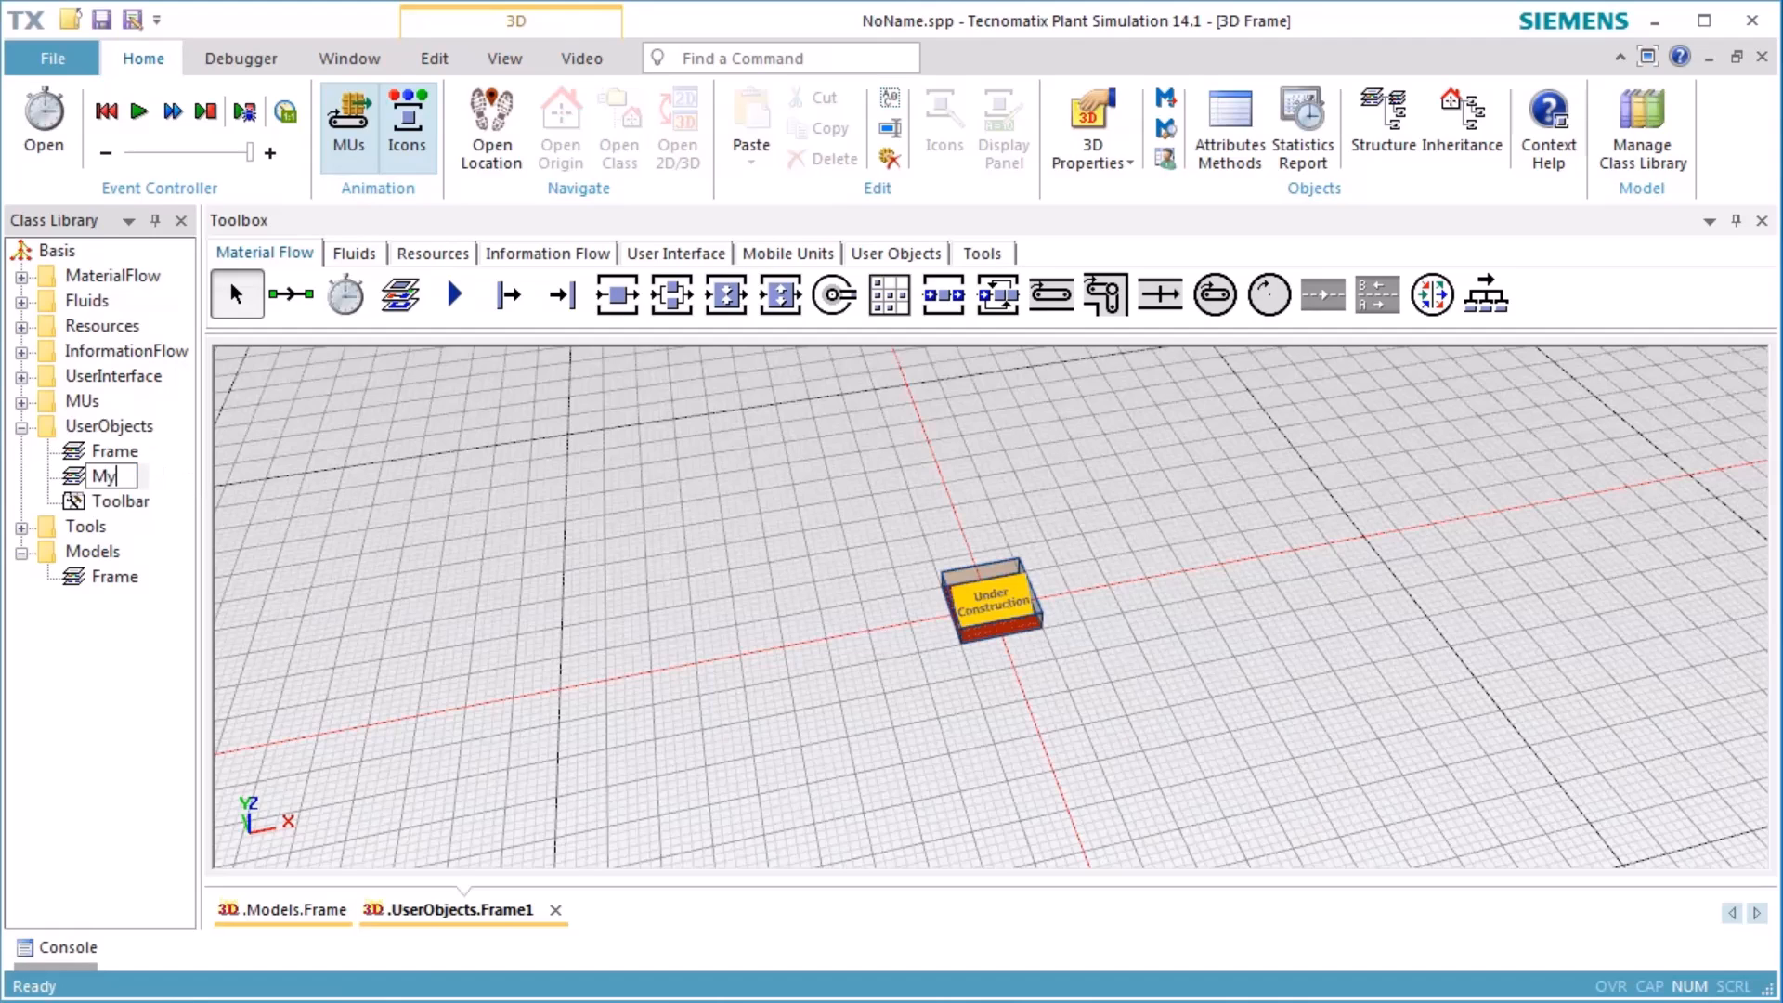
{"action": "type", "text": "Station"}
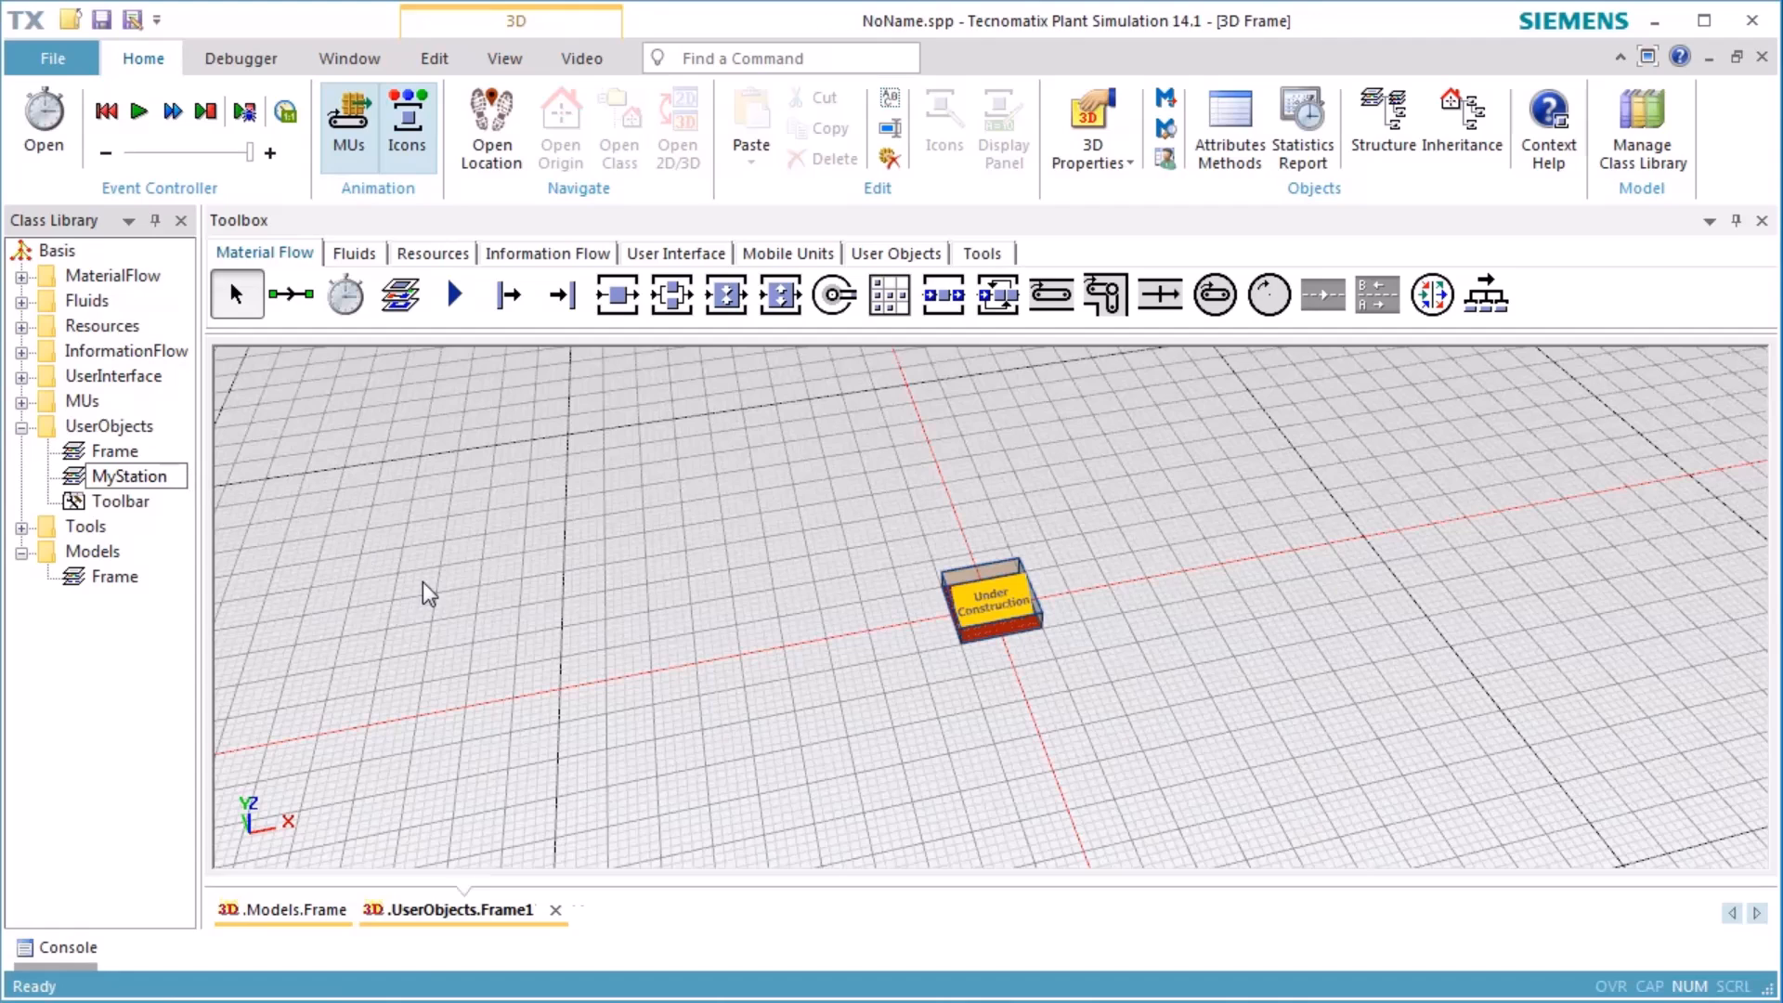
{"action": "left_click", "coordinate": [990, 596]}
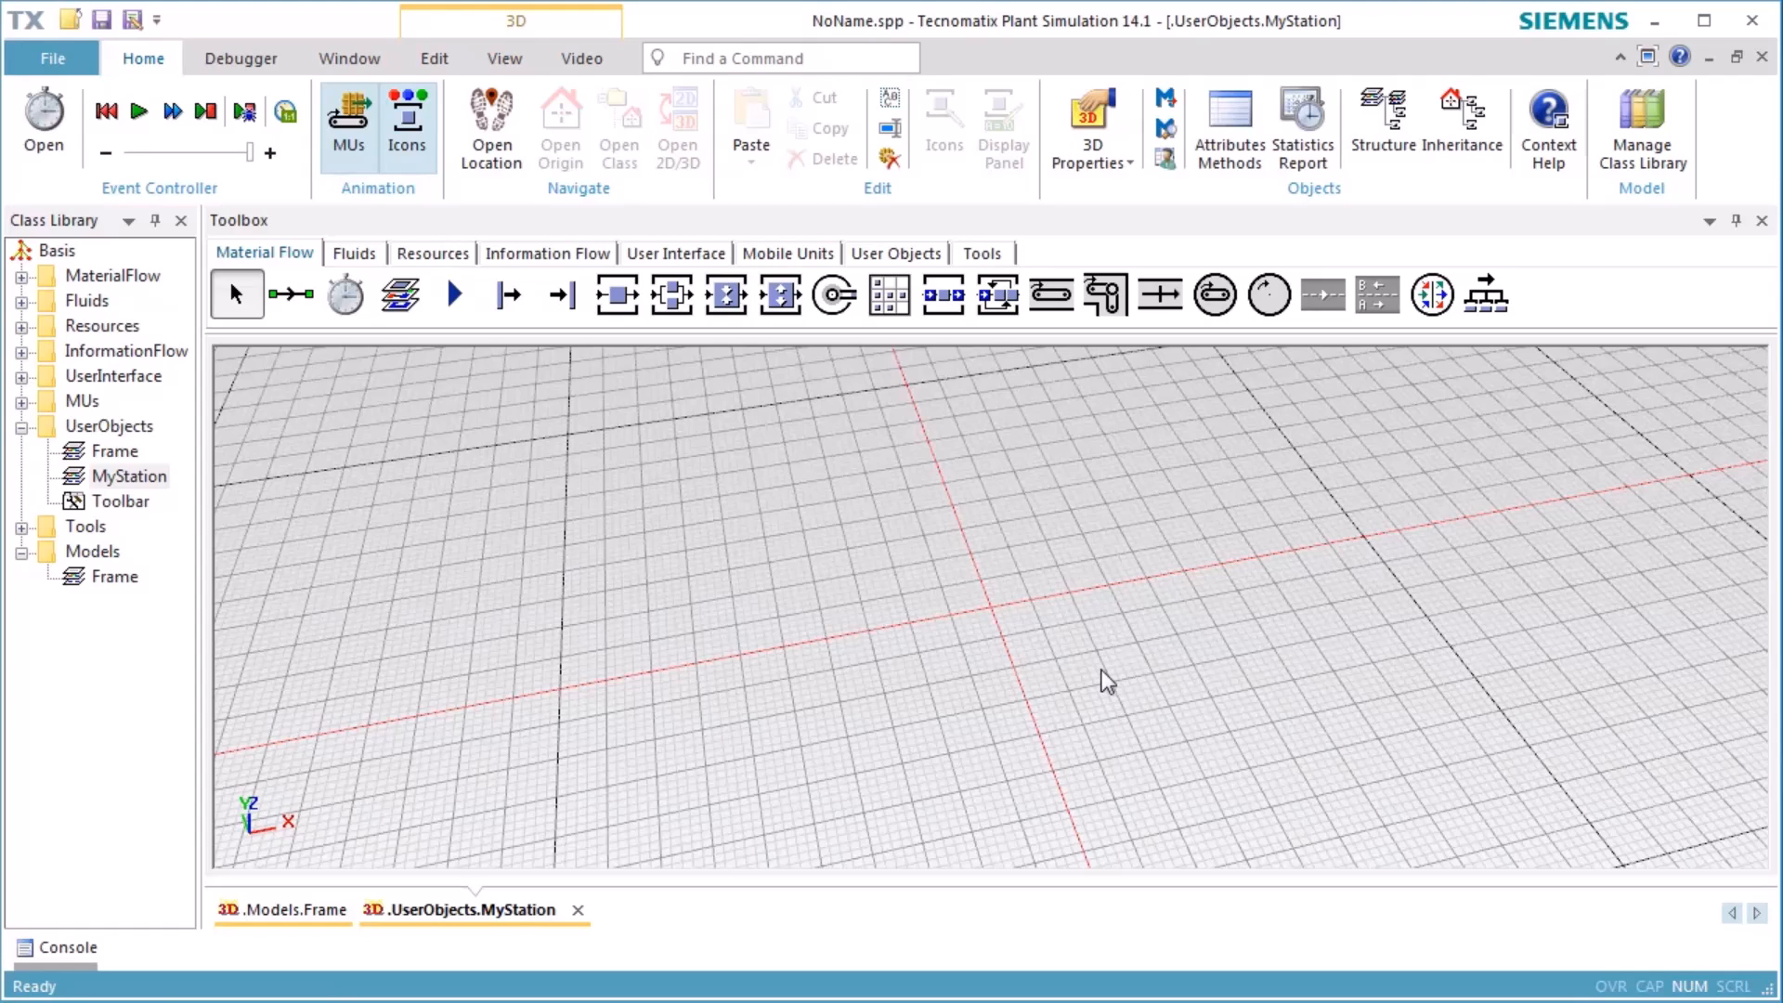
{"action": "mouse_move", "coordinate": [804, 442]}
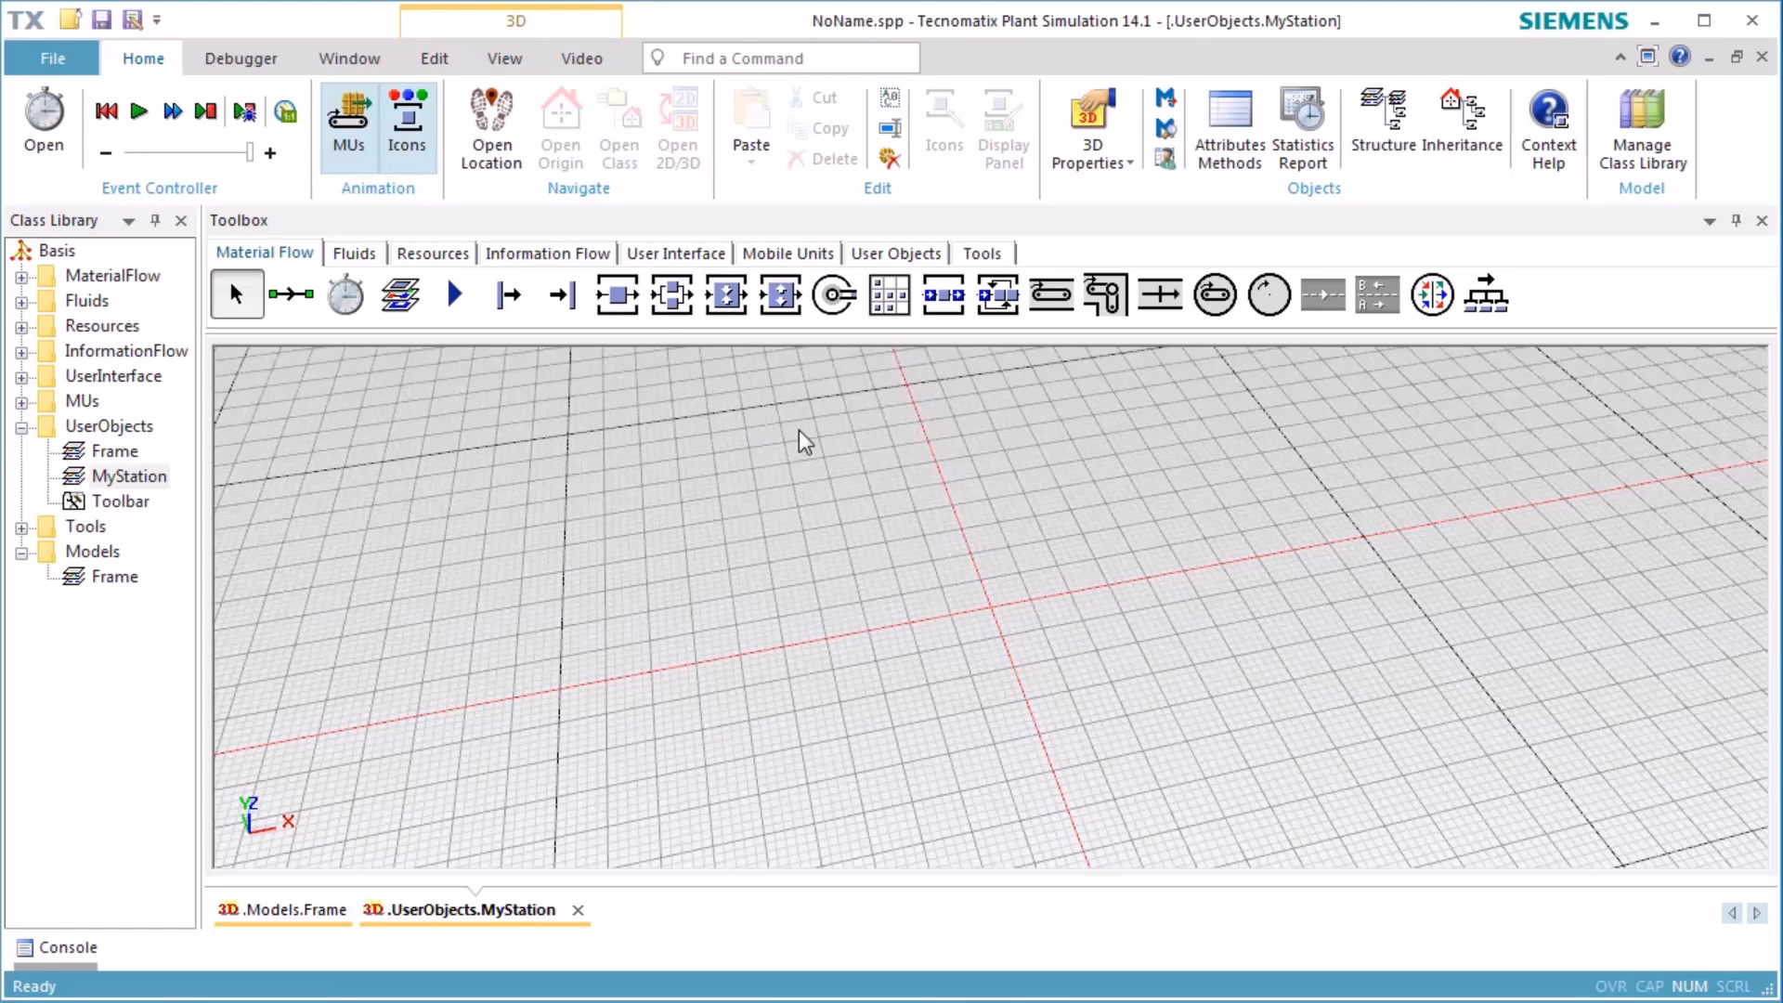
Step: Place a Station at the origin with interface points on both sides, linked by connectors
{"action": "left_click", "coordinate": [615, 295]}
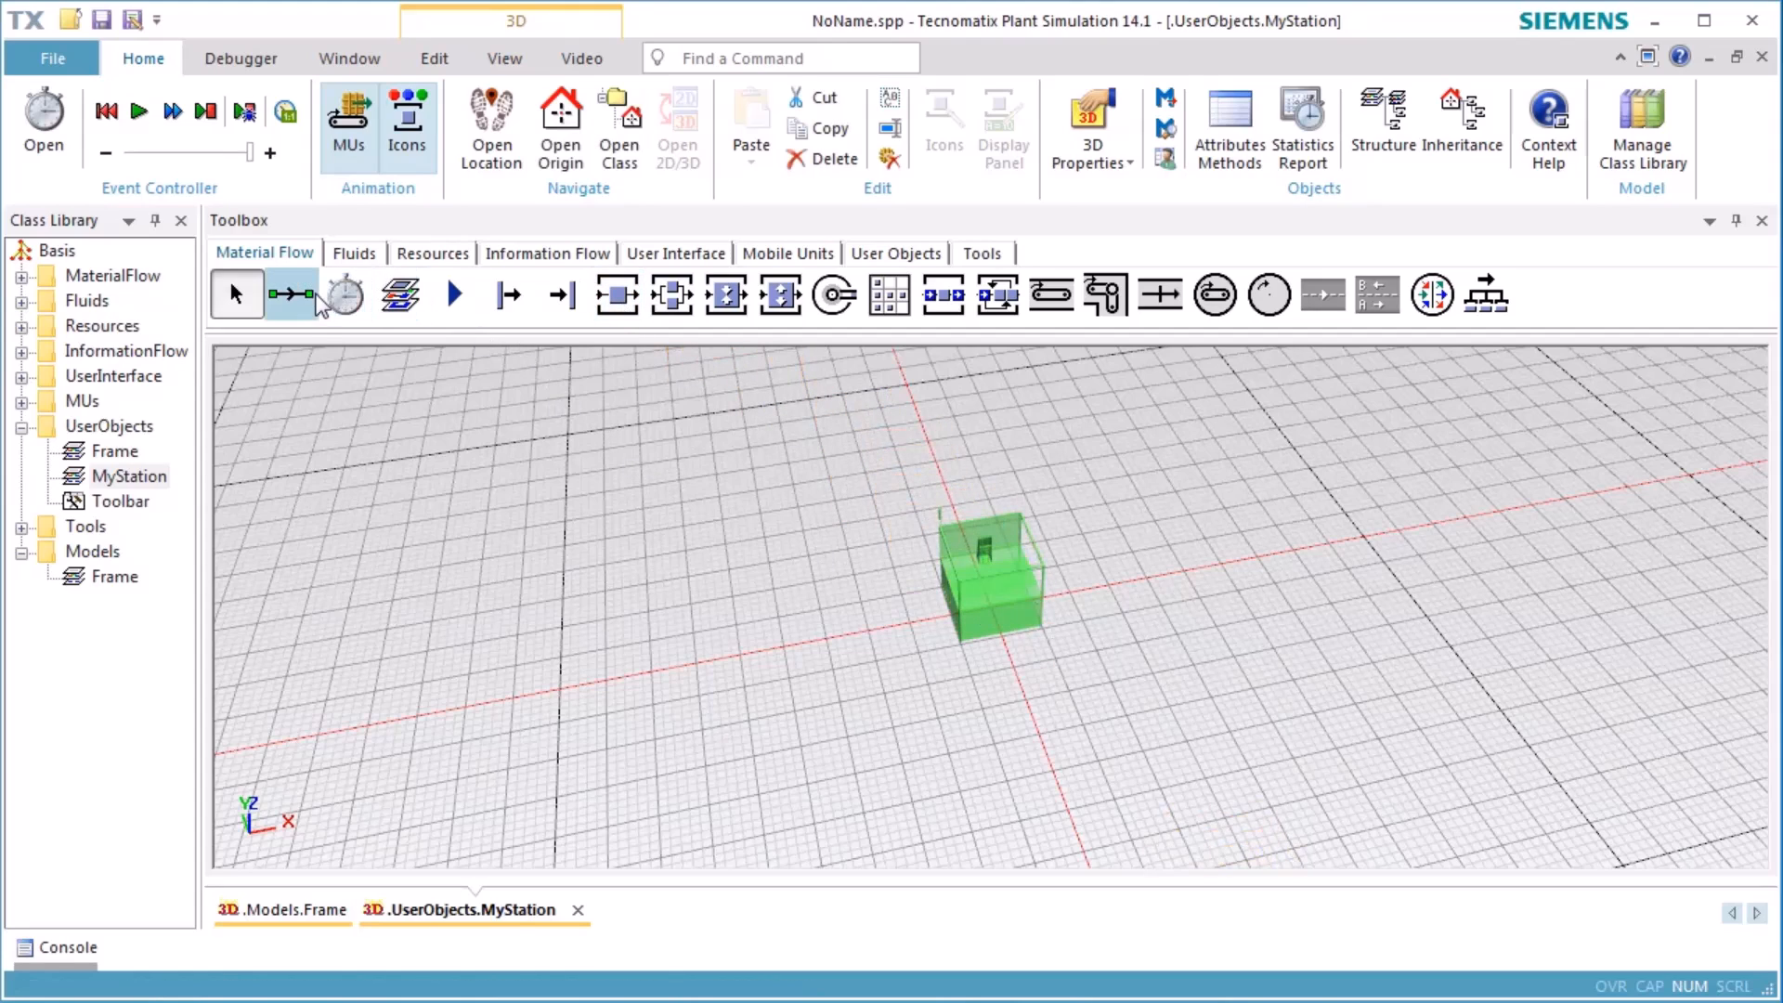
{"action": "left_click", "coordinate": [505, 295]}
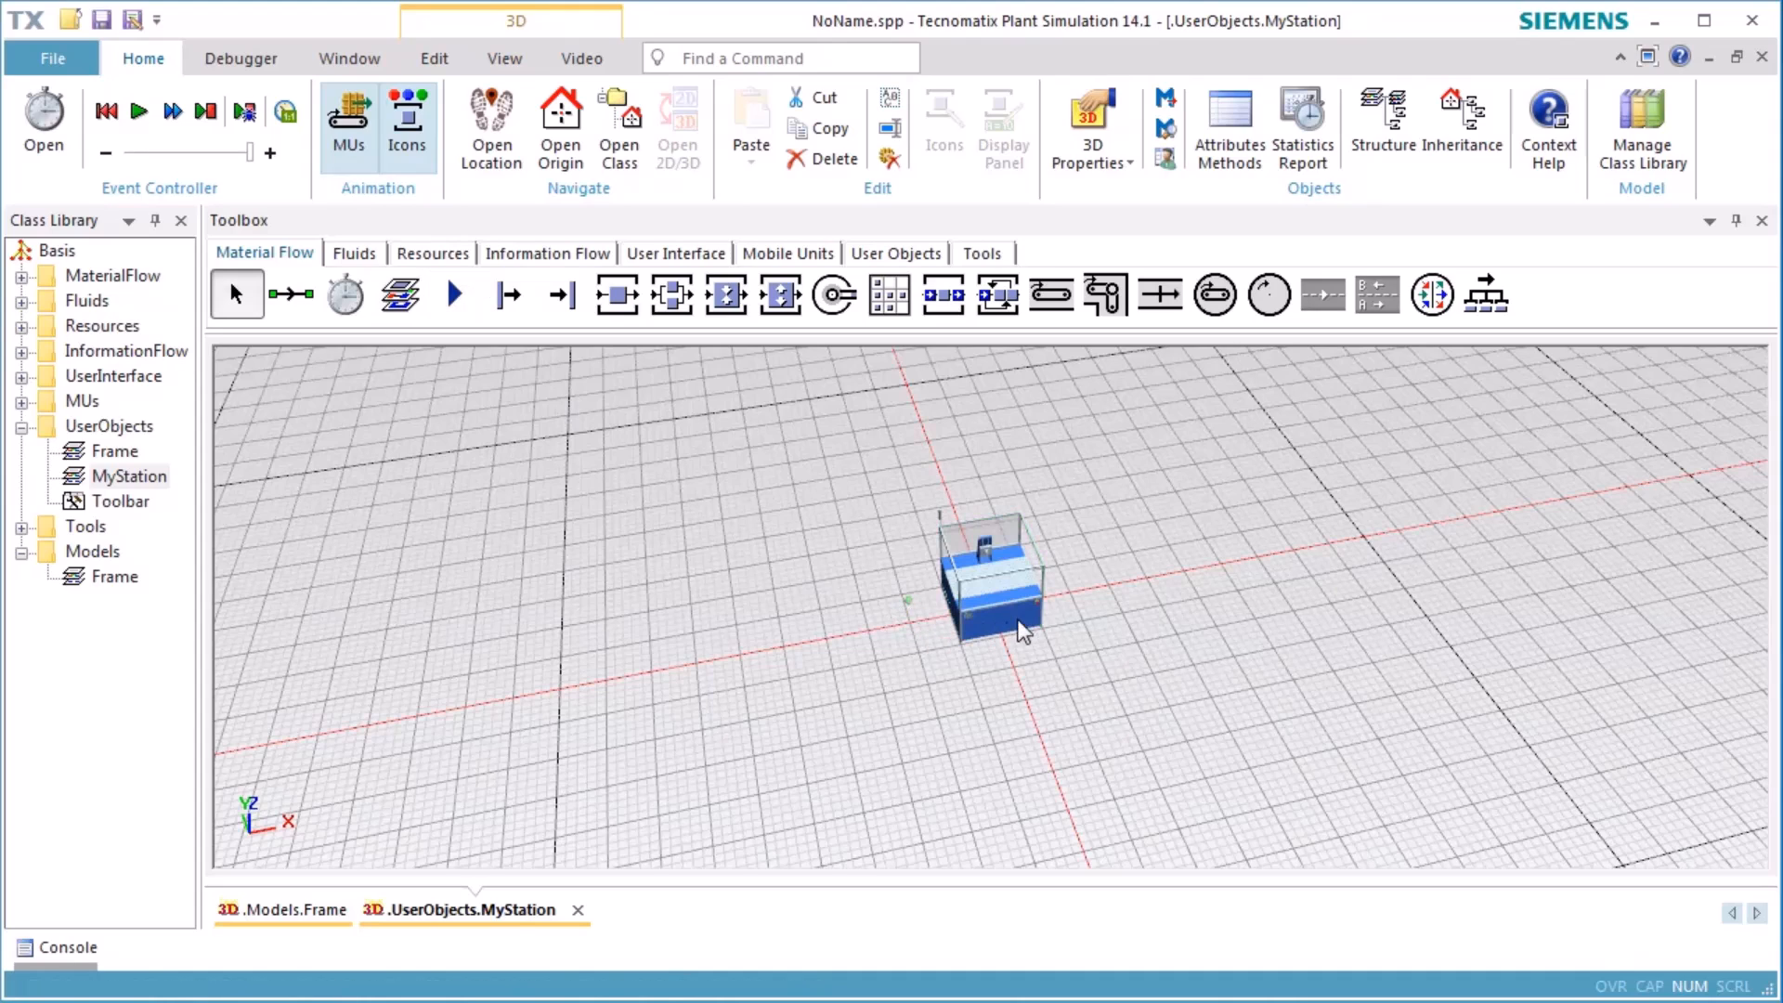
{"action": "left_click", "coordinate": [453, 293]}
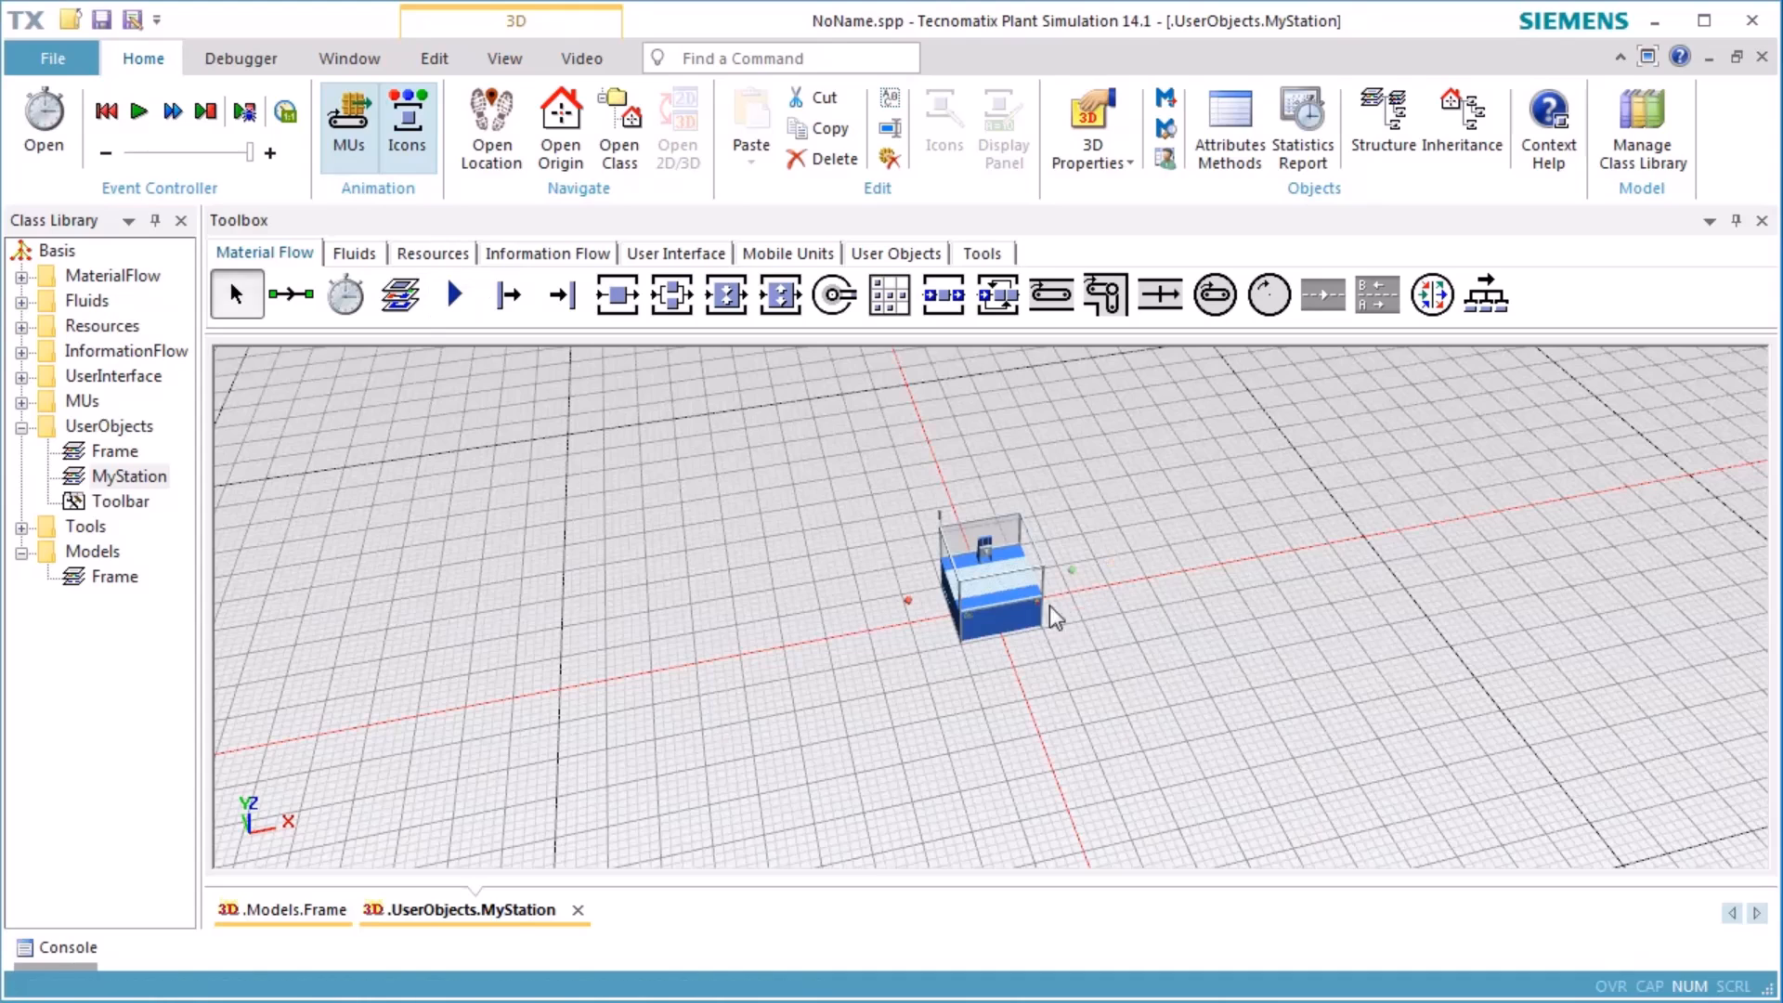
{"action": "left_click", "coordinate": [290, 294]}
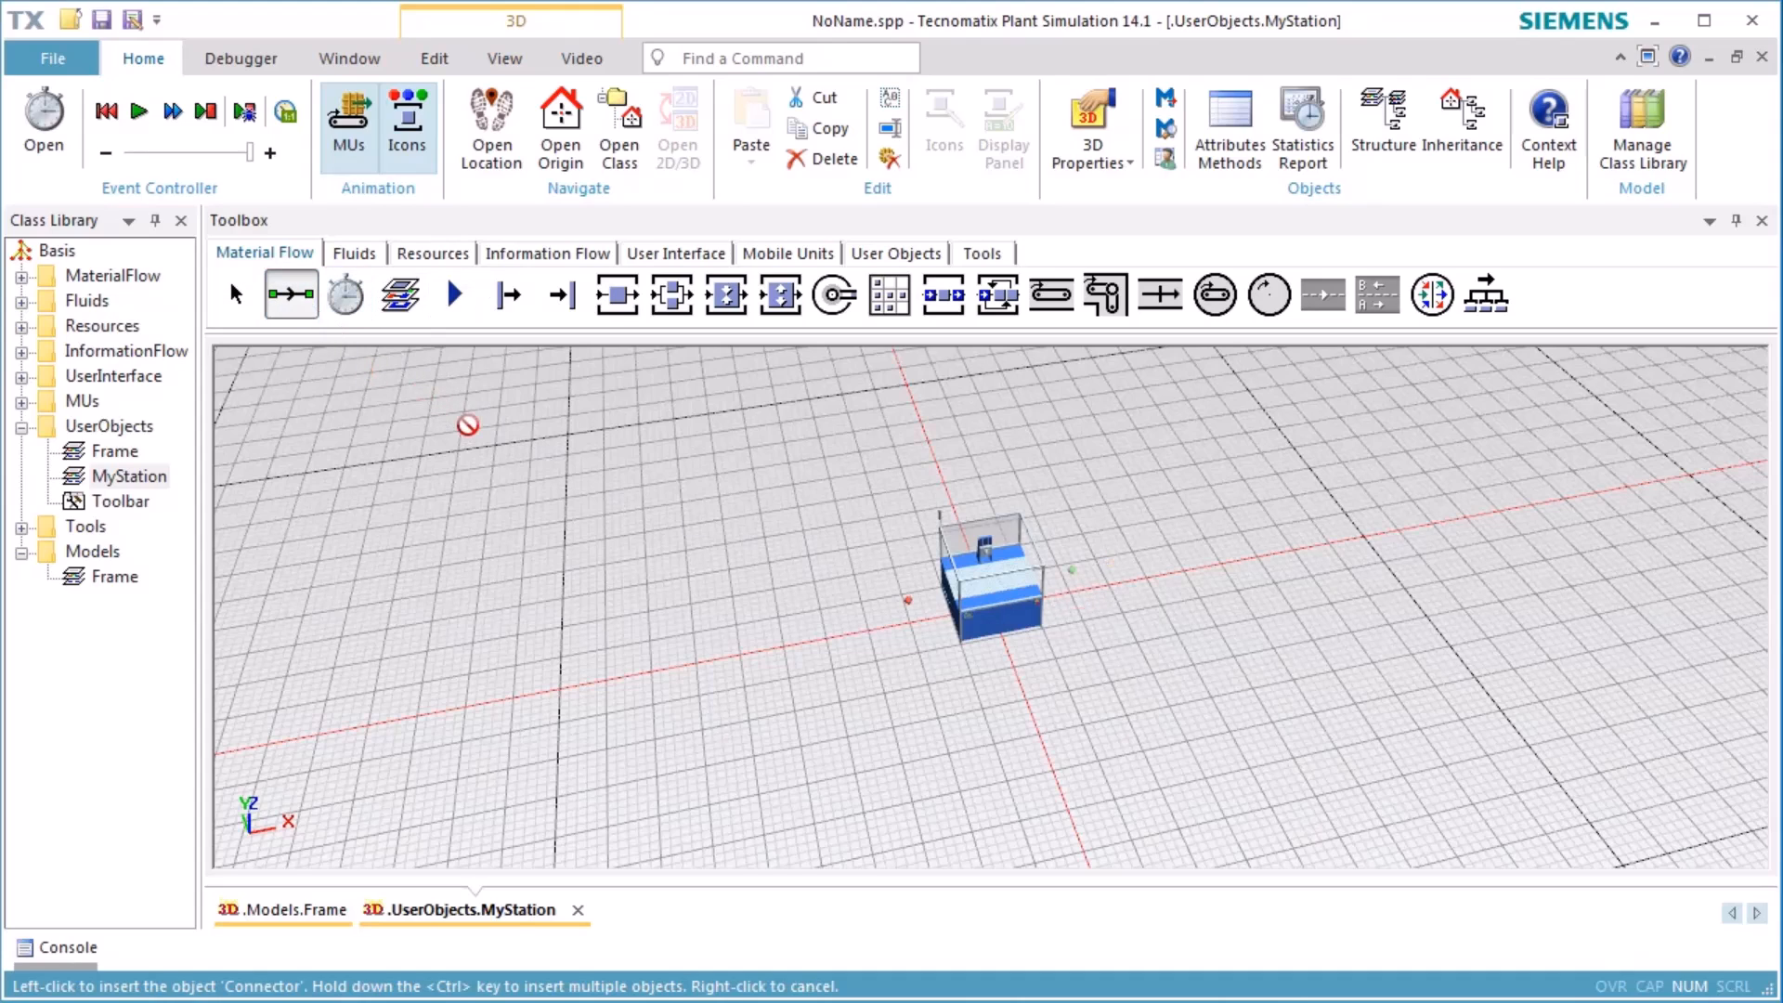
{"action": "mouse_move", "coordinate": [910, 599]}
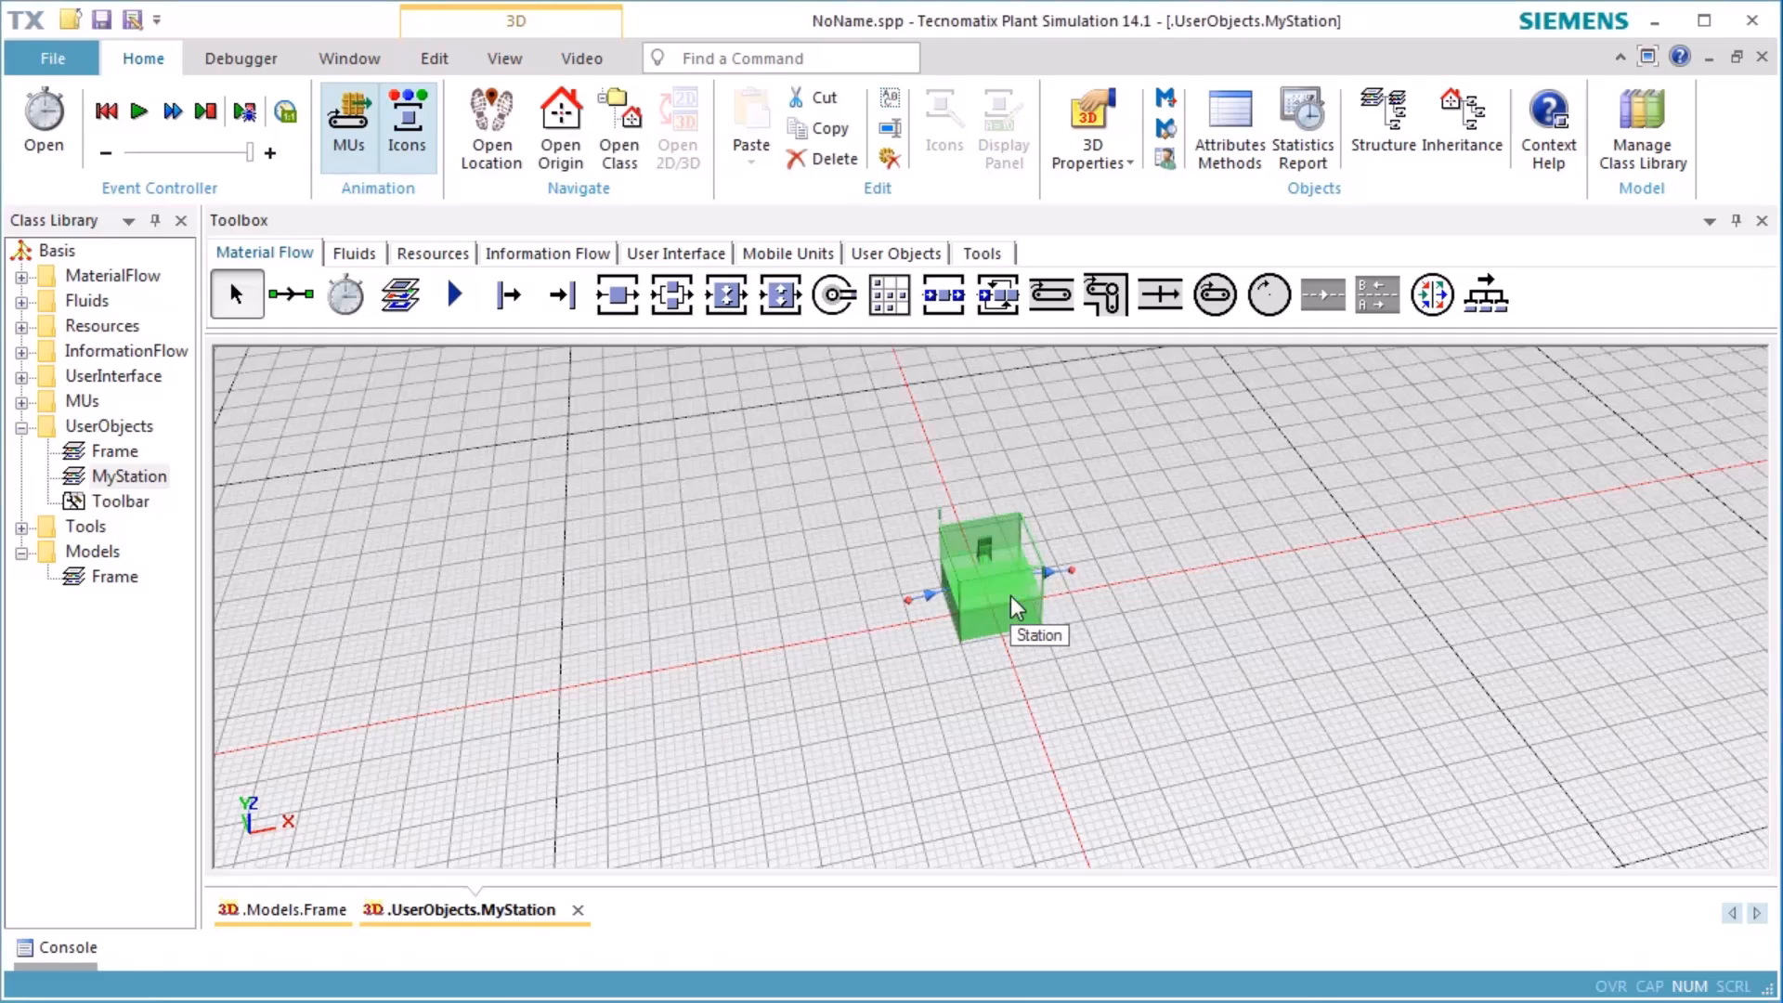
{"action": "right_click", "coordinate": [1012, 602]}
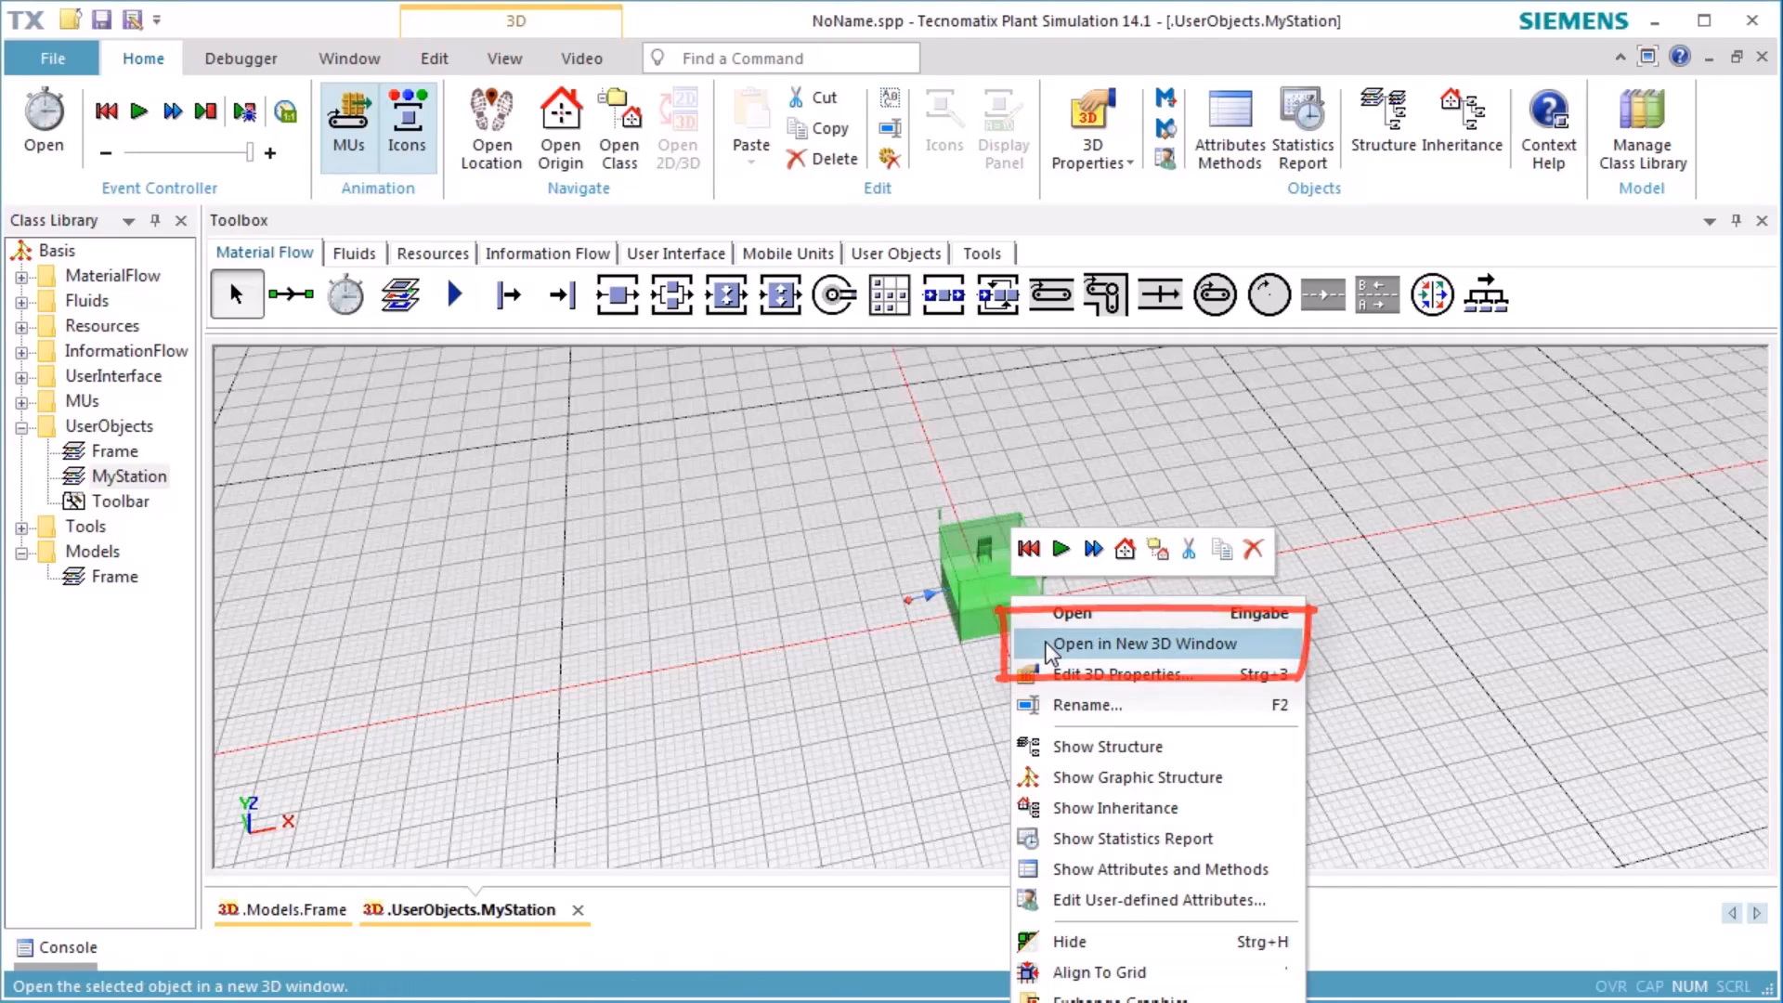
Step: Show the Station in its own 3D window and delete its default workplace graphic
{"action": "left_click", "coordinate": [1146, 642]}
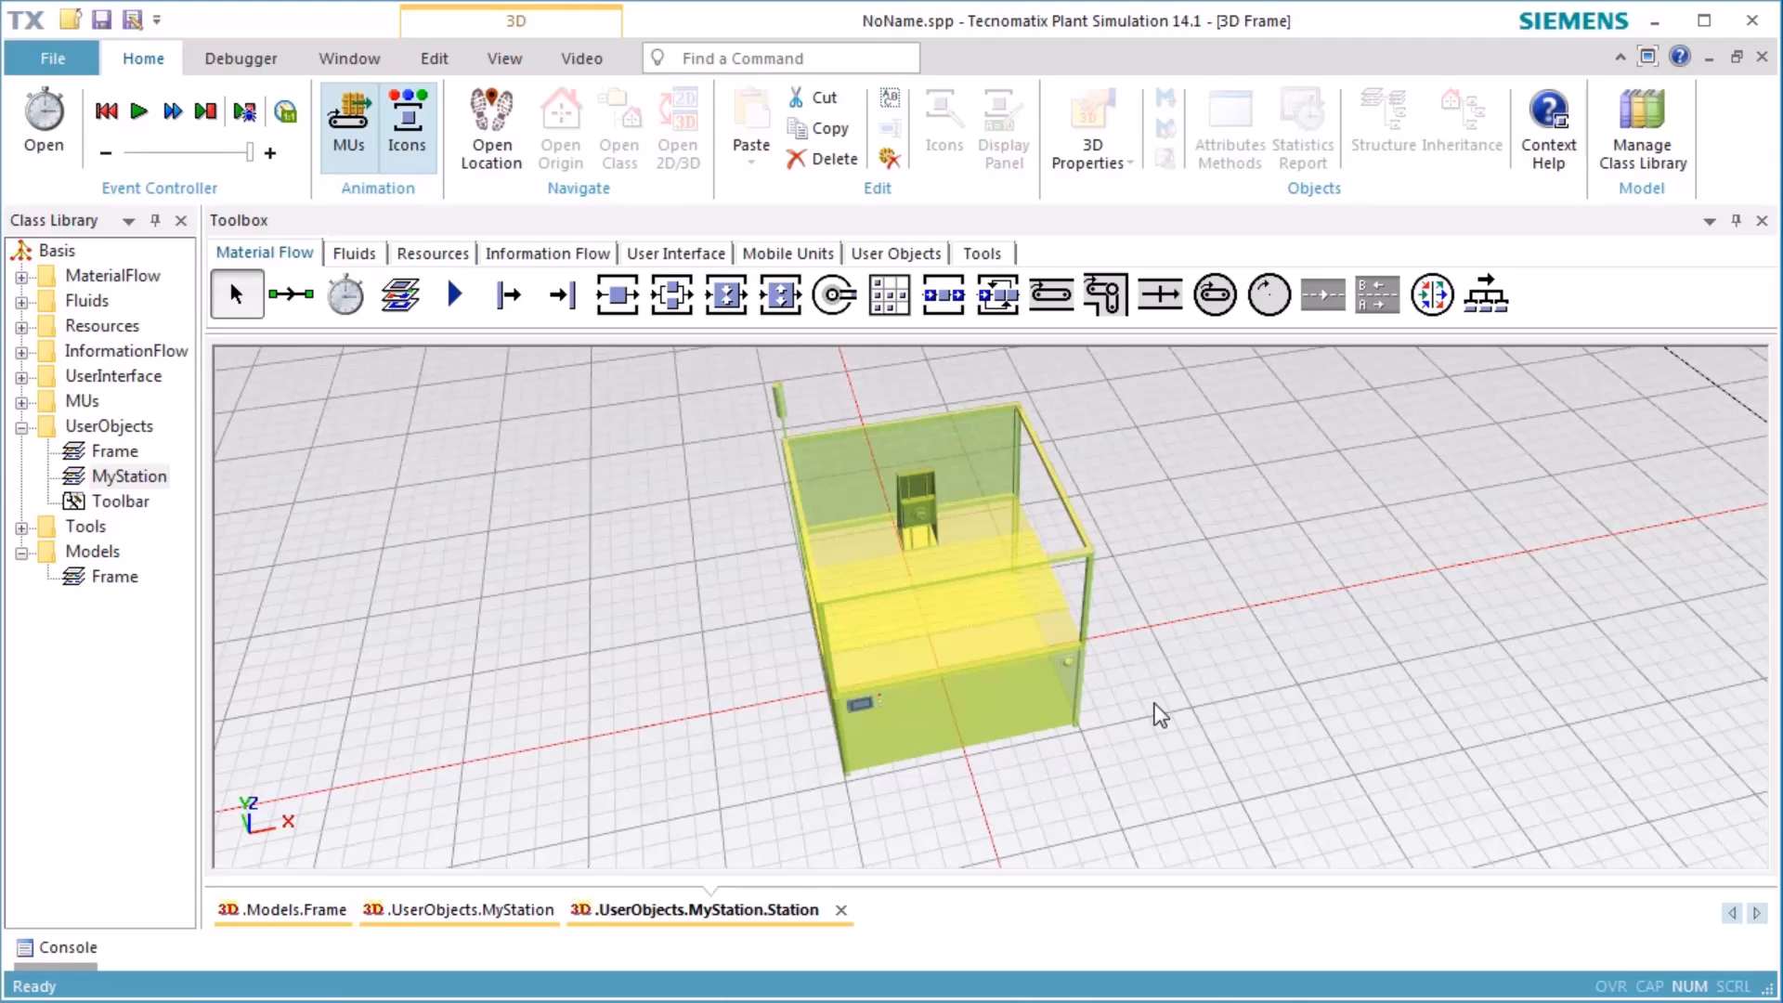
{"action": "left_click", "coordinate": [834, 160]}
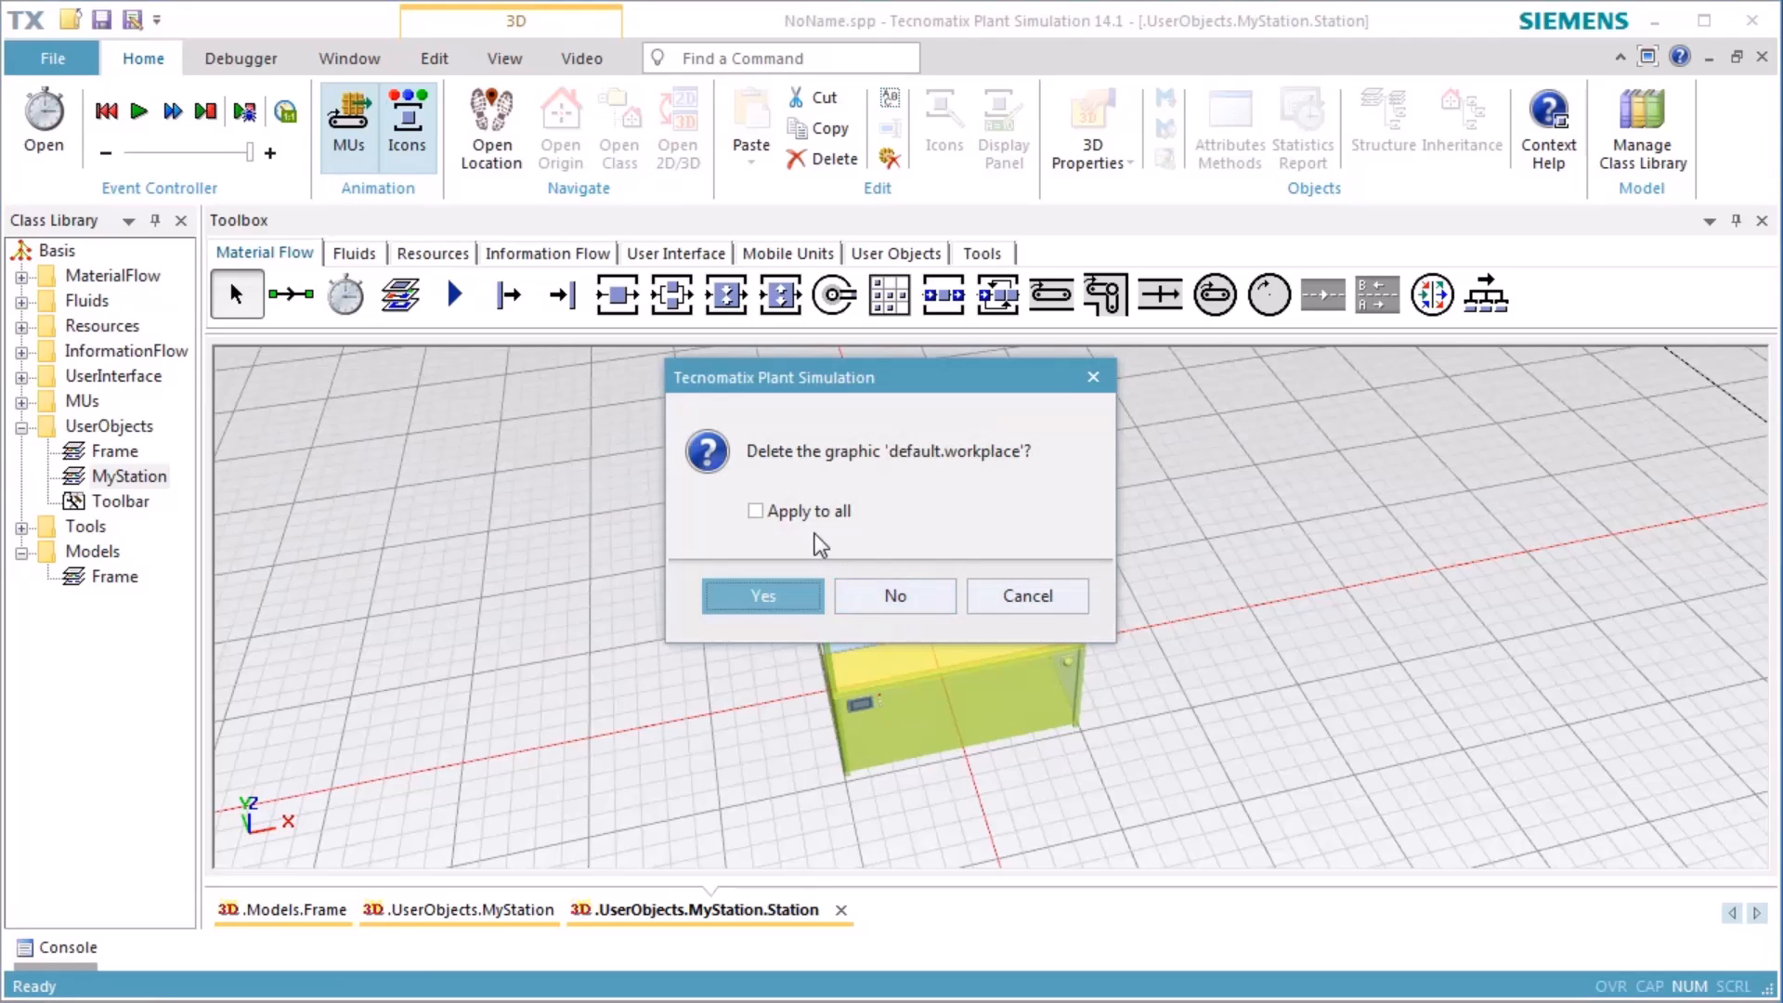
{"action": "left_click", "coordinate": [762, 594]}
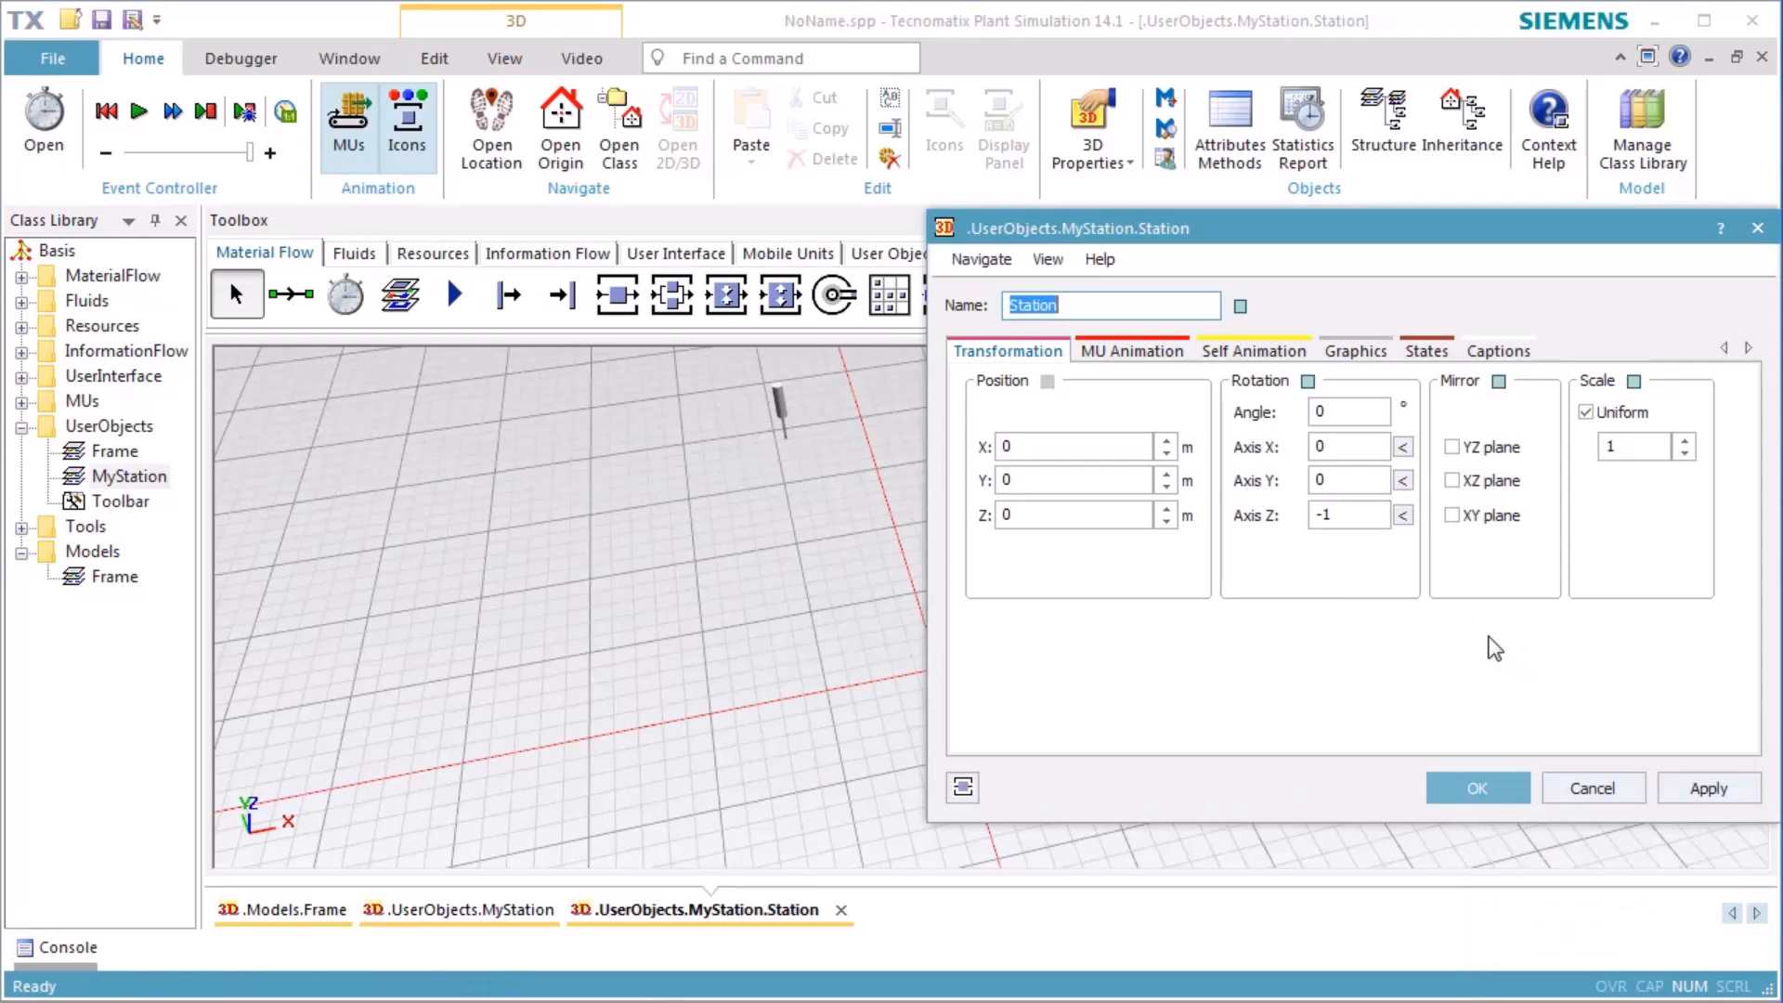
Step: Turn off the station's state indicator display
{"action": "left_click", "coordinate": [1425, 351]}
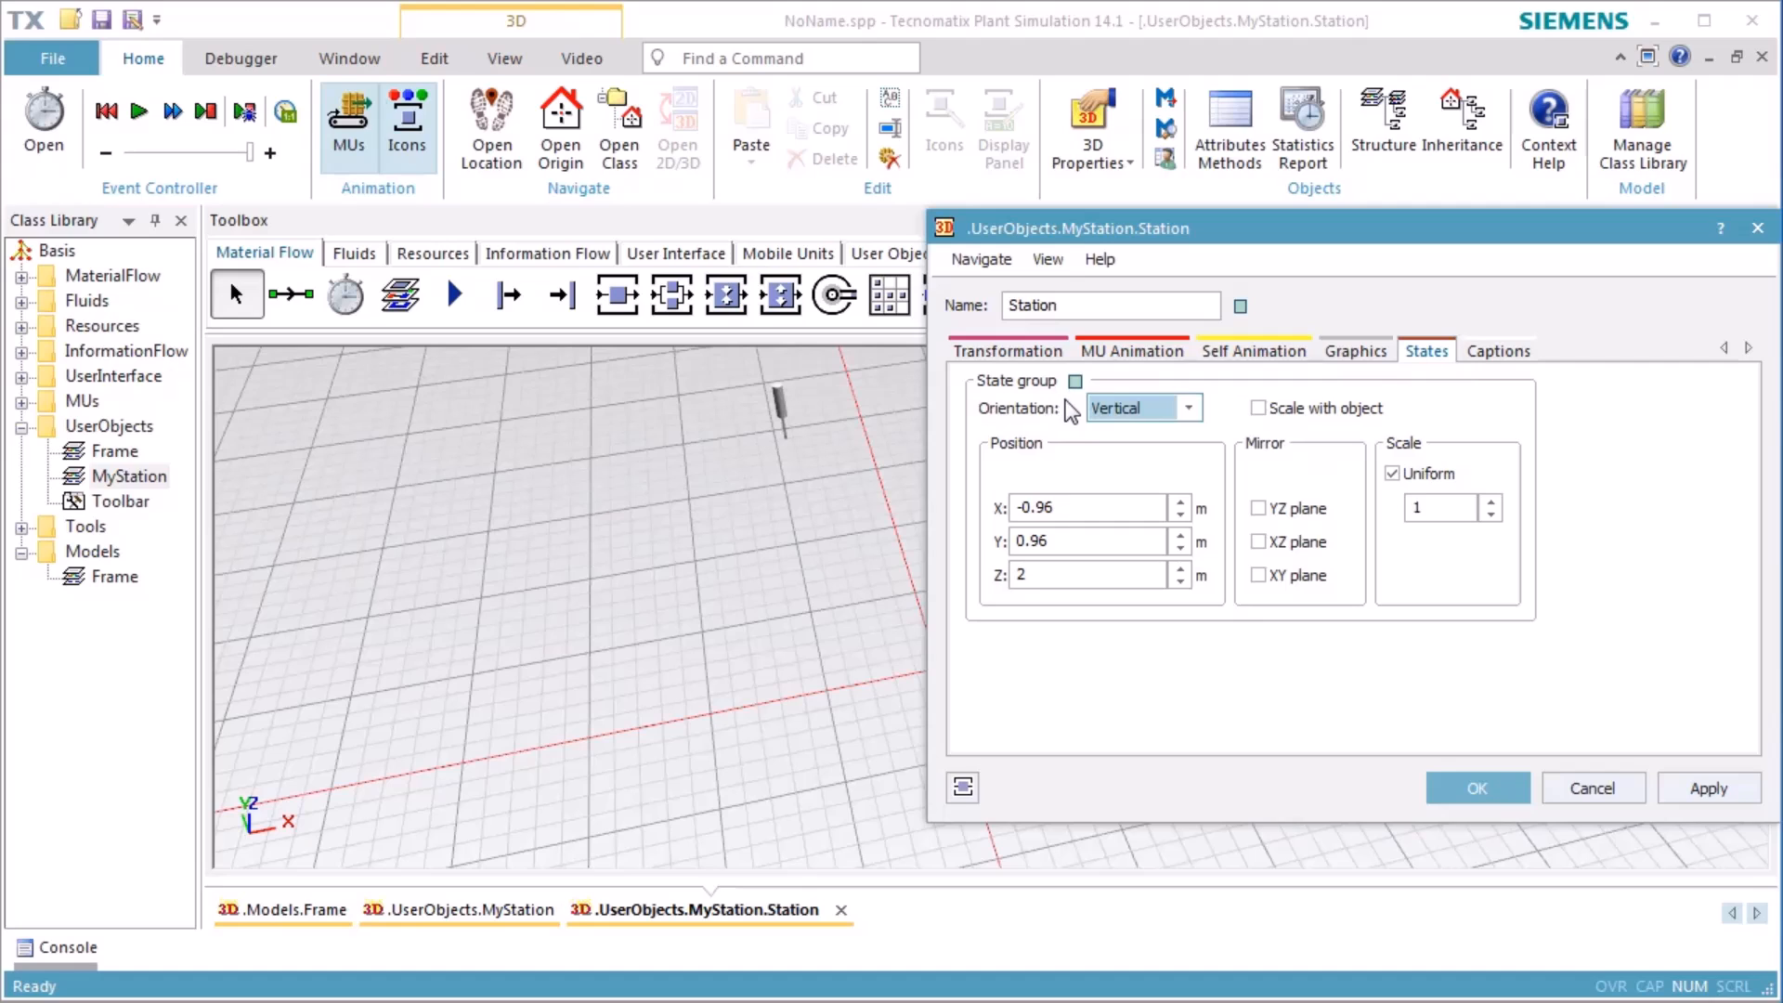
{"action": "left_click", "coordinate": [1186, 407]}
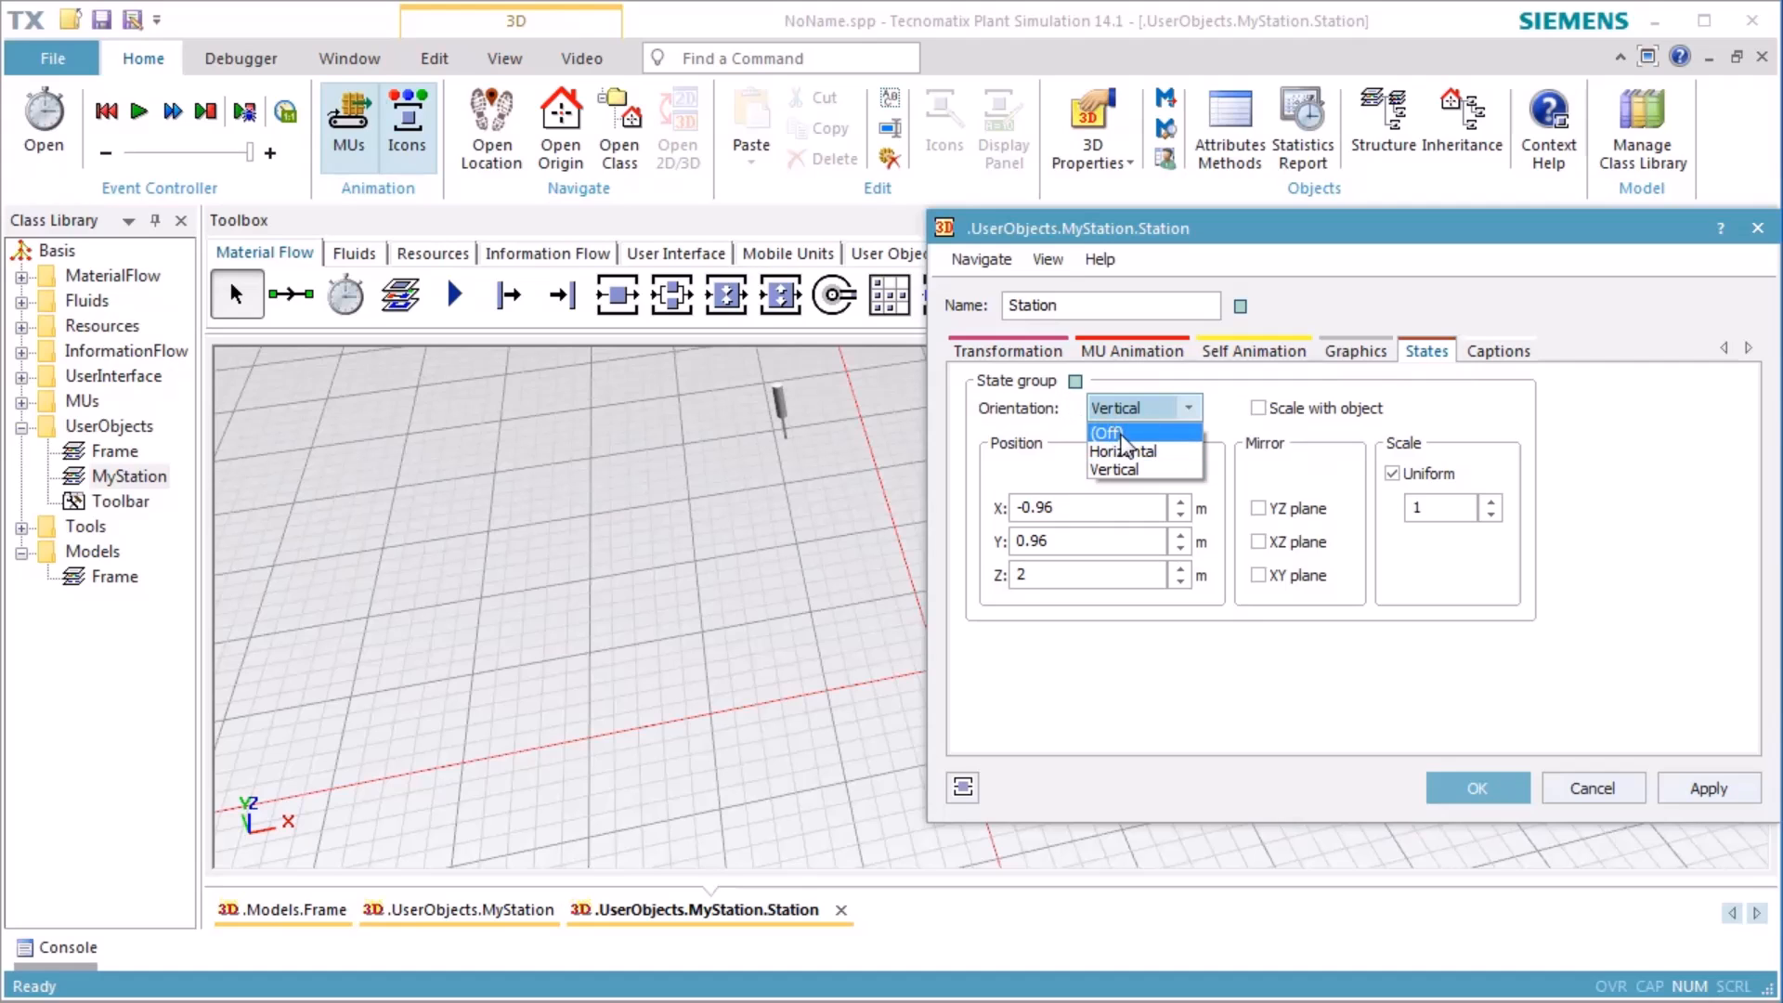
{"action": "left_click", "coordinate": [1475, 787]}
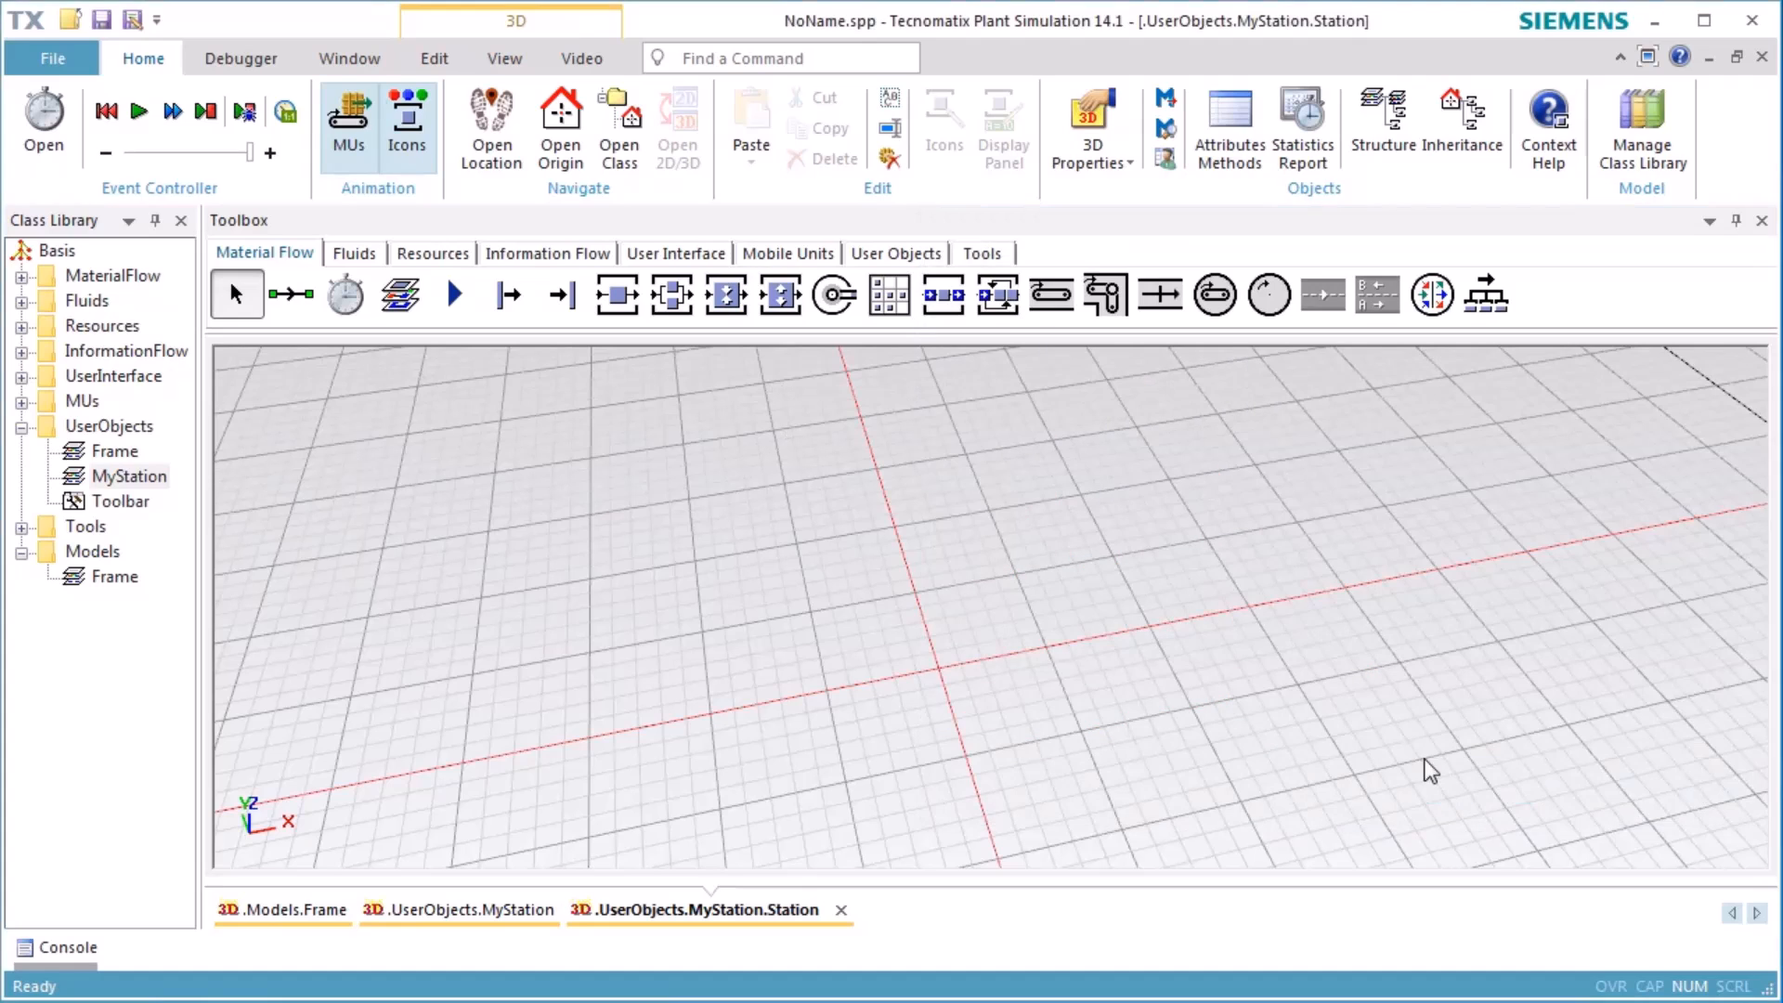
{"action": "mouse_move", "coordinate": [432, 58]}
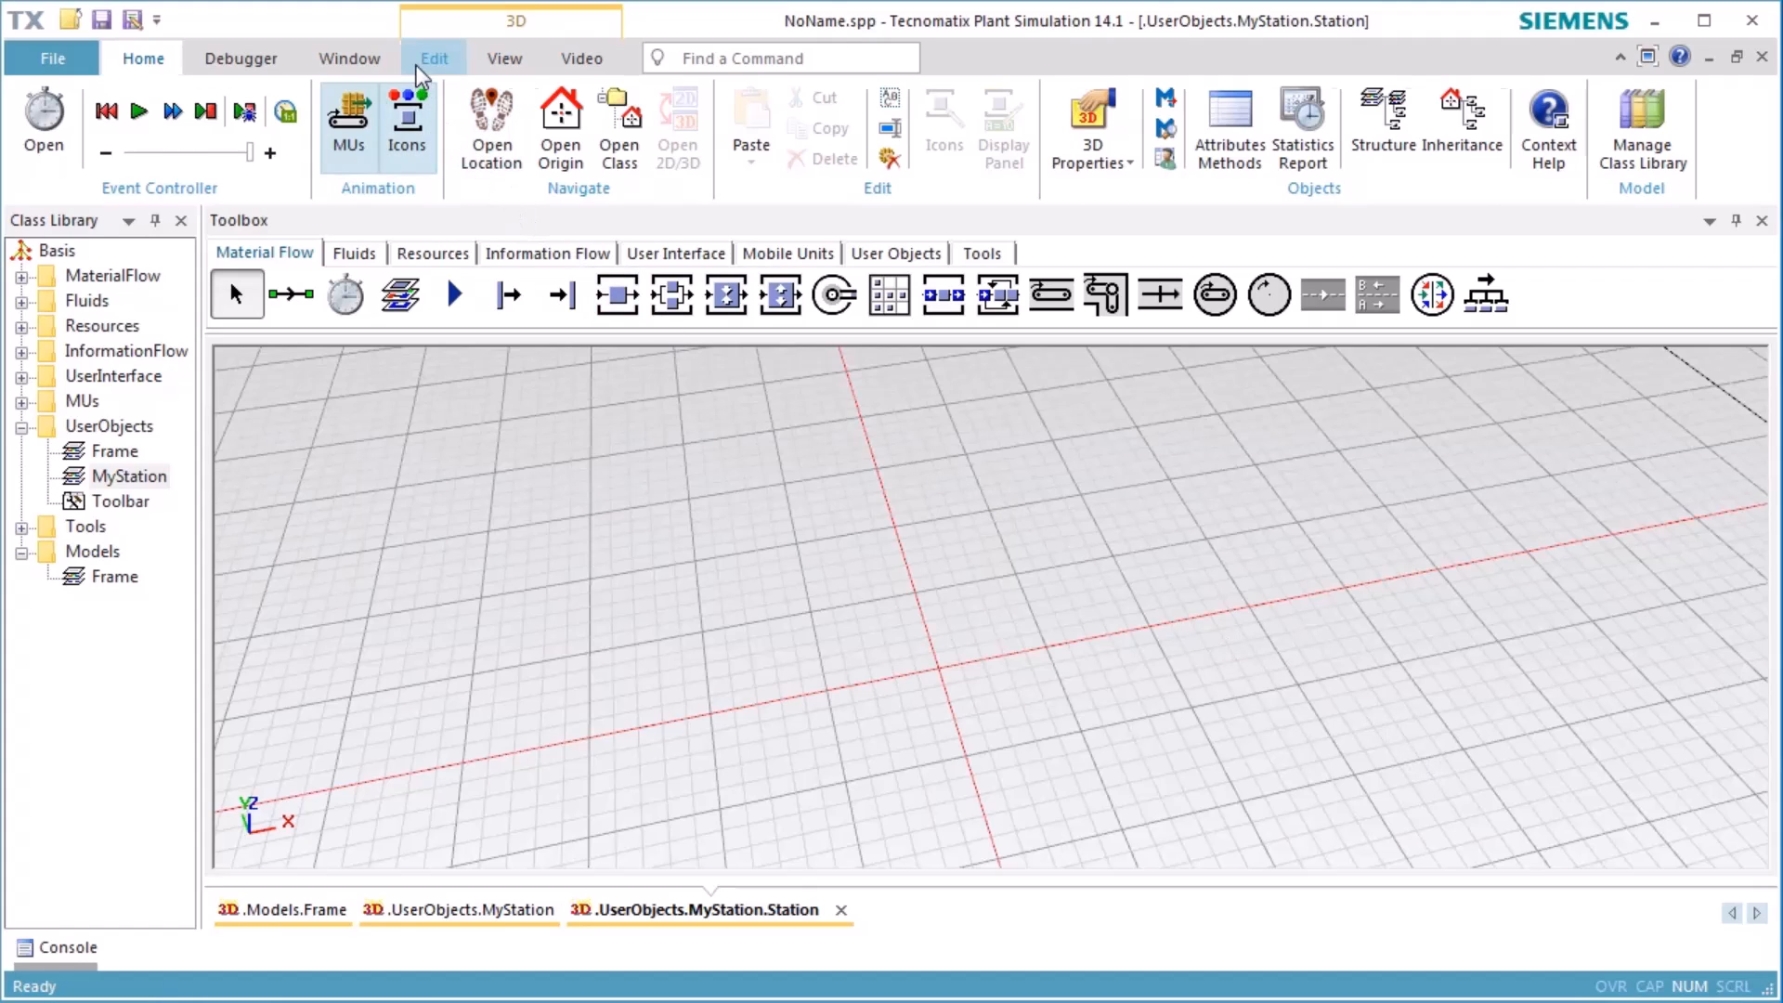
Step: Insert a default 1 m cuboid at the scene origin
{"action": "left_click", "coordinate": [432, 58]}
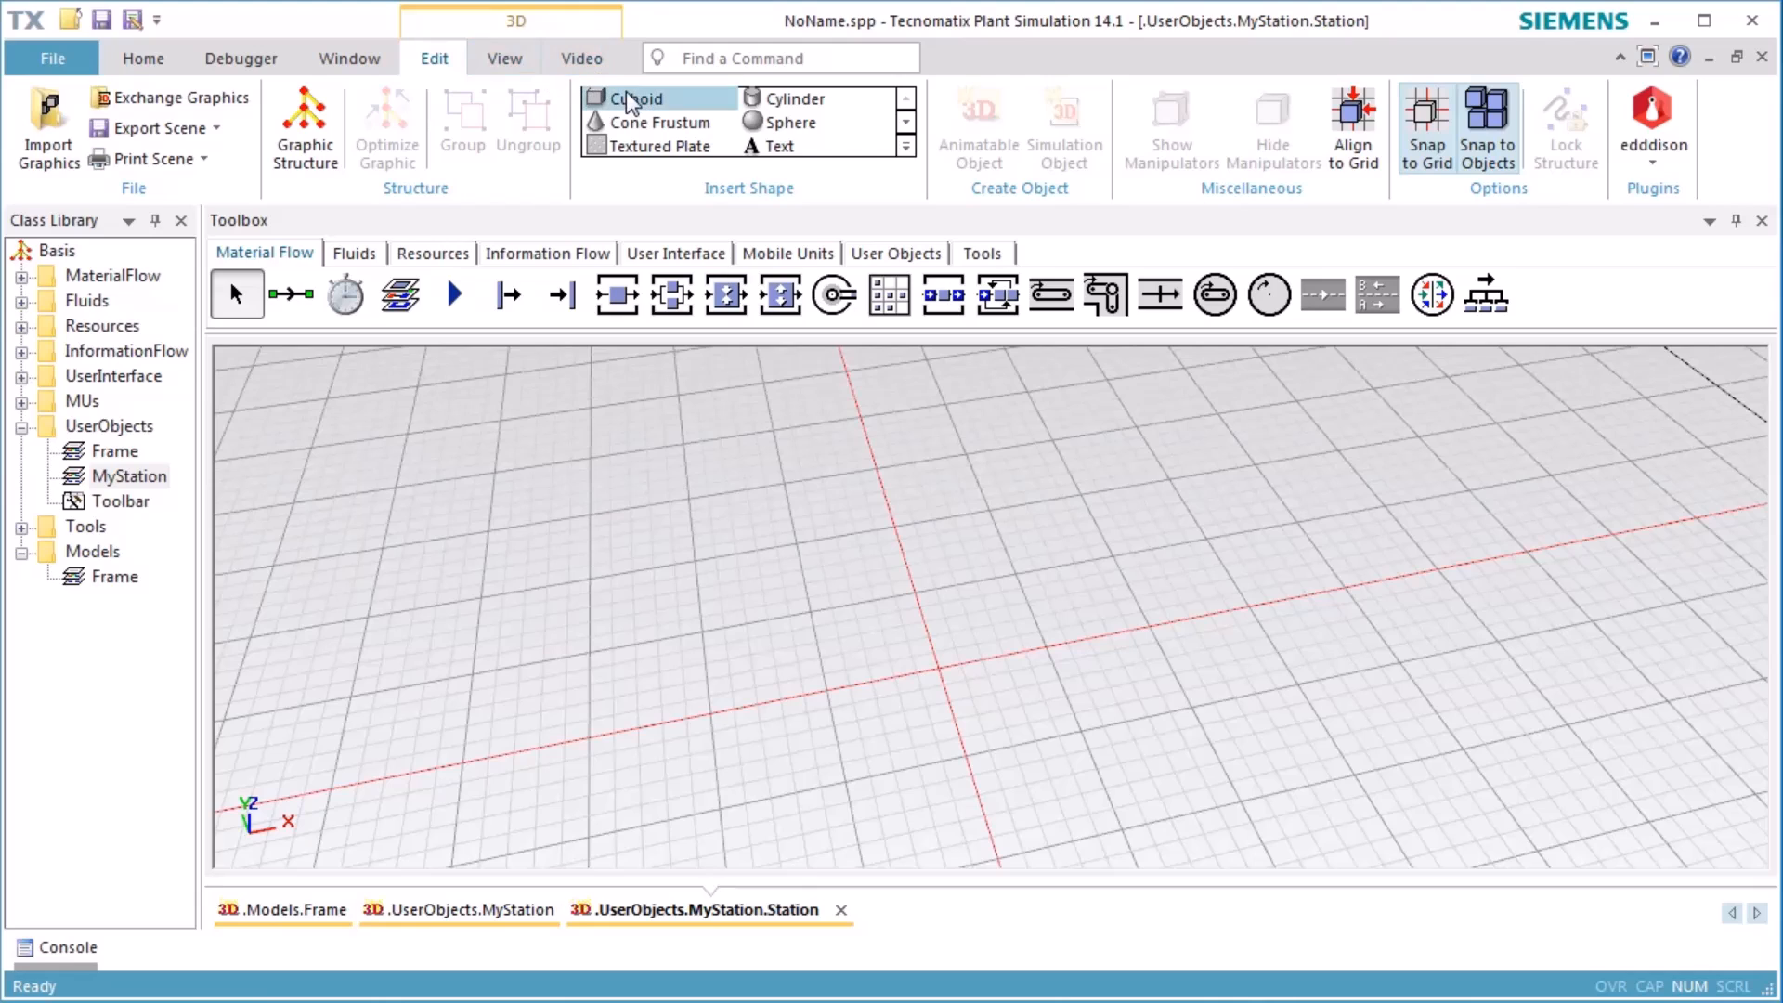
{"action": "left_click", "coordinate": [637, 98]}
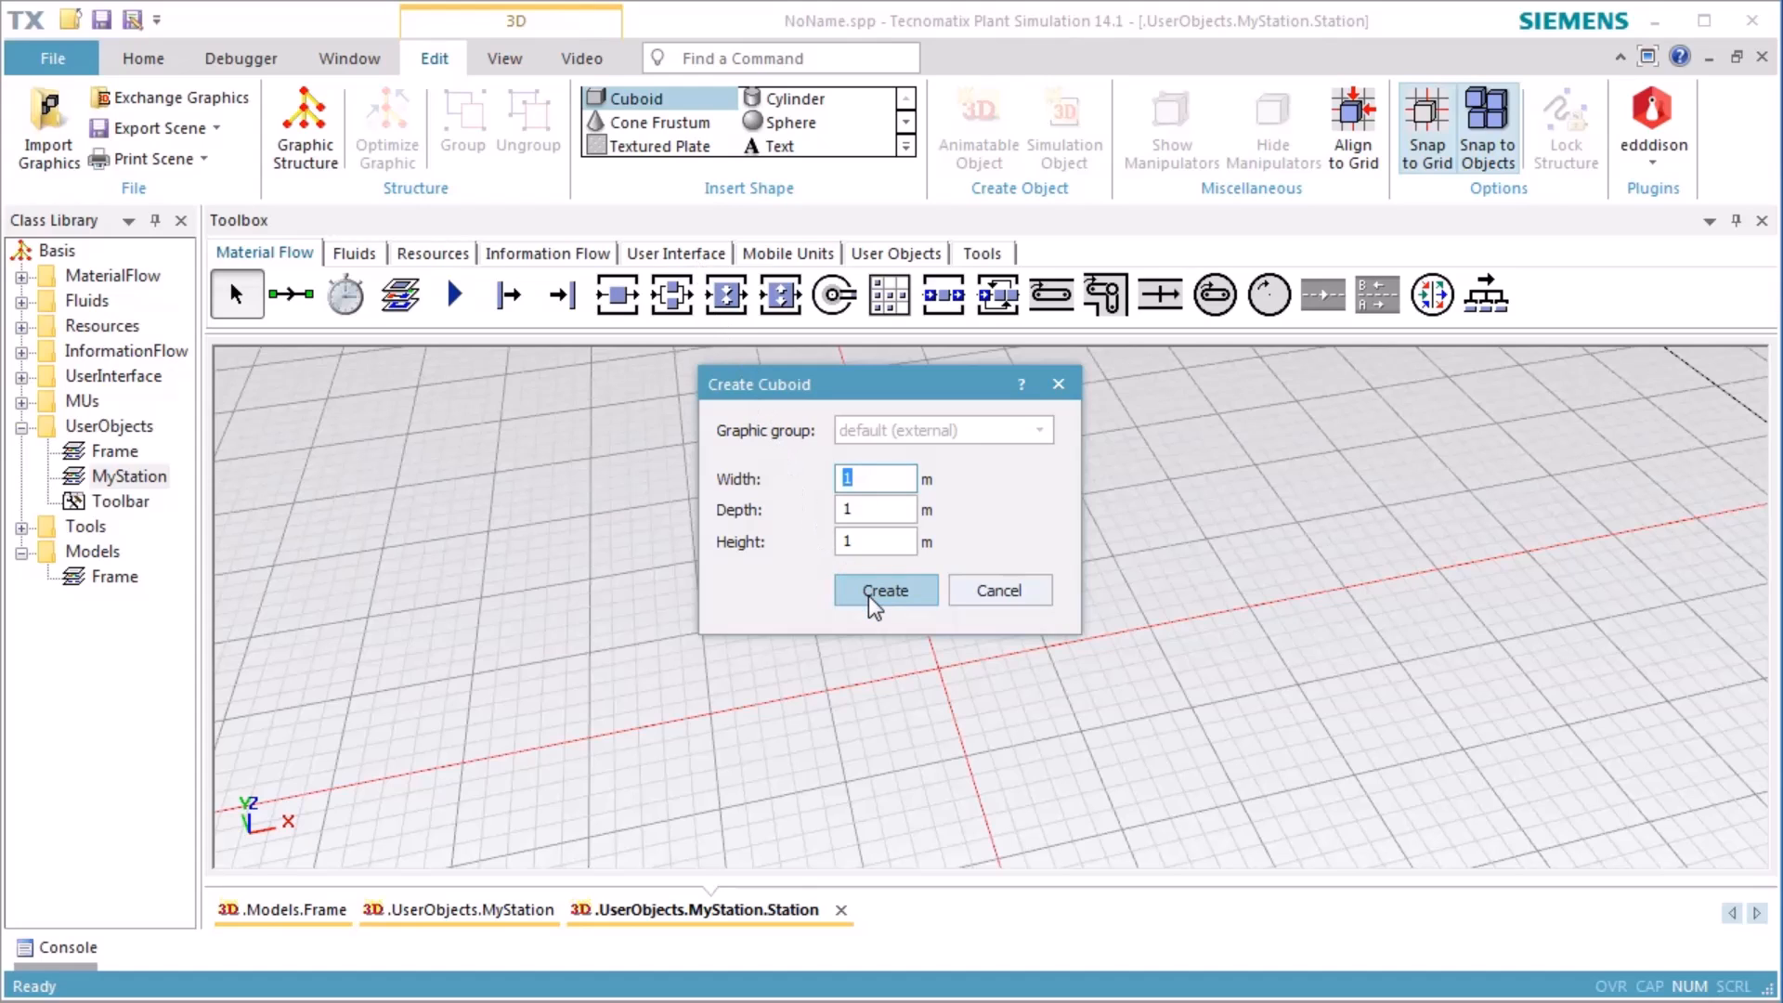
{"action": "left_click", "coordinate": [884, 591]}
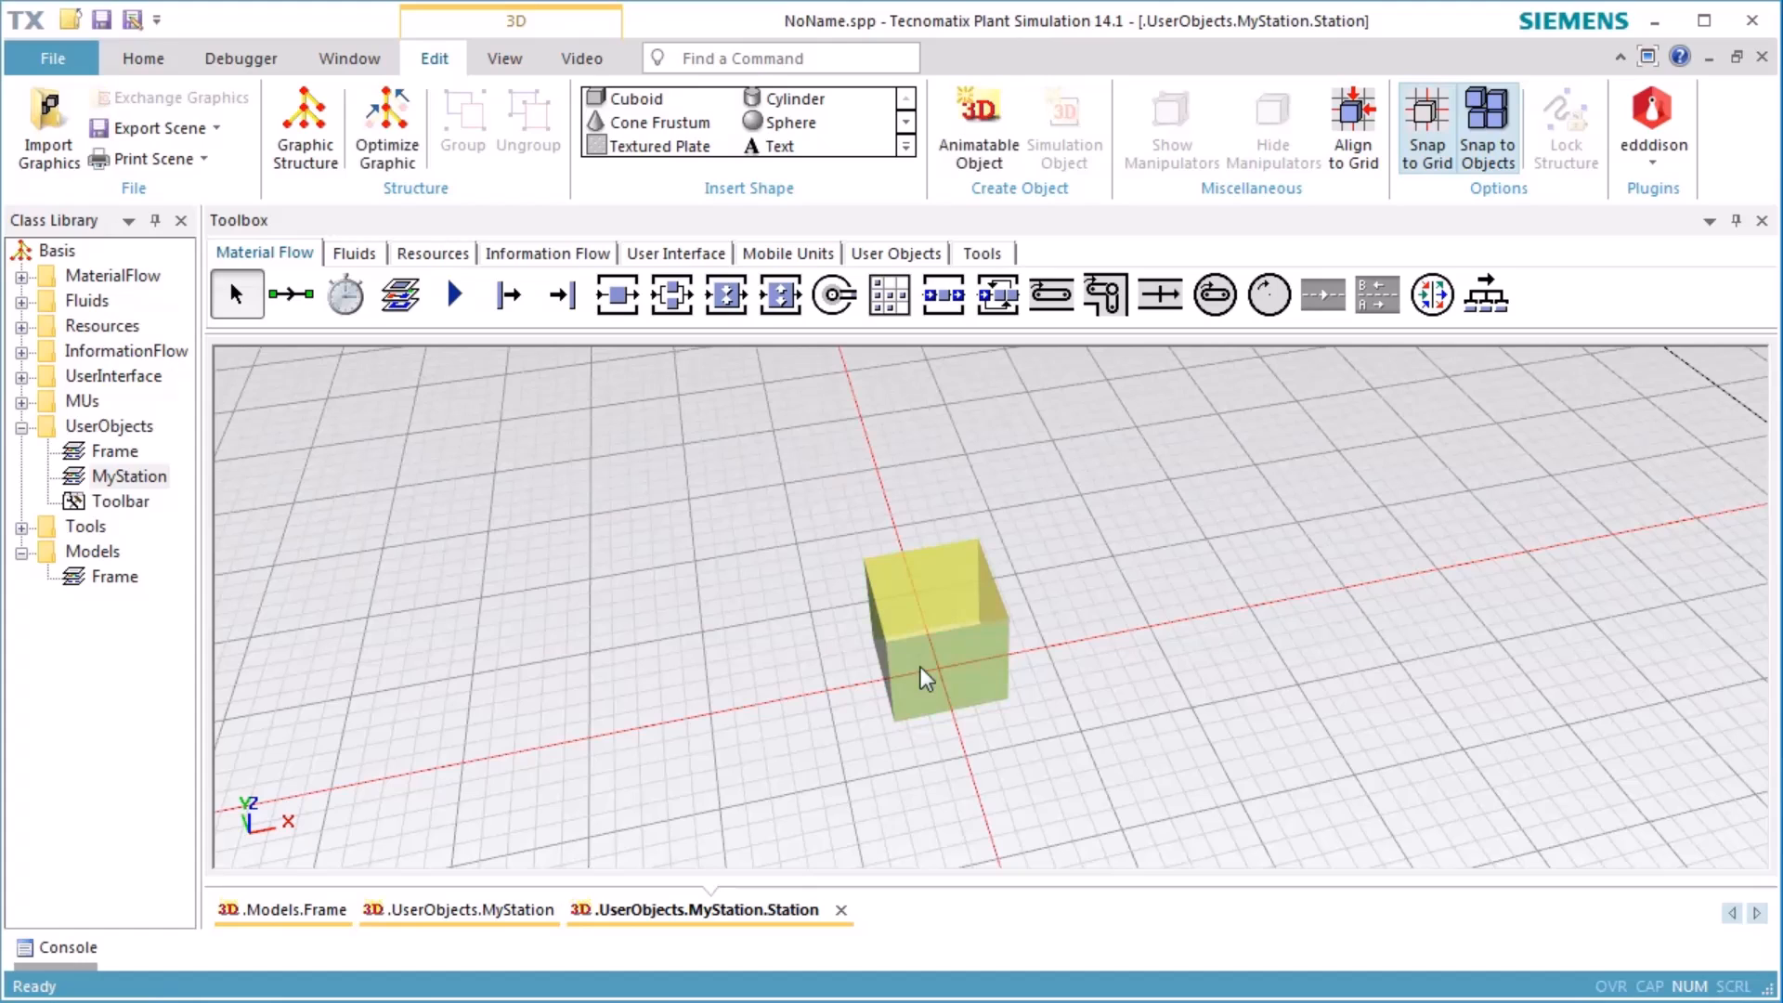
{"action": "mouse_move", "coordinate": [923, 676]}
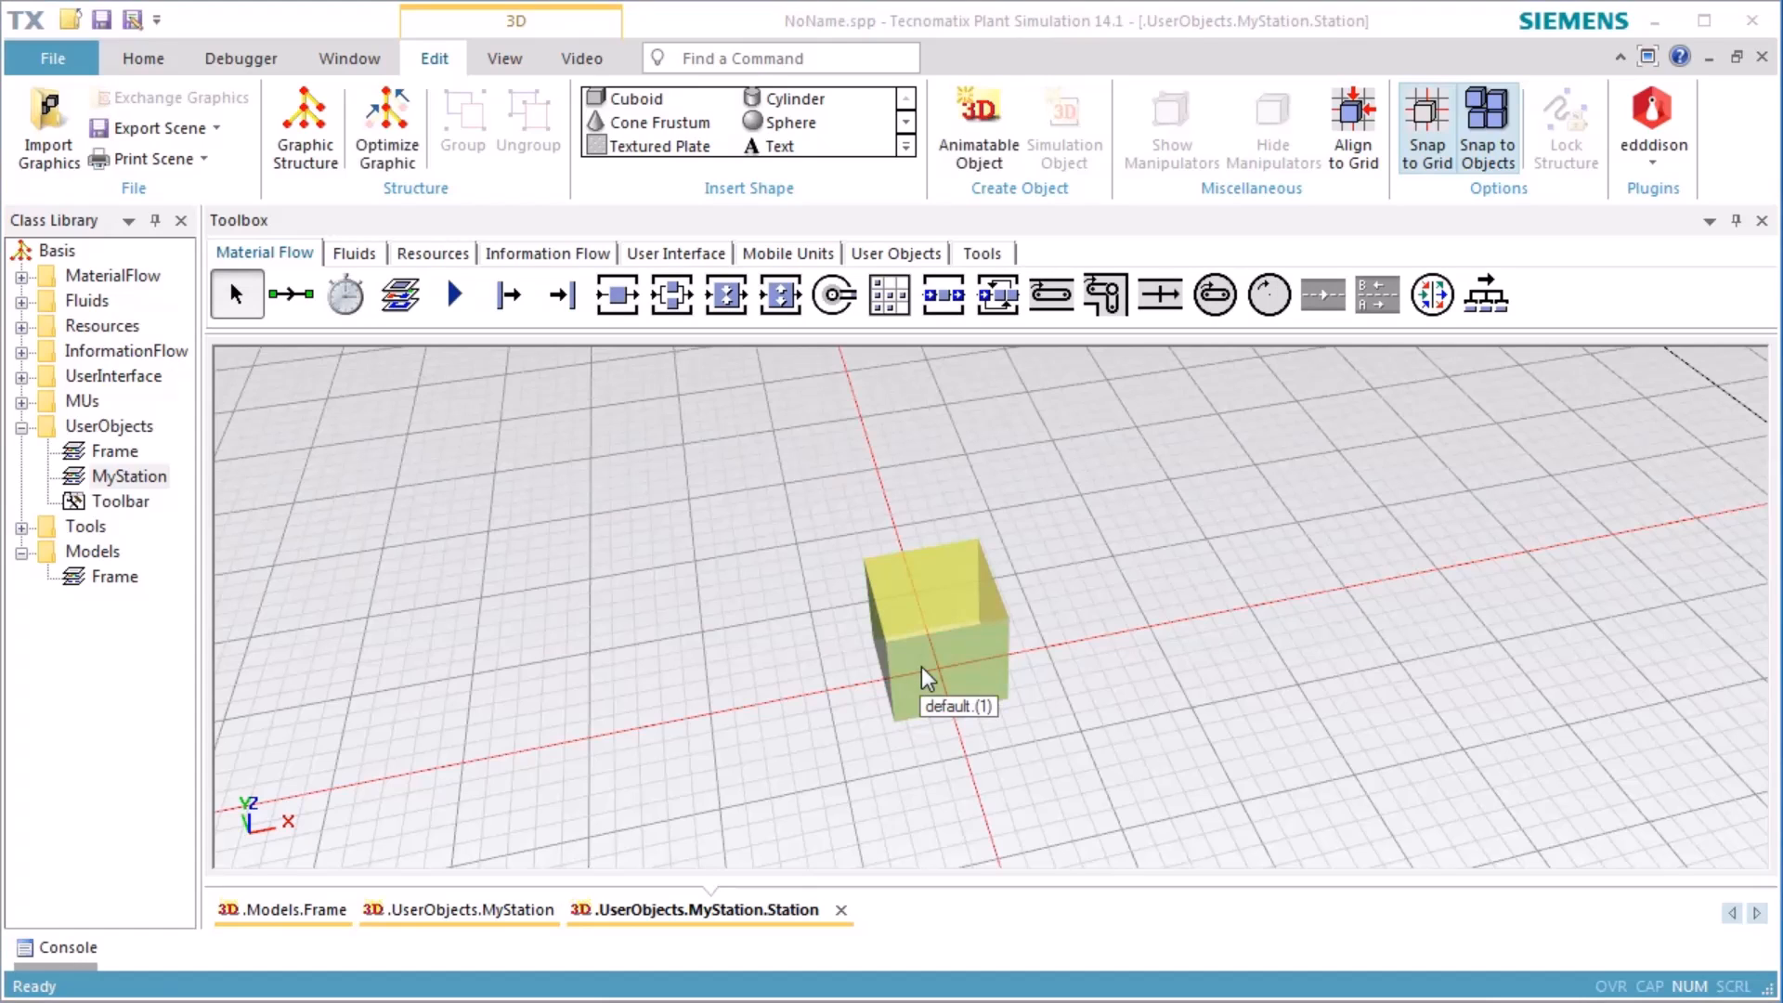
Step: Give the cuboid an active material with blue diffuse colour
{"action": "right_click", "coordinate": [927, 676]}
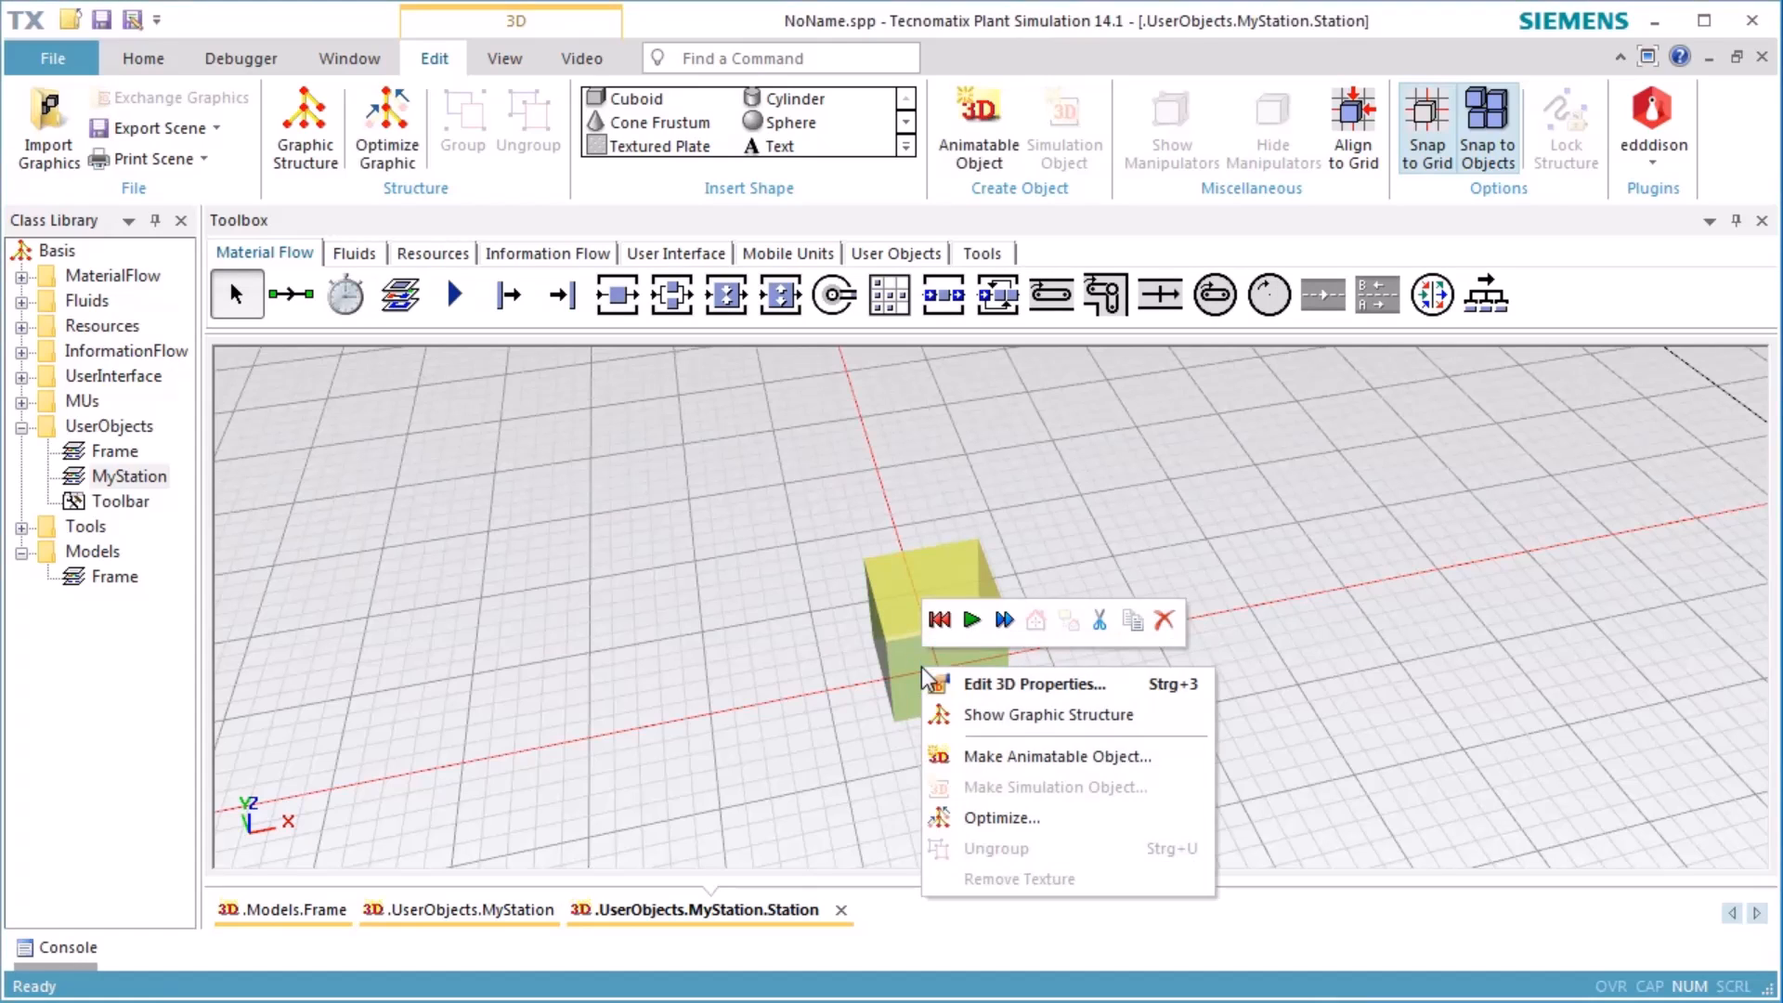
{"action": "left_click", "coordinate": [1032, 684]}
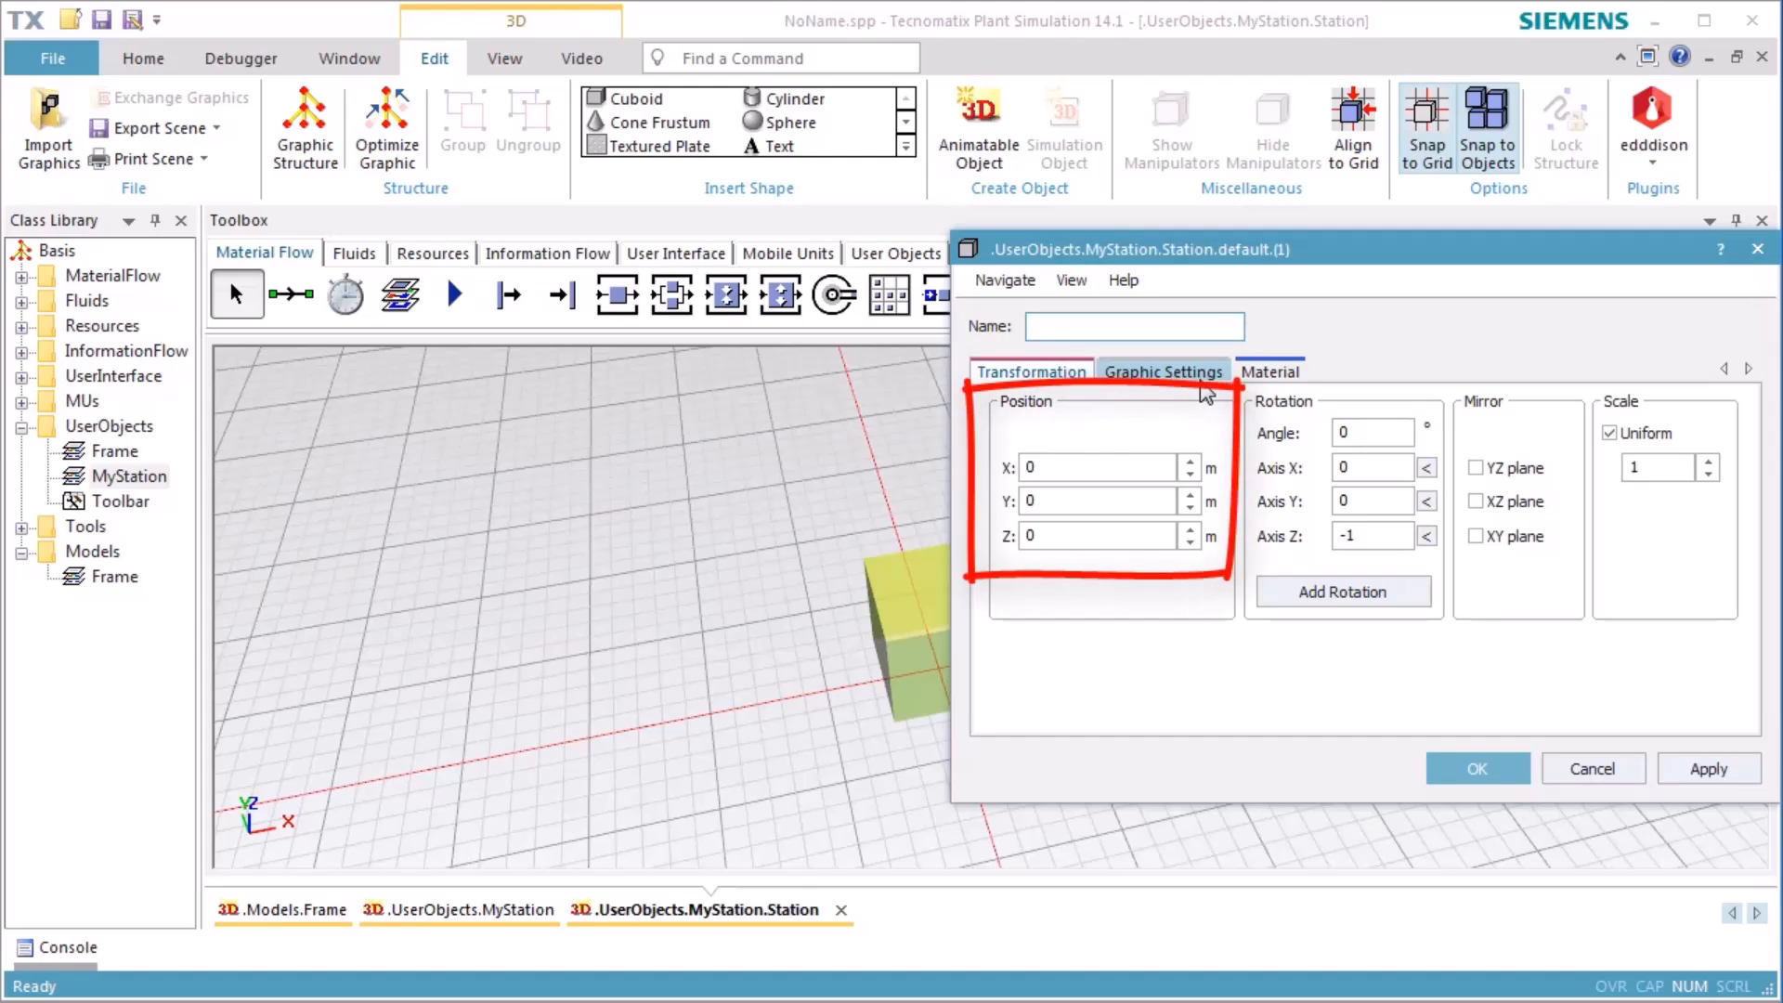
{"action": "left_click", "coordinate": [1271, 372]}
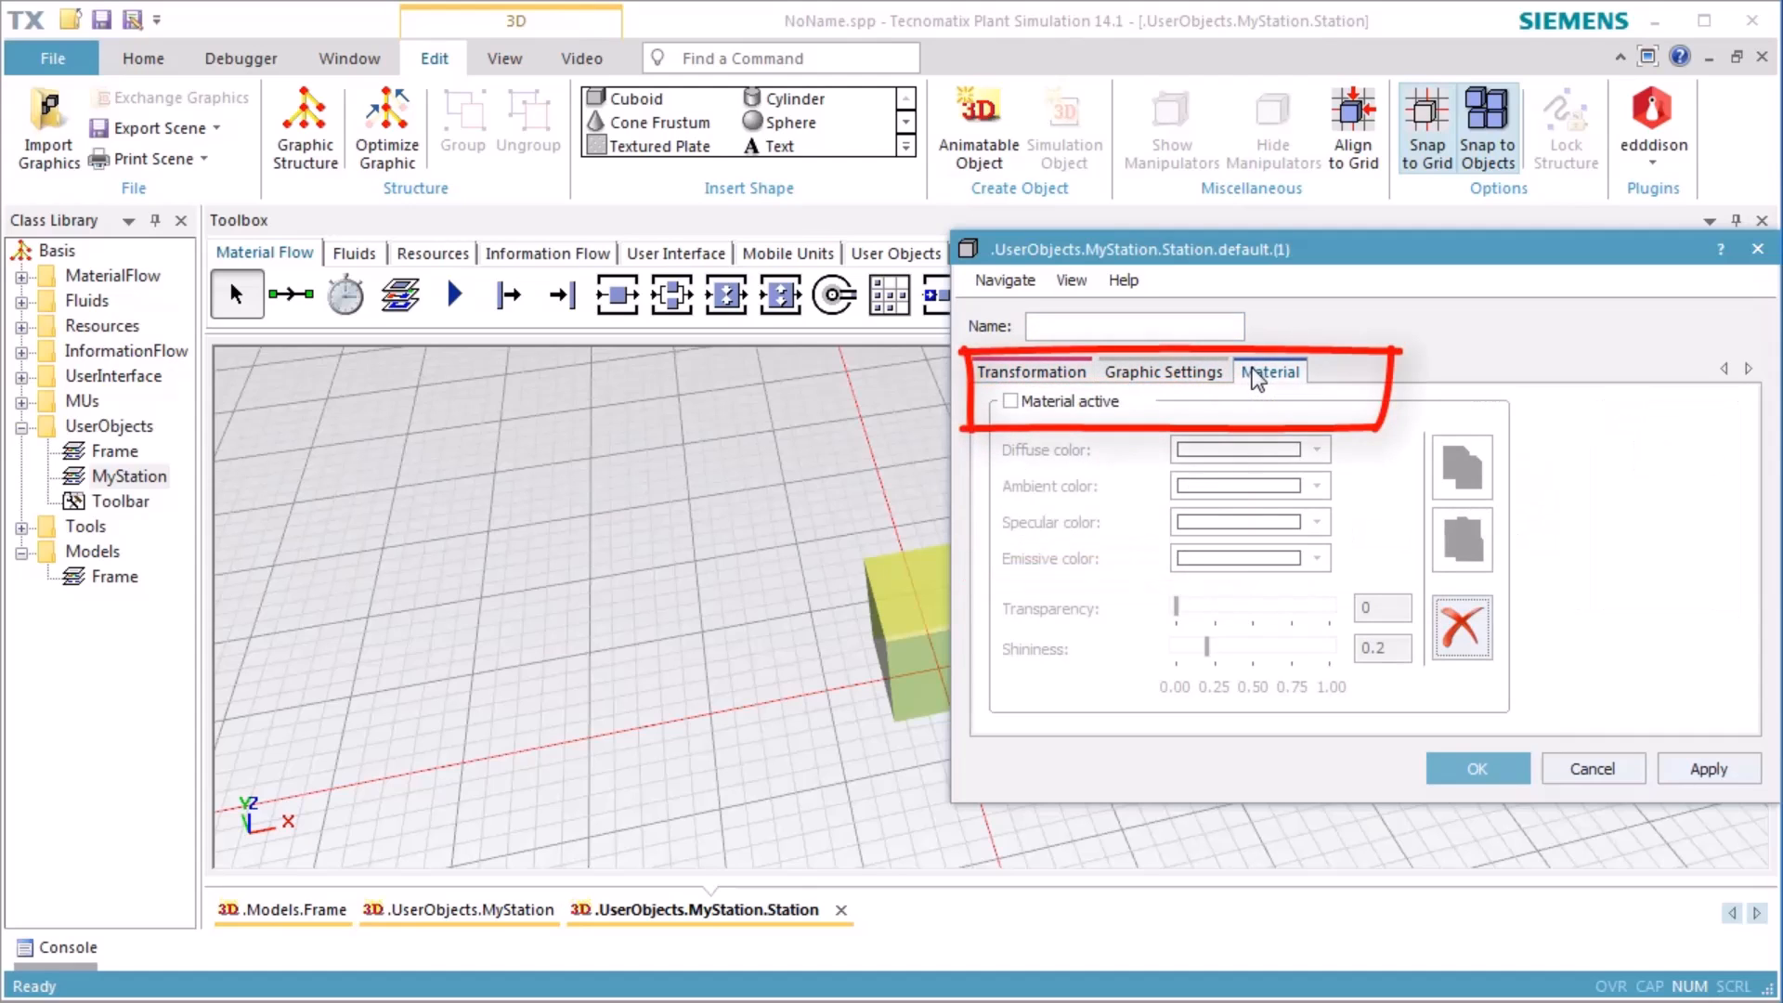
{"action": "left_click", "coordinate": [1010, 401]}
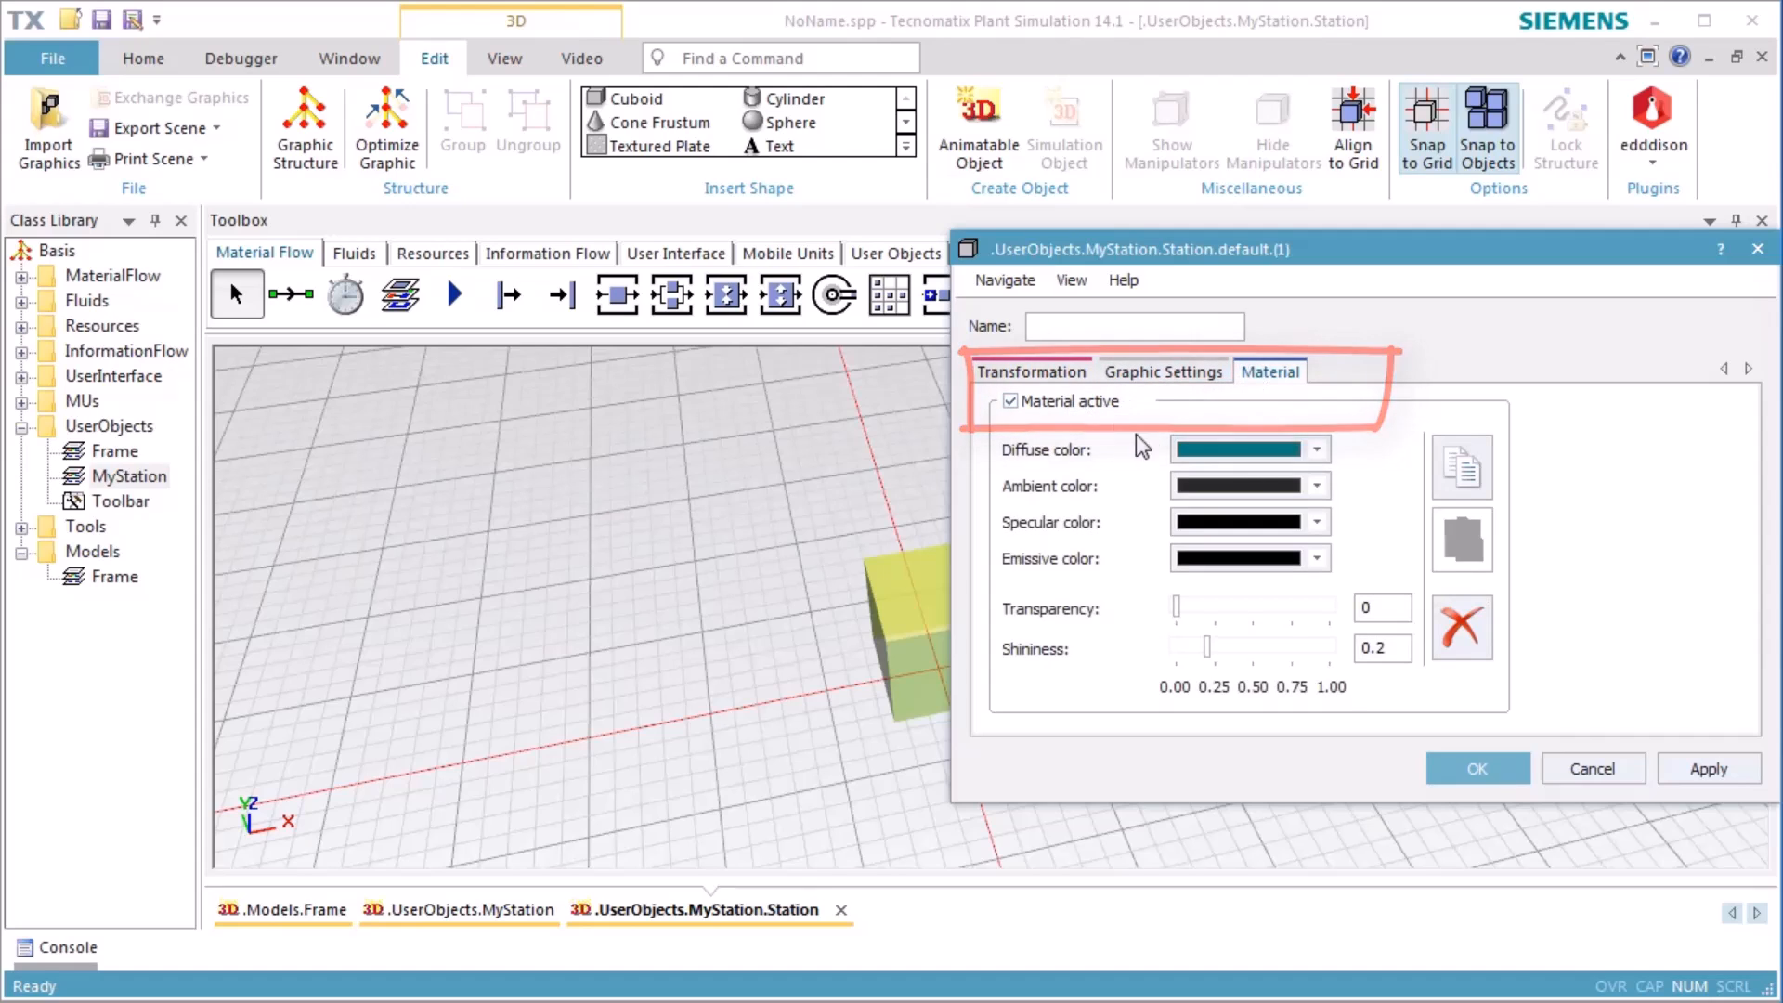
{"action": "left_click", "coordinate": [1315, 449]}
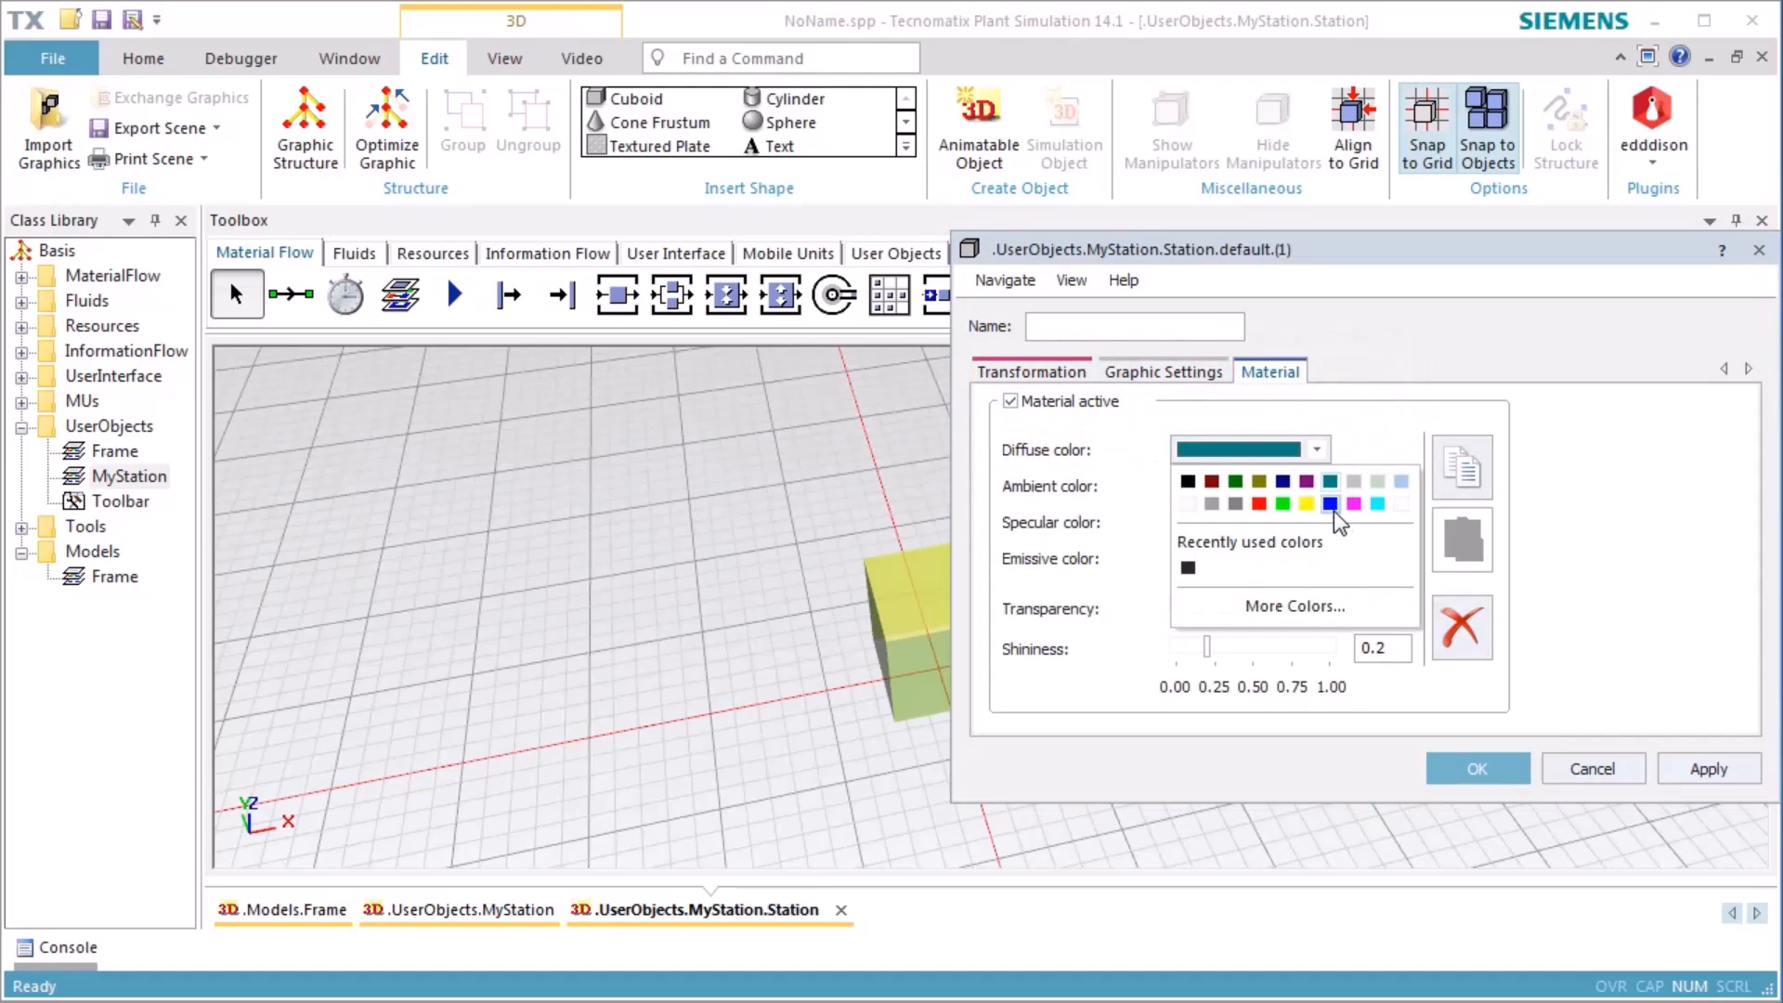
{"action": "left_click", "coordinate": [1305, 504]}
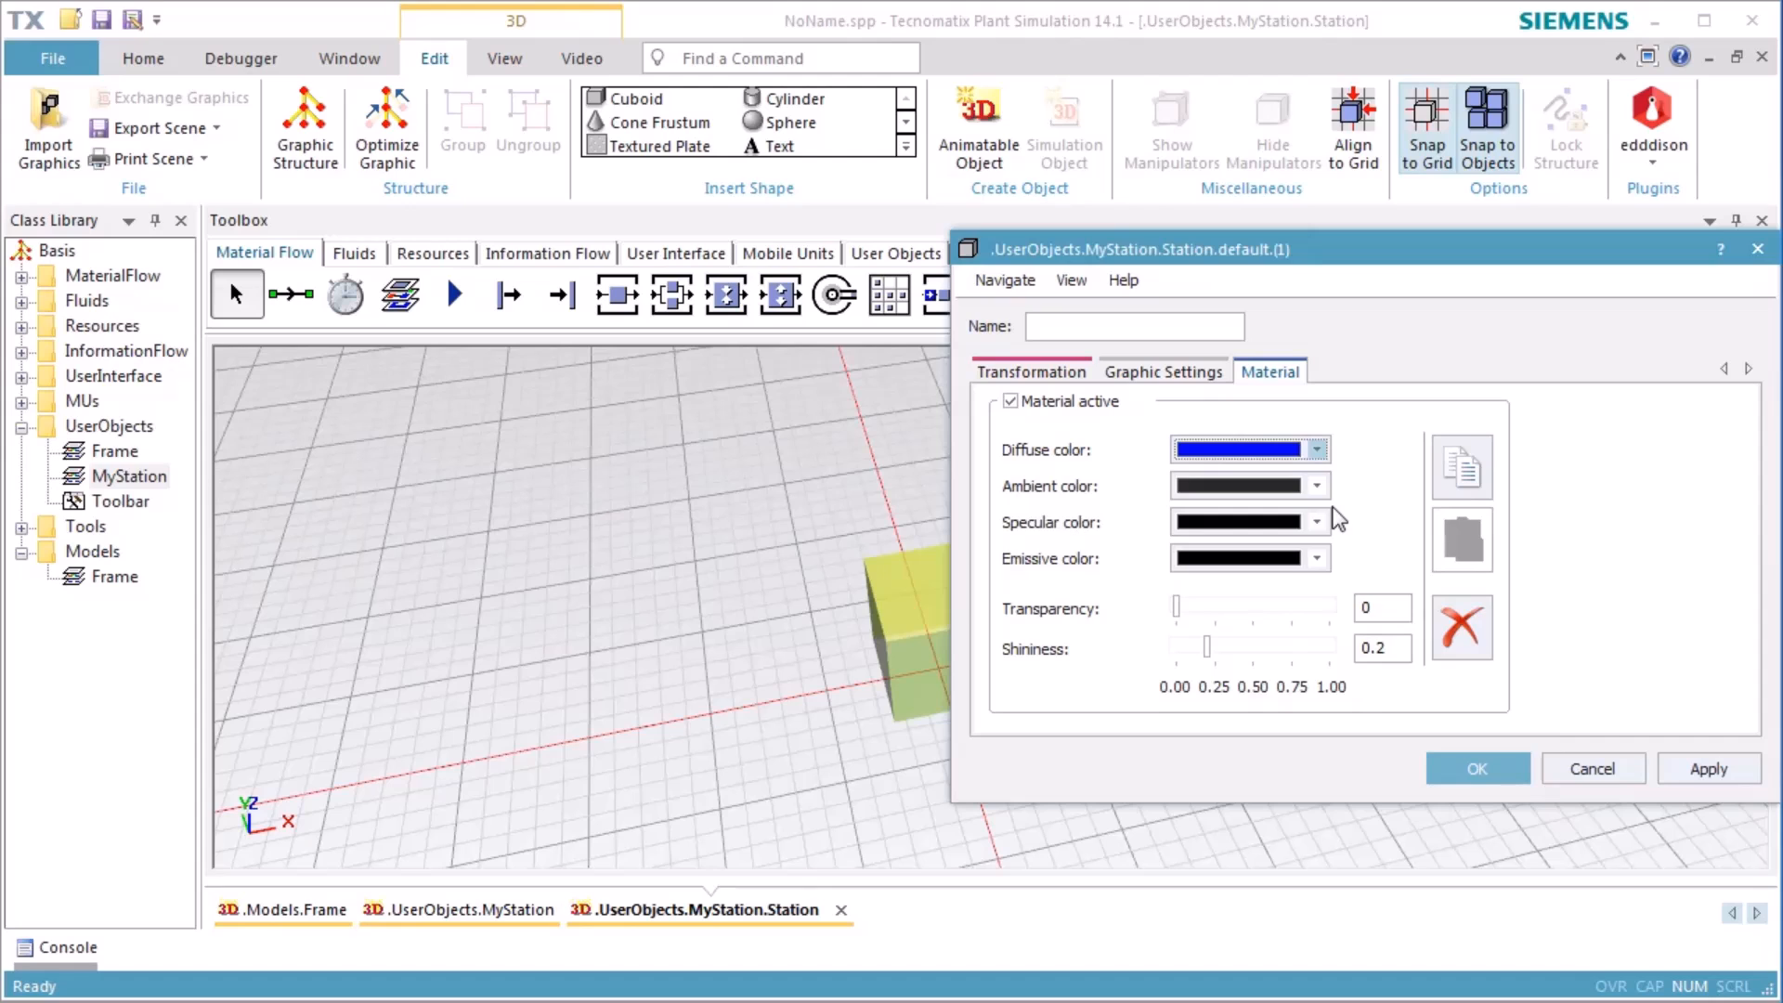
{"action": "left_click", "coordinate": [1477, 767]}
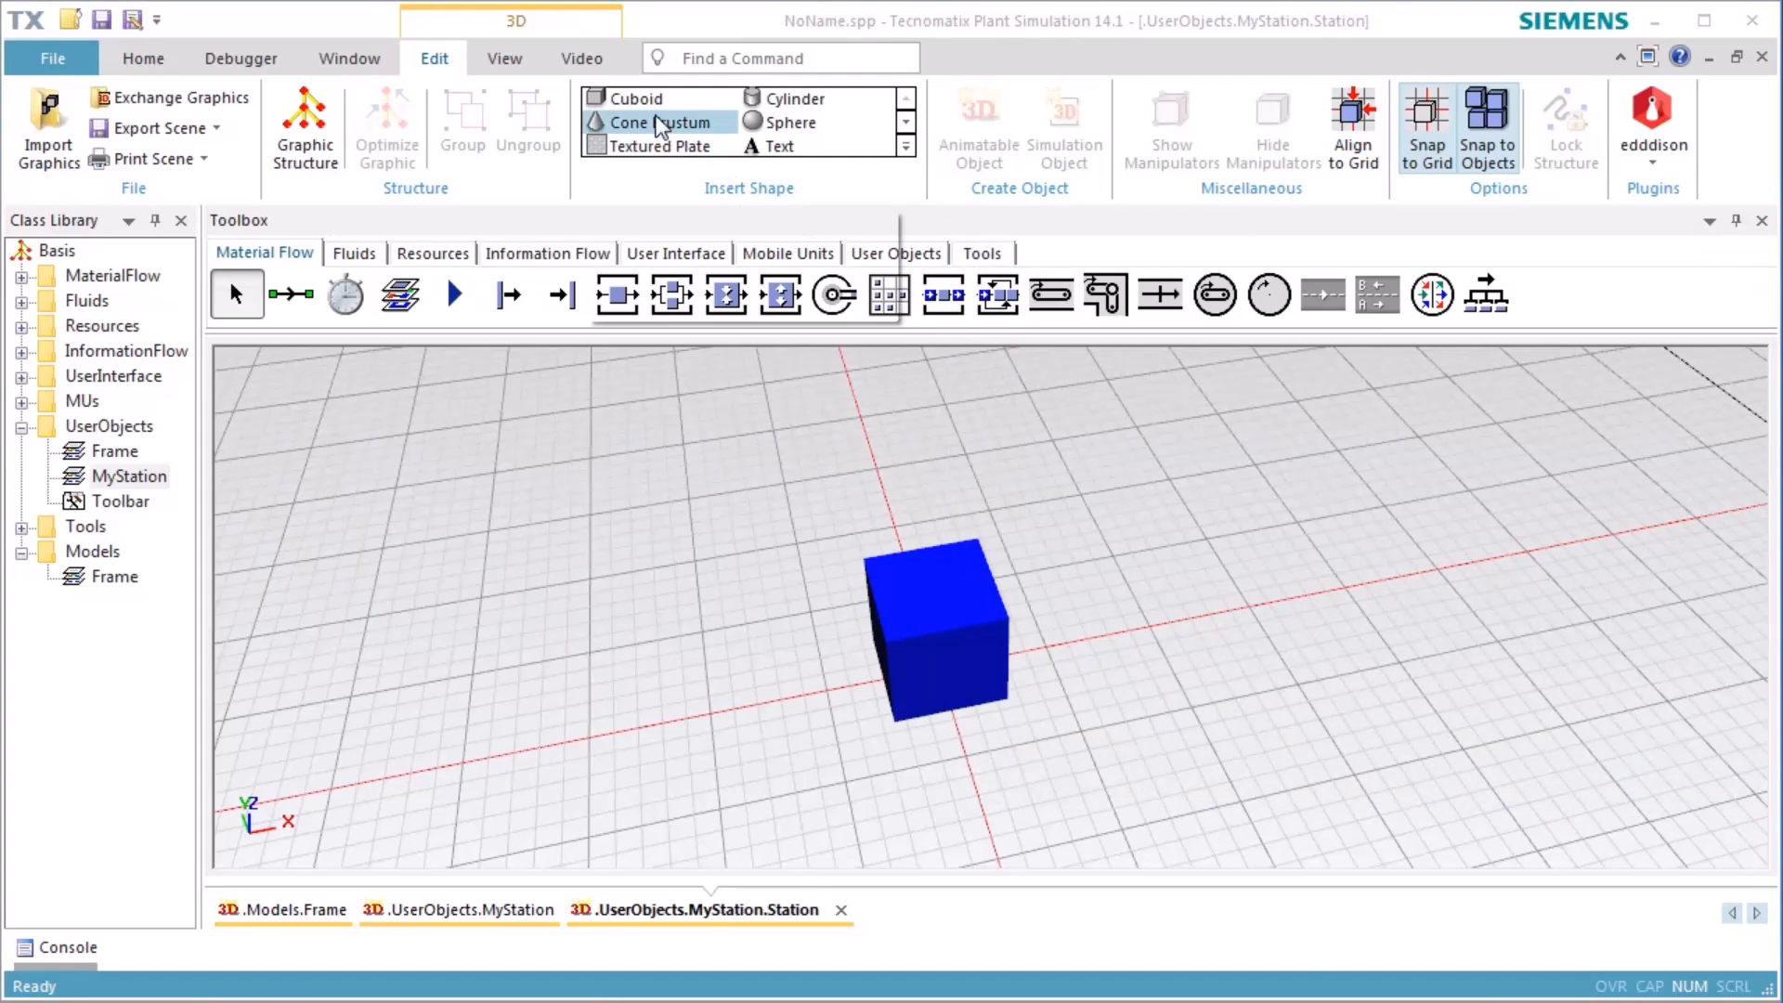
Step: Insert a second cuboid 1 m wide, 0.4 m deep and 1 m high
{"action": "left_click", "coordinate": [637, 99]}
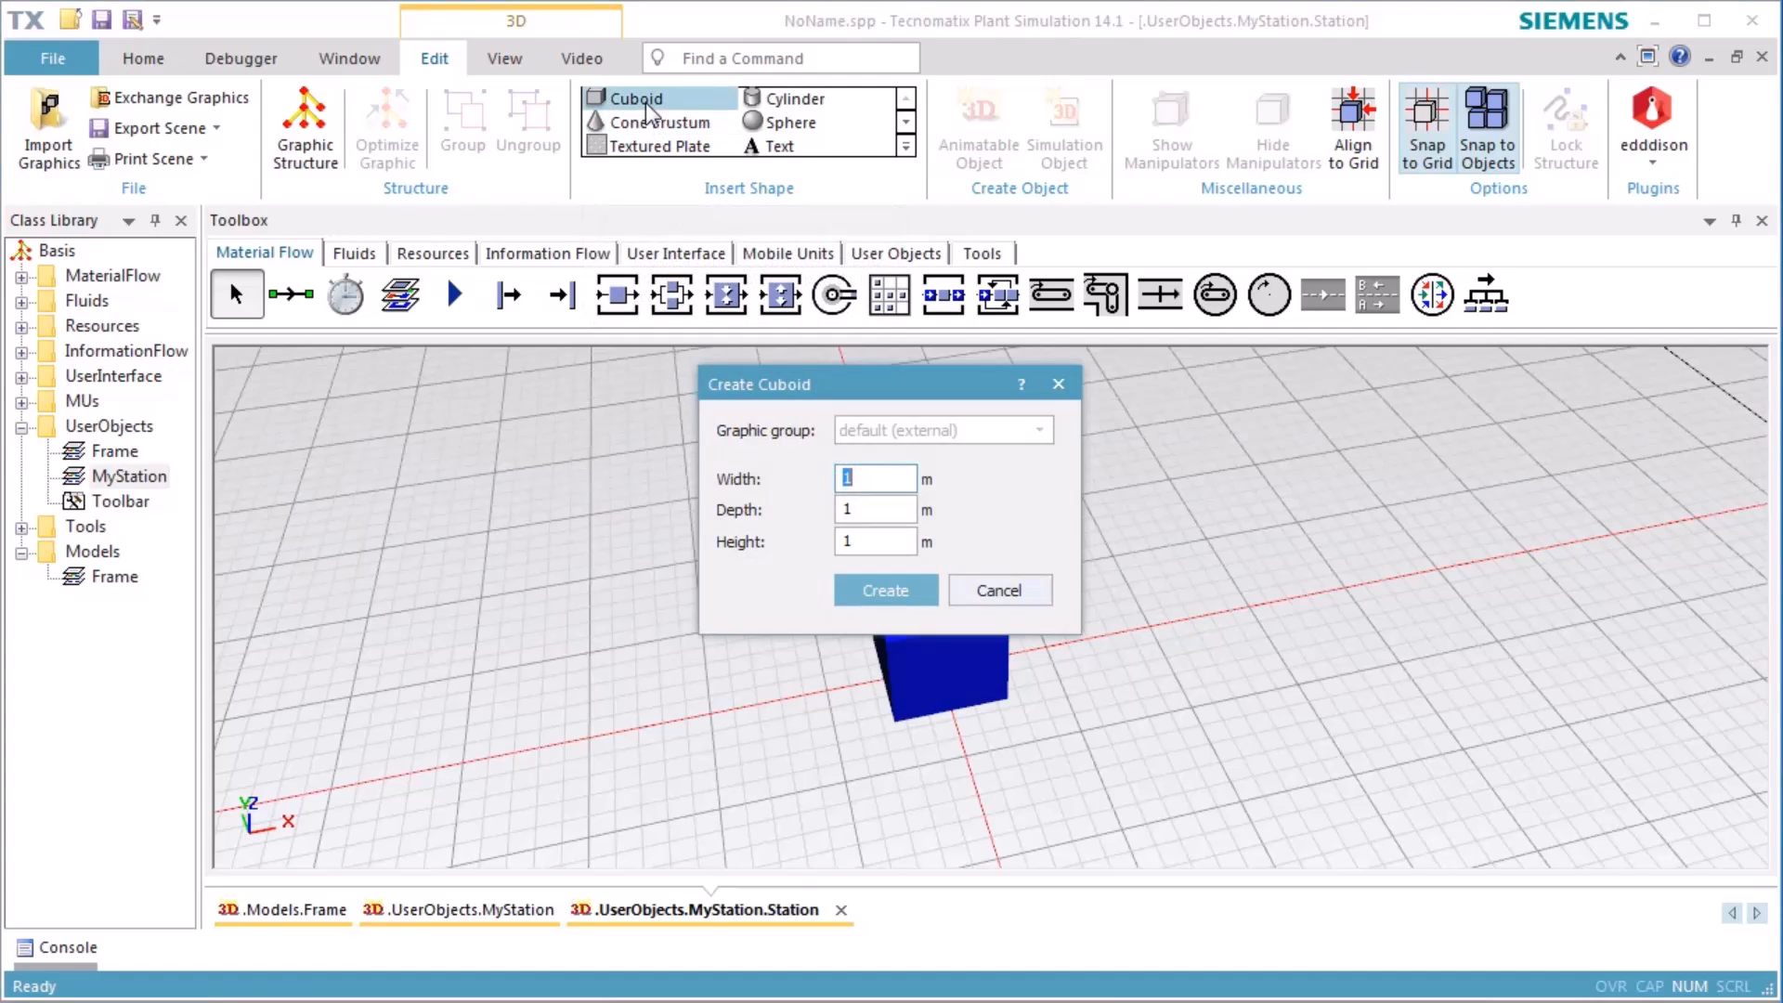
{"action": "mouse_move", "coordinate": [665, 139]}
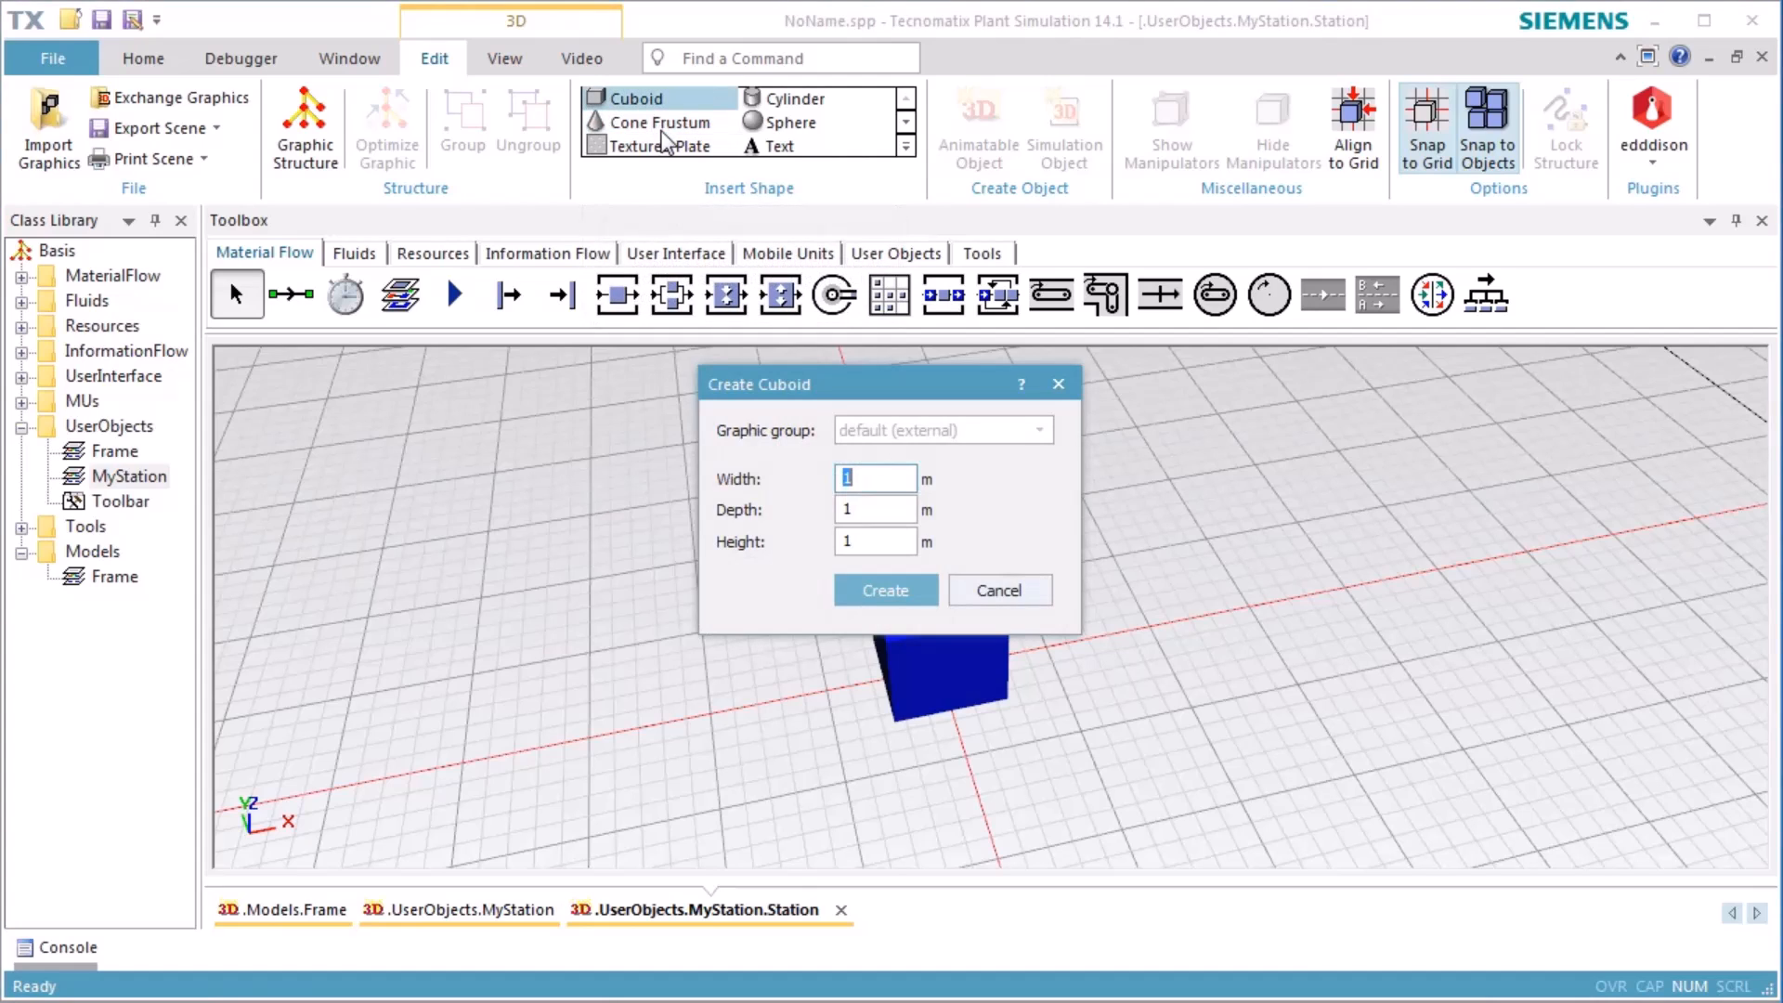
{"action": "mouse_move", "coordinate": [717, 217]}
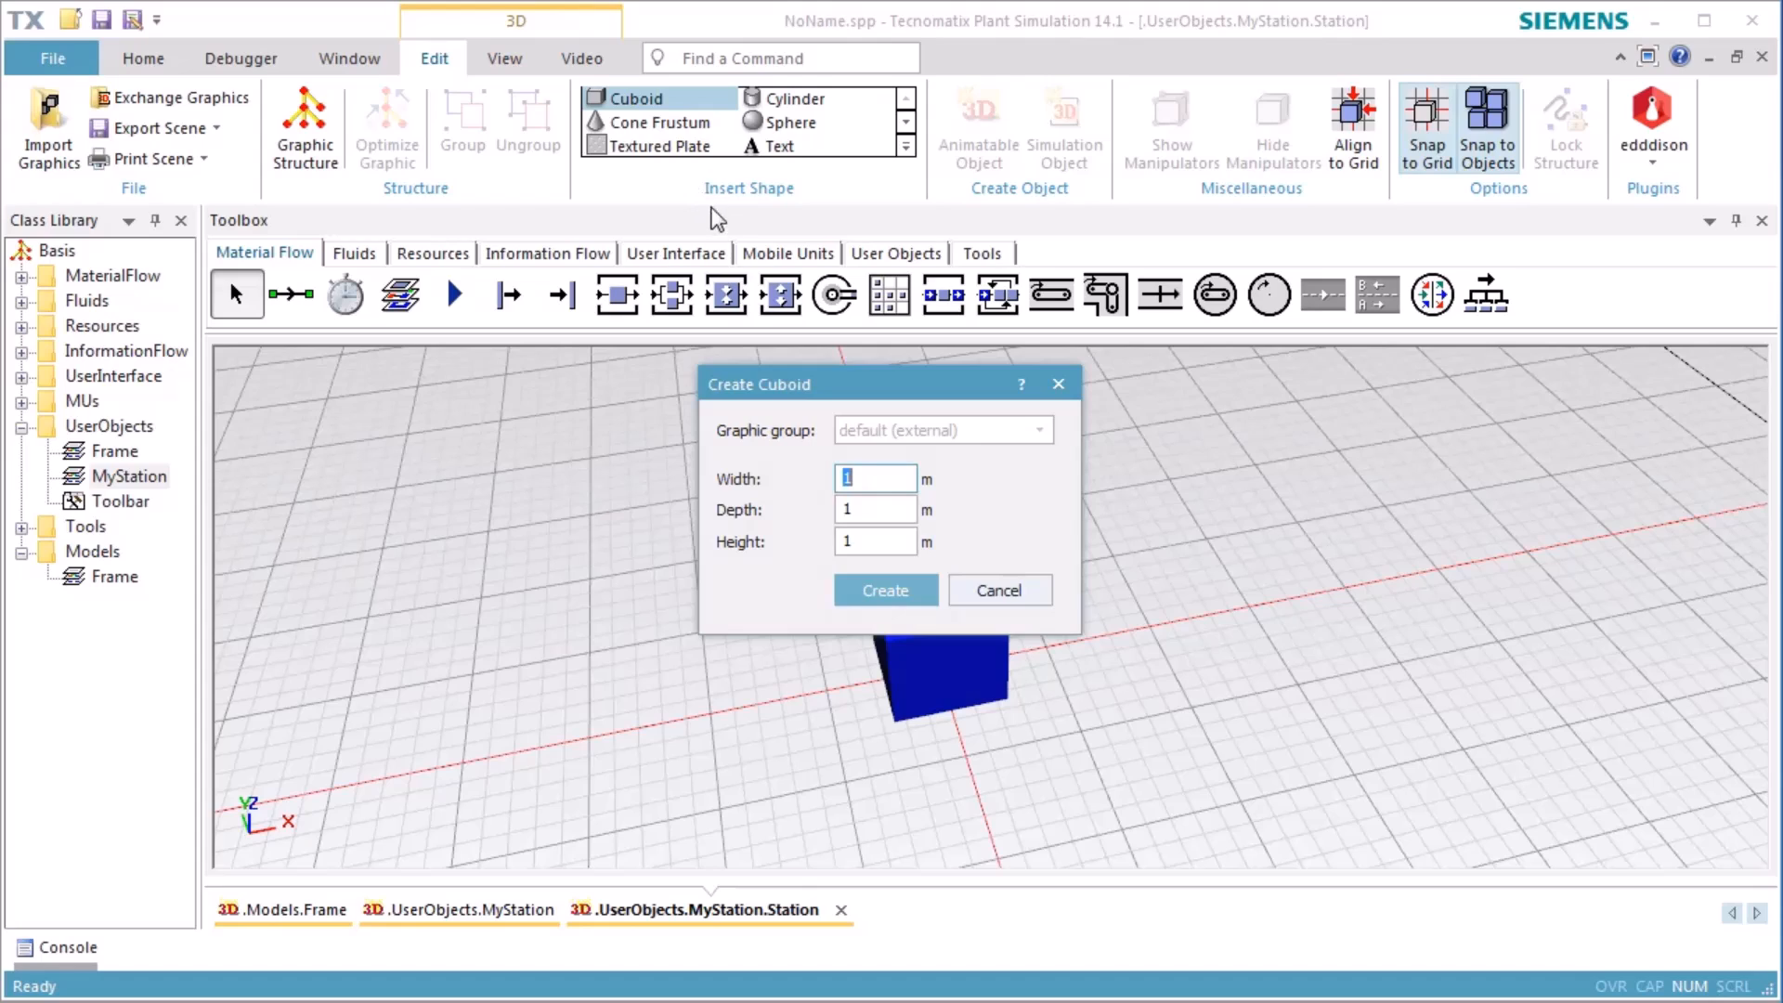
{"action": "left_click", "coordinate": [874, 509]}
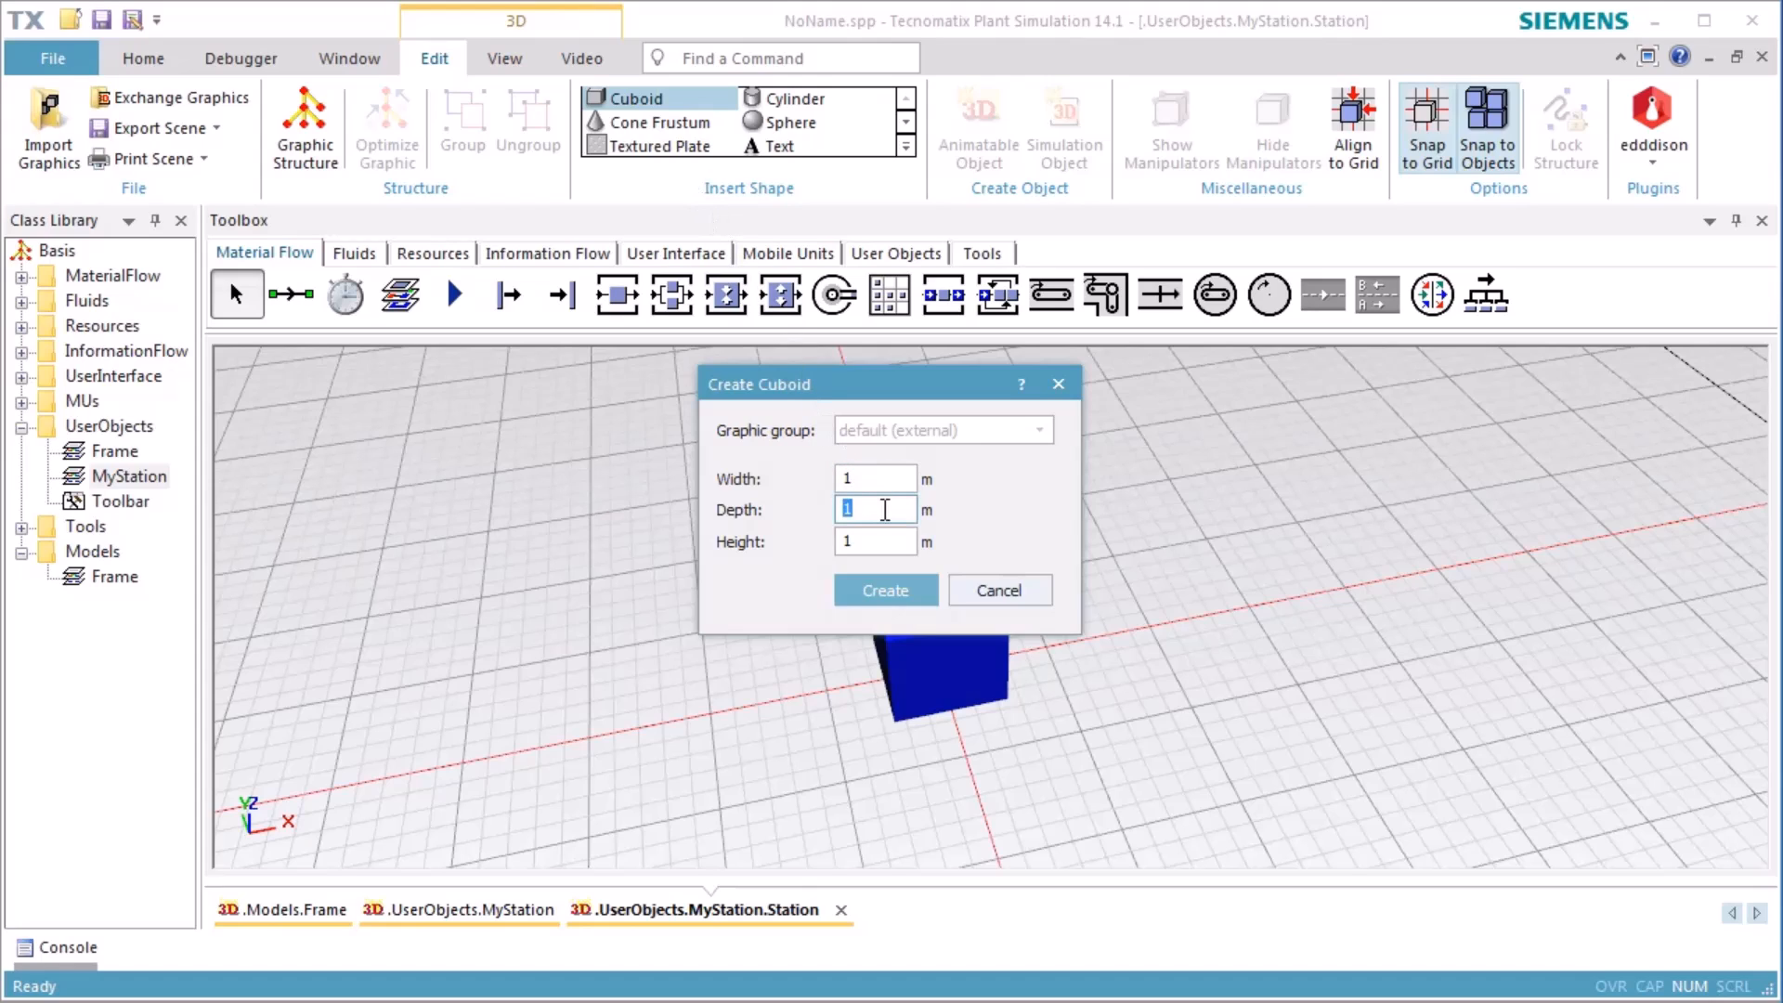
{"action": "type", "text": "0.4"}
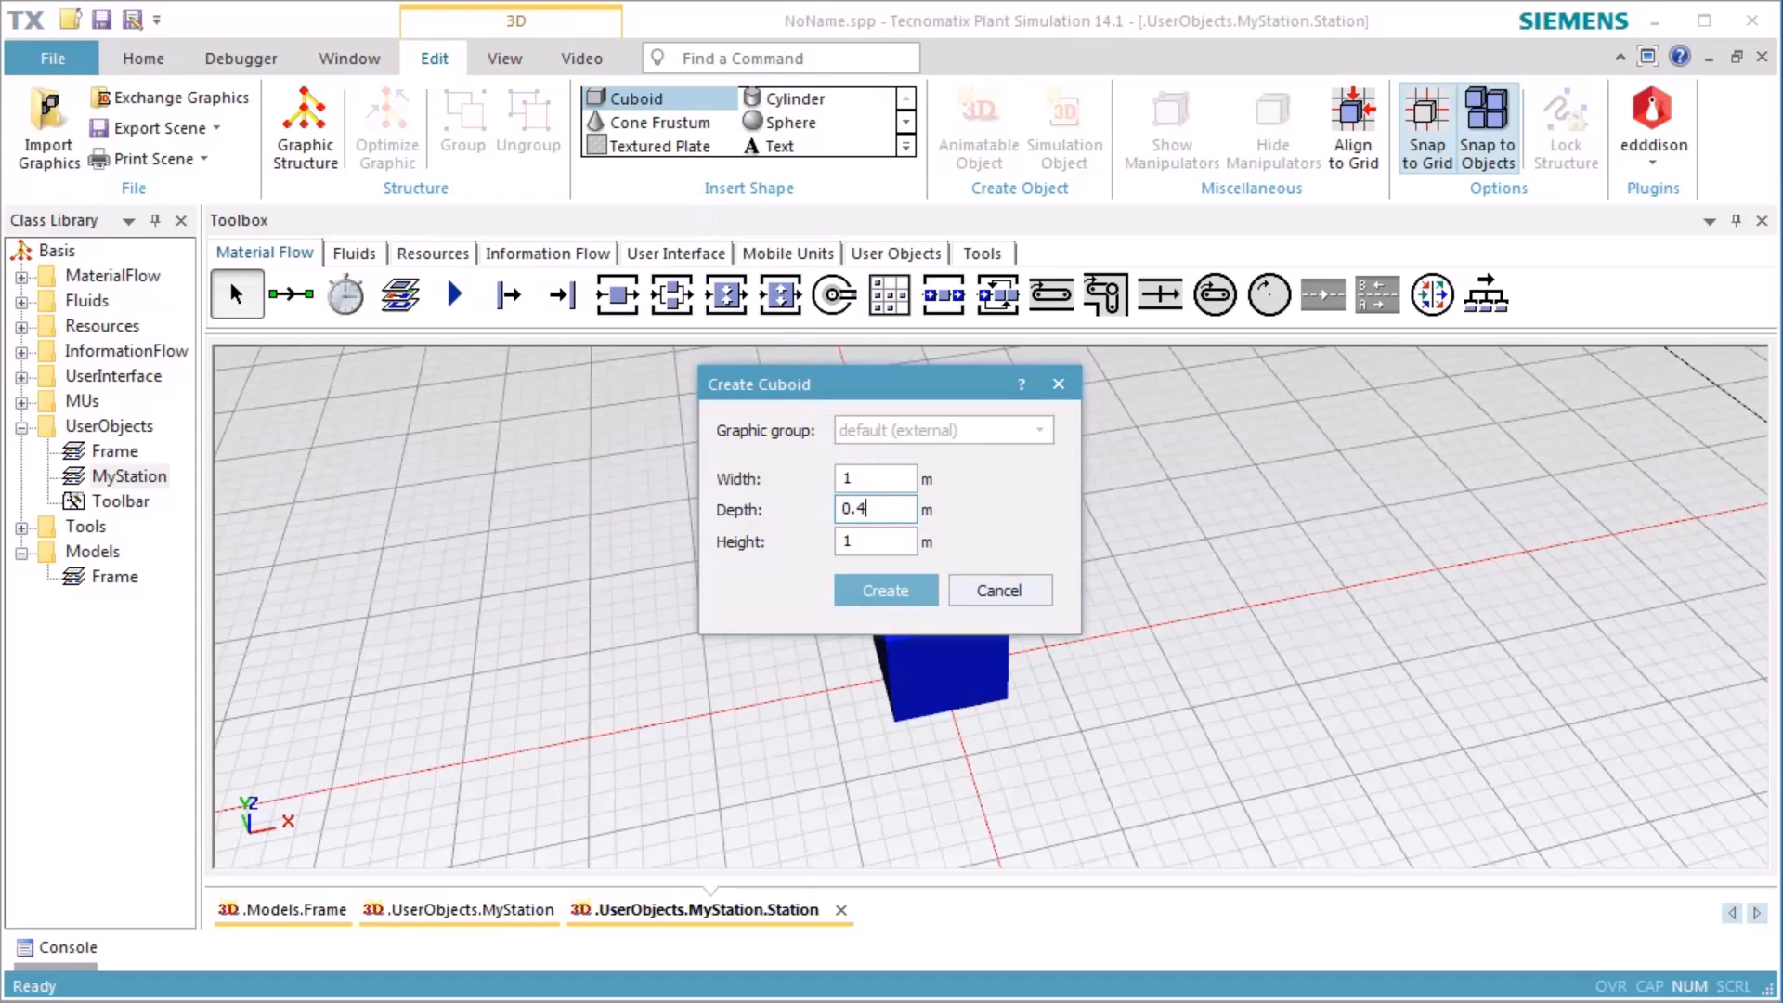
{"action": "left_click", "coordinate": [884, 591]}
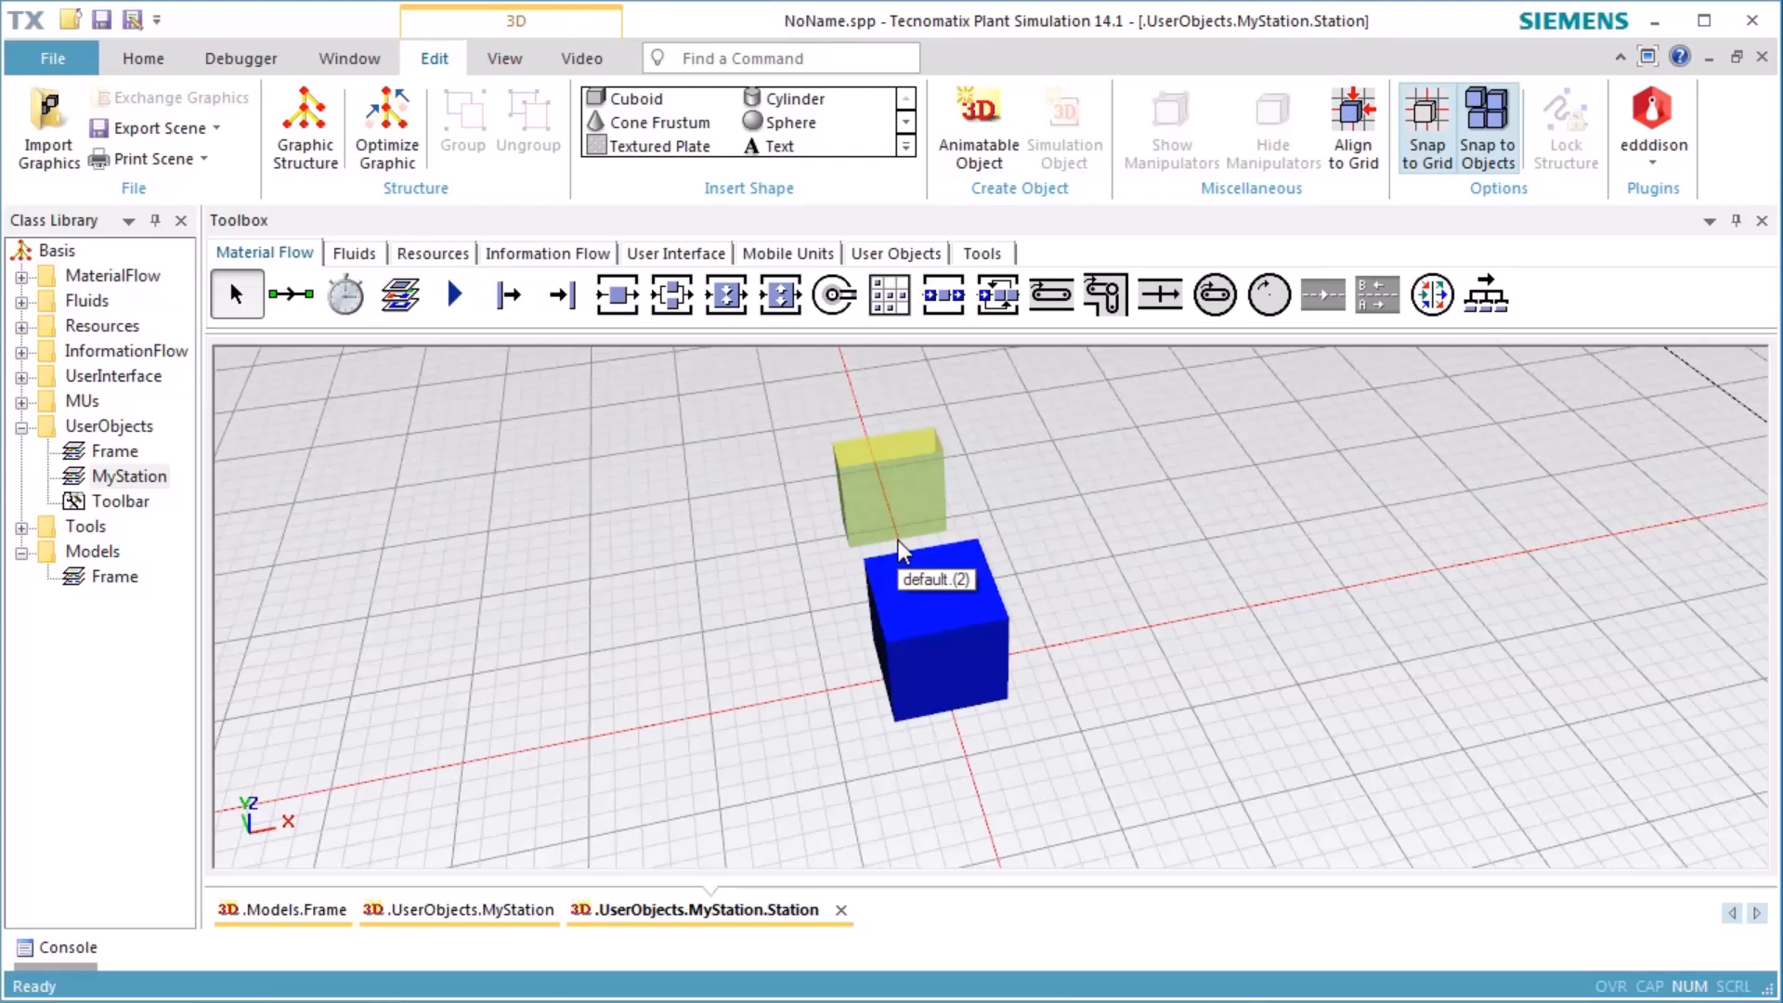
Step: Position the thin cuboid at Z 1 and Y 0.3 on top of the blue cube
{"action": "double_click", "coordinate": [938, 626]}
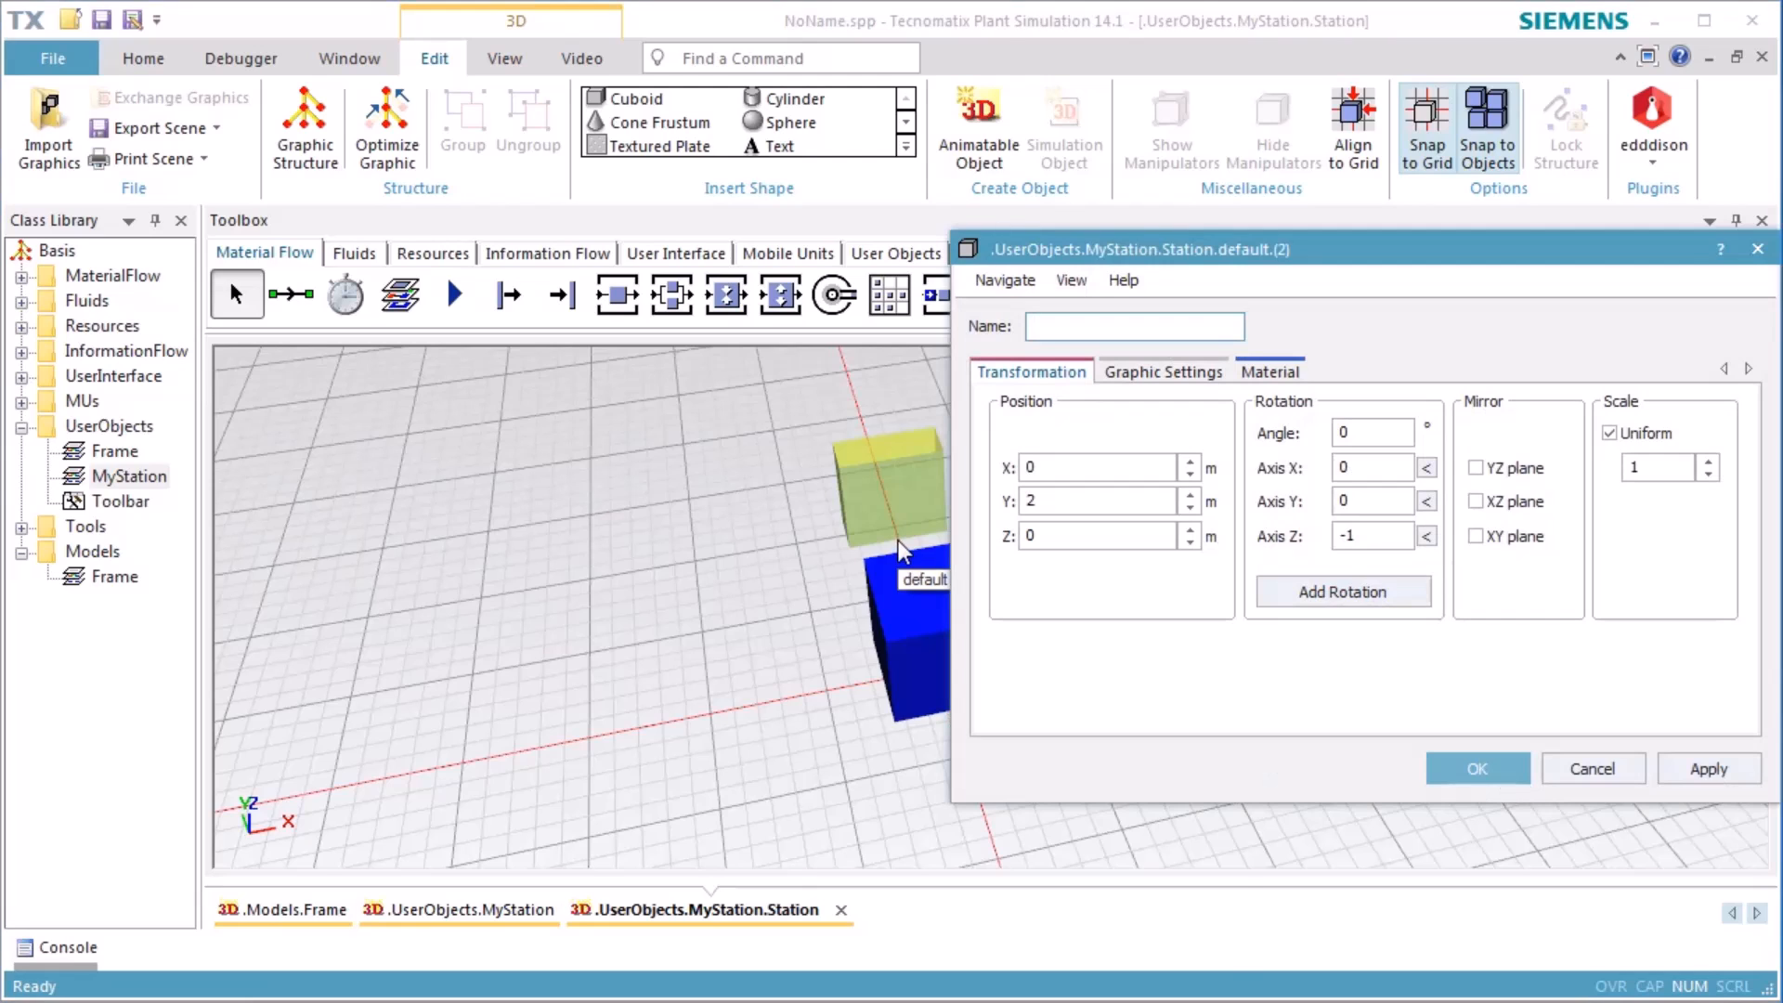
{"action": "left_click", "coordinate": [1098, 535]}
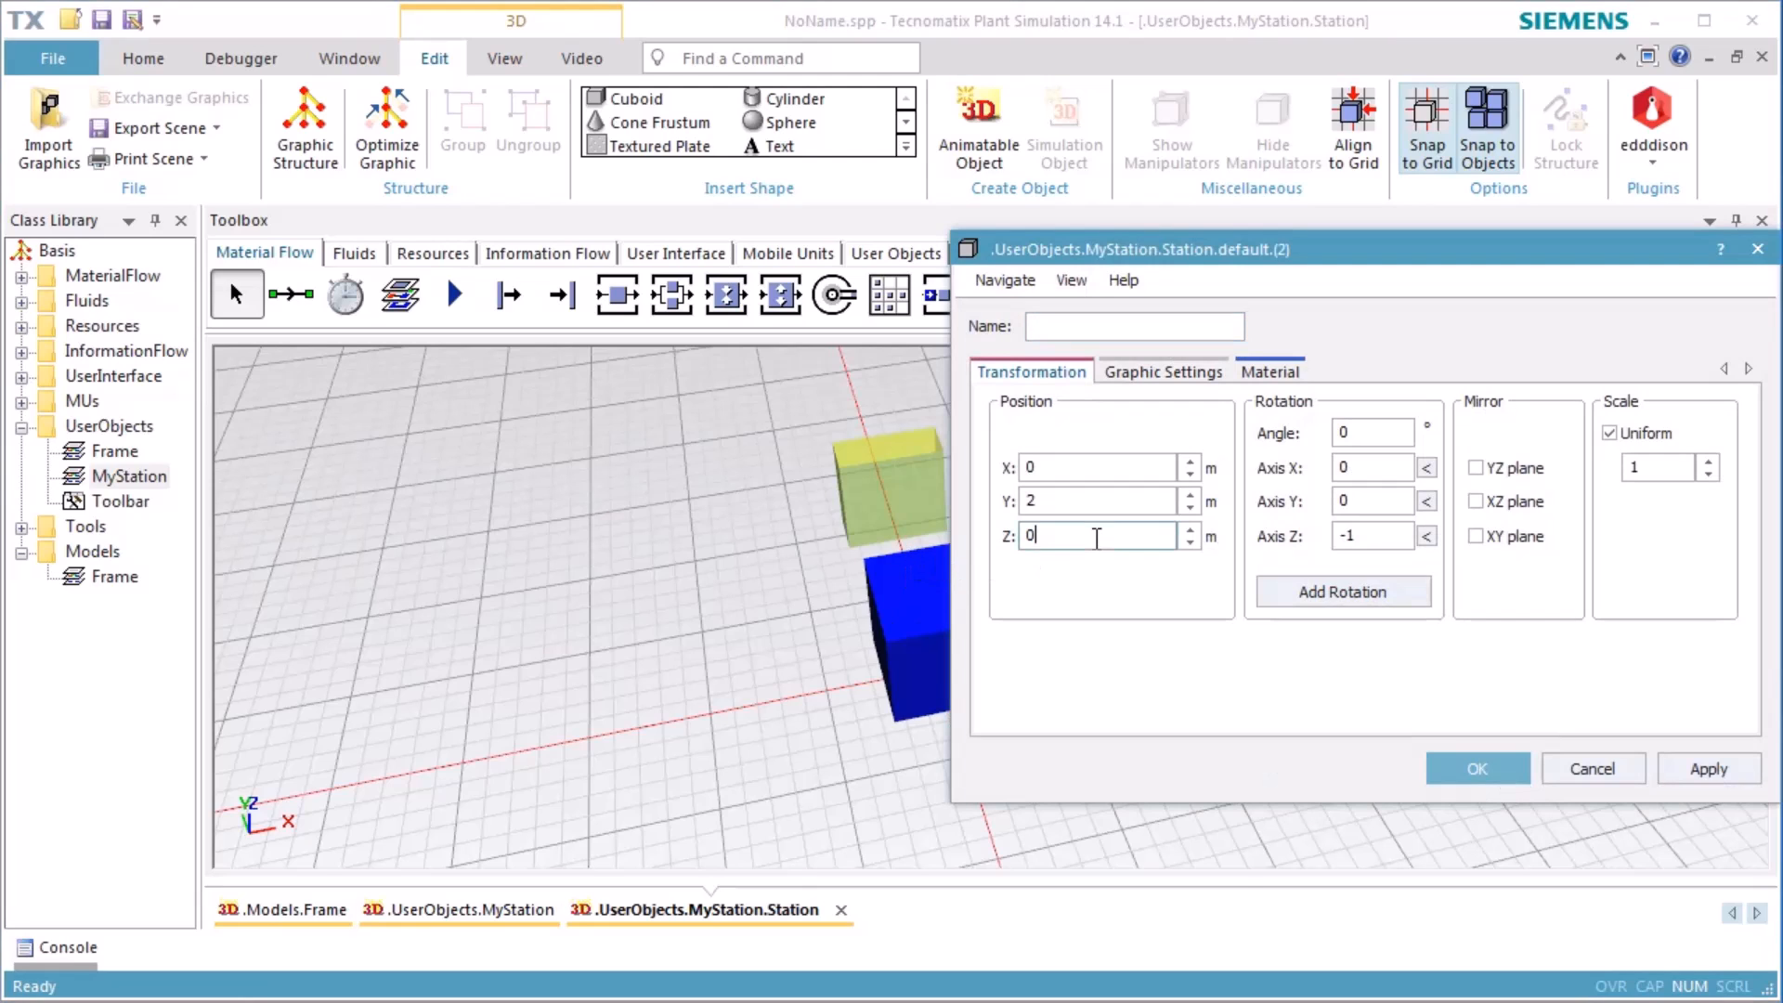
{"action": "type", "text": "1"}
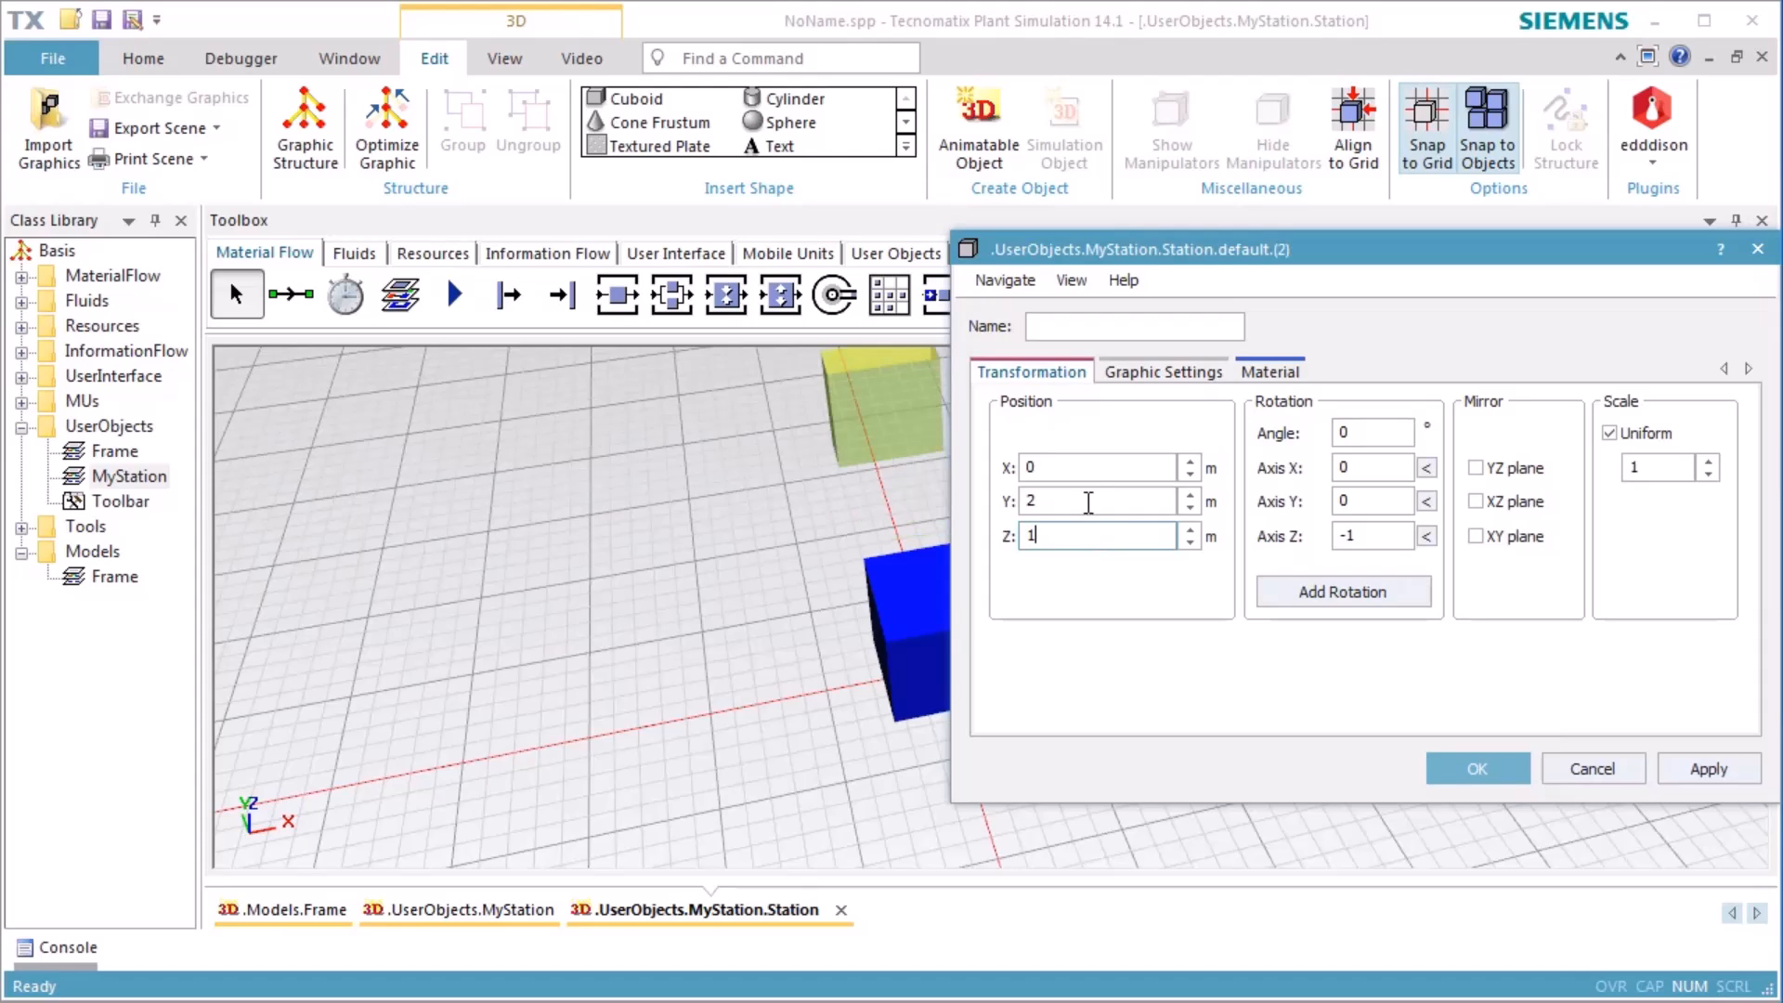
{"action": "left_click", "coordinate": [1092, 500]}
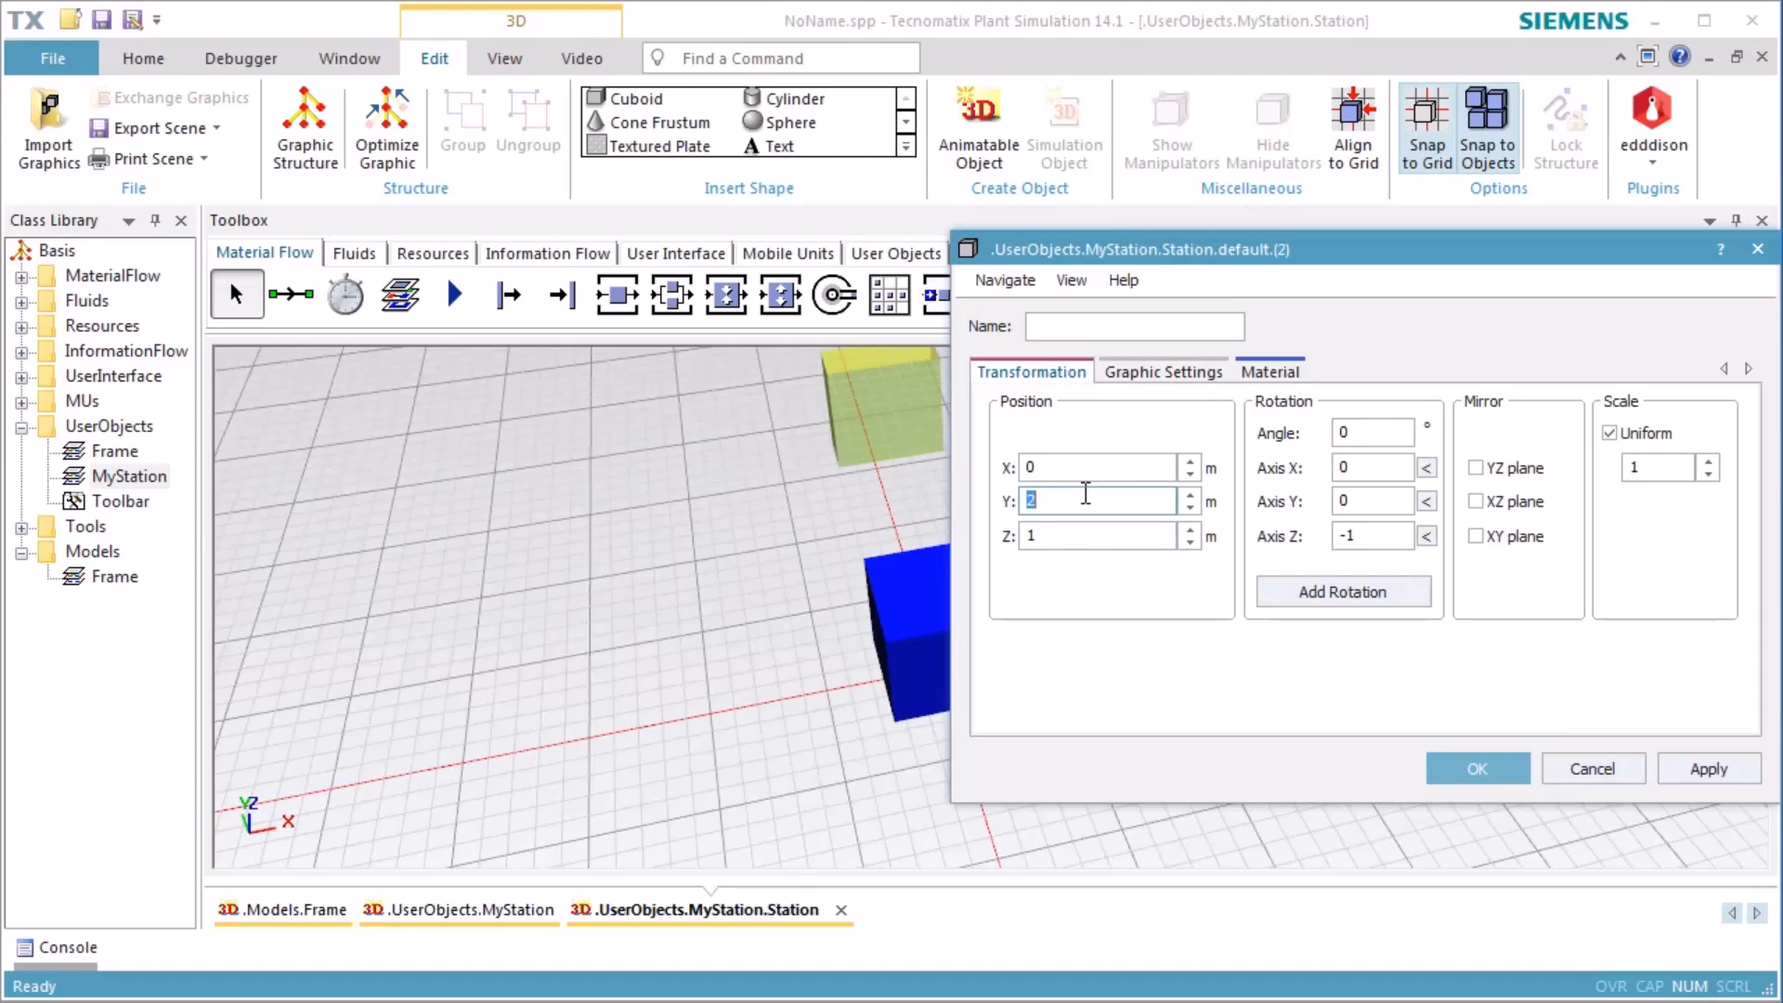
{"action": "type", "text": "0.3"}
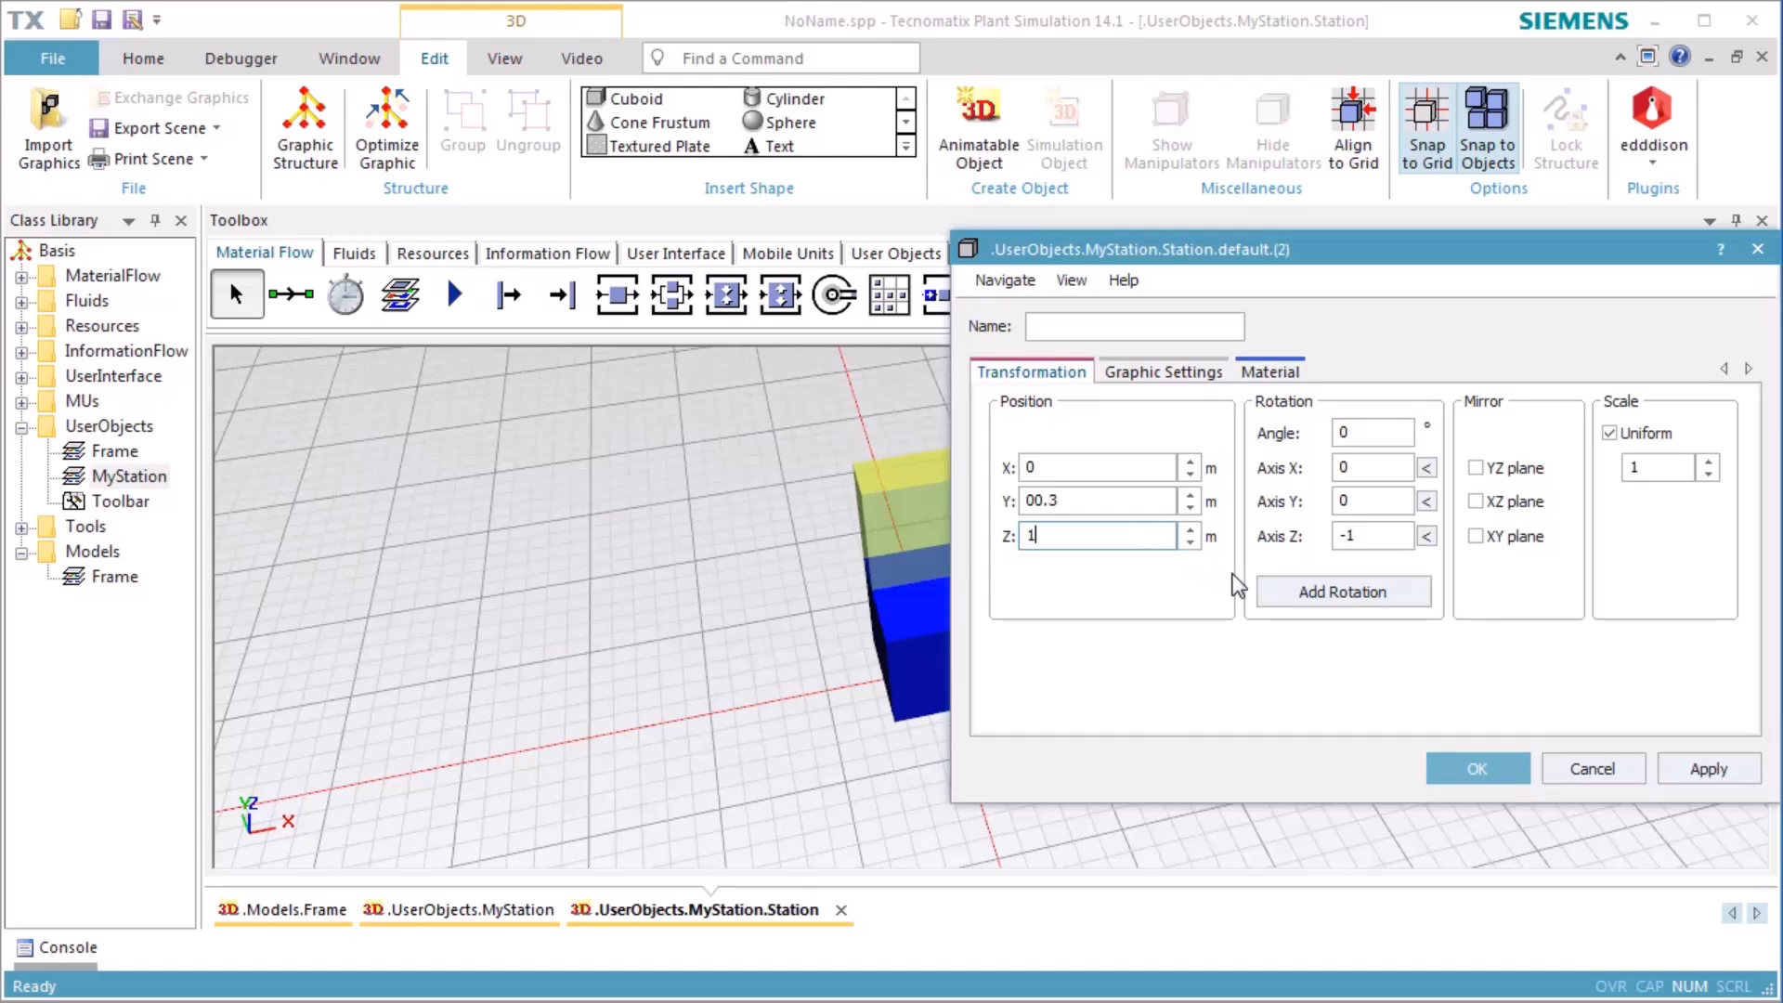
{"action": "mouse_move", "coordinate": [1380, 635]}
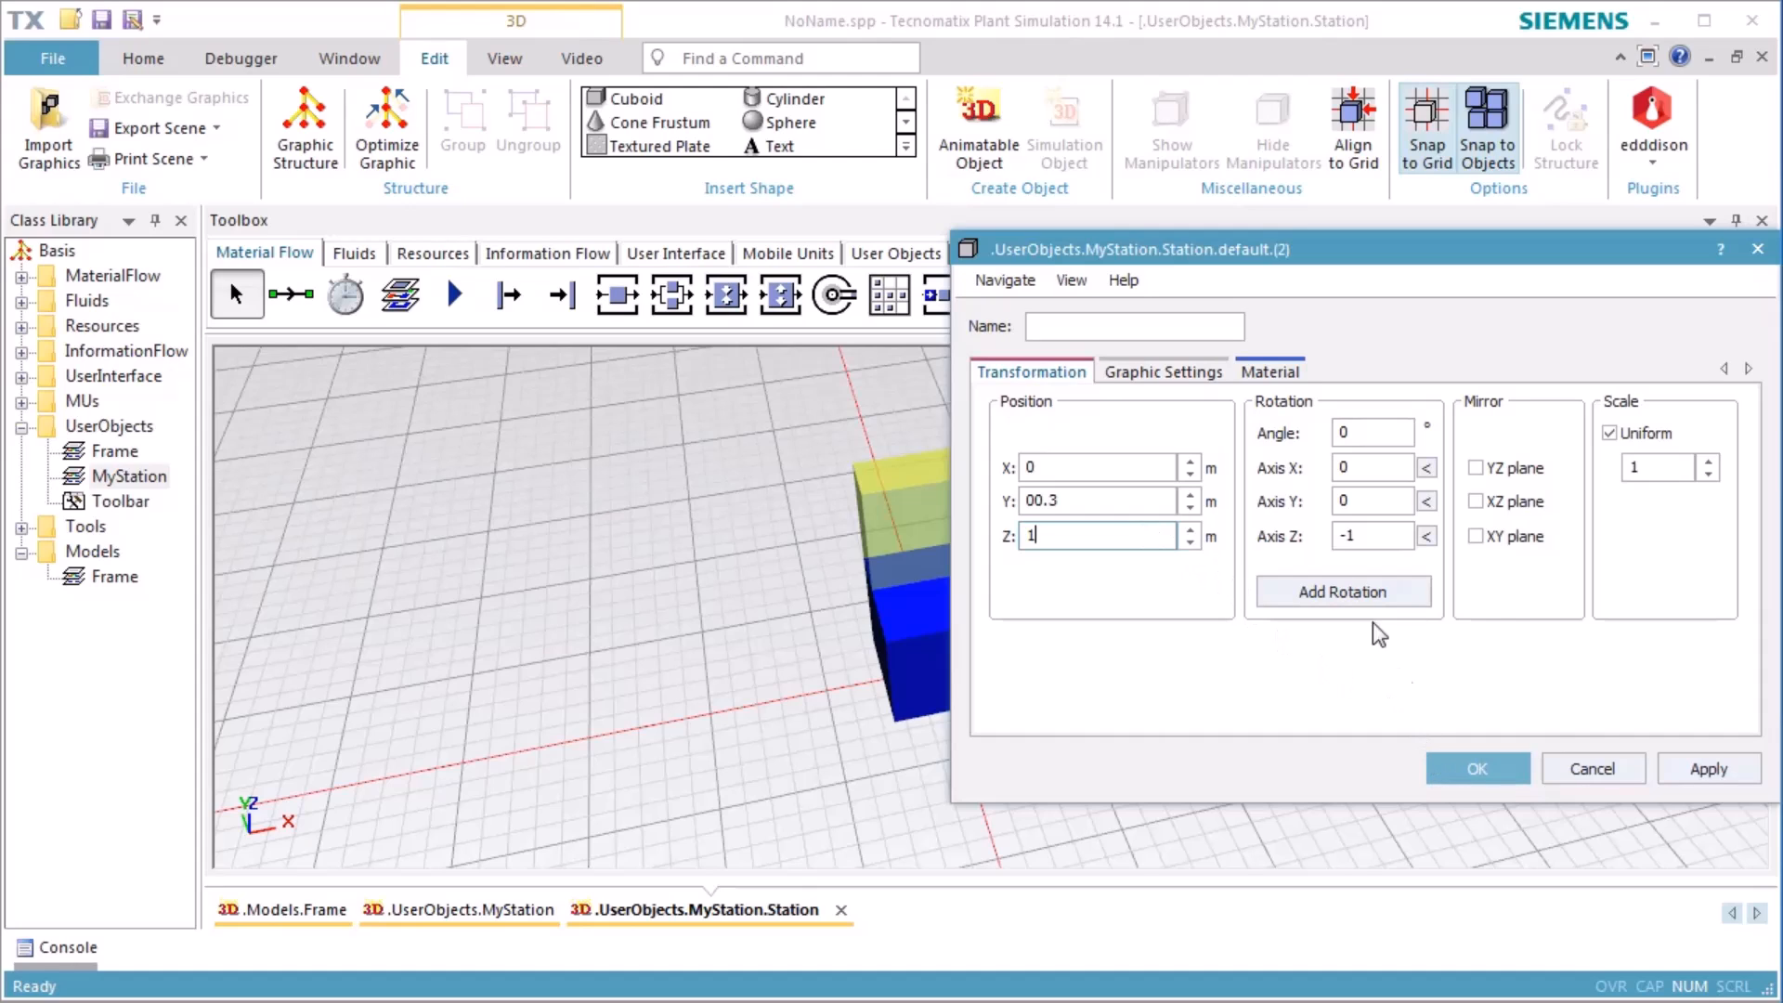
Step: Make the thin cuboid blue with an active material
{"action": "left_click", "coordinate": [1269, 372]}
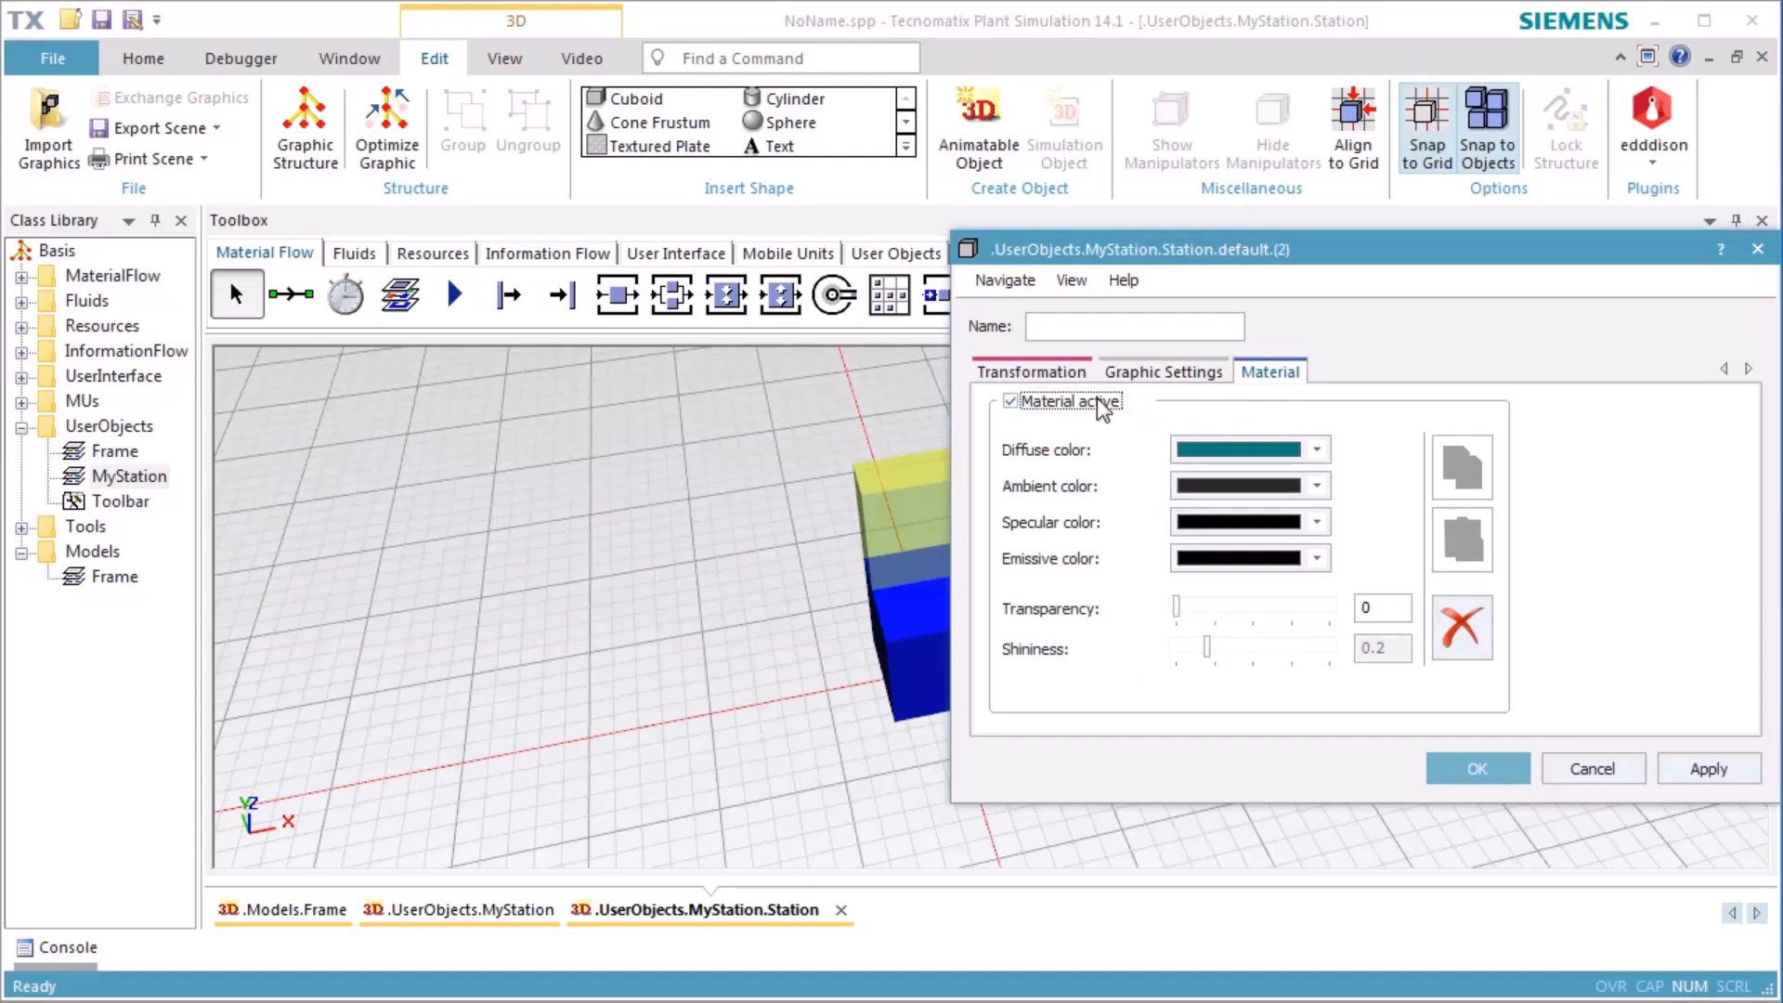
{"action": "left_click", "coordinate": [1314, 448]}
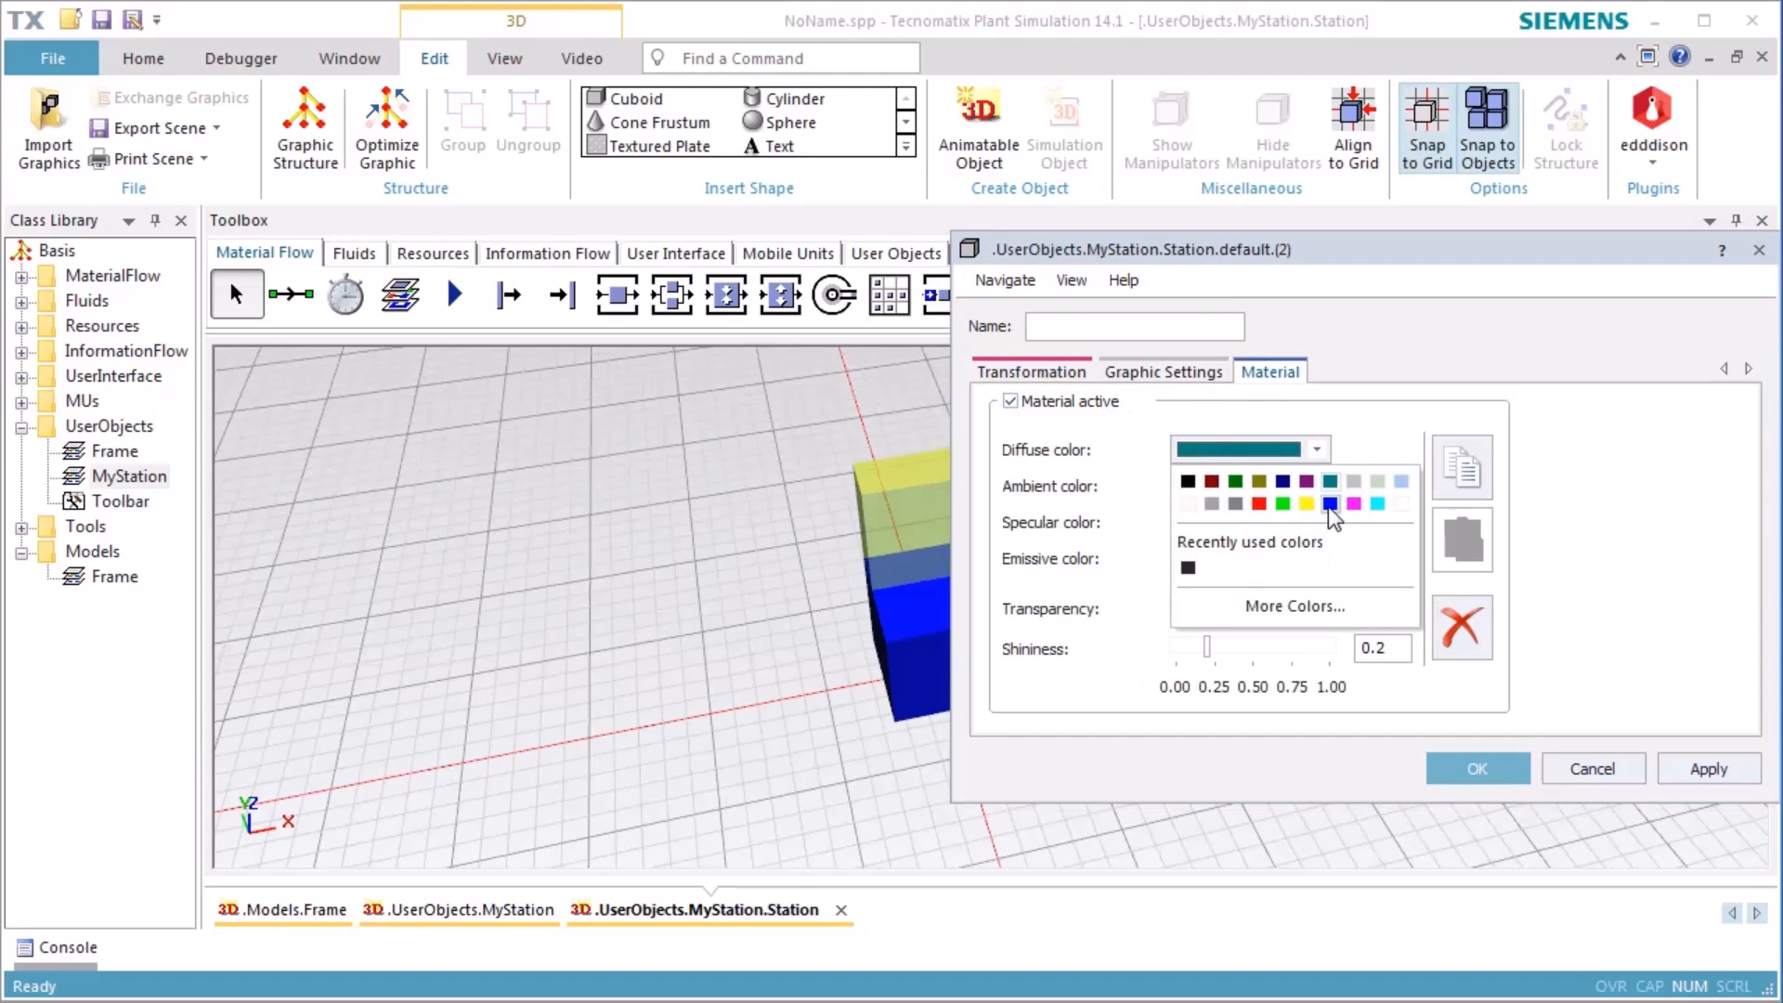
{"action": "left_click", "coordinate": [1330, 503]}
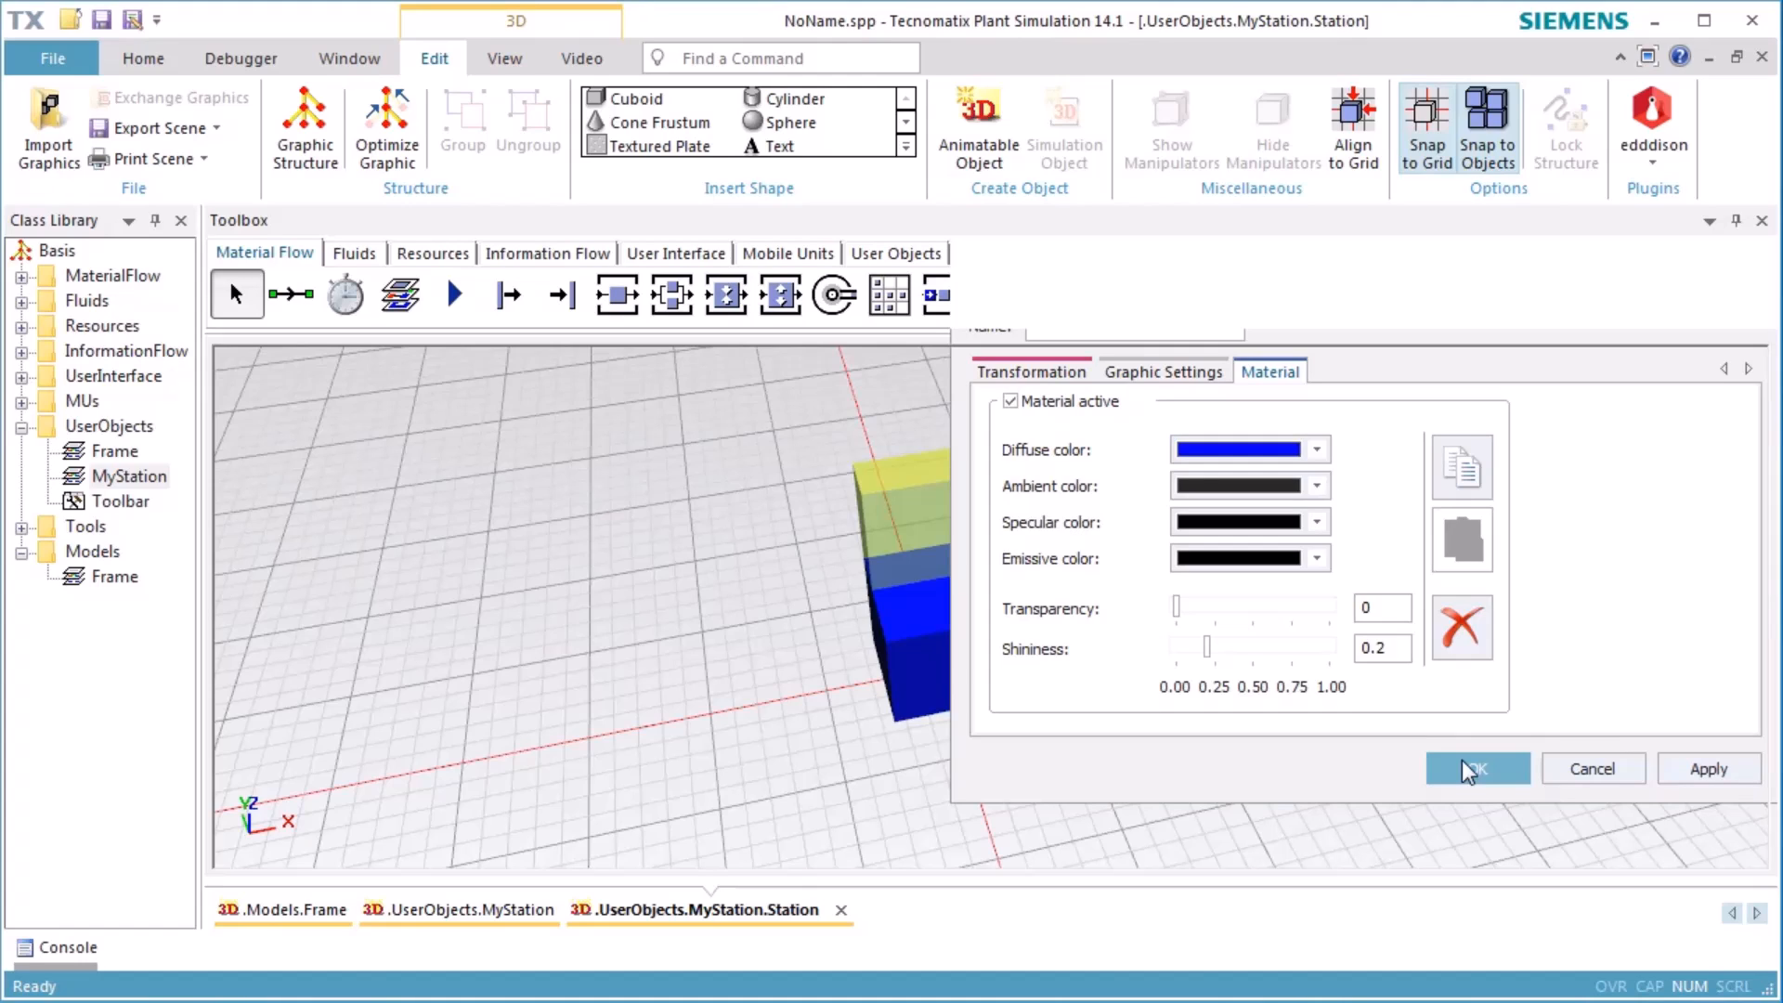
{"action": "left_click", "coordinate": [1477, 767]}
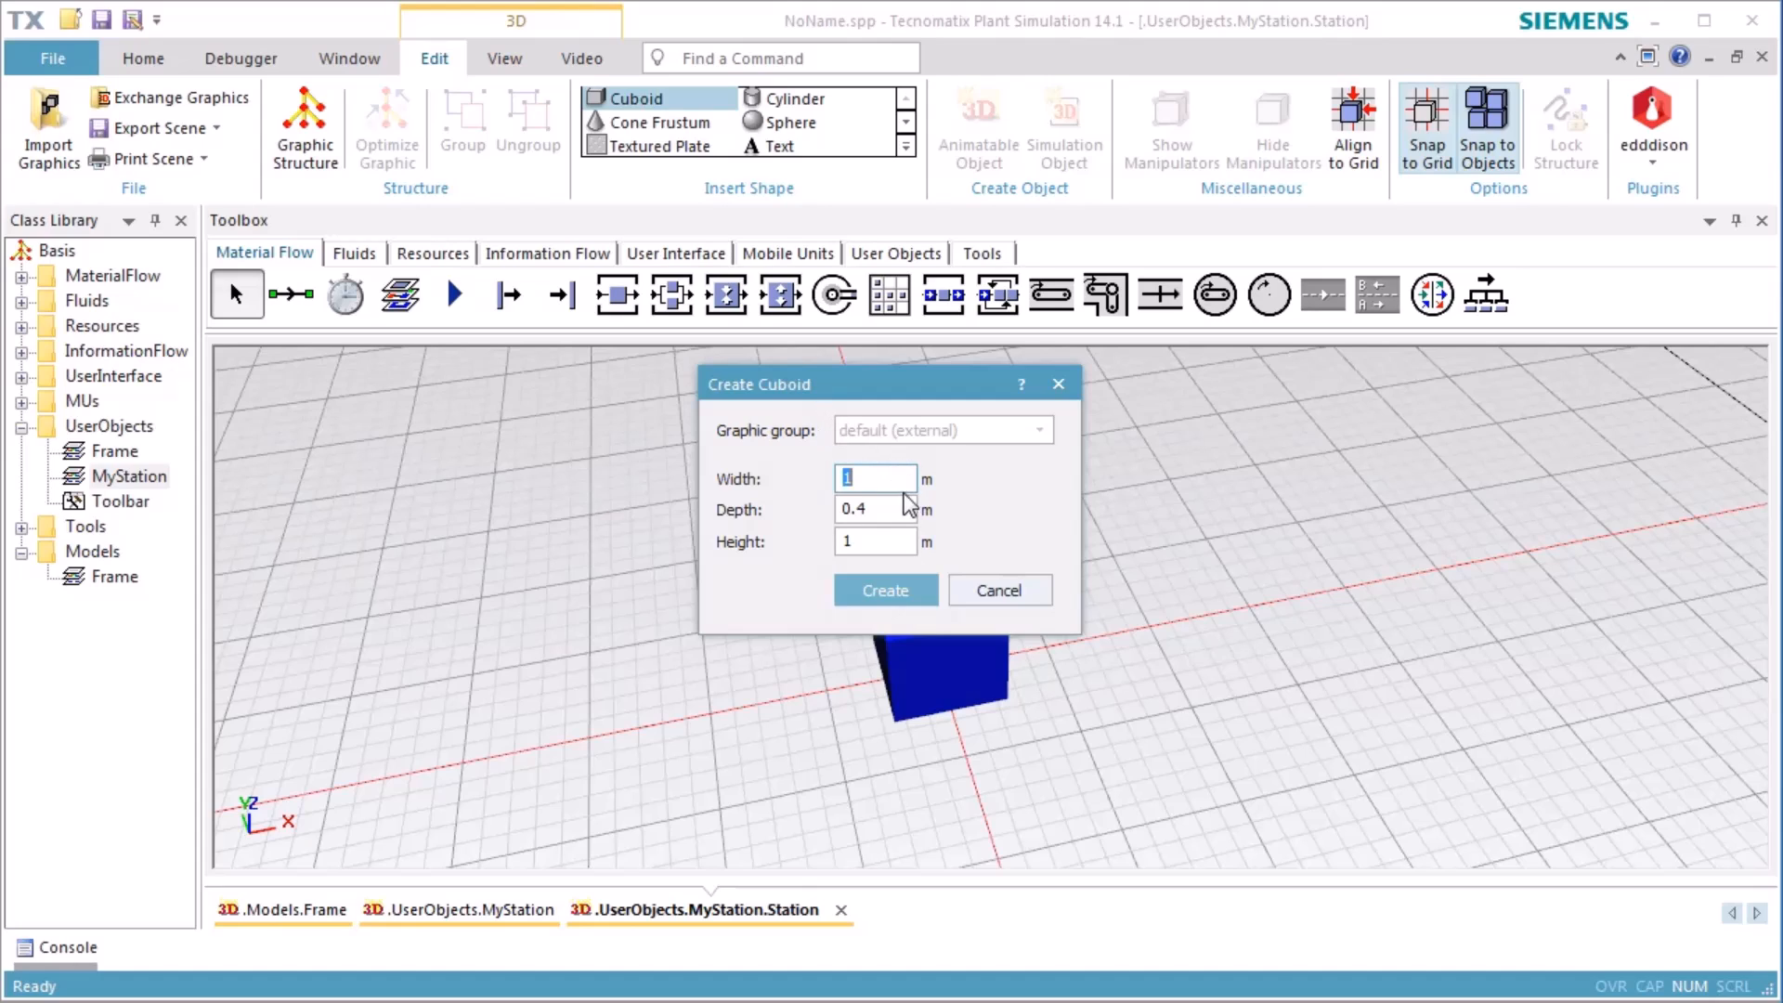
Step: Create a flat 1 × 1 × 0.3 m cuboid slab
{"action": "left_click", "coordinate": [874, 509]}
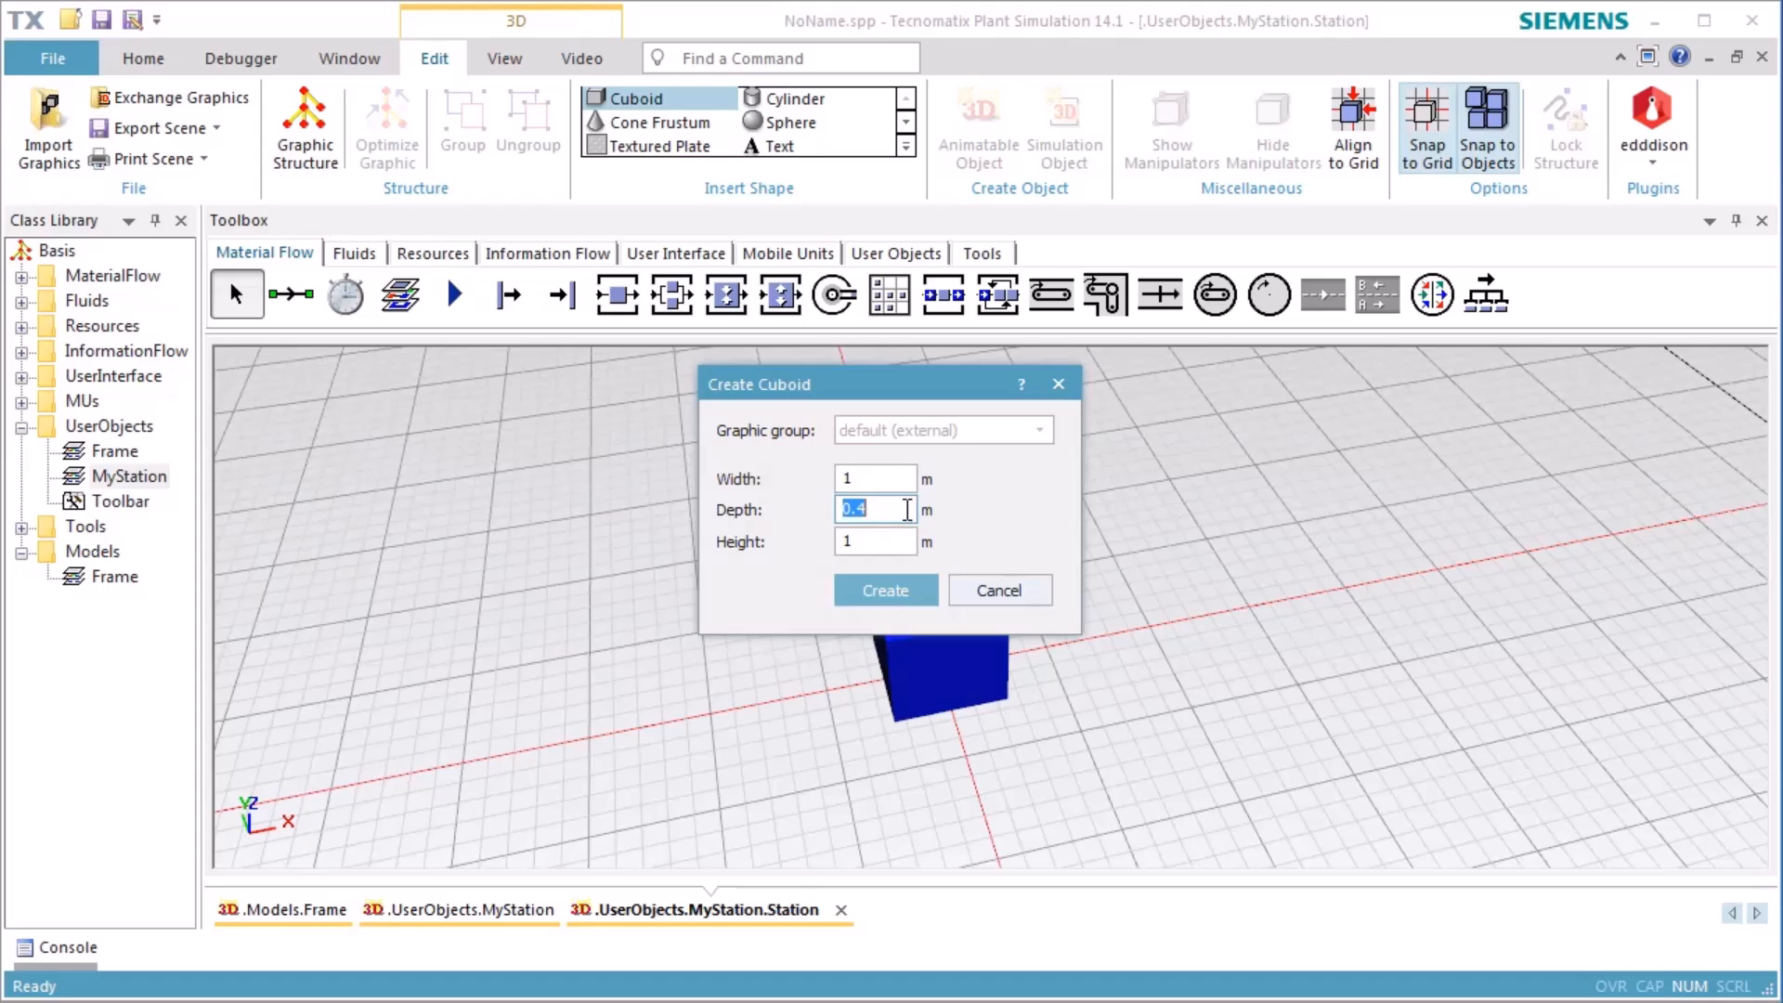
{"action": "type", "text": "1"}
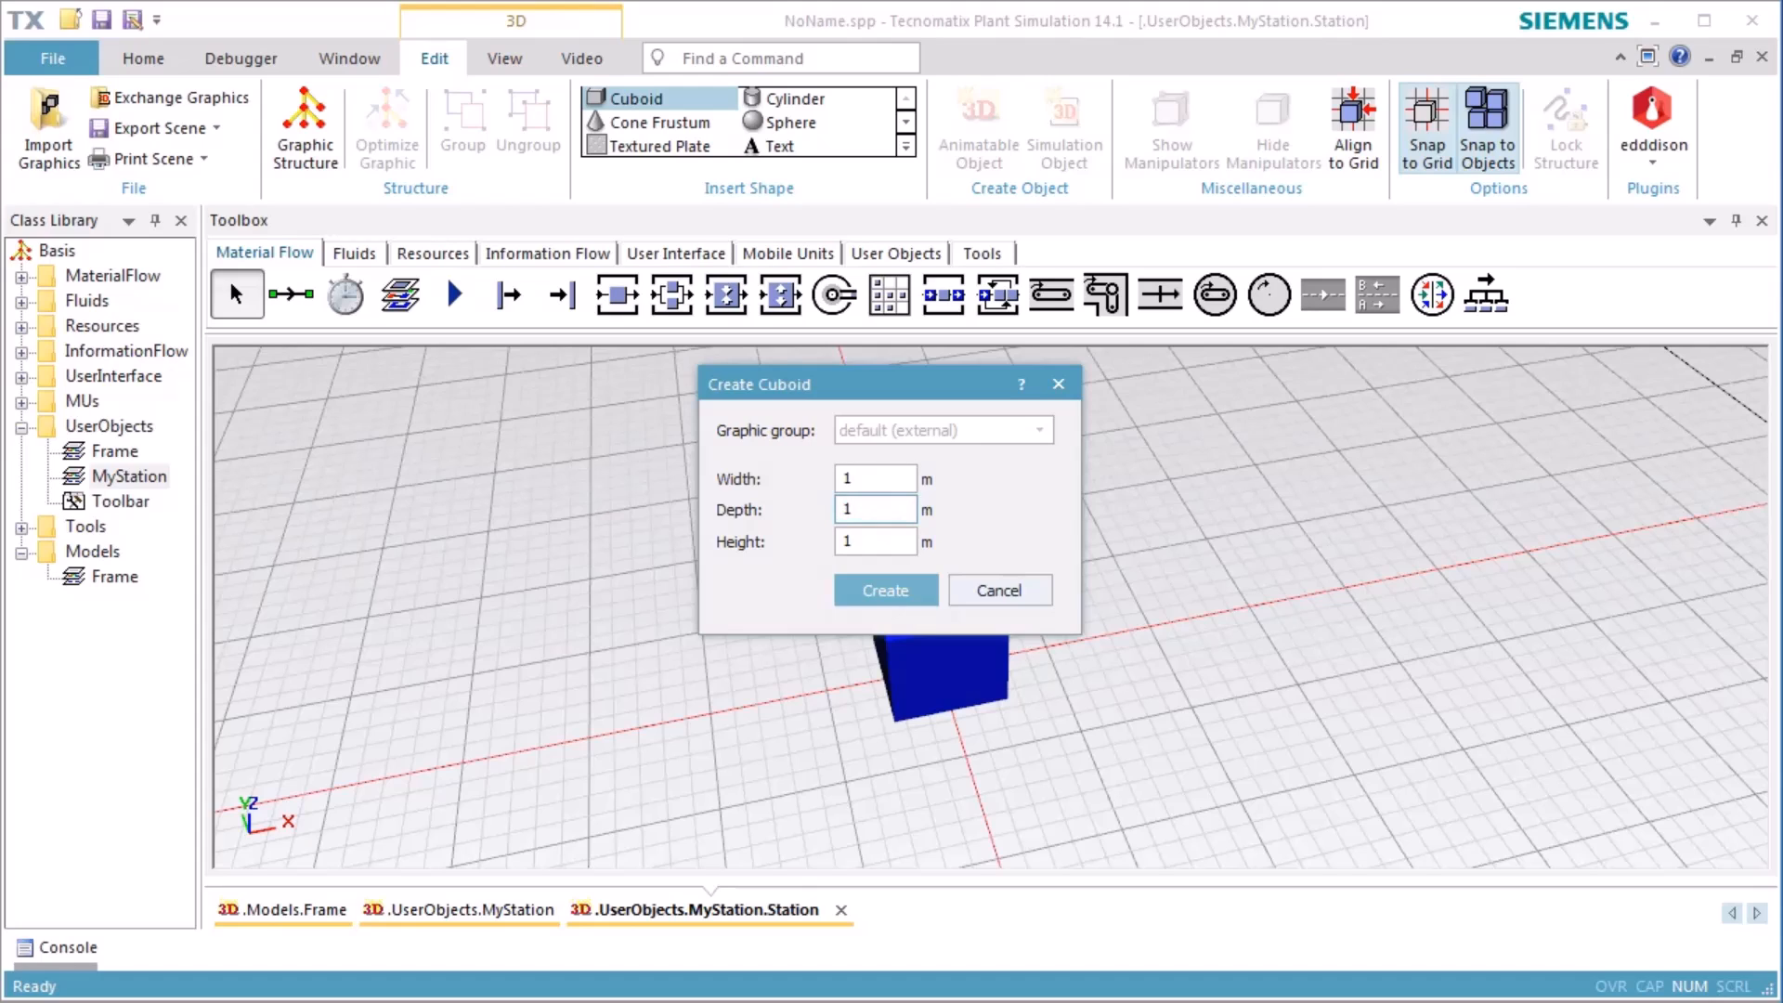
{"action": "left_click", "coordinate": [875, 540]}
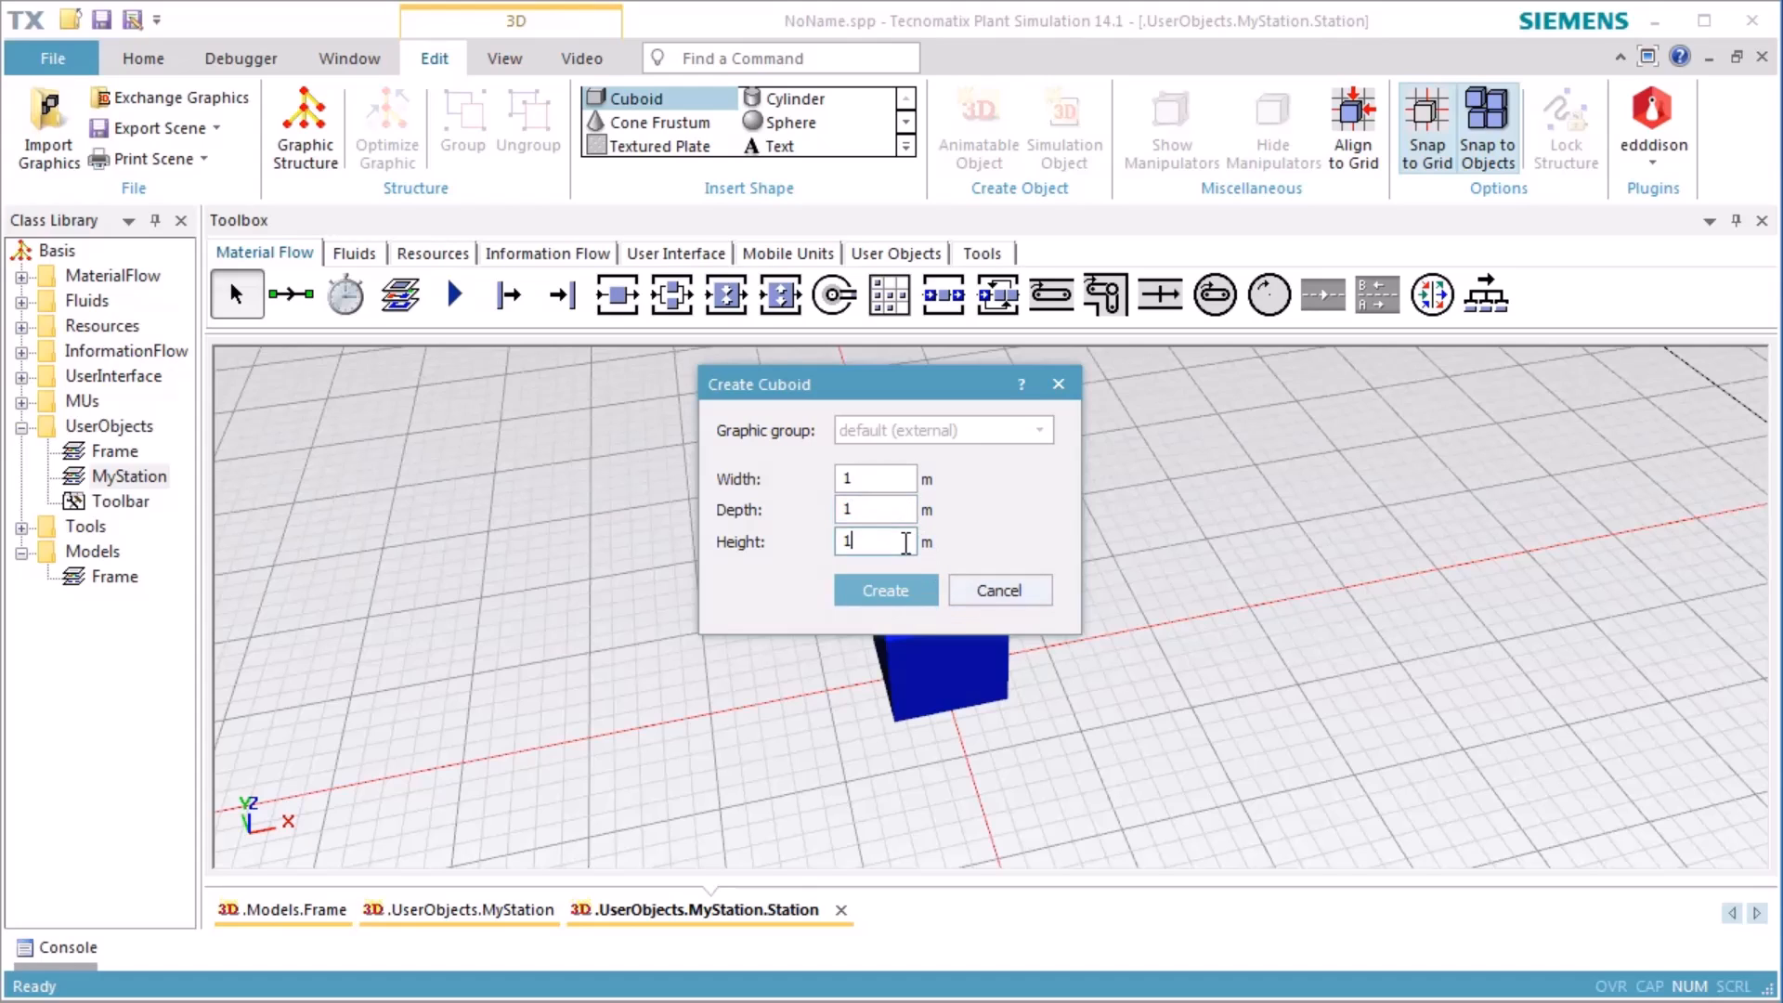
{"action": "type", "text": "0.3"}
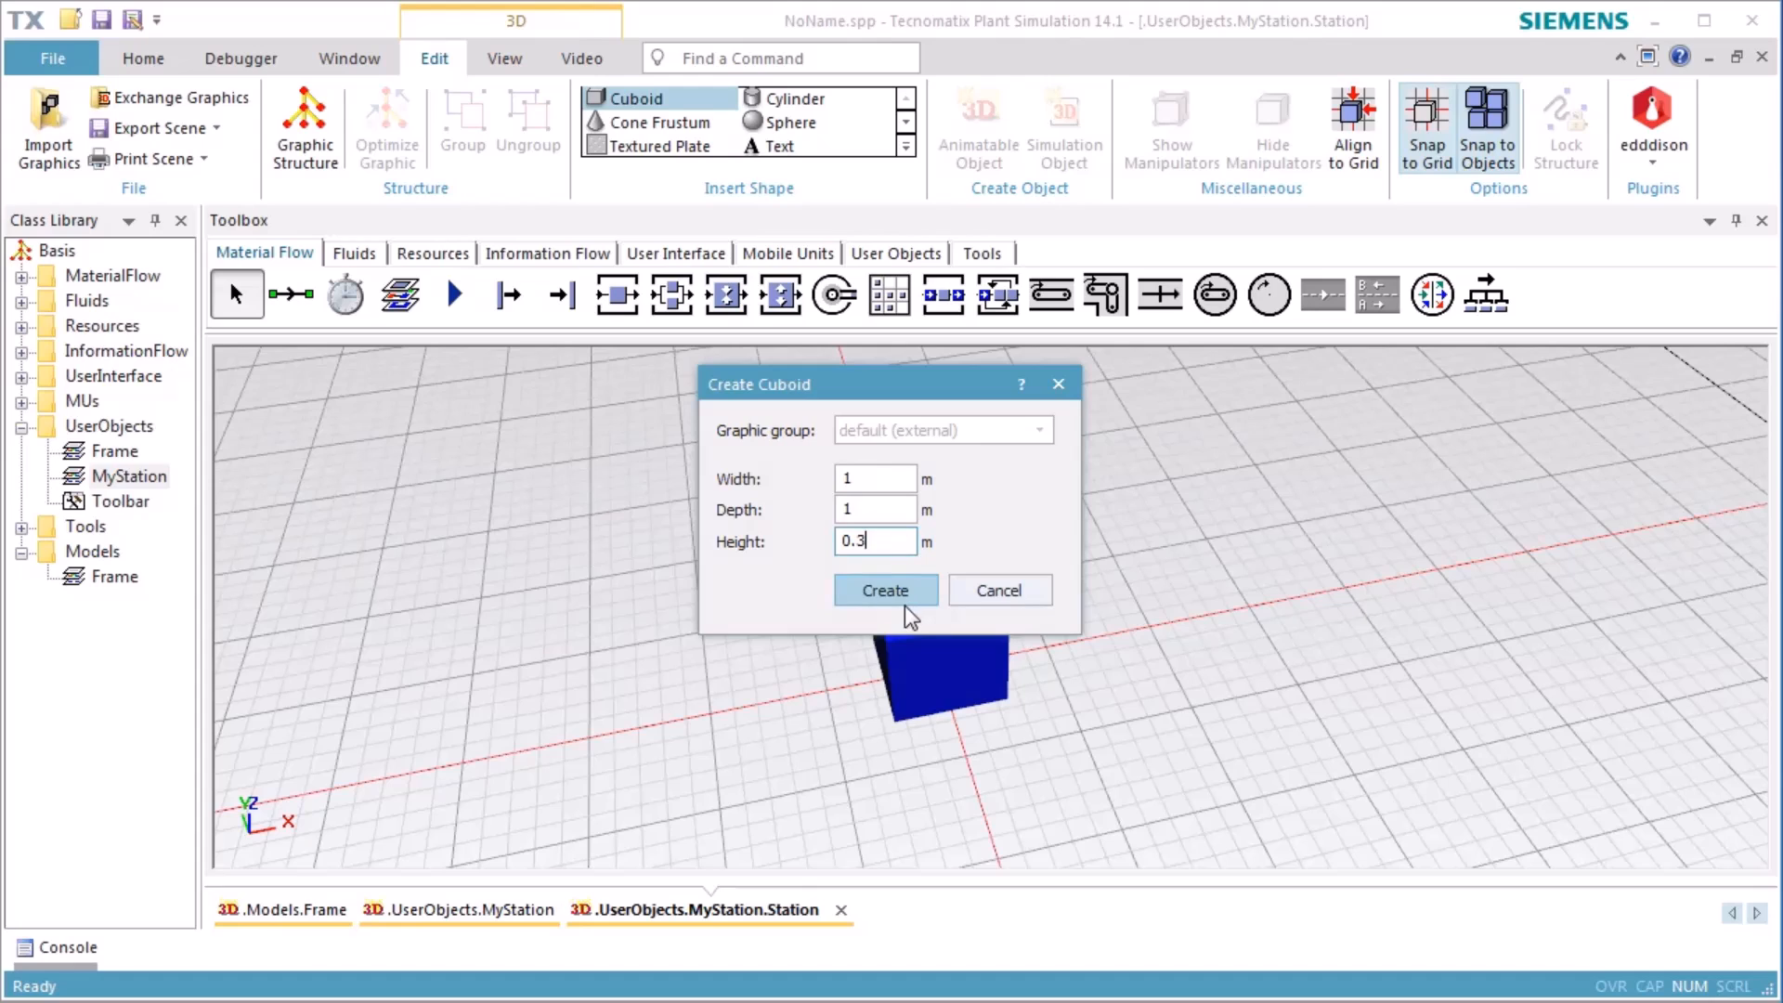
{"action": "left_click", "coordinate": [884, 589]}
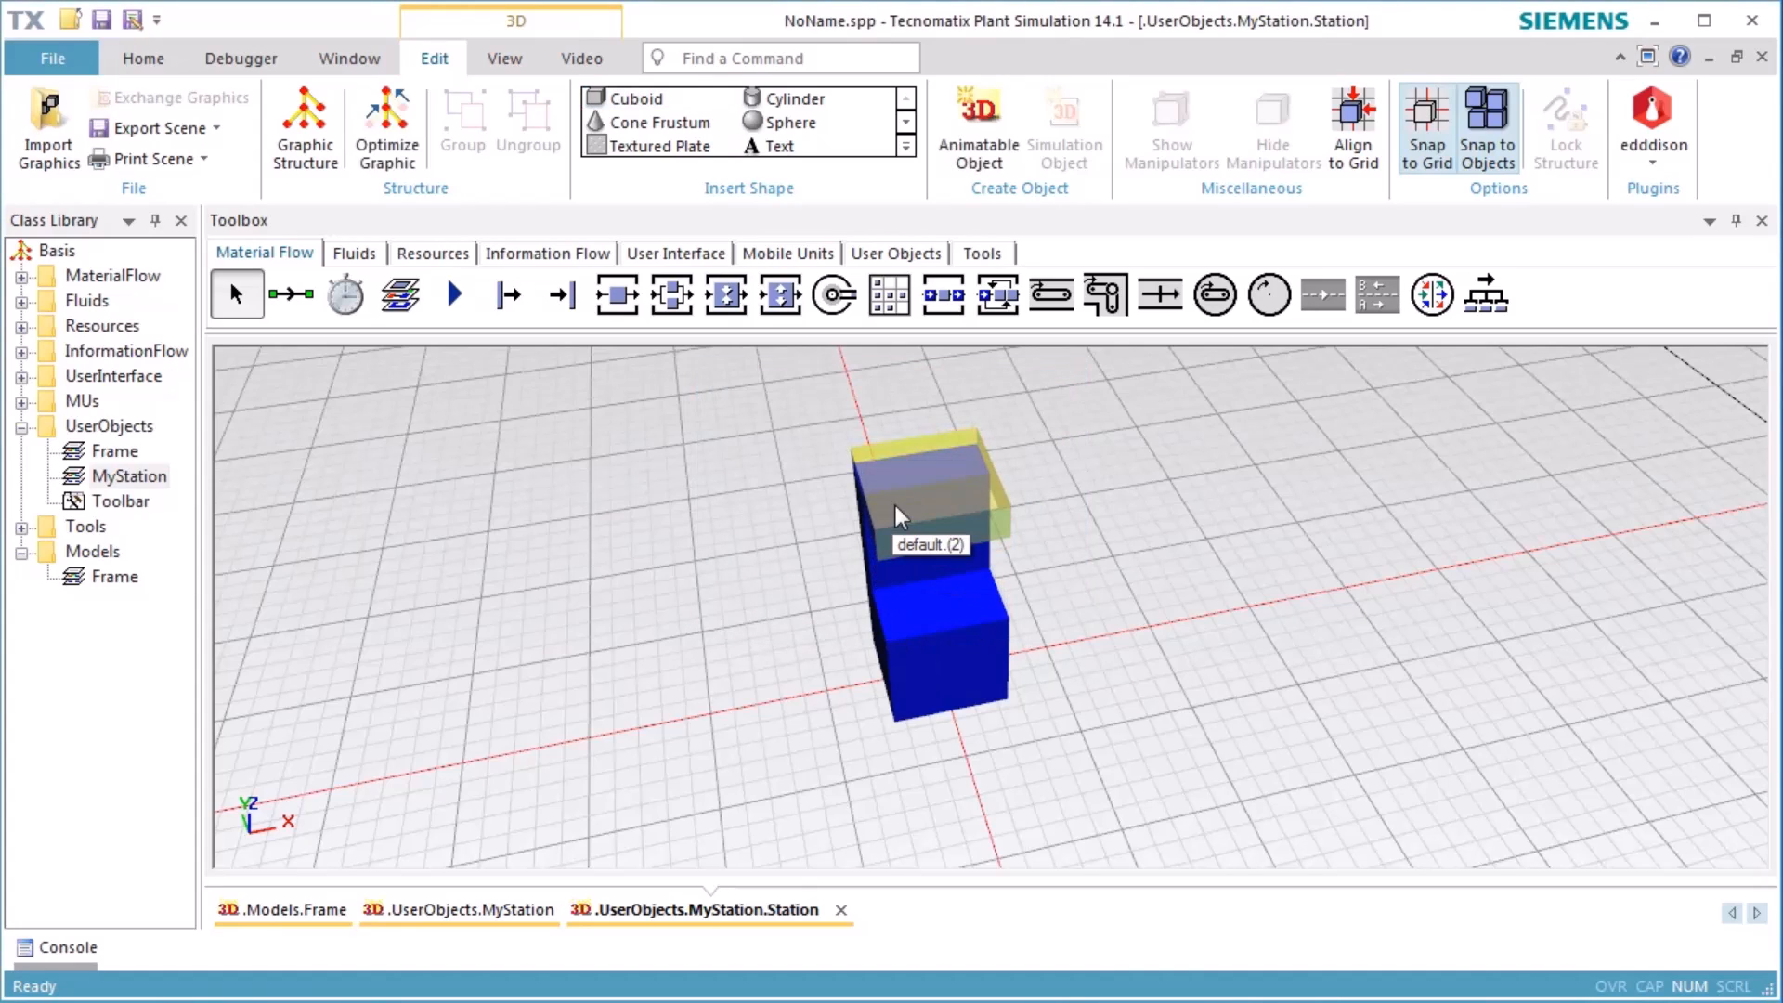
Step: Adjust the new slab's vertical Z position in its 3D properties so it rests atop the upright piece
{"action": "right_click", "coordinate": [899, 514]}
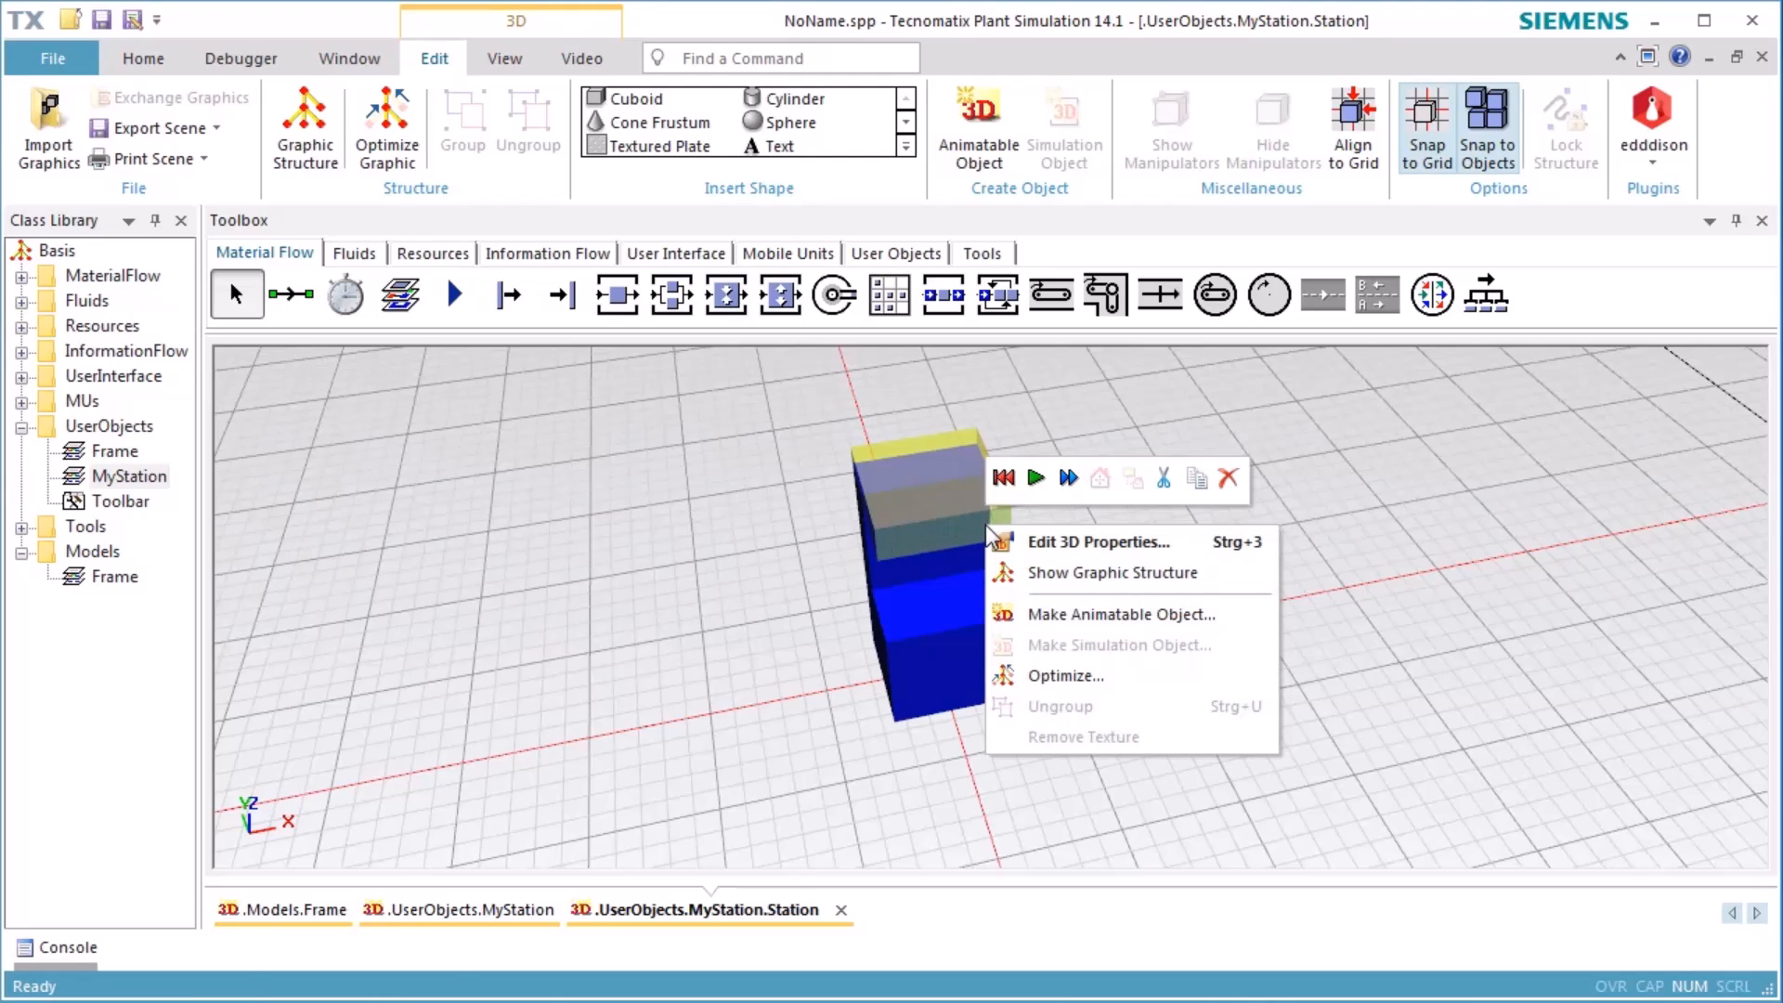
{"action": "left_click", "coordinate": [1095, 541]}
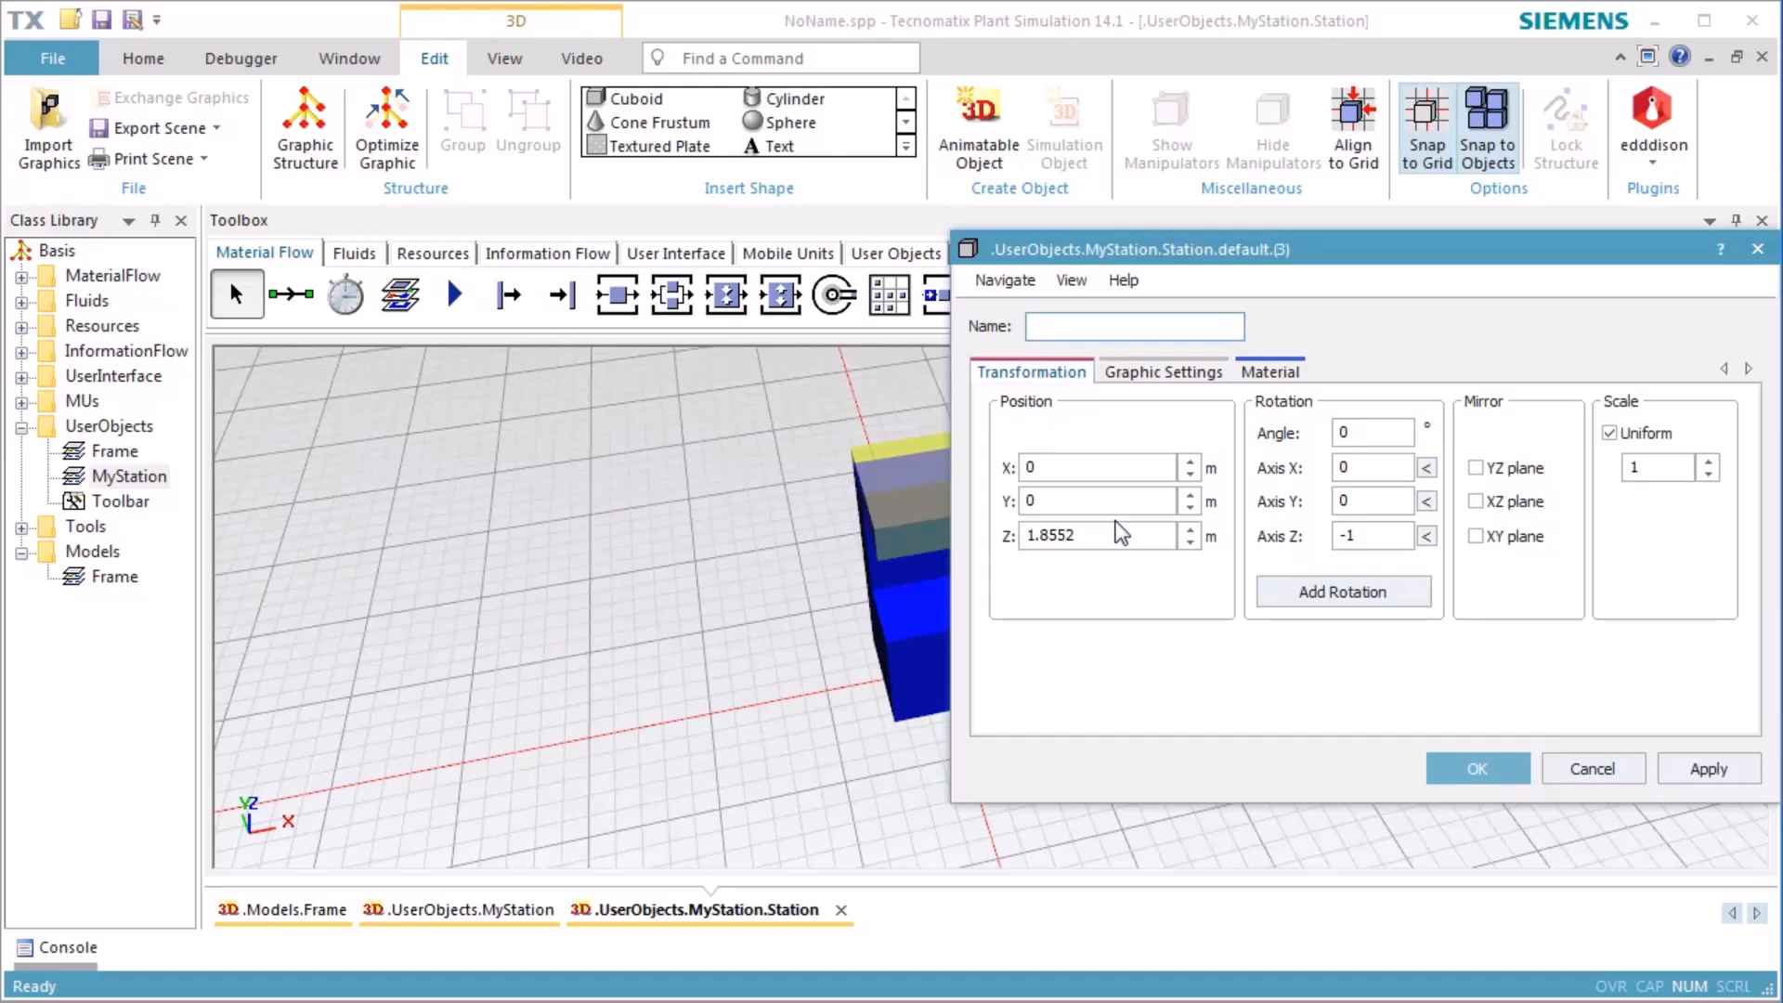
{"action": "left_click", "coordinate": [1133, 327]}
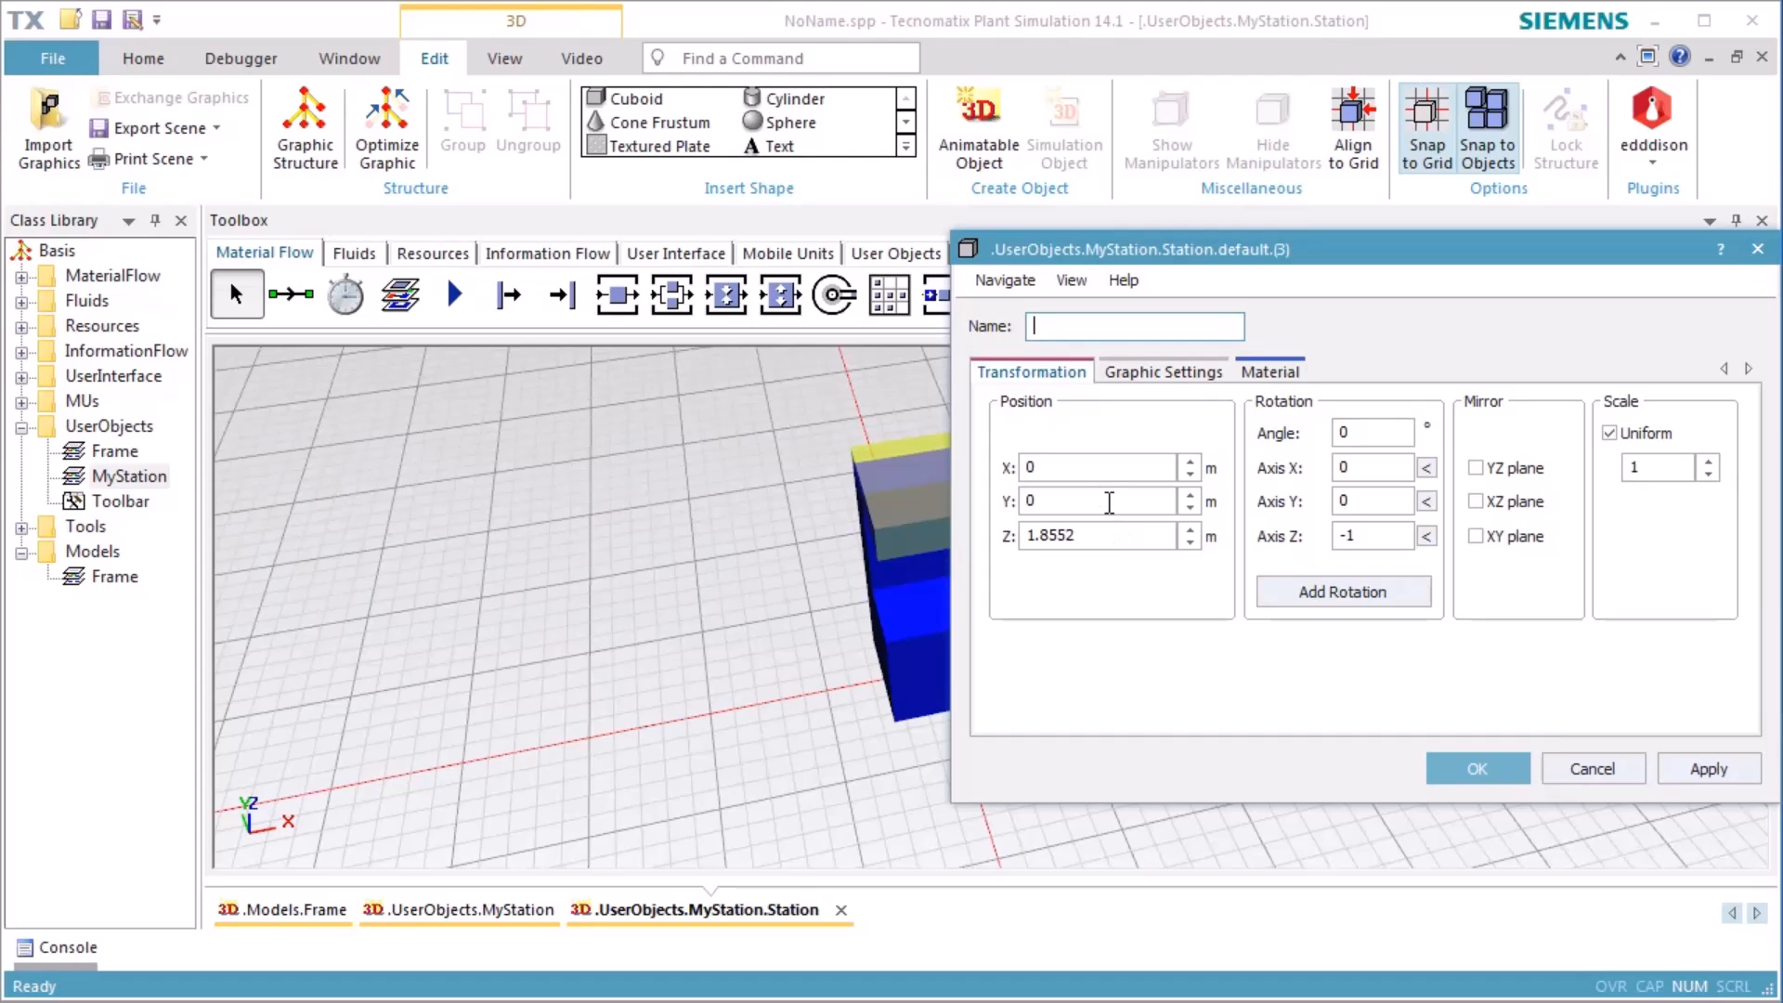
{"action": "triple_click", "coordinate": [1097, 534]}
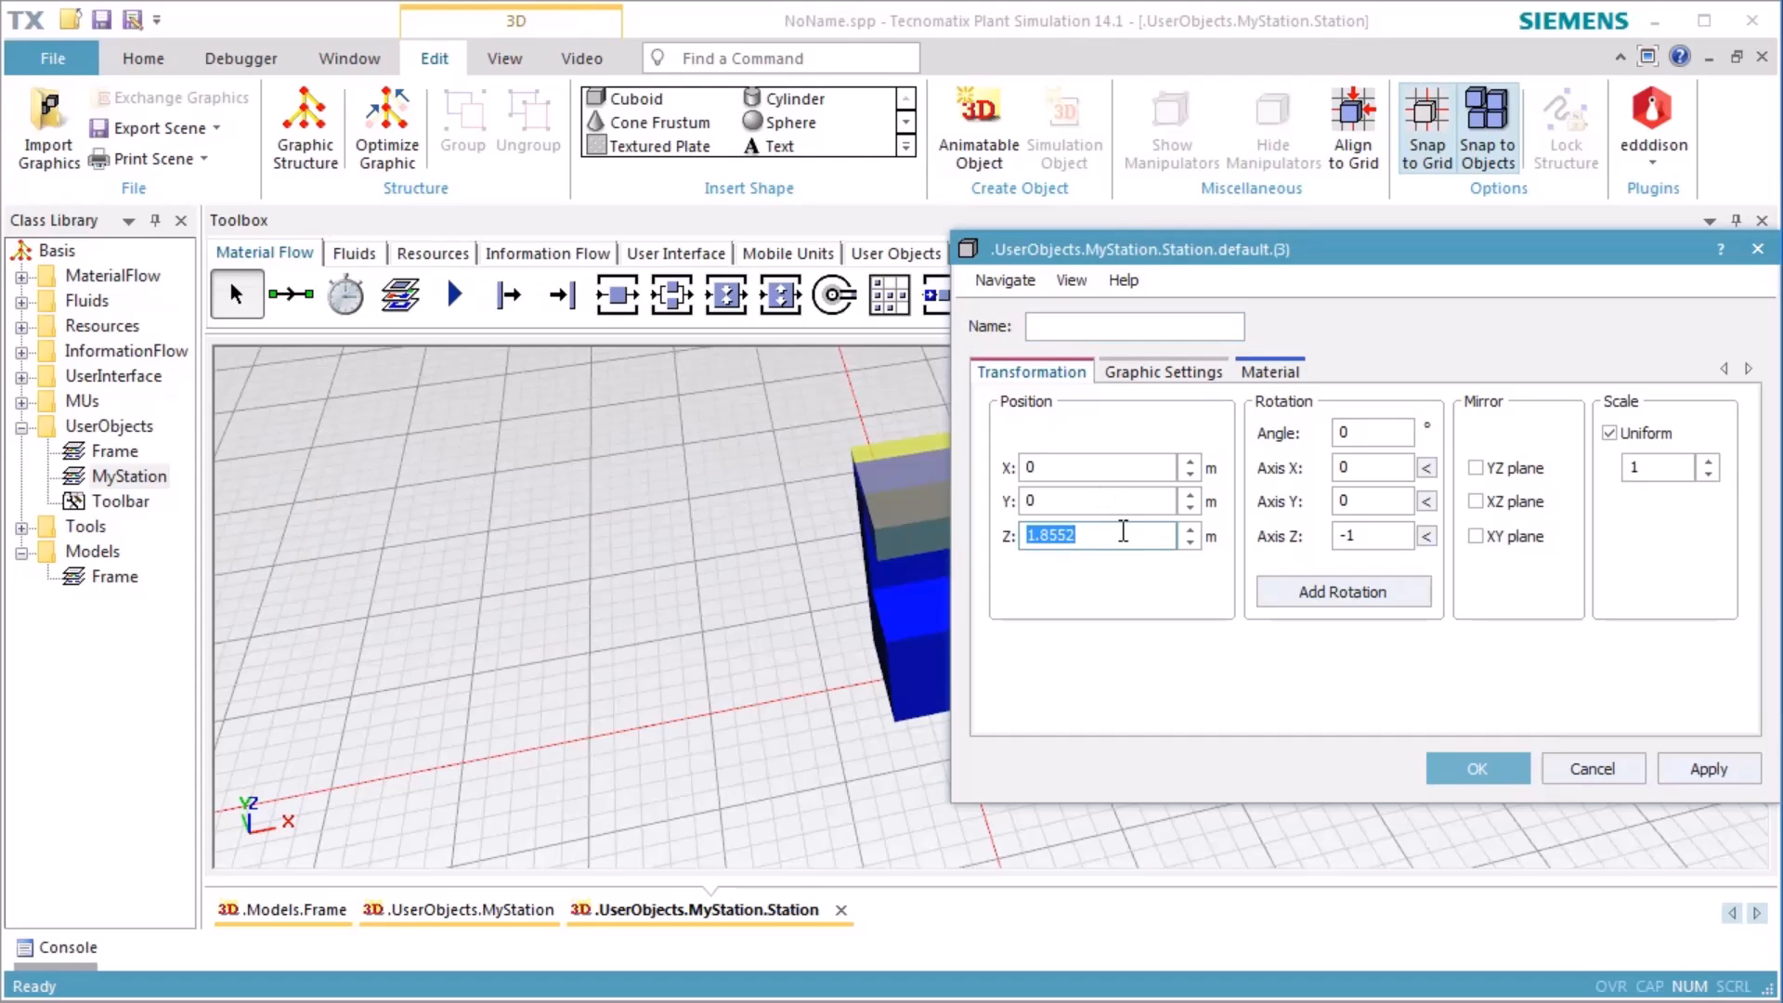
Step: Activate a custom material for the slab with a blue diffuse colour
{"action": "left_click", "coordinate": [1268, 372]}
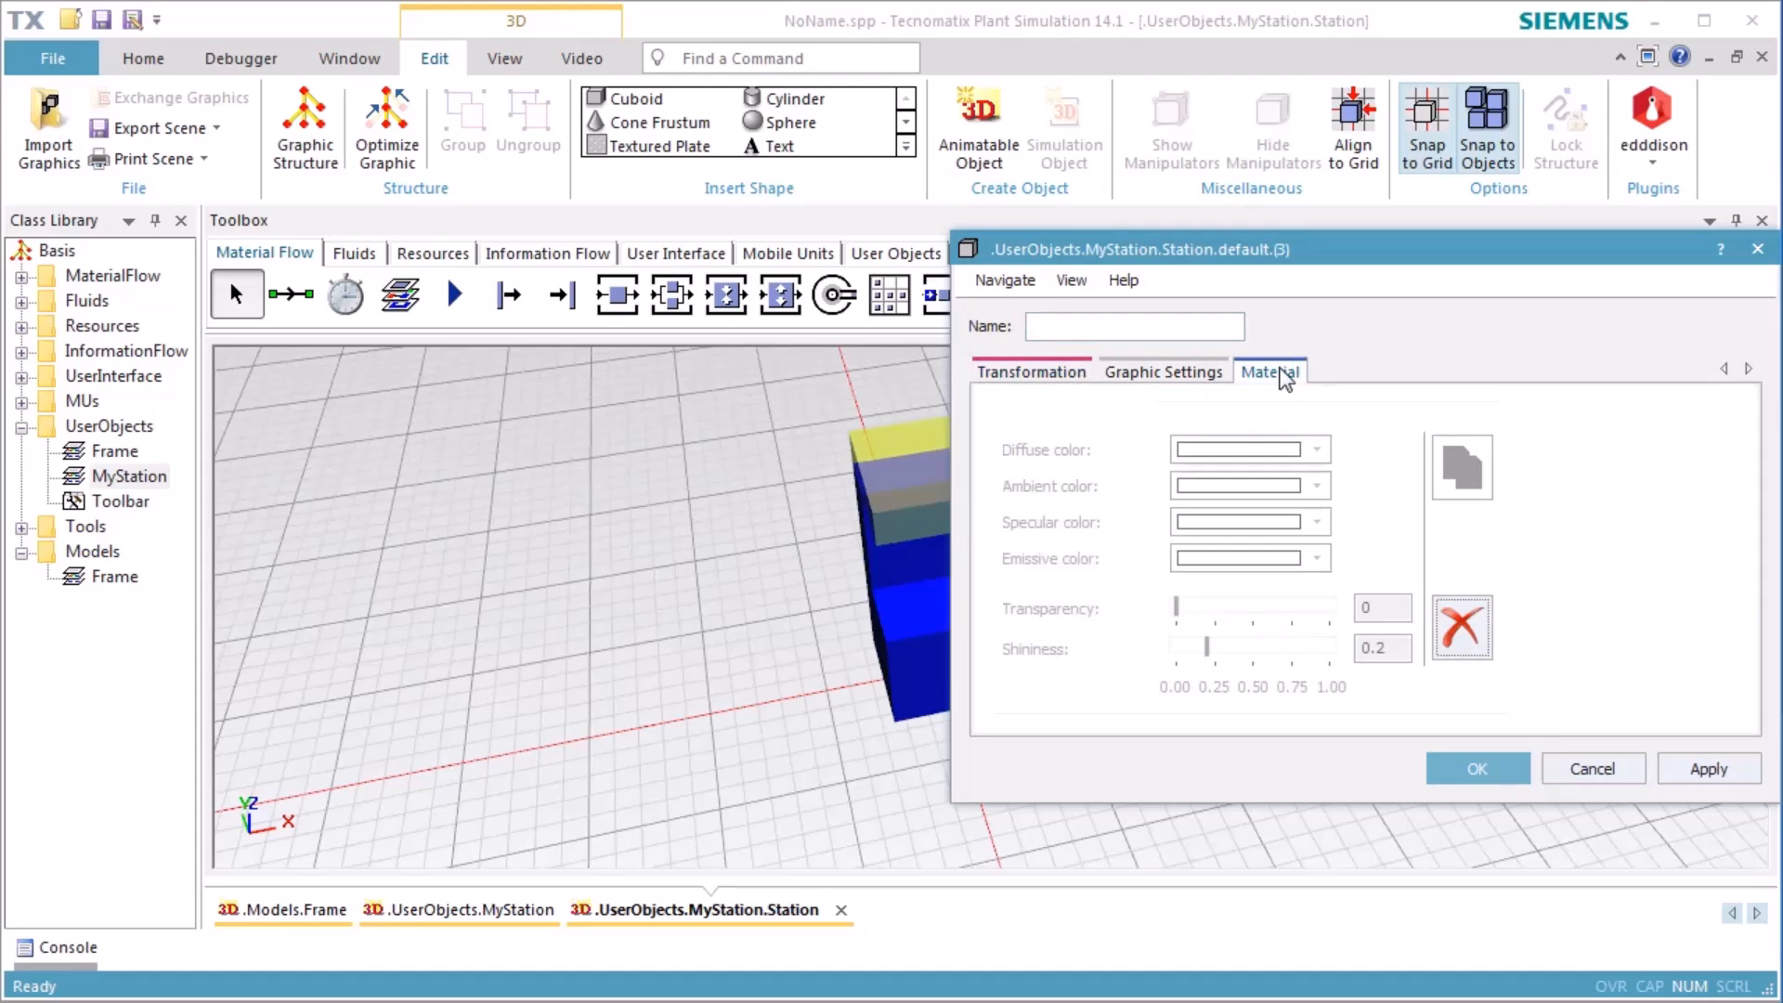
{"action": "left_click", "coordinate": [1315, 447]}
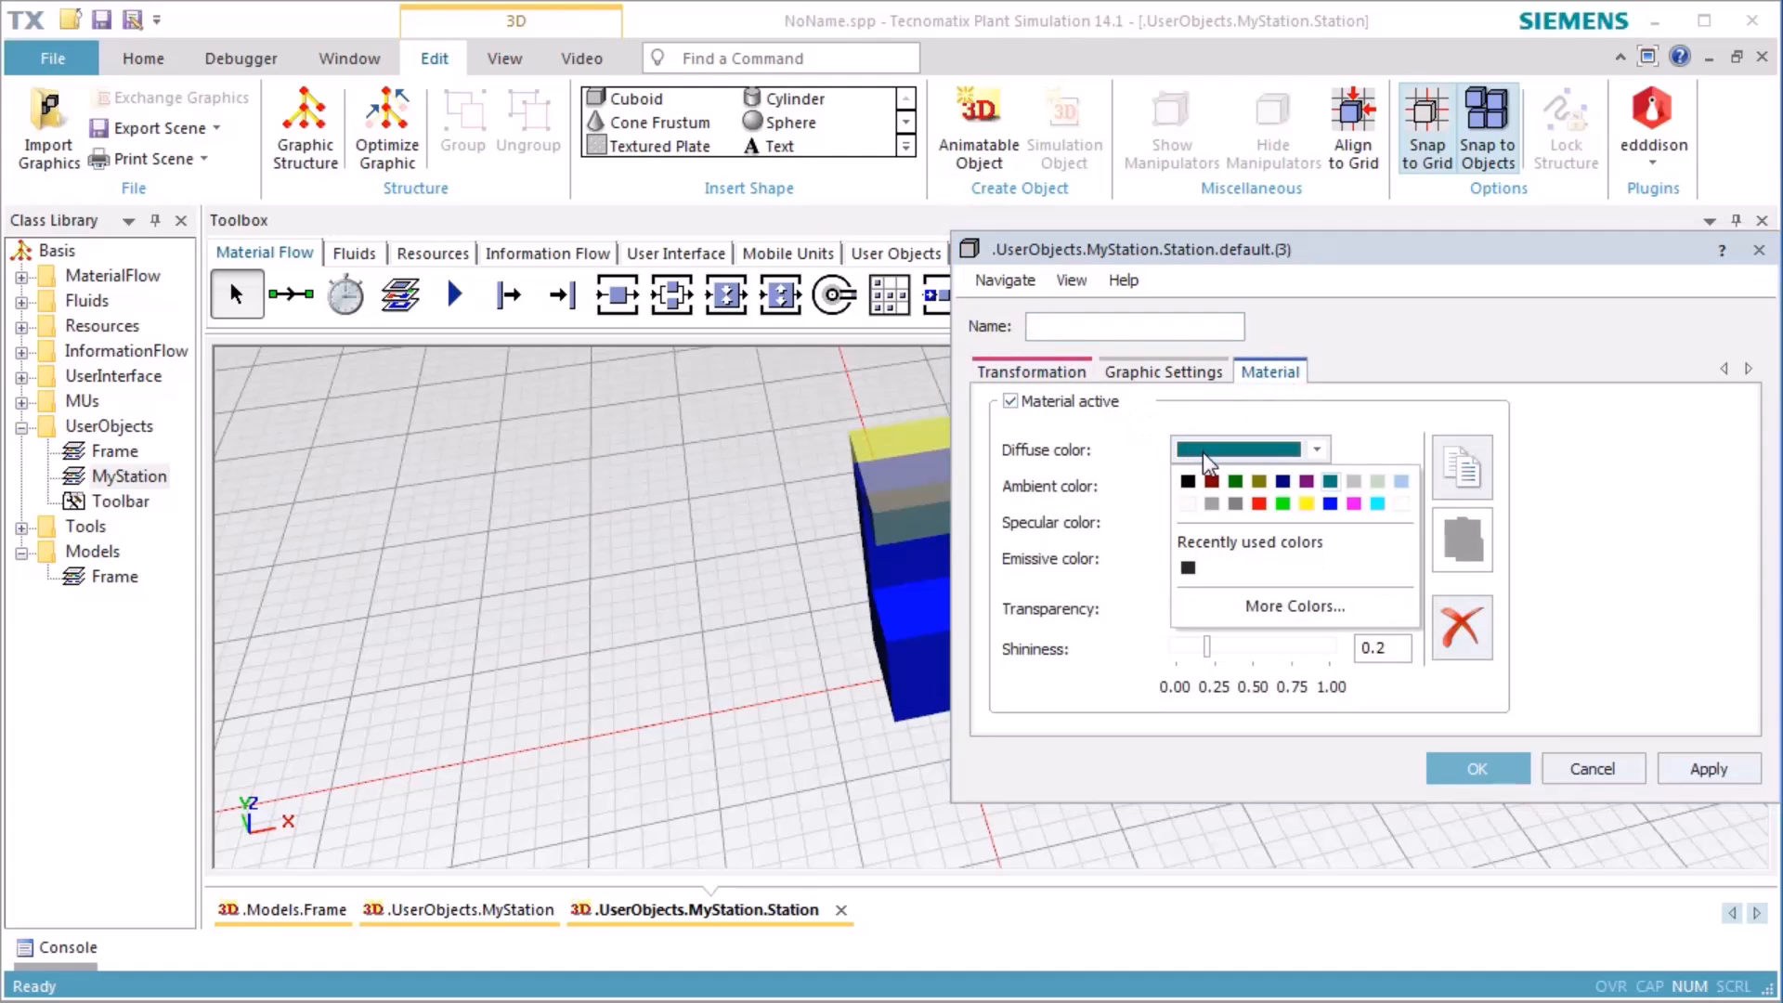
{"action": "left_click", "coordinate": [1476, 767]}
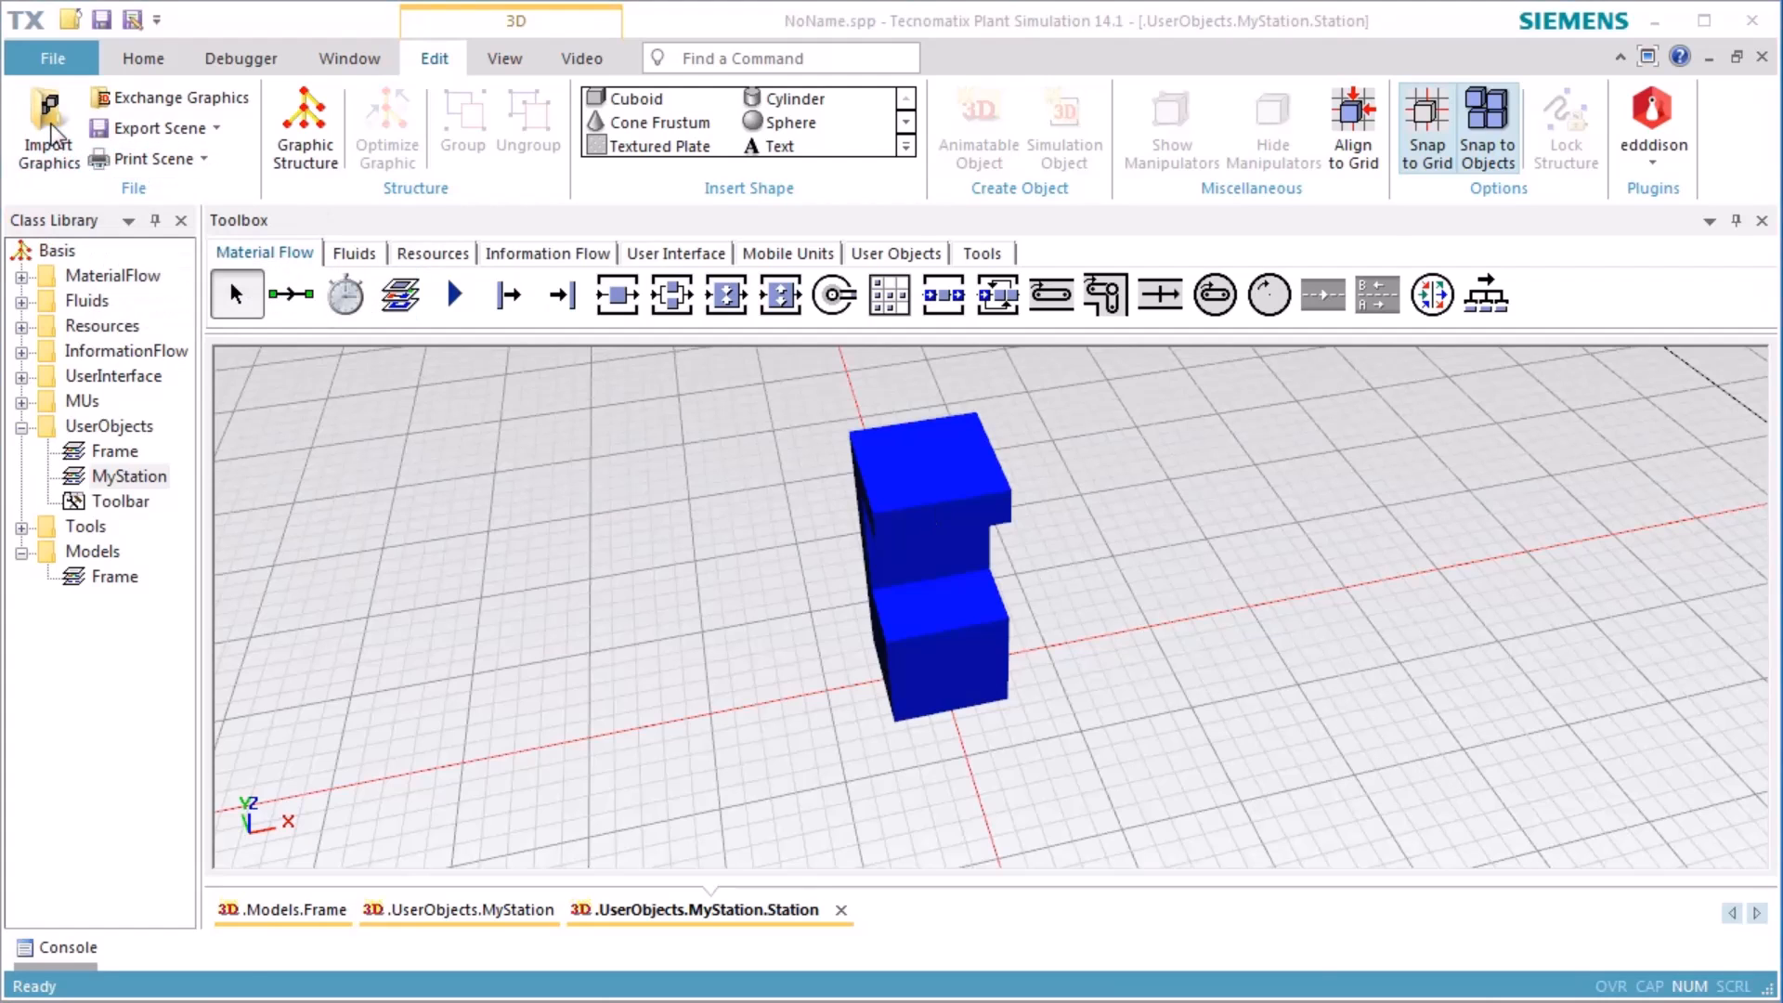
Step: Import the drill 3D graphic file from drive D: into the station's scene
{"action": "left_click", "coordinate": [48, 128]}
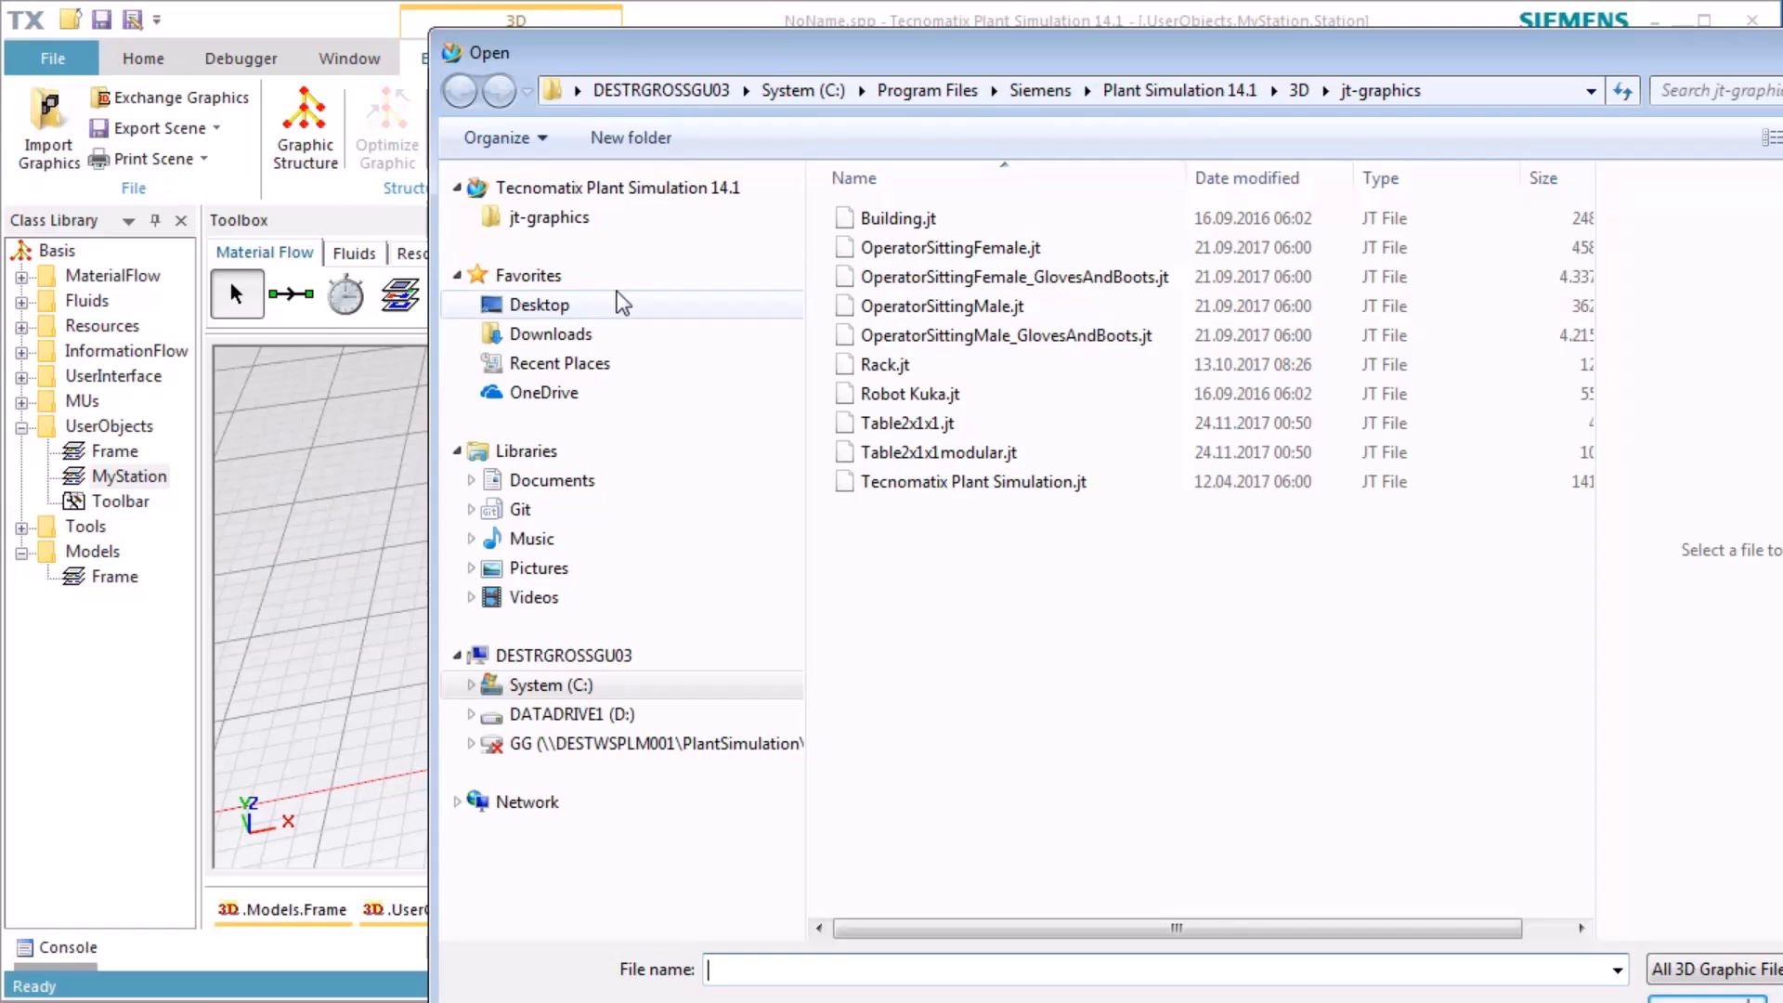
{"action": "left_click", "coordinate": [574, 713]}
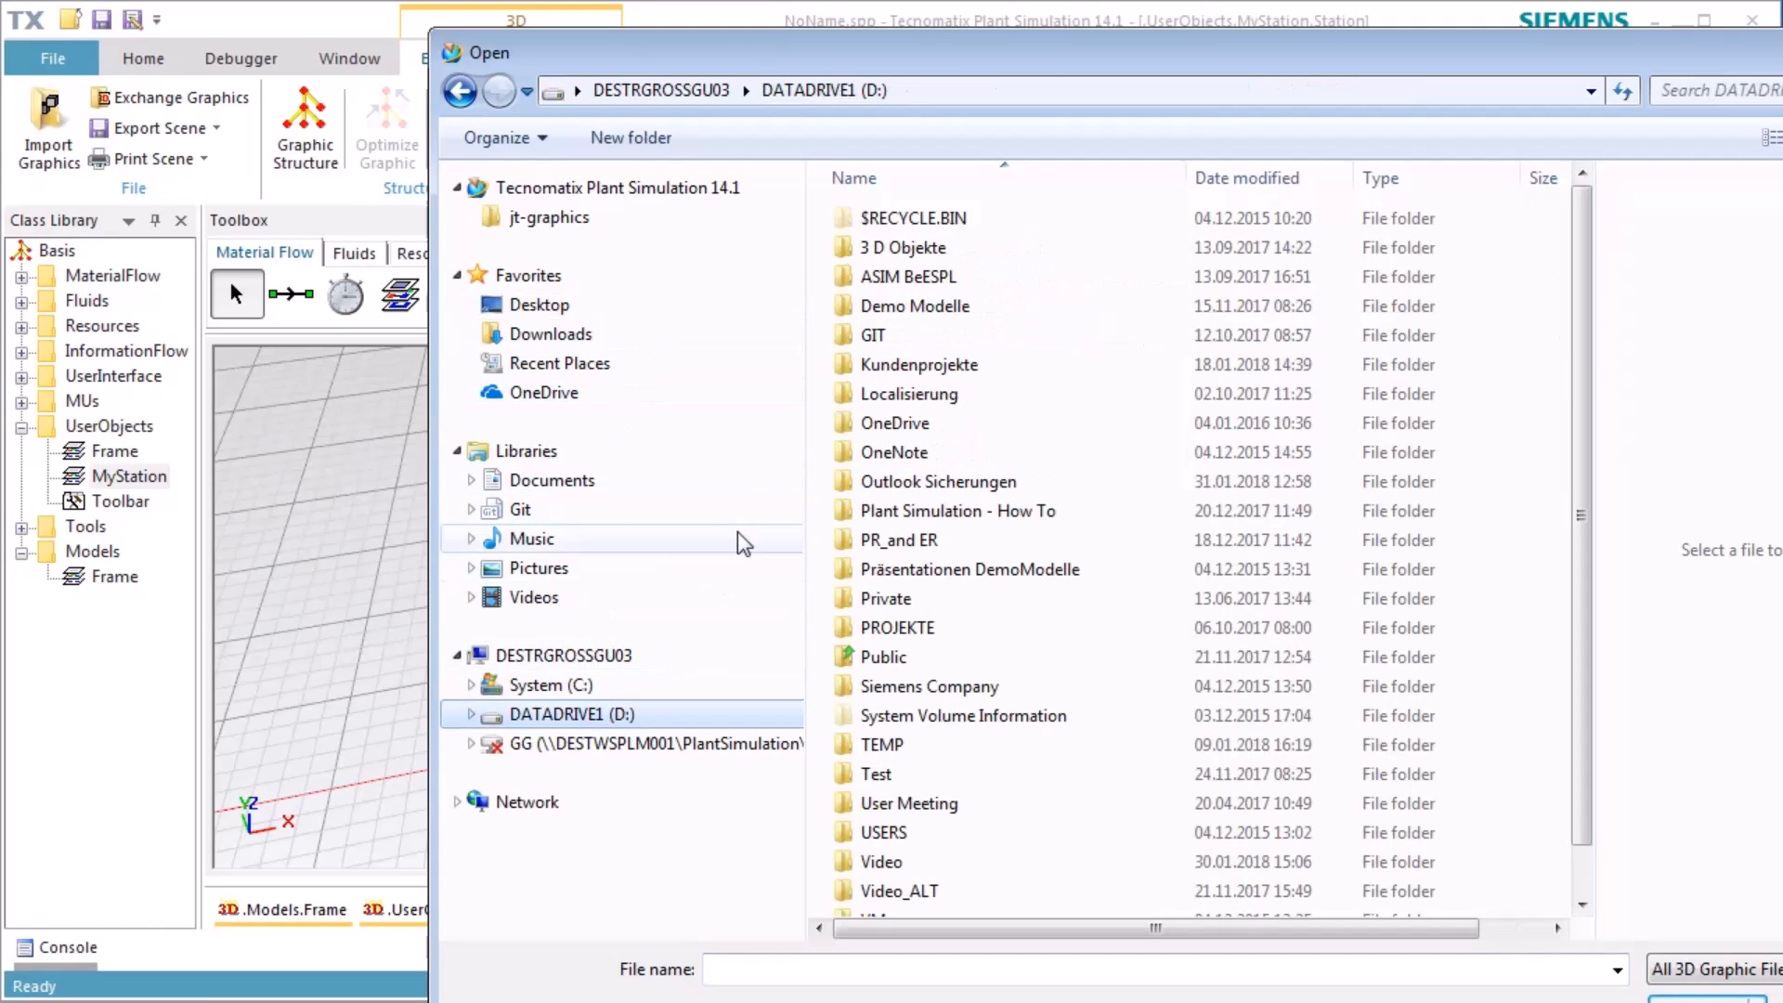
{"action": "double_click", "coordinate": [914, 247]}
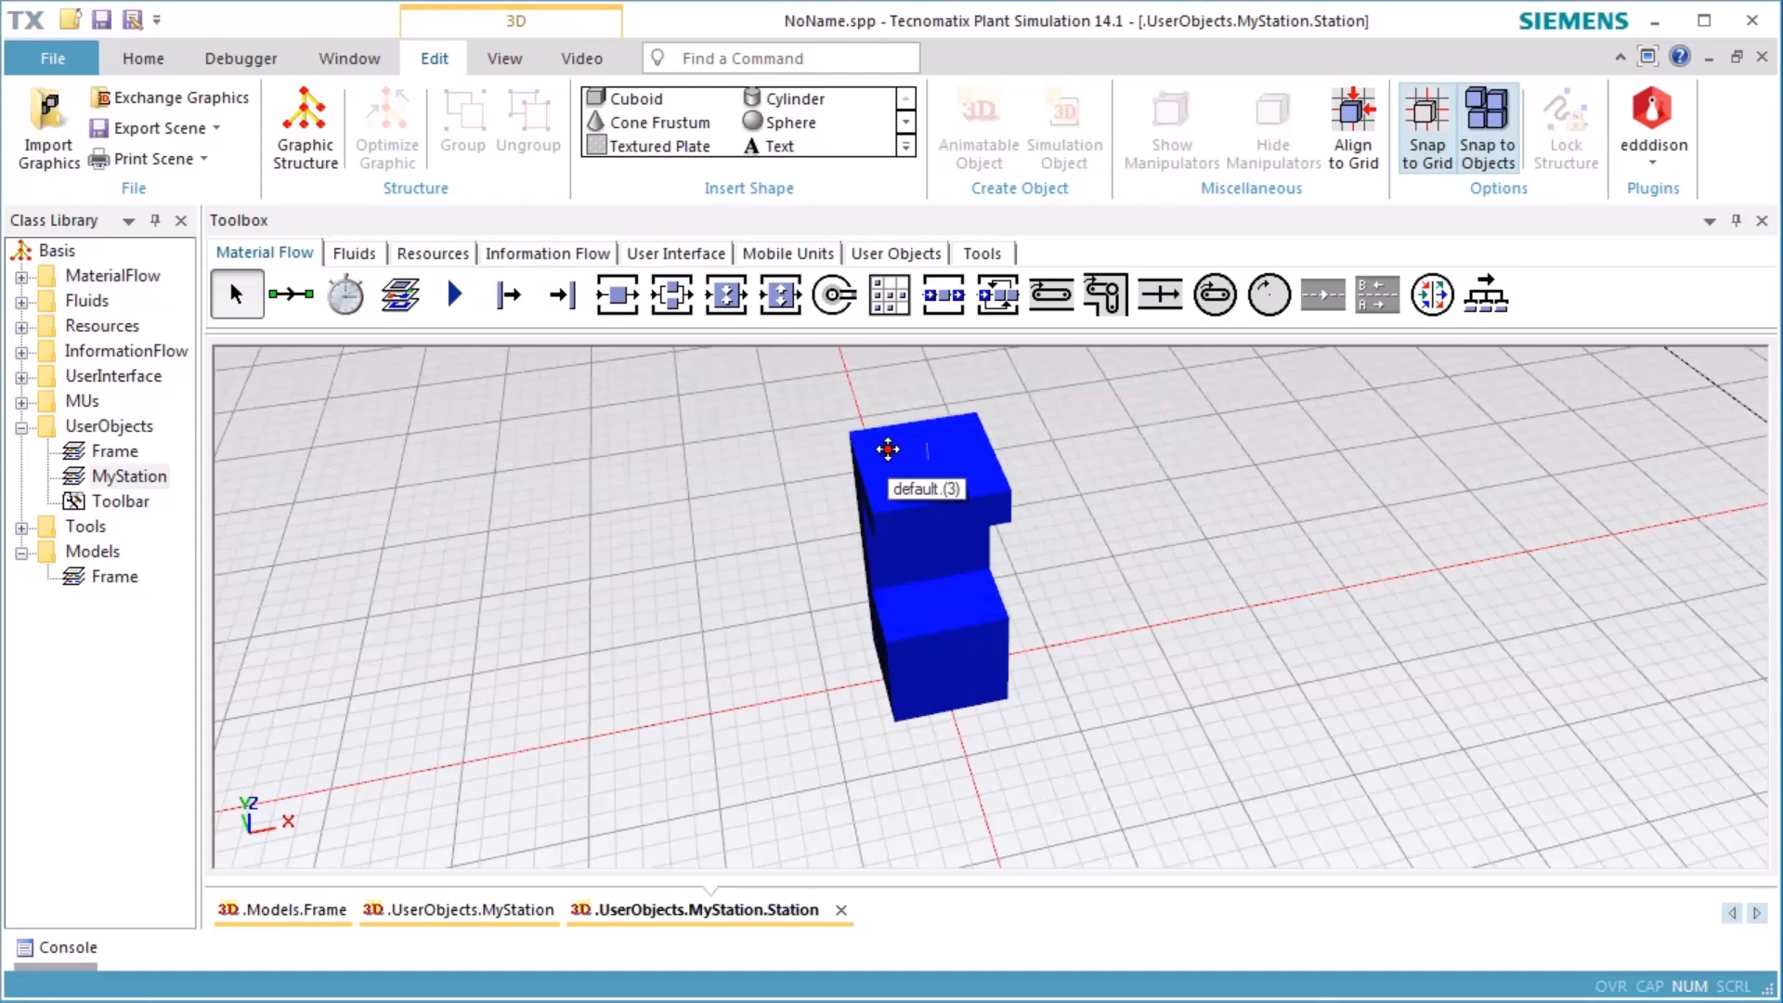
{"action": "mouse_move", "coordinate": [1124, 514]}
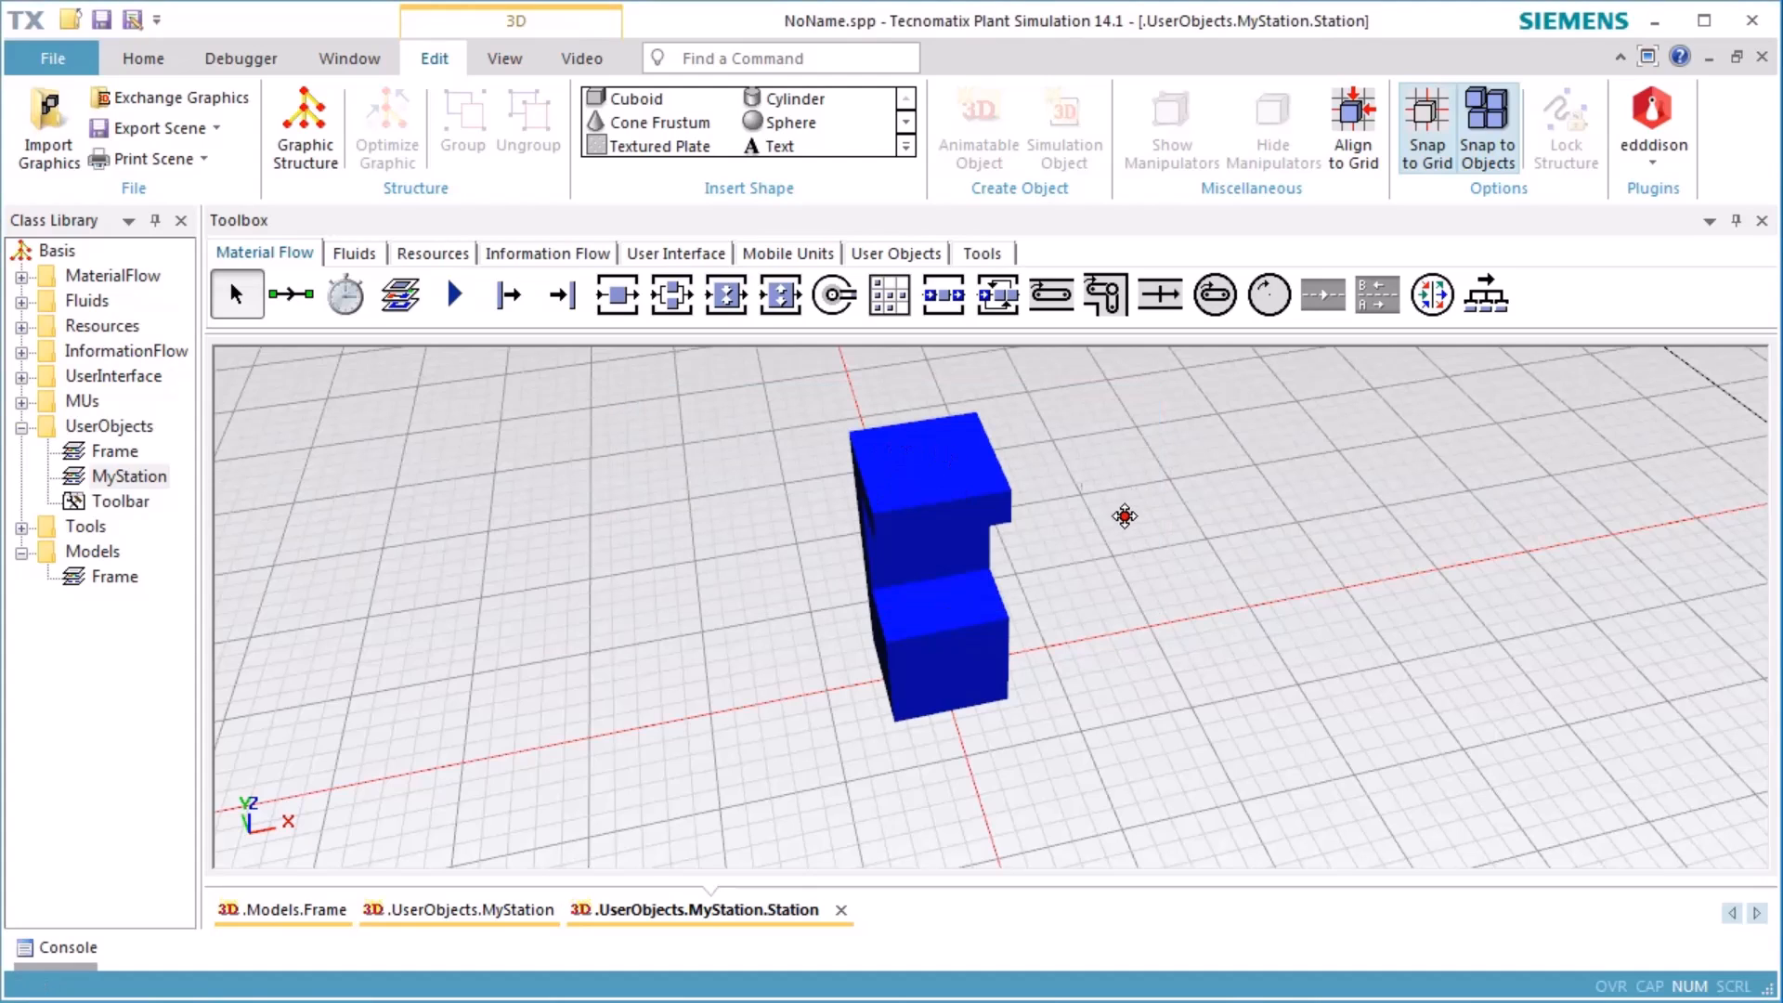
{"action": "mouse_move", "coordinate": [1098, 556]}
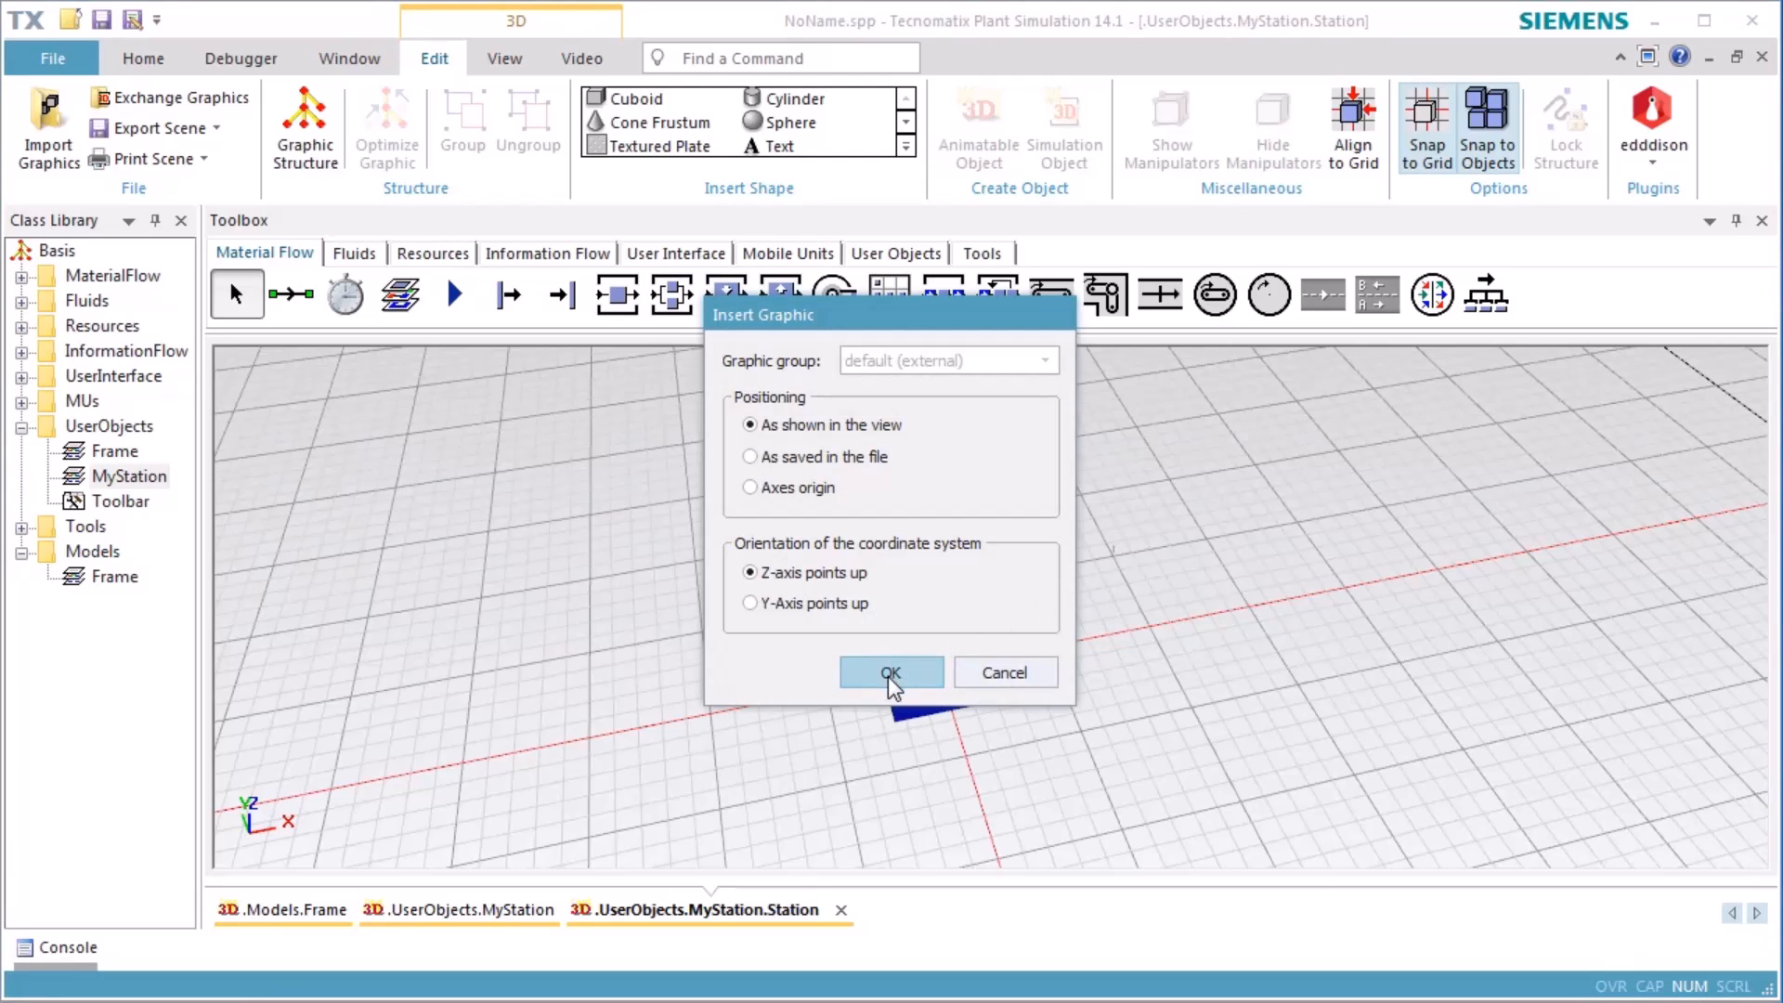
{"action": "left_click", "coordinate": [890, 673]}
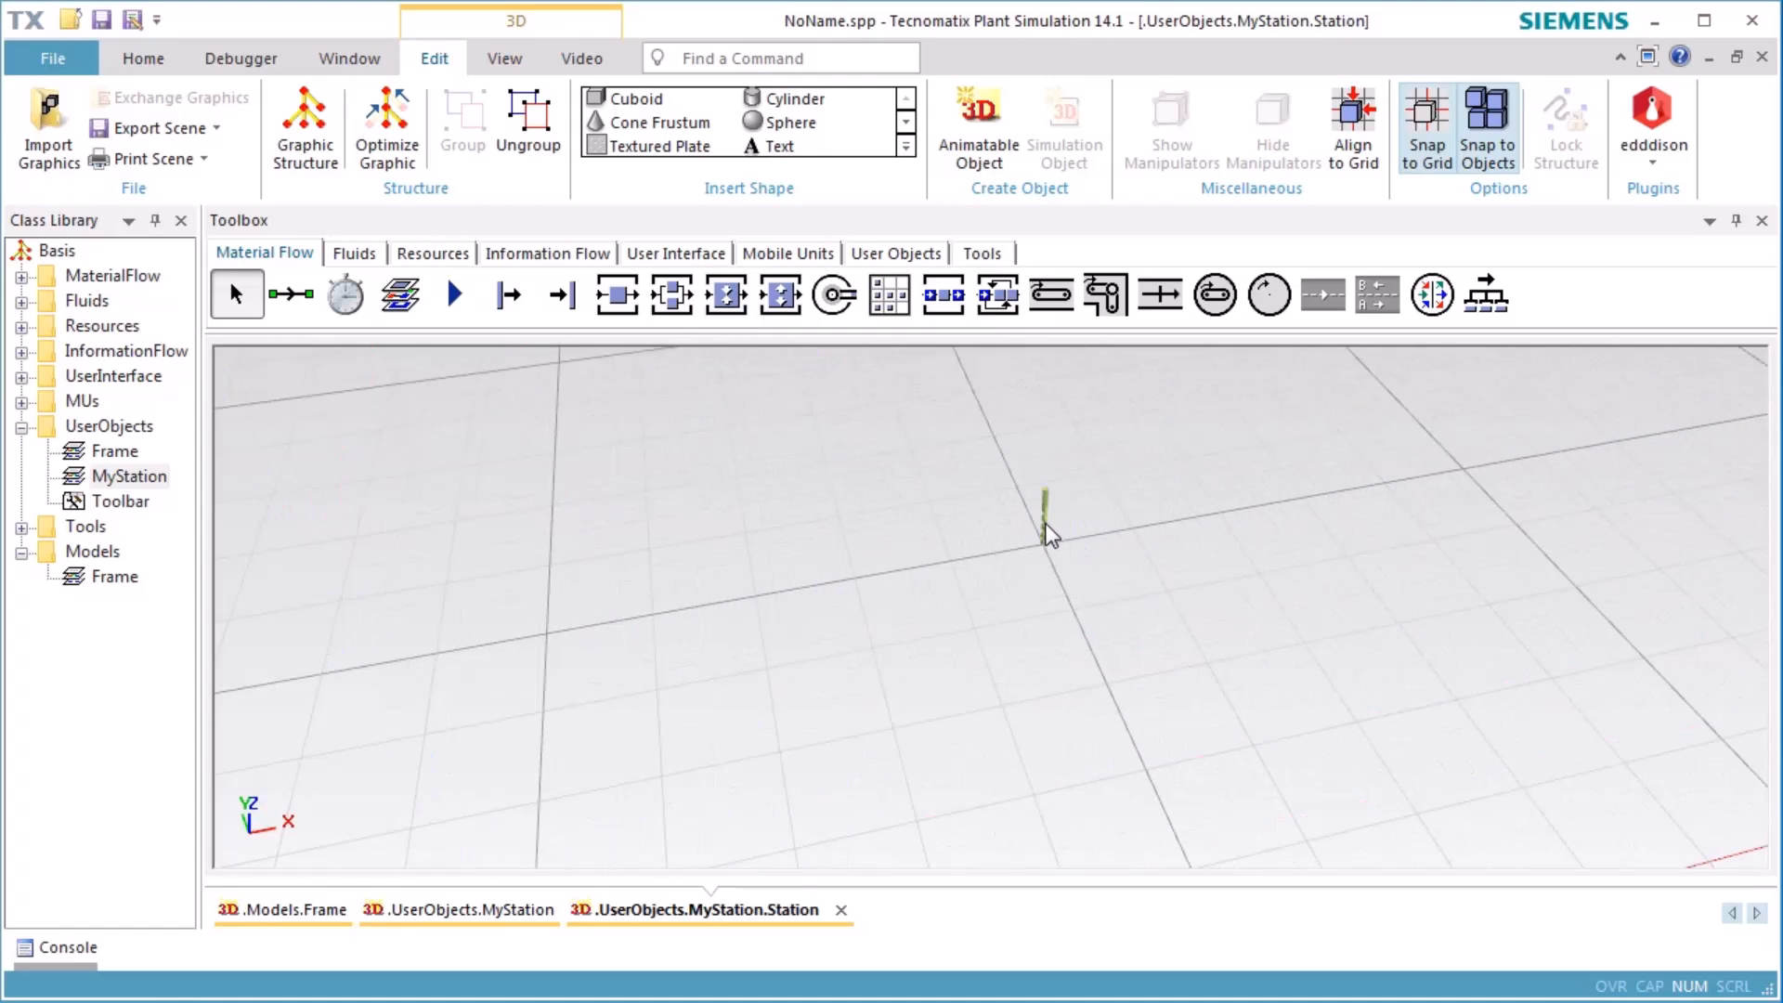
Step: Set the drill graphic's position to 0, 0, 2 and its scale factor to 5
{"action": "key", "text": "ctrl+3"}
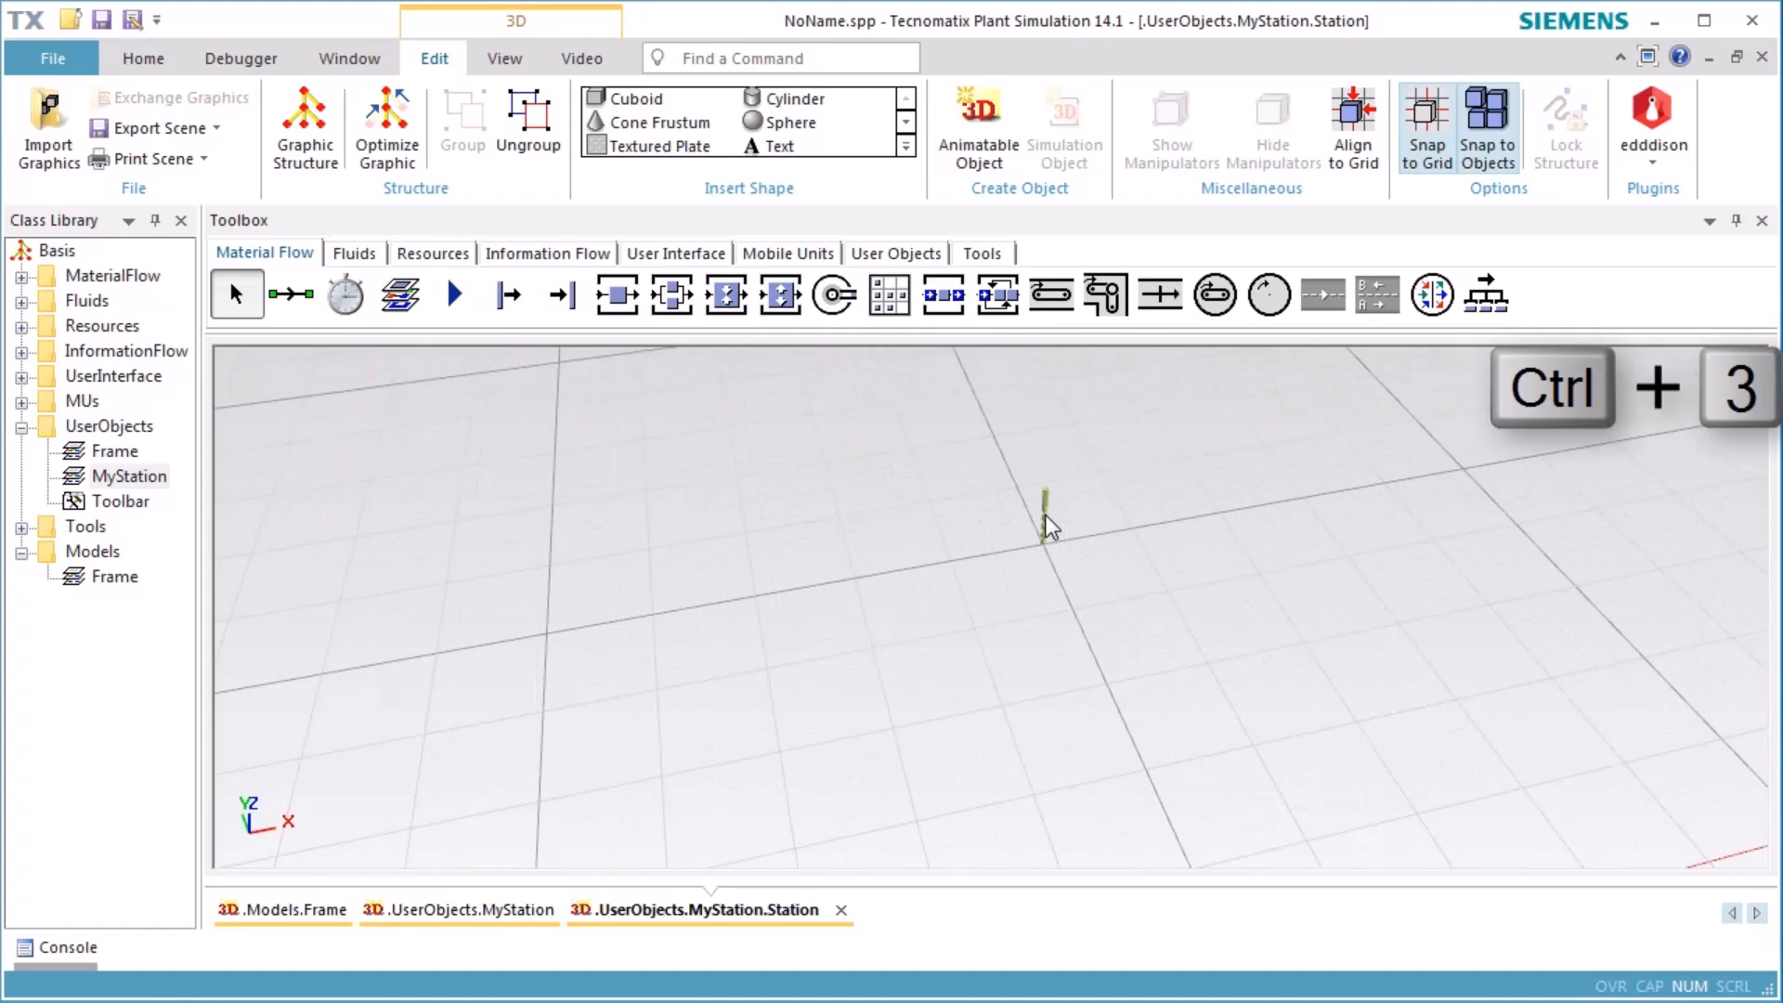
{"action": "double_click", "coordinate": [1042, 513]}
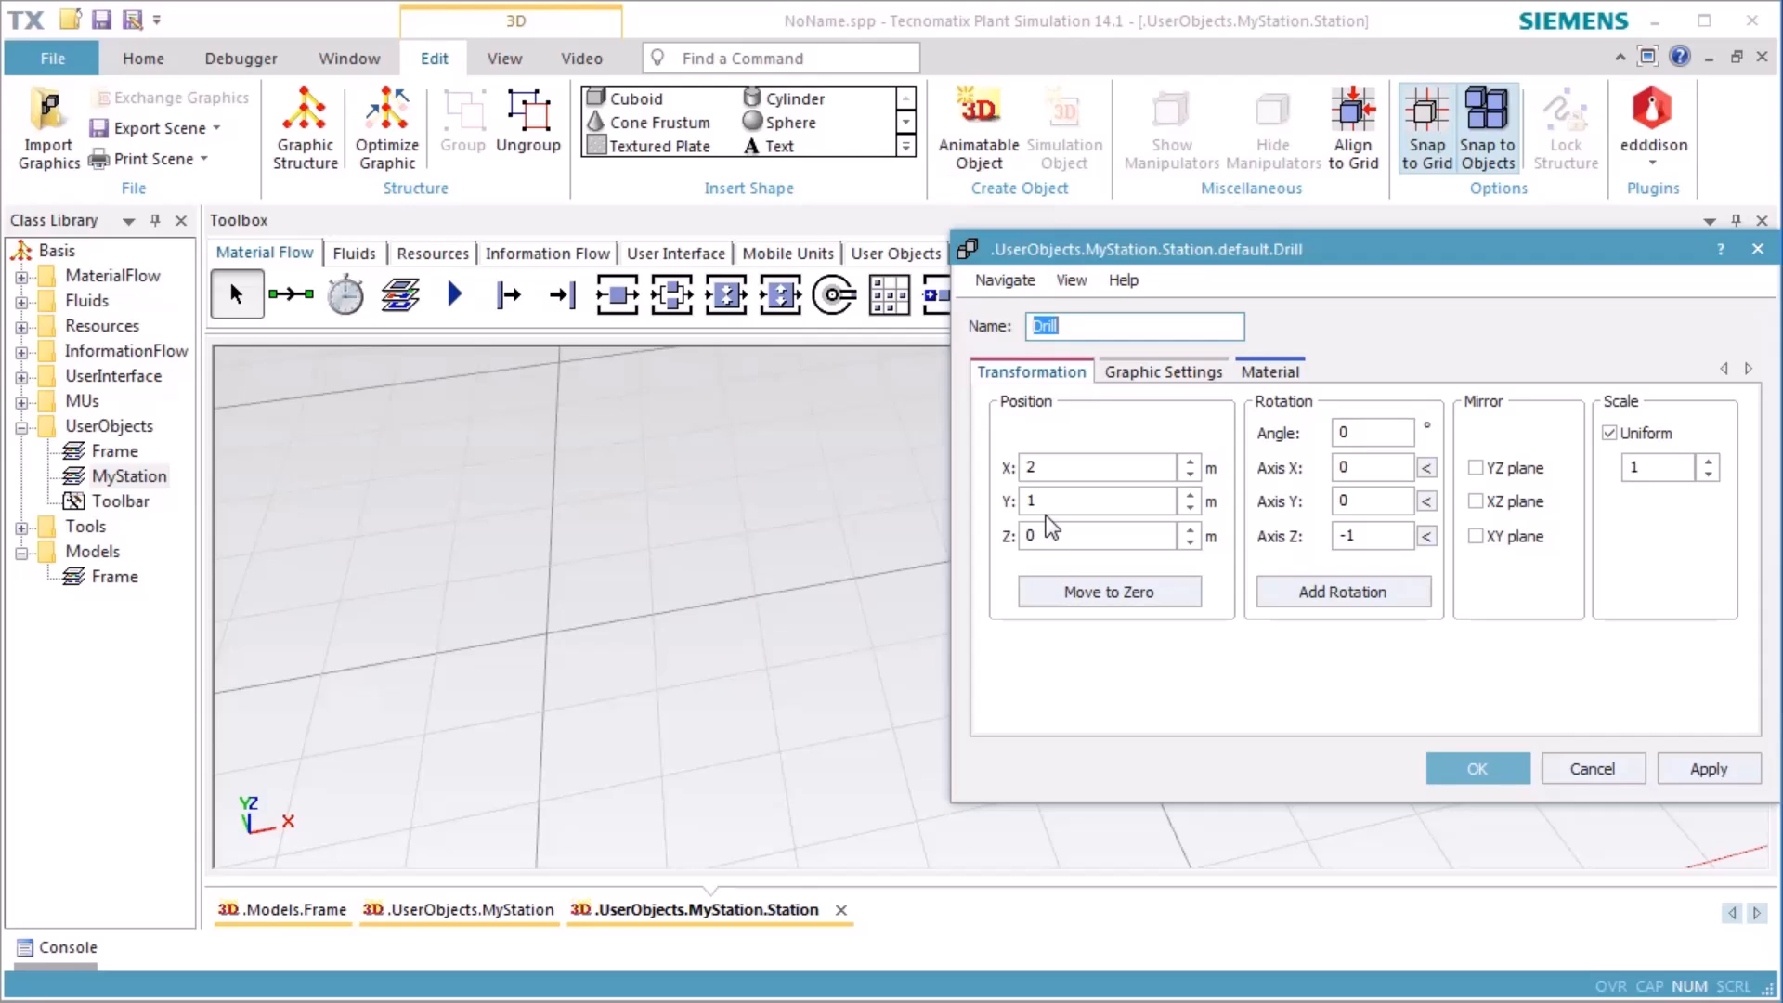
{"action": "left_click", "coordinate": [1098, 468]}
{"action": "type", "text": "0"}
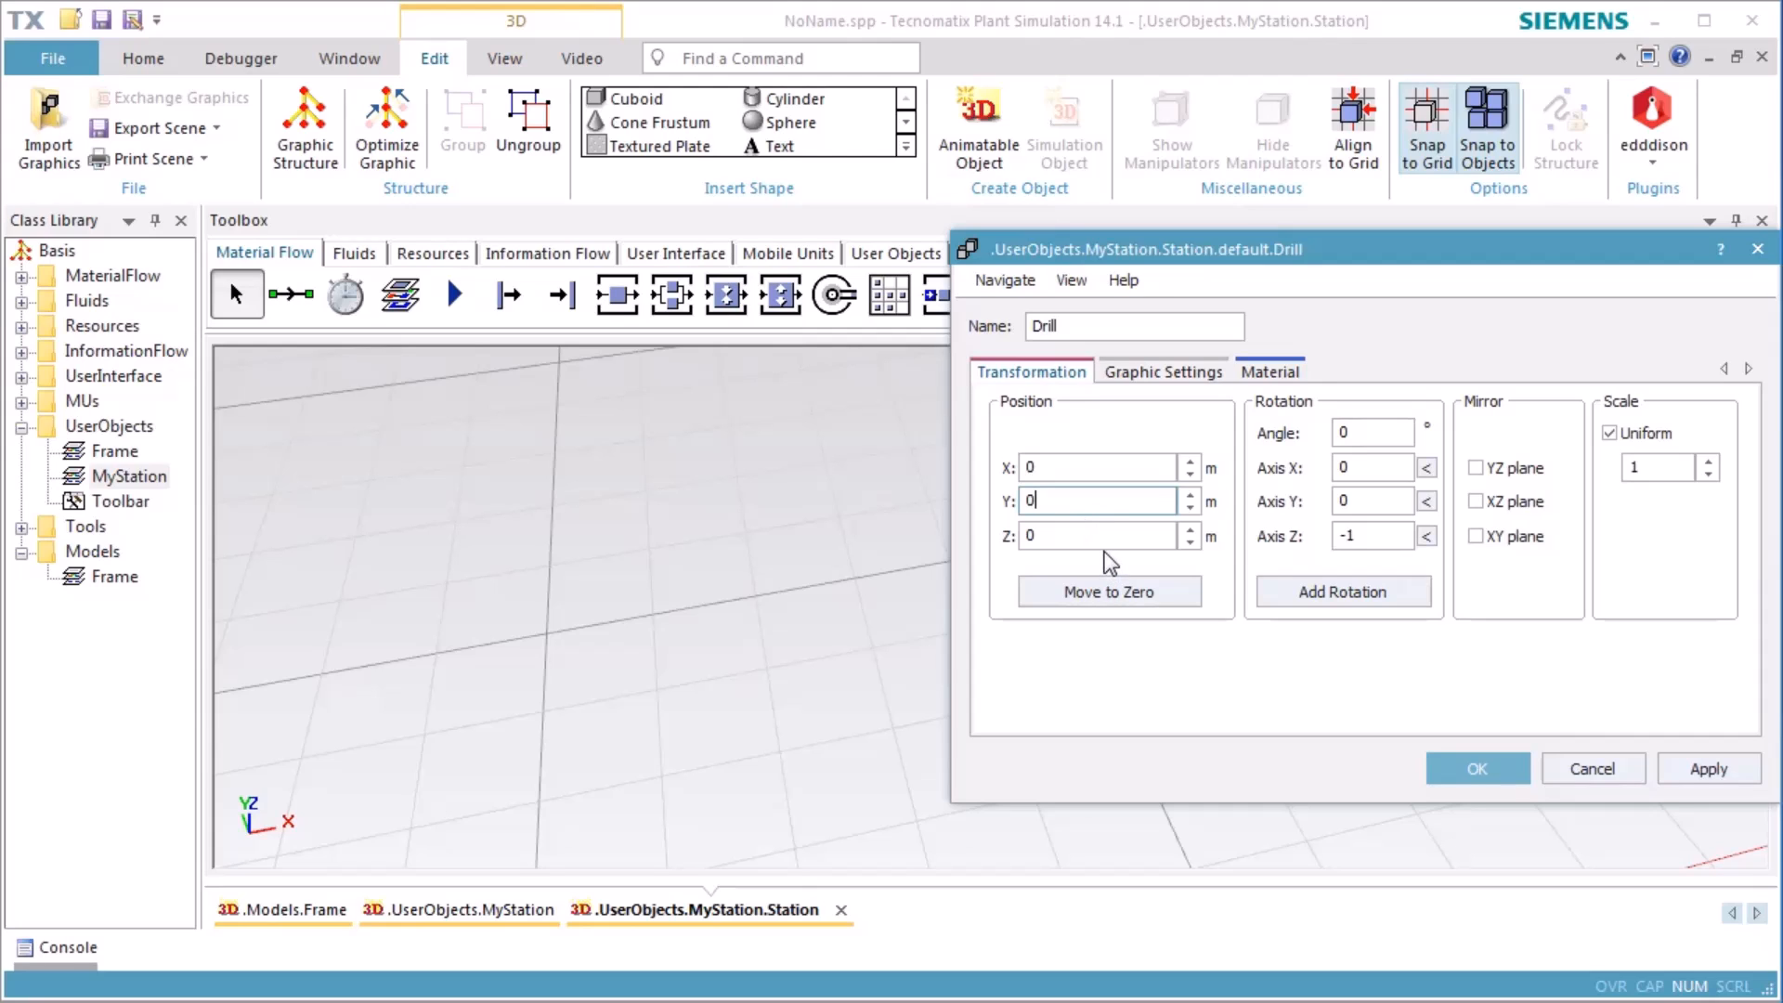
{"action": "left_click", "coordinate": [1092, 535]}
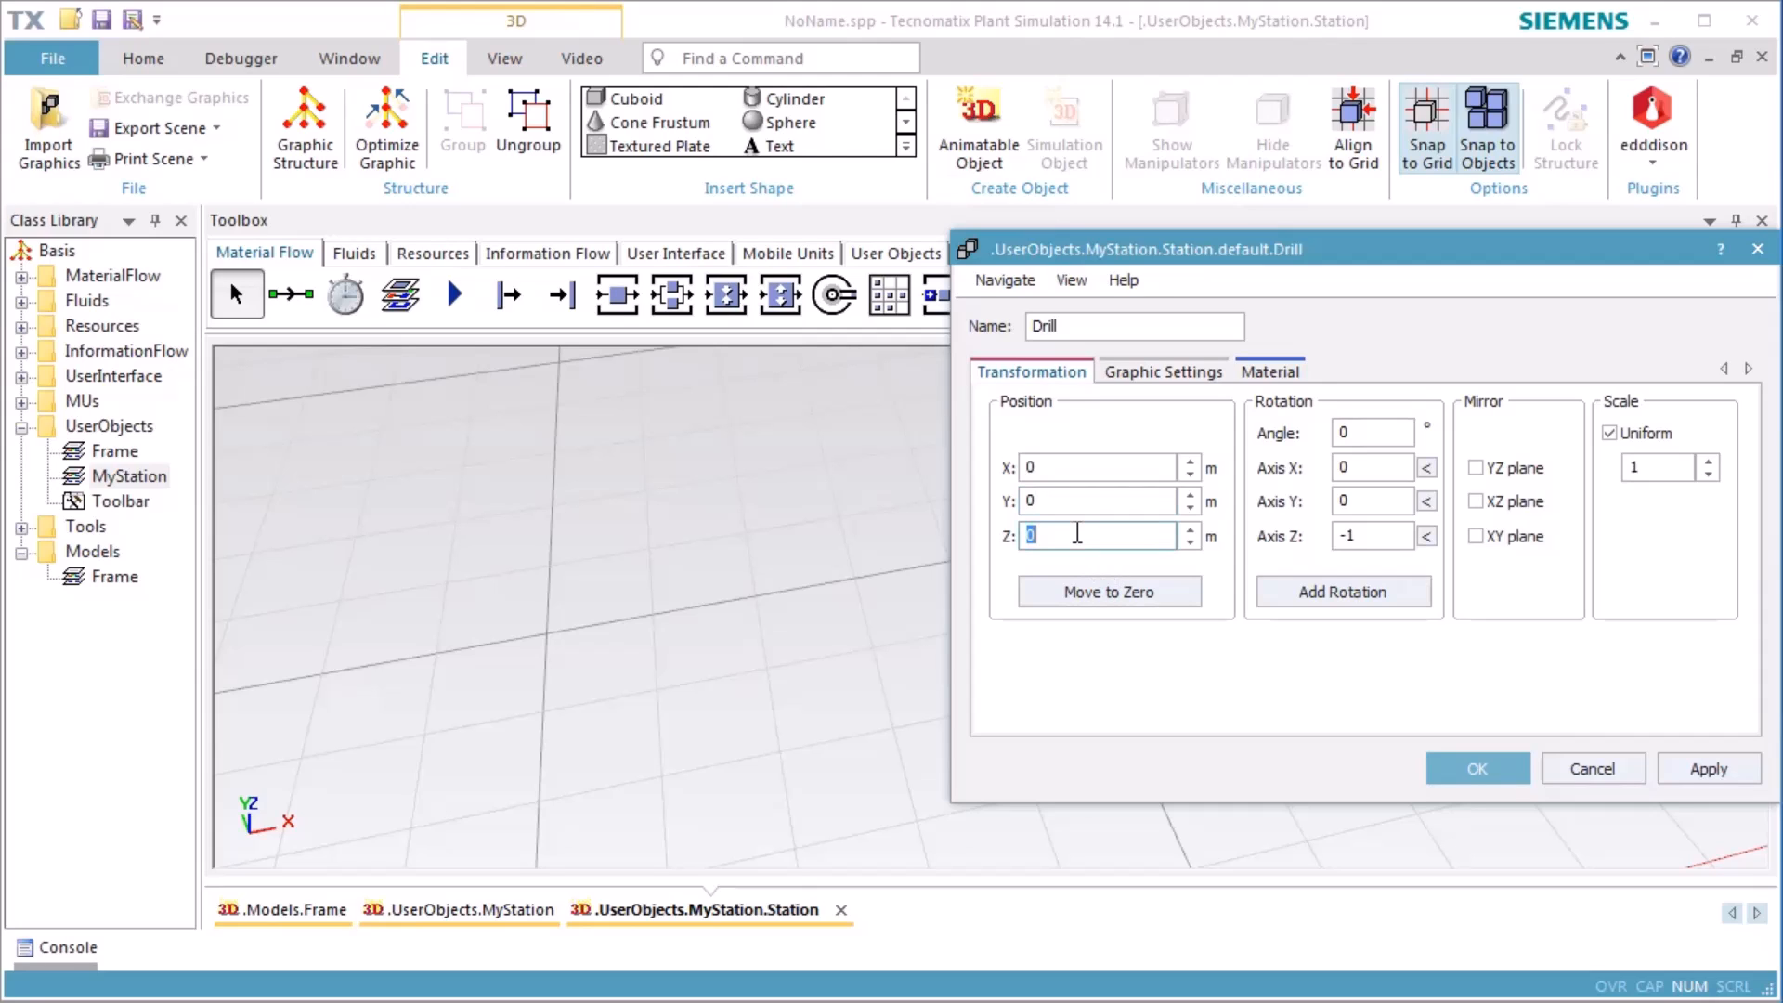
{"action": "type", "text": "2"}
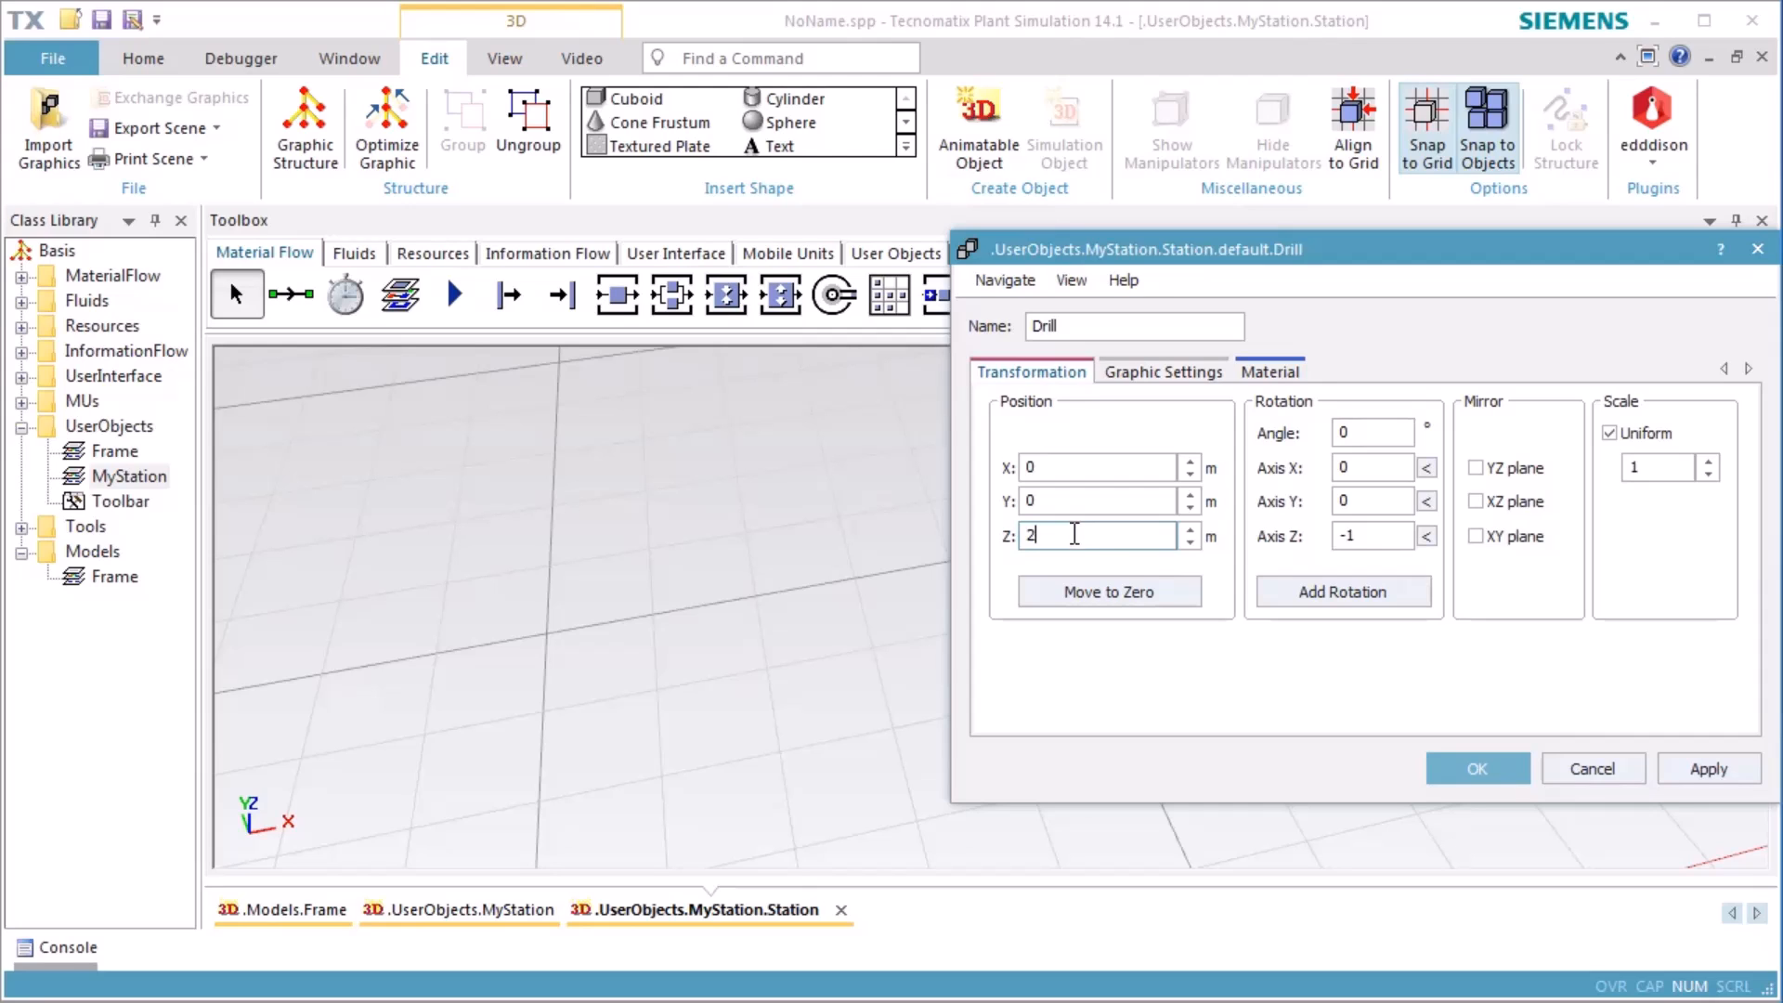
{"action": "left_click", "coordinate": [1659, 466]}
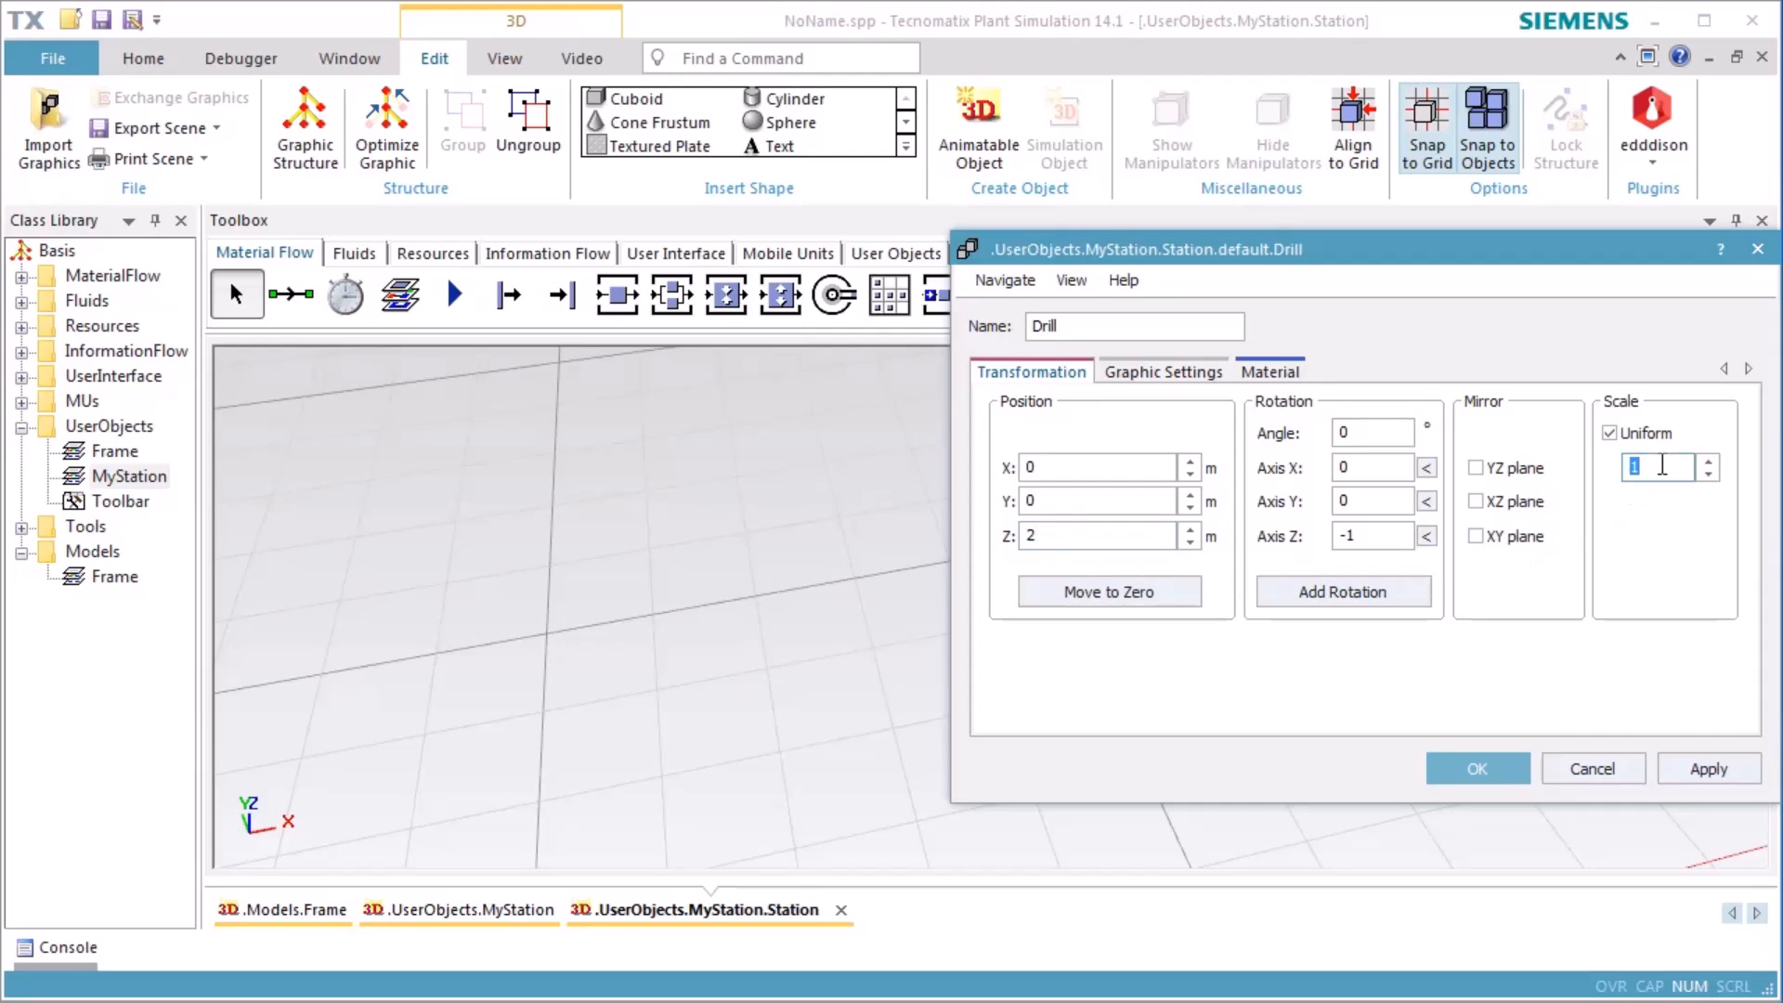
{"action": "type", "text": "5"}
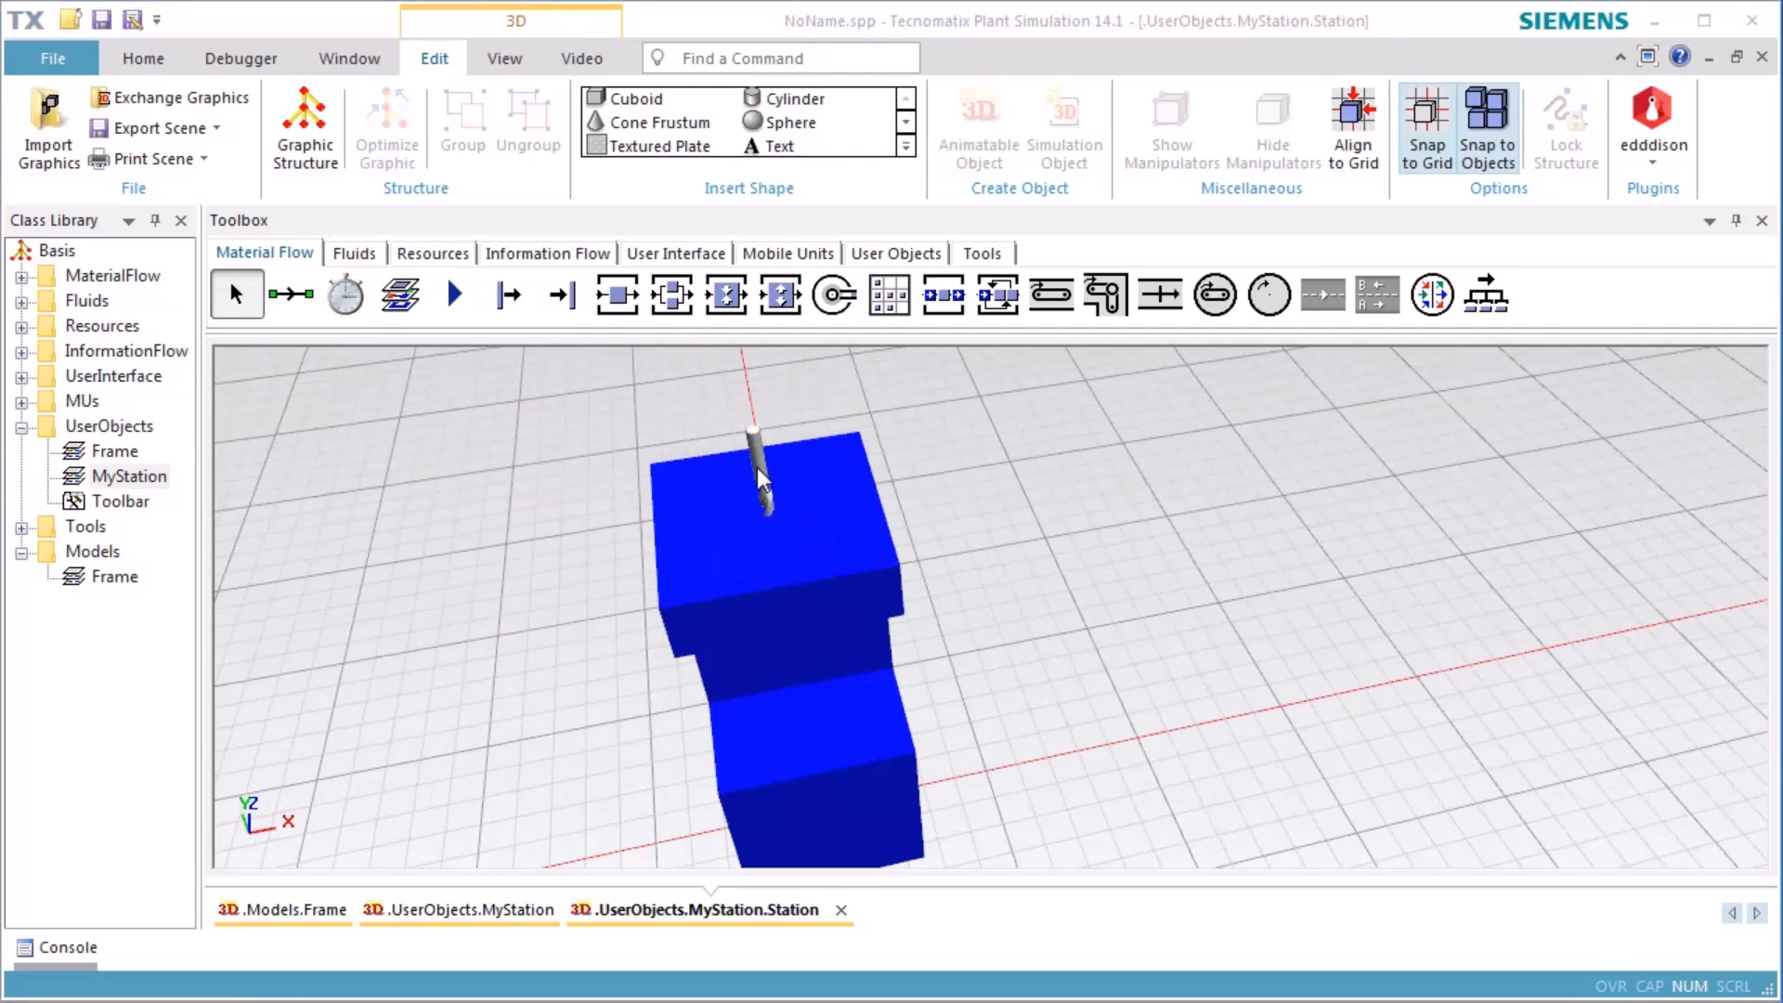
Step: Make the drill graphic an animatable object named Drill at position 0, 0, 2
{"action": "right_click", "coordinate": [760, 476]}
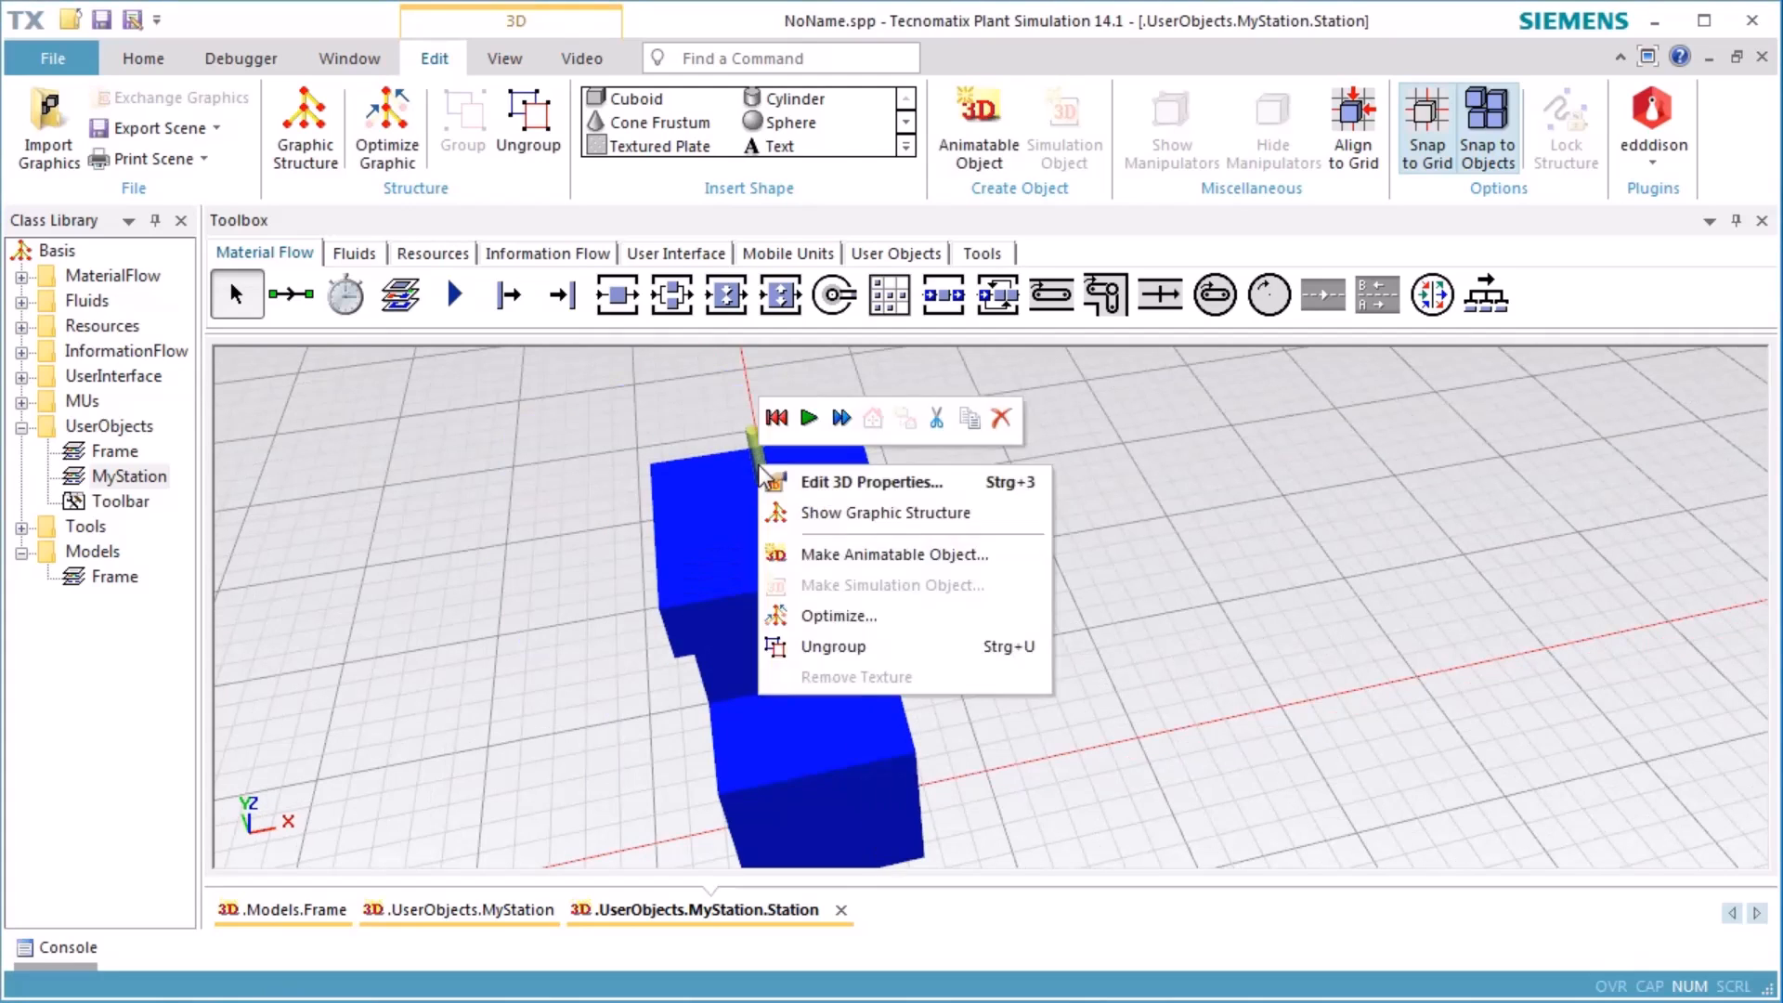
{"action": "mouse_move", "coordinate": [873, 483]}
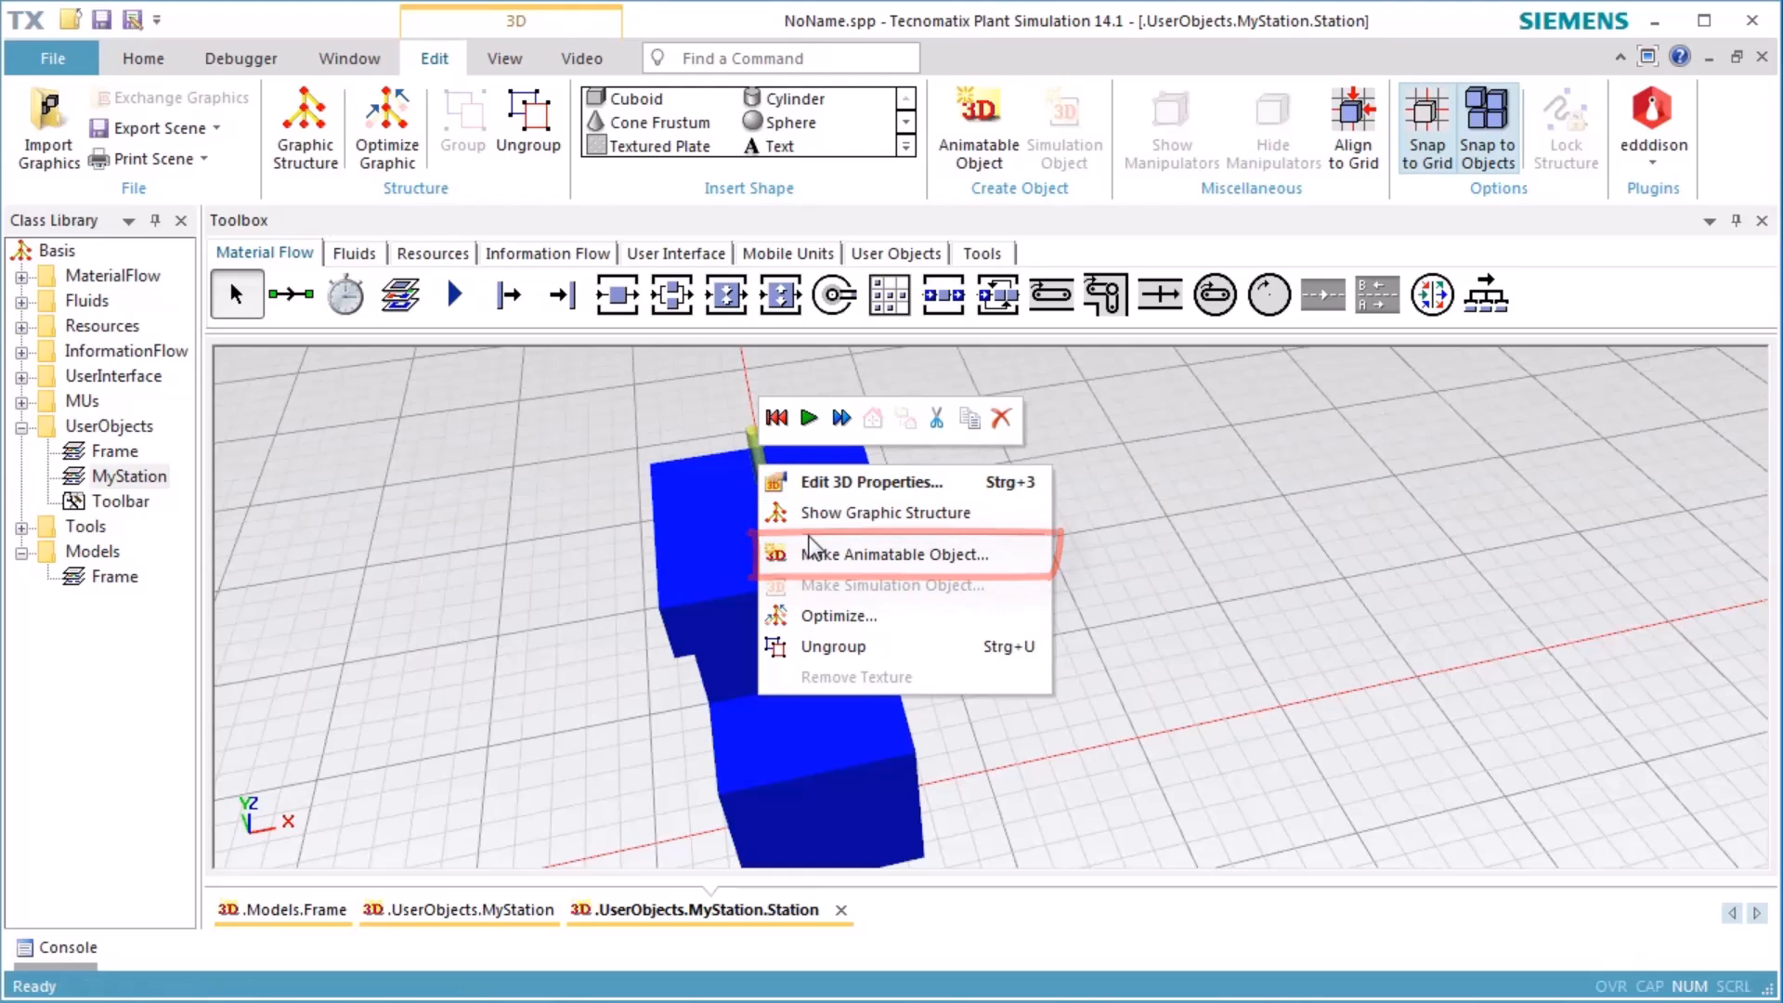
{"action": "left_click", "coordinate": [891, 553]}
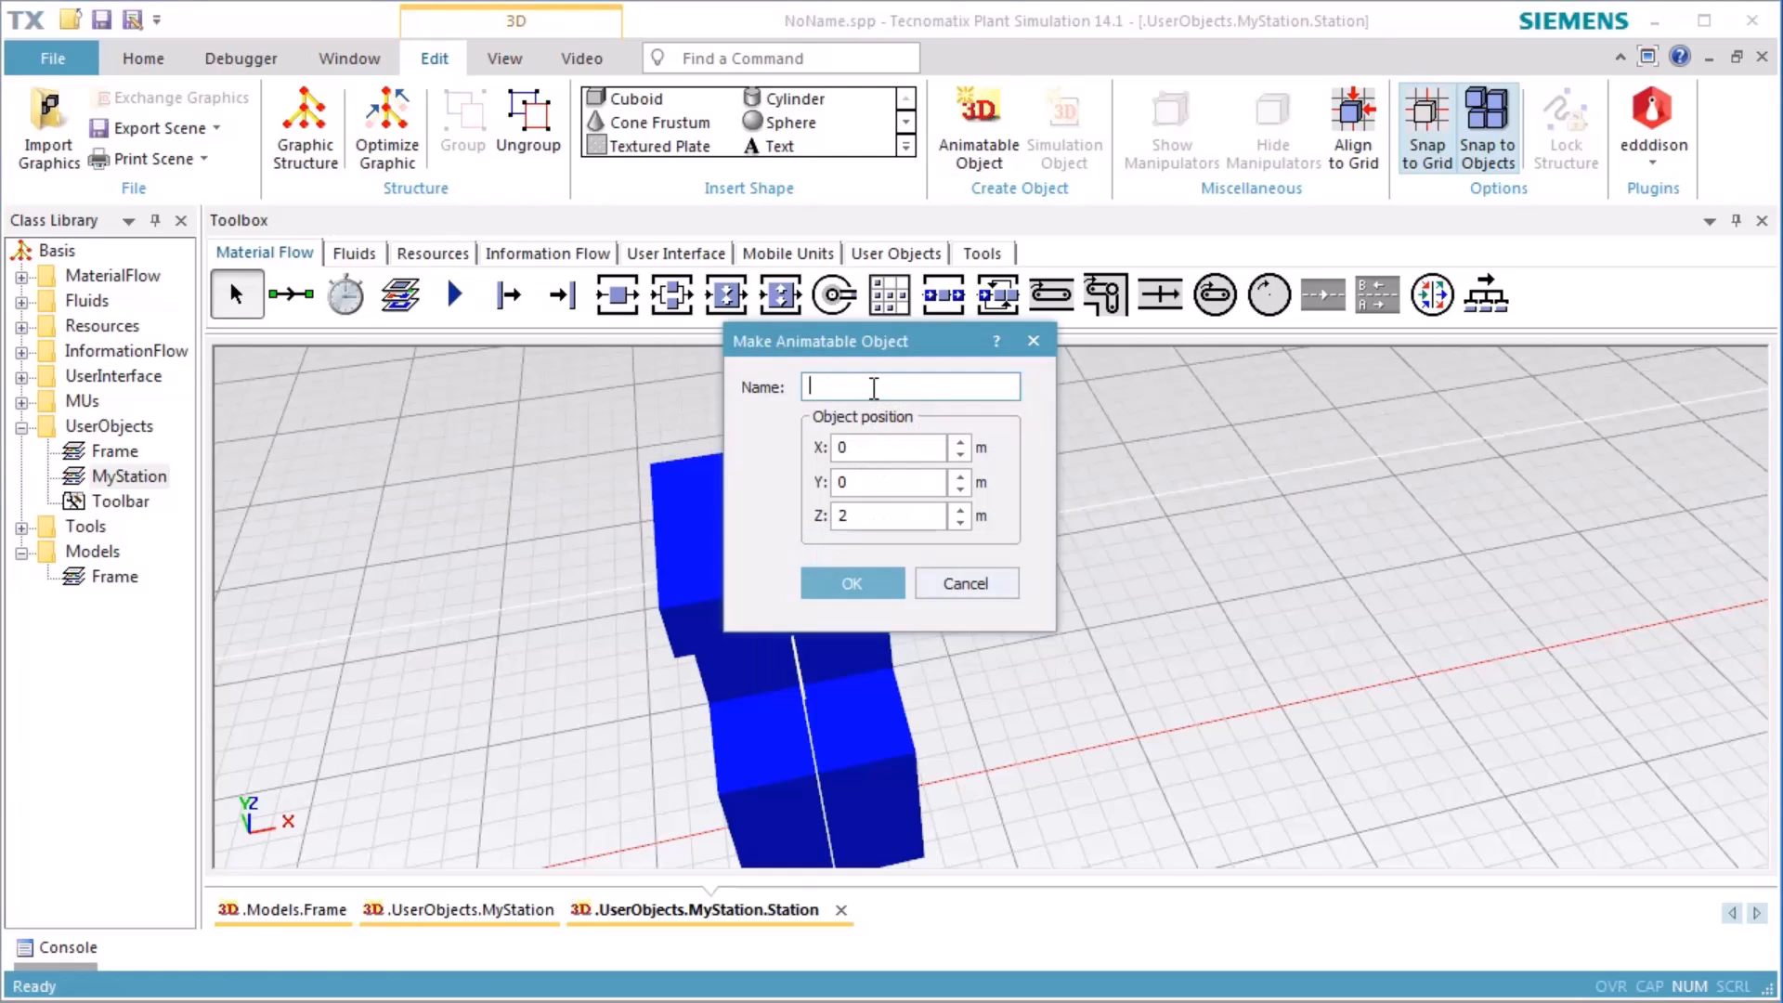
{"action": "type", "text": "Dri"}
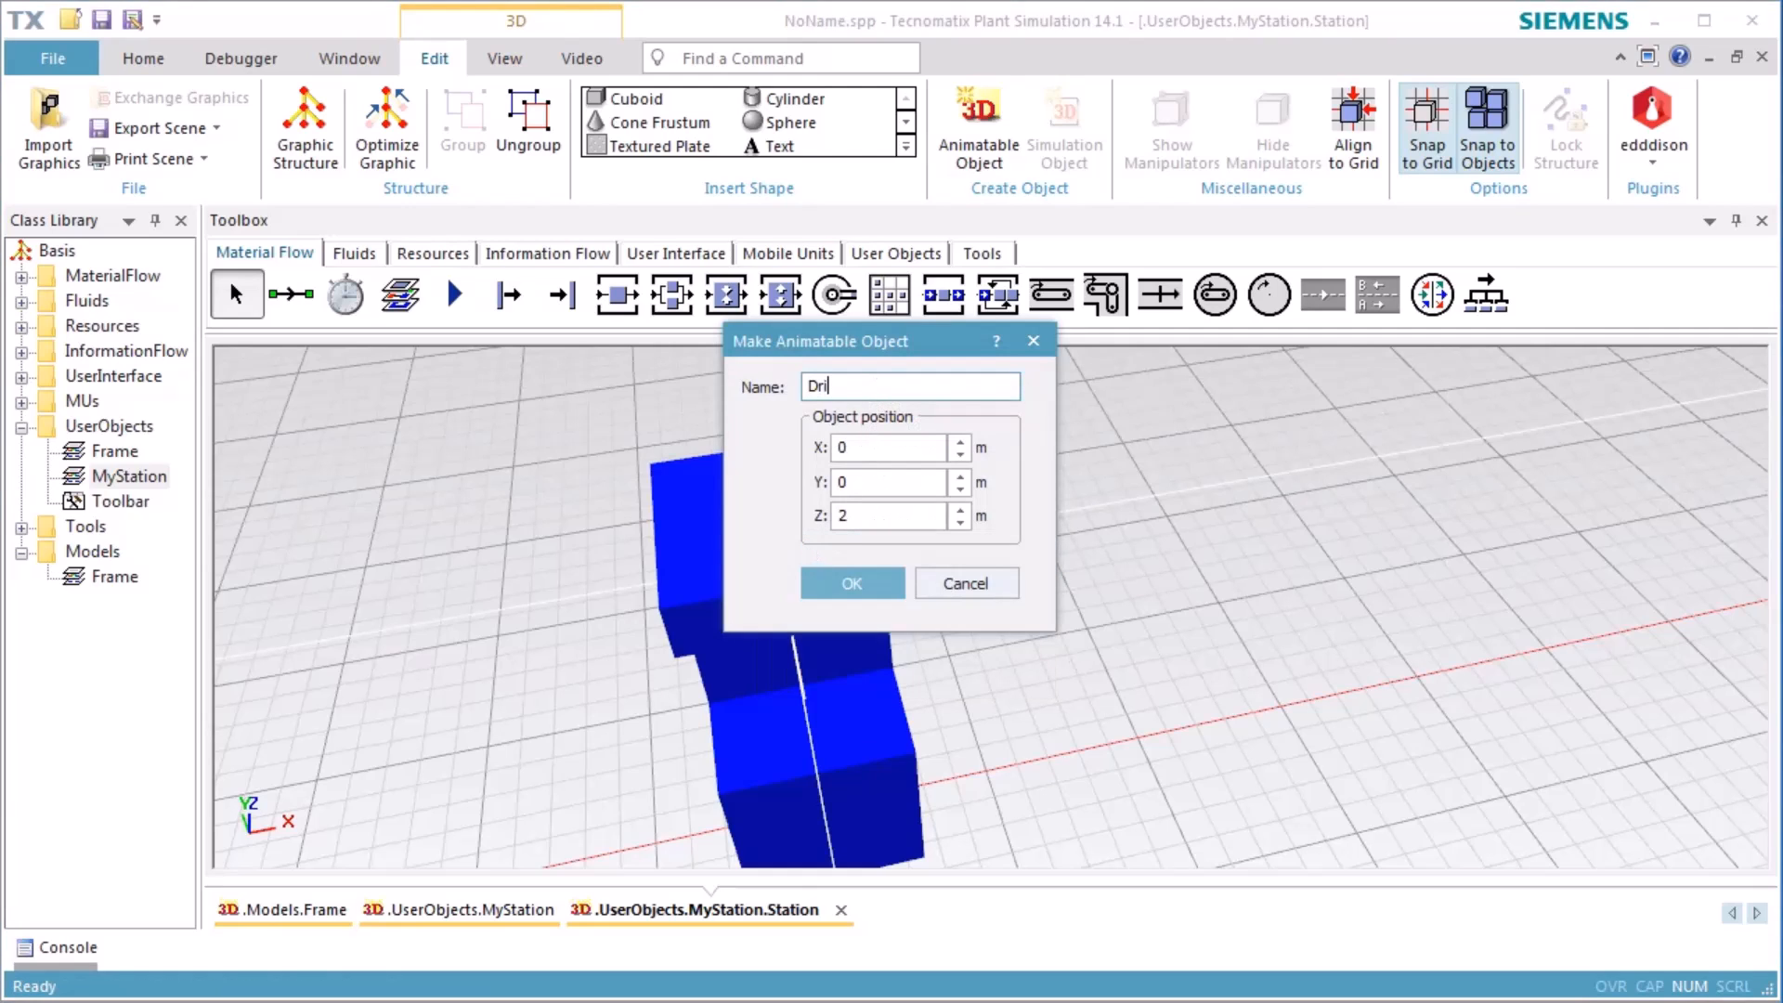
{"action": "type", "text": "ll"}
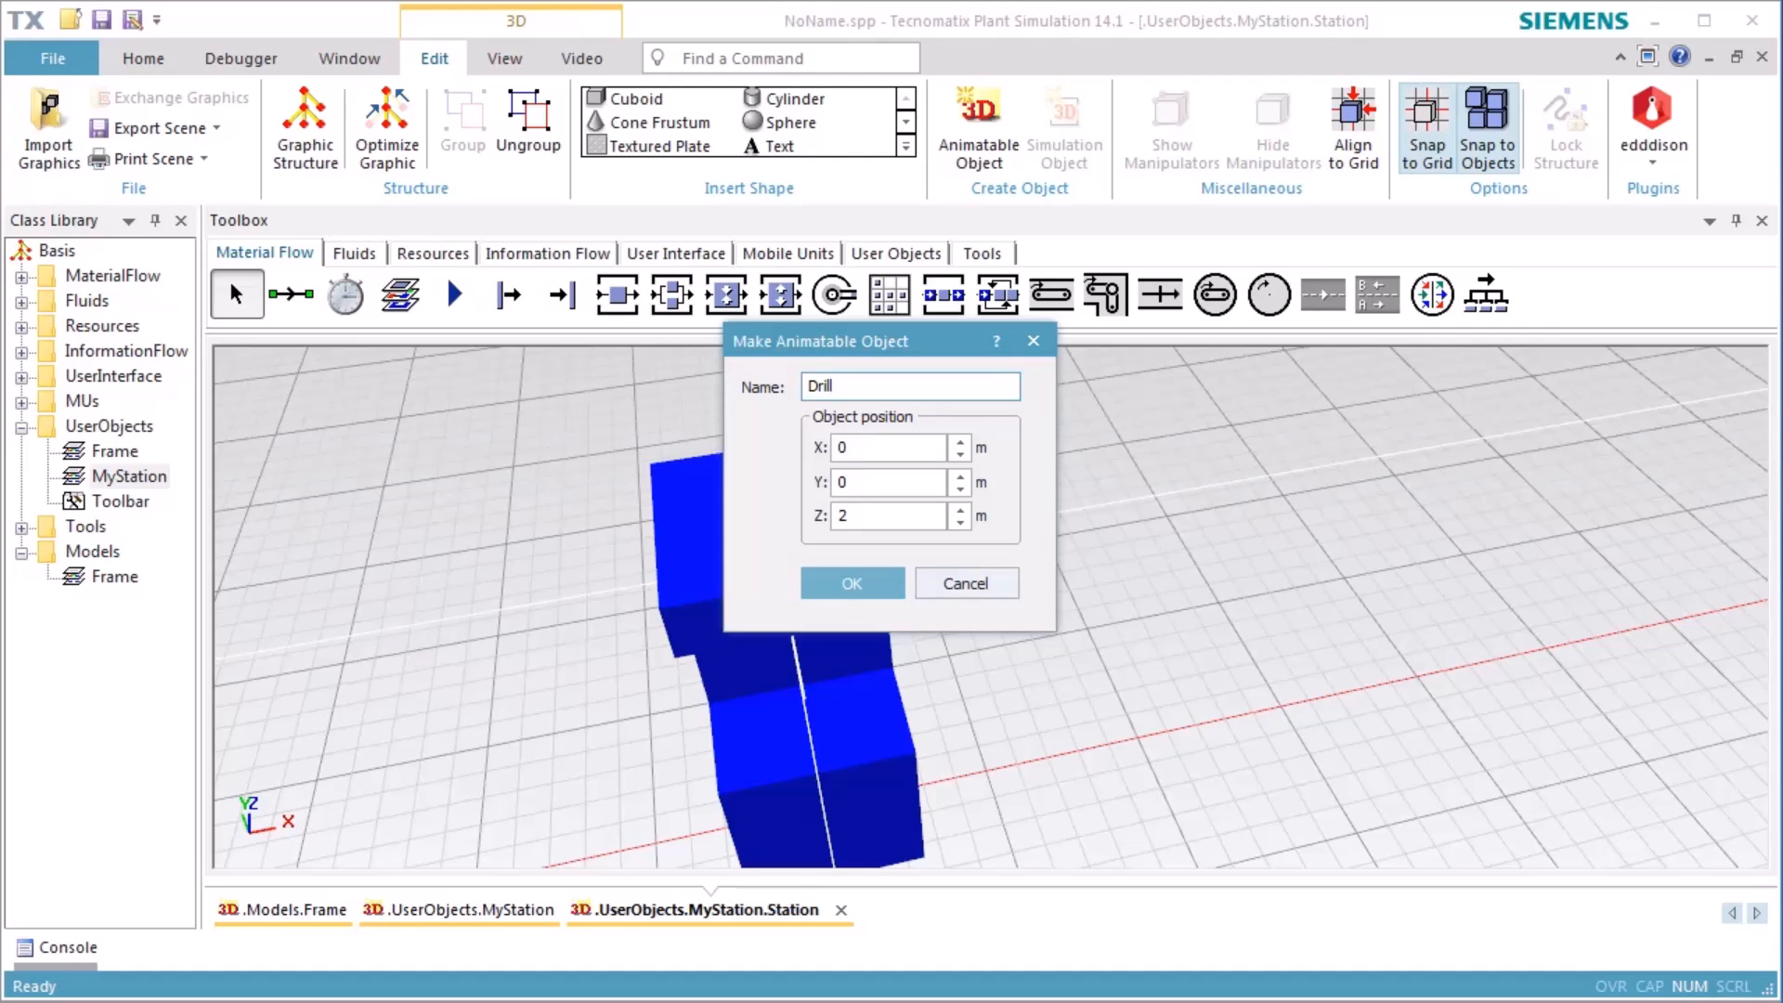
{"action": "left_click", "coordinate": [871, 386]}
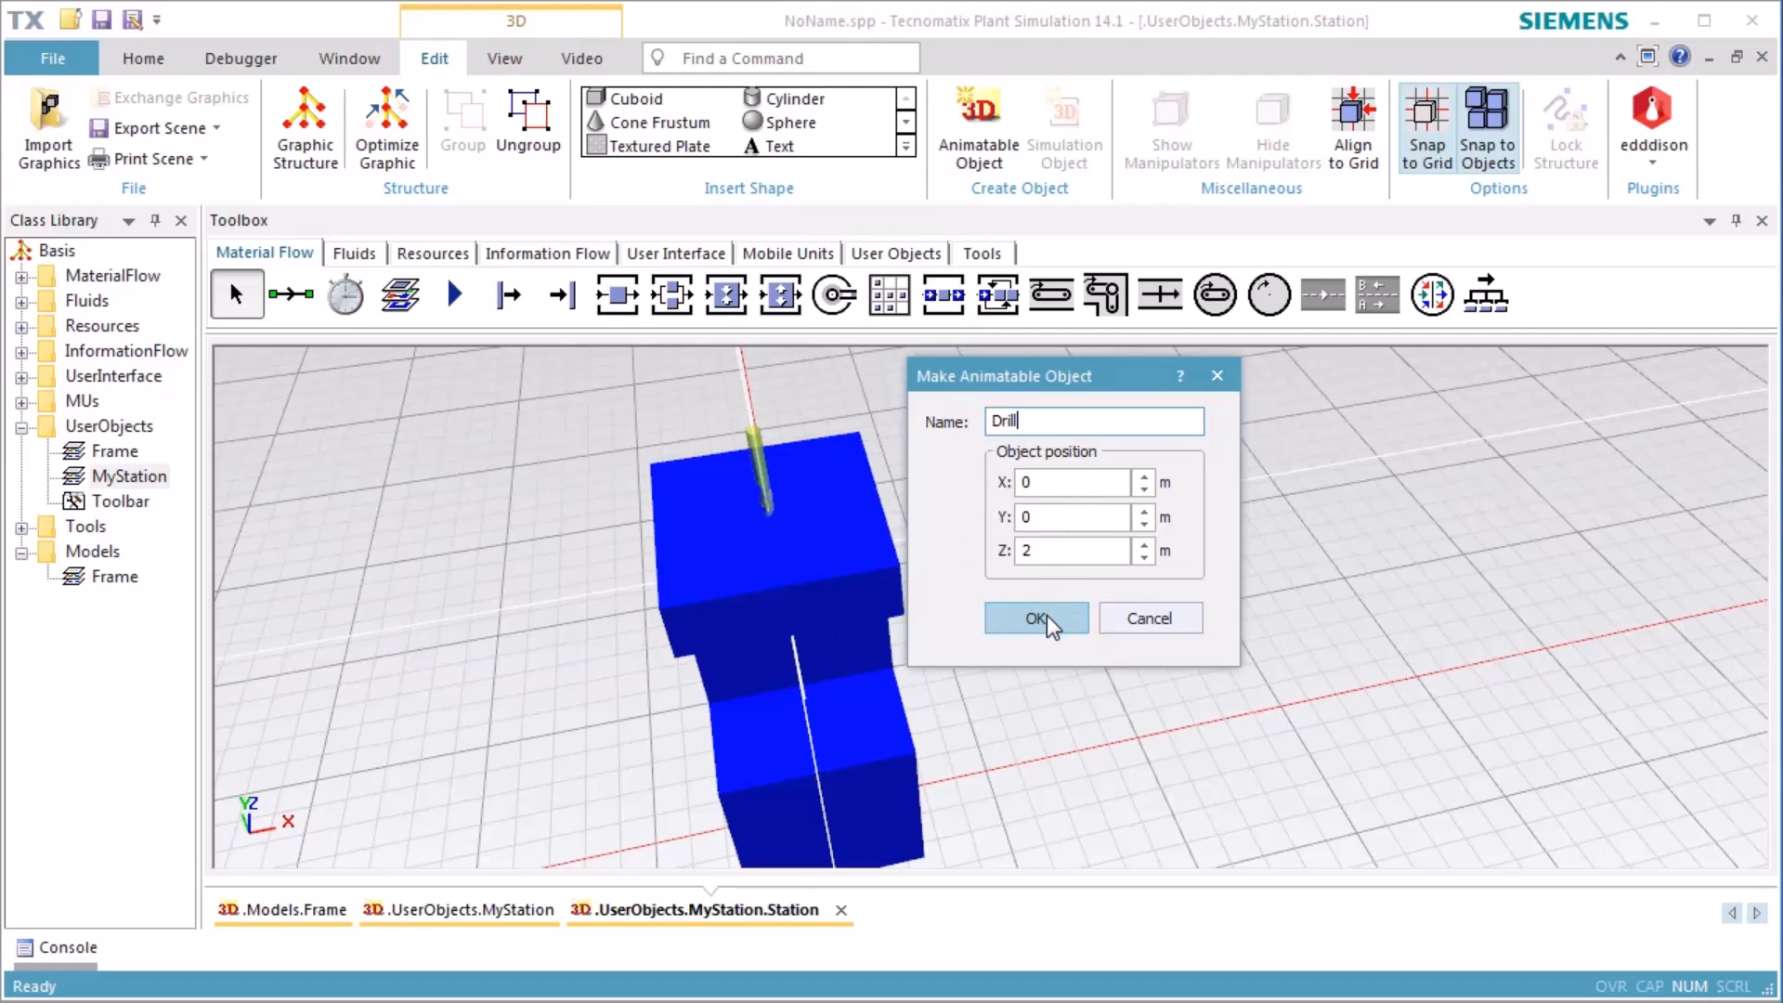
{"action": "left_click", "coordinate": [1032, 616]}
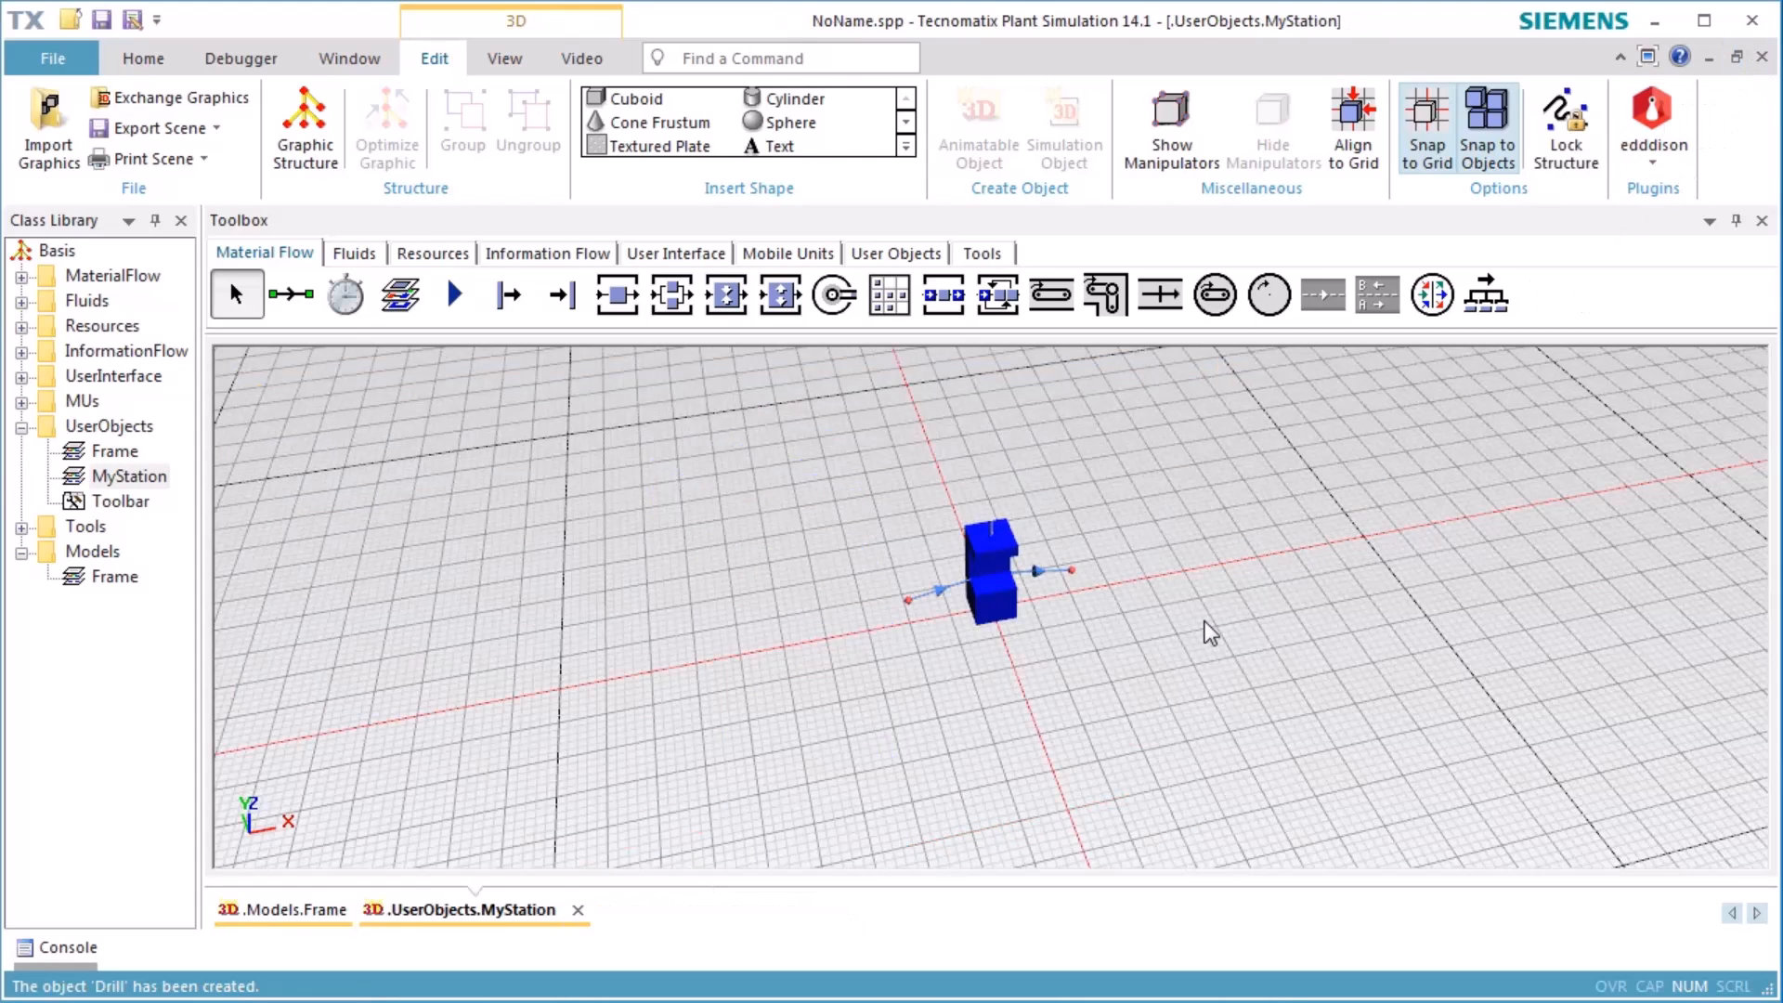
{"action": "mouse_move", "coordinate": [713, 427]}
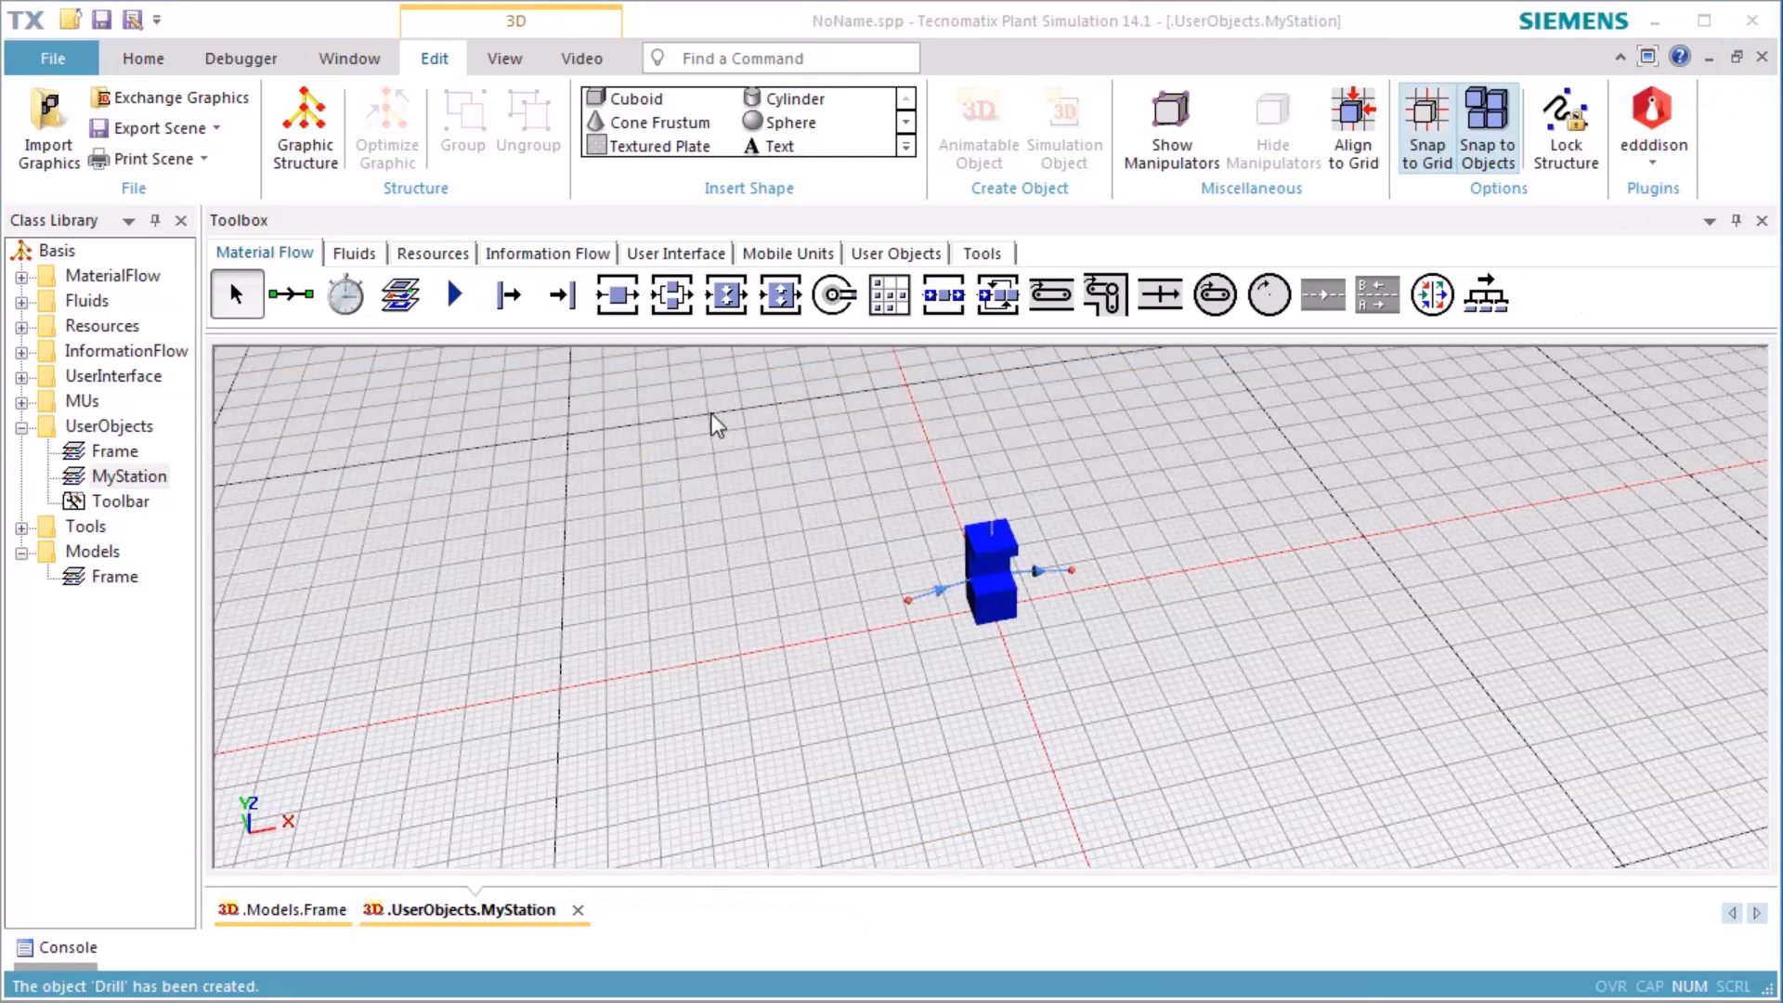
Step: Add a Method beside the station in MyStation and rename it onEntrance
{"action": "left_click", "coordinate": [546, 253]}
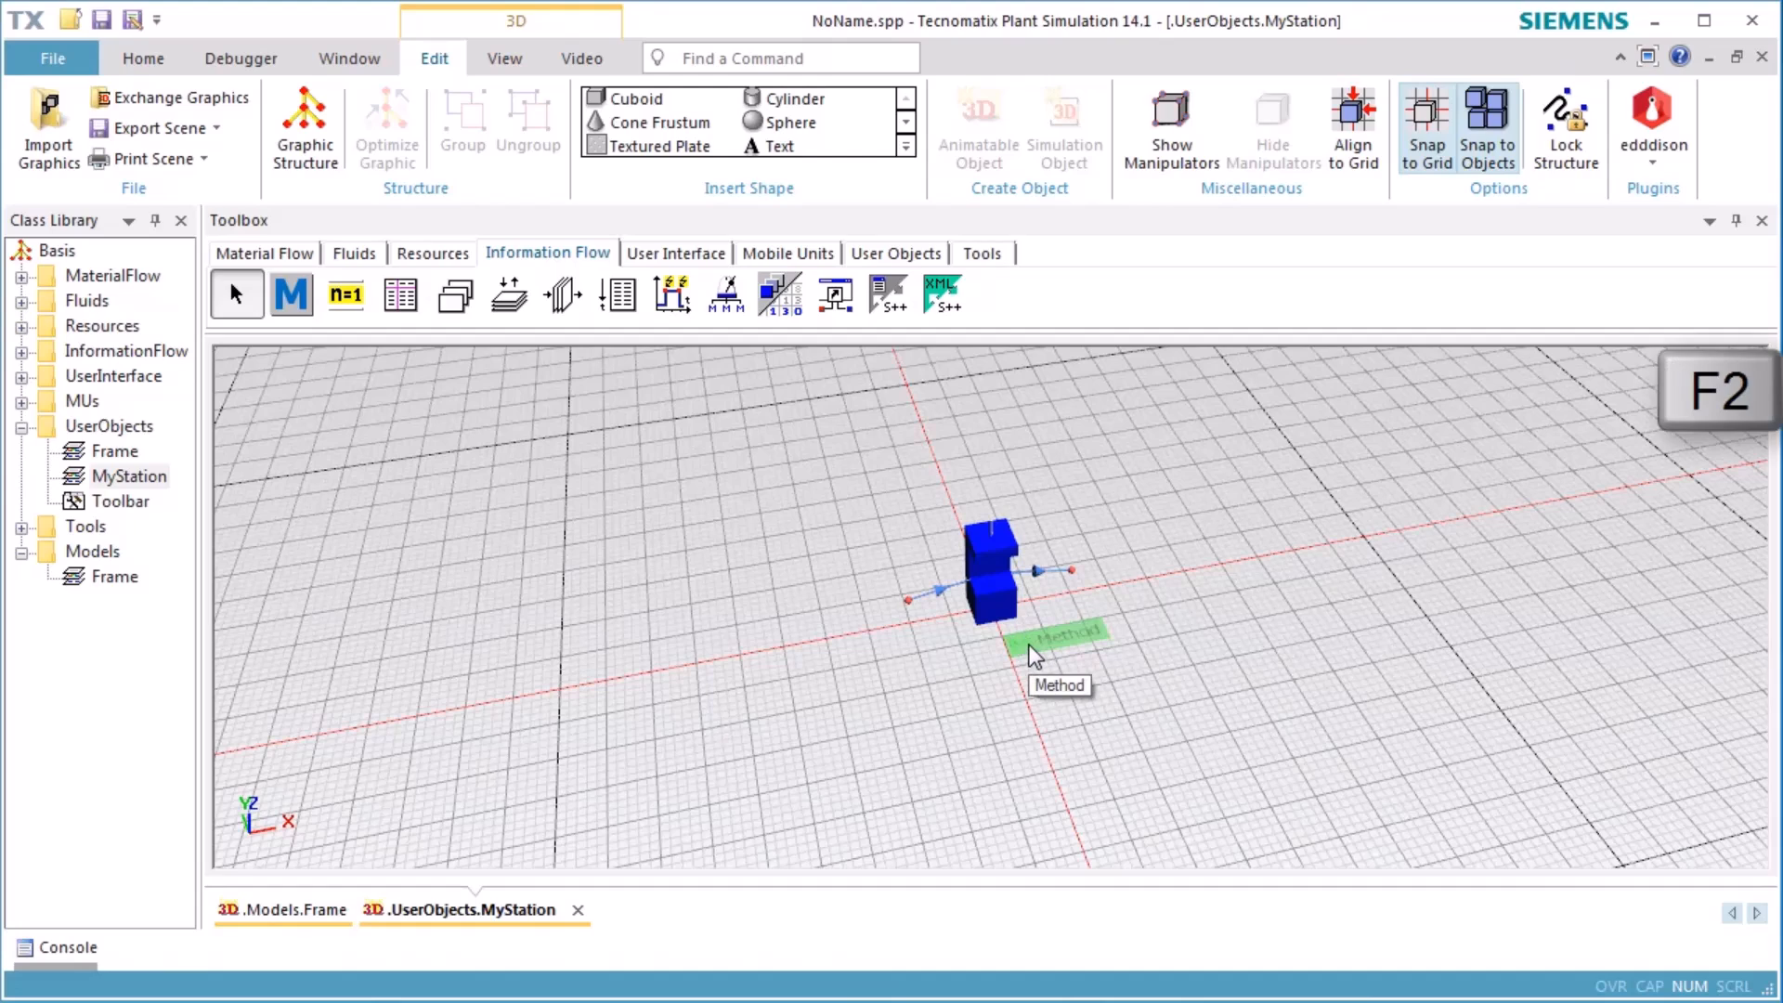
{"action": "key", "text": "f2"}
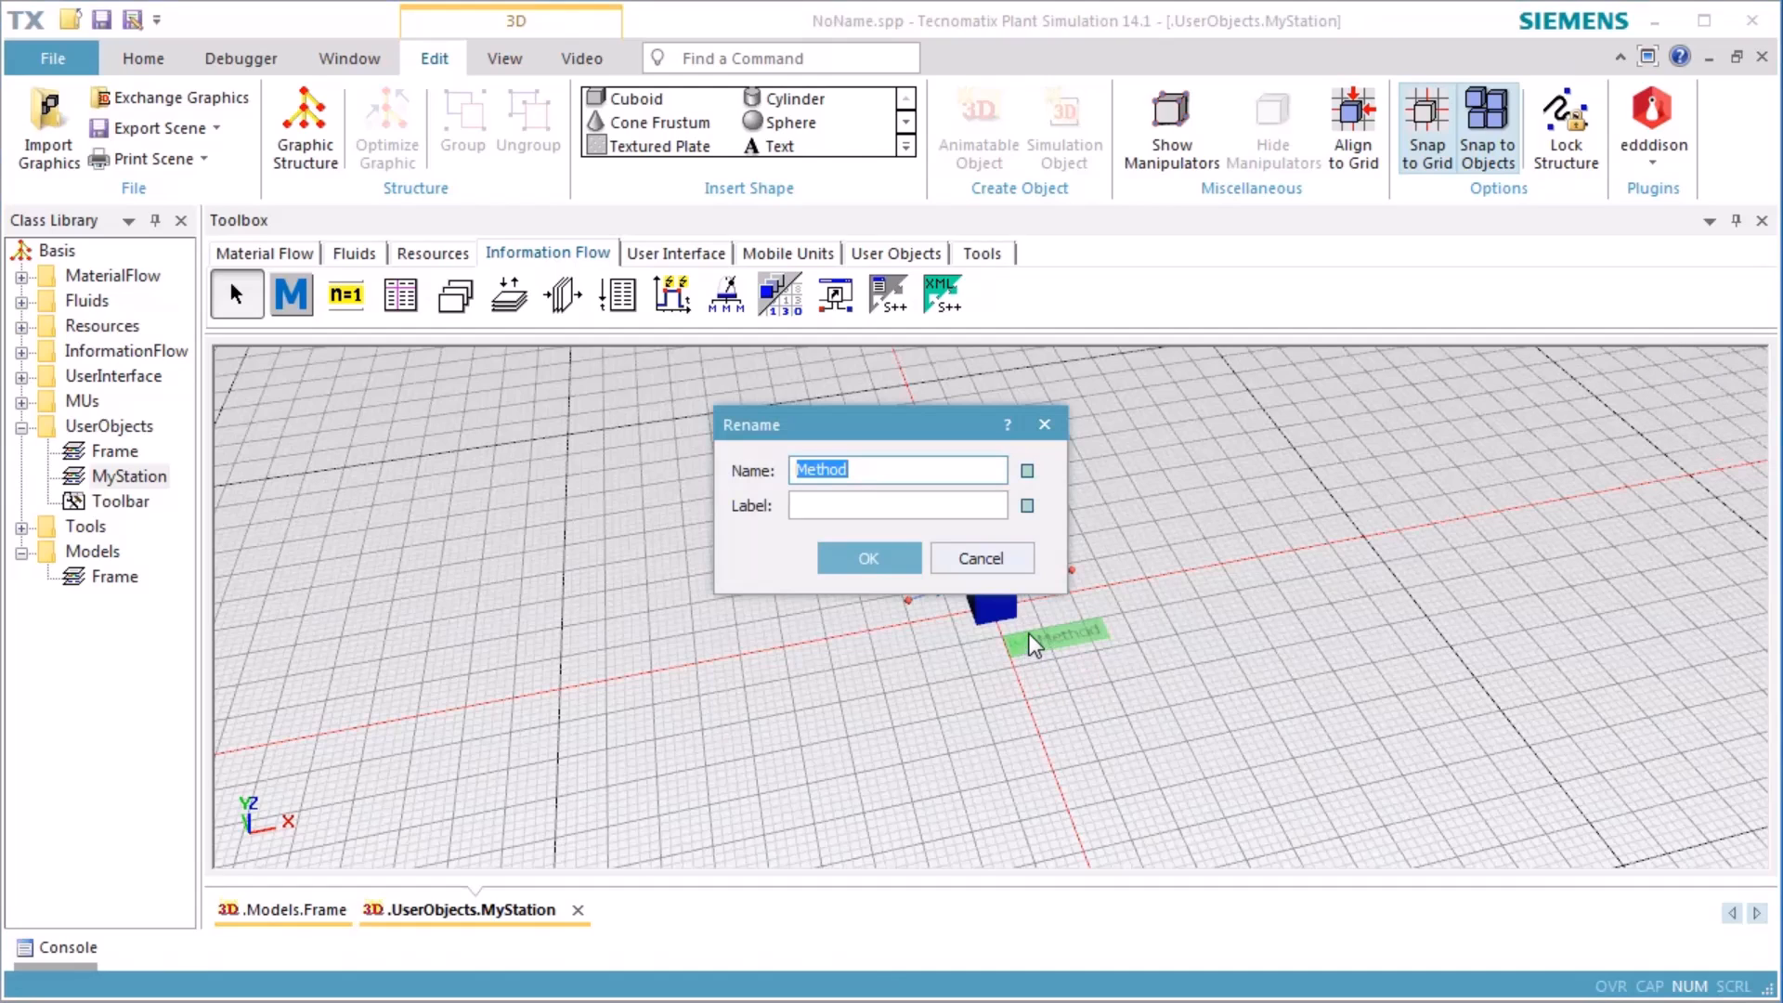
{"action": "type", "text": "o"}
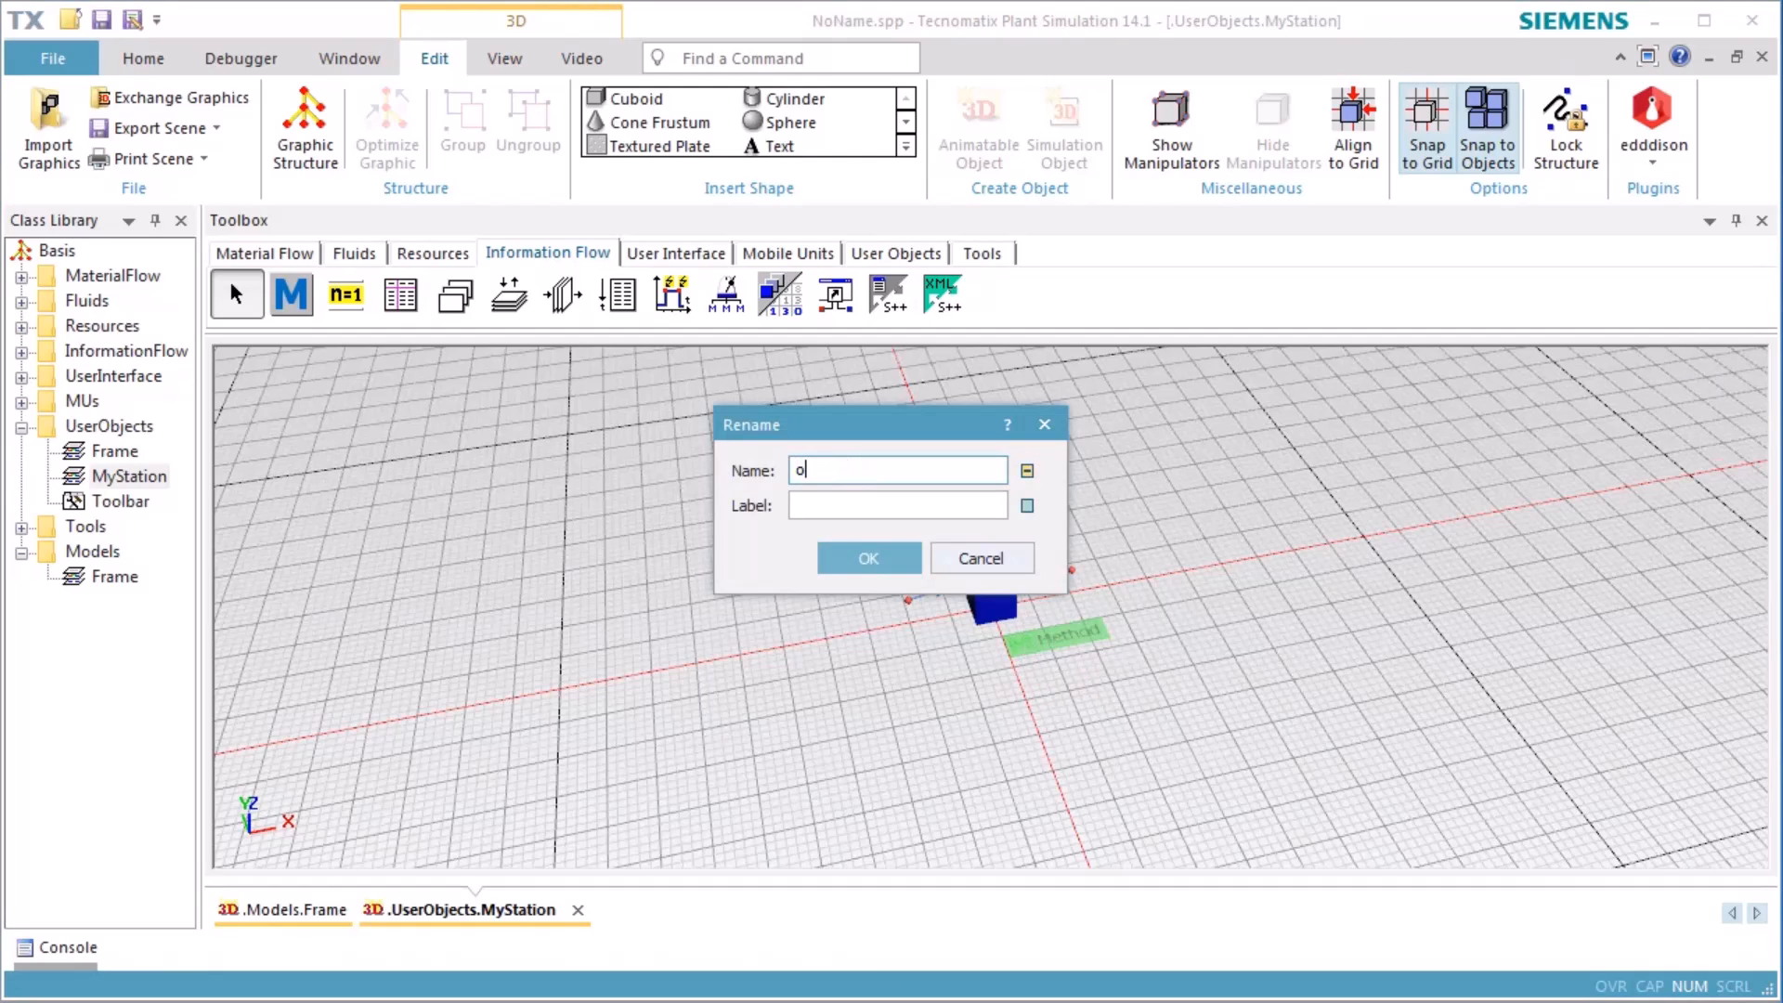
{"action": "type", "text": "nEntrance"}
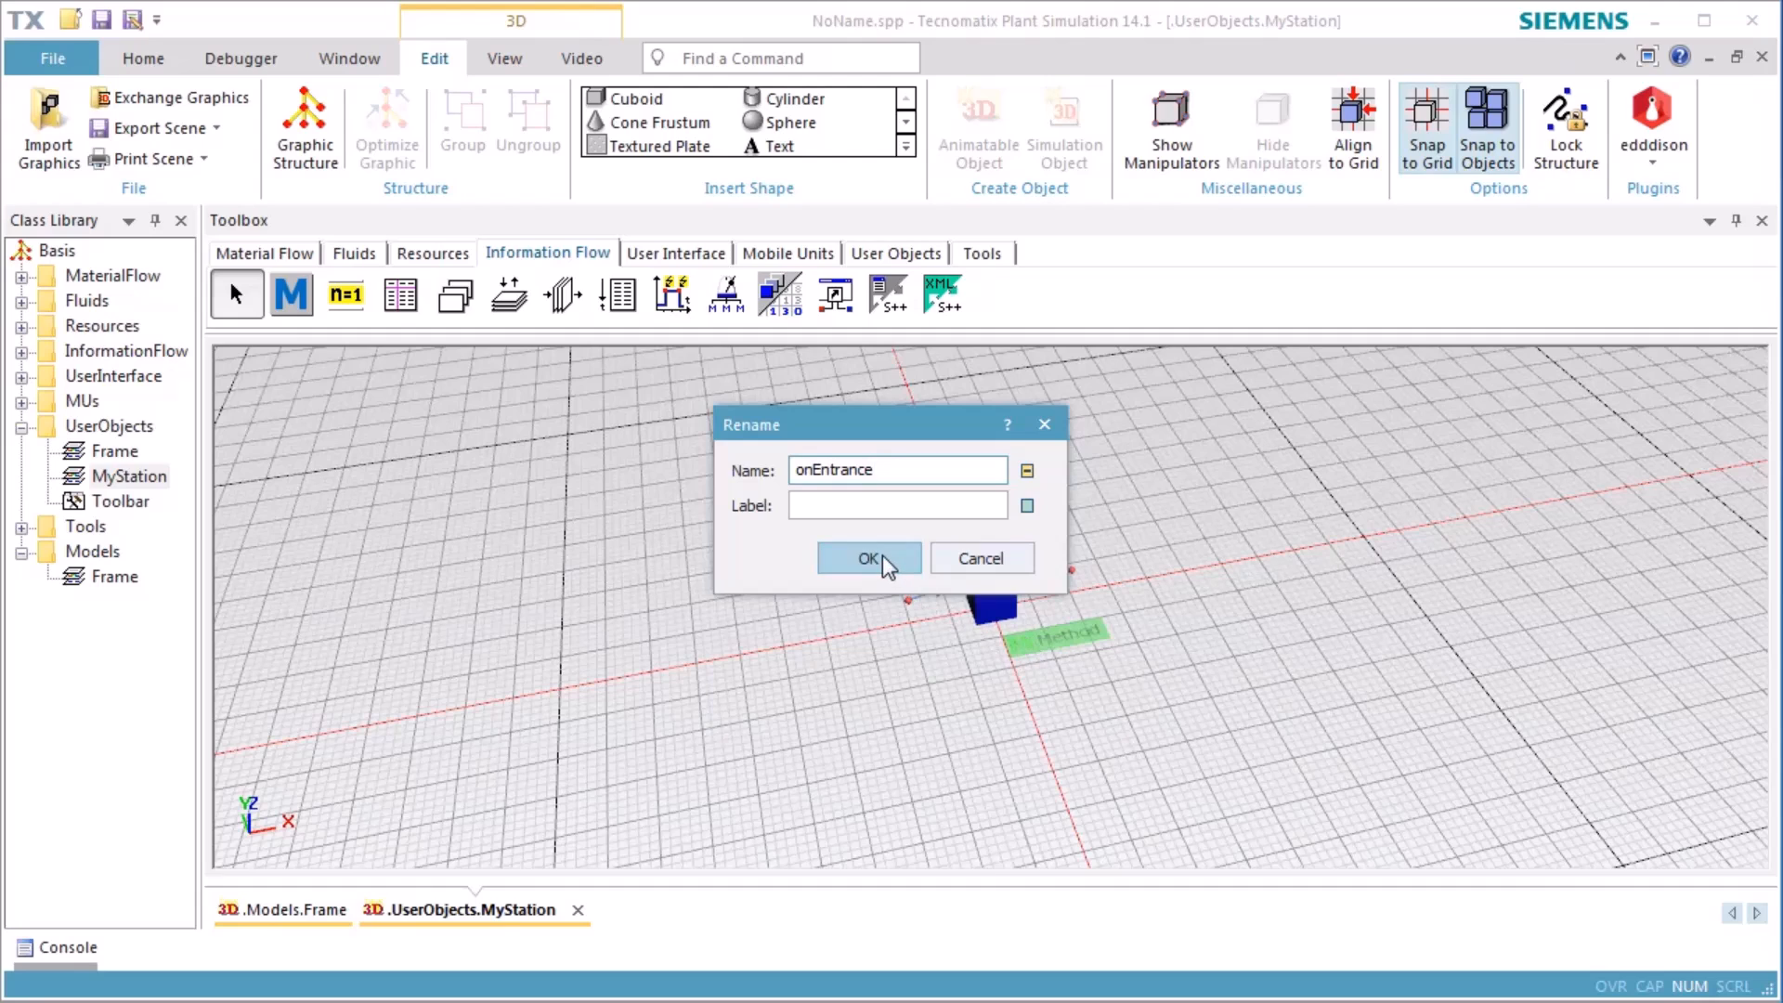
{"action": "left_click", "coordinate": [867, 559]}
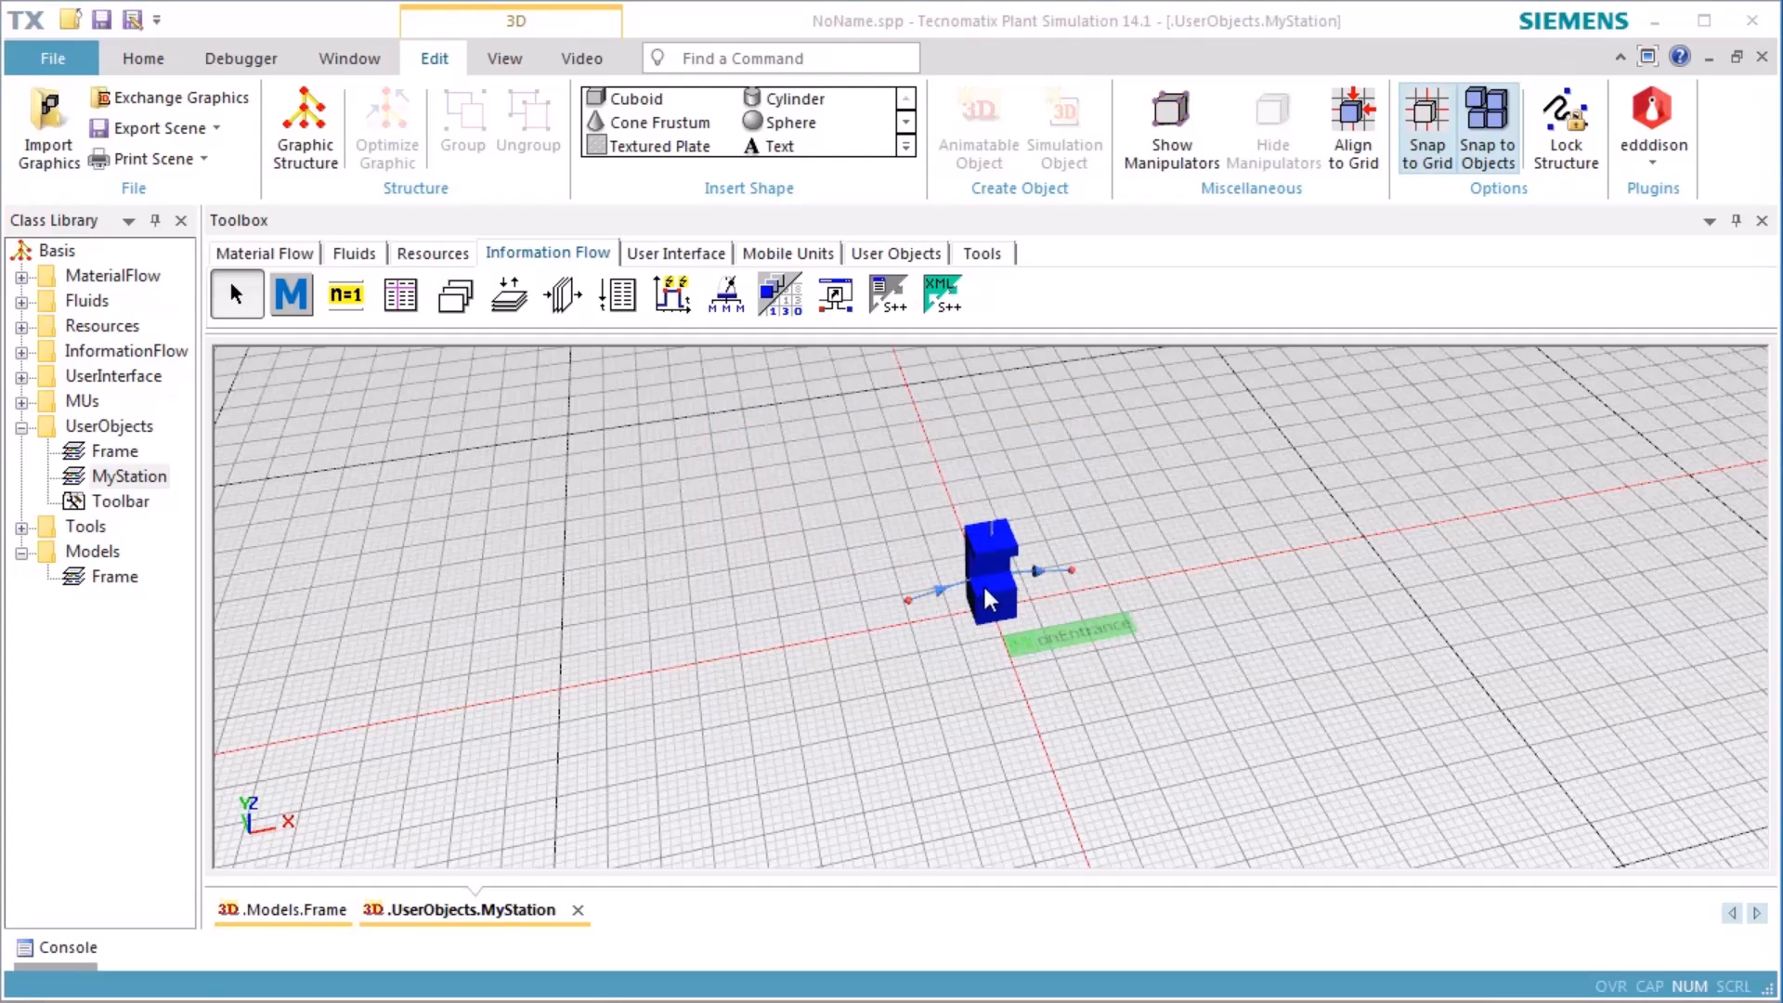
Step: Set the station's entrance control to the onEntrance method, run before actions
{"action": "double_click", "coordinate": [986, 574]}
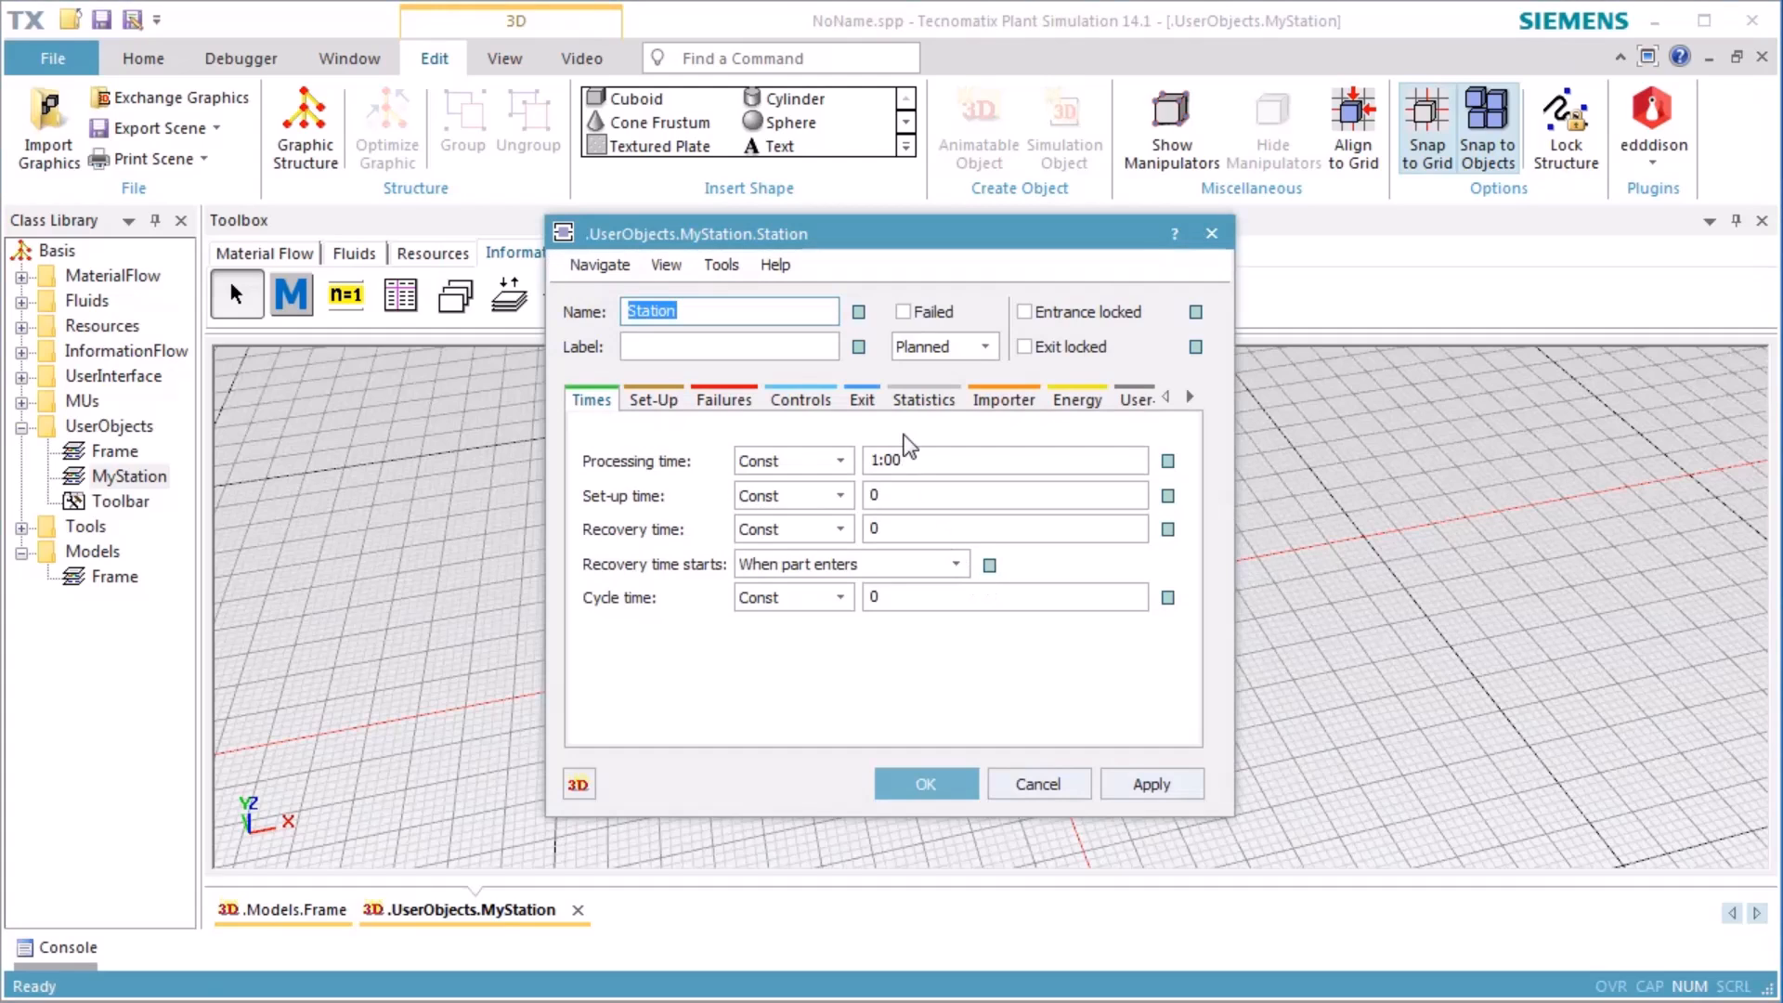
{"action": "left_click", "coordinate": [799, 399]}
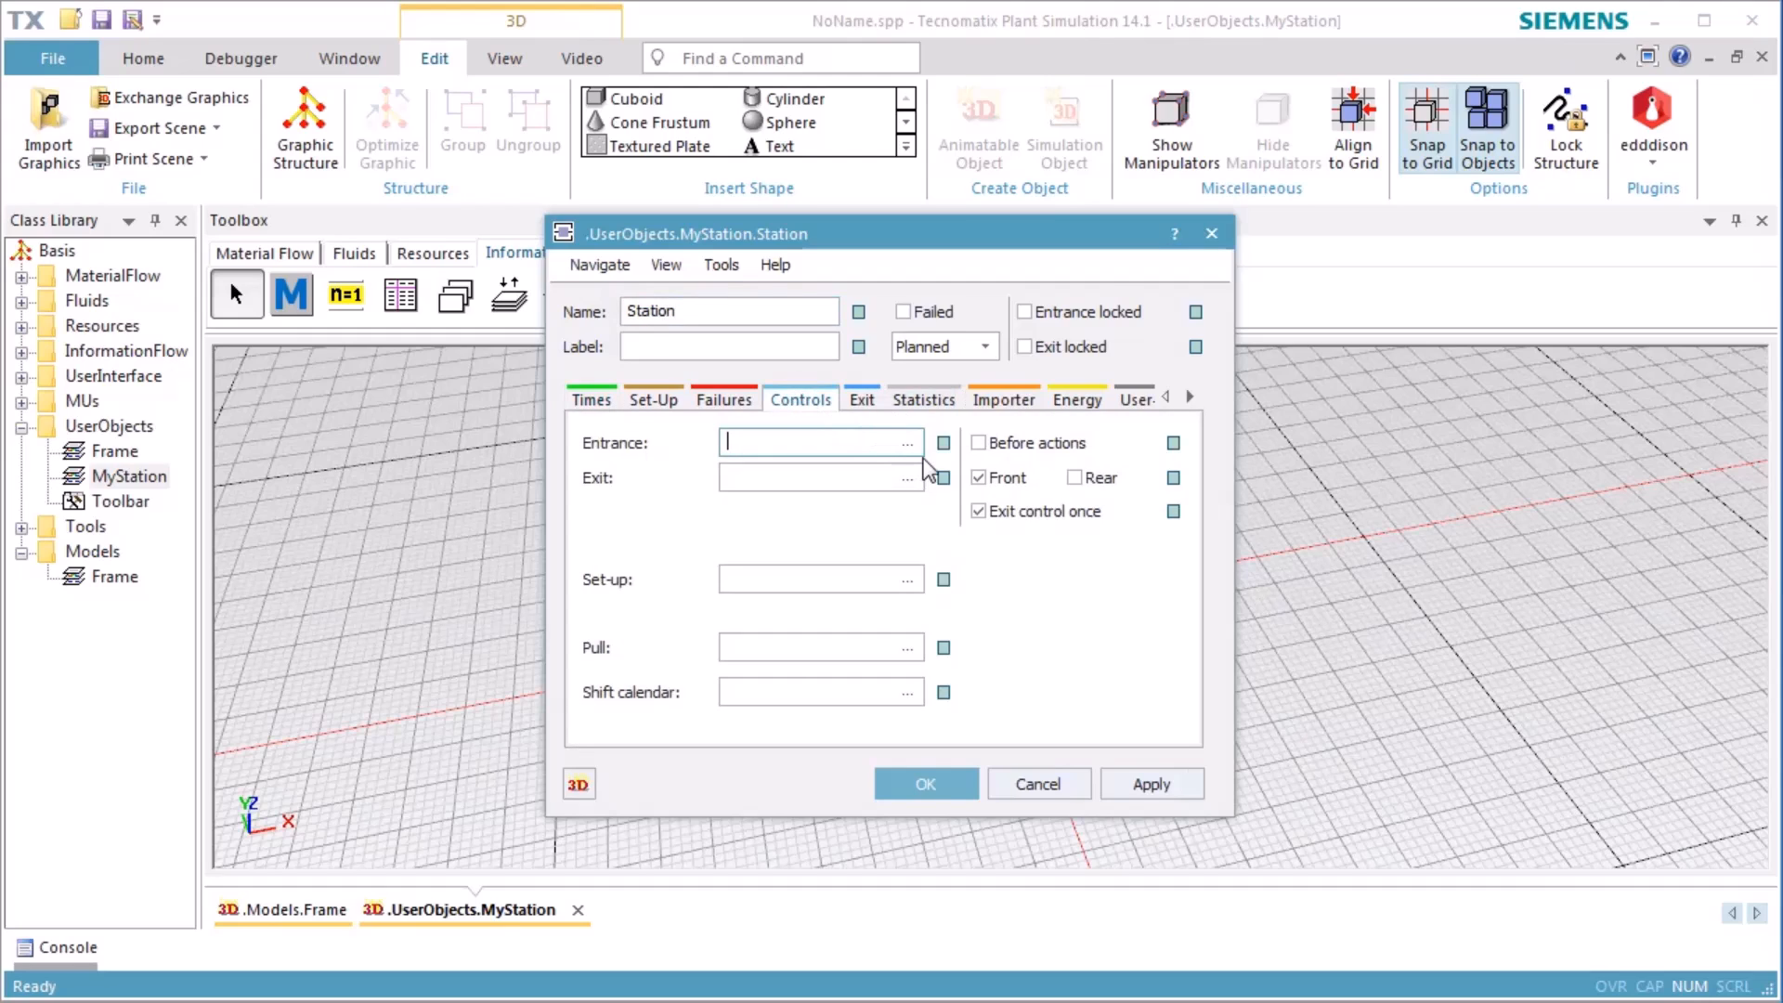
{"action": "left_click", "coordinate": [906, 442]}
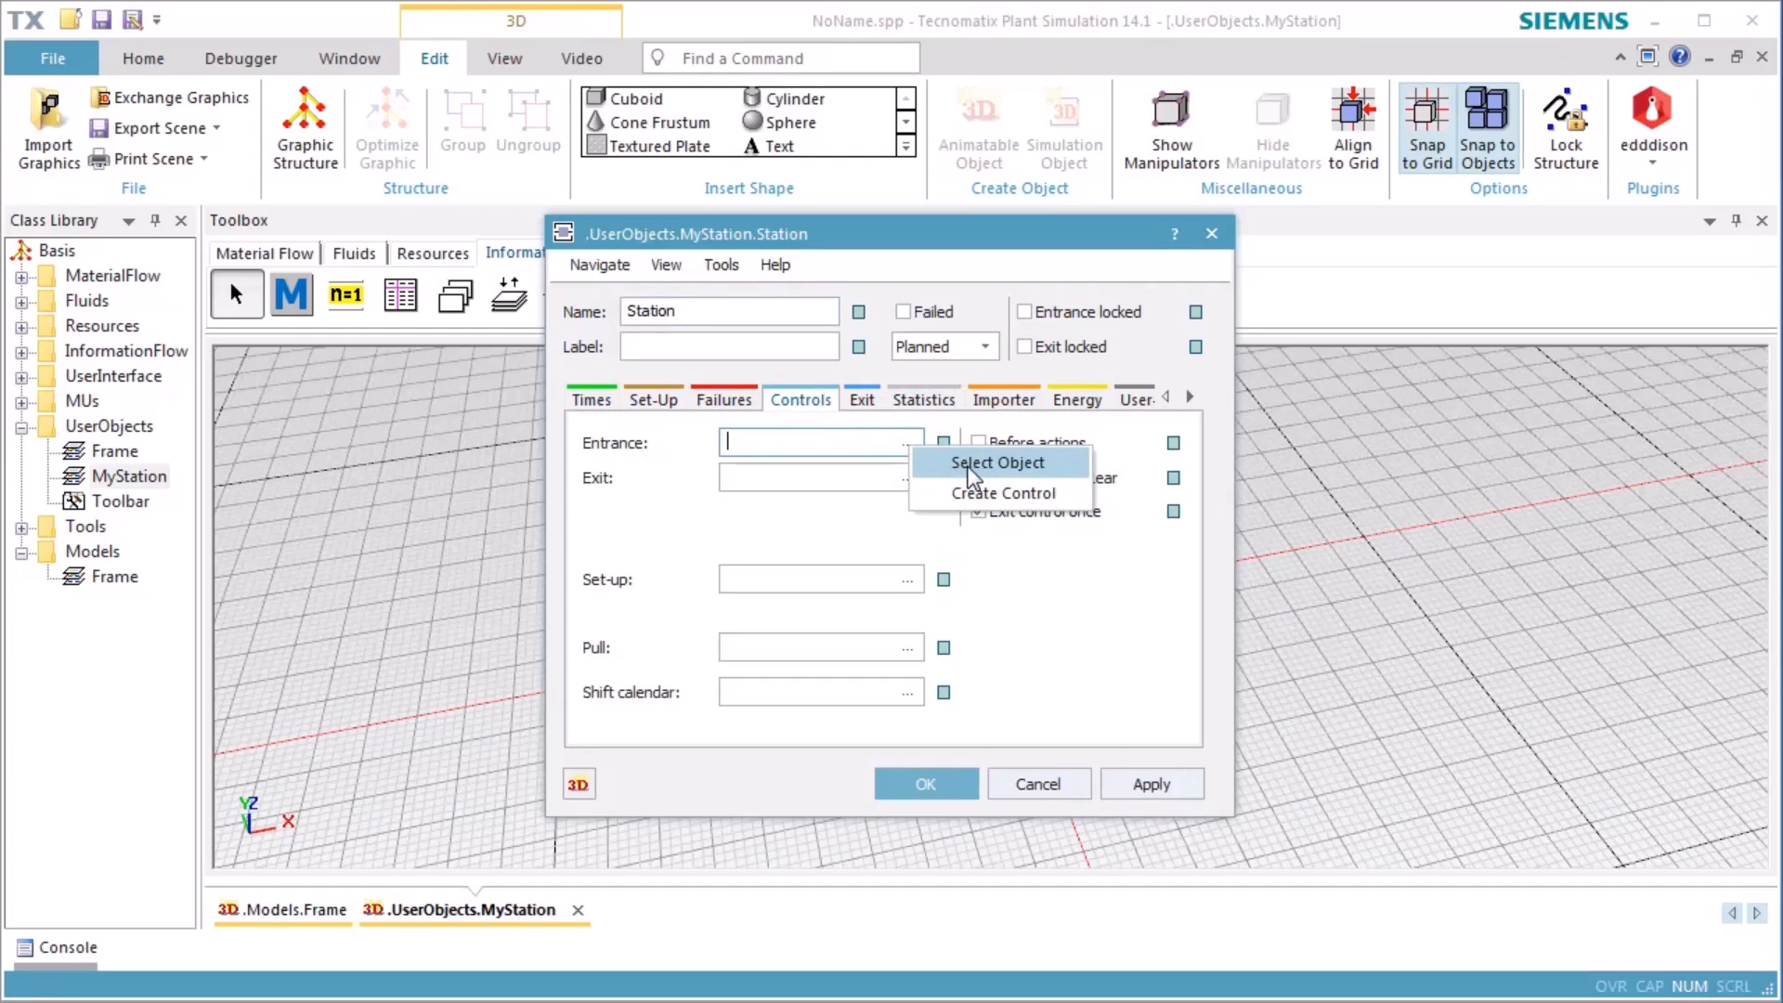
{"action": "left_click", "coordinate": [996, 462]}
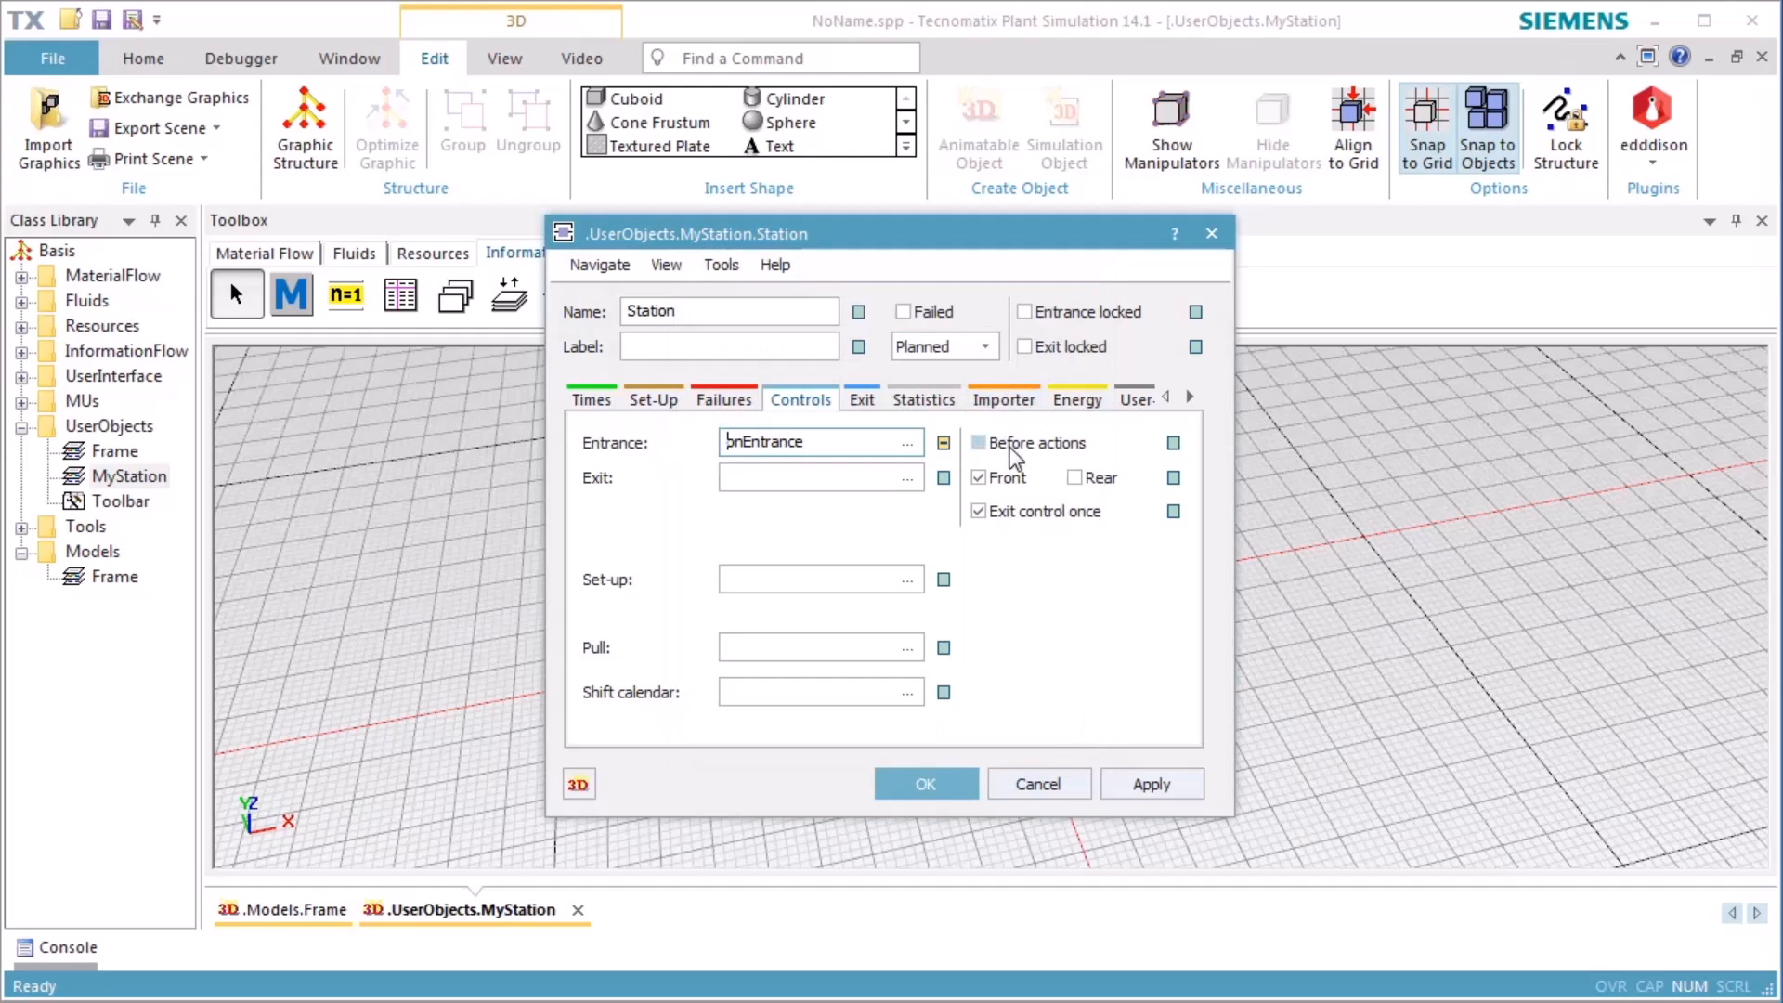
{"action": "left_click", "coordinate": [979, 442]}
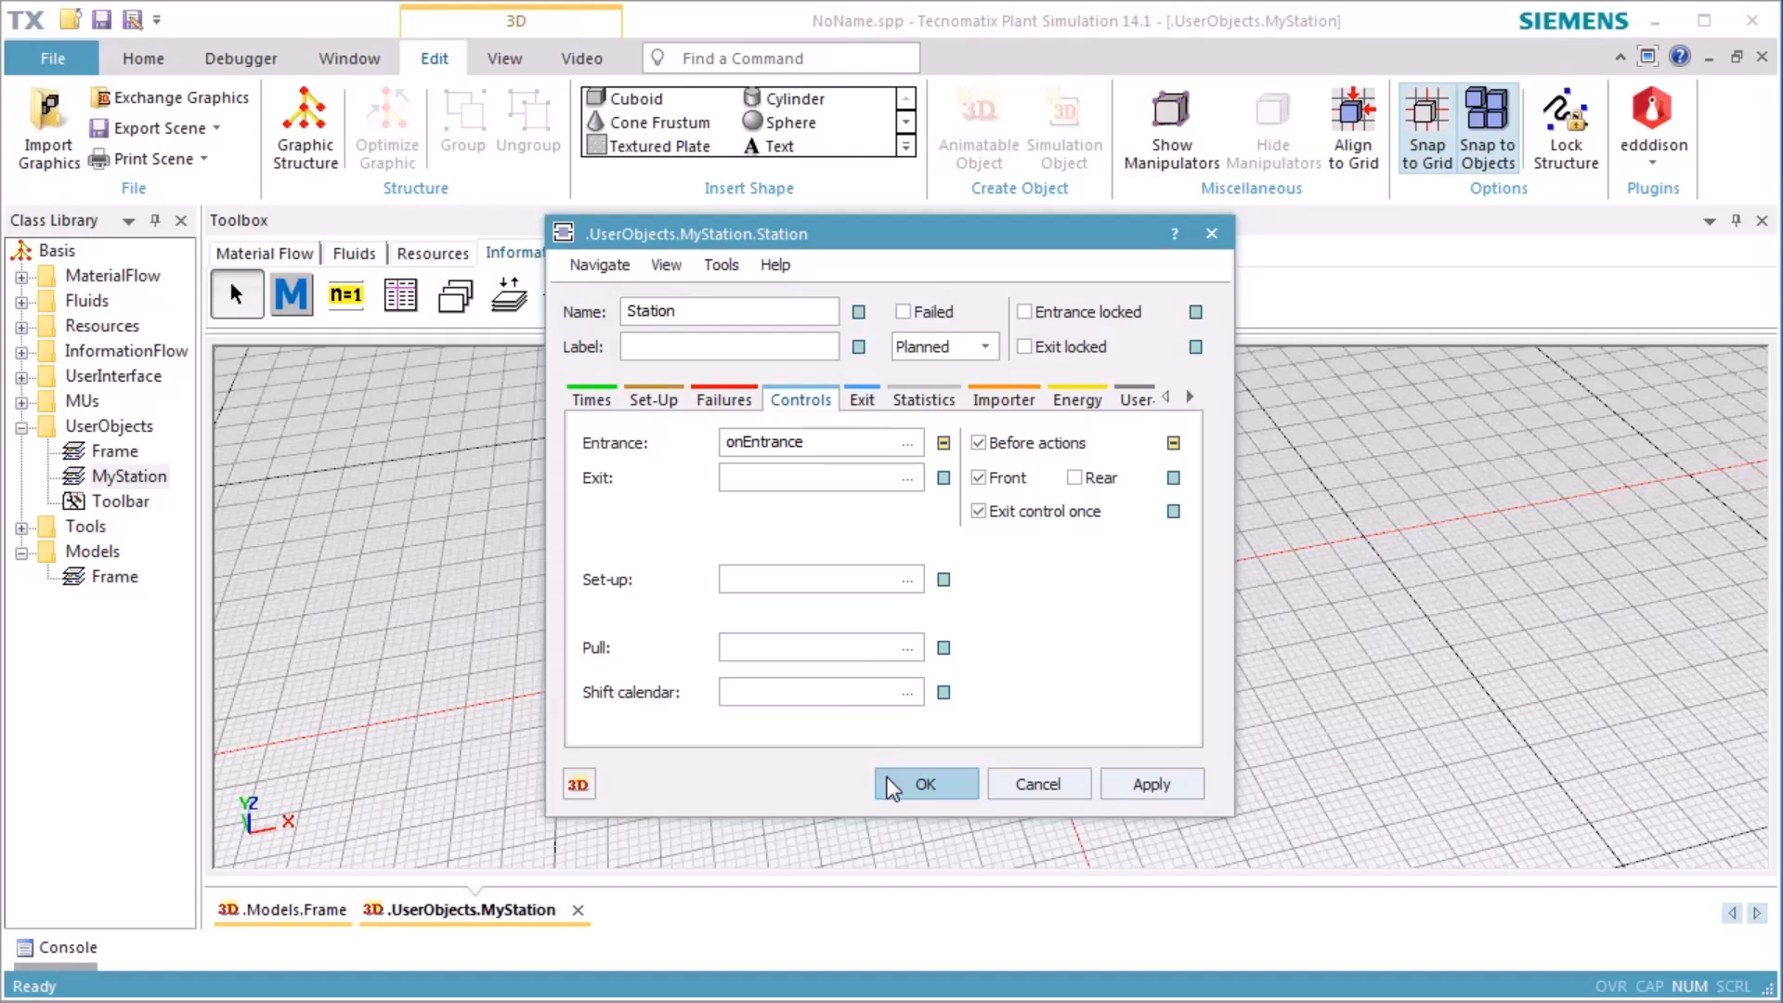
{"action": "left_click", "coordinate": [925, 783]}
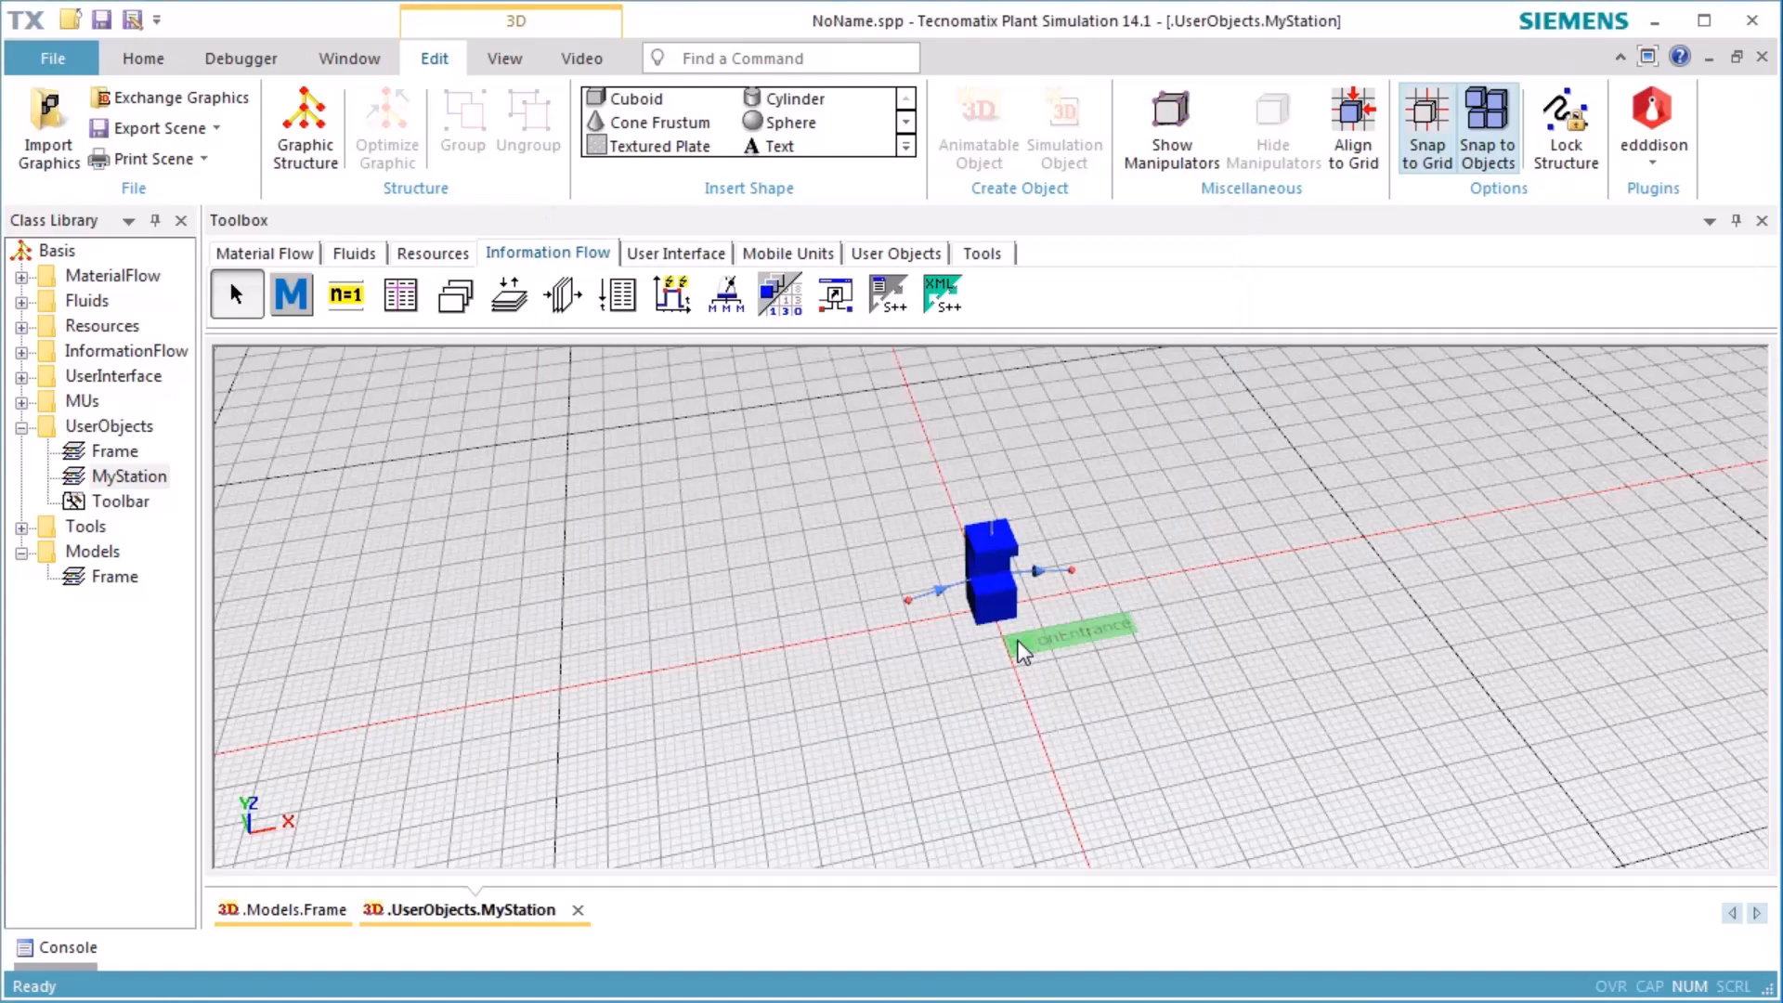
Step: Declare d := @.MuHeight, feedSlow := 0.01 and feedFast := 0.5 m/sec in onEntrance
{"action": "double_click", "coordinate": [1076, 630]}
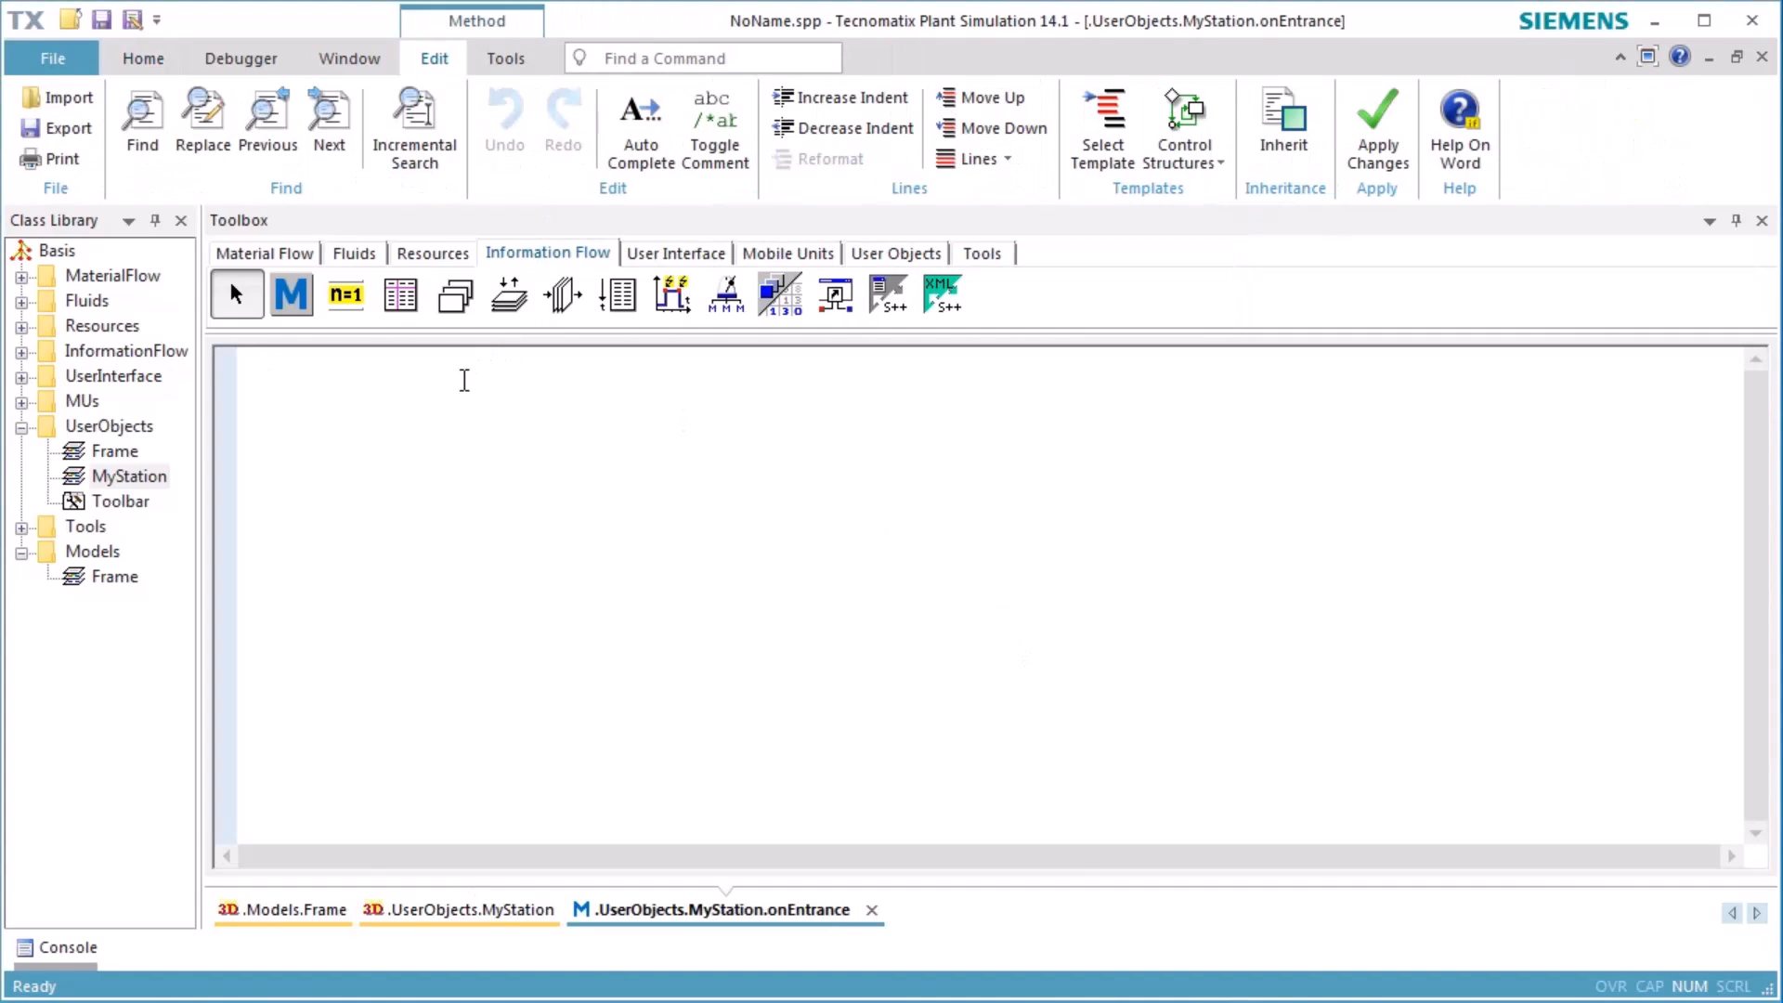
{"action": "type", "text": "var d : le"}
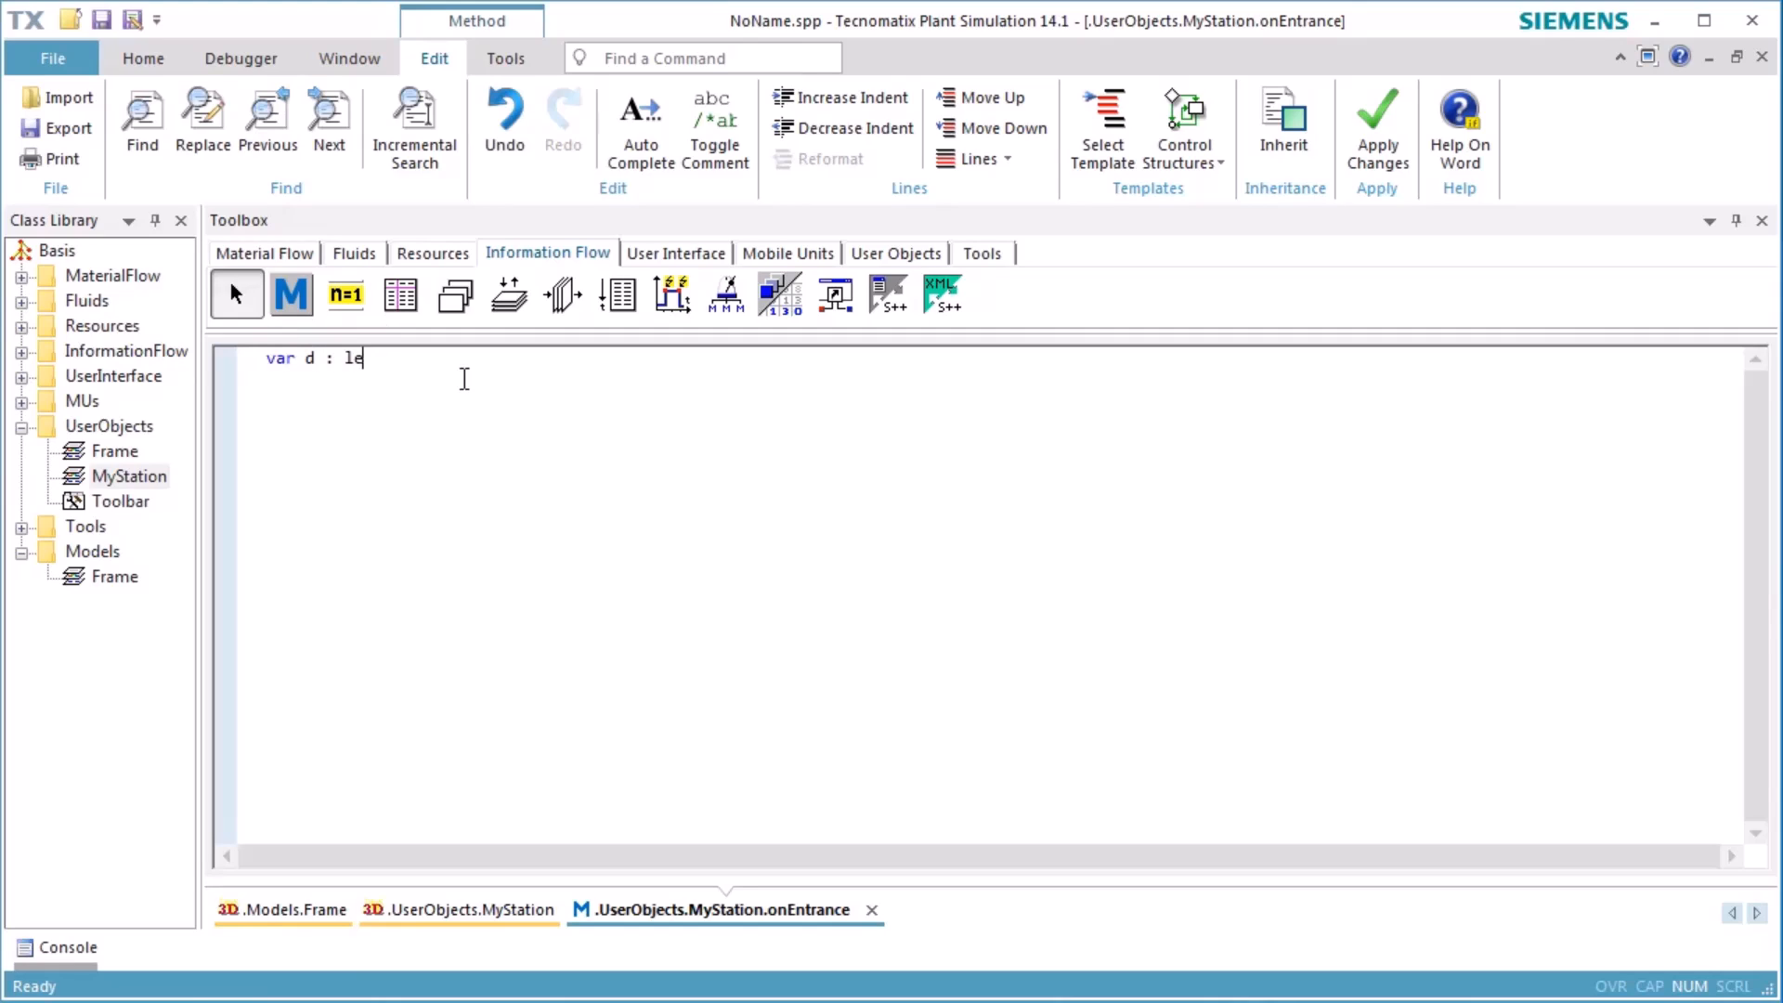
{"action": "type", "text": "ngth := @.MuHeight"}
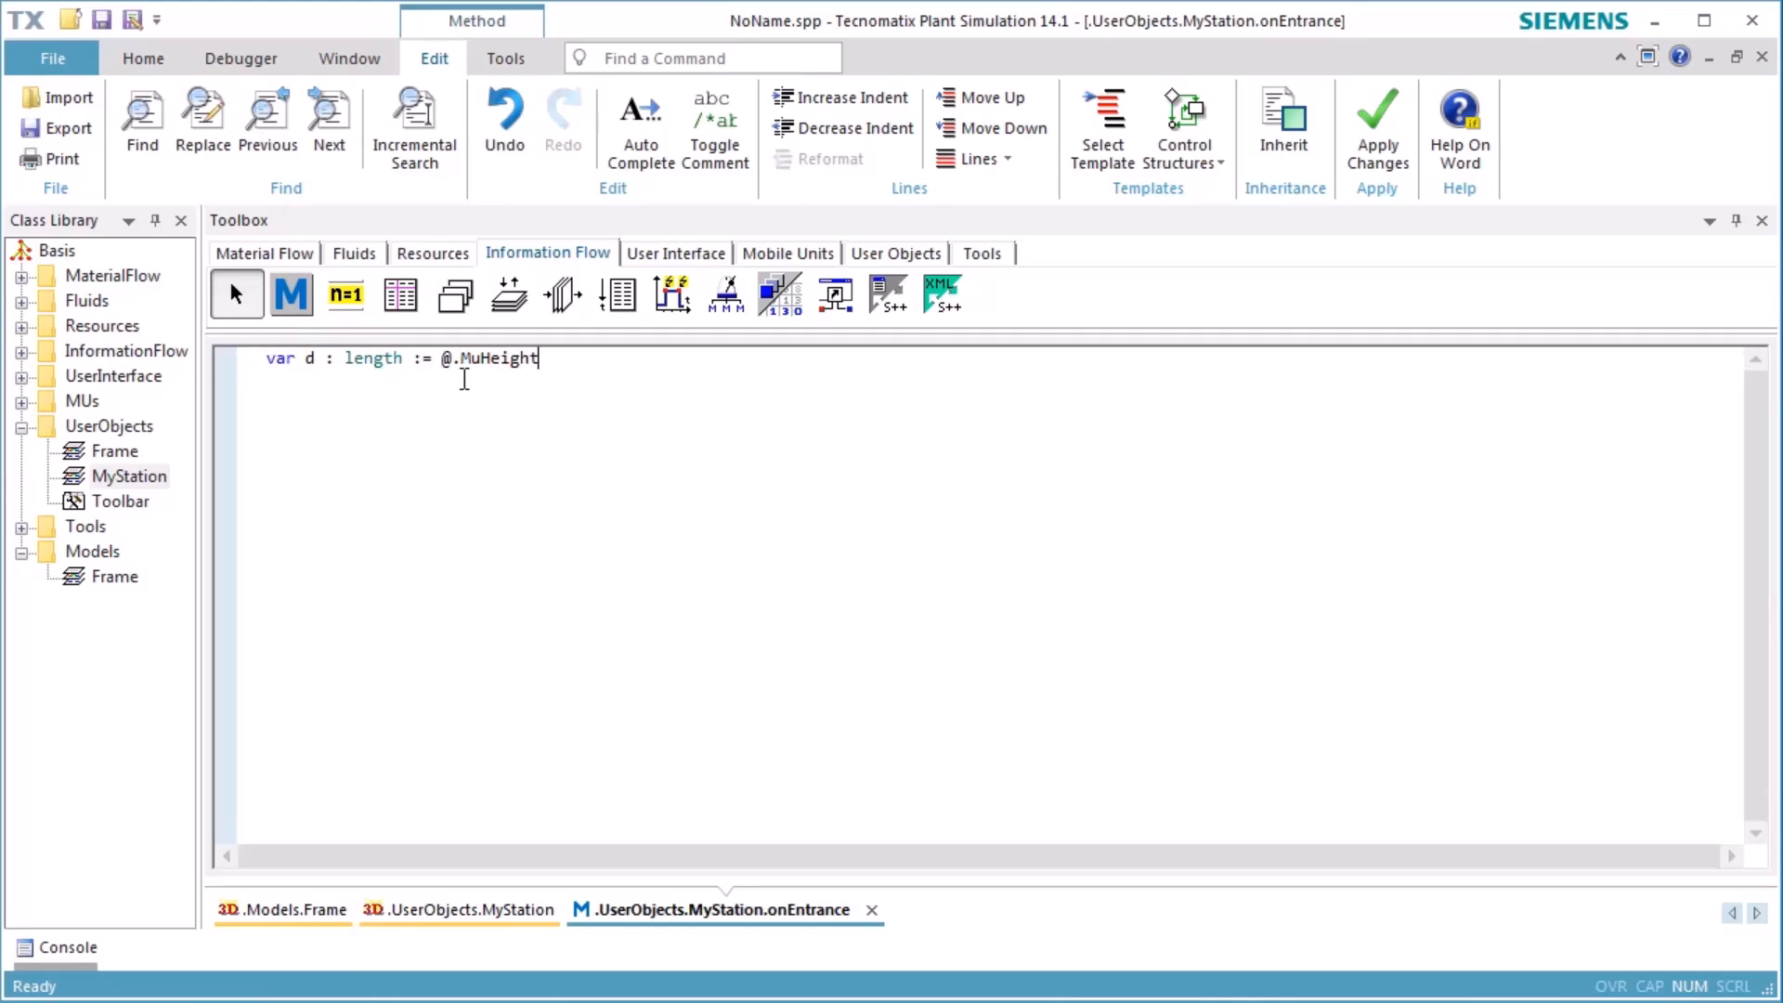
{"action": "type", "text": "var feed"}
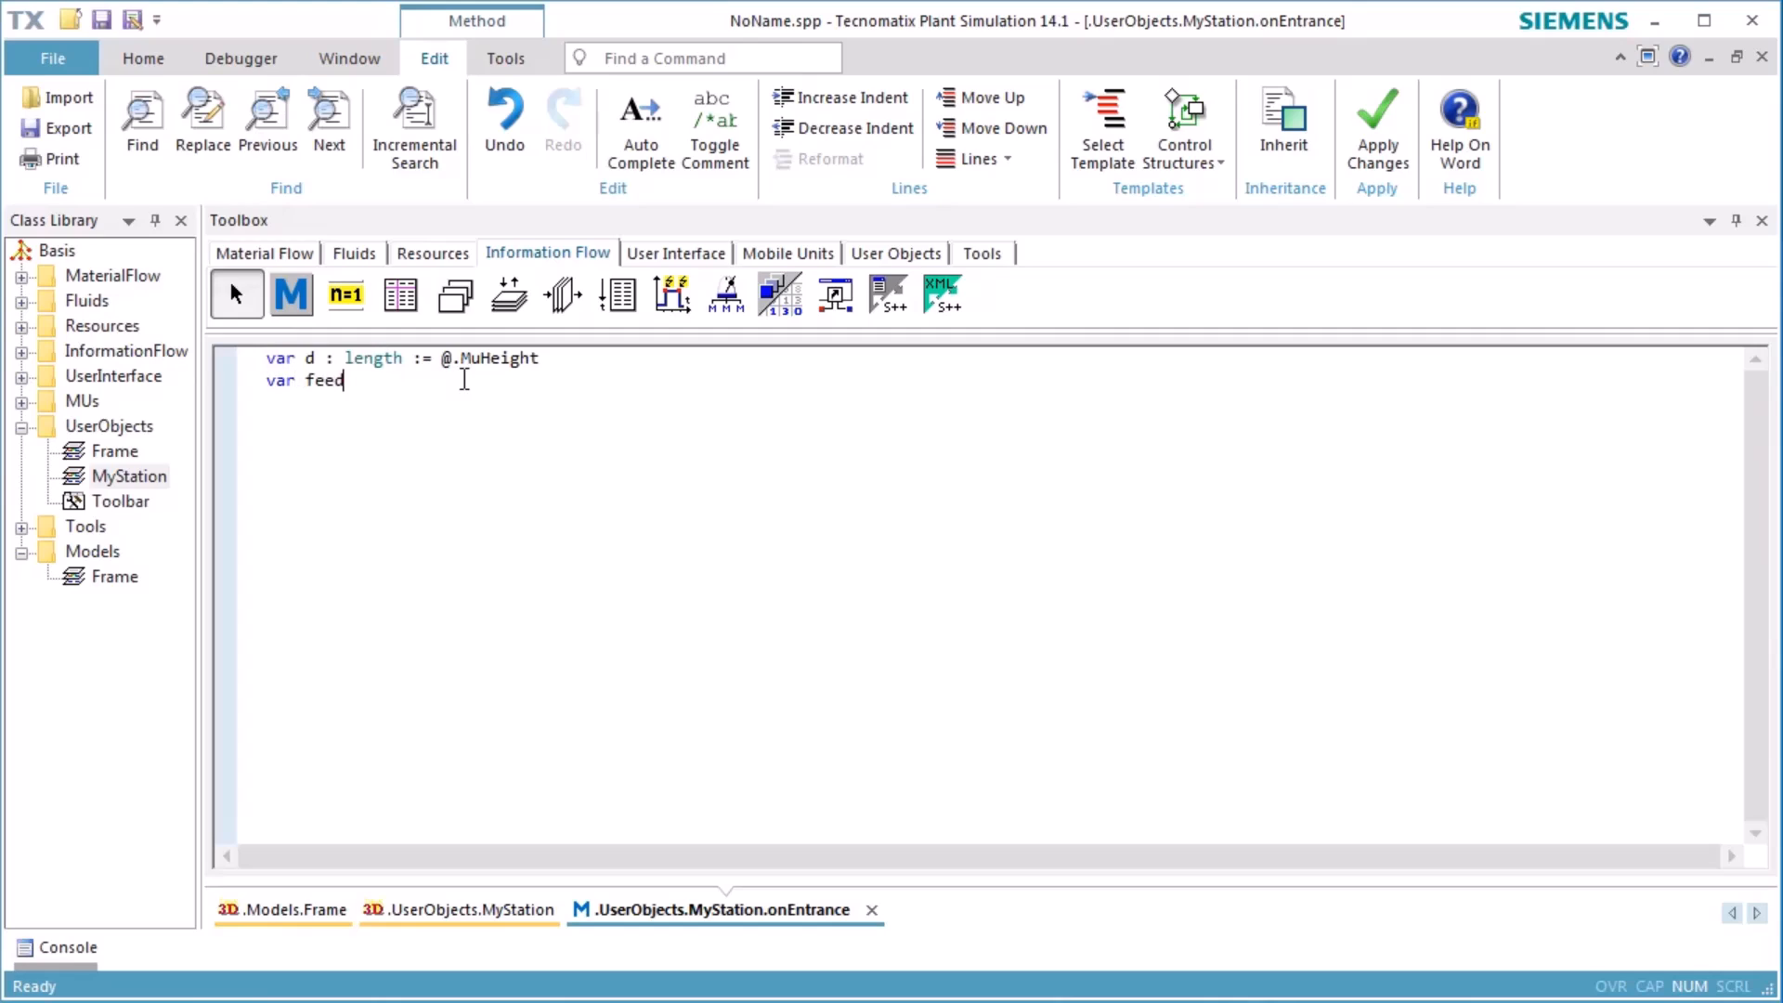
{"action": "type", "text": "Slow : speed :="}
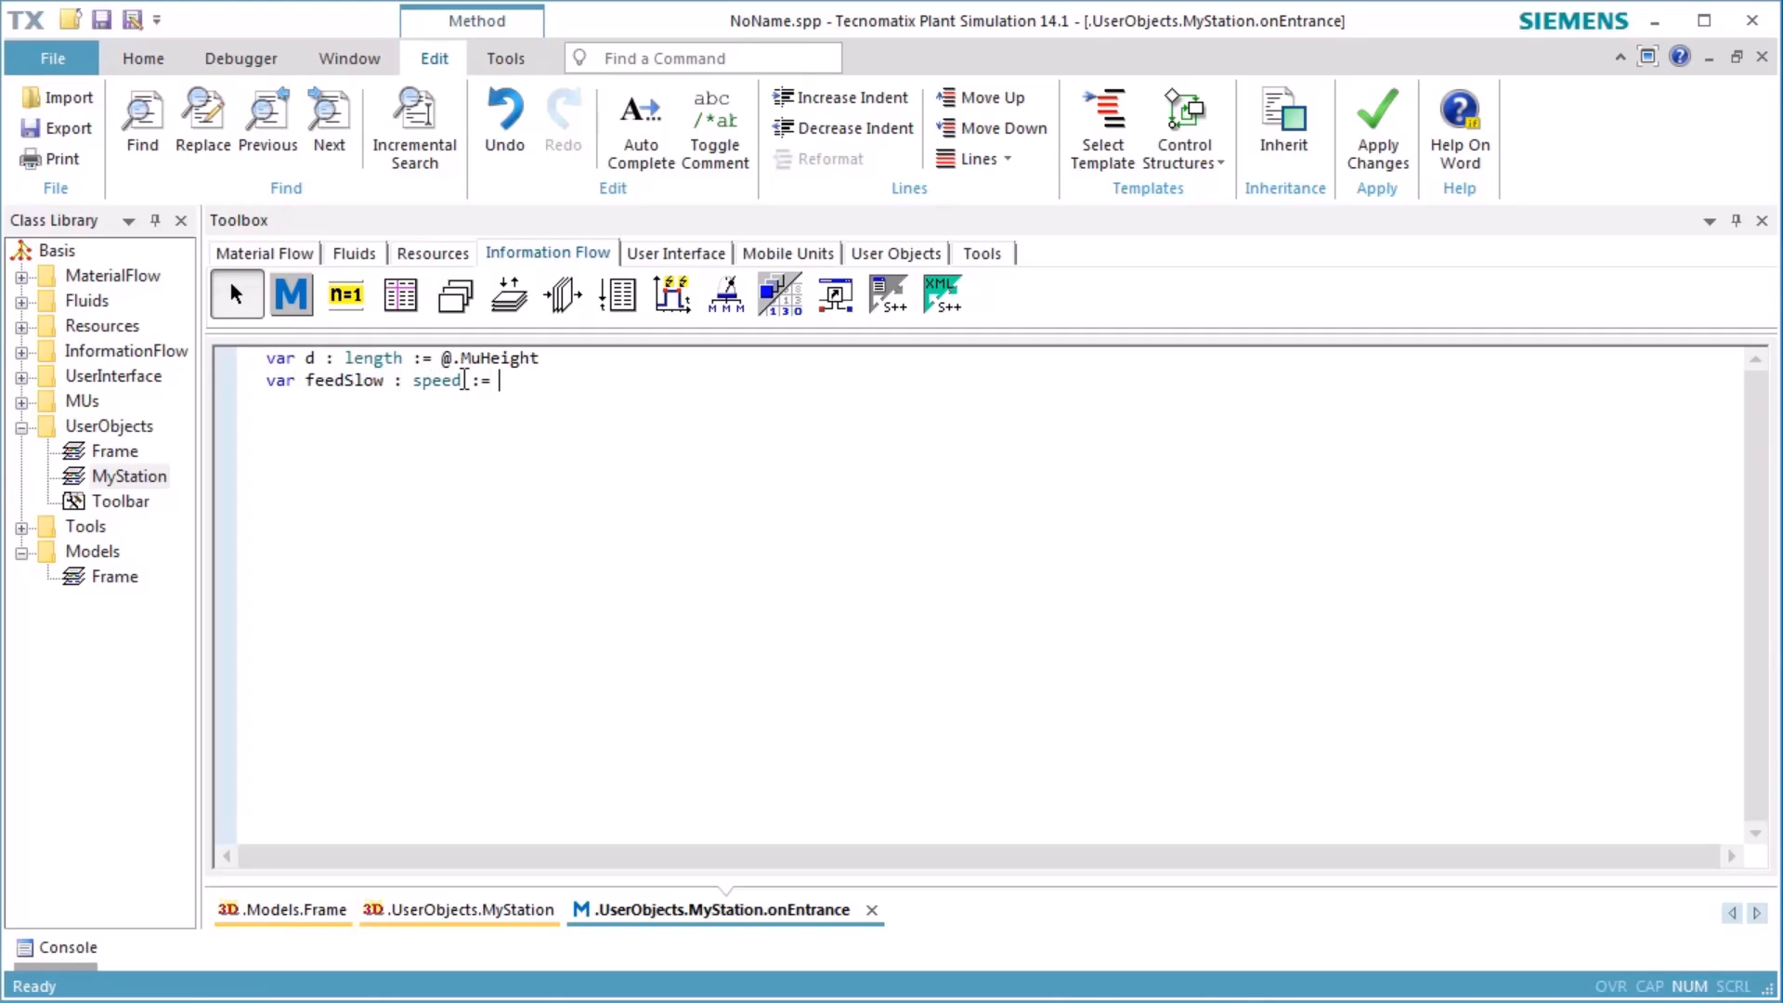
{"action": "type", "text": "0.01"}
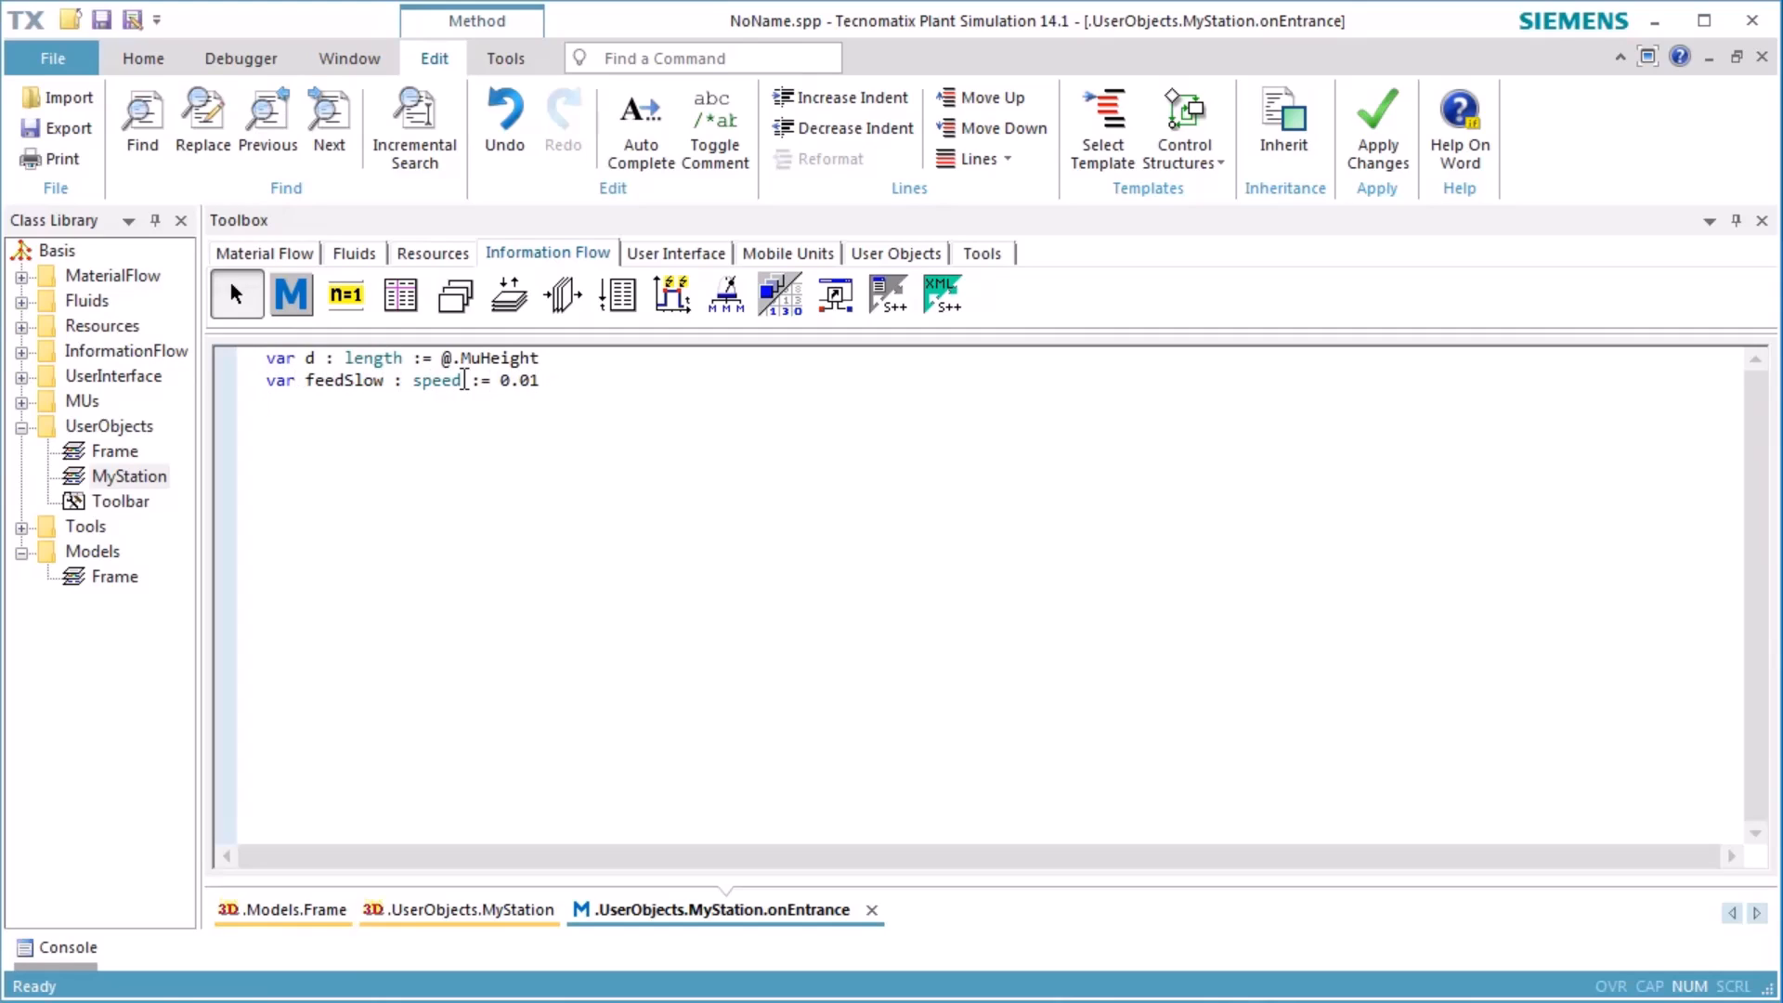
{"action": "type", "text": "var feedFast :"}
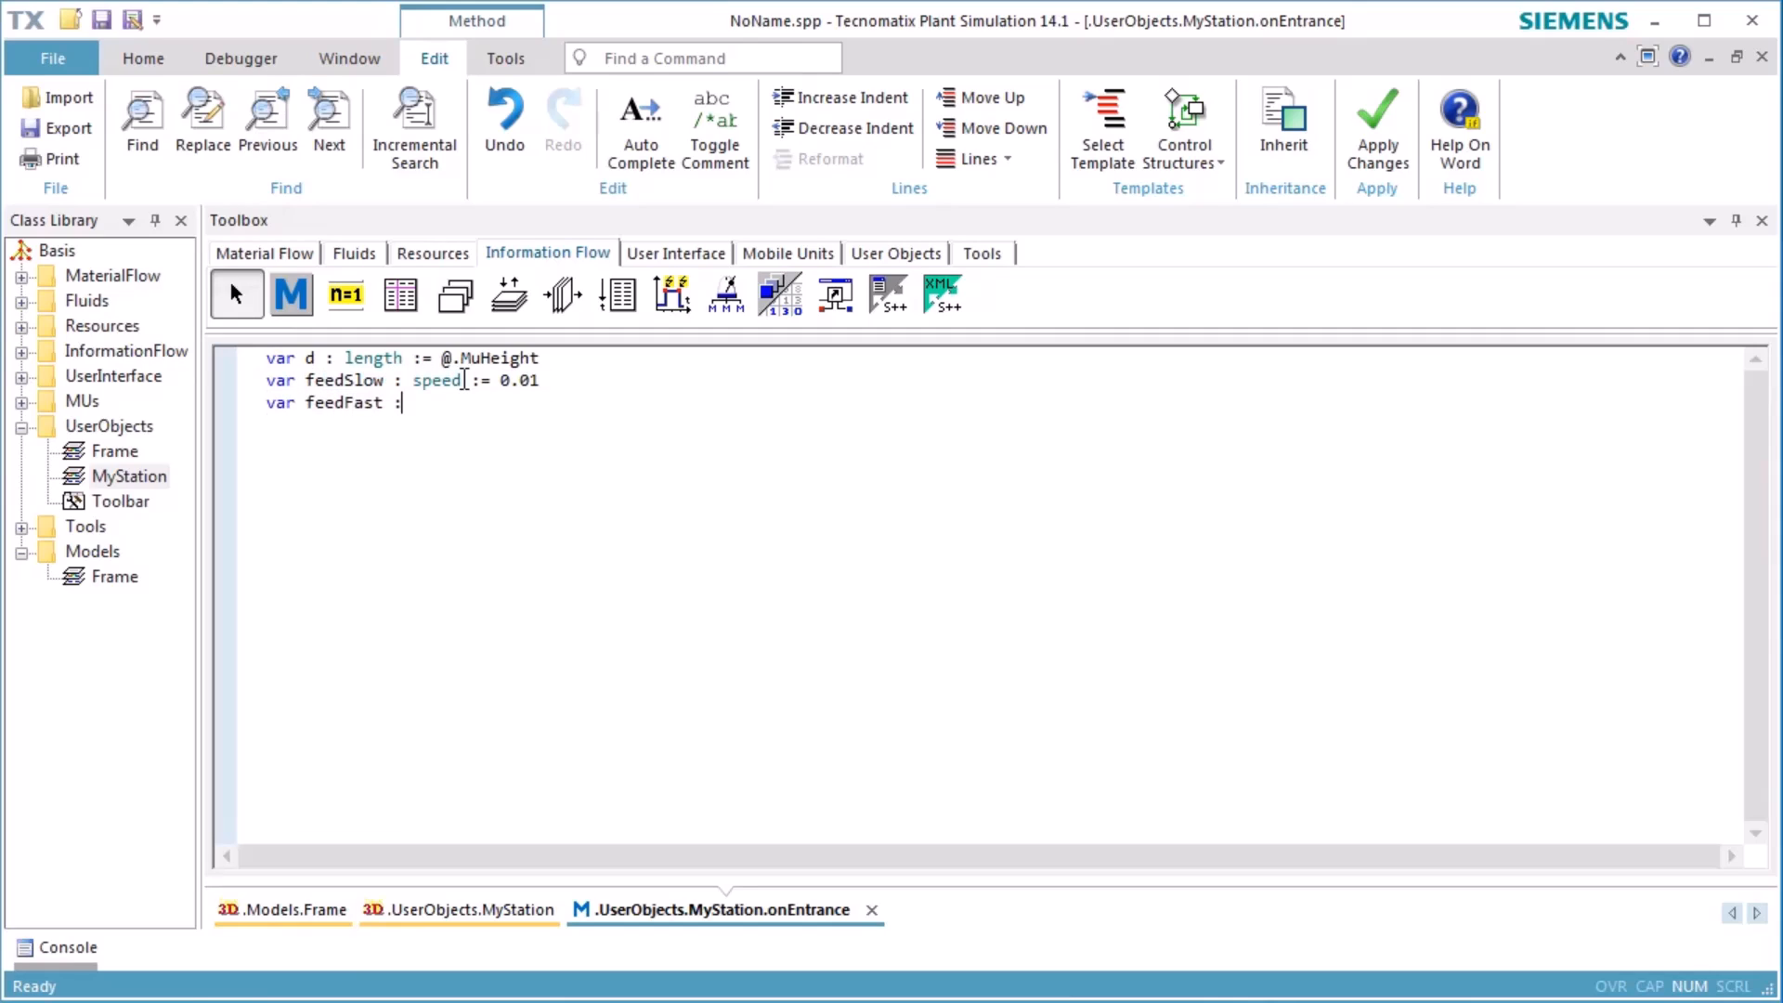
{"action": "type", "text": "speed := 0.5"}
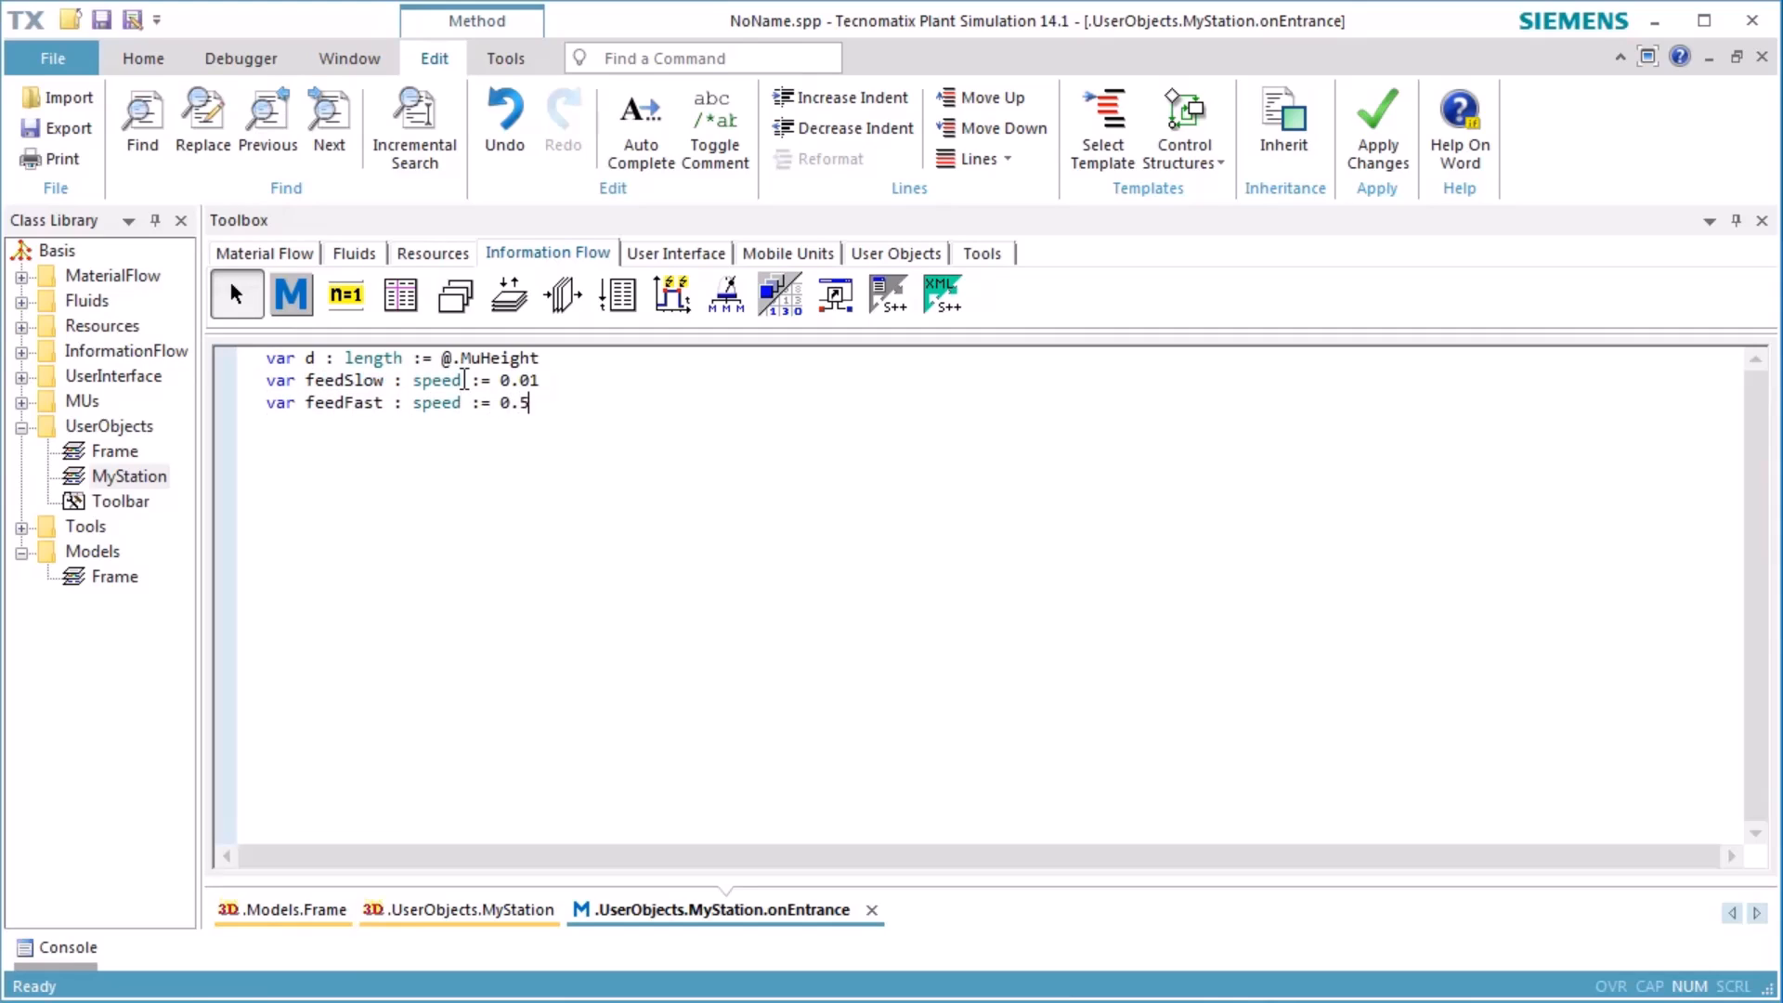
{"action": "type", "text": "// m/sec"}
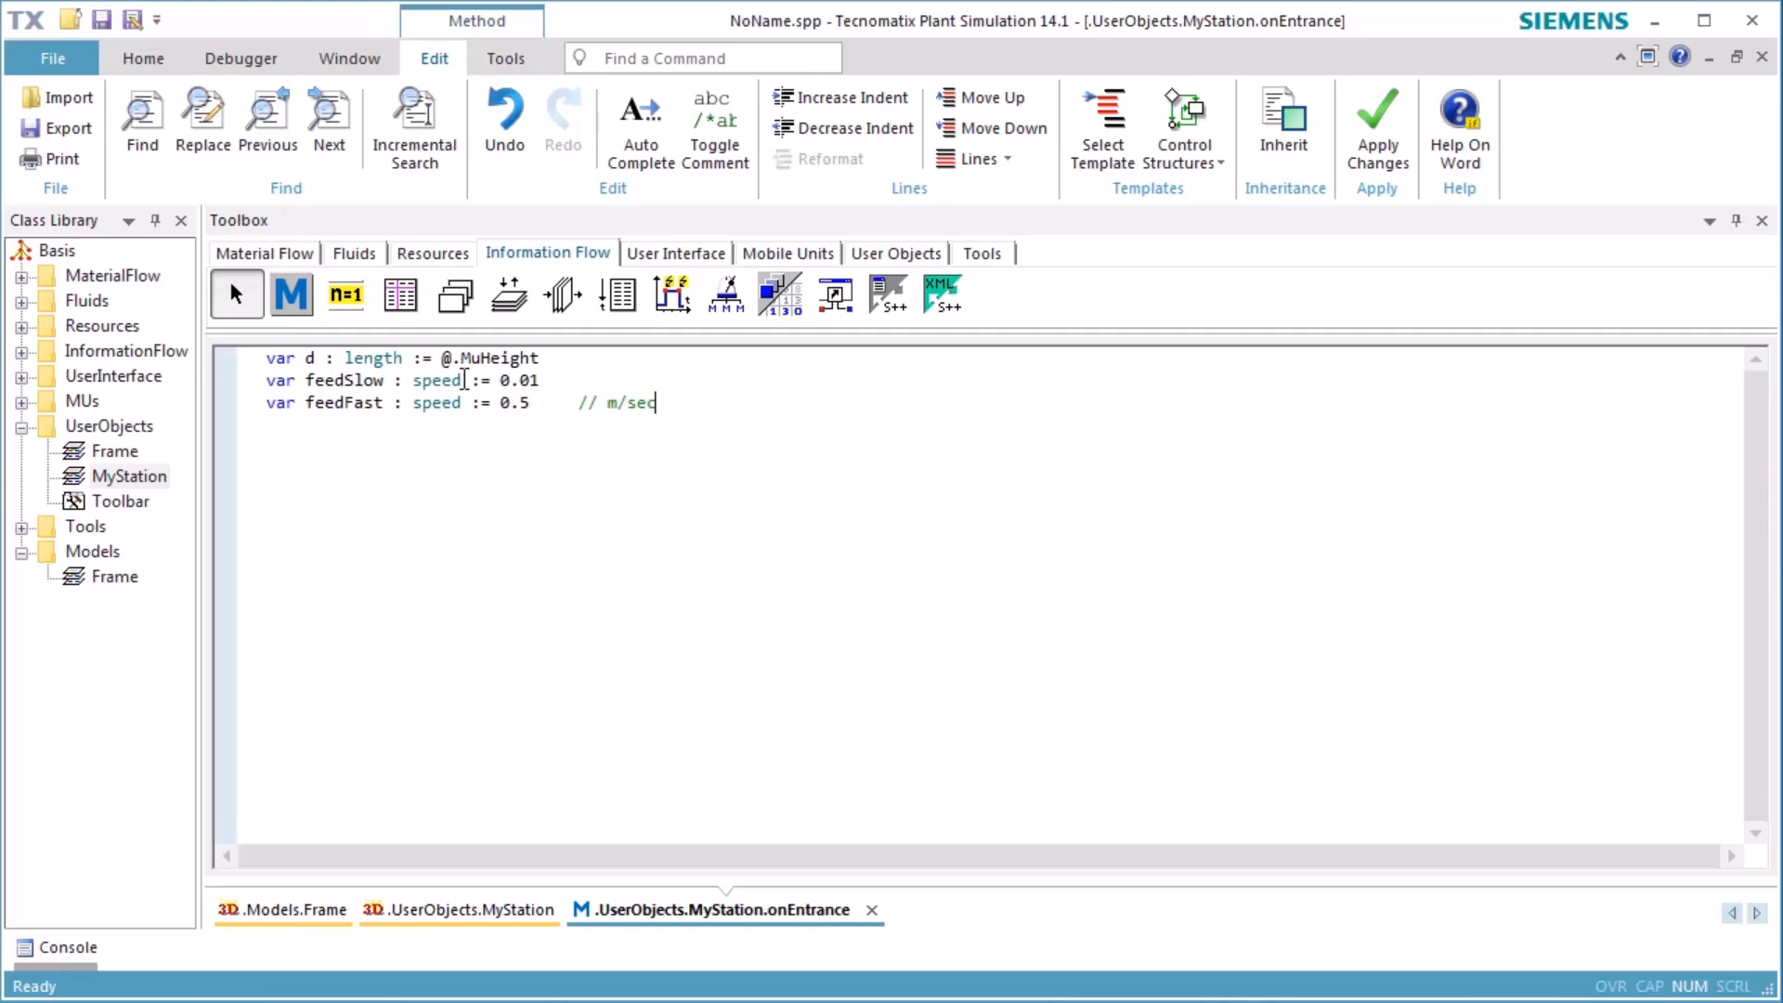
Step: Compute timeForDrilling := (d + 0.05 + 0.01)/feedSlow with comments on the 0.05 and 0.01 distances
{"action": "type", "text": "var timeForDr"}
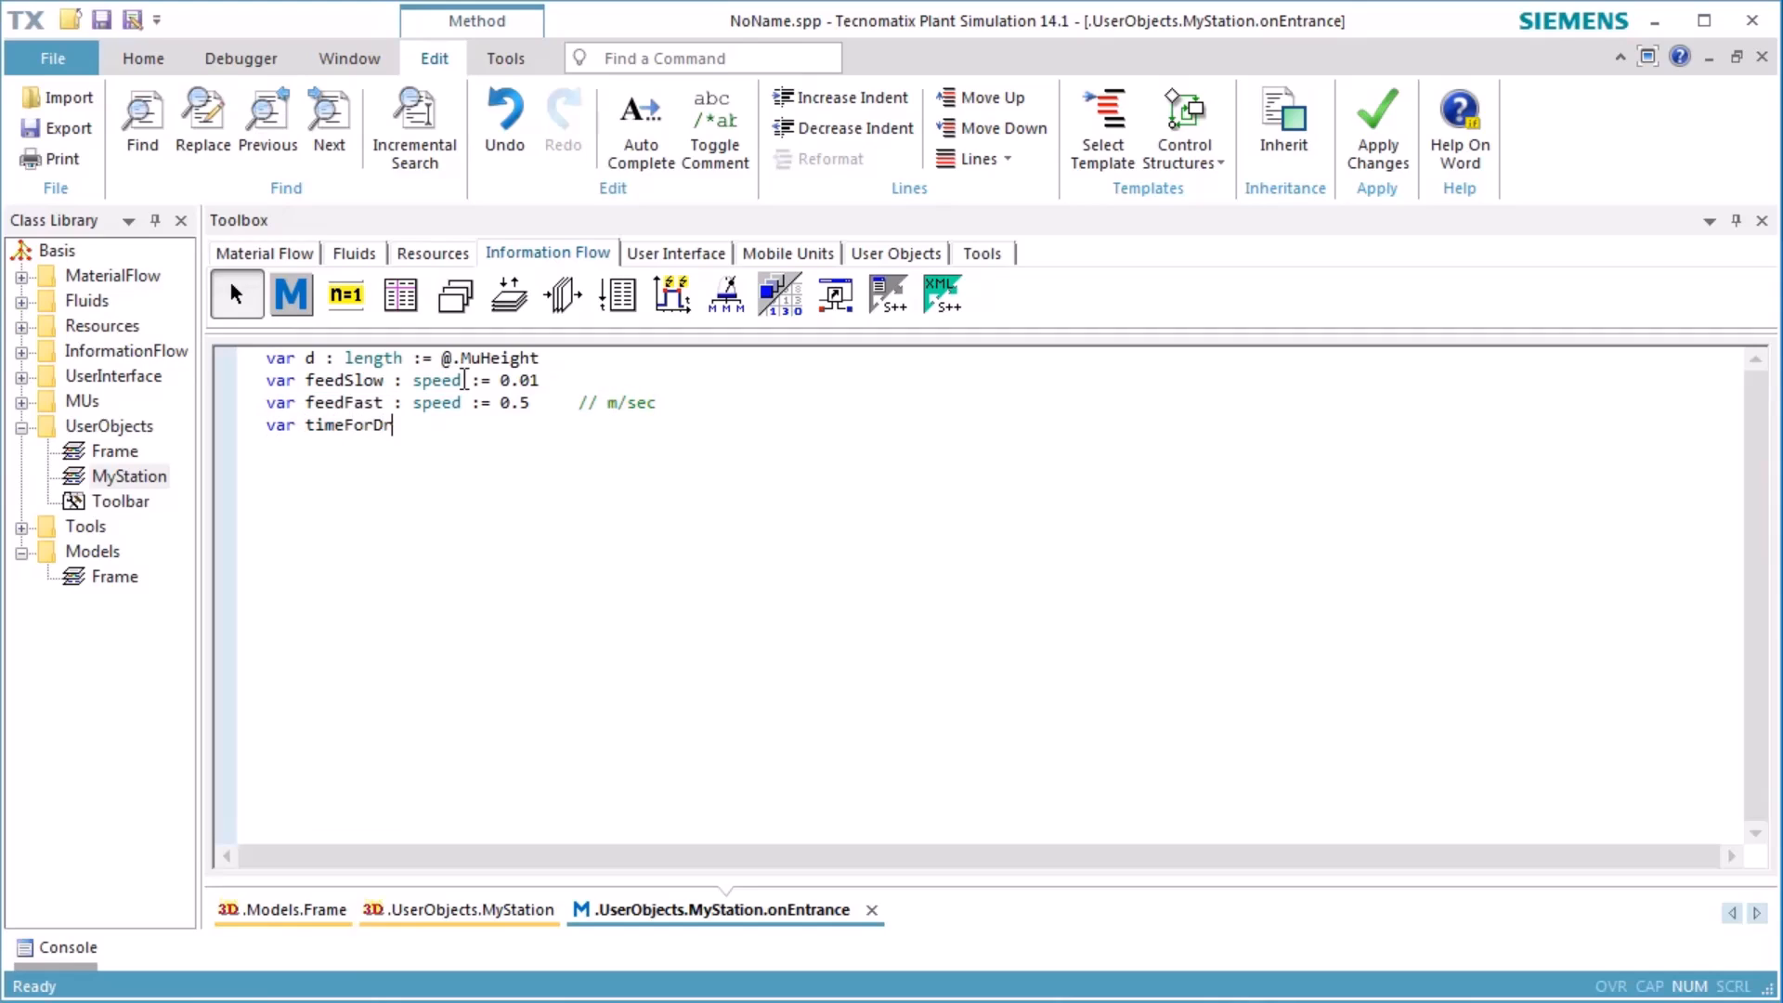
{"action": "type", "text": "illing :="}
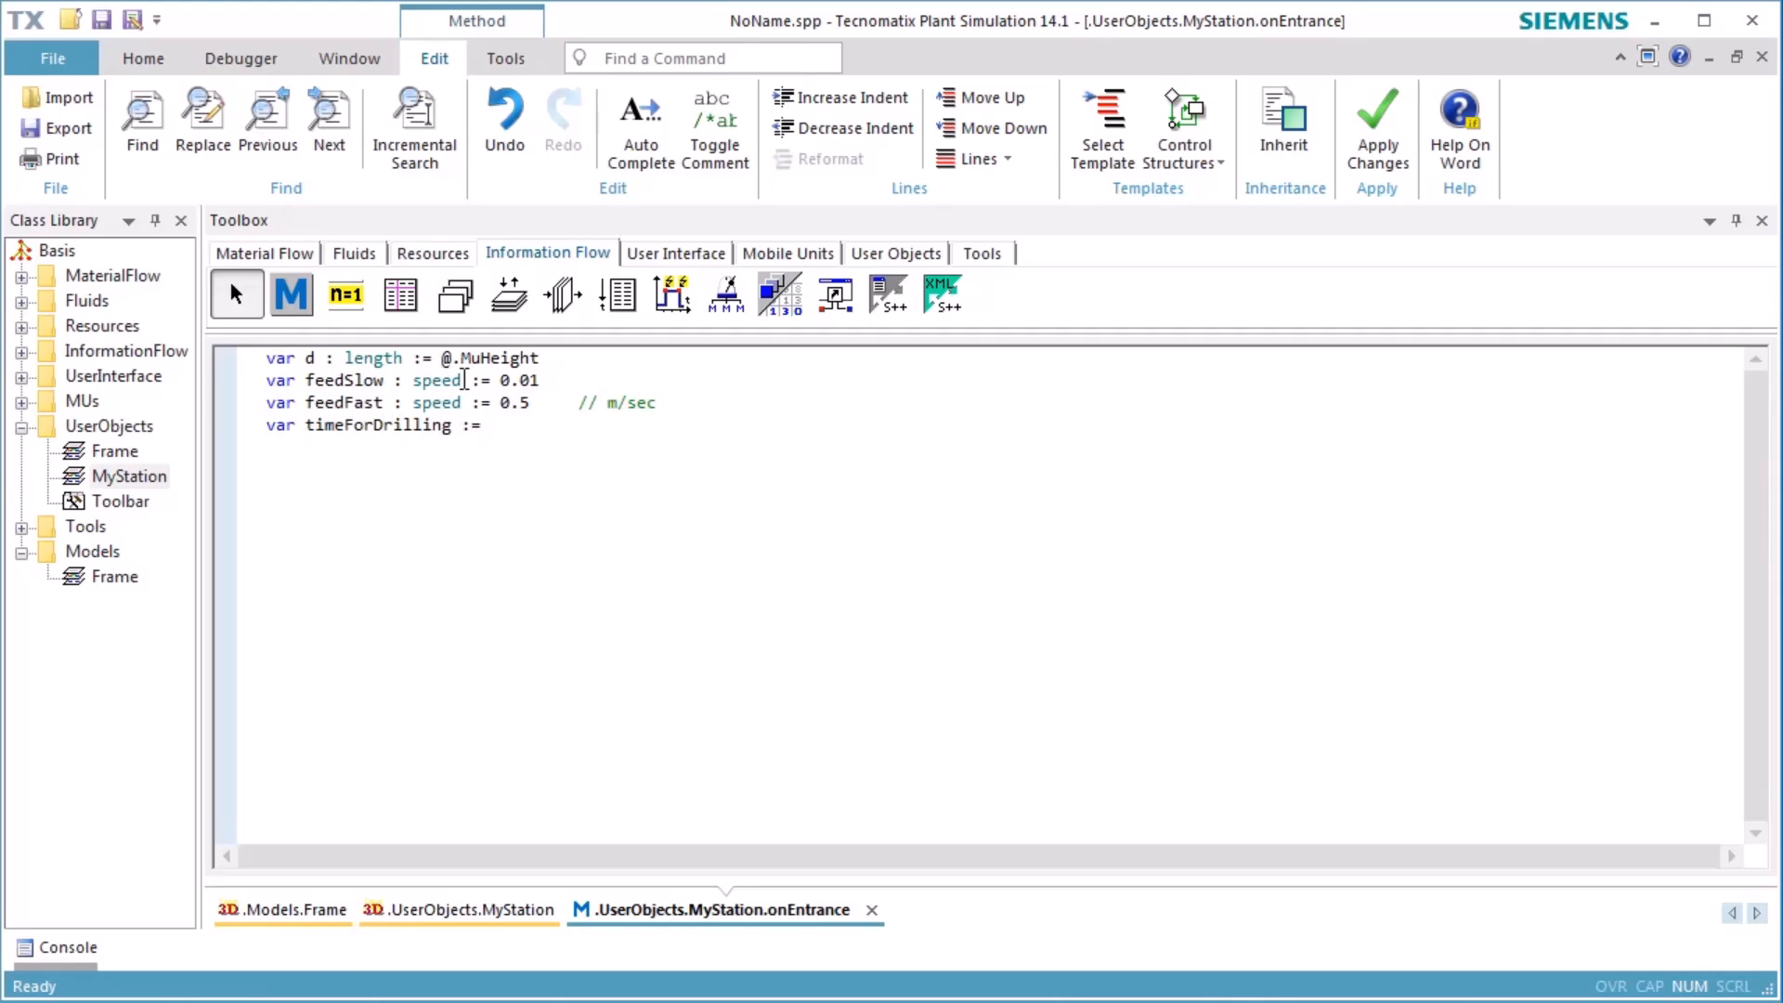
{"action": "type", "text": "d"}
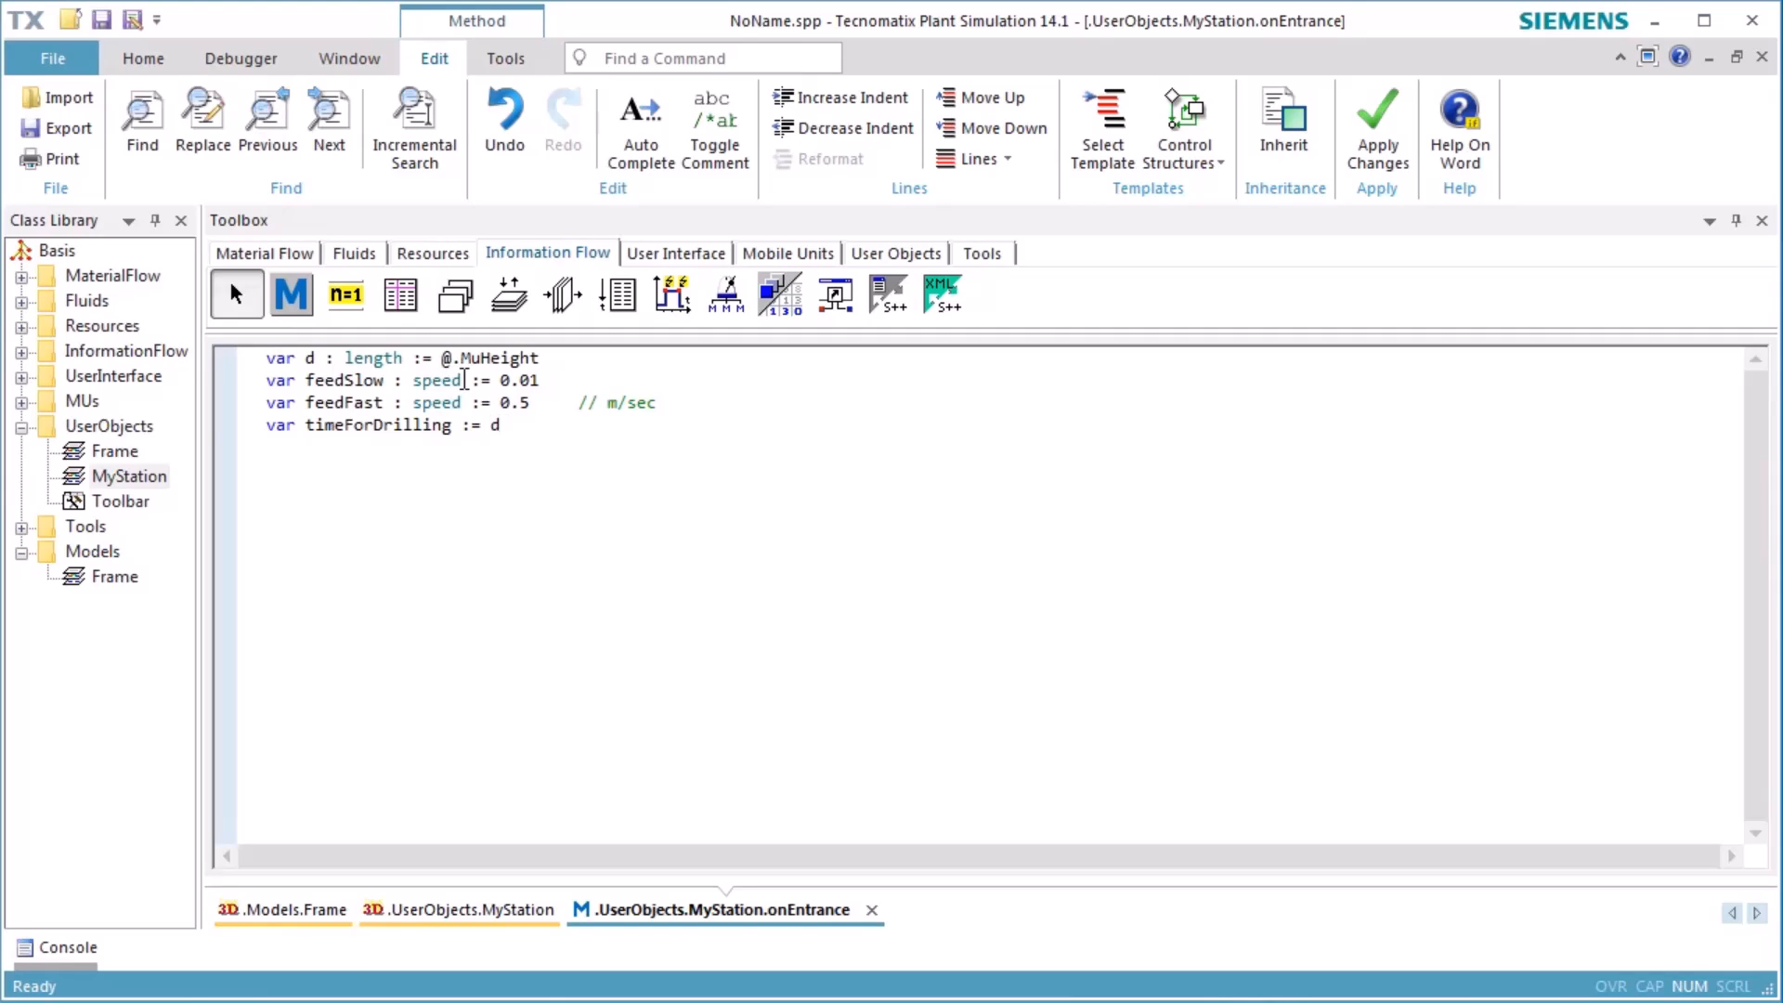
{"action": "type", "text": "+ 0.05 + 0.0"}
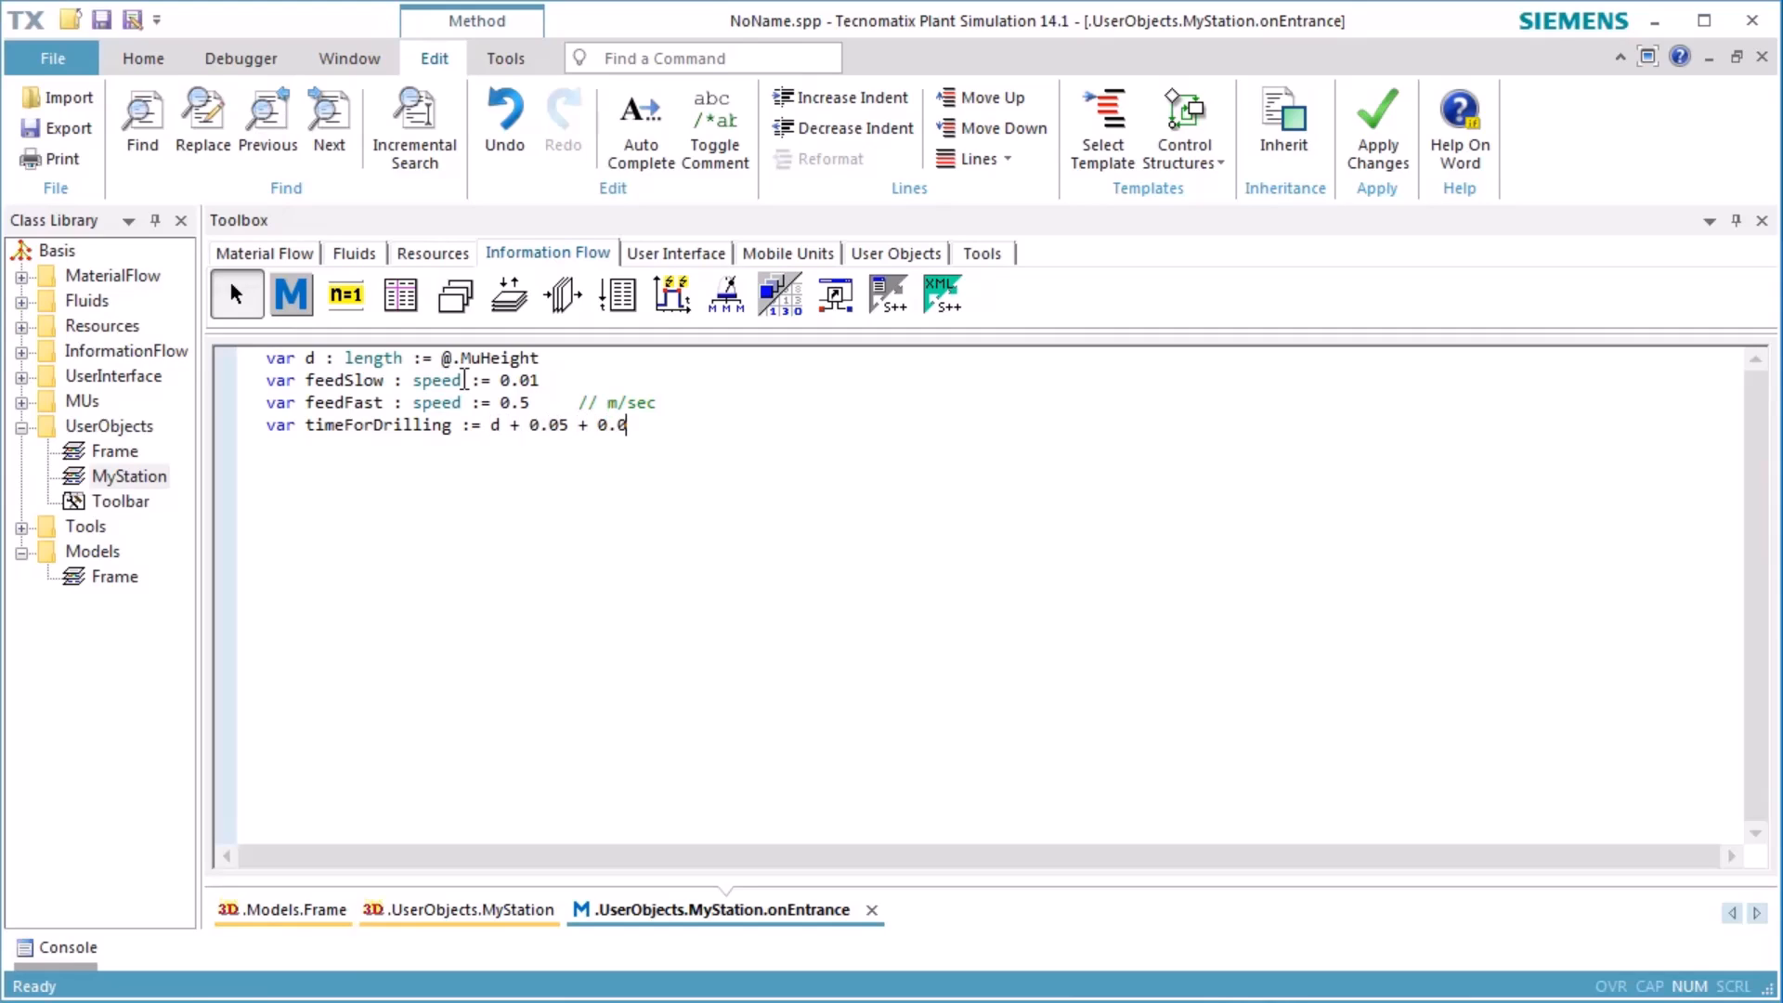
{"action": "type", "text": "1)/feed"}
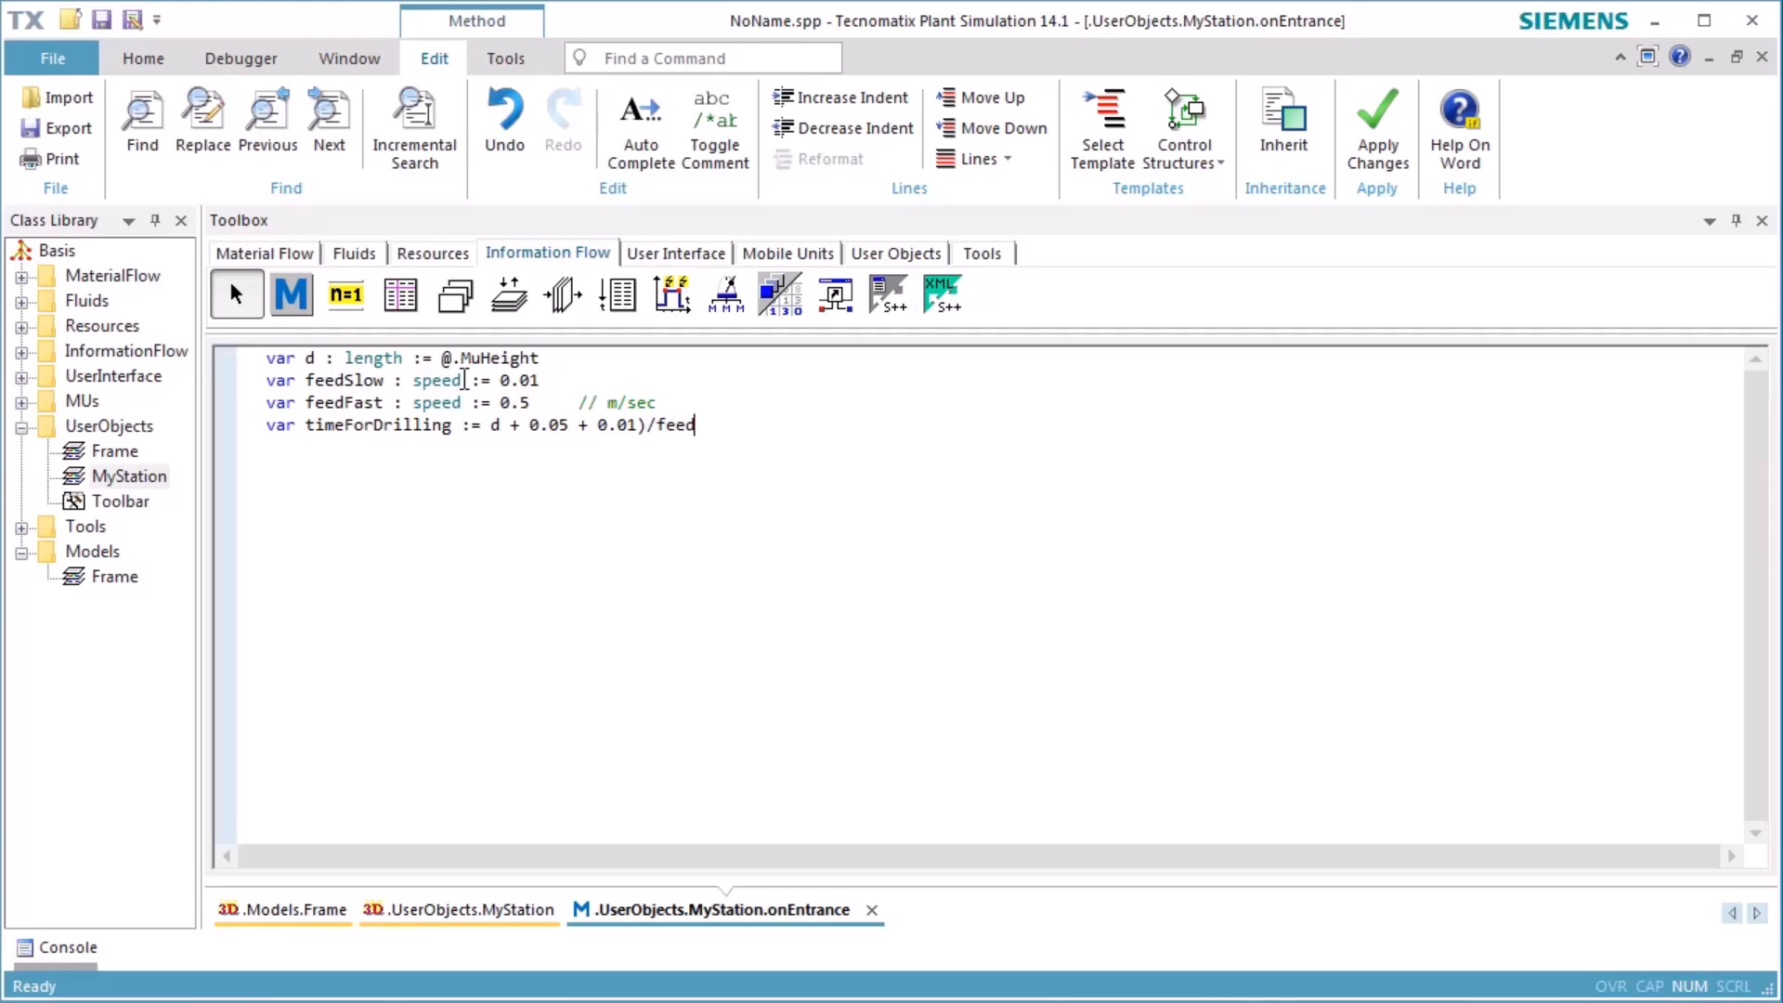
{"action": "type", "text": "Slow"}
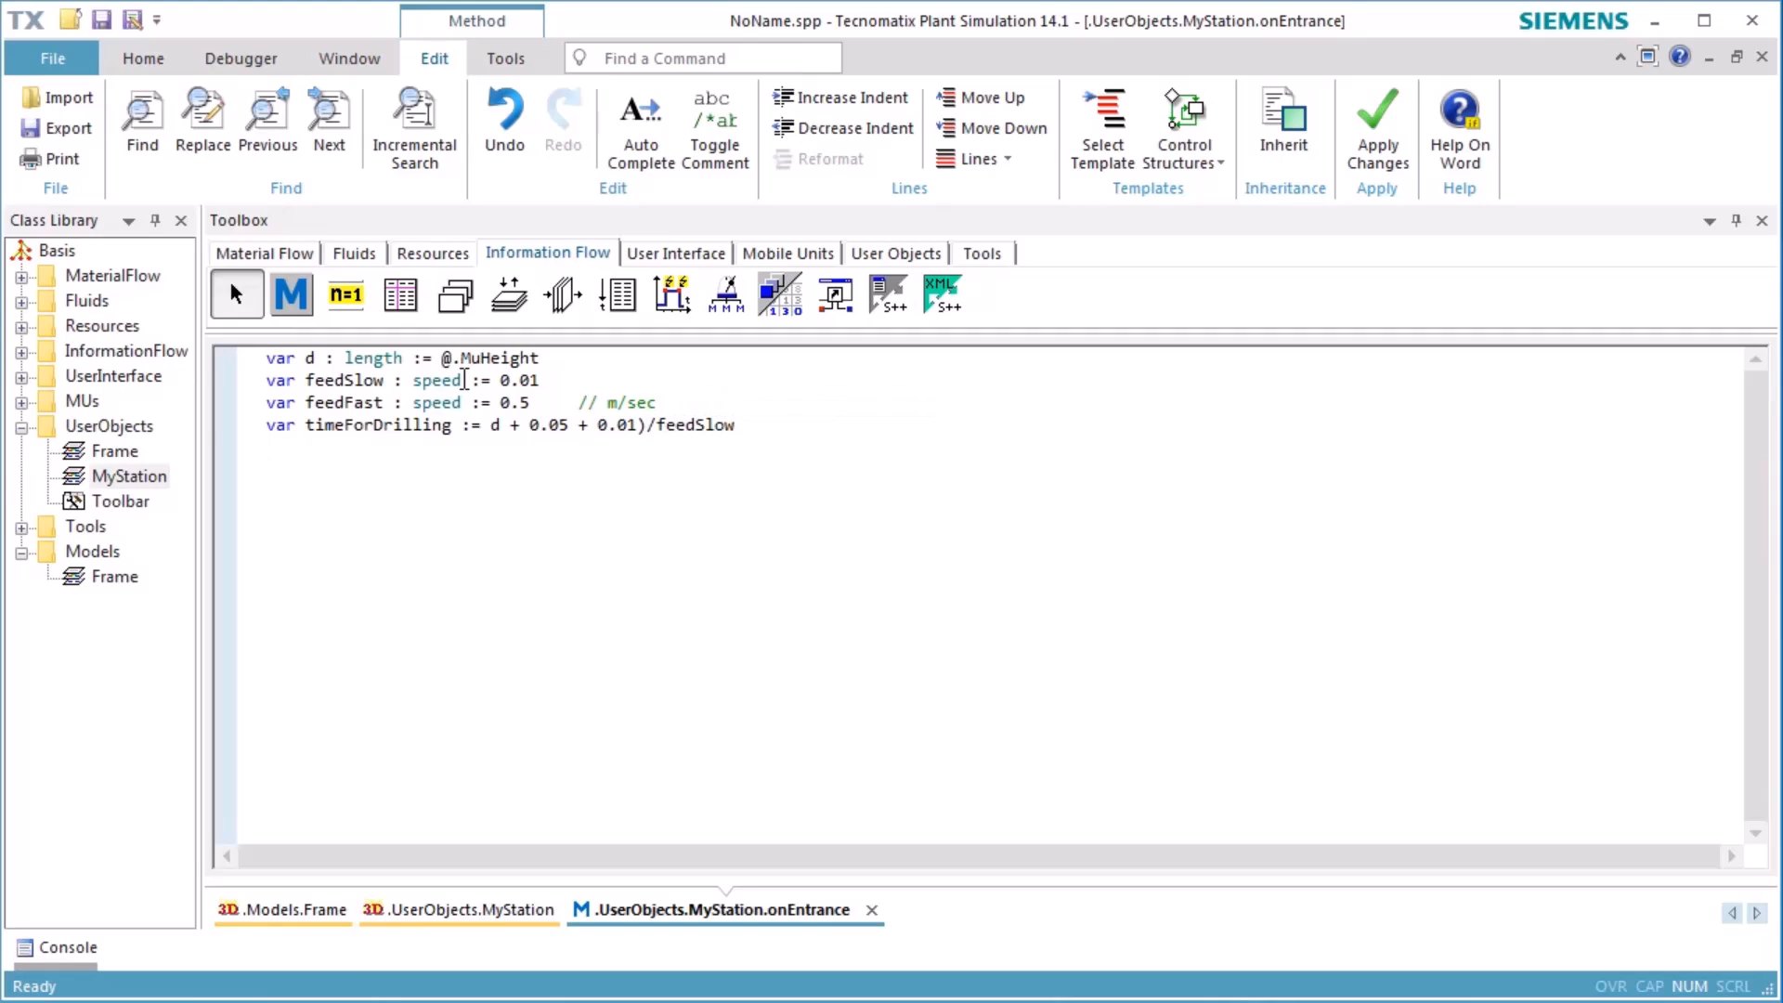
{"action": "type", "text": "// 0.05 is the s"}
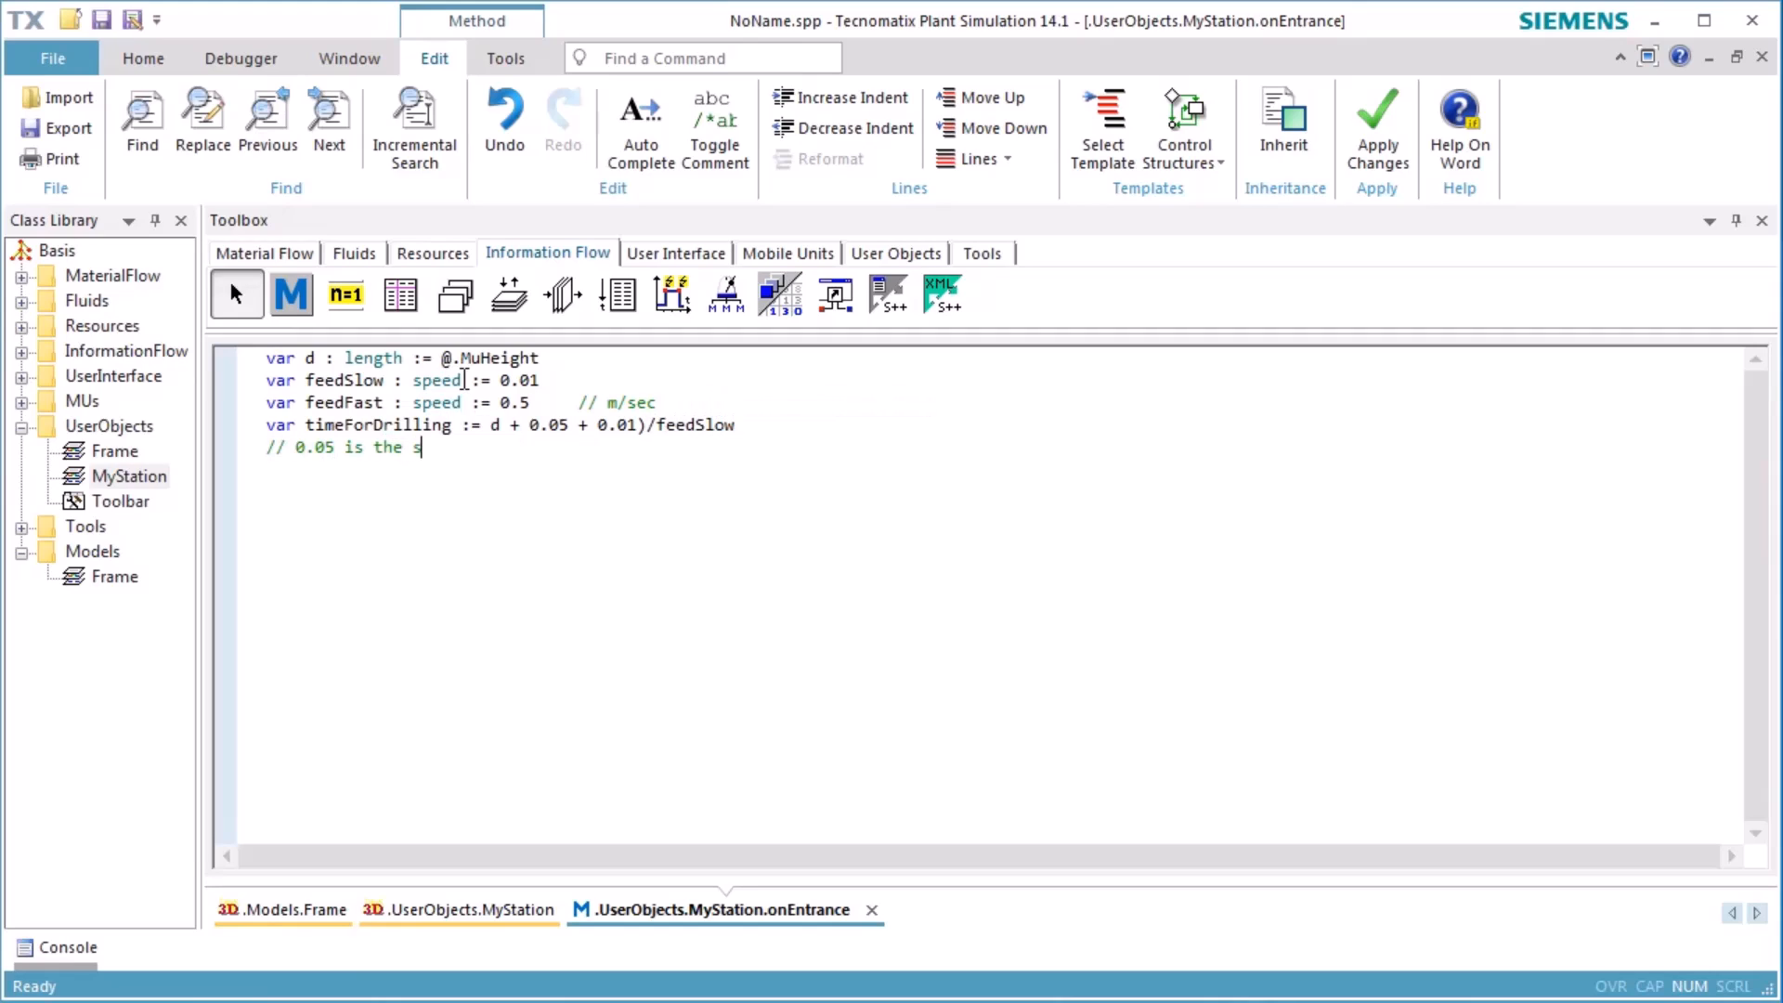
{"action": "type", "text": "afety distance to stop before the part"}
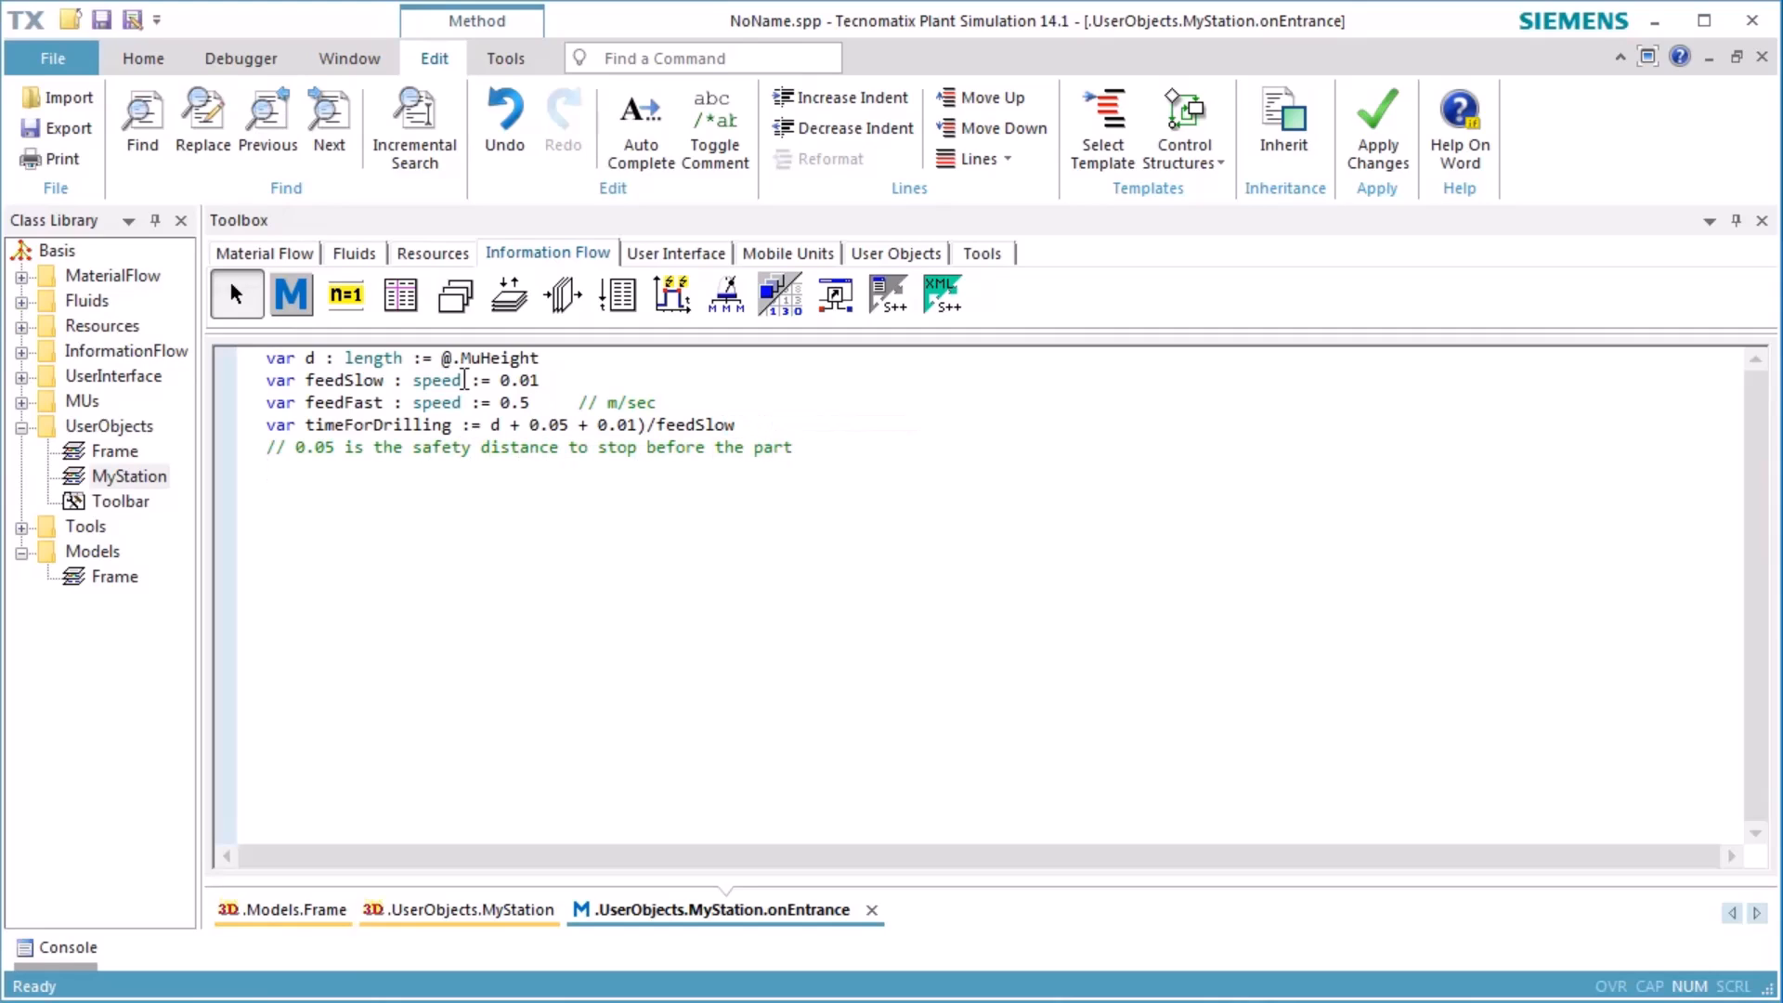
{"action": "type", "text": "// 0.01 is the distance we drill more than the thickness of the p"}
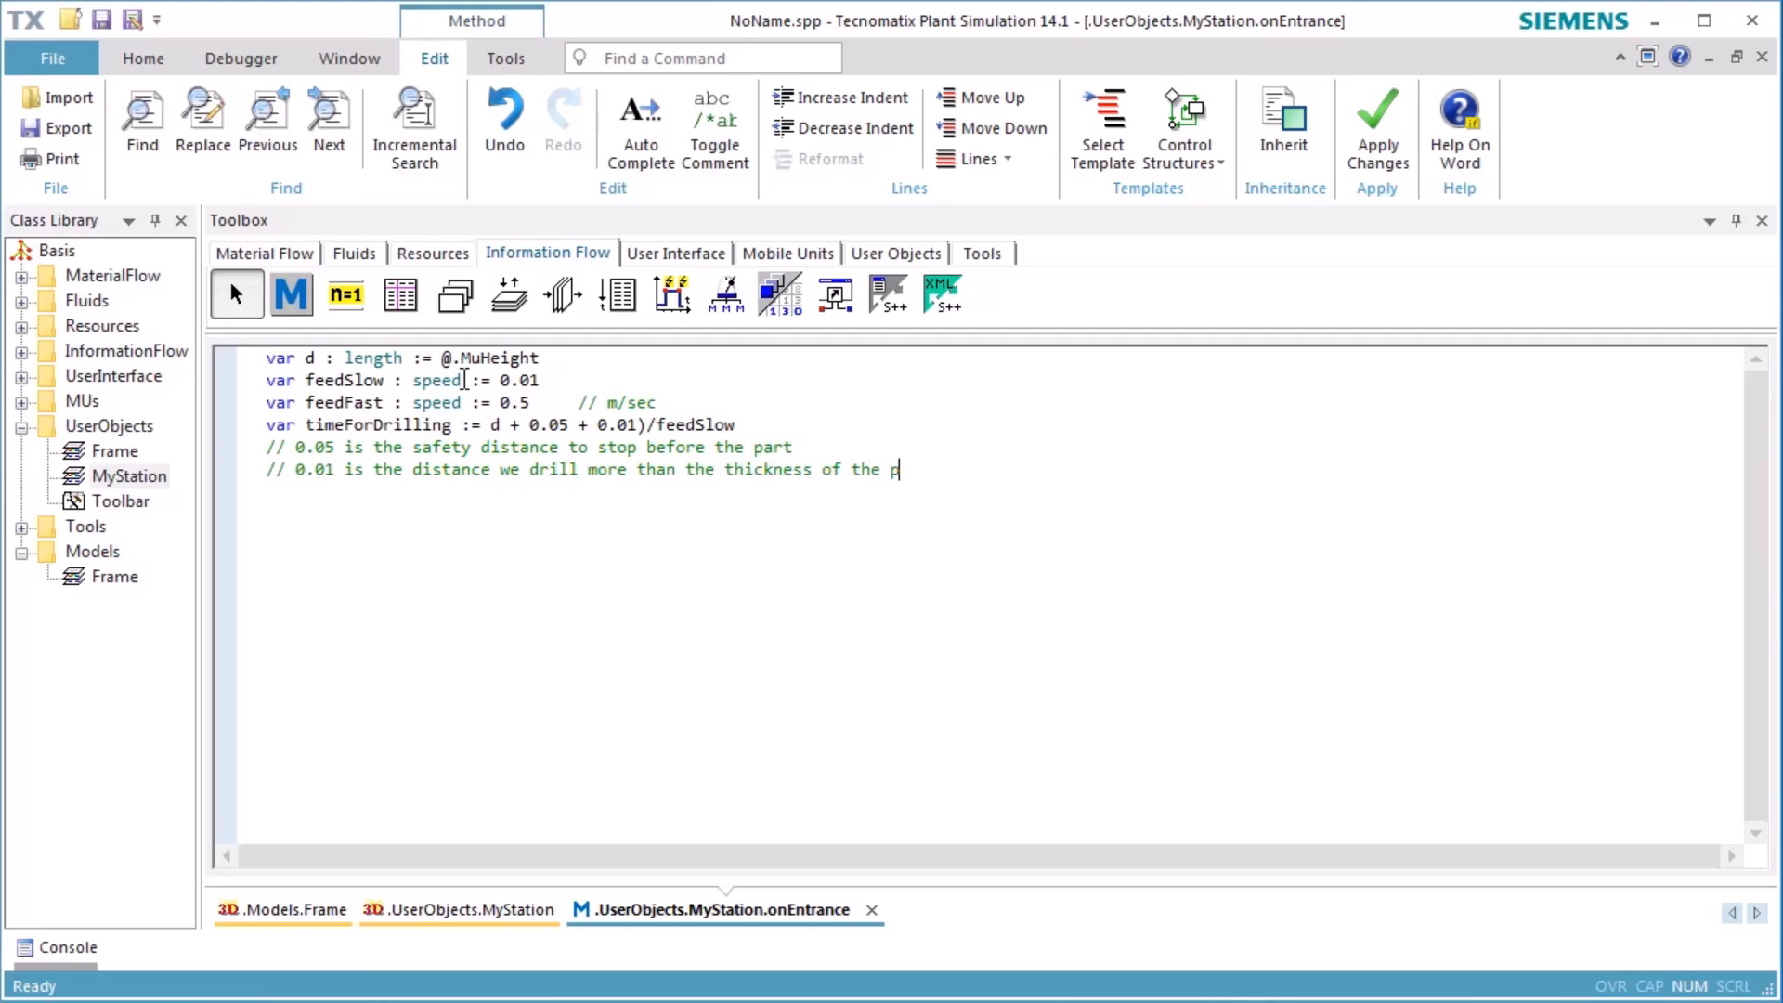
{"action": "type", "text": "var timeForM"}
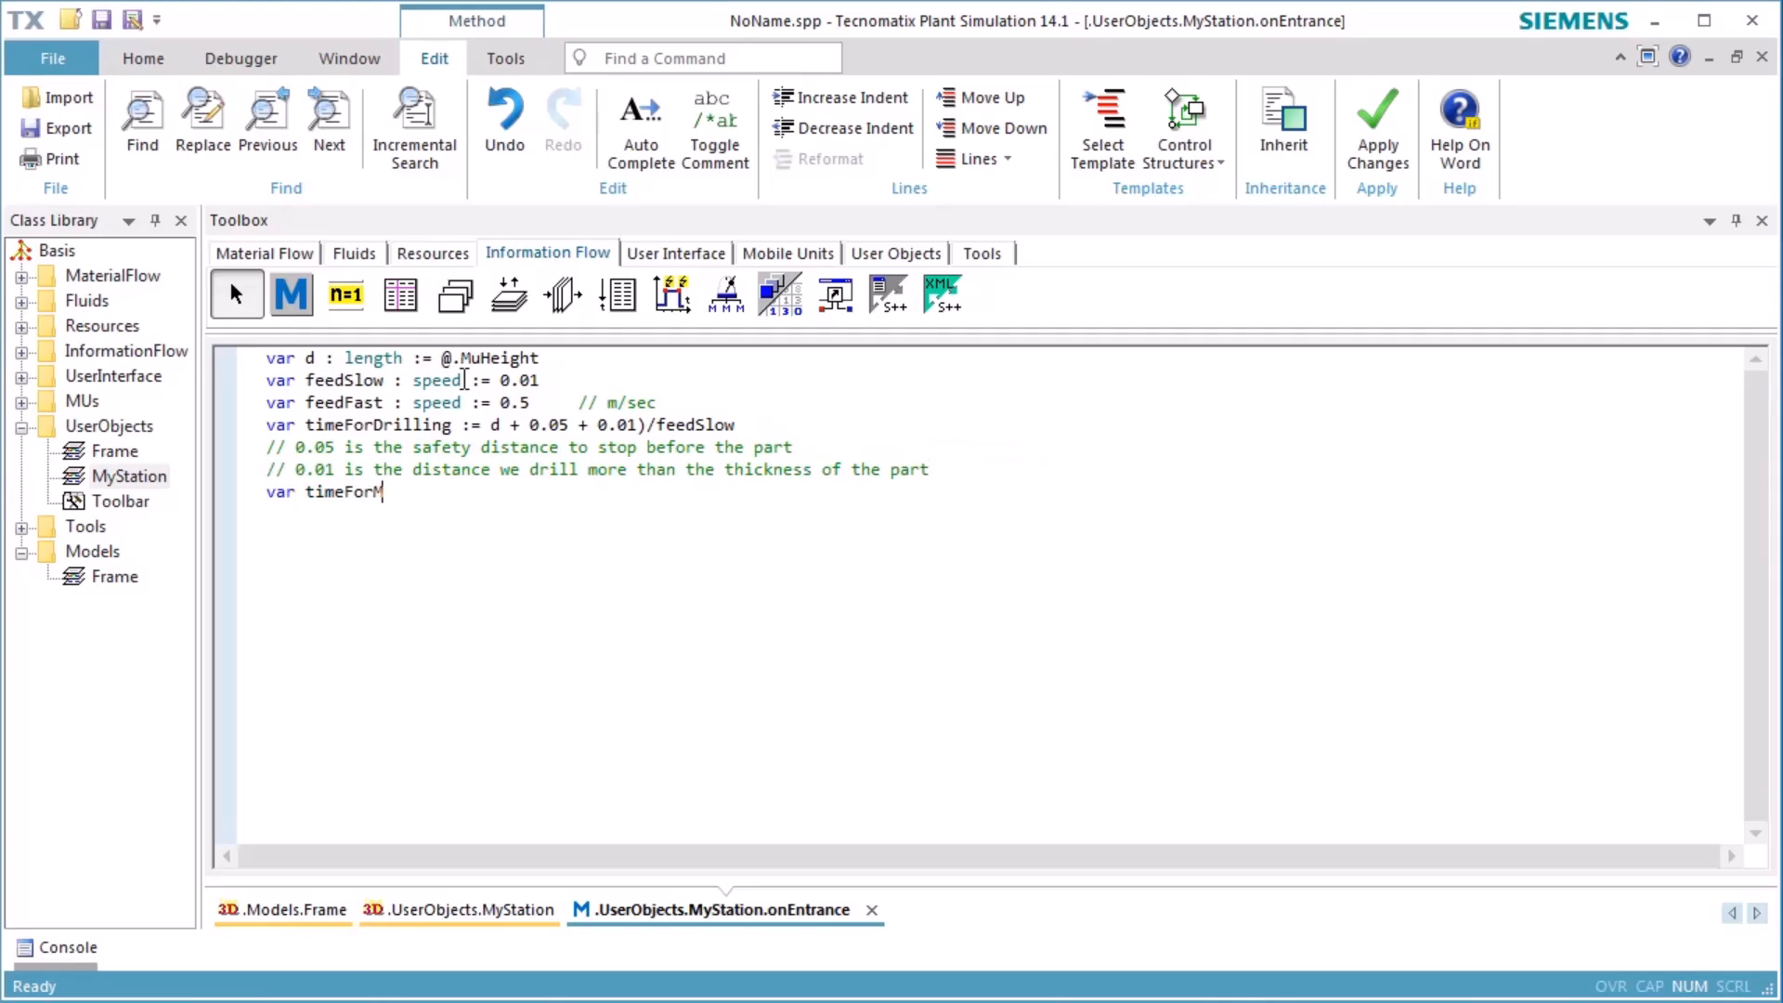
Step: Compute timeForMoving from (1-d-0.05) and set station.proctime := 2*TimeForDrilling + 2*TimeForMoving
{"action": "type", "text": "oving :="}
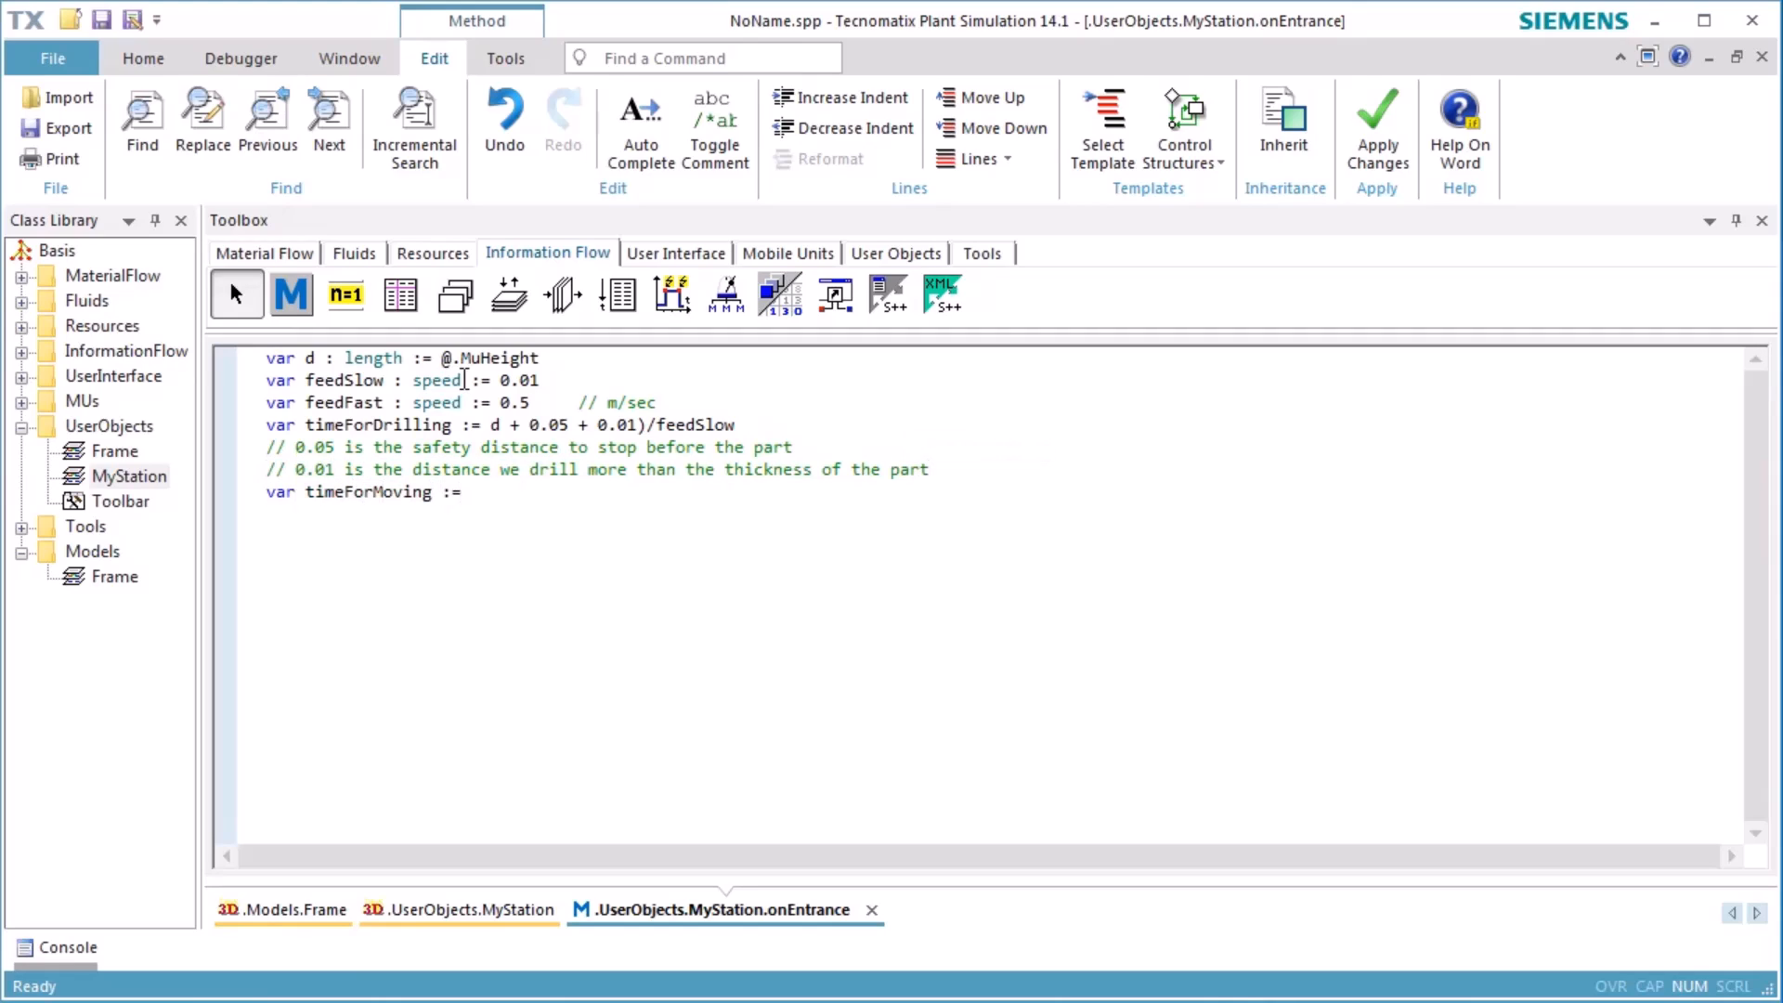
{"action": "type", "text": "(1-d-0.05"}
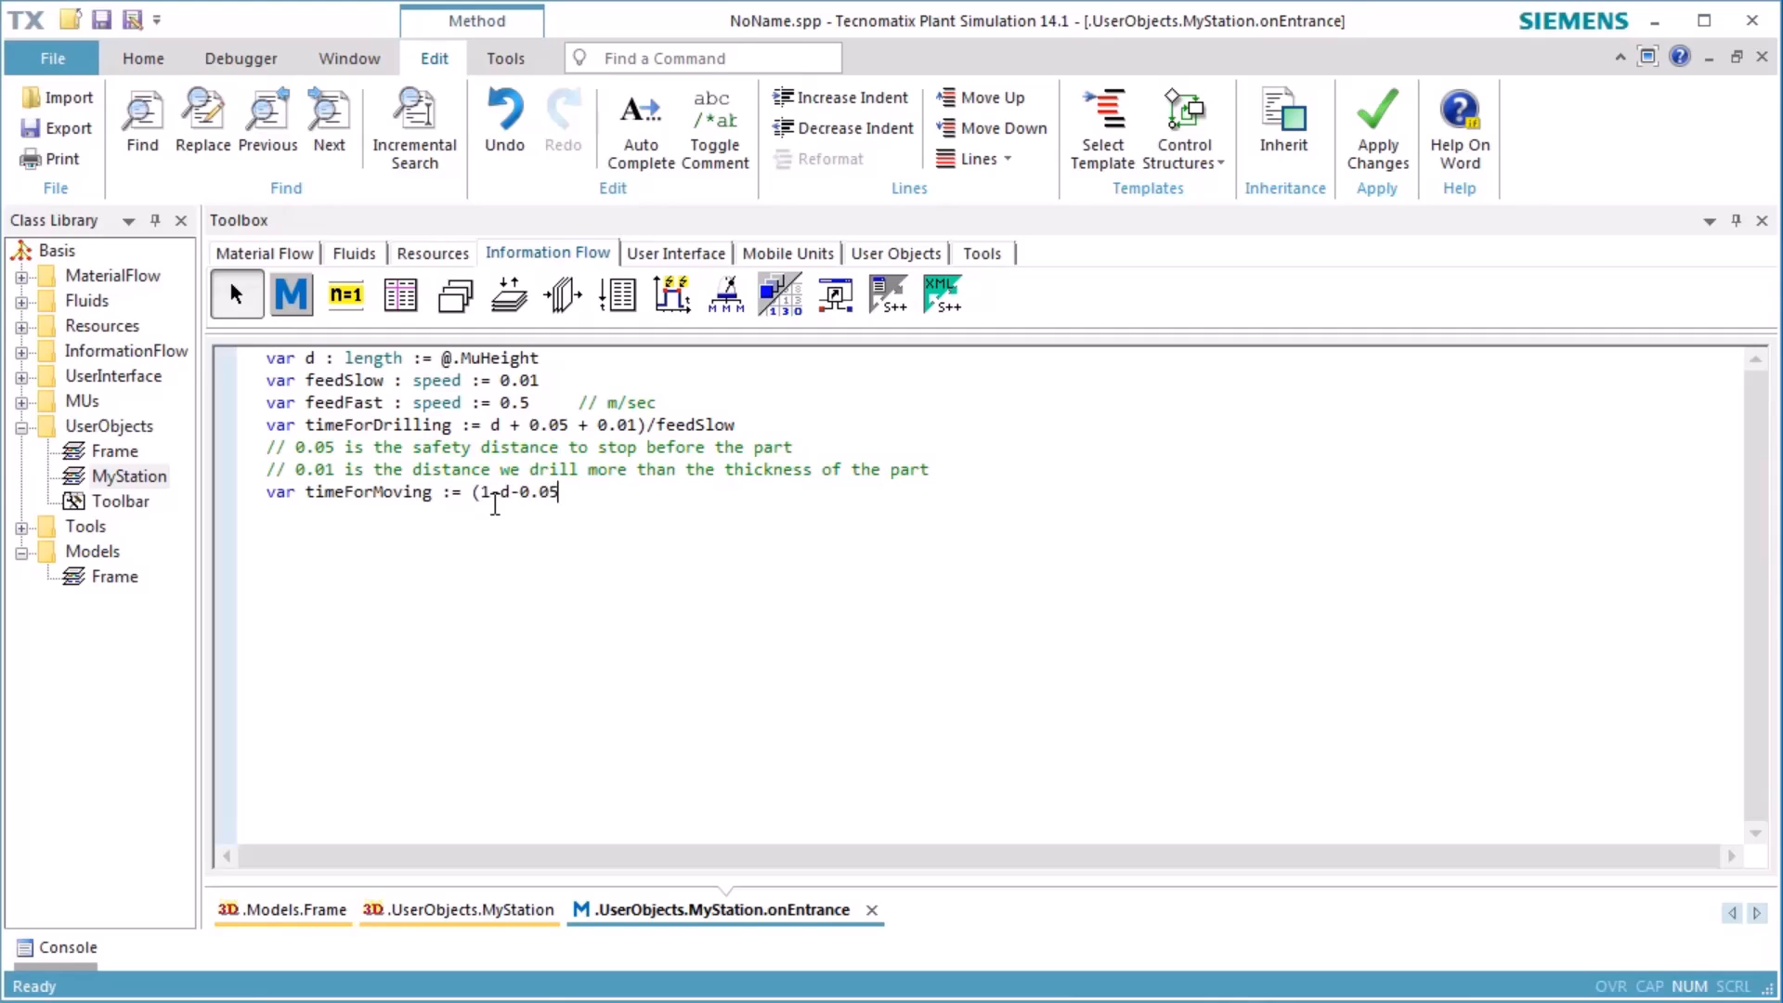
{"action": "type", "text": ")/feedFas"}
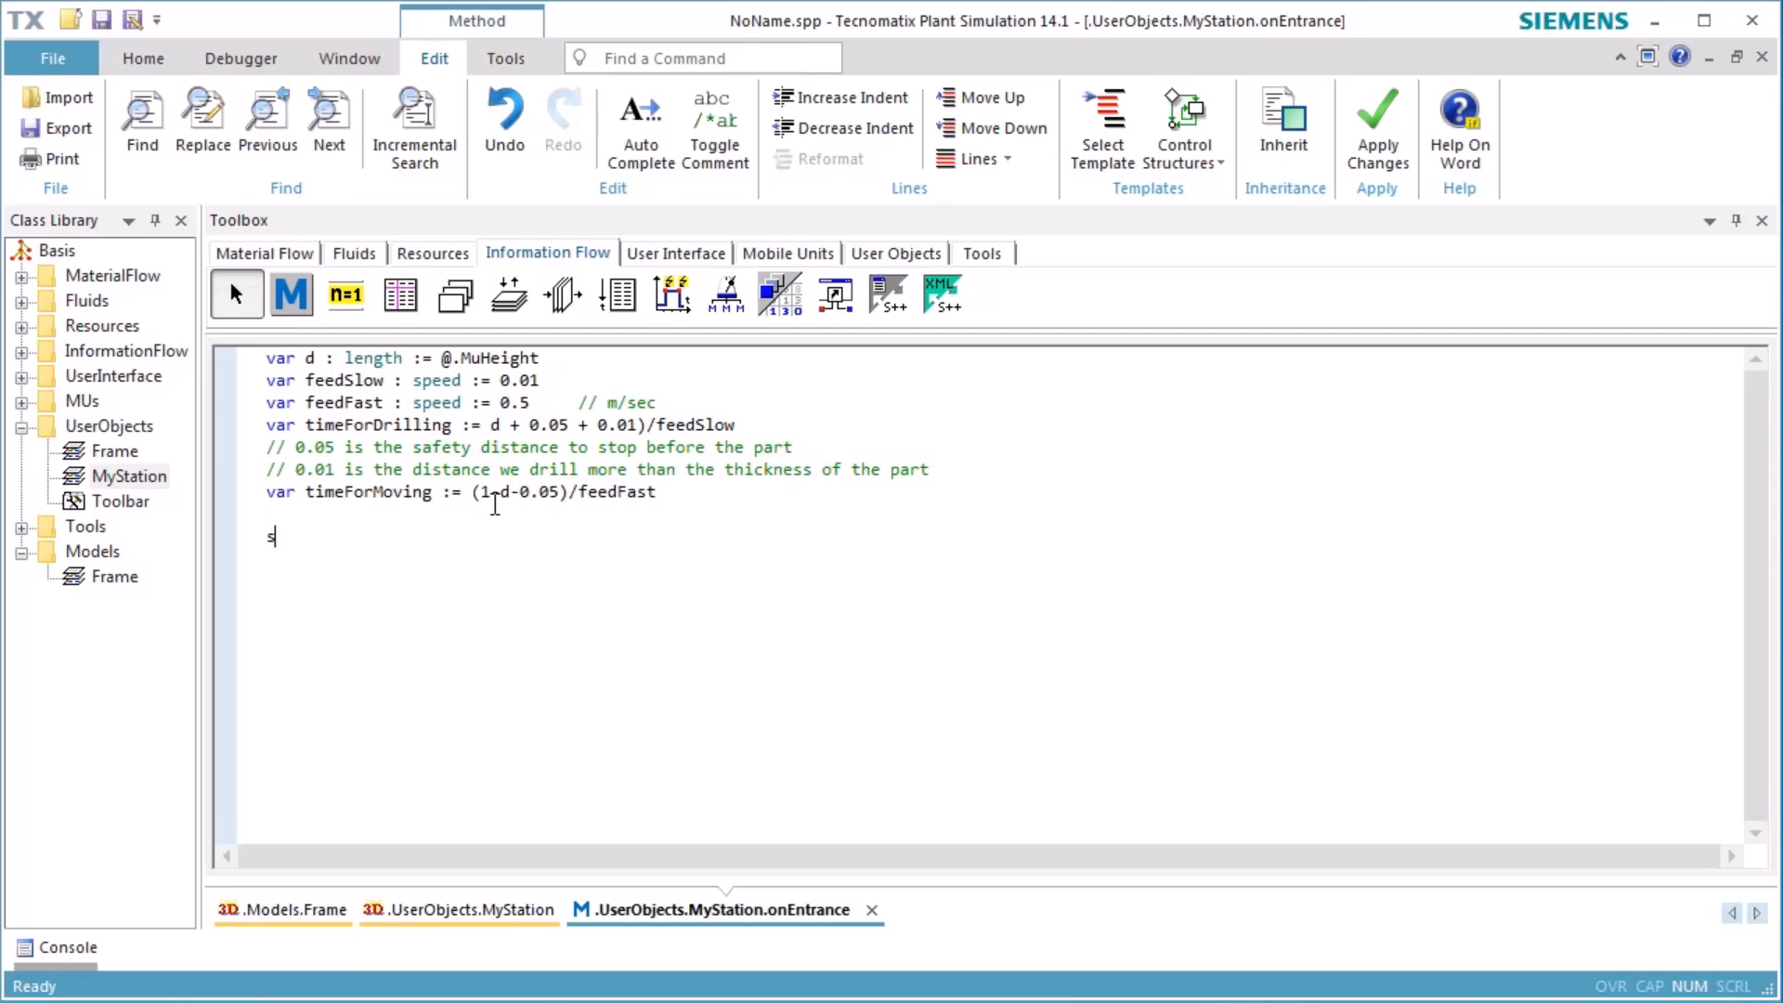
{"action": "type", "text": "tation.proctime :="}
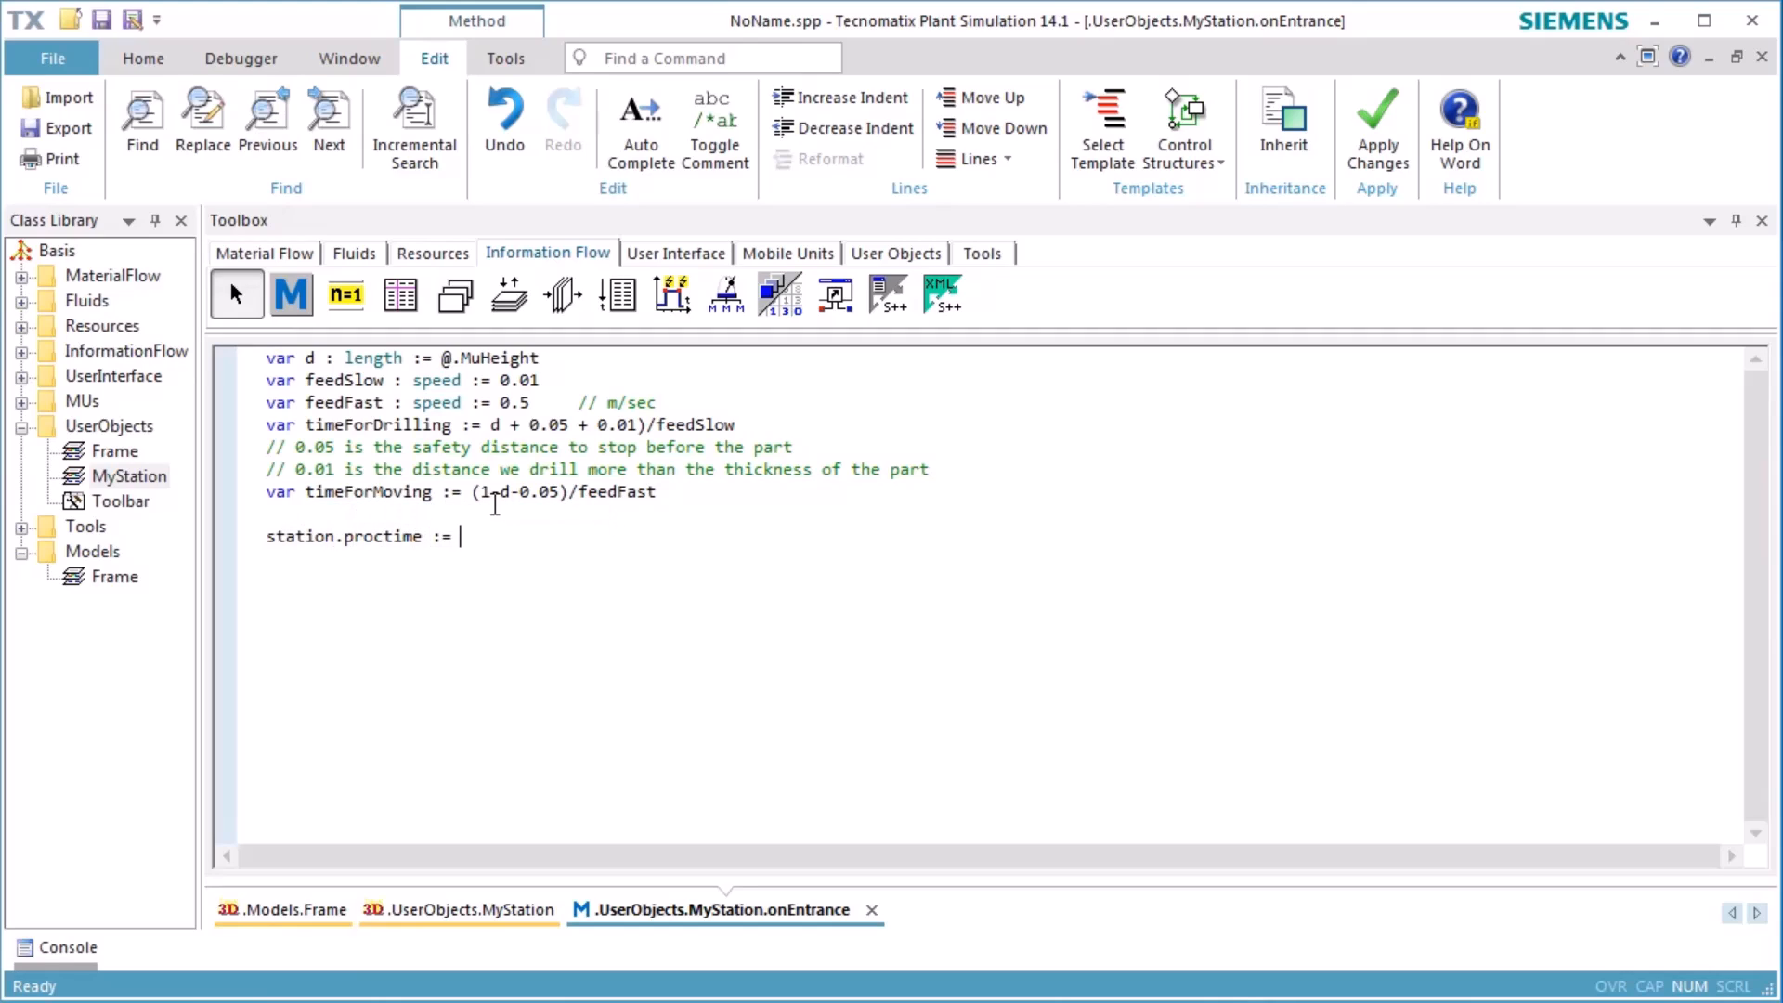
{"action": "type", "text": "2*TimeFor"}
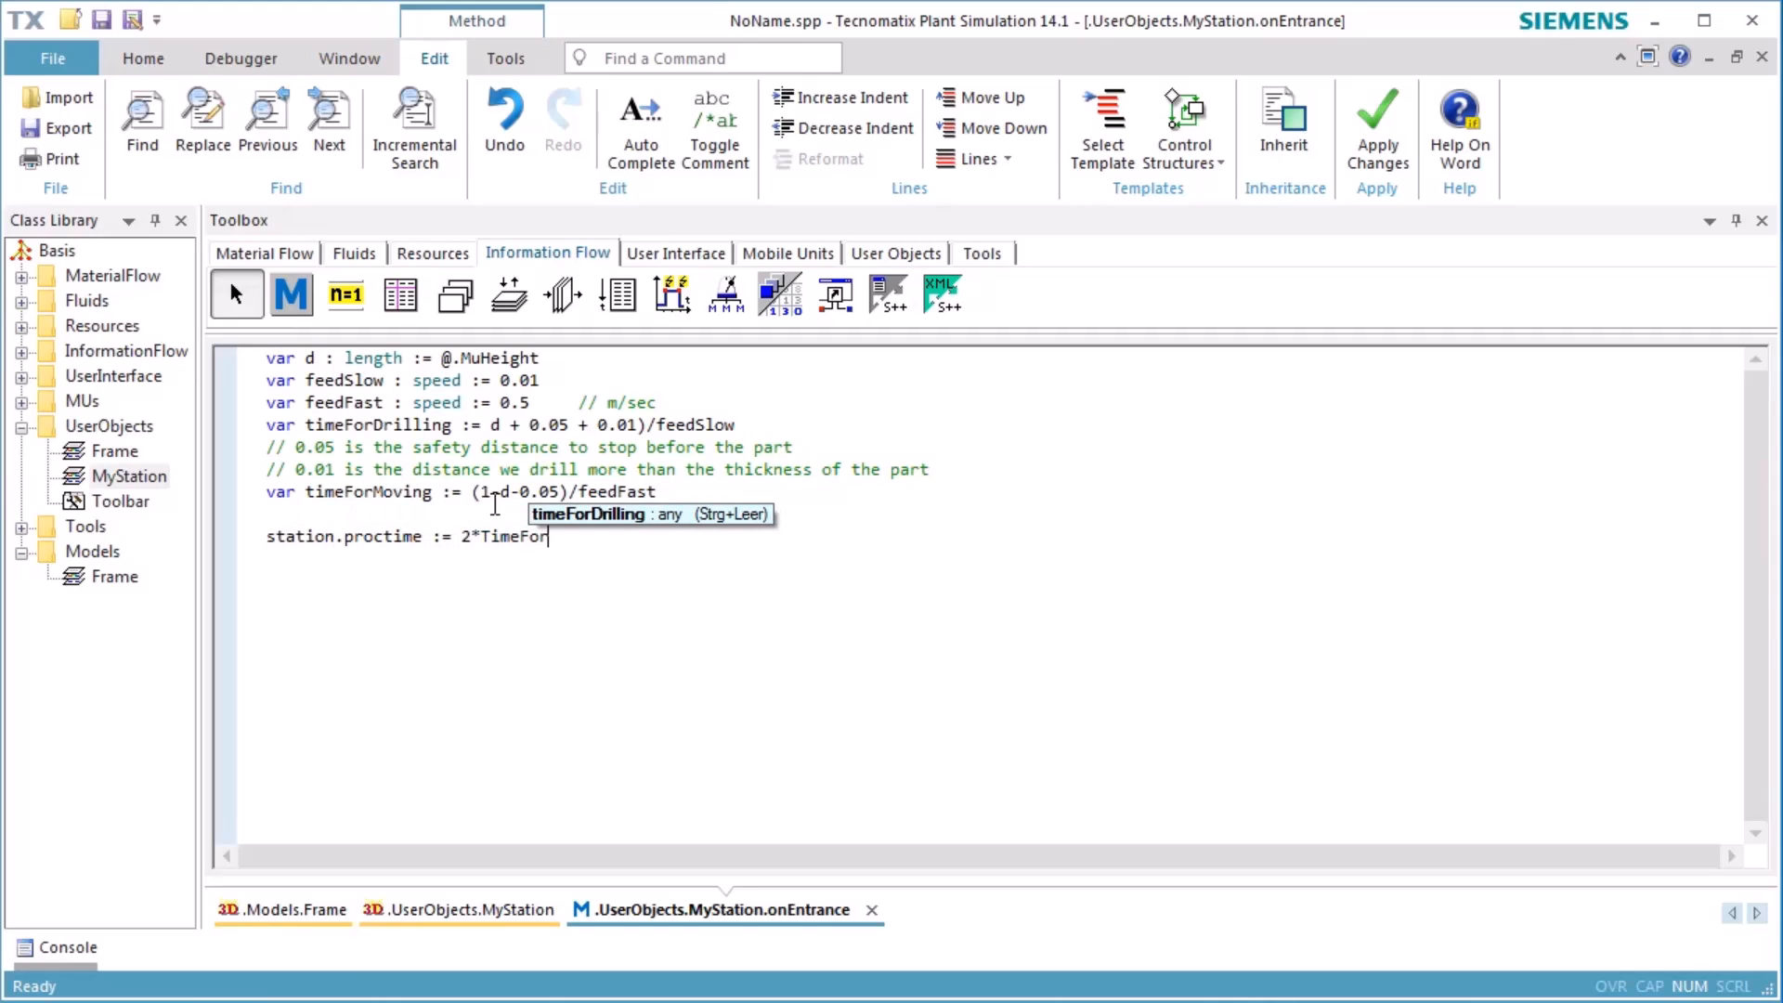
{"action": "type", "text": "Drilling + 2*"}
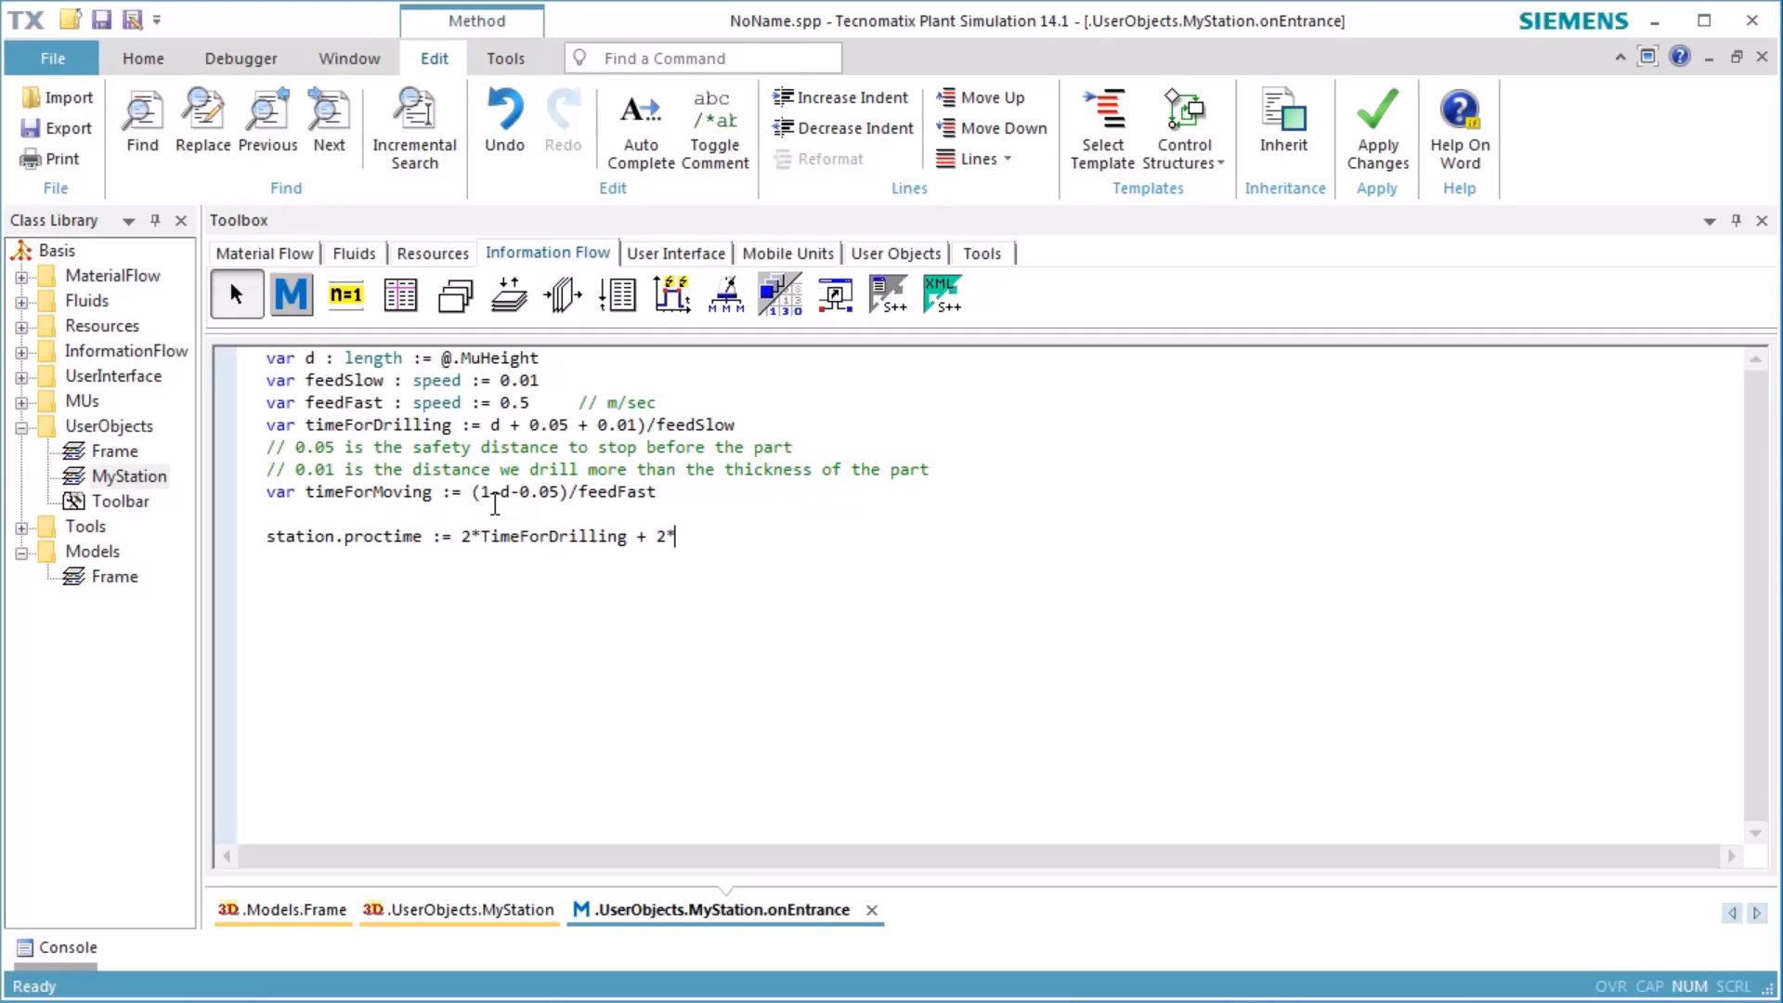
{"action": "type", "text": "TimeForMoving"}
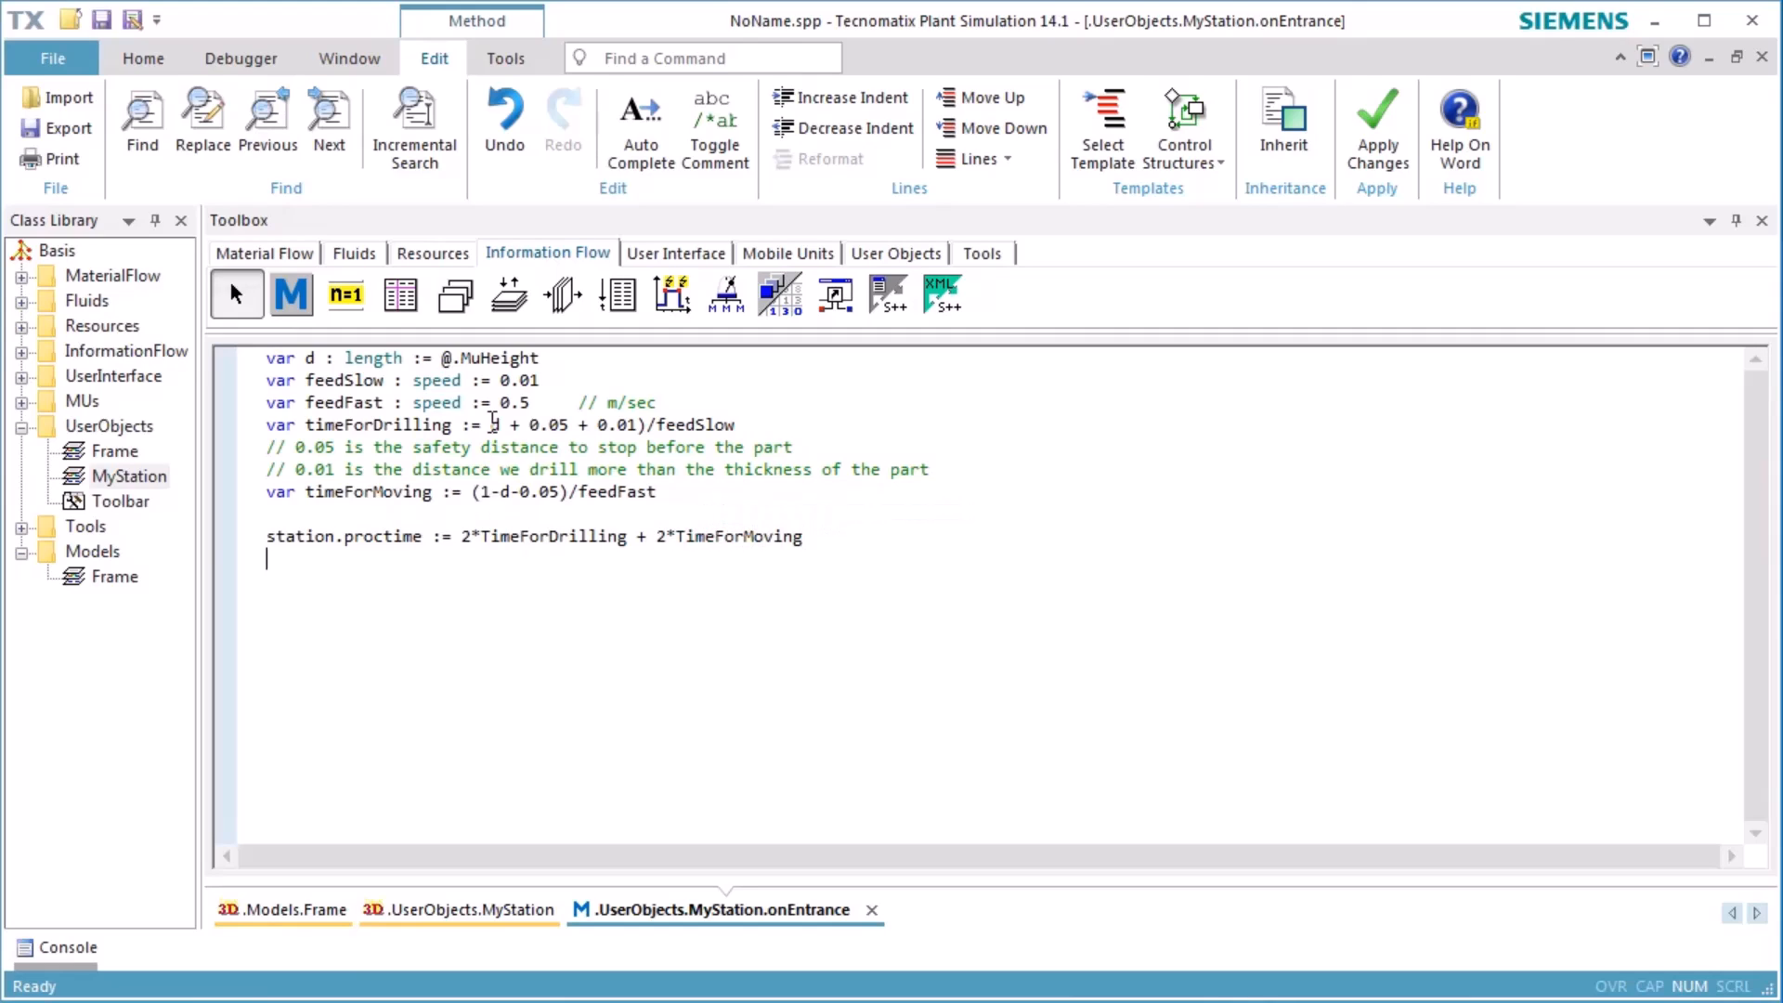
Step: In an if-3D-open block, get the Drill's self animation, define downPosition and schedule its fast downward translation
{"action": "type", "text": "if isOp"}
{"action": "left_click", "coordinate": [502, 423]}
{"action": "type", "text": "("}
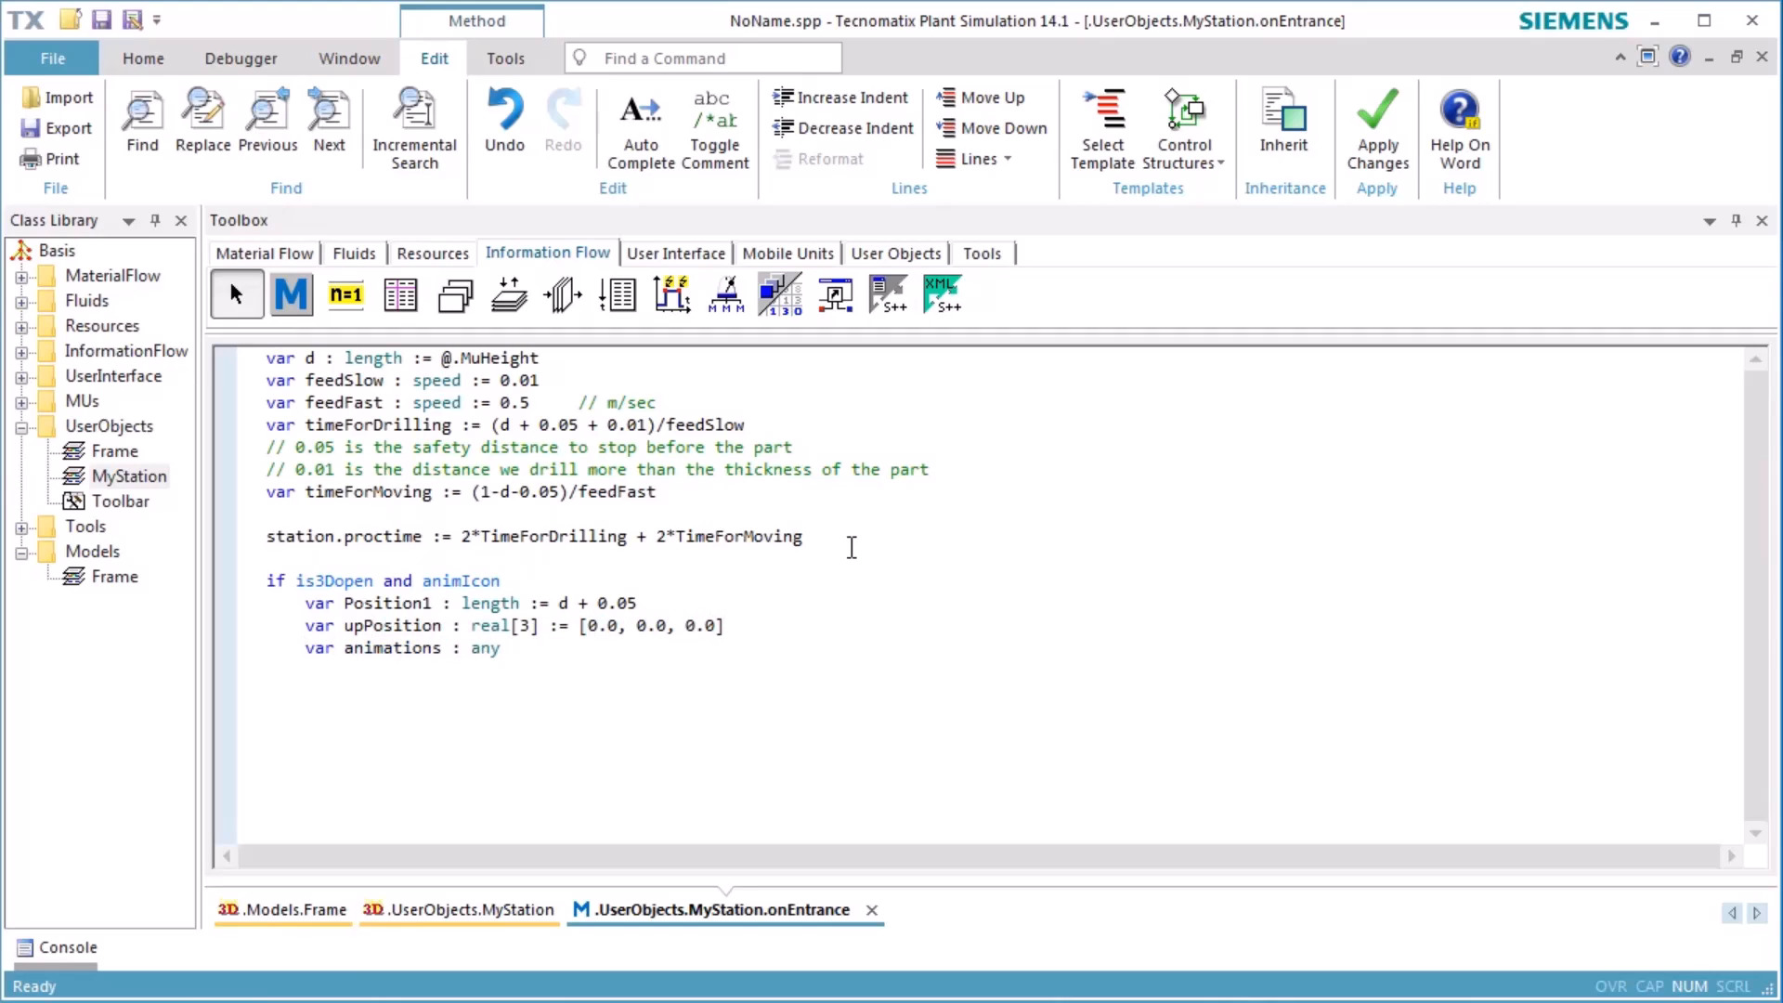
{"action": "type", "text": ":= Station._3d.getObject"}
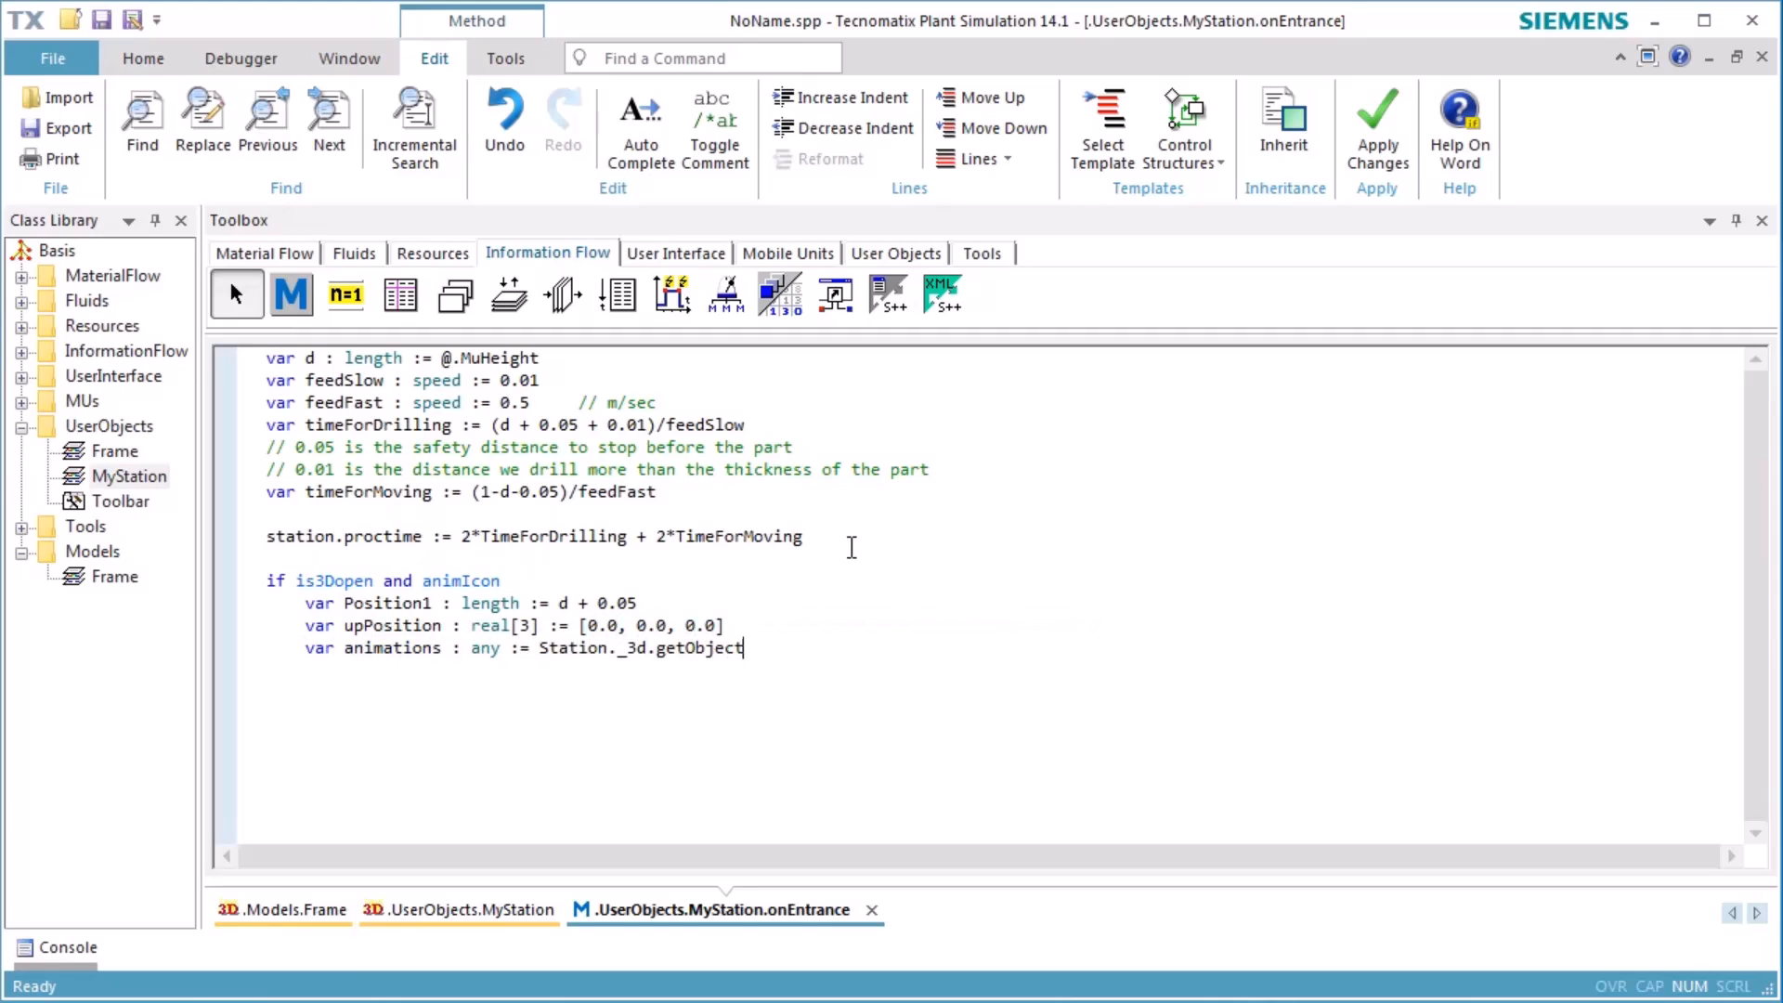
{"action": "type", "text": "(\"Drill\").selfAnimations"}
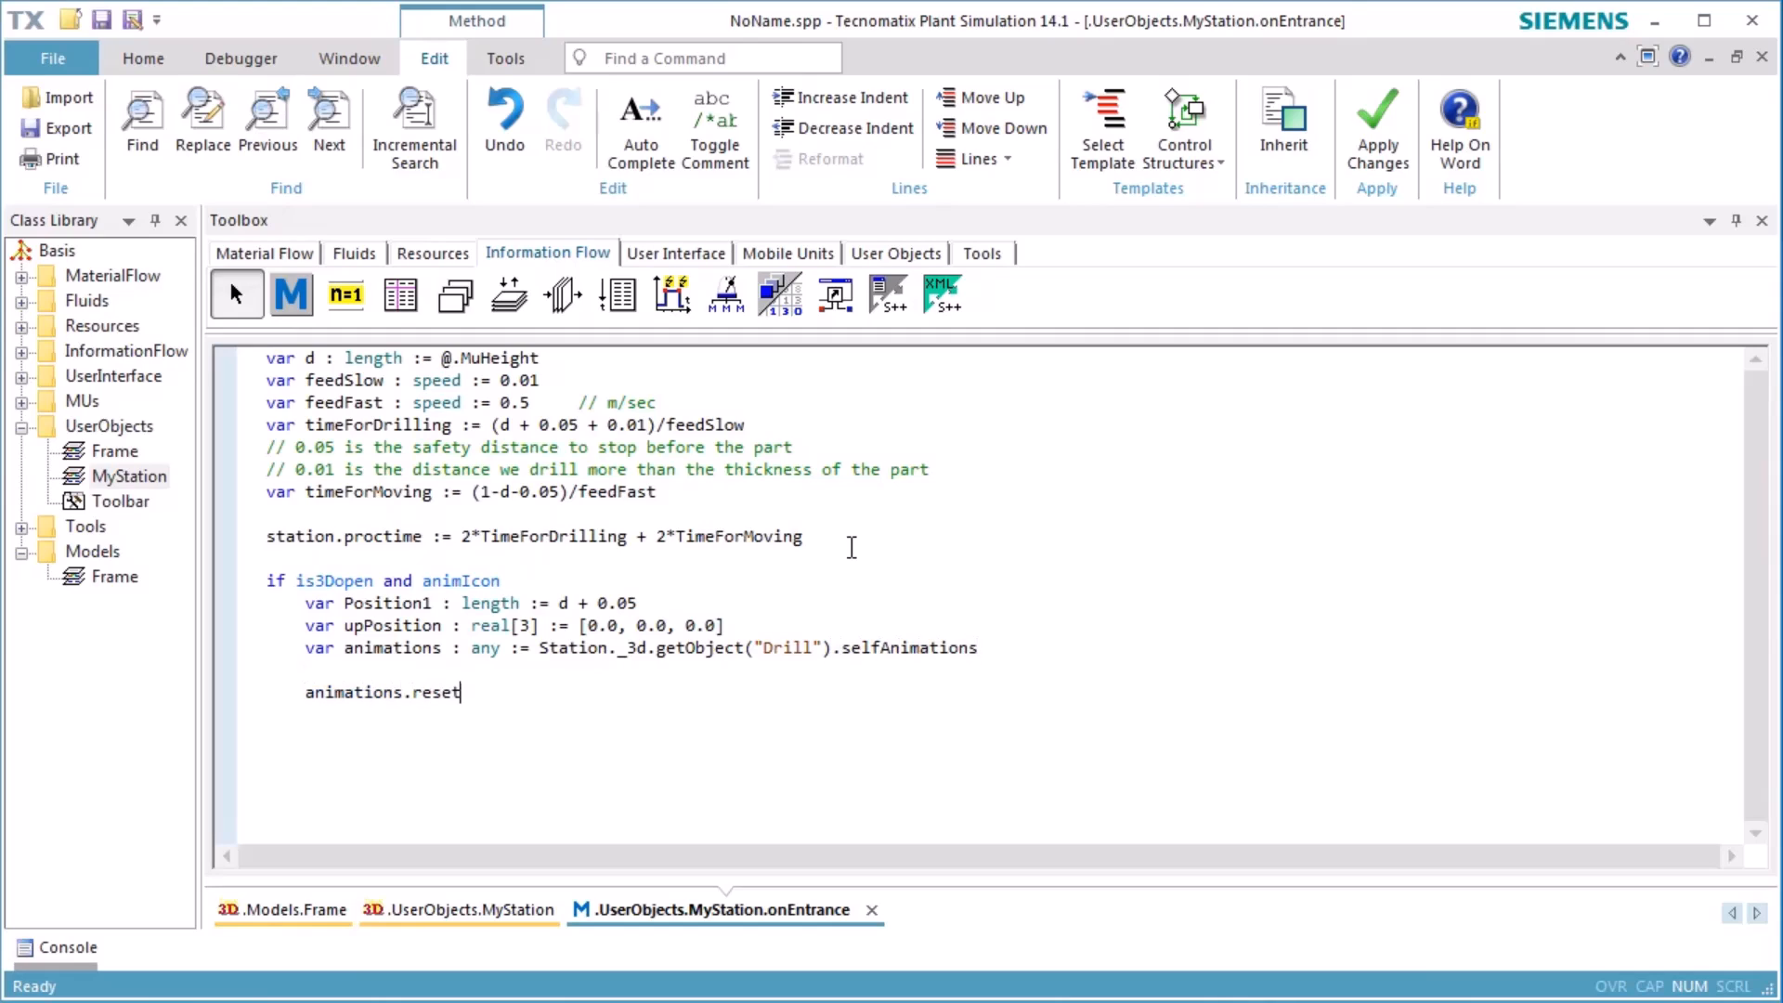
{"action": "type", "text": "Animation"}
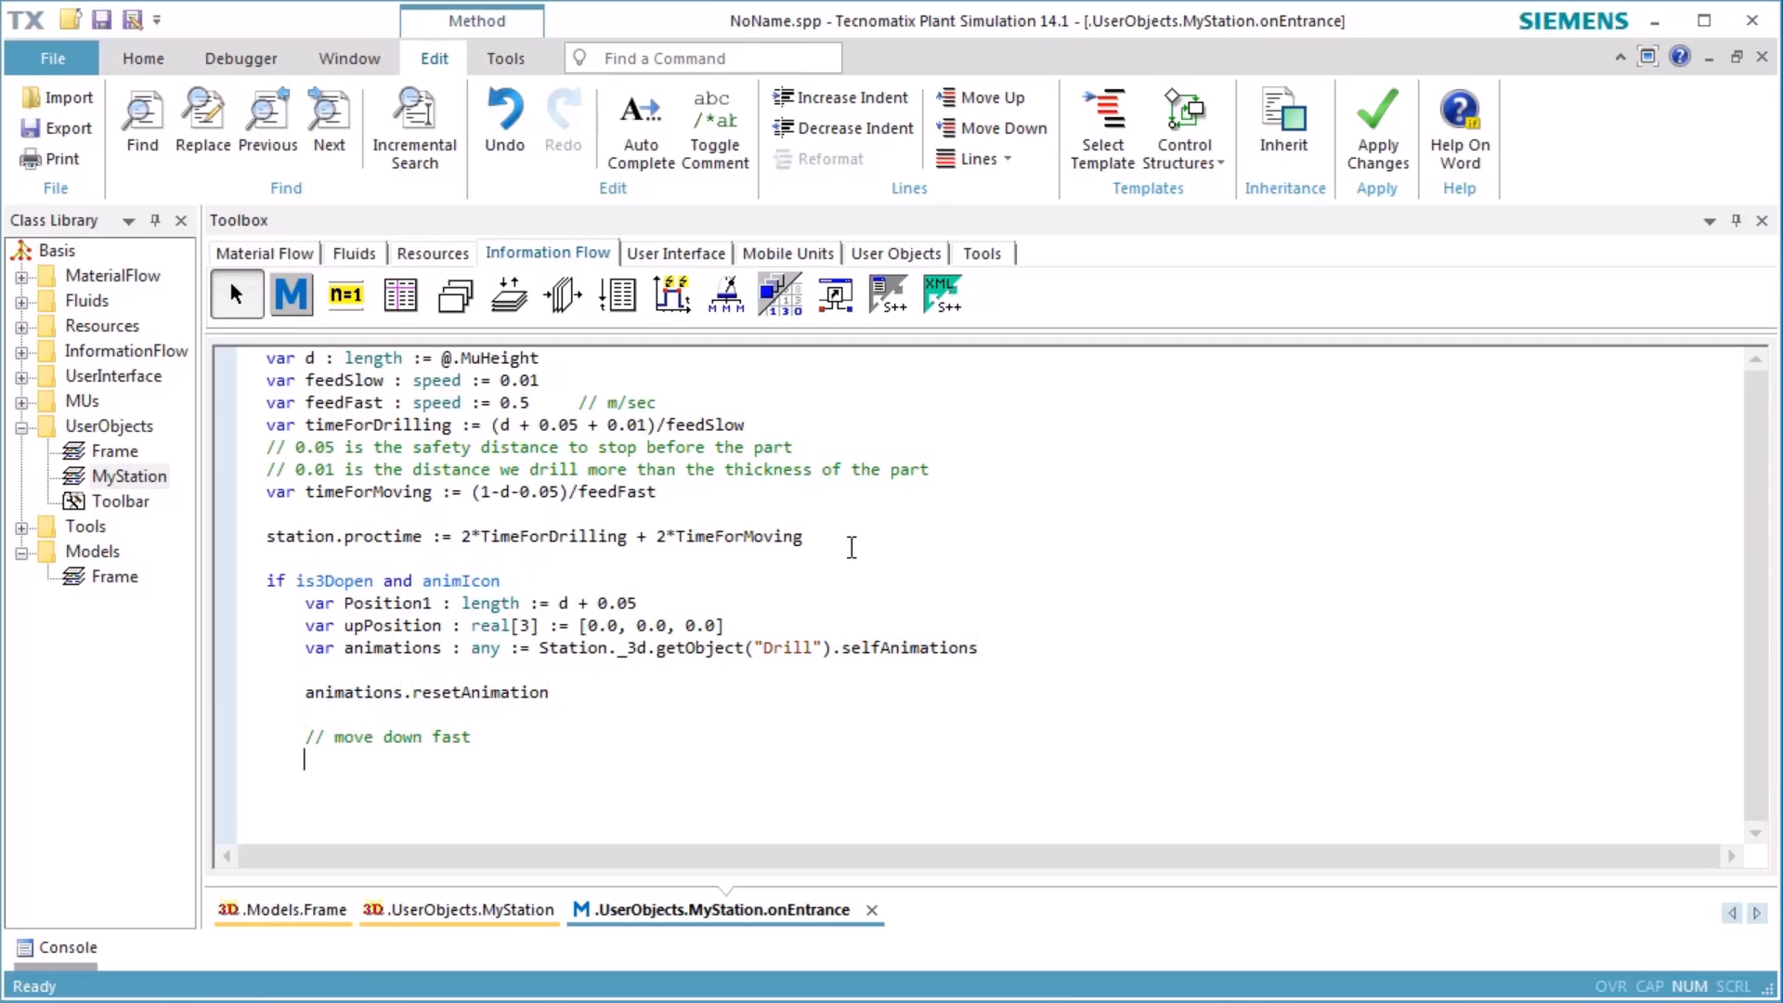
{"action": "type", "text": "var downPosition : rreal[3]"}
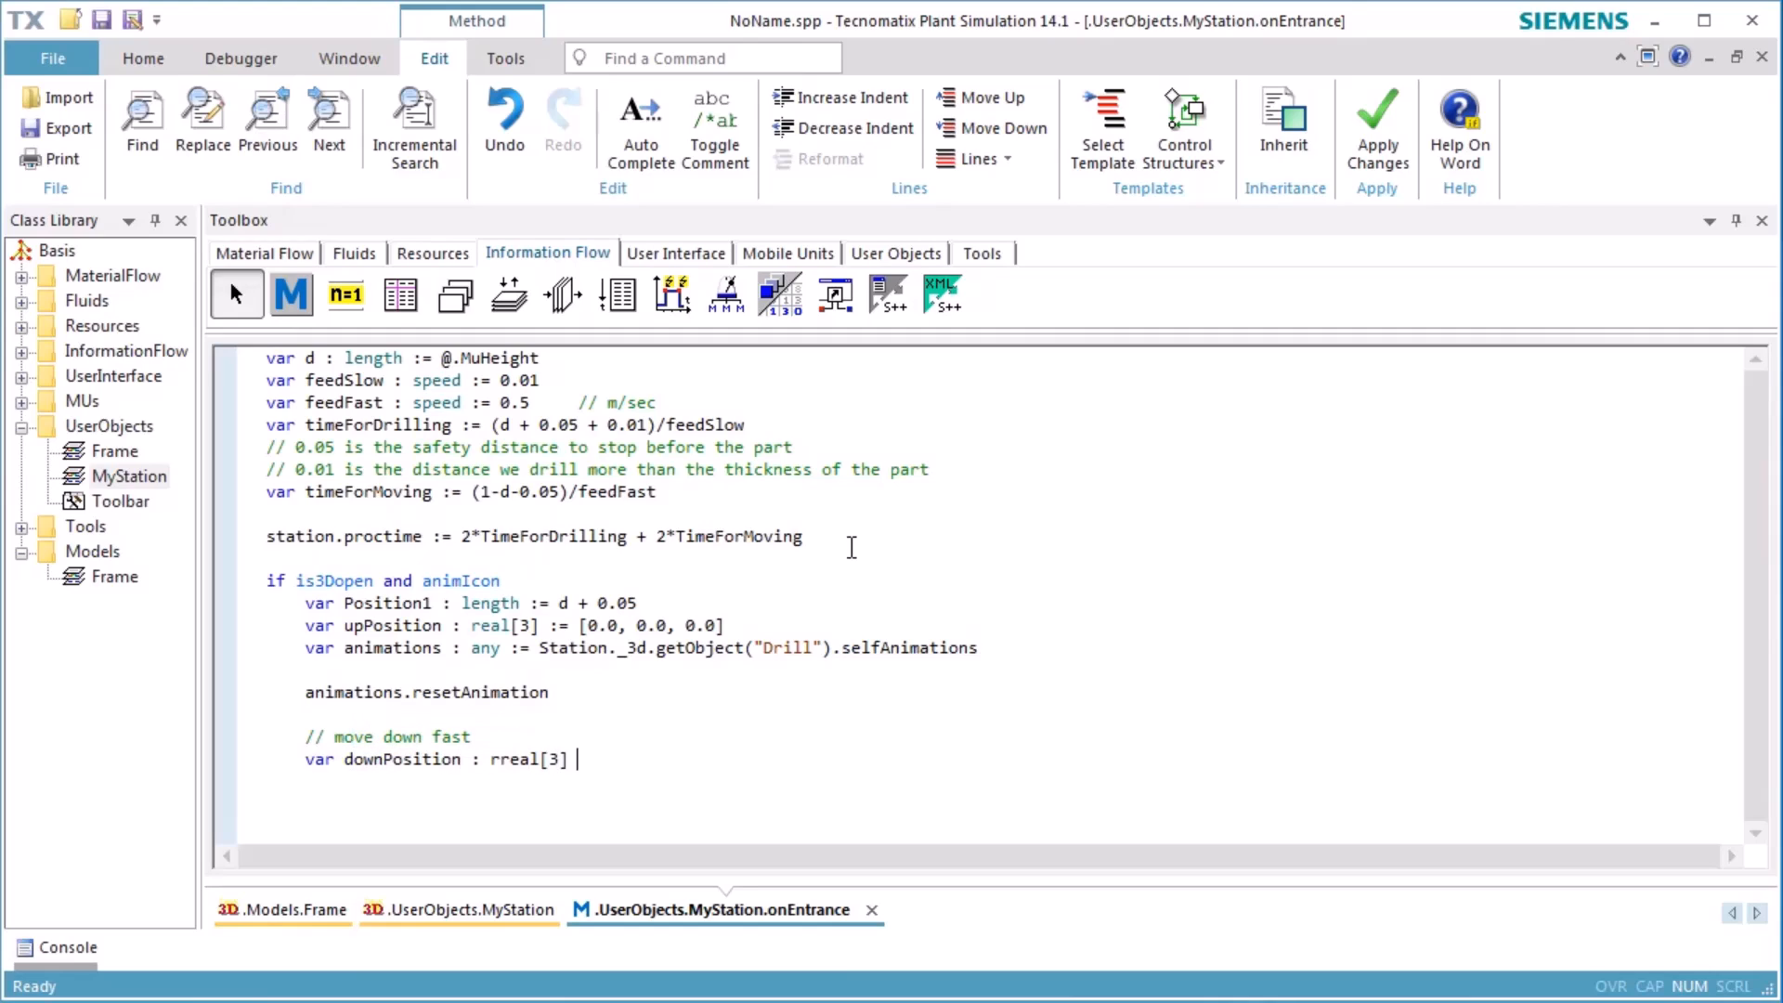
{"action": "type", "text": ":= 0.0, 0.0, Position1-1]"}
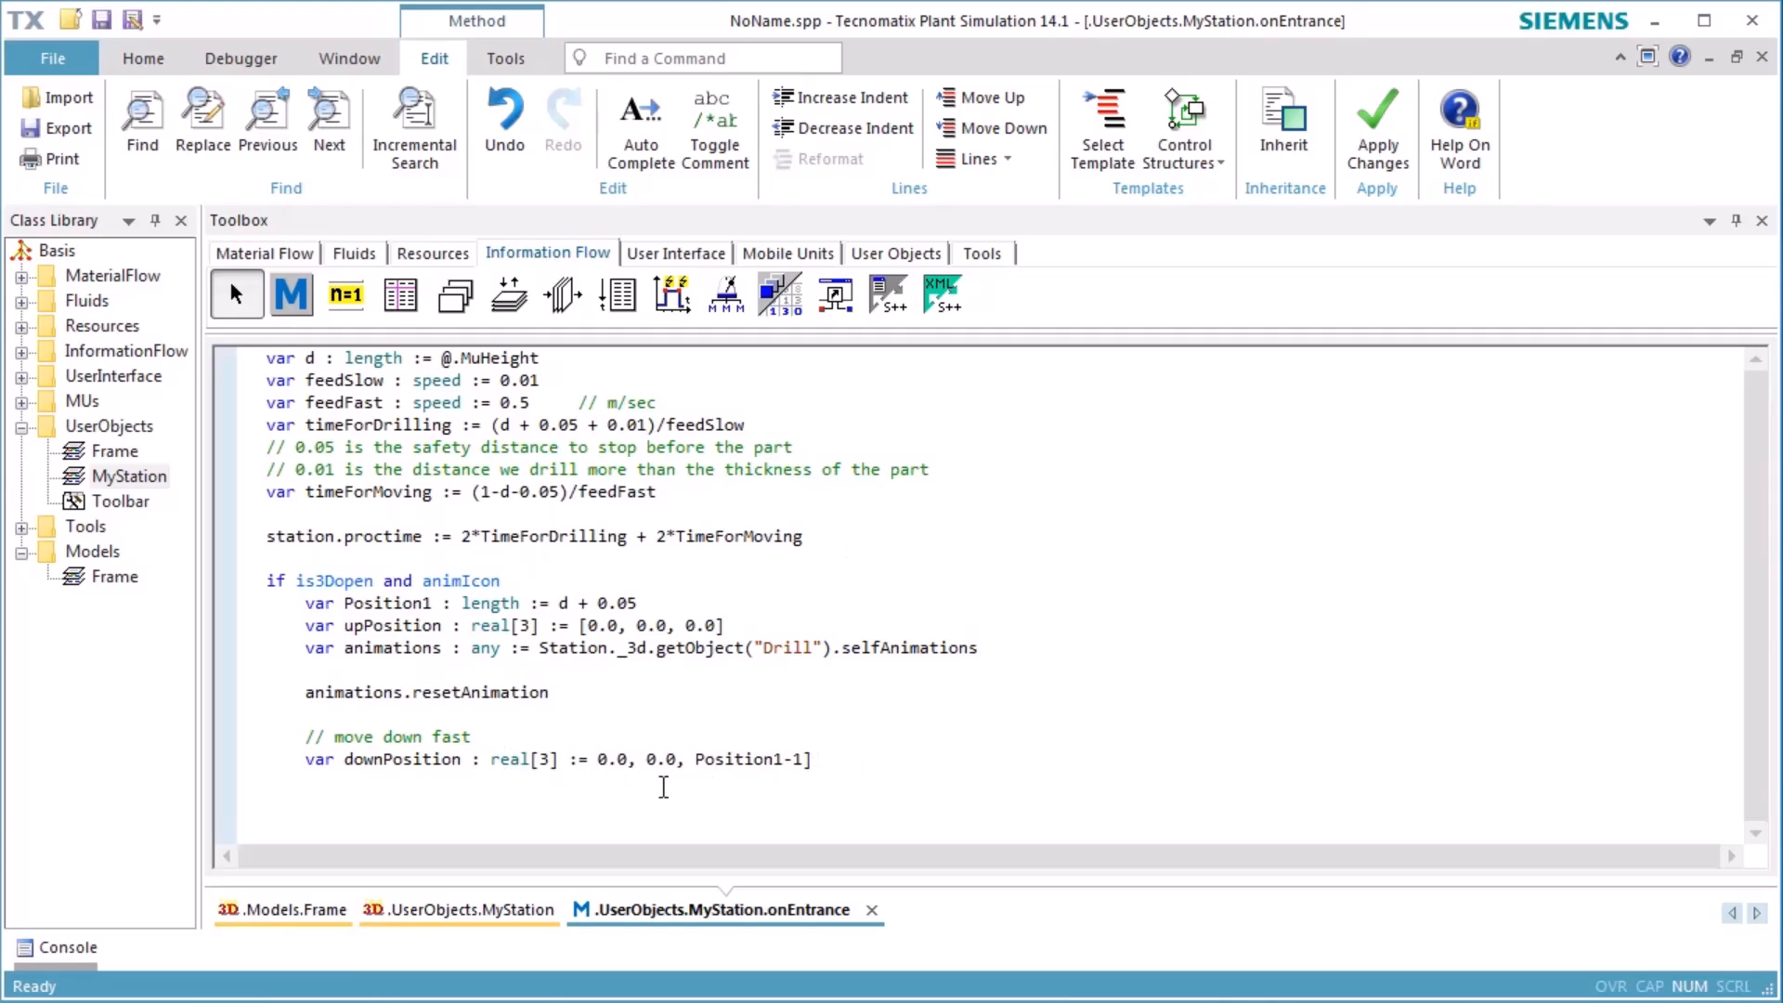
{"action": "type", "text": "animations"}
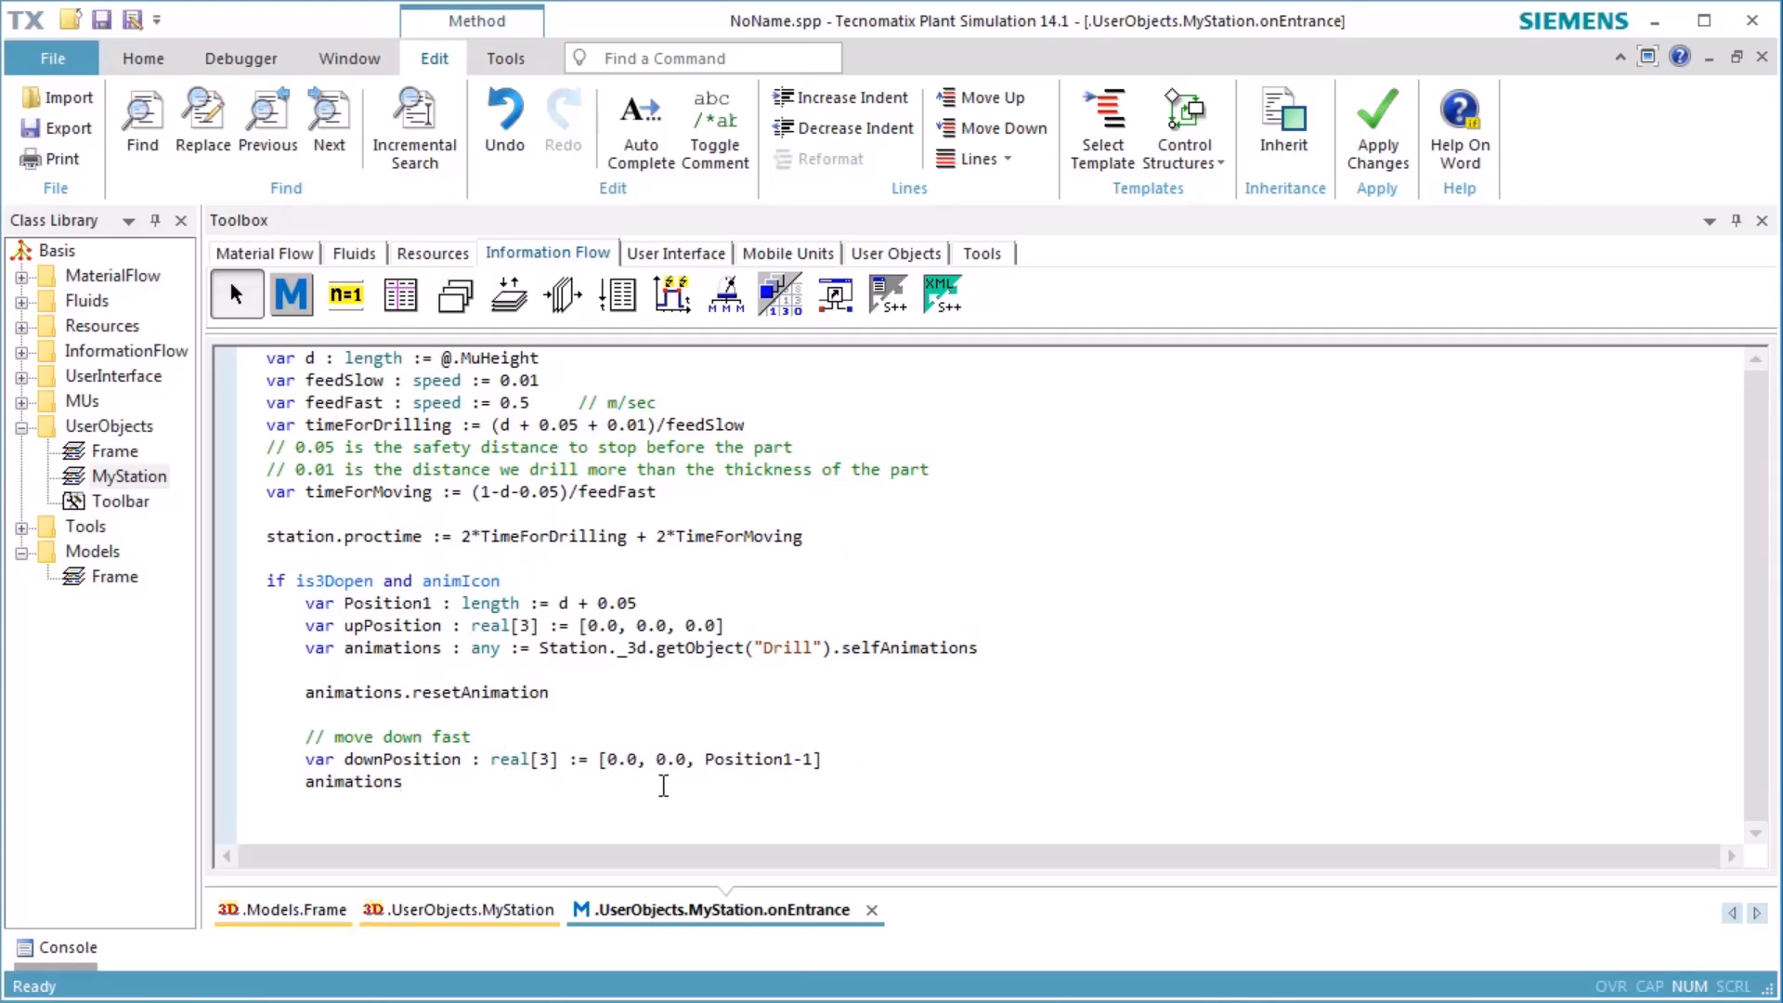
{"action": "type", "text": ".scheduleTranslation(upPosition, downPosition1, feedFast)"}
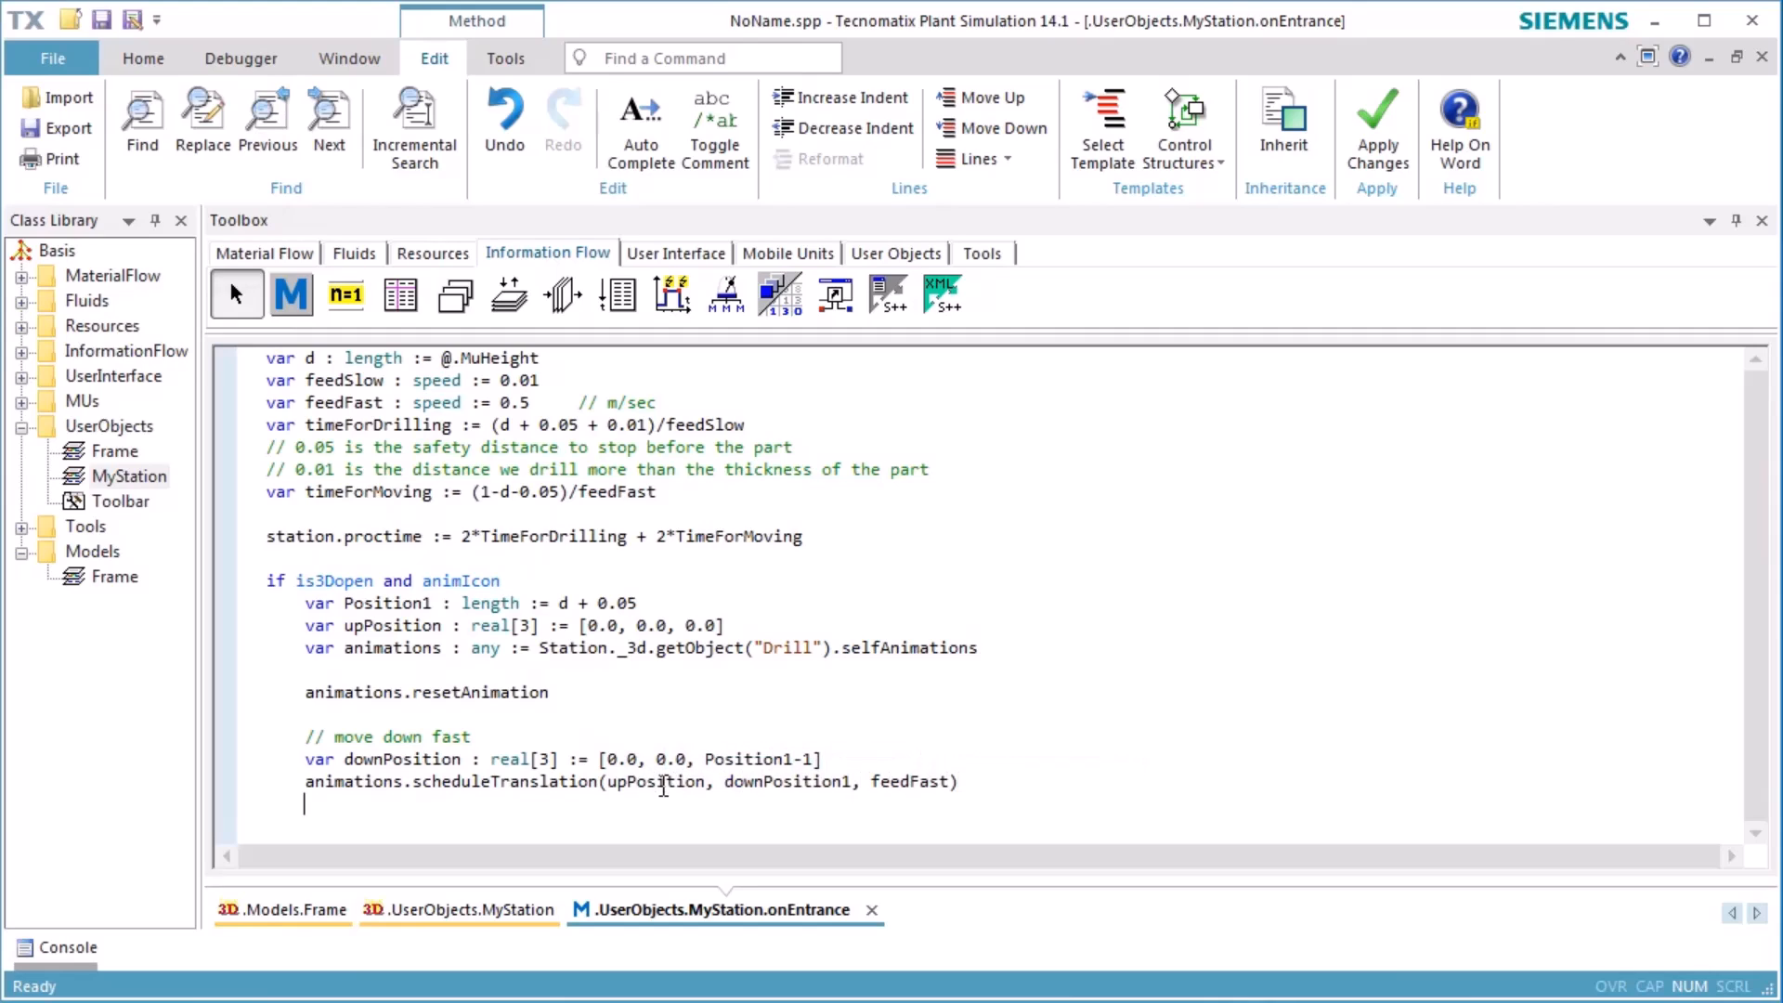
{"action": "type", "text": "animations.startNextAnima"}
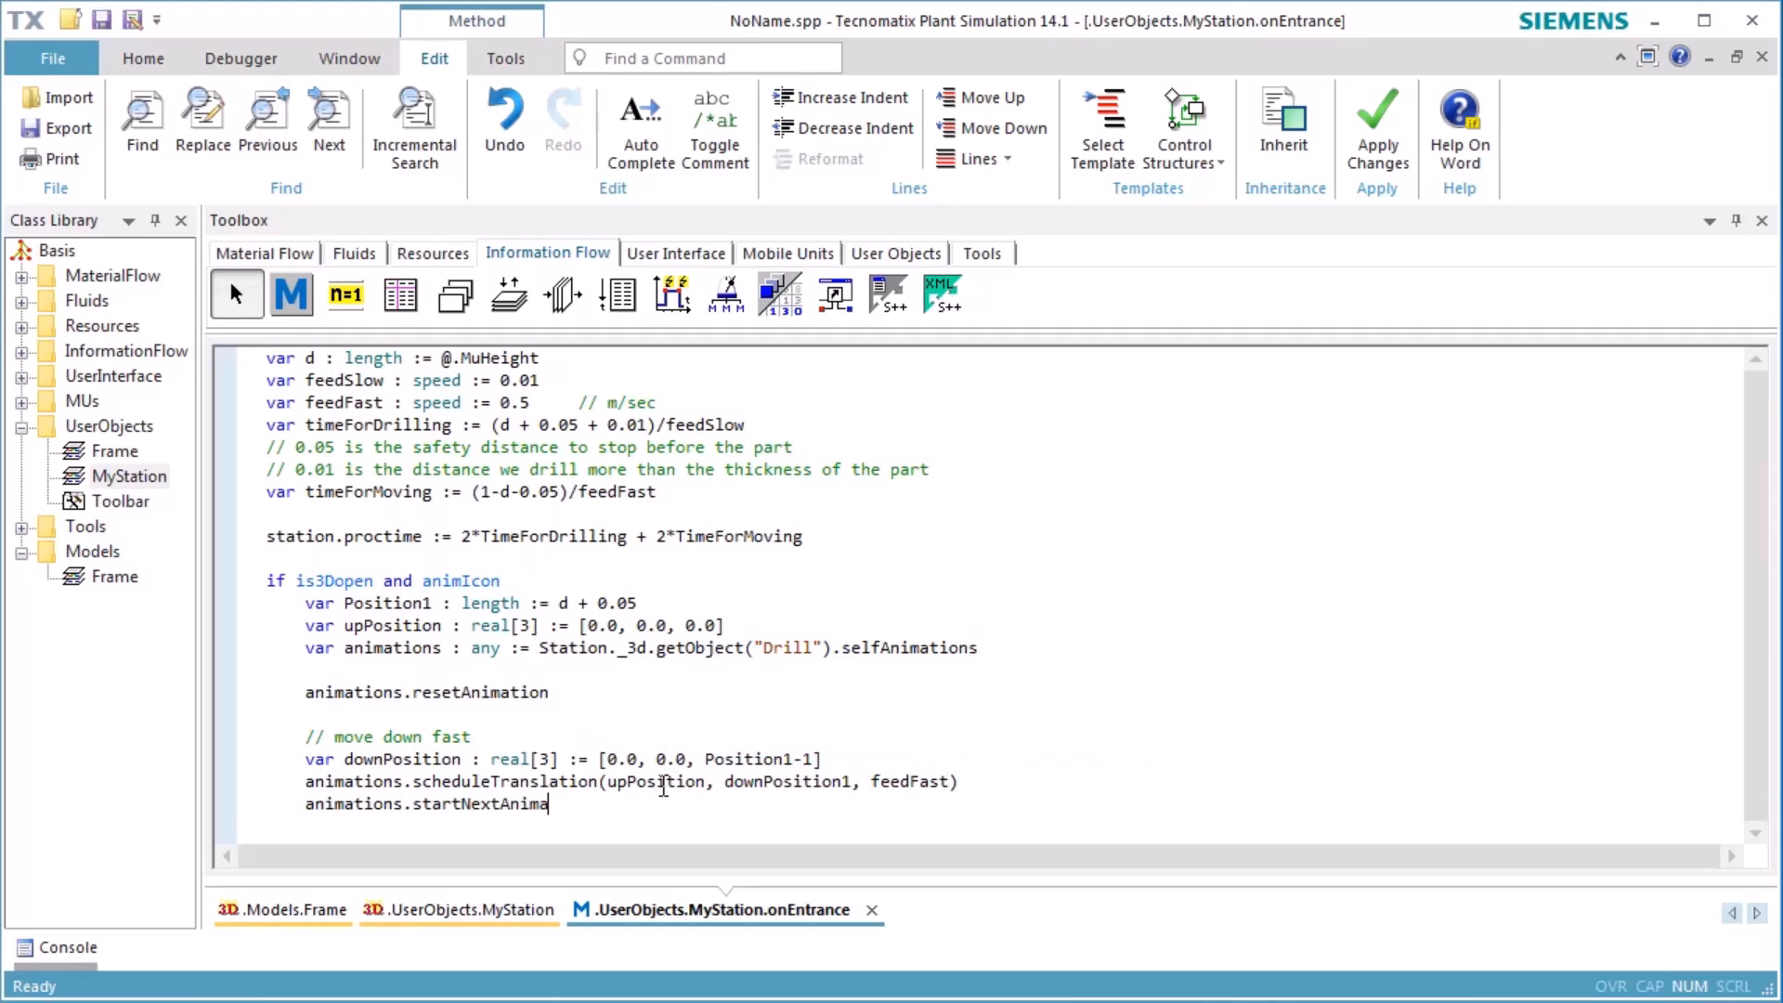
{"action": "type", "text": "block"}
{"action": "type", "text": "var Targ"}
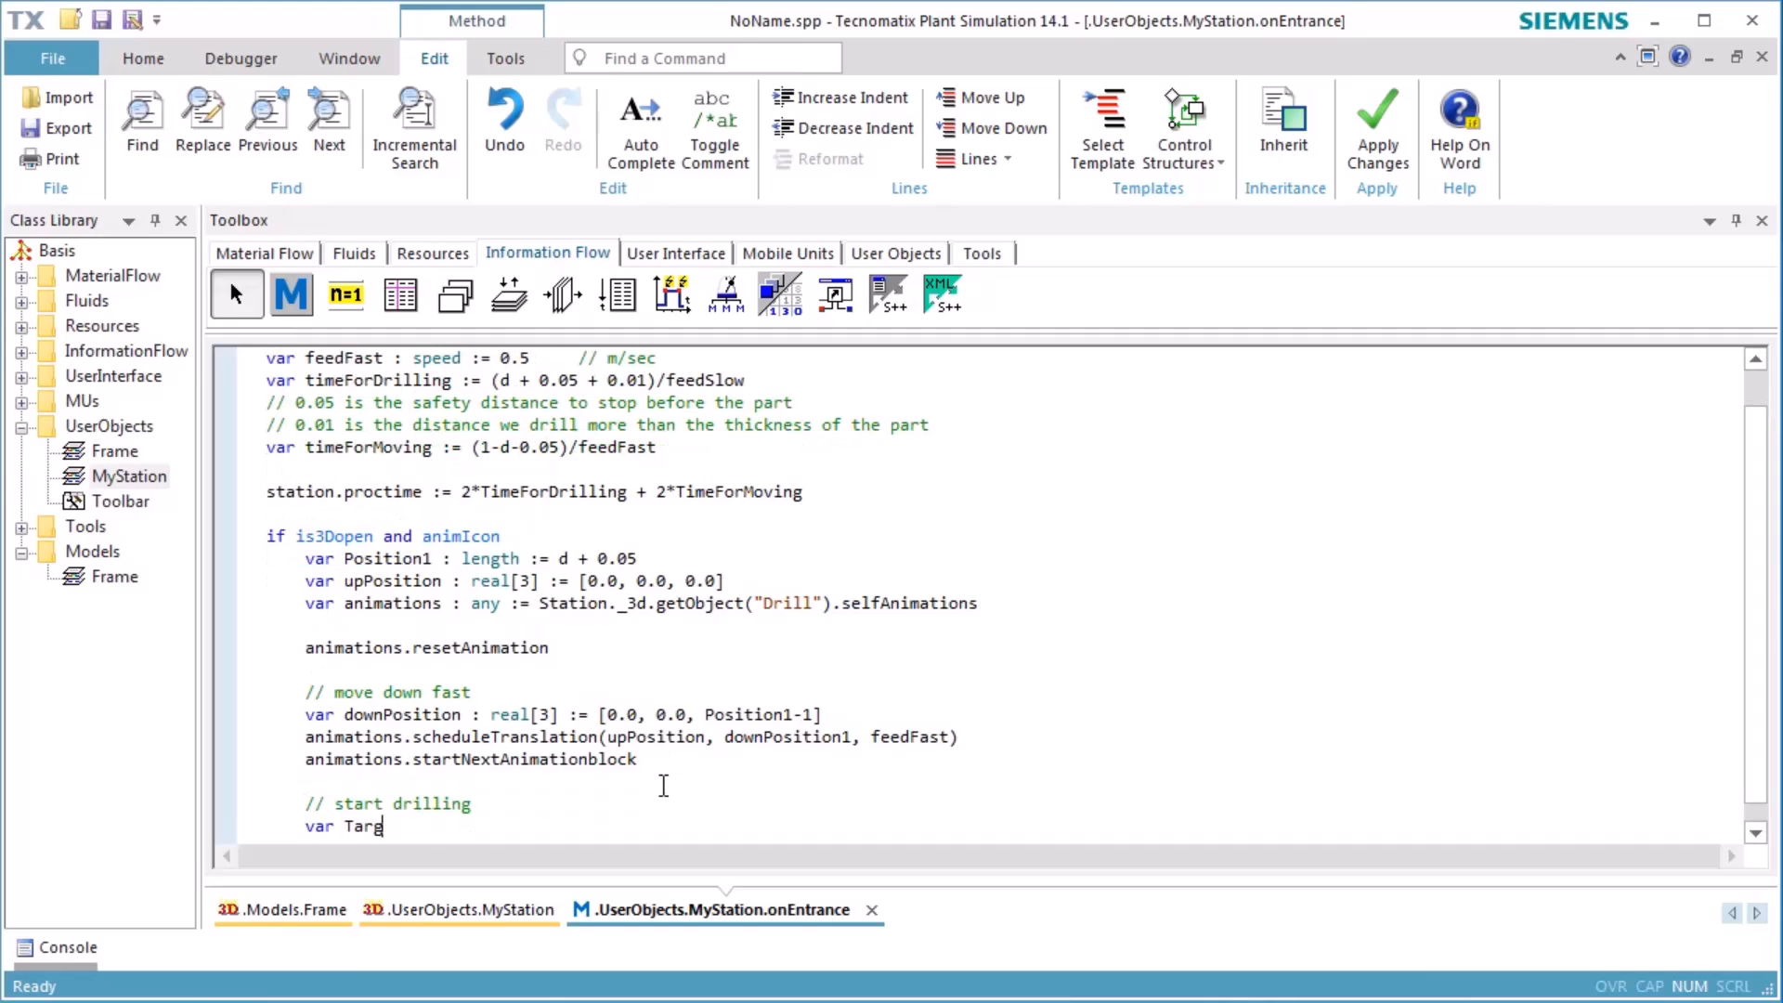
Step: Schedule the Drill's rotation to targetAngle and a slow translation from downPosition to downPosition2 [0.0, 0.0, -1.01]
{"action": "type", "text": "etAngle : integer := round"}
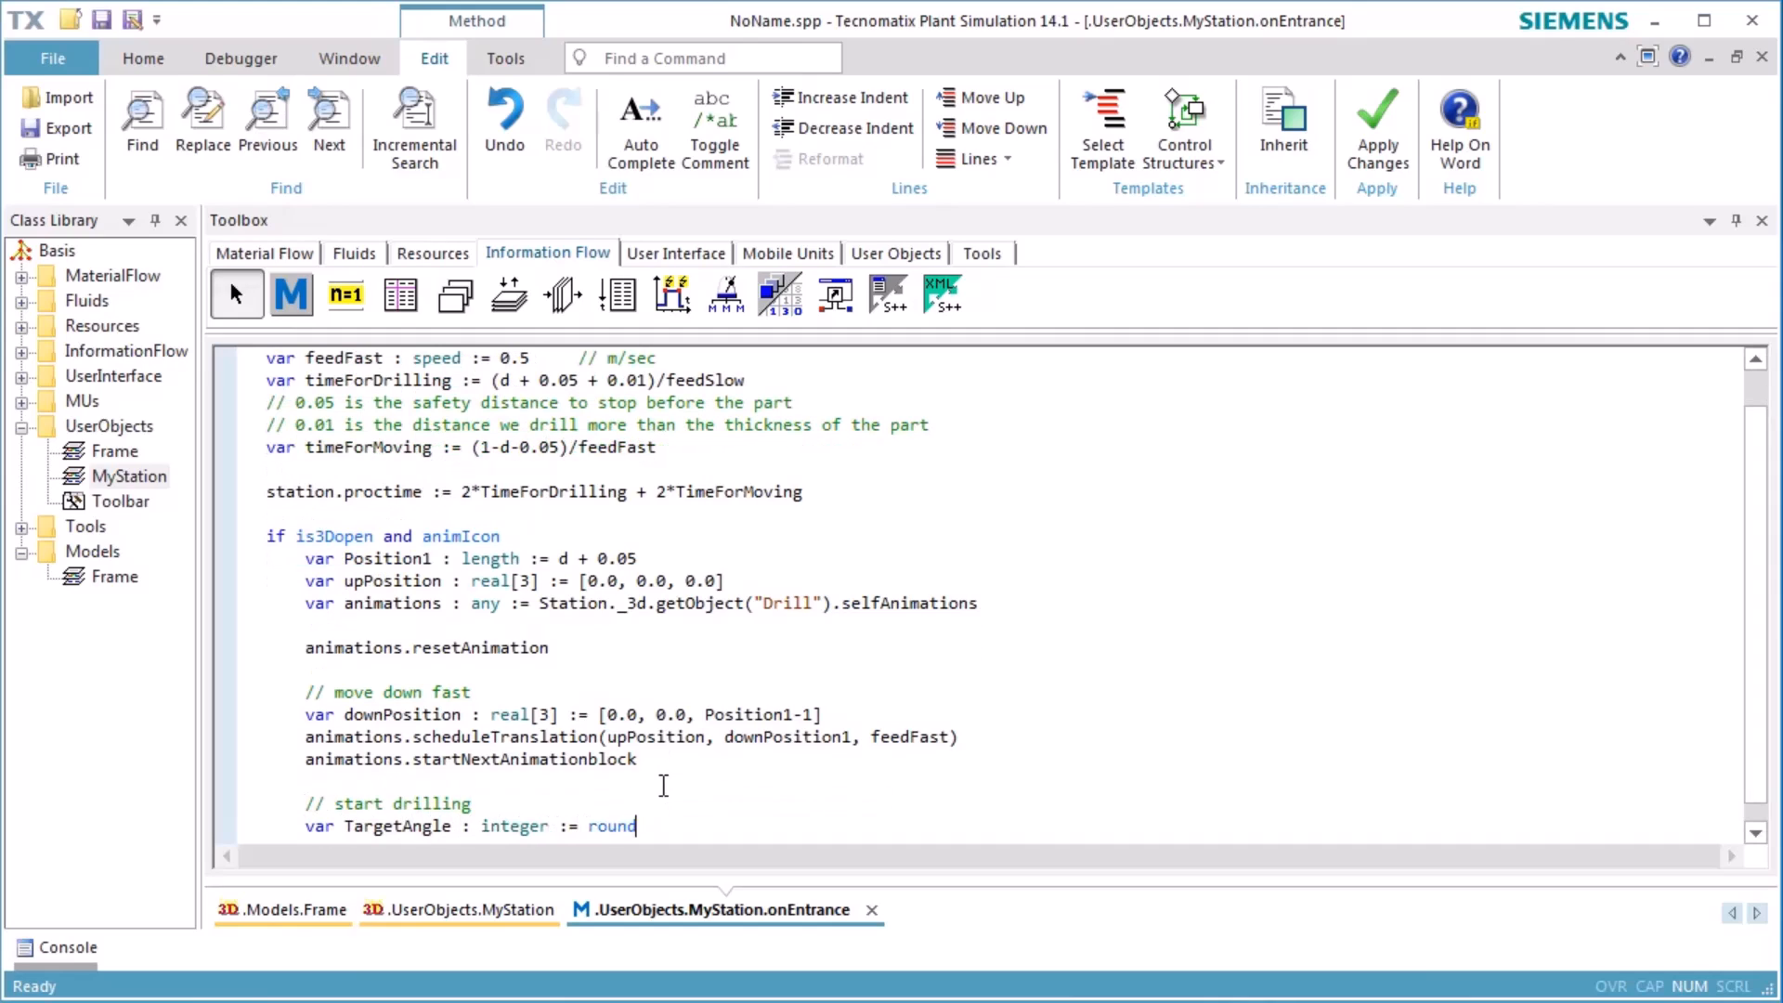
{"action": "type", "text": "(180*timeForDrilling)"}
{"action": "type", "text": "animations.scheduleRotat"}
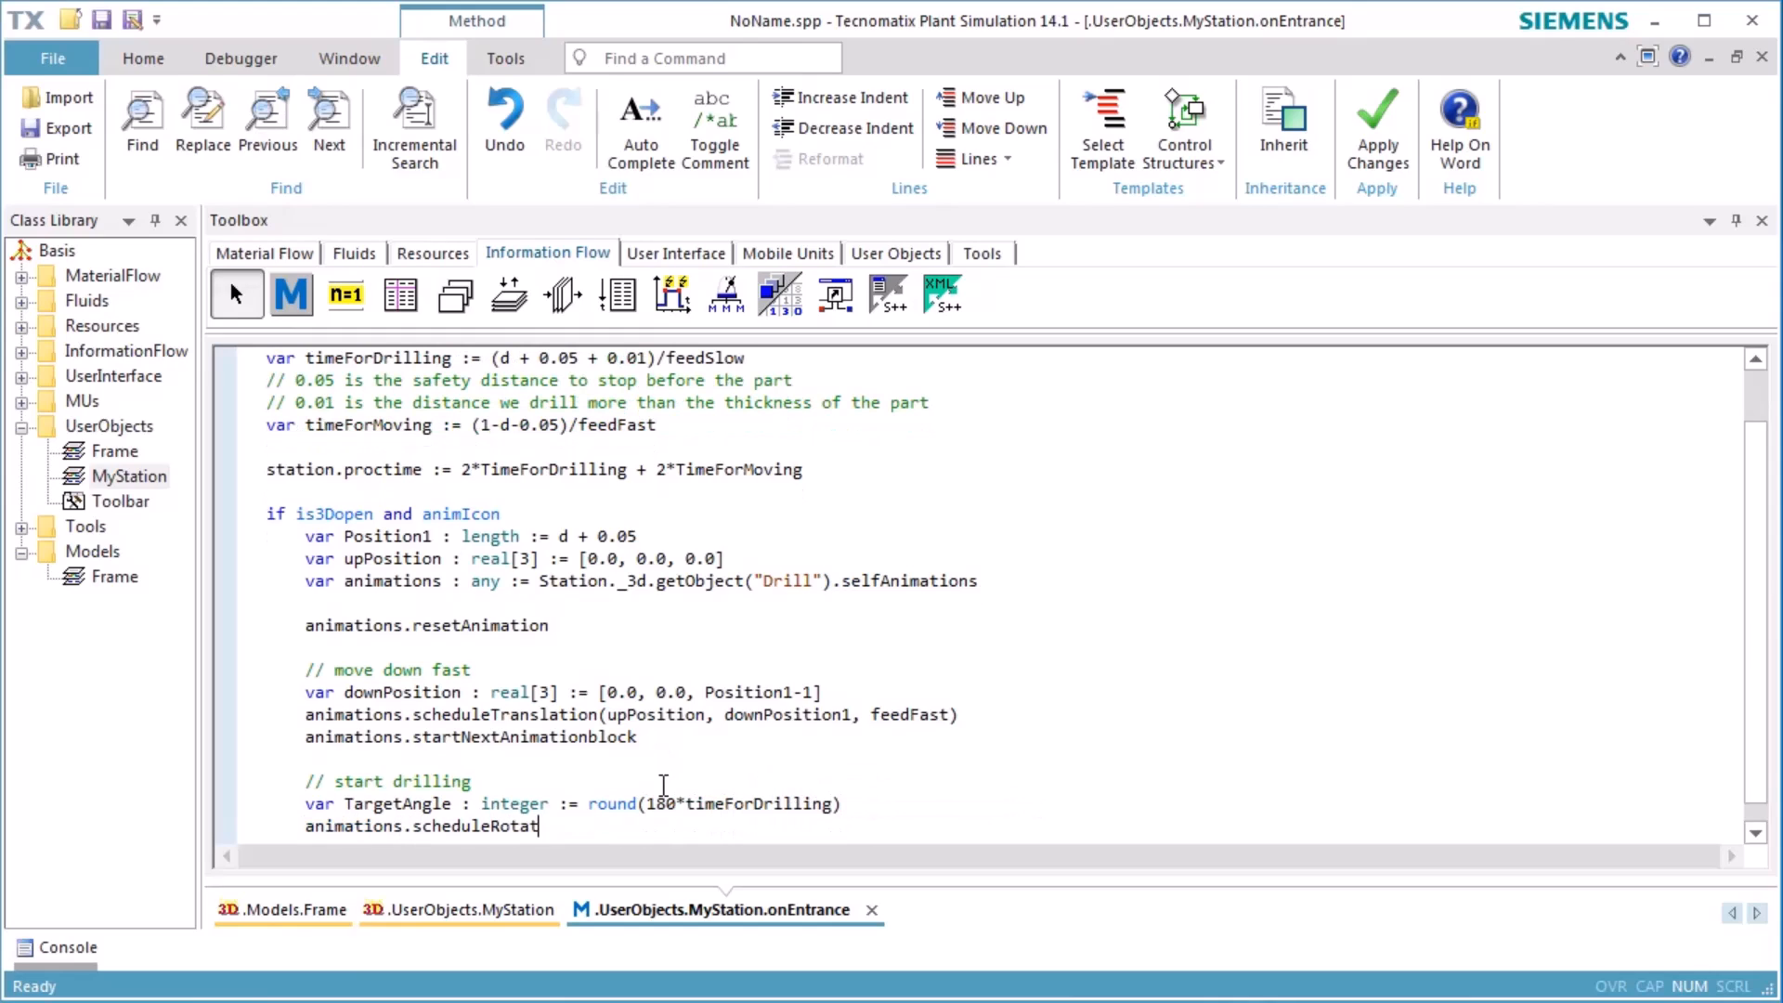
{"action": "type", "text": "ion(0, targetAngle, 180"}
{"action": "type", "text": "var downPosition2"}
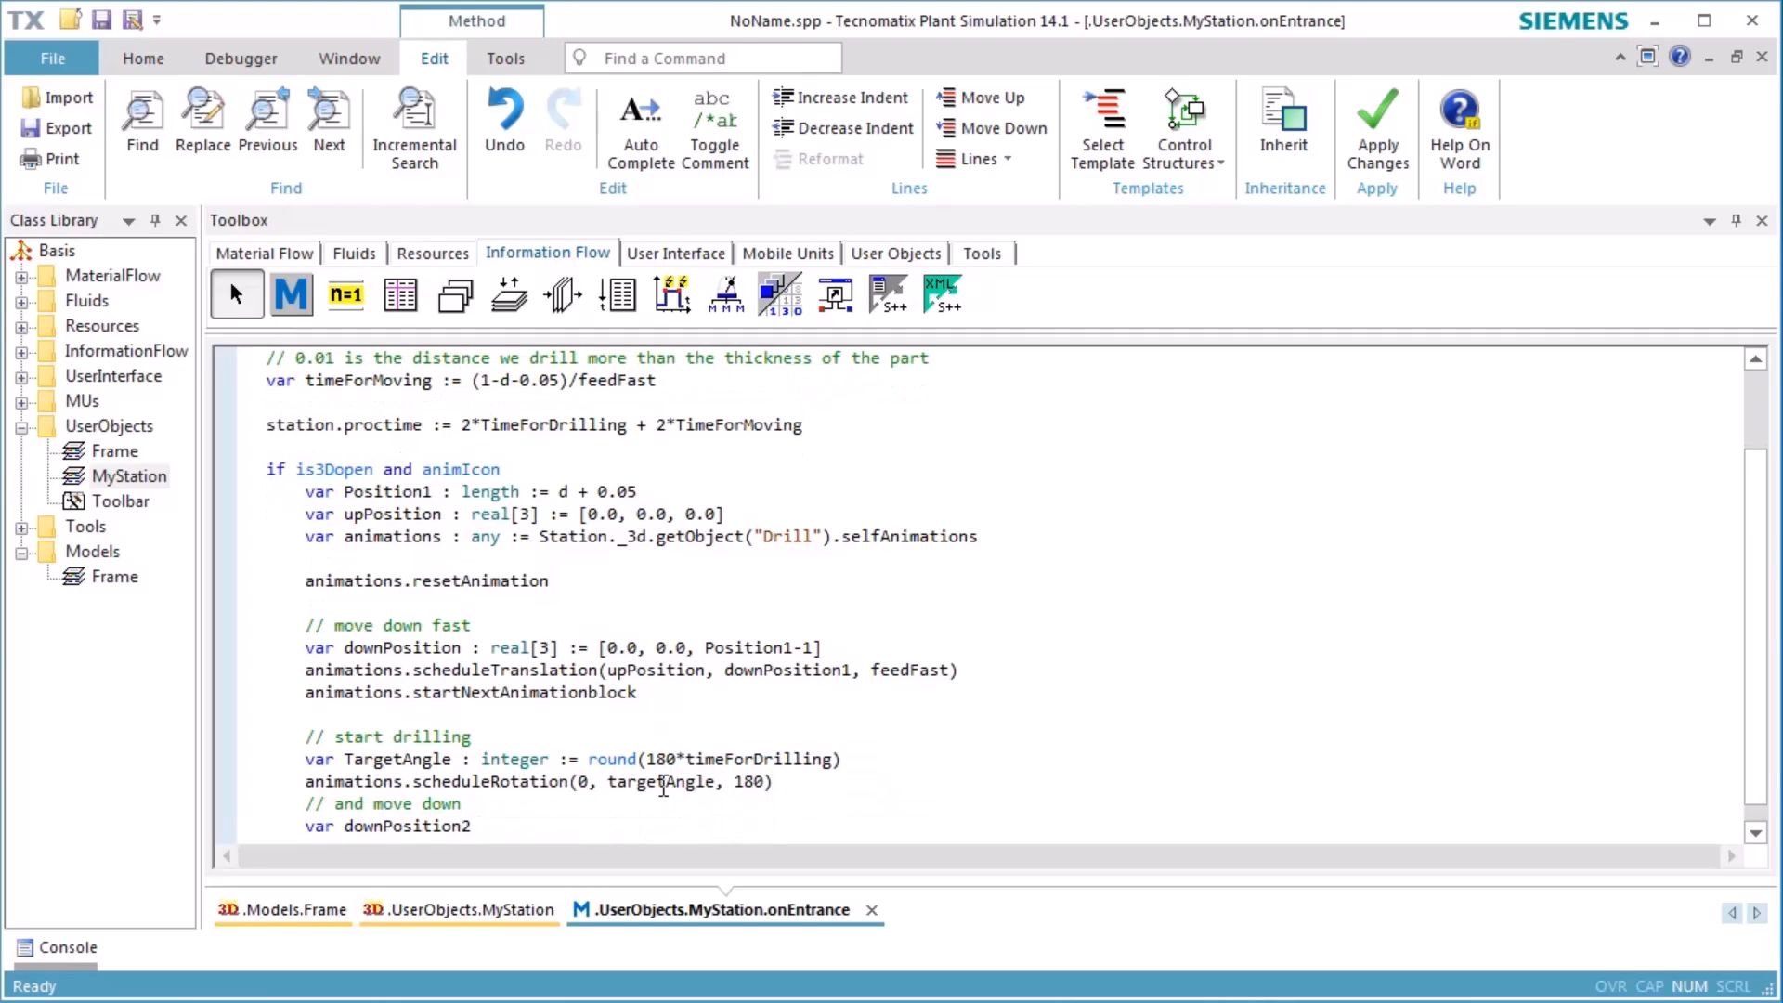
{"action": "type", "text": ": real[3] := [0.0,"}
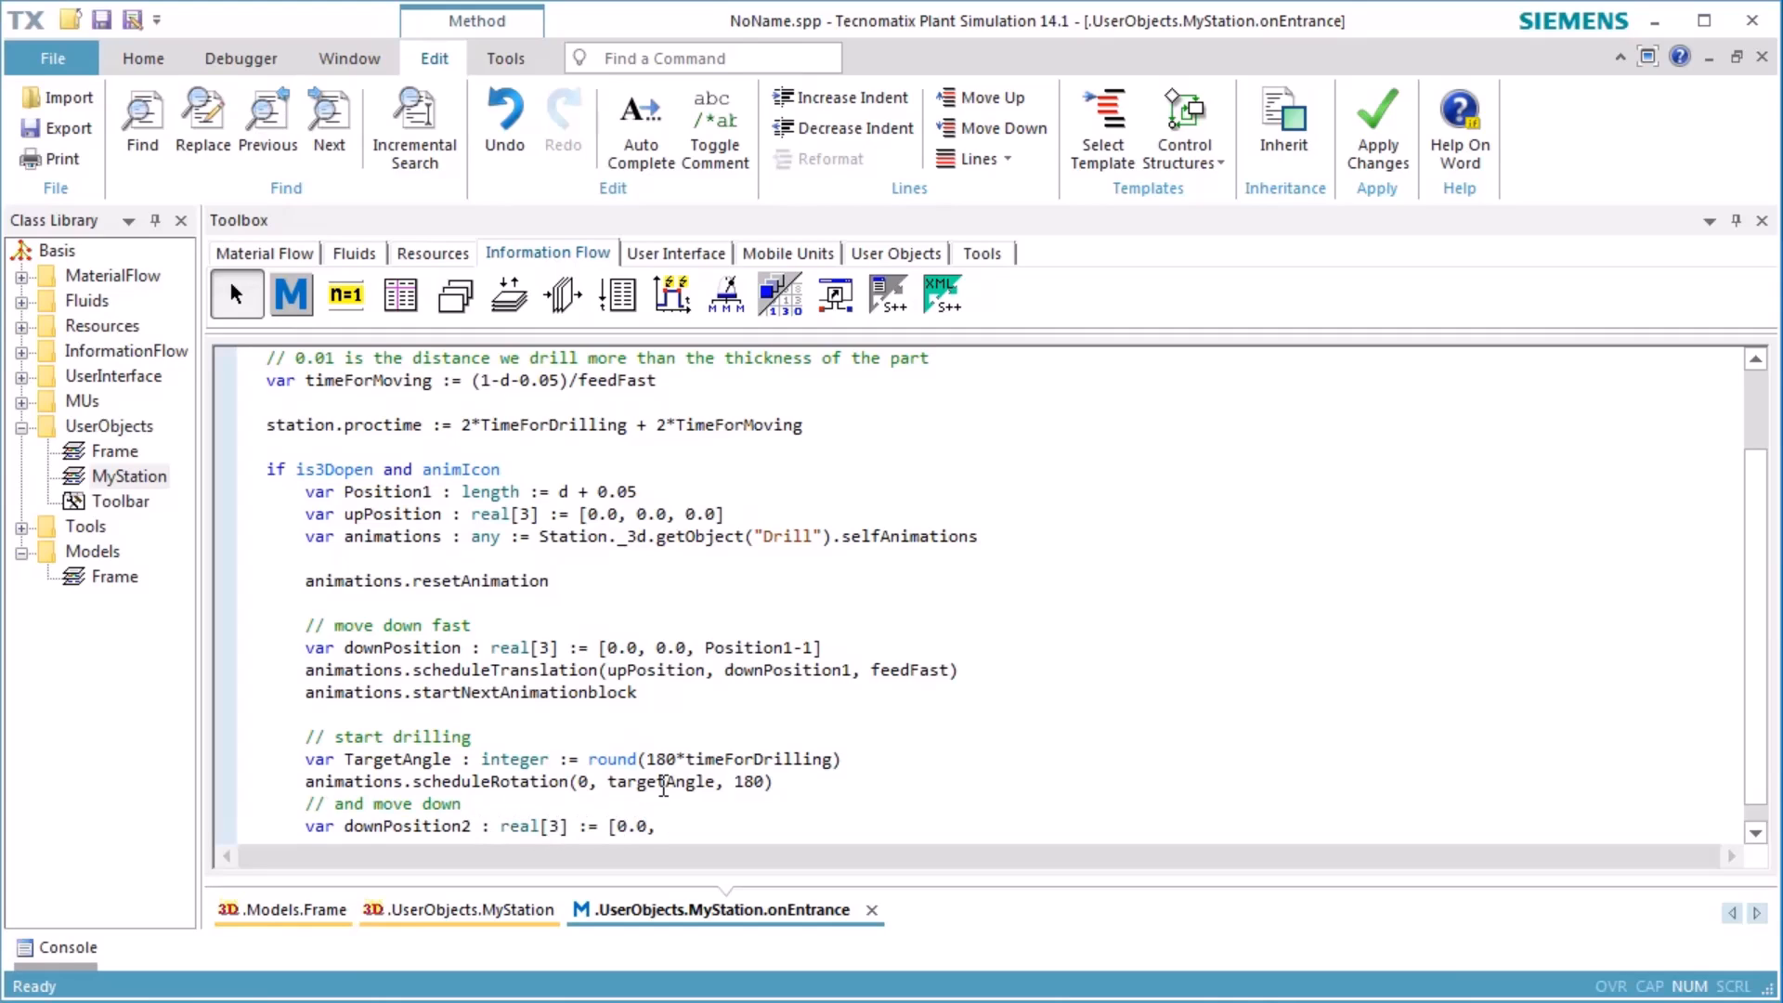
{"action": "type", "text": "0.0, -1.01"}
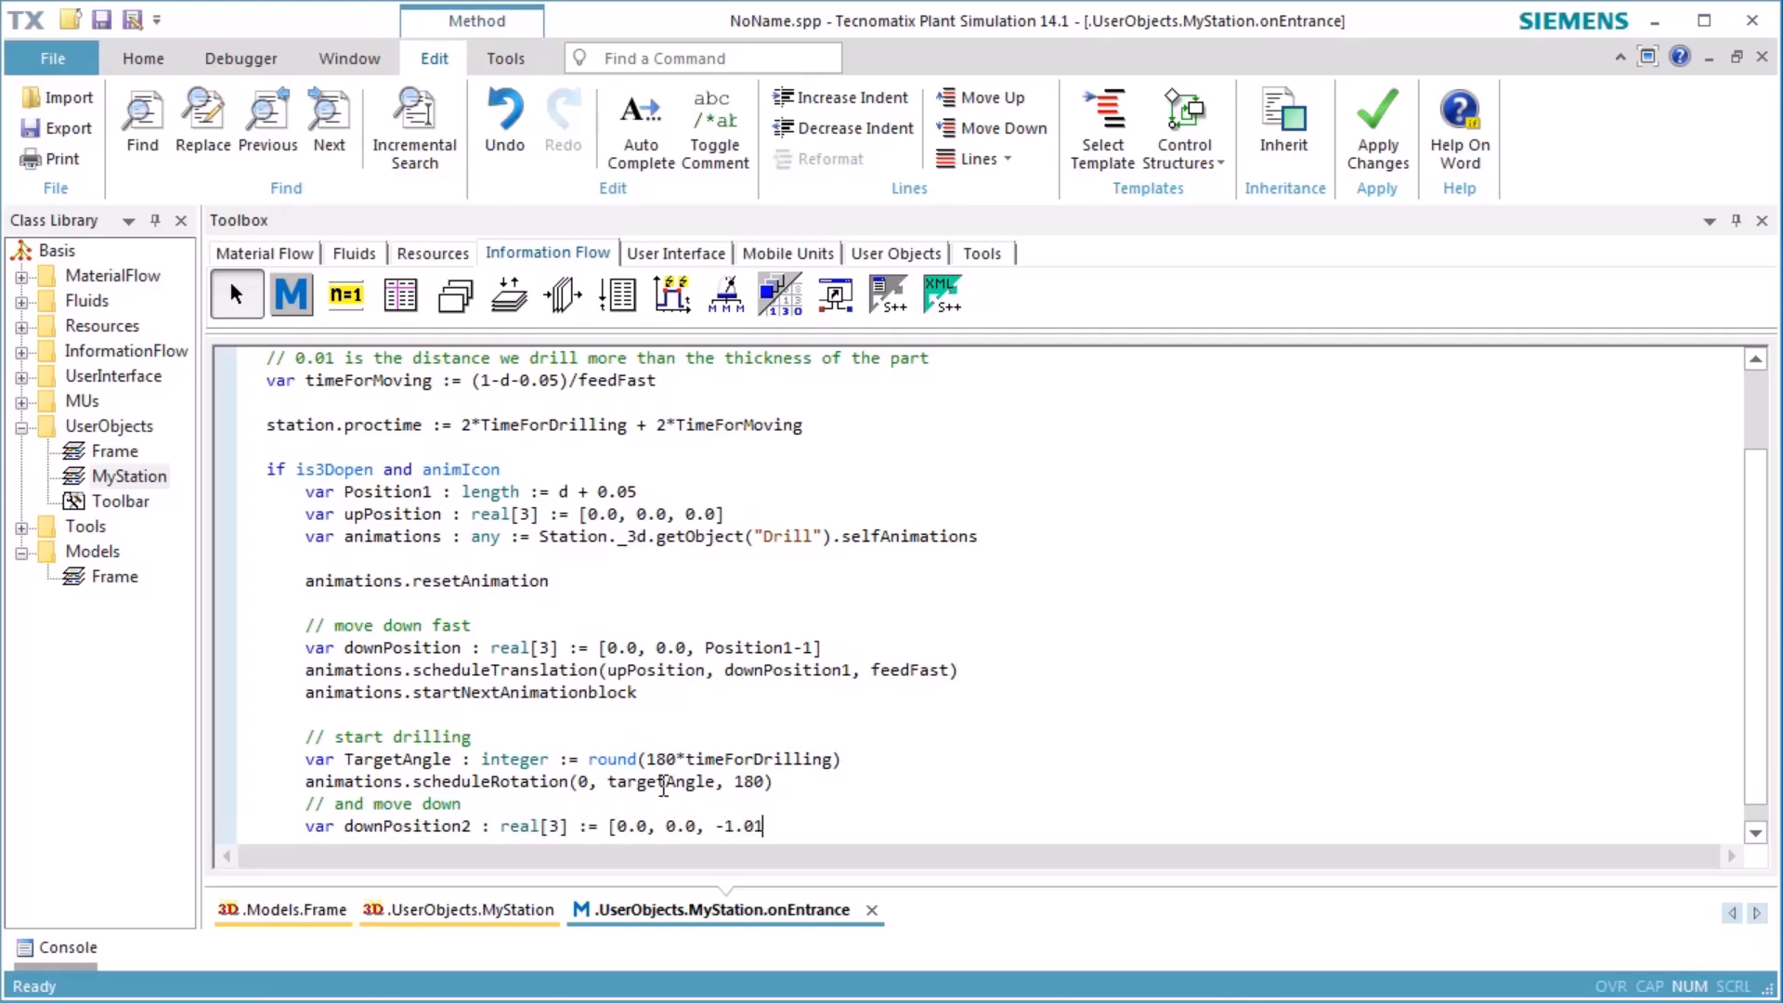
{"action": "type", "text": "animations.scheduleTranslation(downPosition,"}
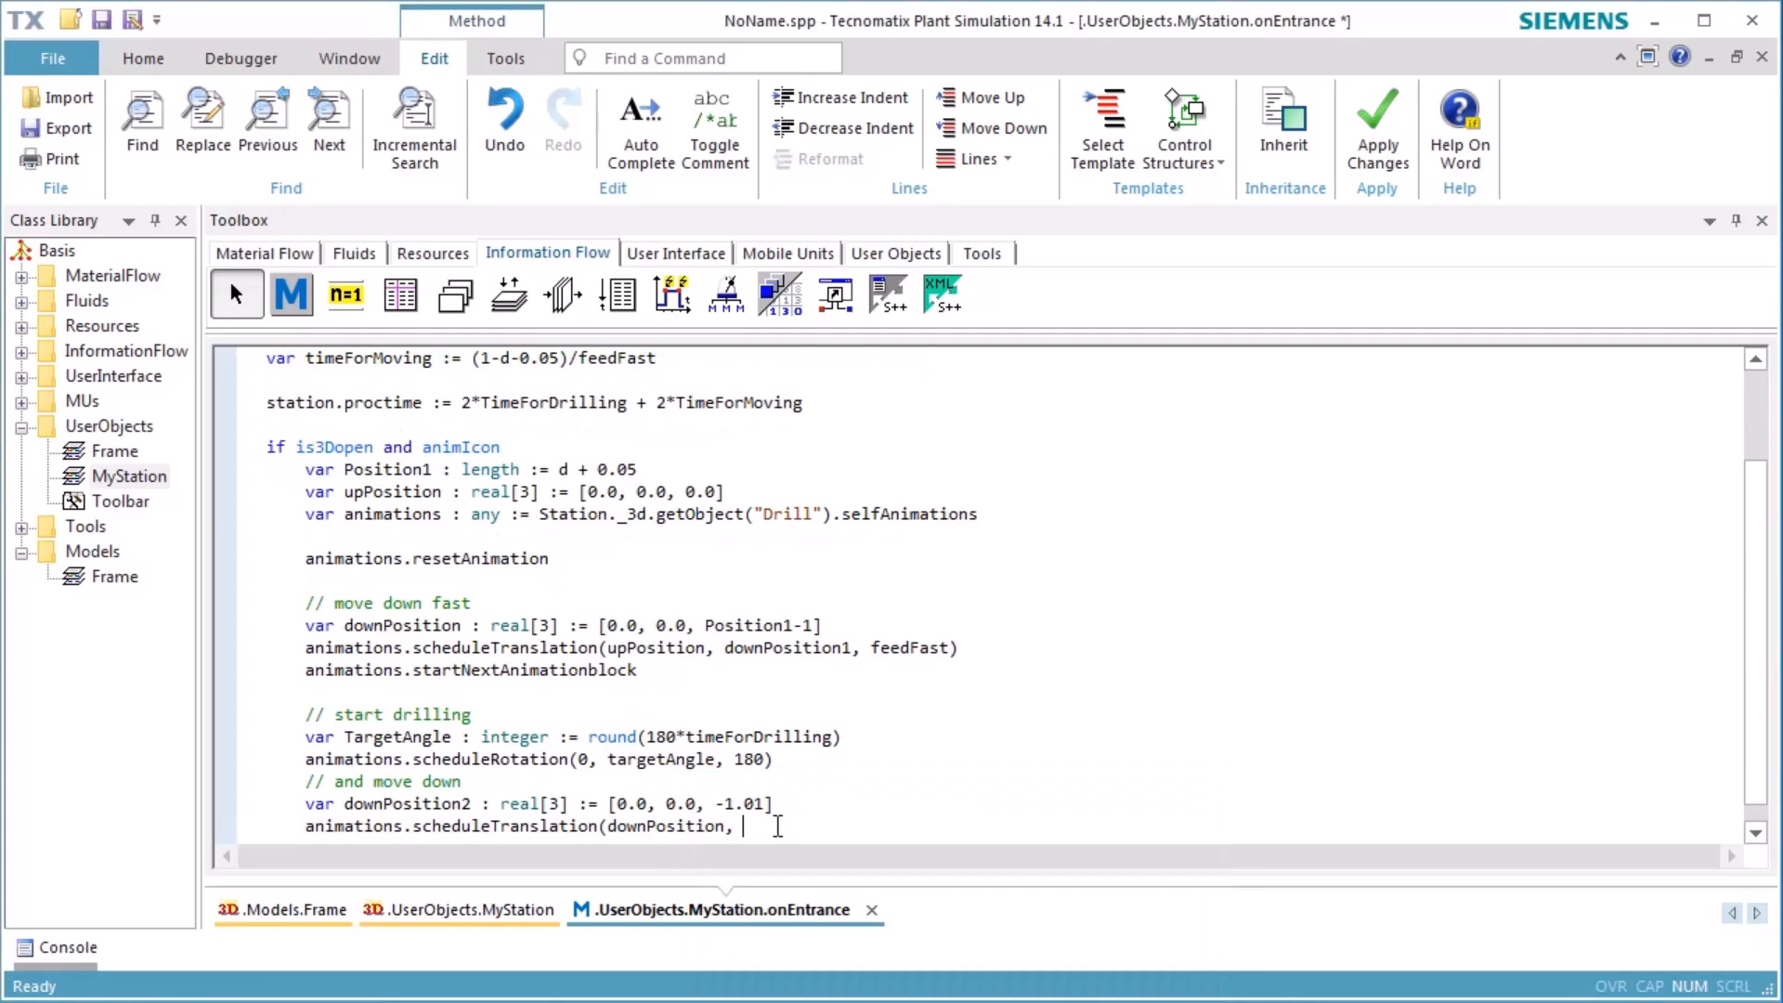
{"action": "type", "text": "downPosition2, feedSlow"}
{"action": "type", "text": "// move up slowl"}
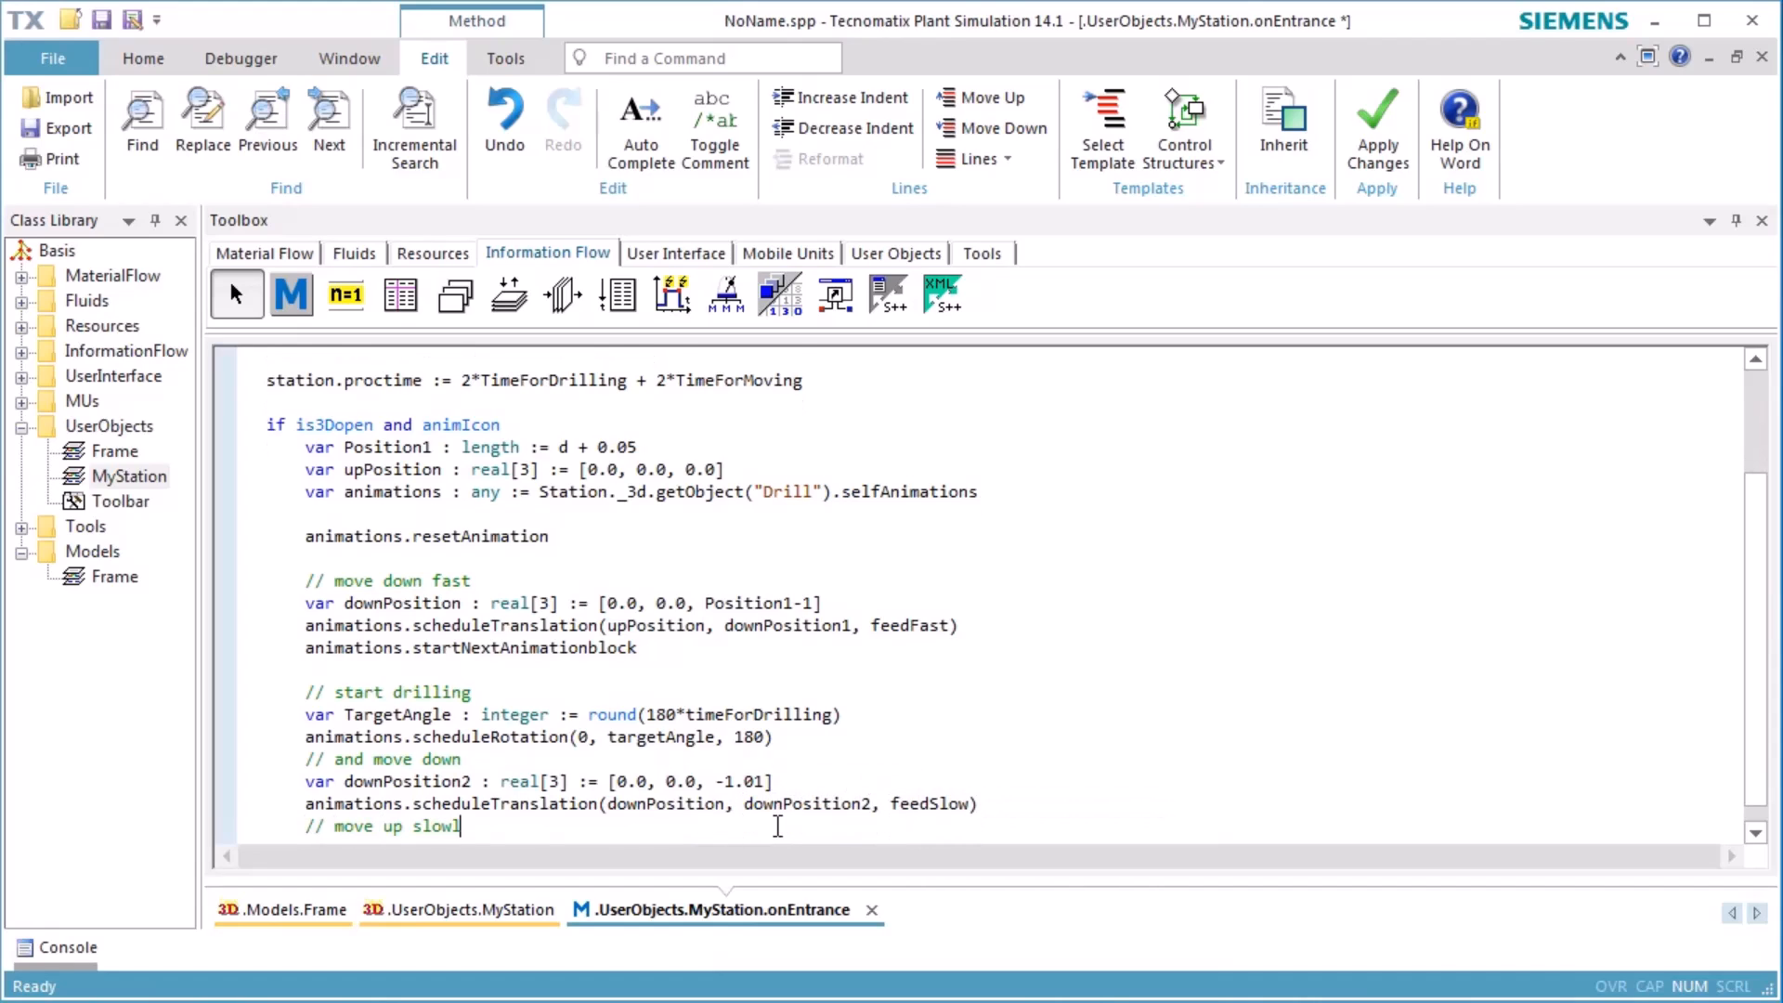
Step: Write the move-up-slowly block reversing rotation and slow translation, and begin the move-up-fast block
{"action": "type", "text": "animations.startNextAnimationblock"}
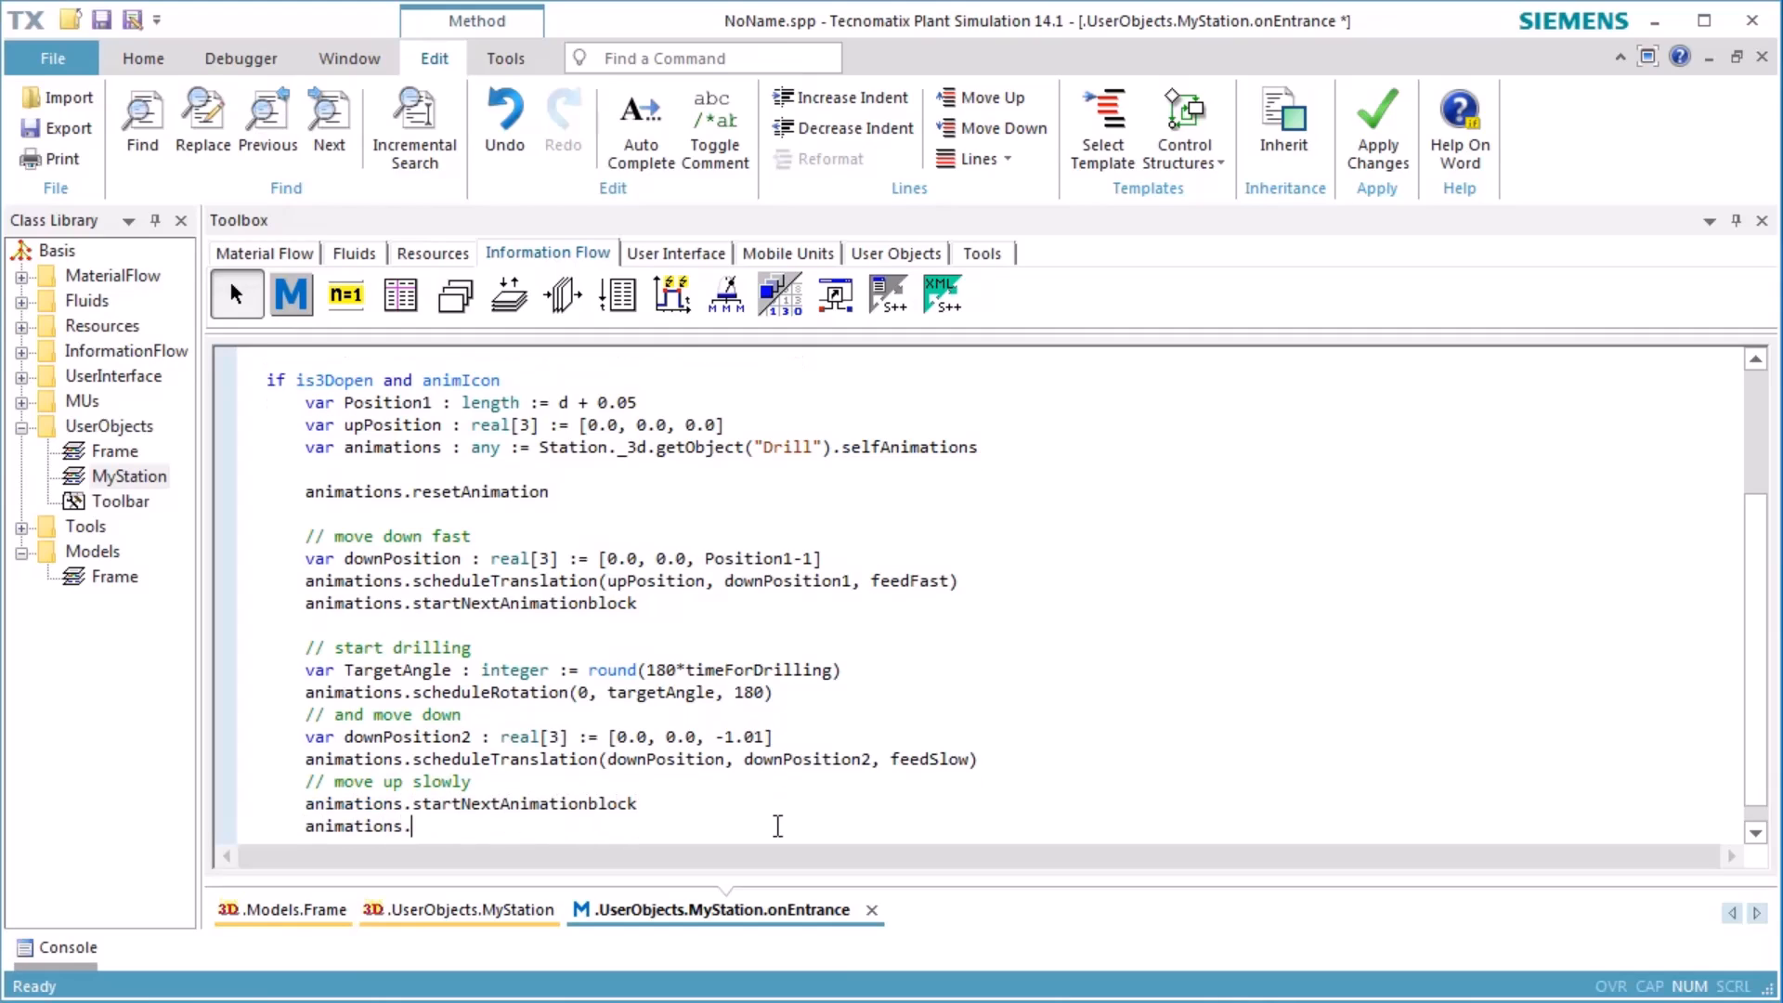
{"action": "type", "text": "scheduleRotation(0,"}
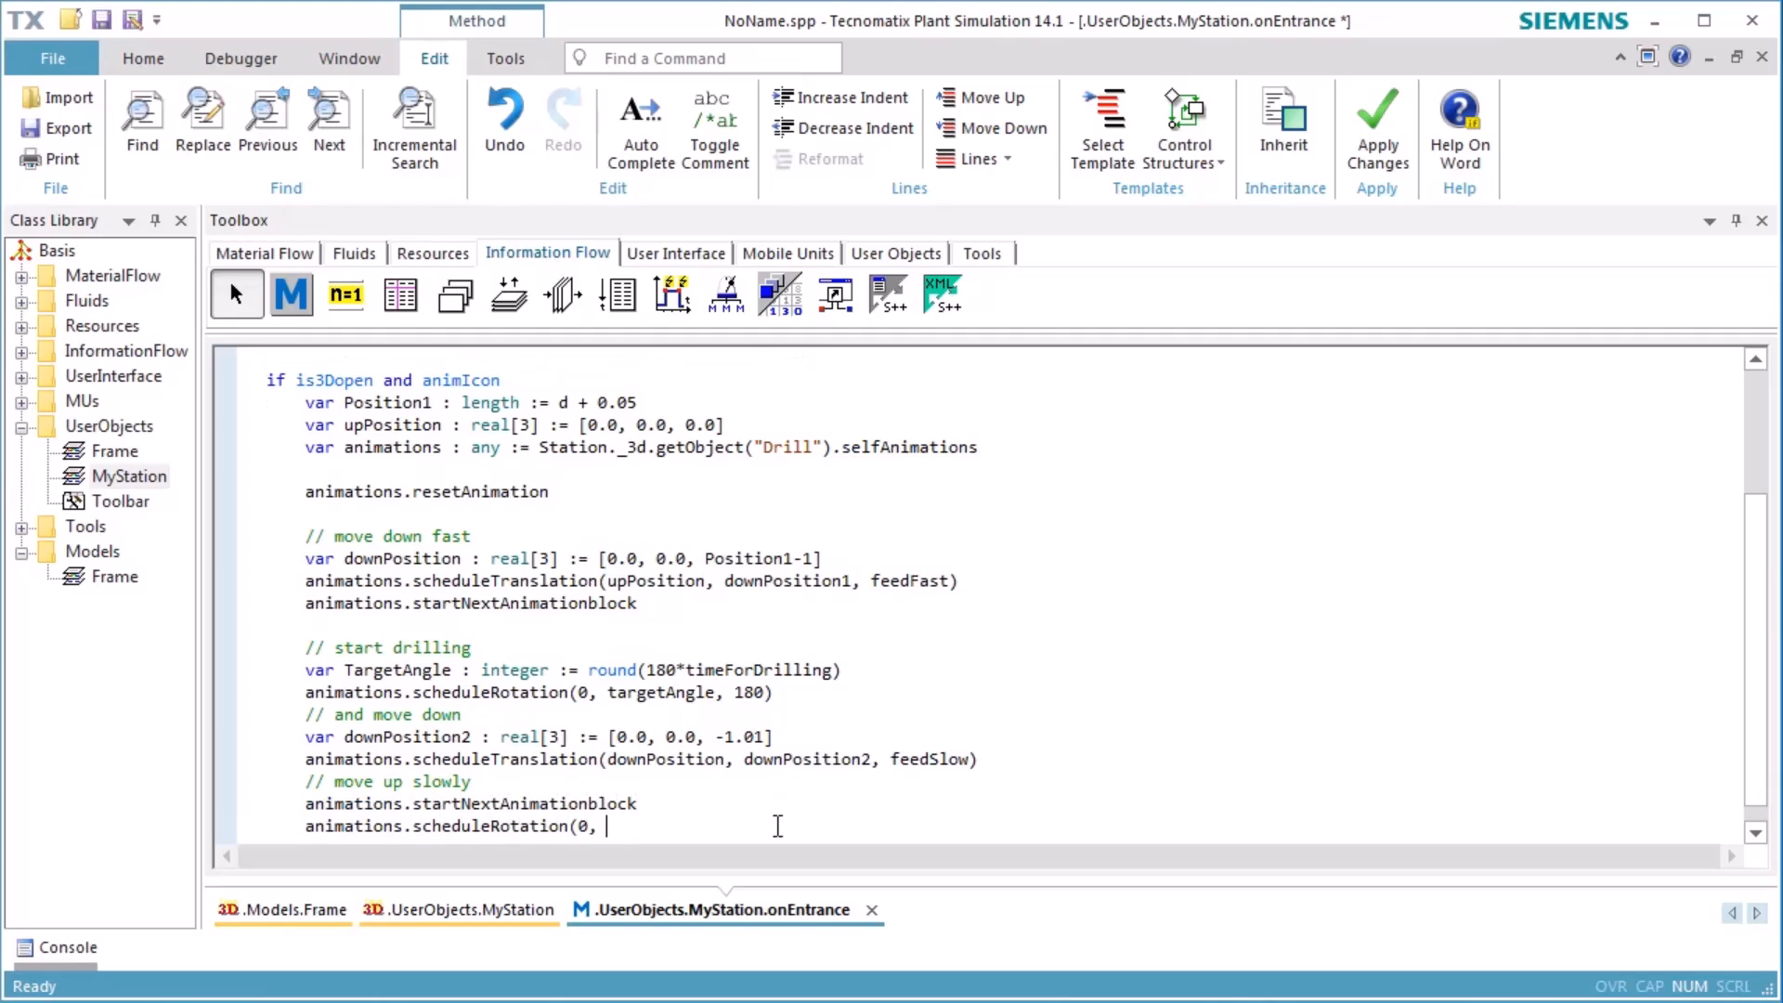
{"action": "type", "text": "TargetAngle, 180)"}
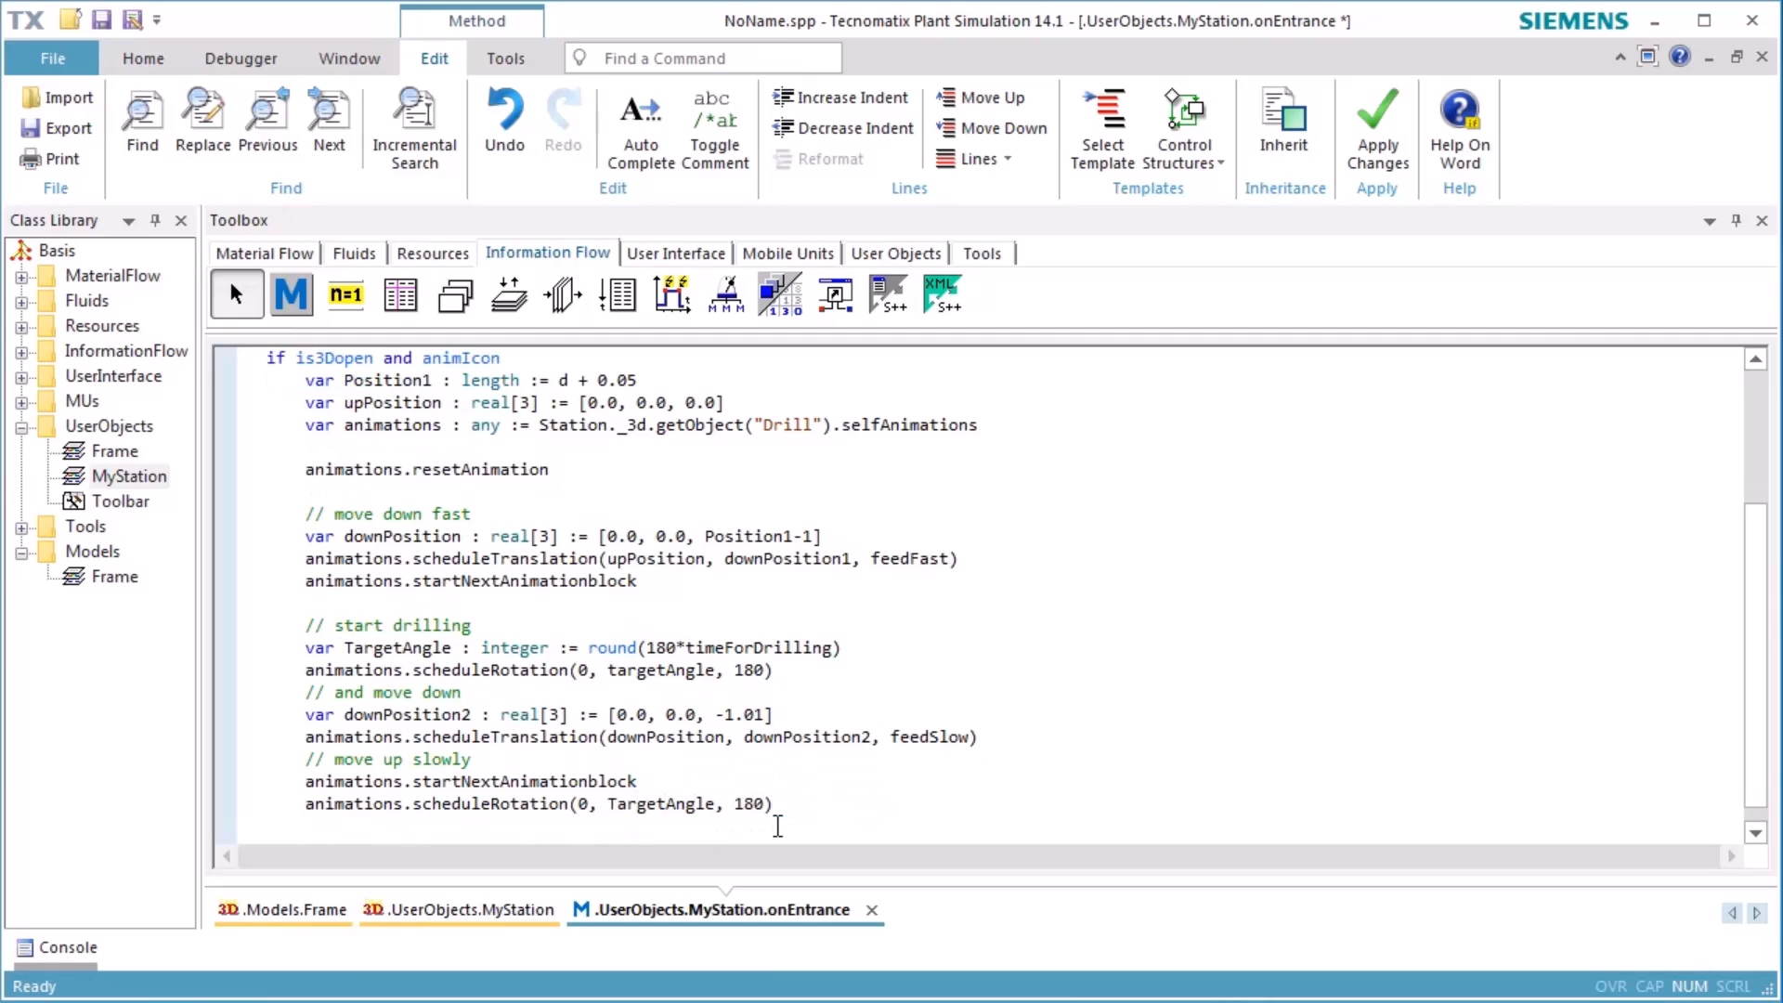
{"action": "type", "text": "animations.scheduleTranslation(downPosition2, downPosition, feedSlow"}
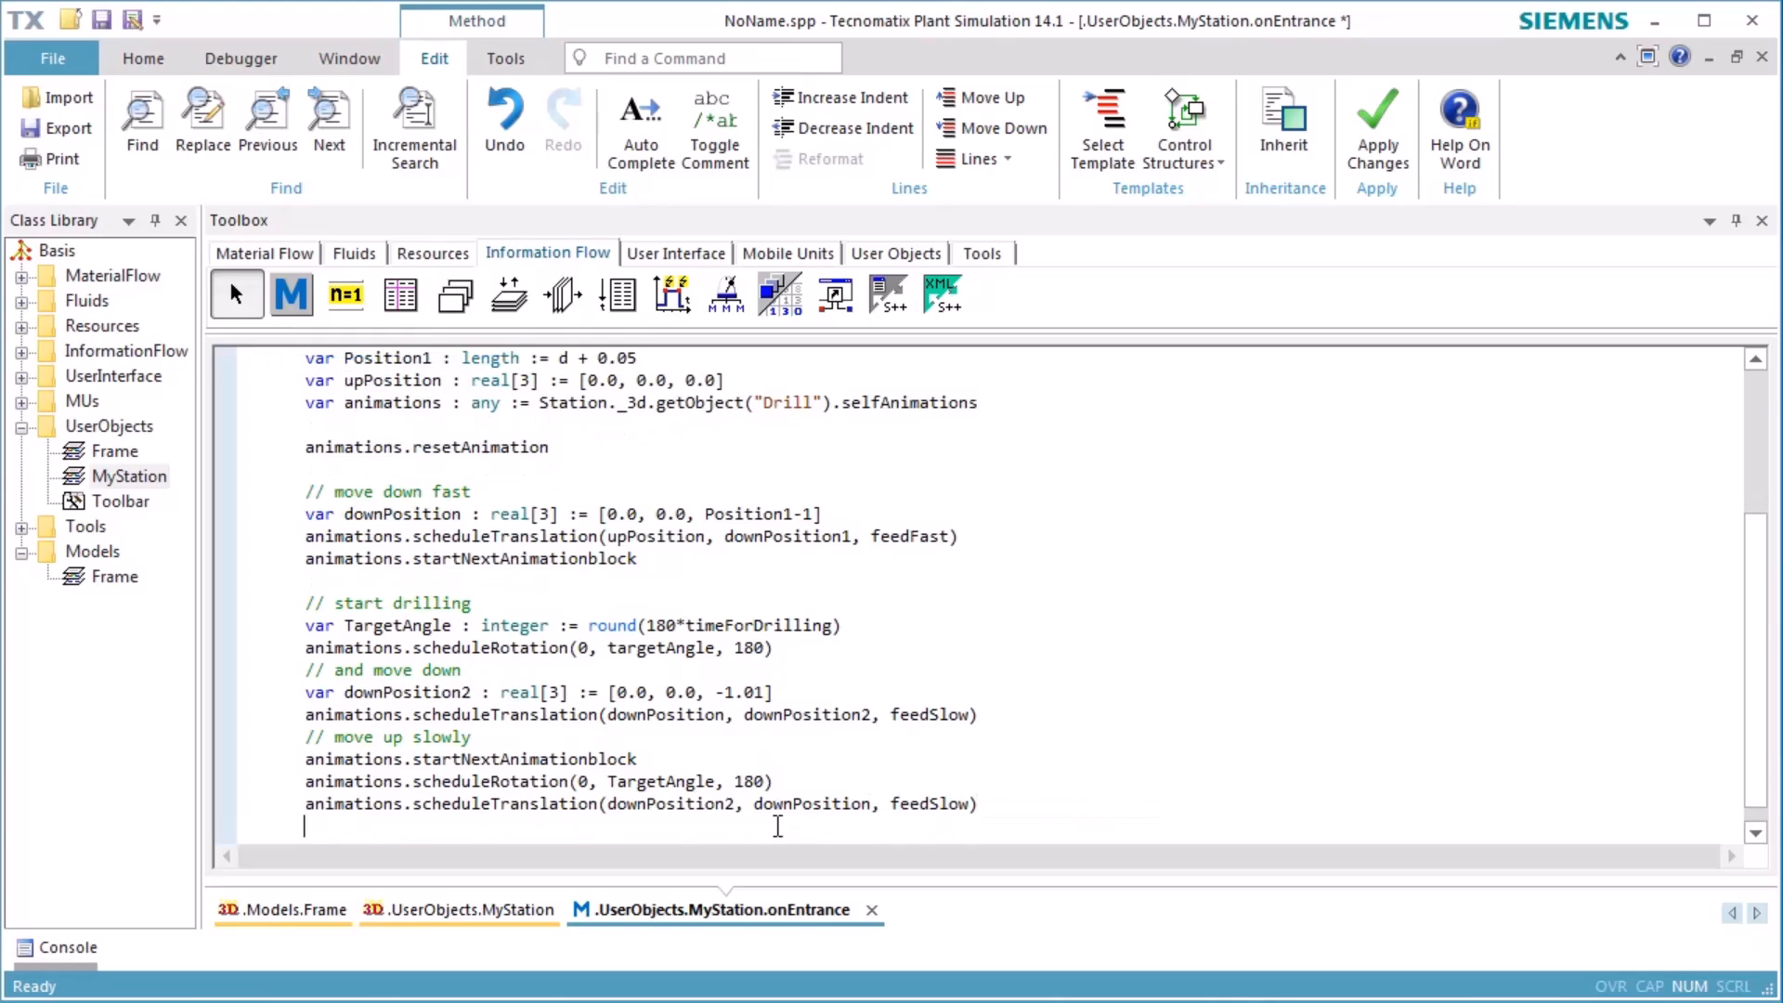
{"action": "type", "text": "// move up fast"}
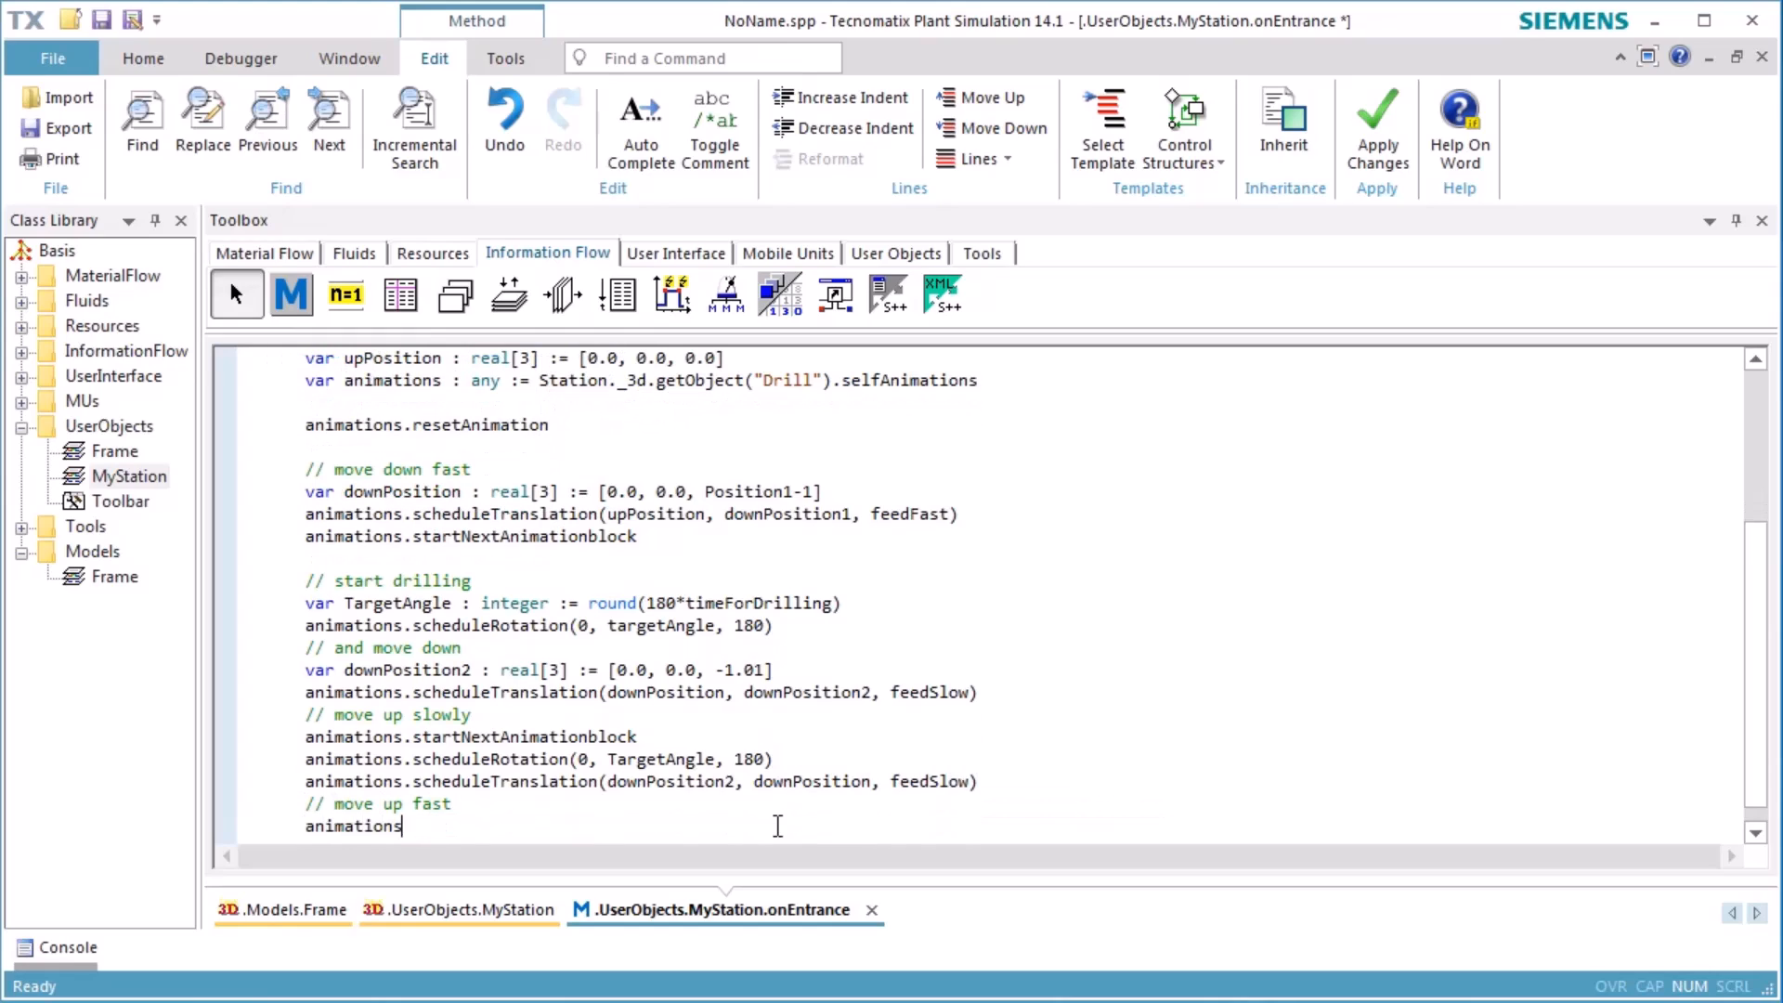
{"action": "type", "text": ".startNextAnimationBlock"}
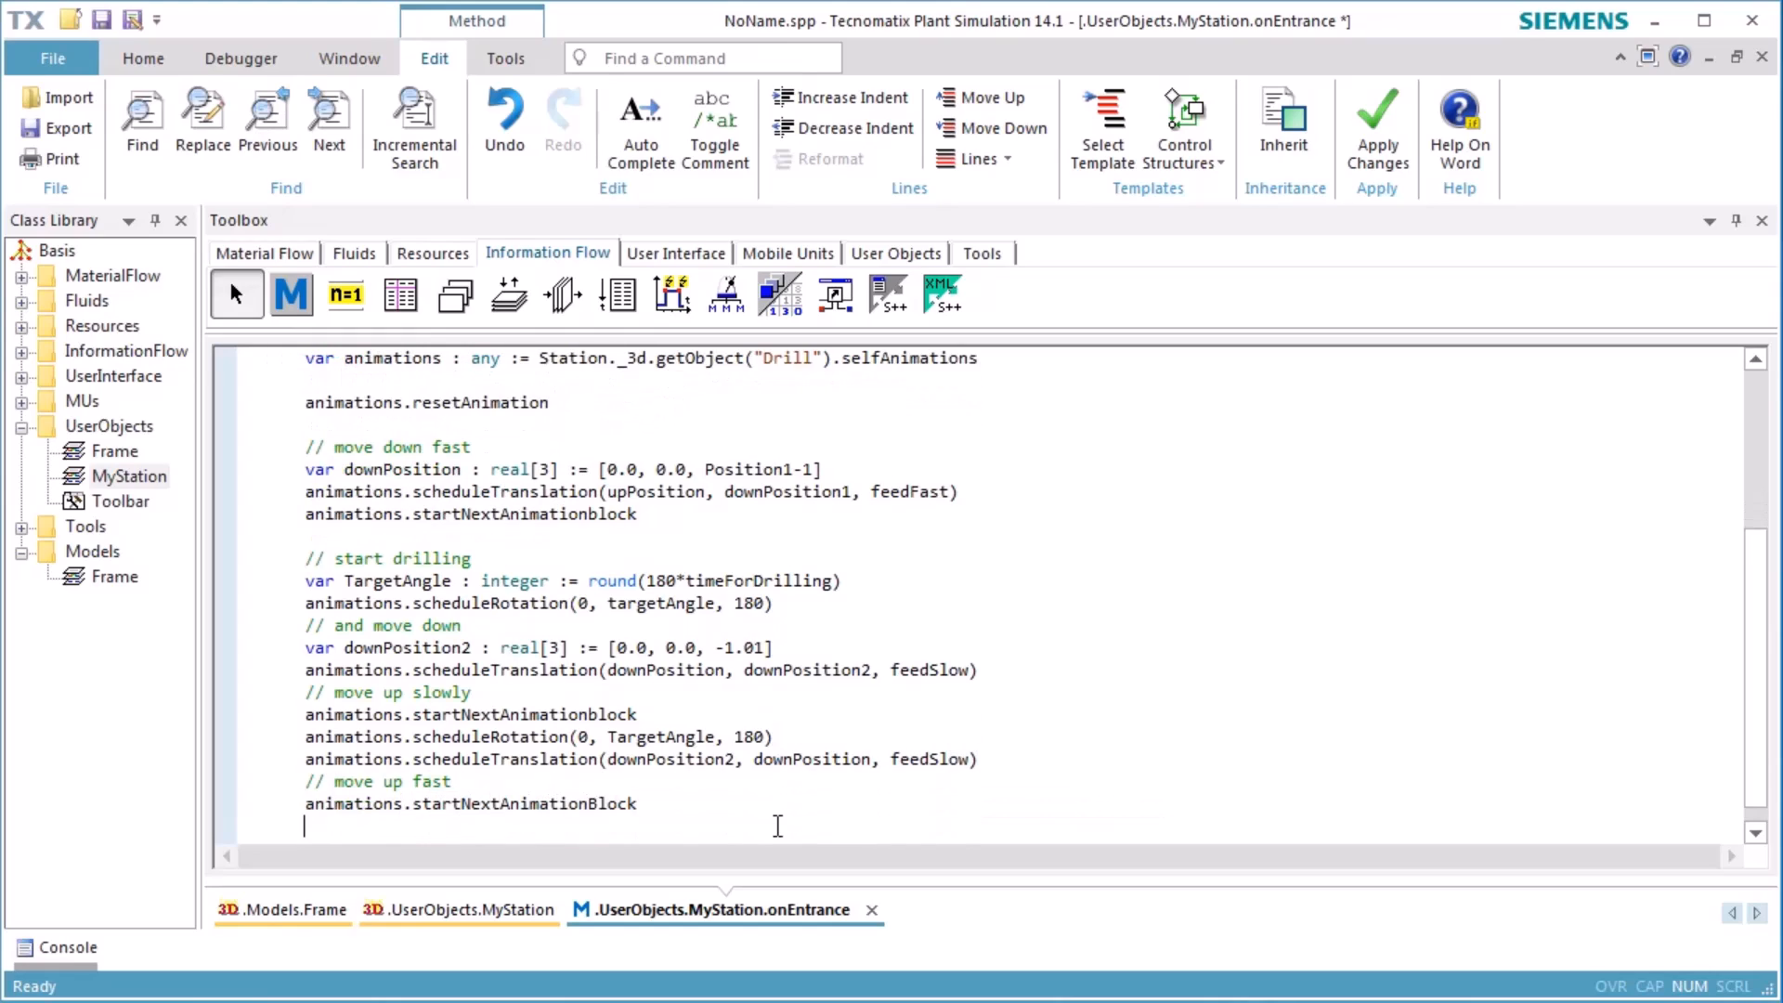
{"action": "type", "text": "animations.schedlueTranslation(dd"}
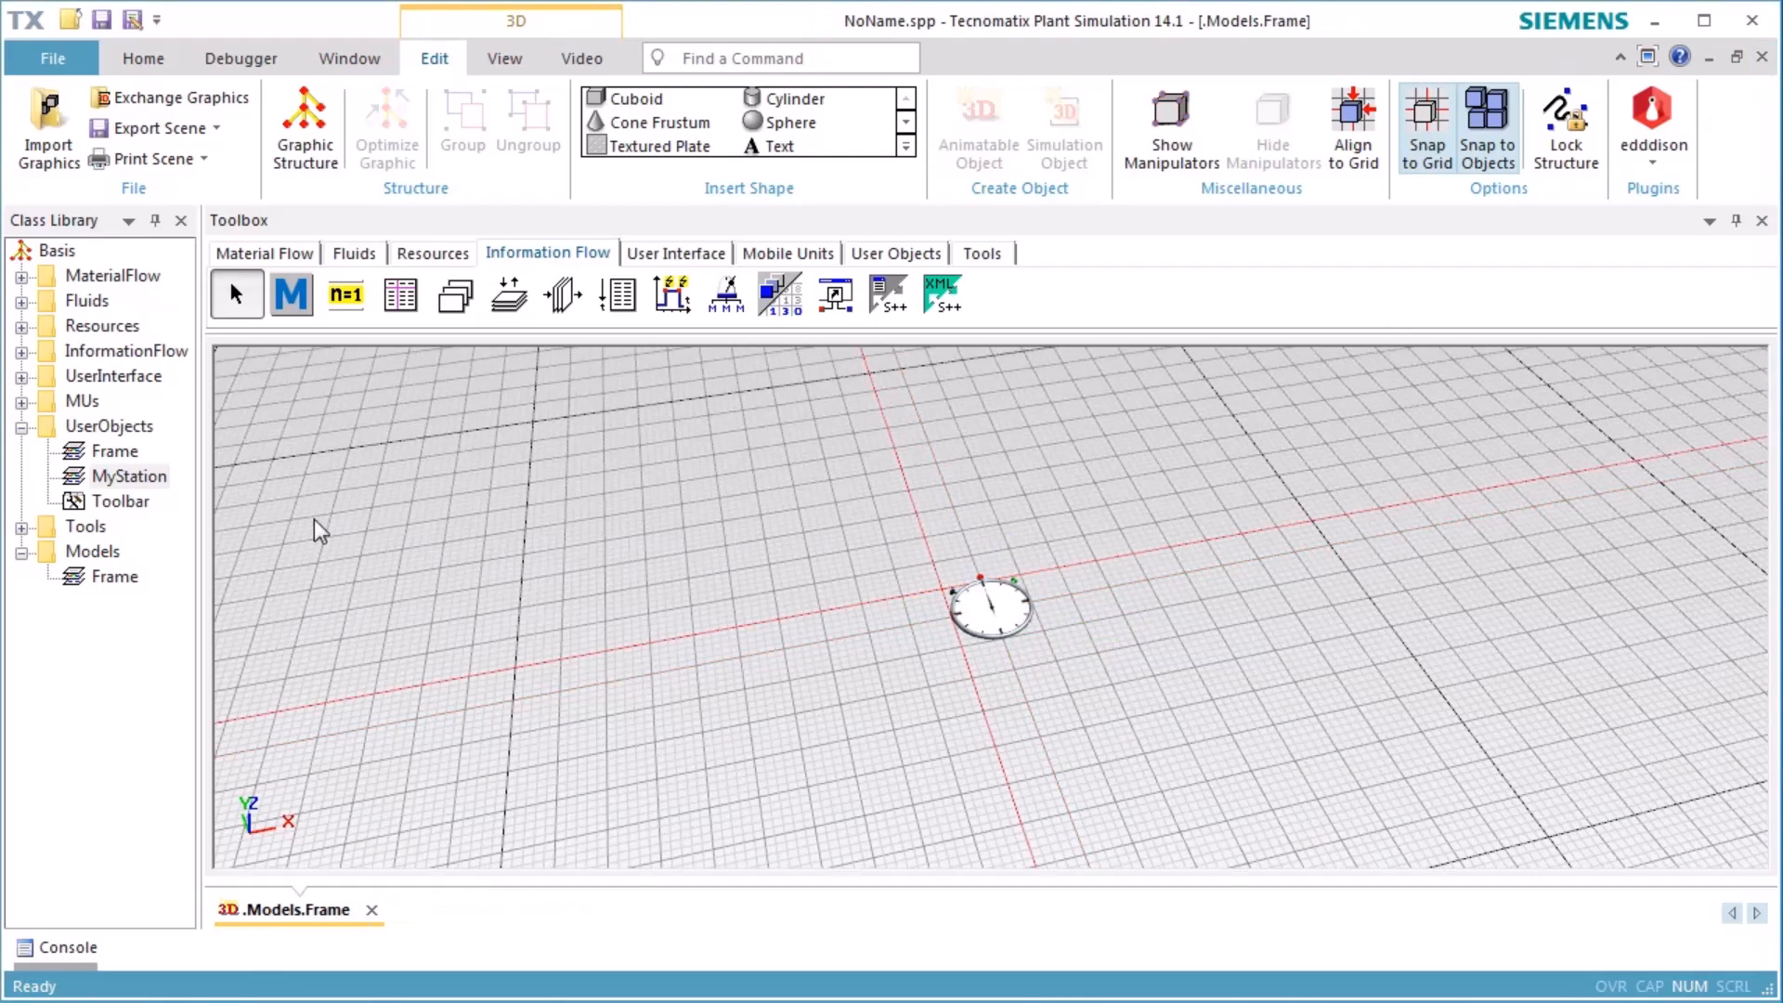
{"action": "mouse_move", "coordinate": [305, 260]}
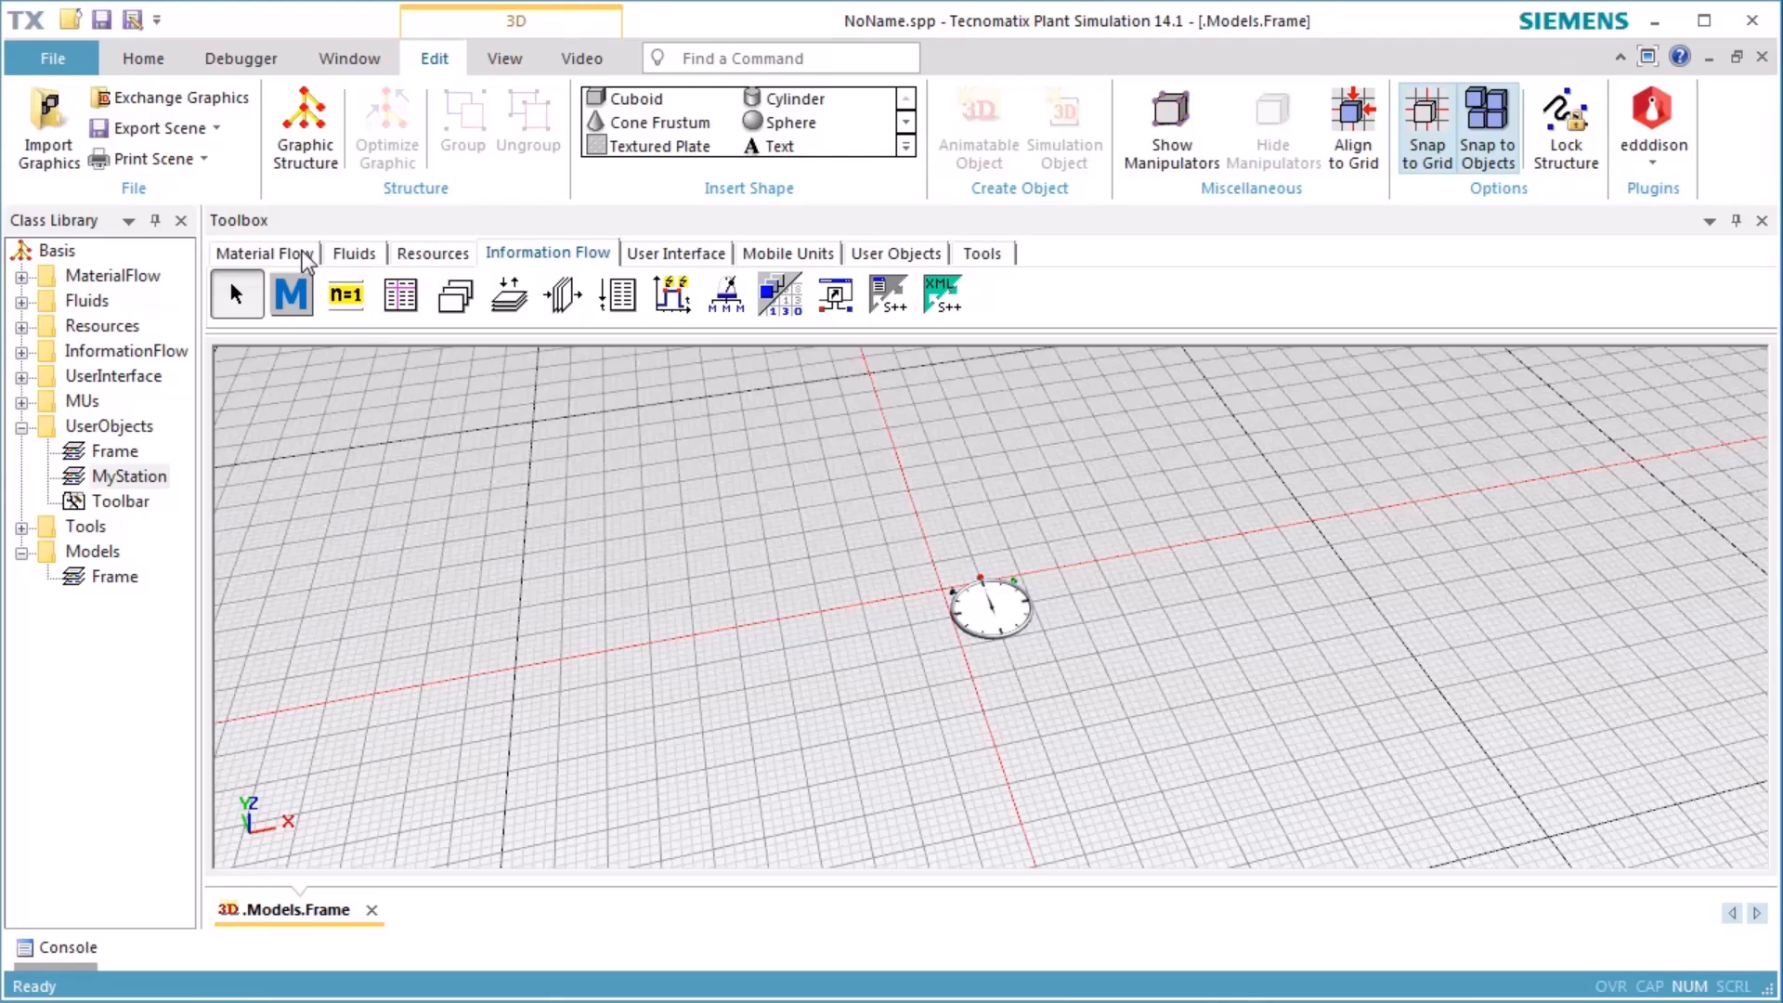
Step: Place a Source, the MyStation drill station and a Drain connected in the 3D Frame
{"action": "left_click", "coordinate": [263, 252]}
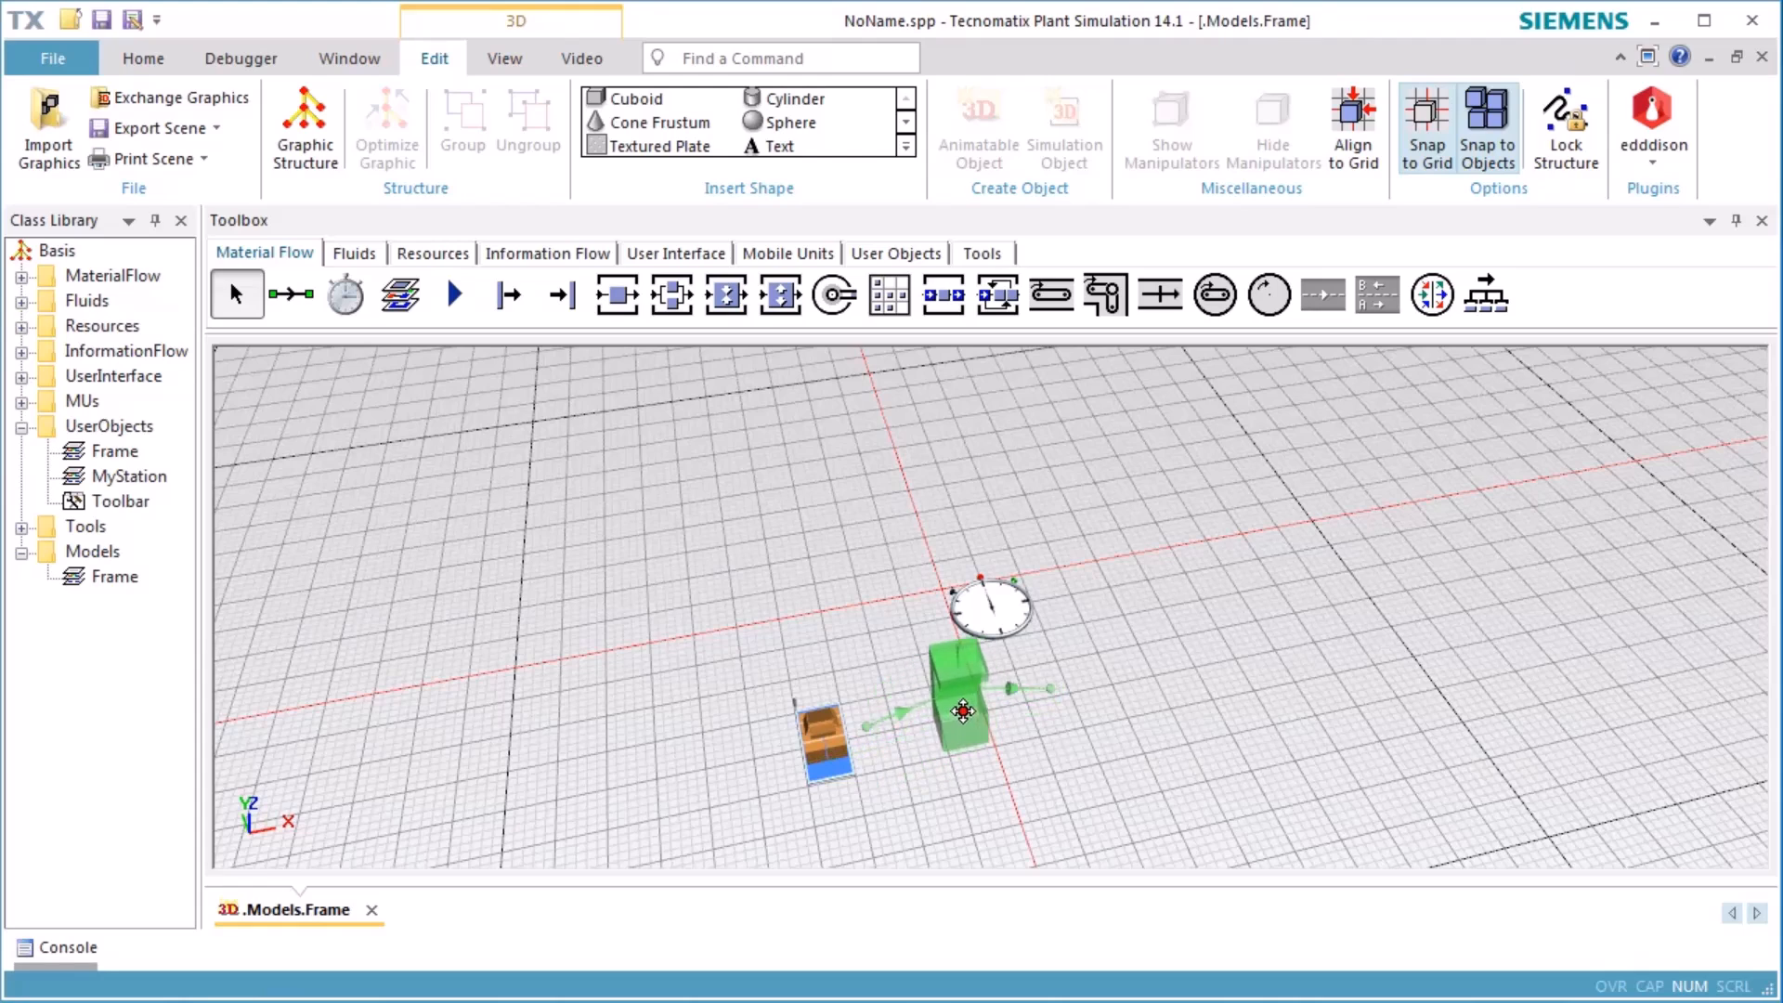
{"action": "left_click_drag", "start_coordinate": [962, 710], "coordinate": [958, 726]}
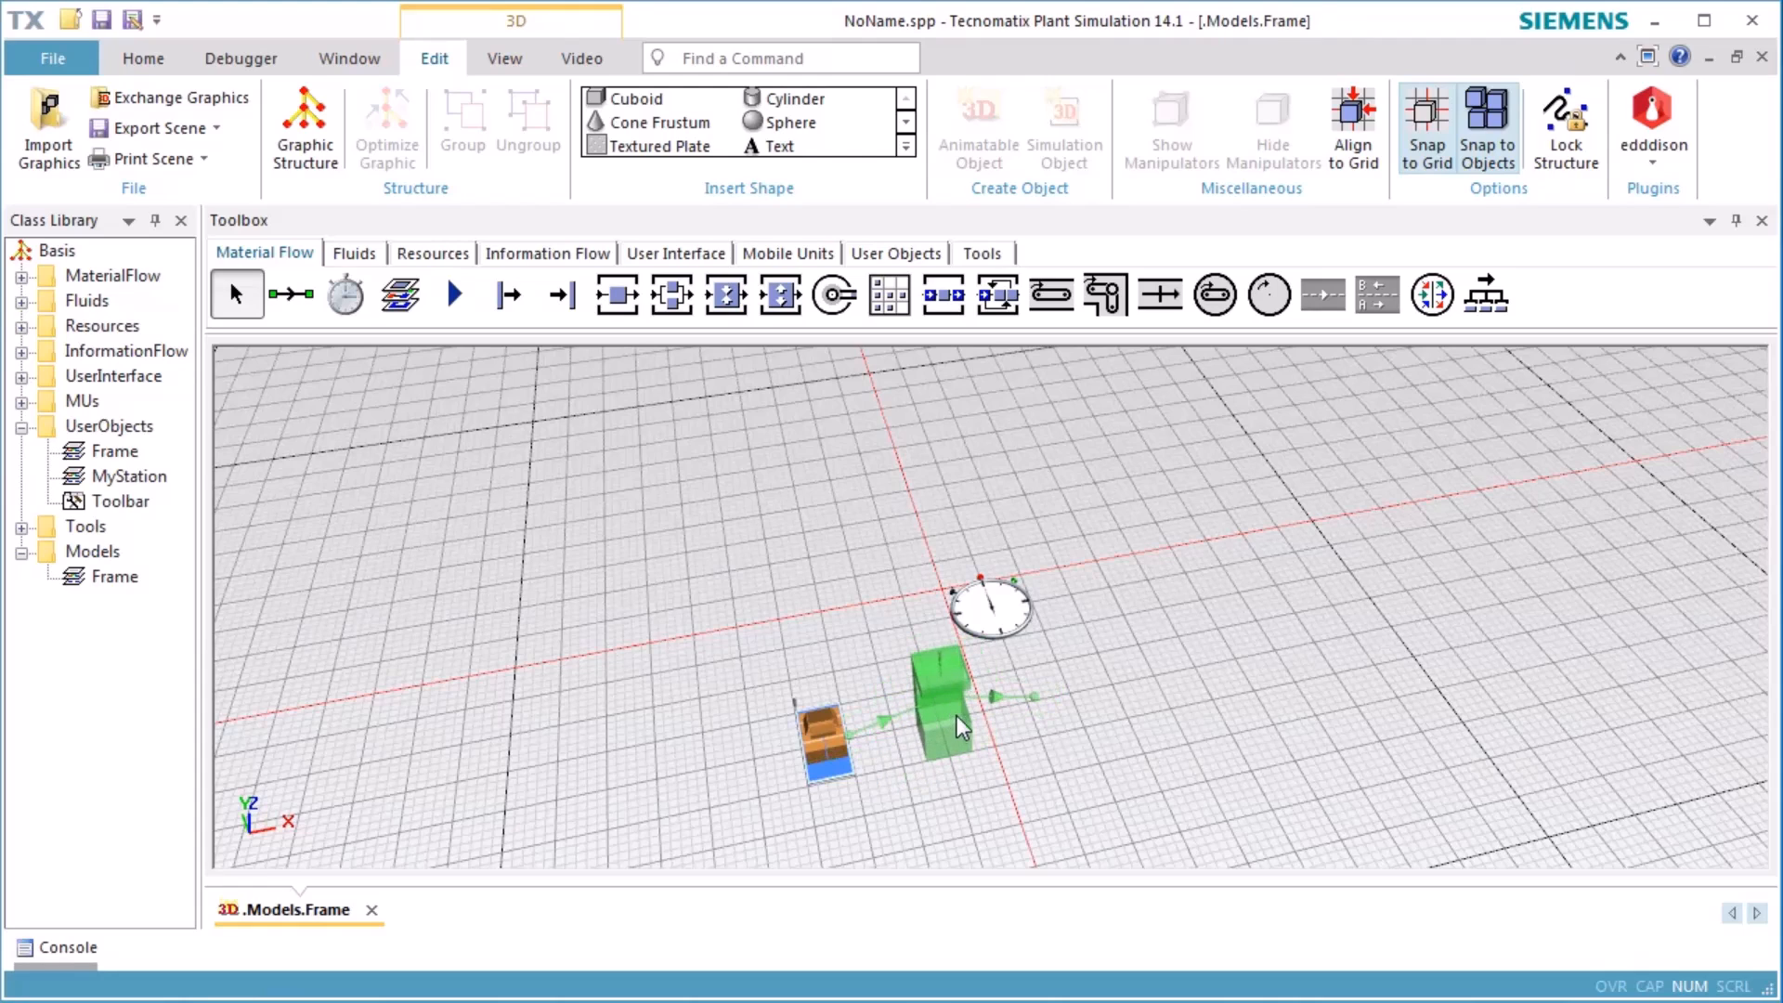
{"action": "left_click", "coordinate": [561, 296]}
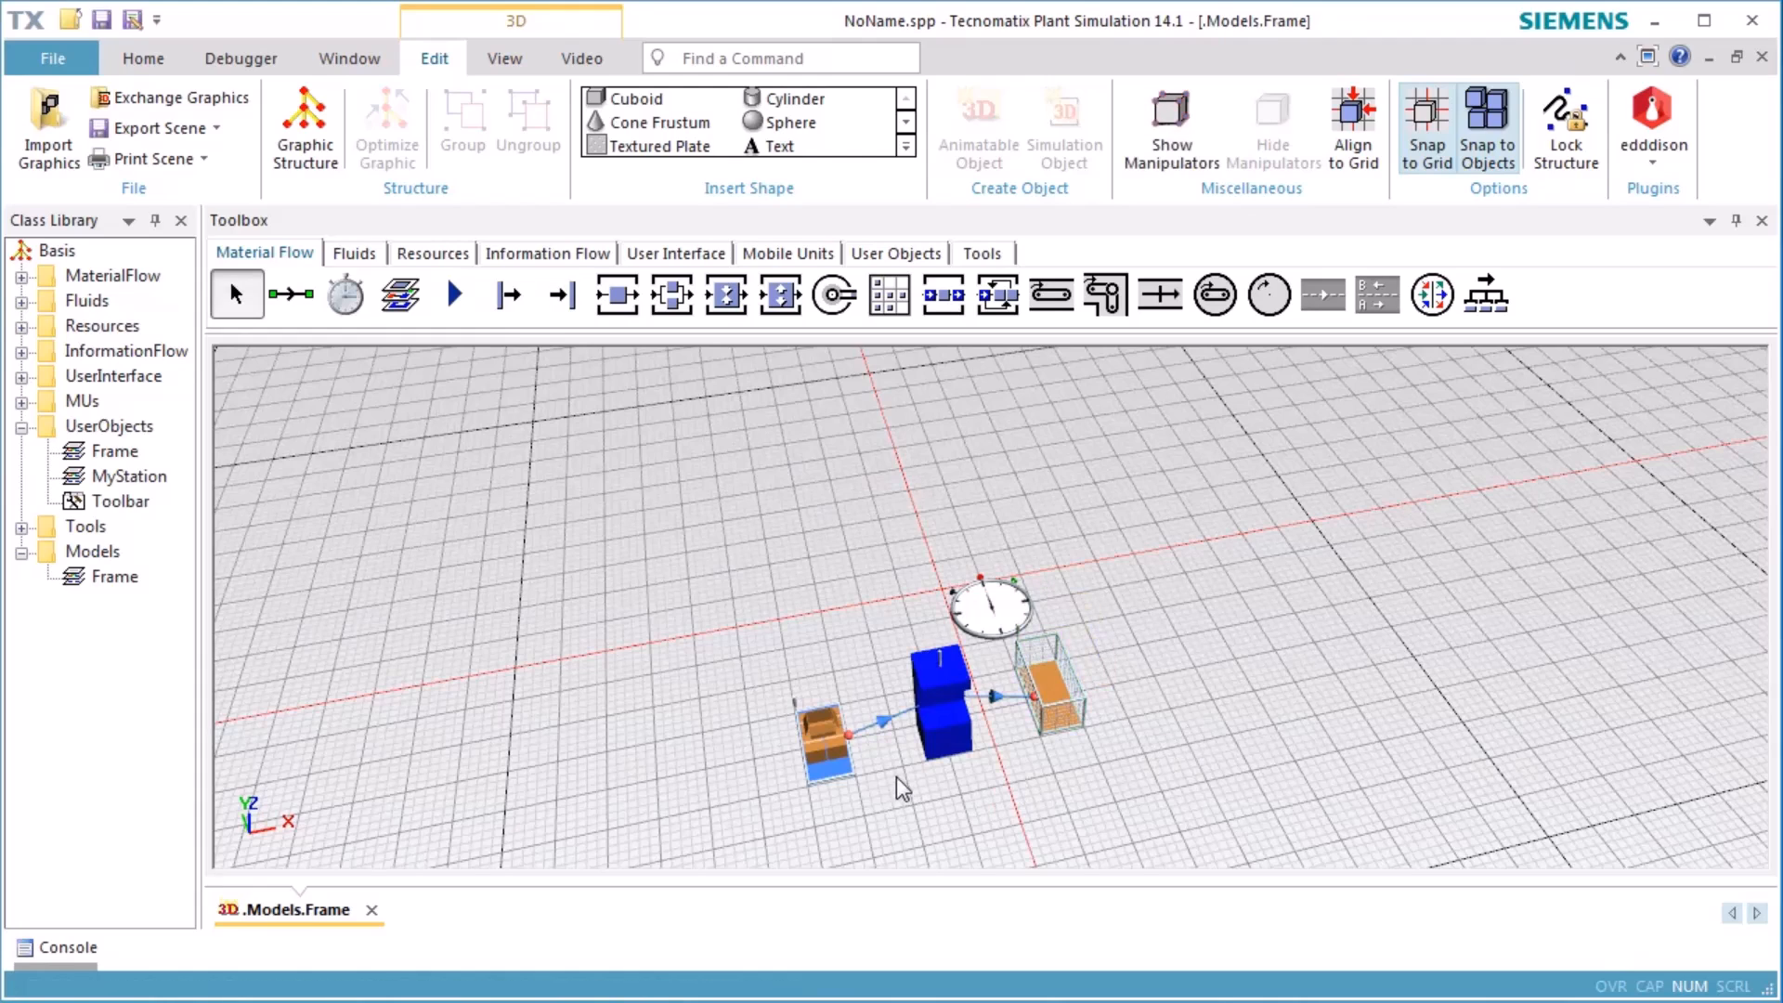
{"action": "left_click", "coordinate": [290, 294]}
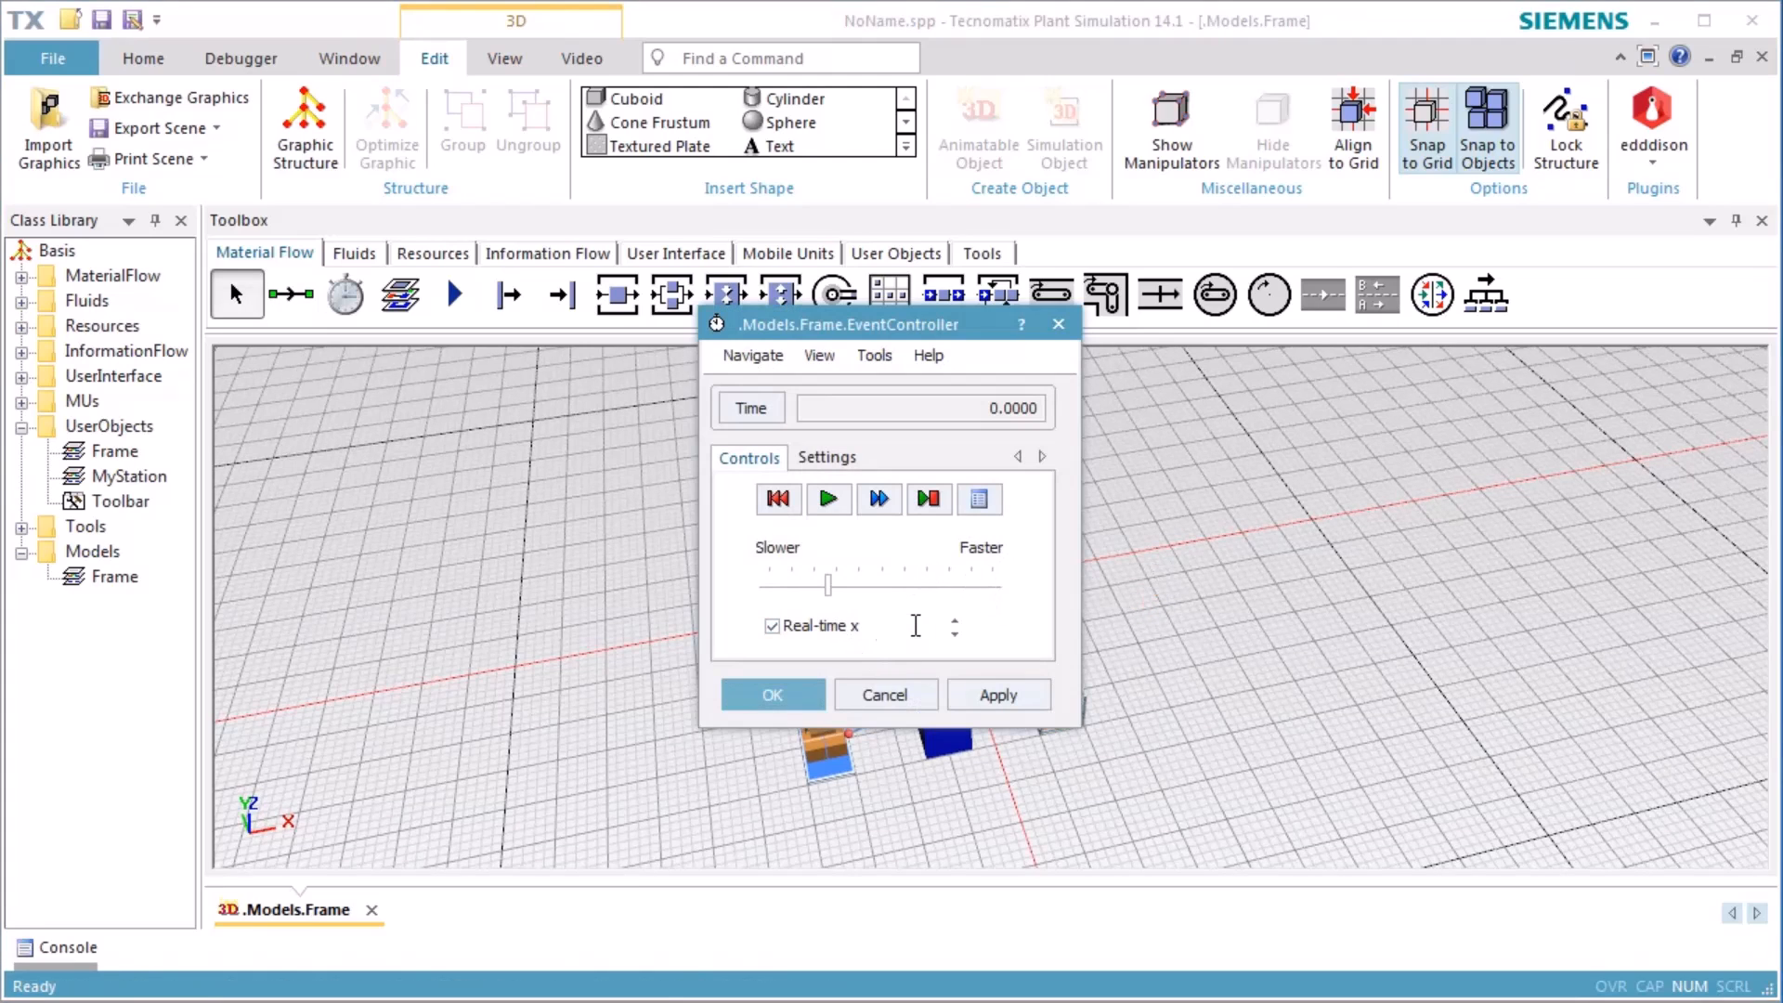
Step: Enable real-time playback with a factor of 1 in the EventController
{"action": "type", "text": "1"}
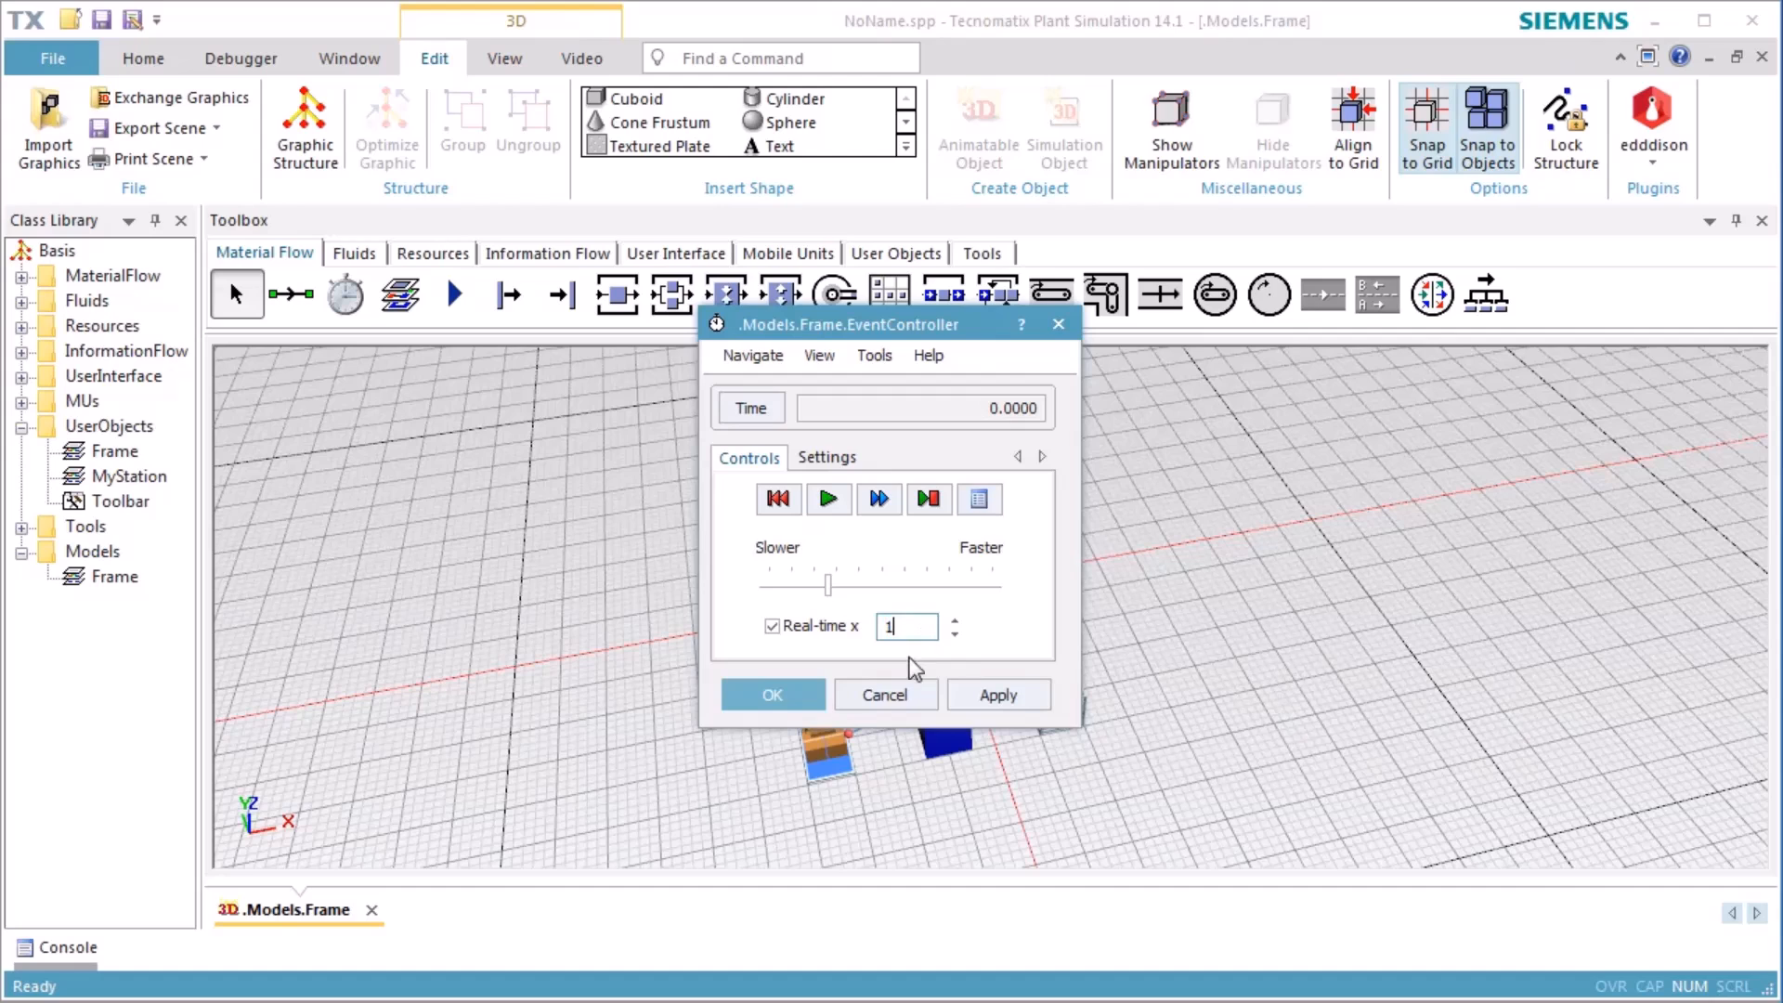
{"action": "left_click", "coordinate": [778, 498]}
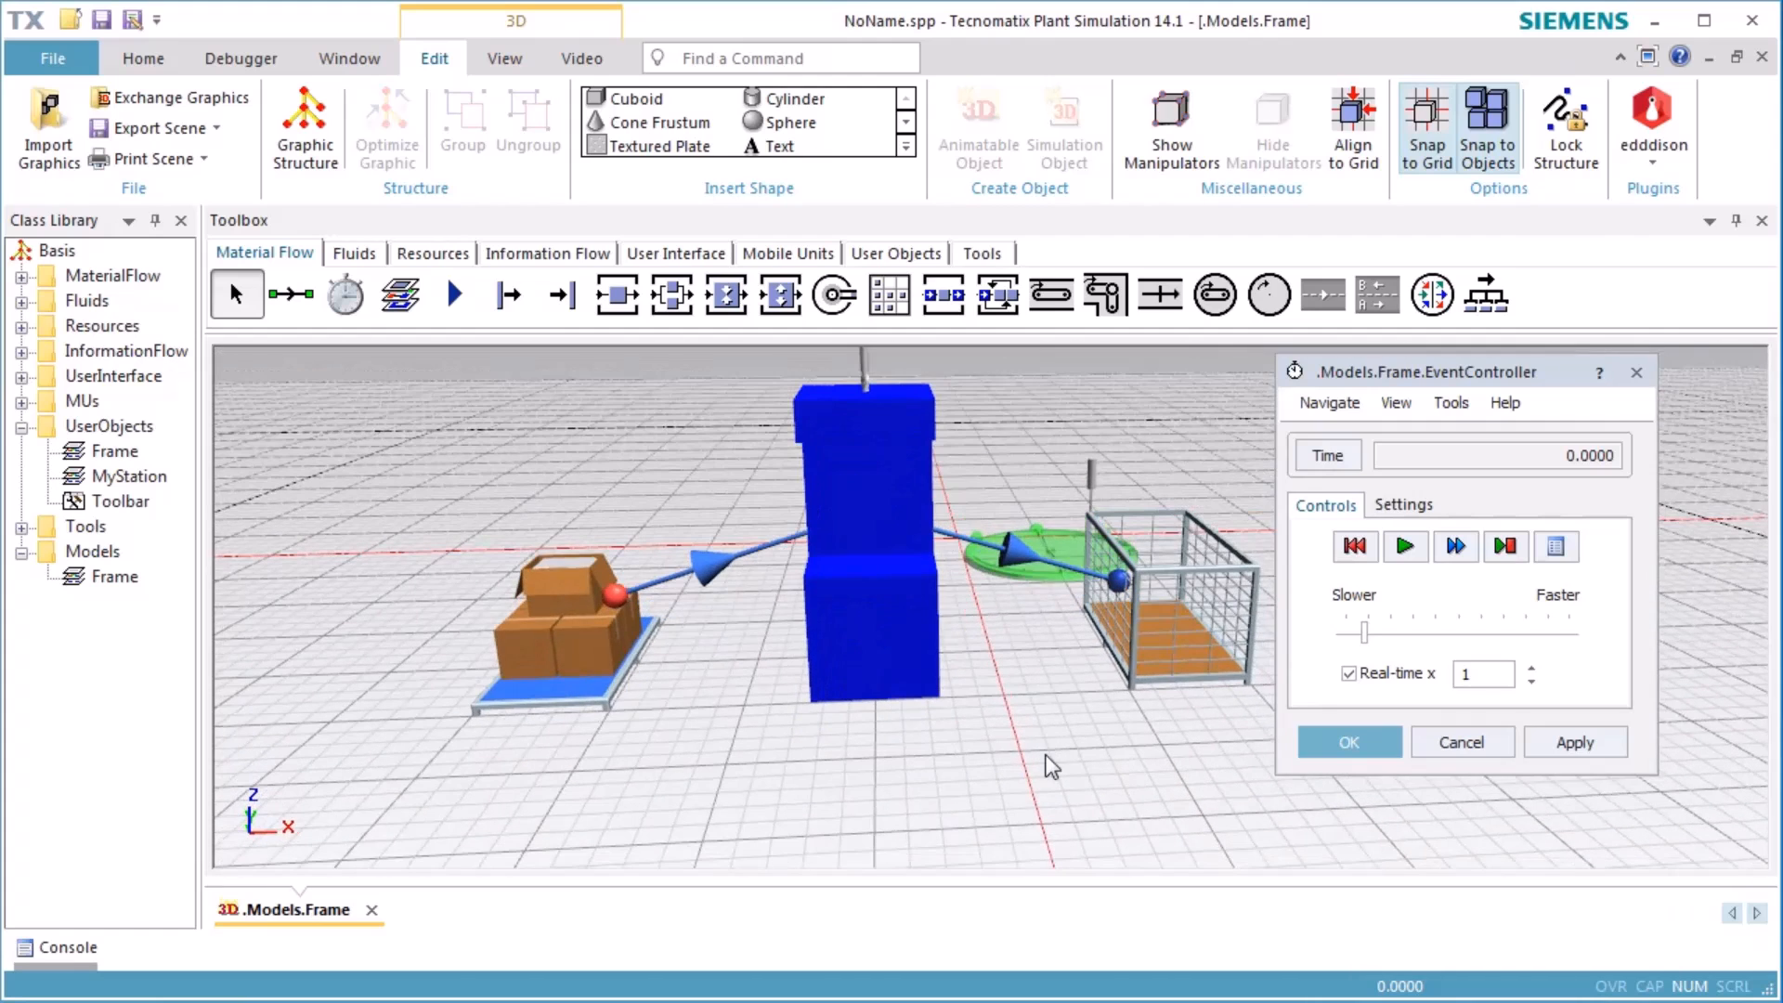
Step: Run the simulation in real time and watch the drill bit lower into the part on the station
{"action": "left_click", "coordinate": [1404, 546]}
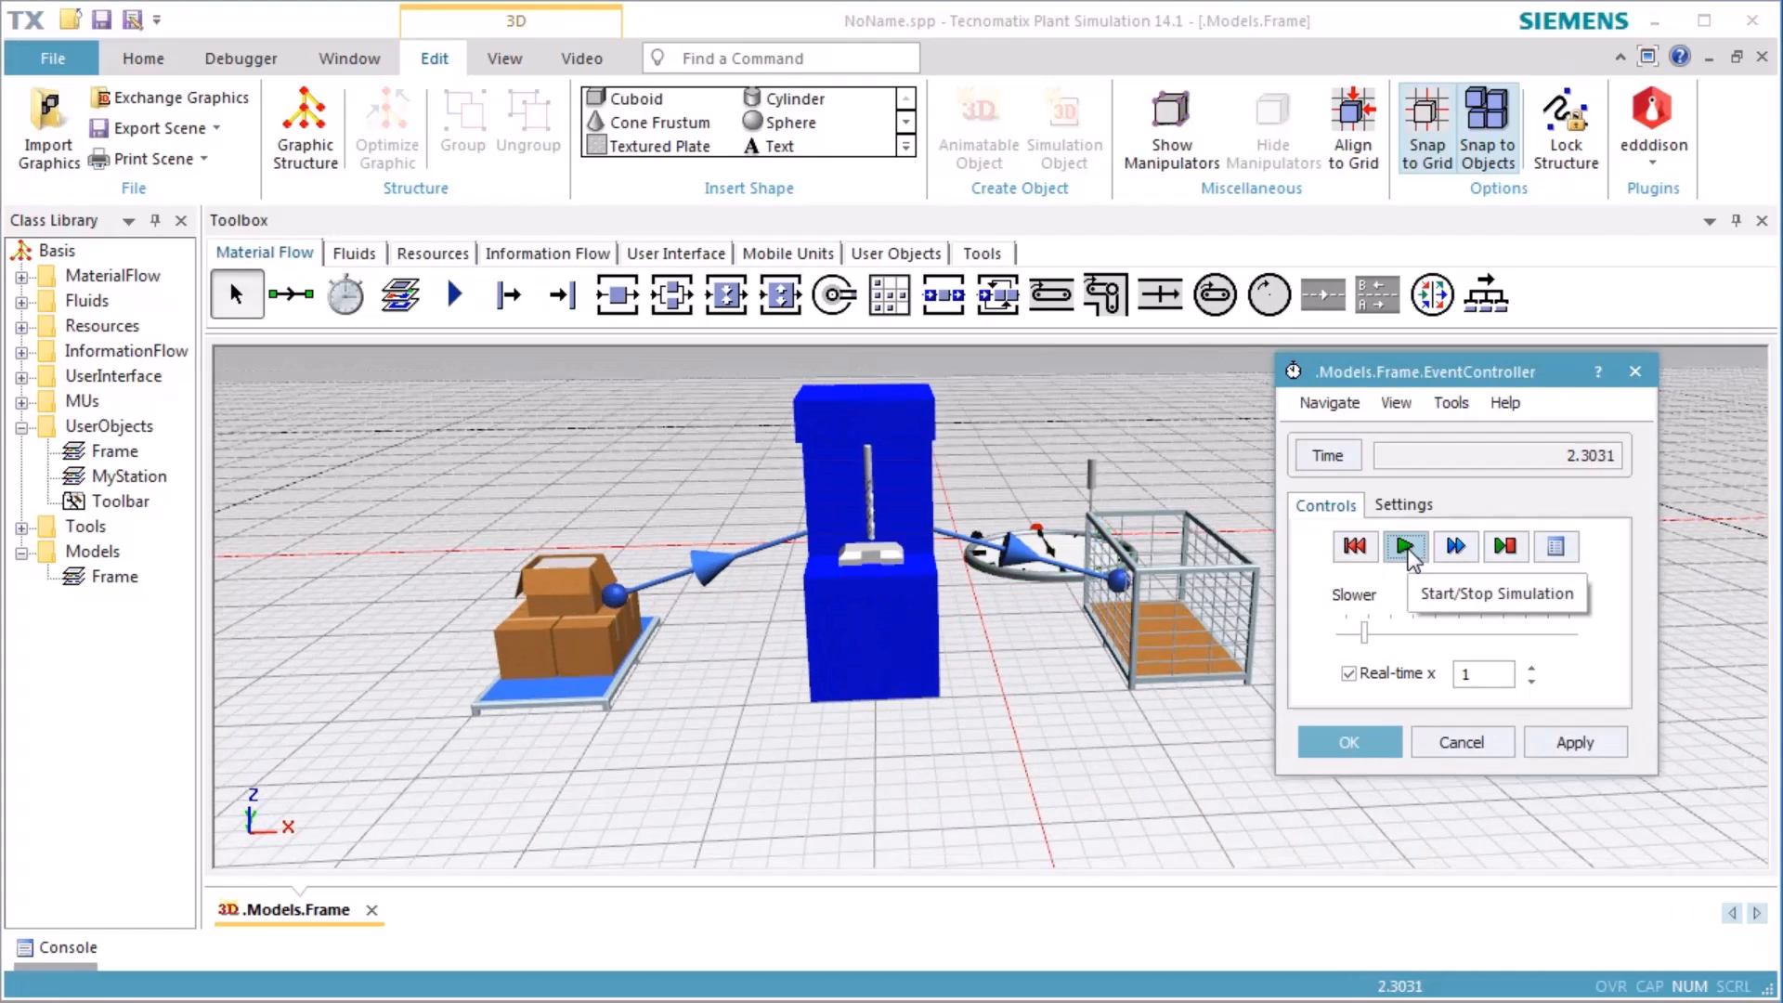
{"action": "left_click", "coordinate": [1404, 547]}
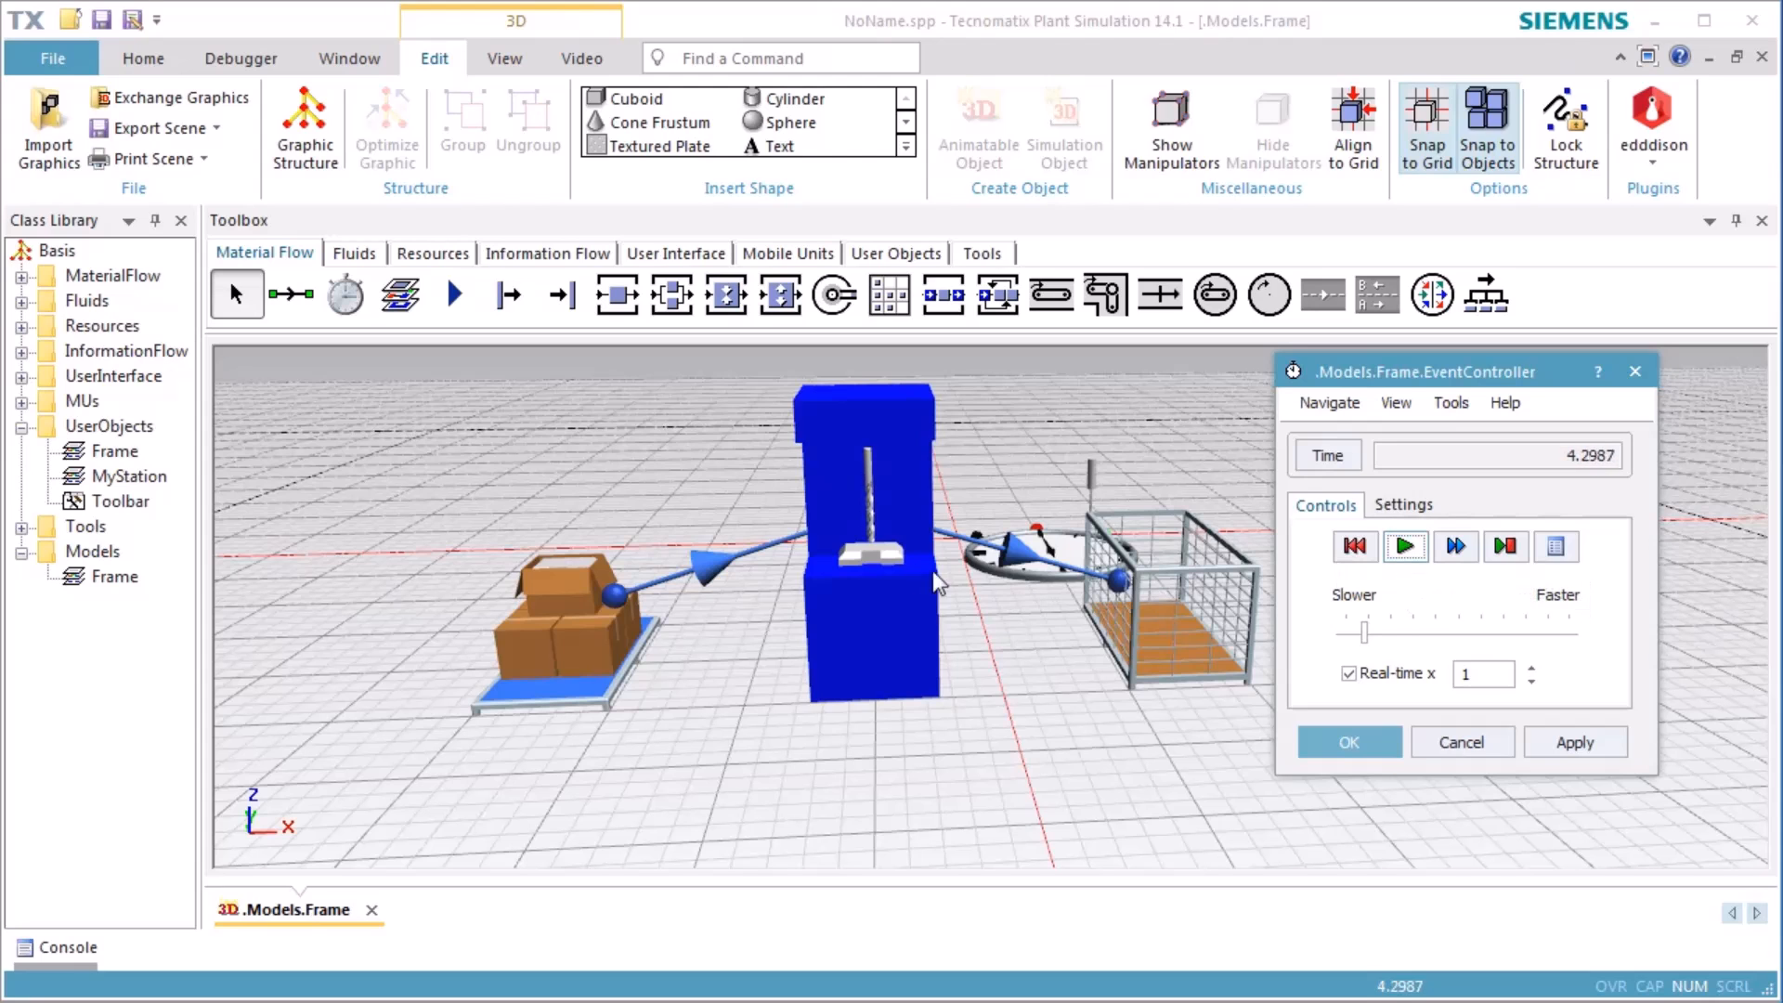
{"action": "left_click", "coordinate": [1404, 546]}
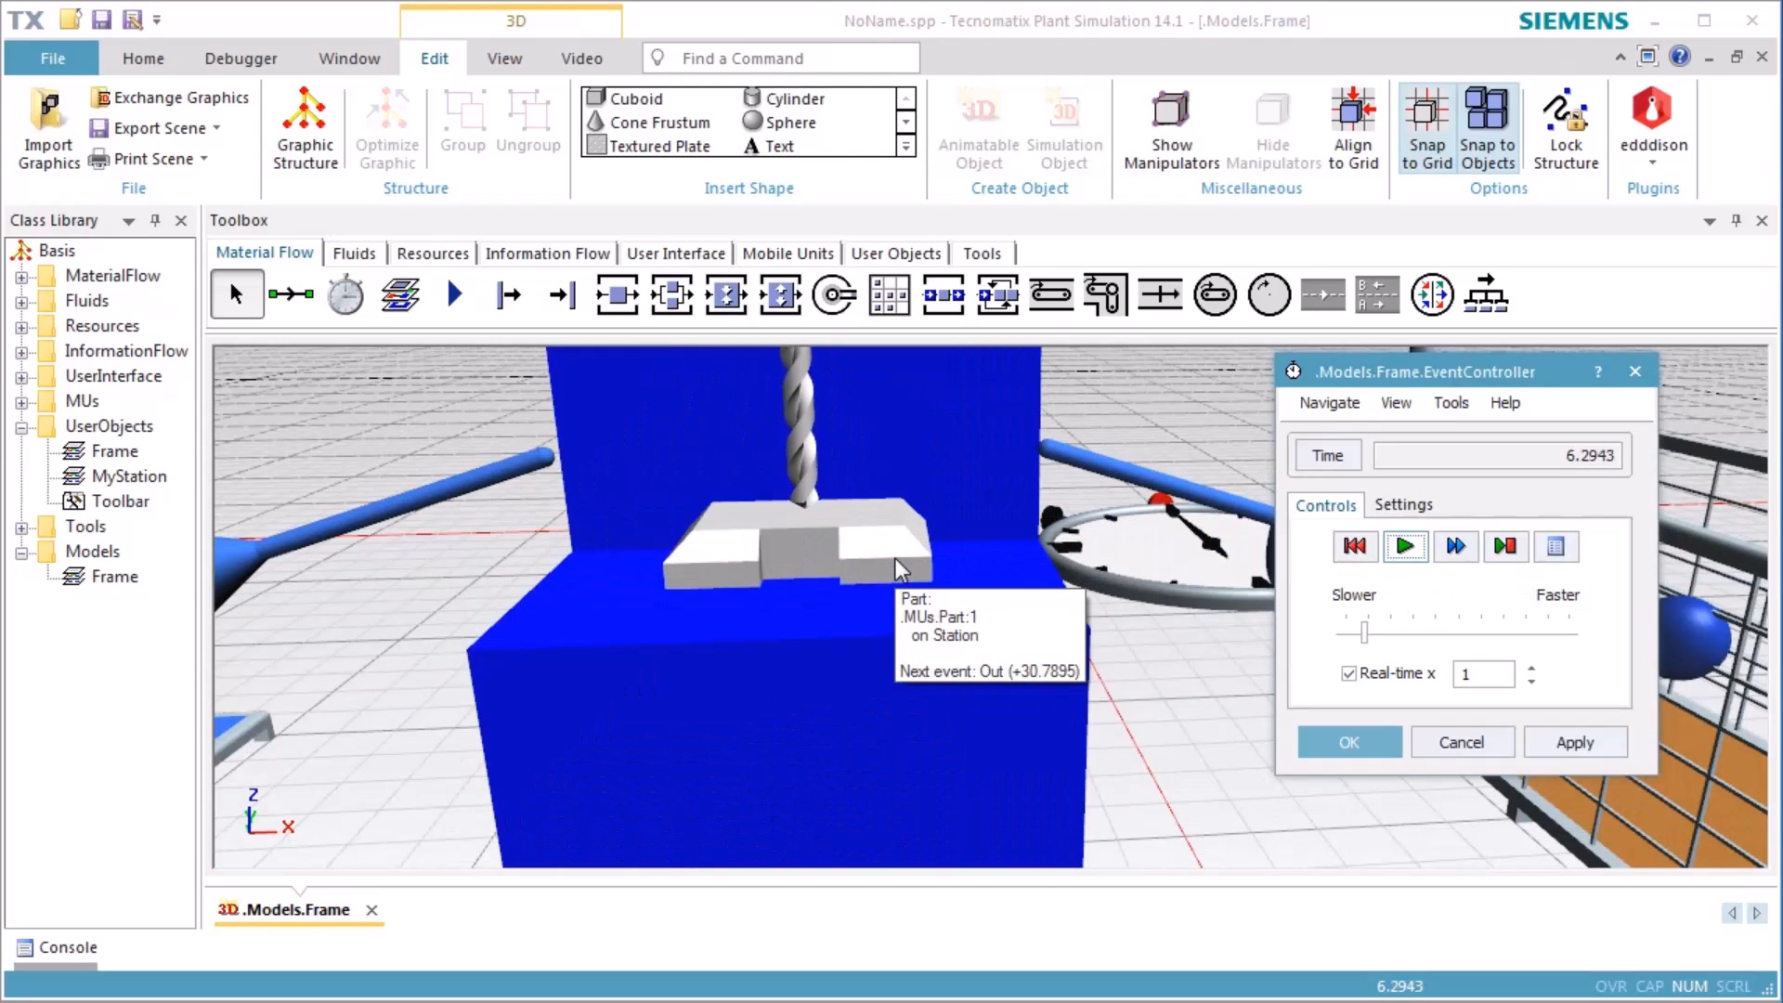
{"action": "left_click", "coordinate": [1404, 546]}
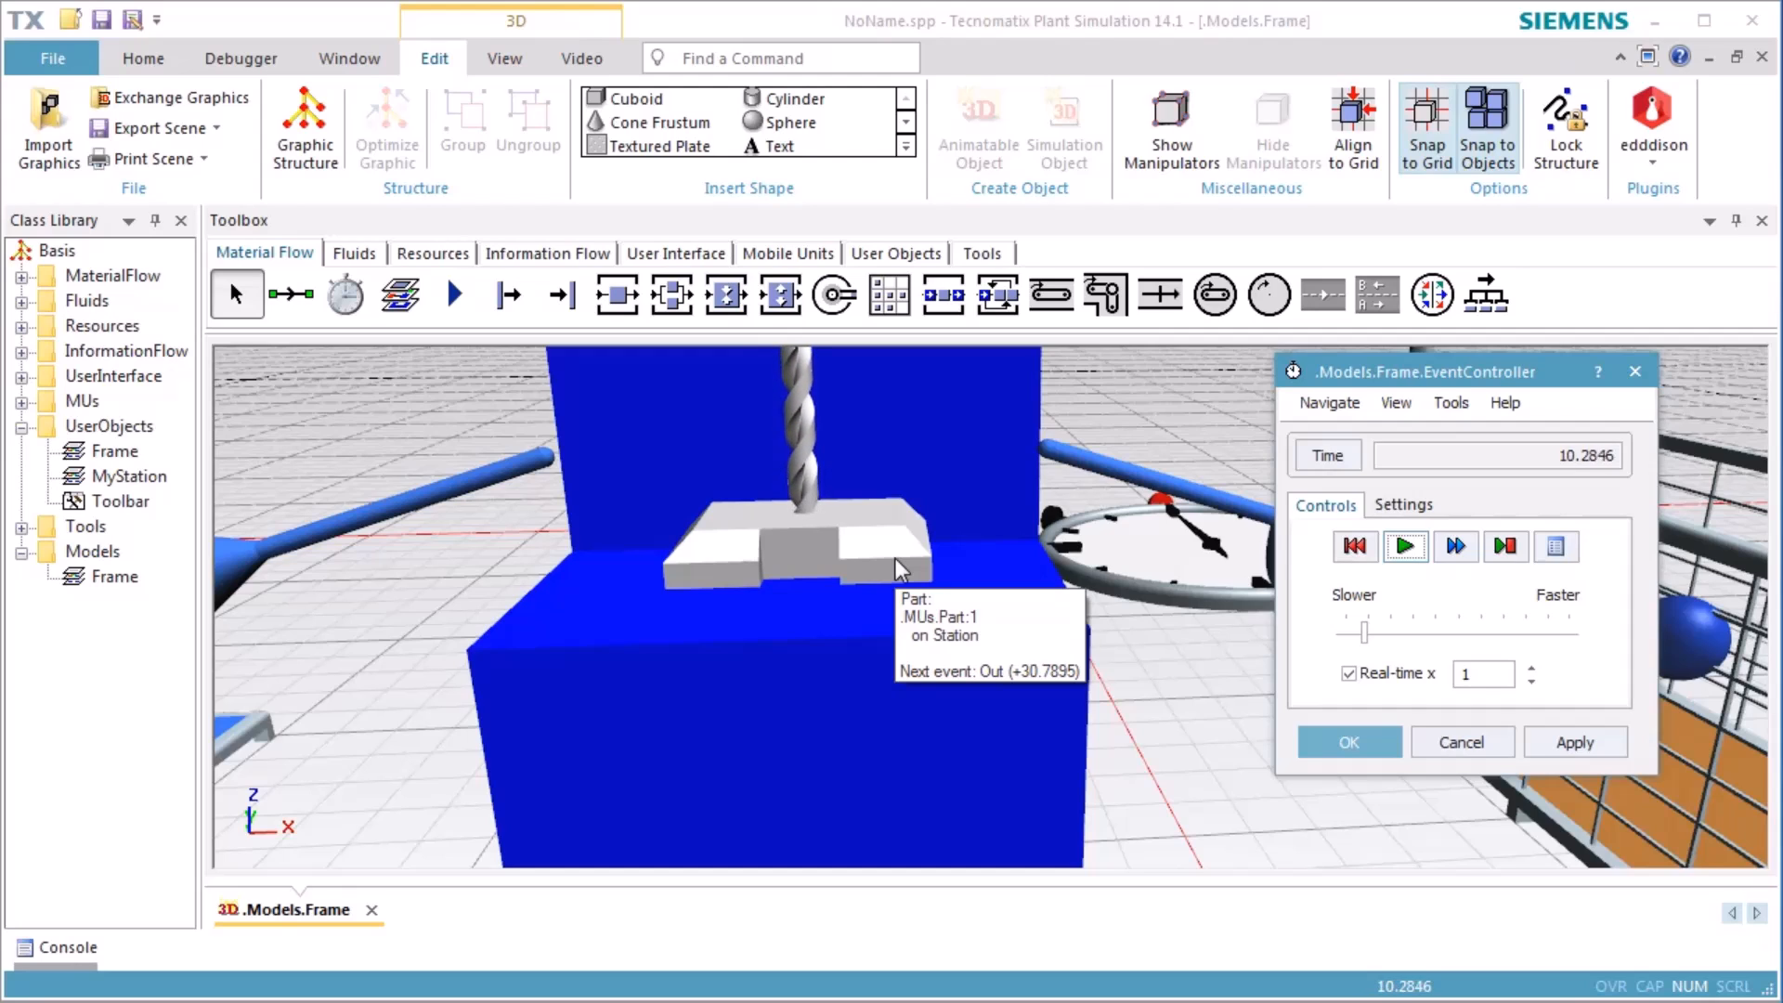
{"action": "left_click", "coordinate": [1404, 546]}
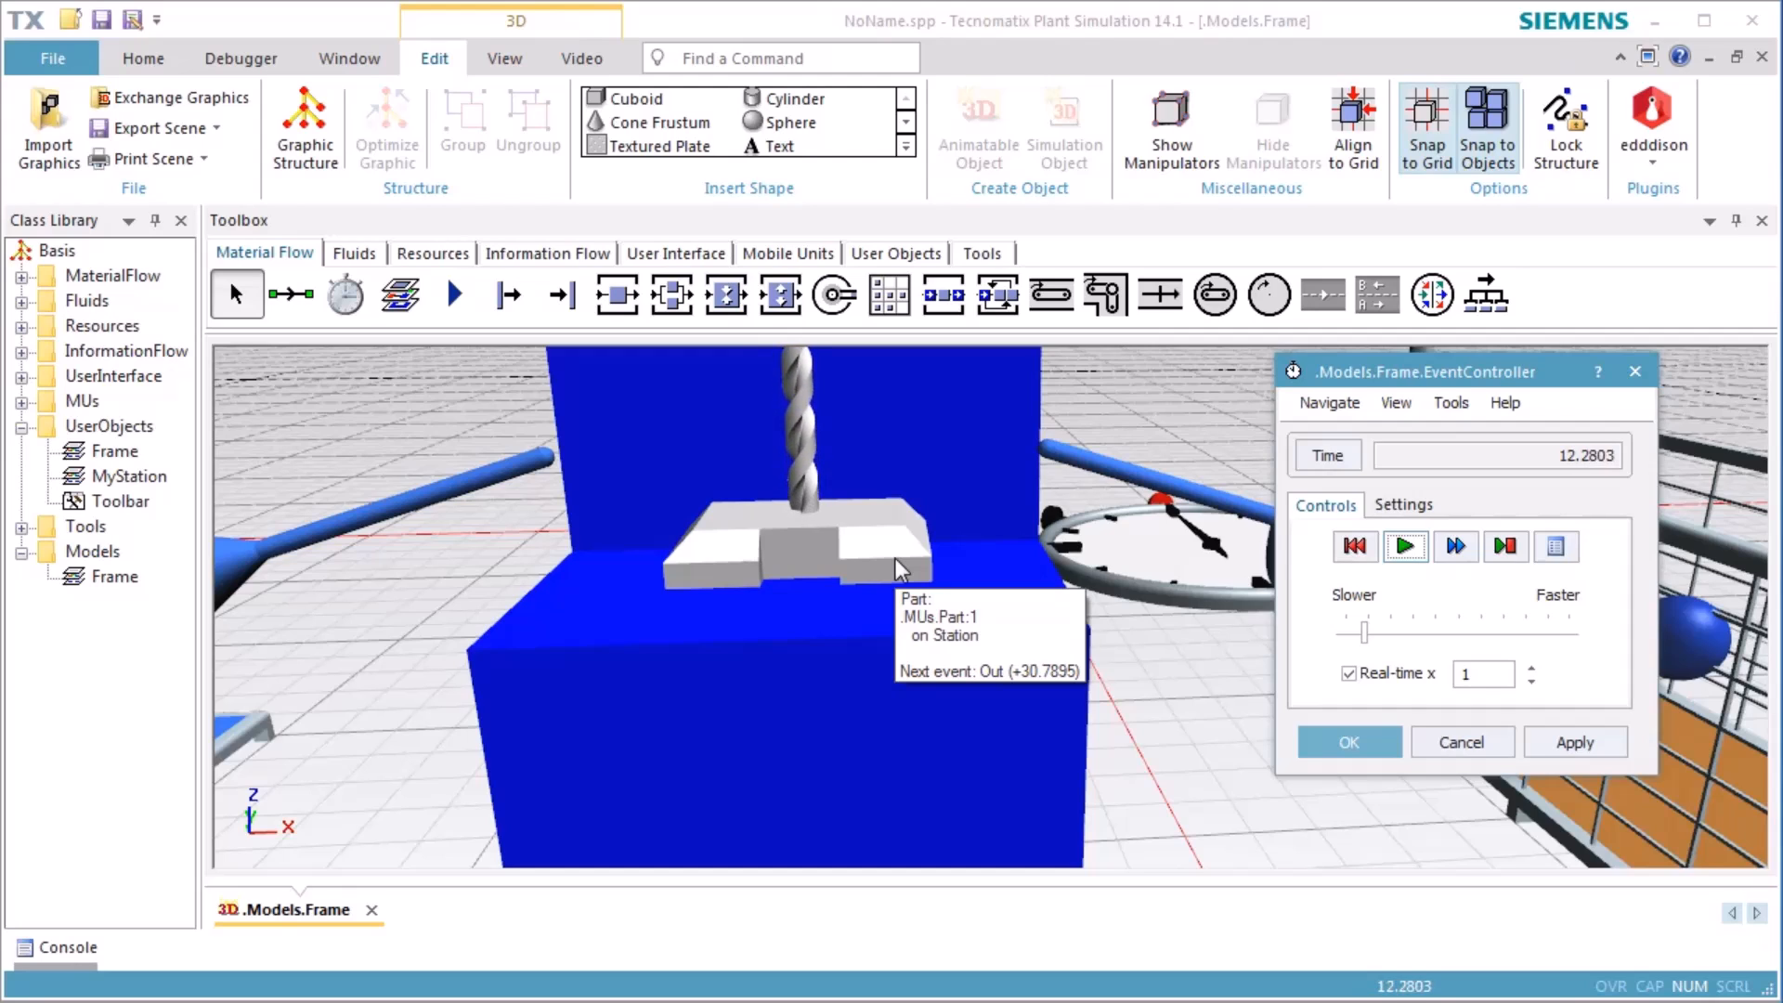
{"action": "left_click", "coordinate": [1404, 547]}
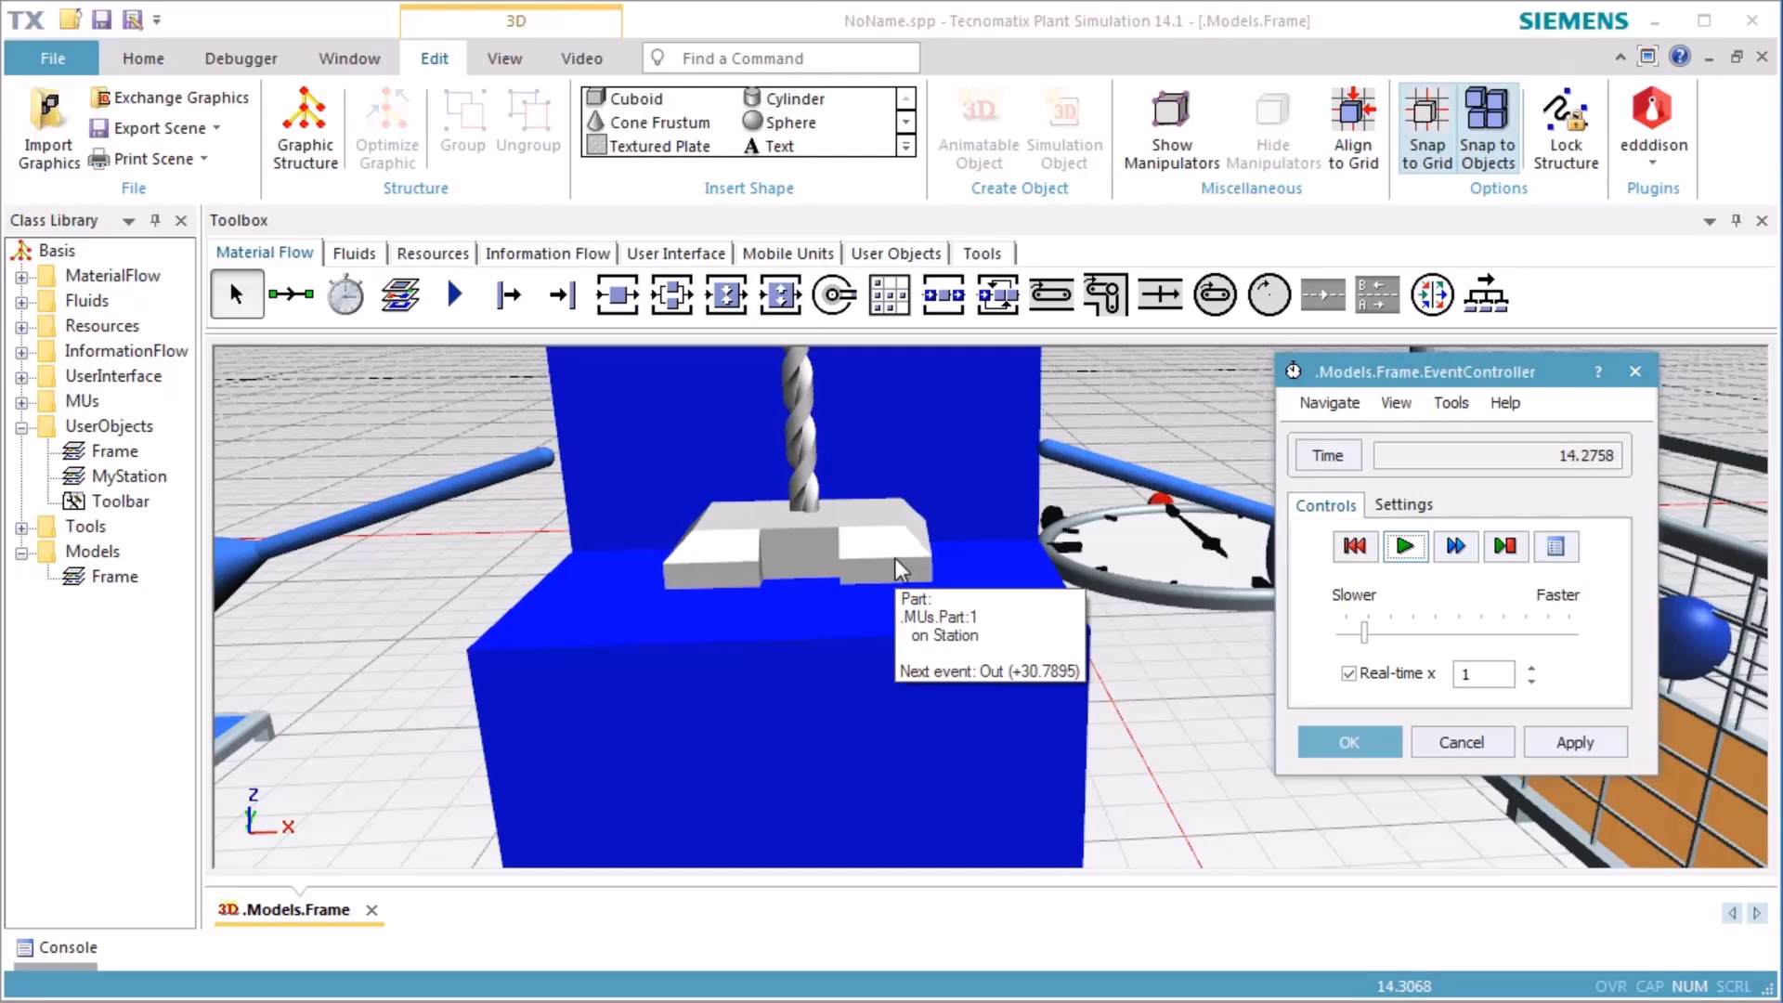
{"action": "left_click", "coordinate": [1404, 546]}
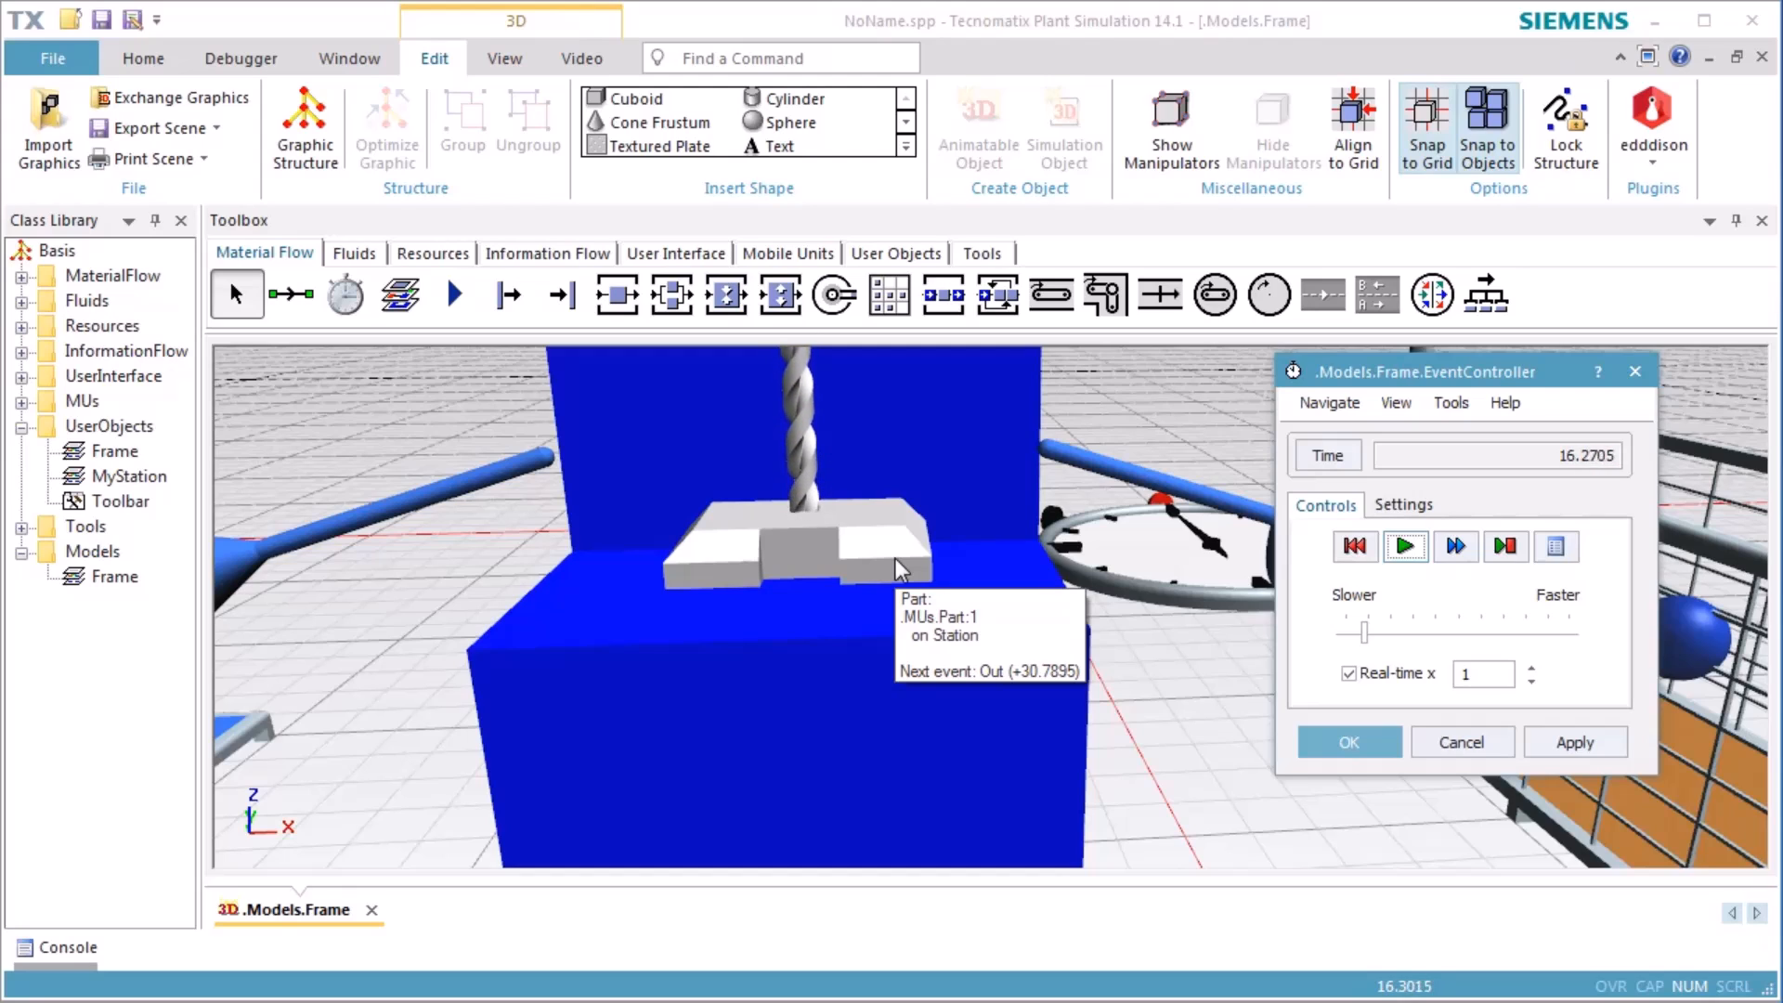
{"action": "left_click", "coordinate": [1404, 547]}
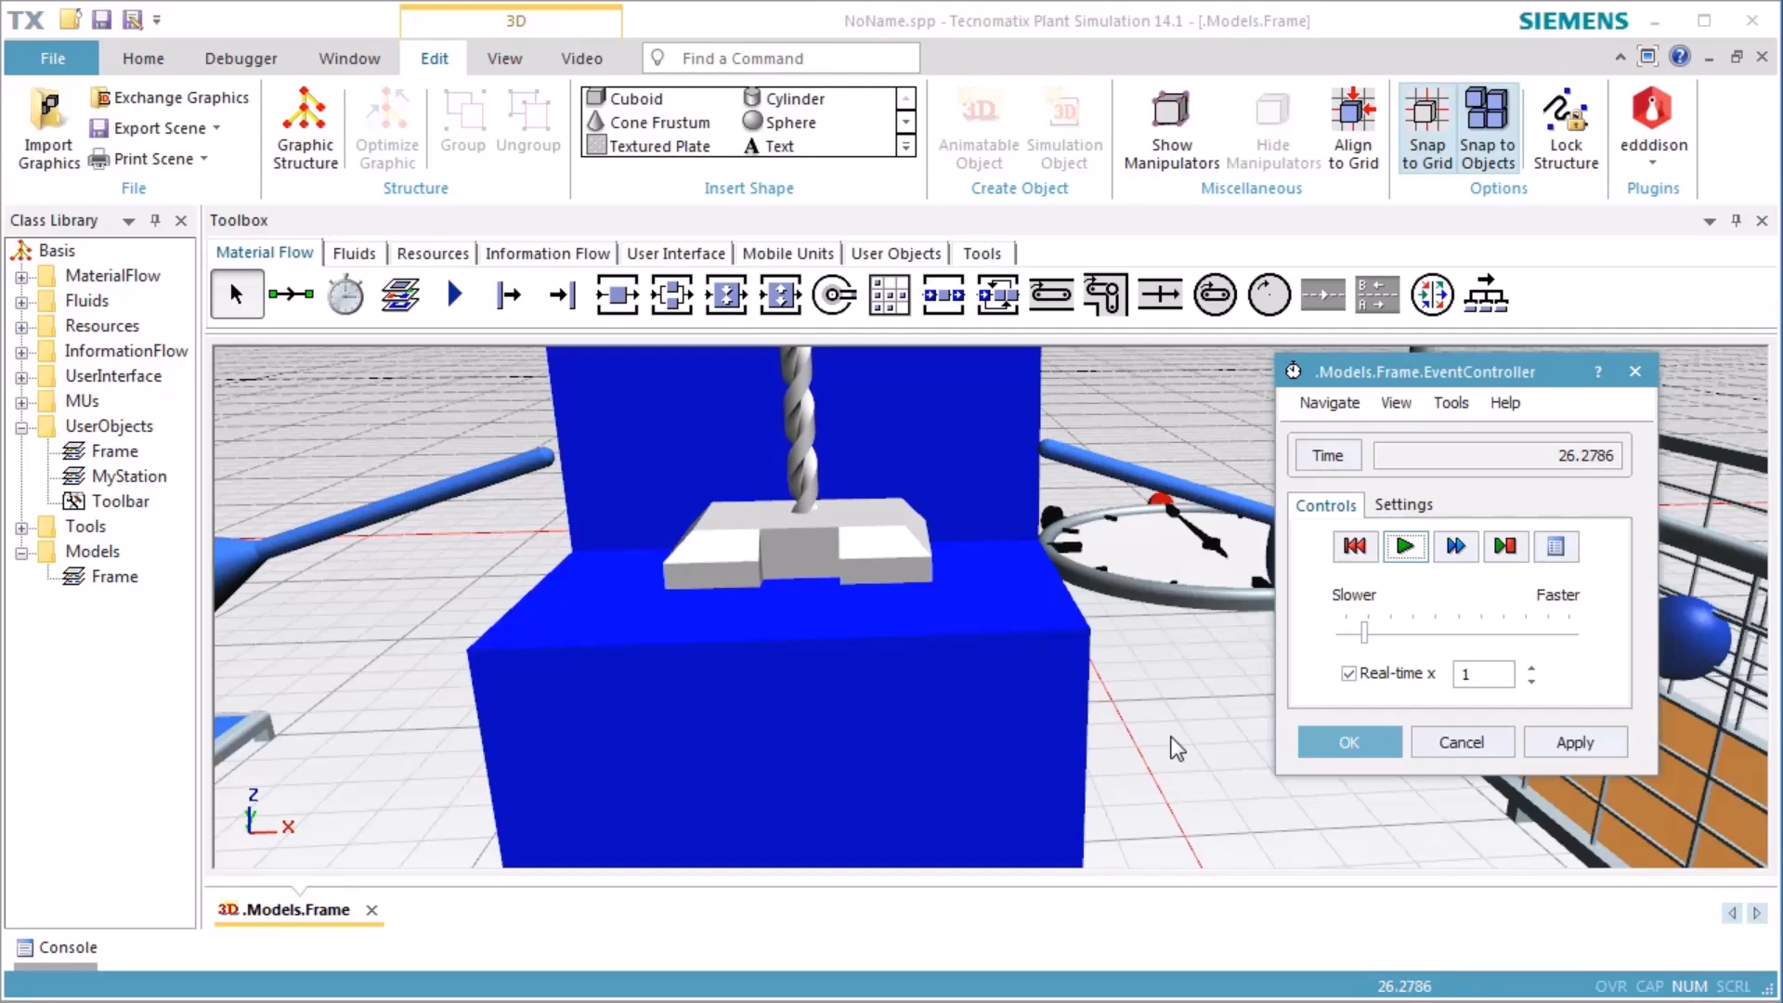
{"action": "left_click", "coordinate": [1405, 546]}
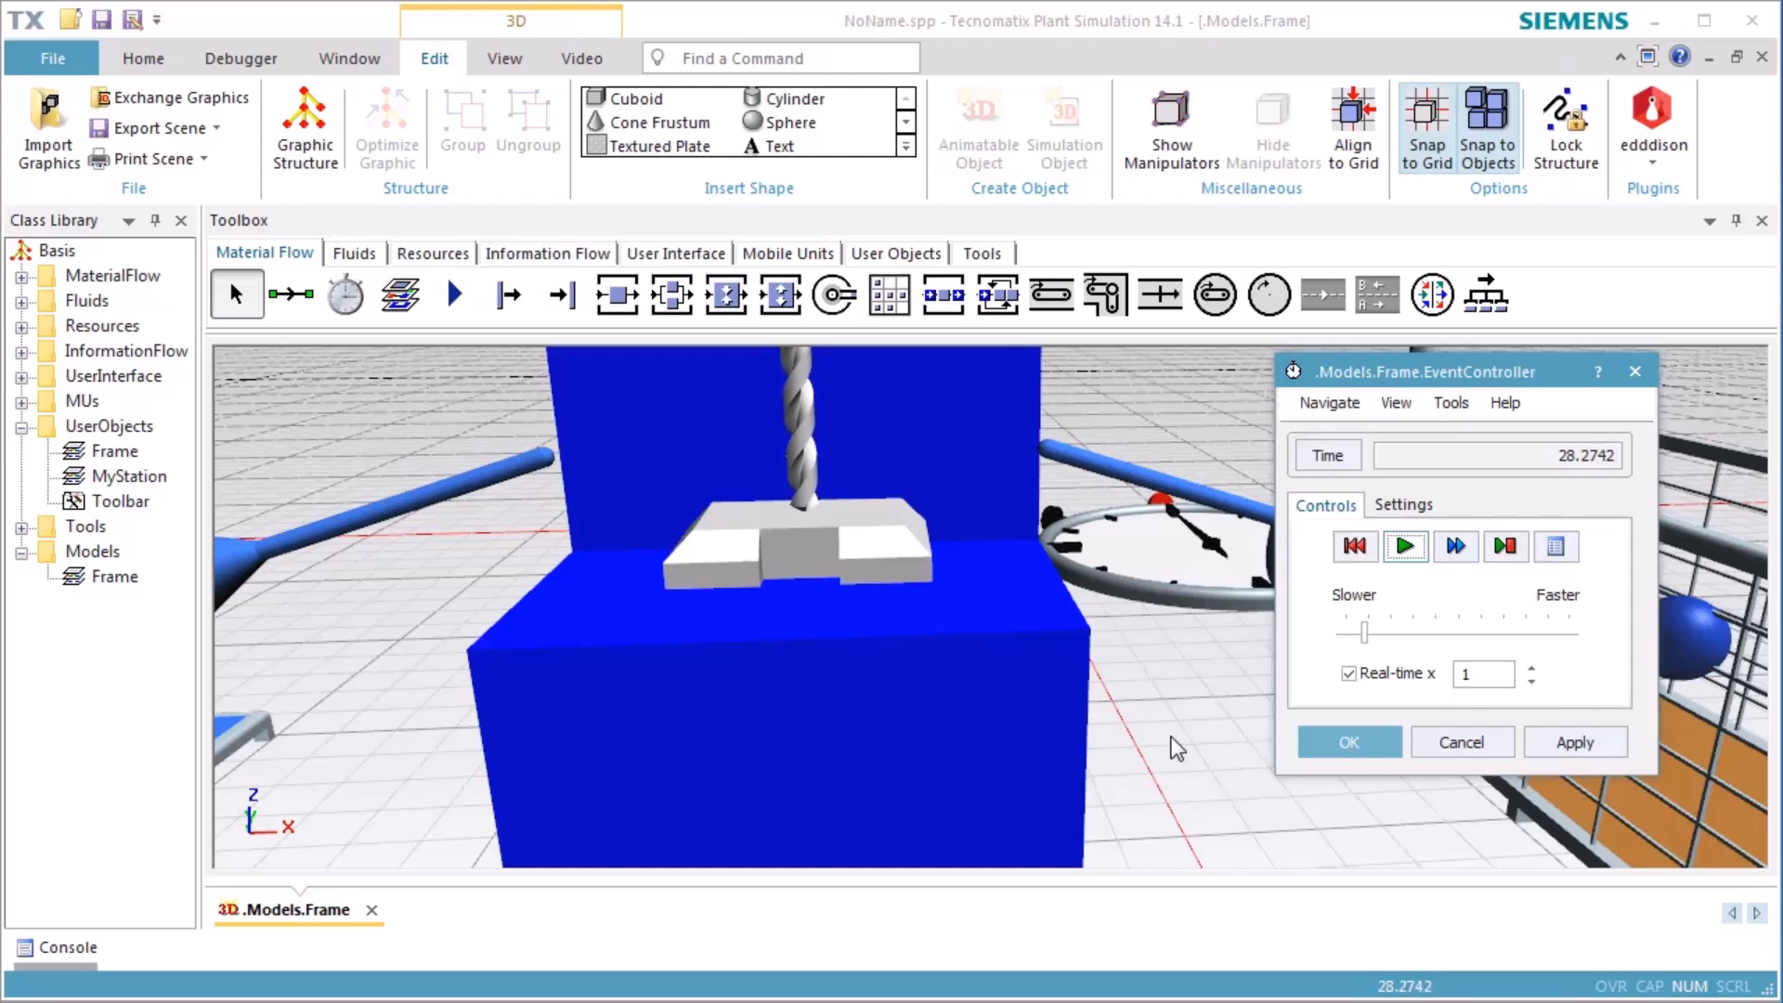